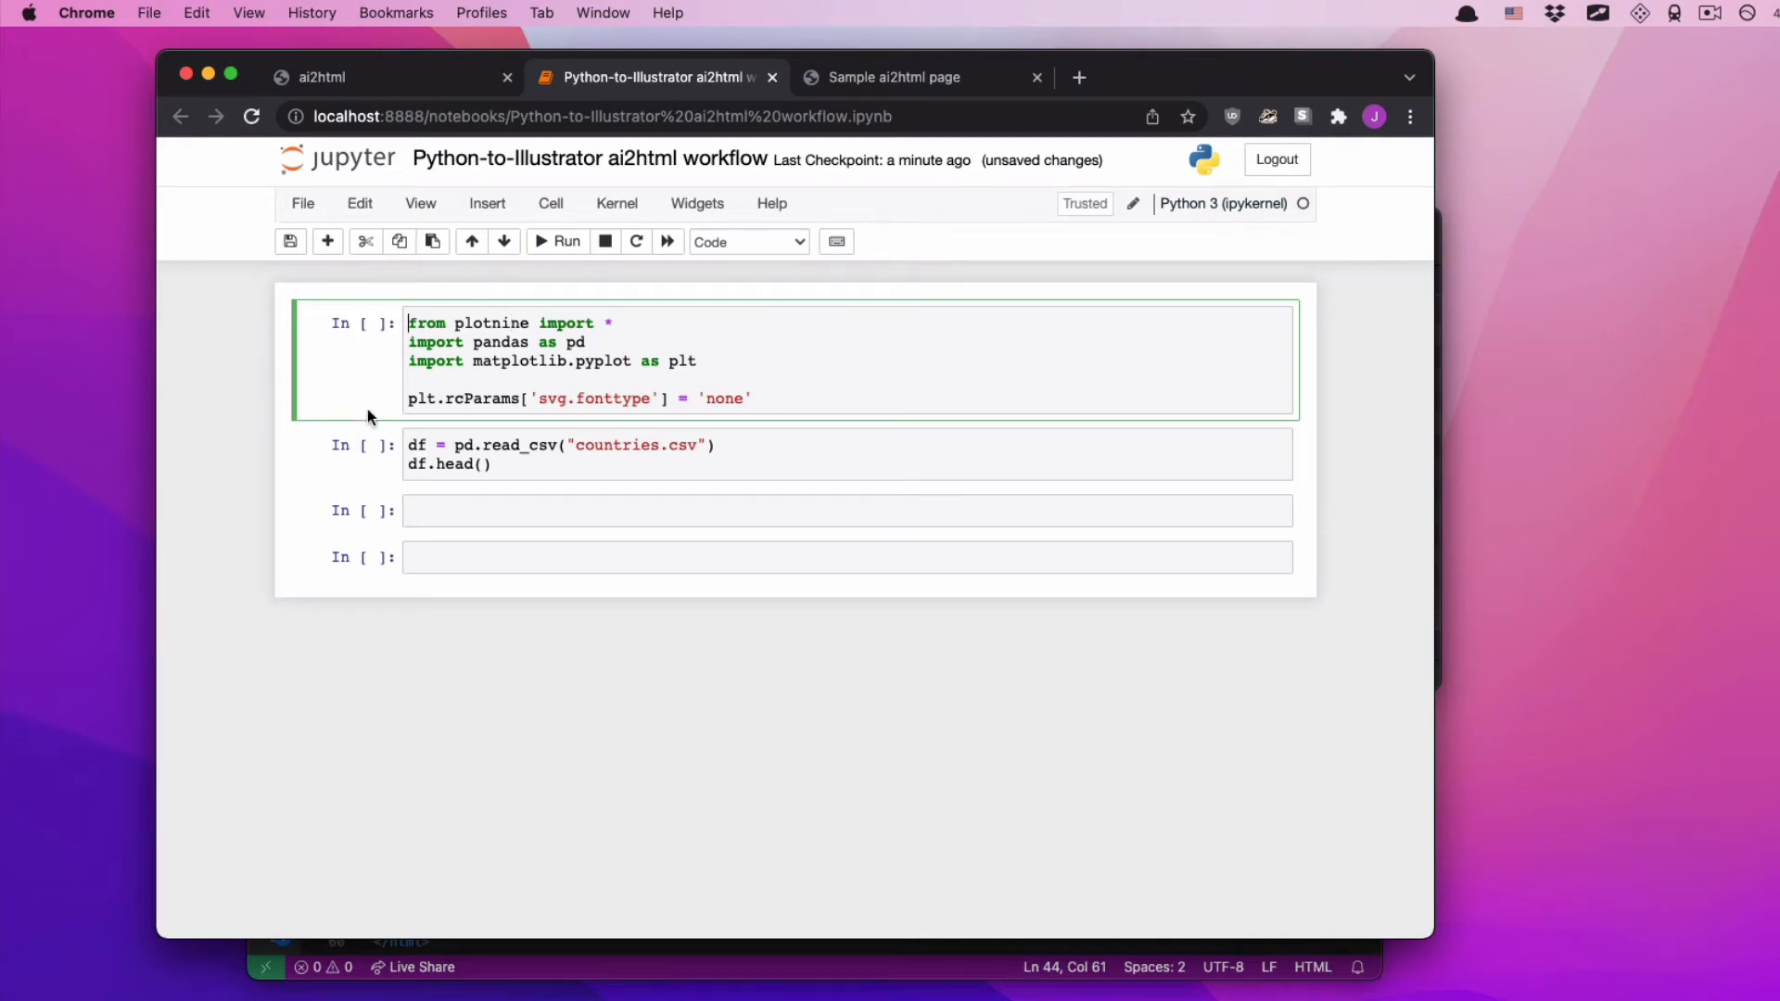
mouse_move(344, 455)
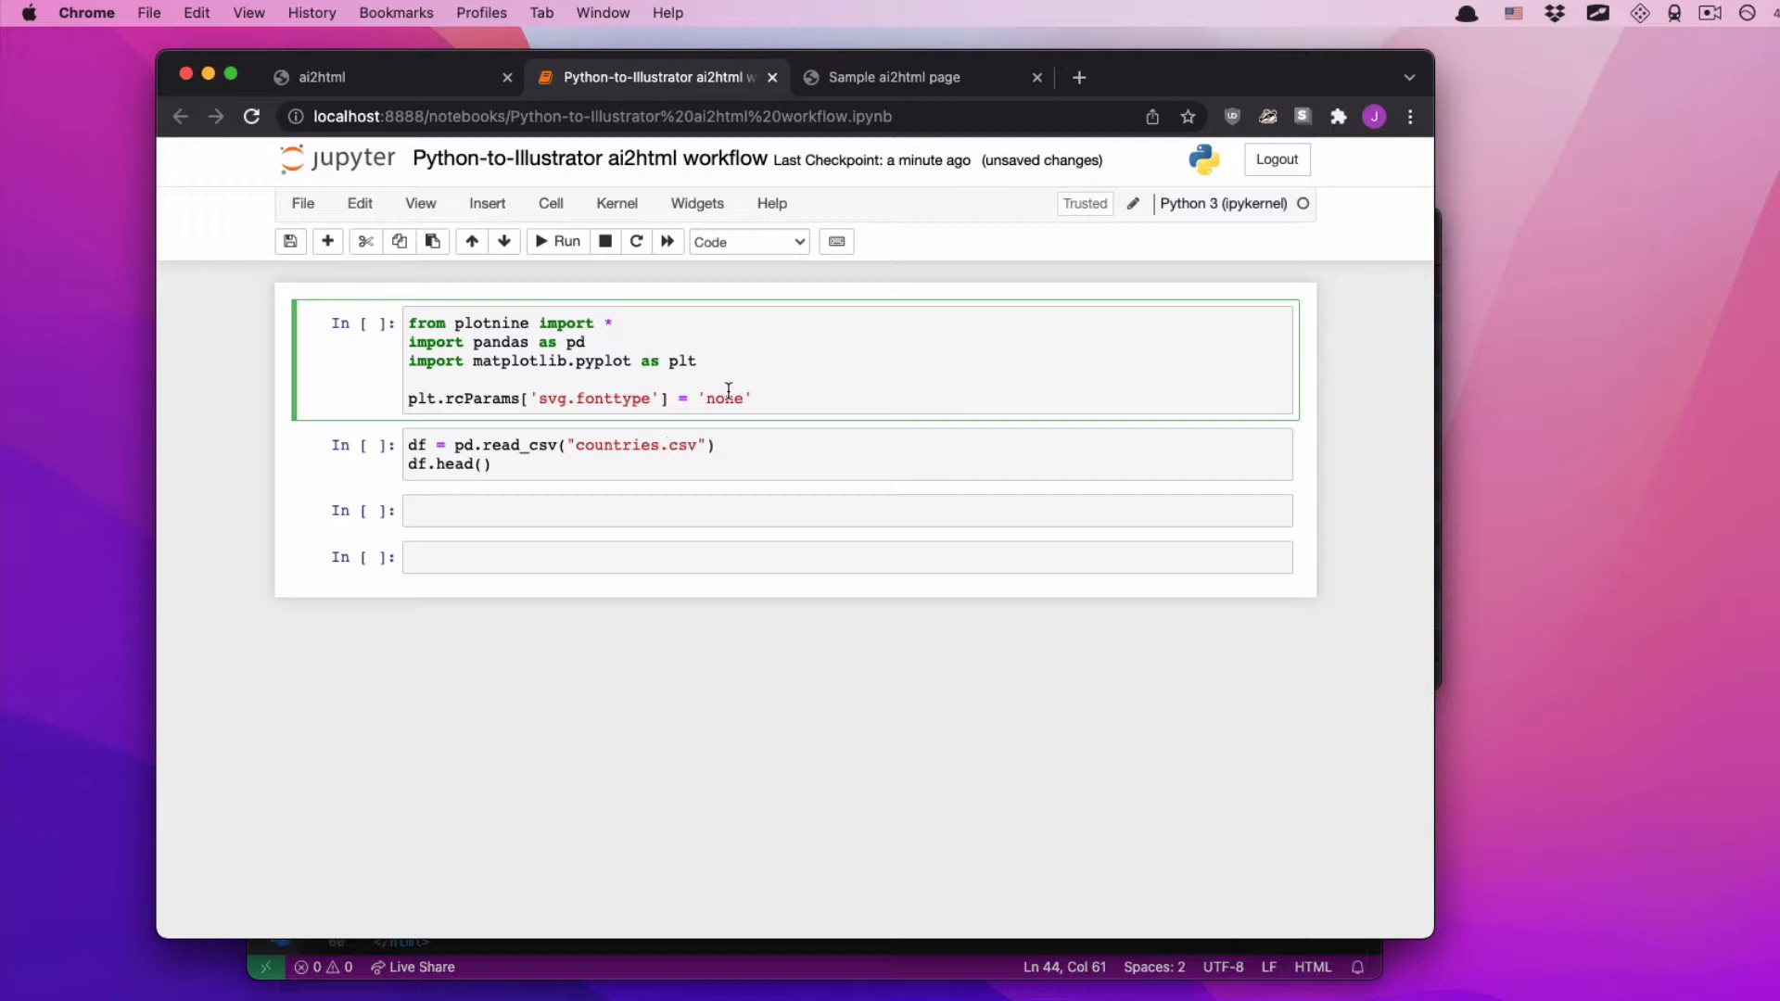
mouse_move(952, 357)
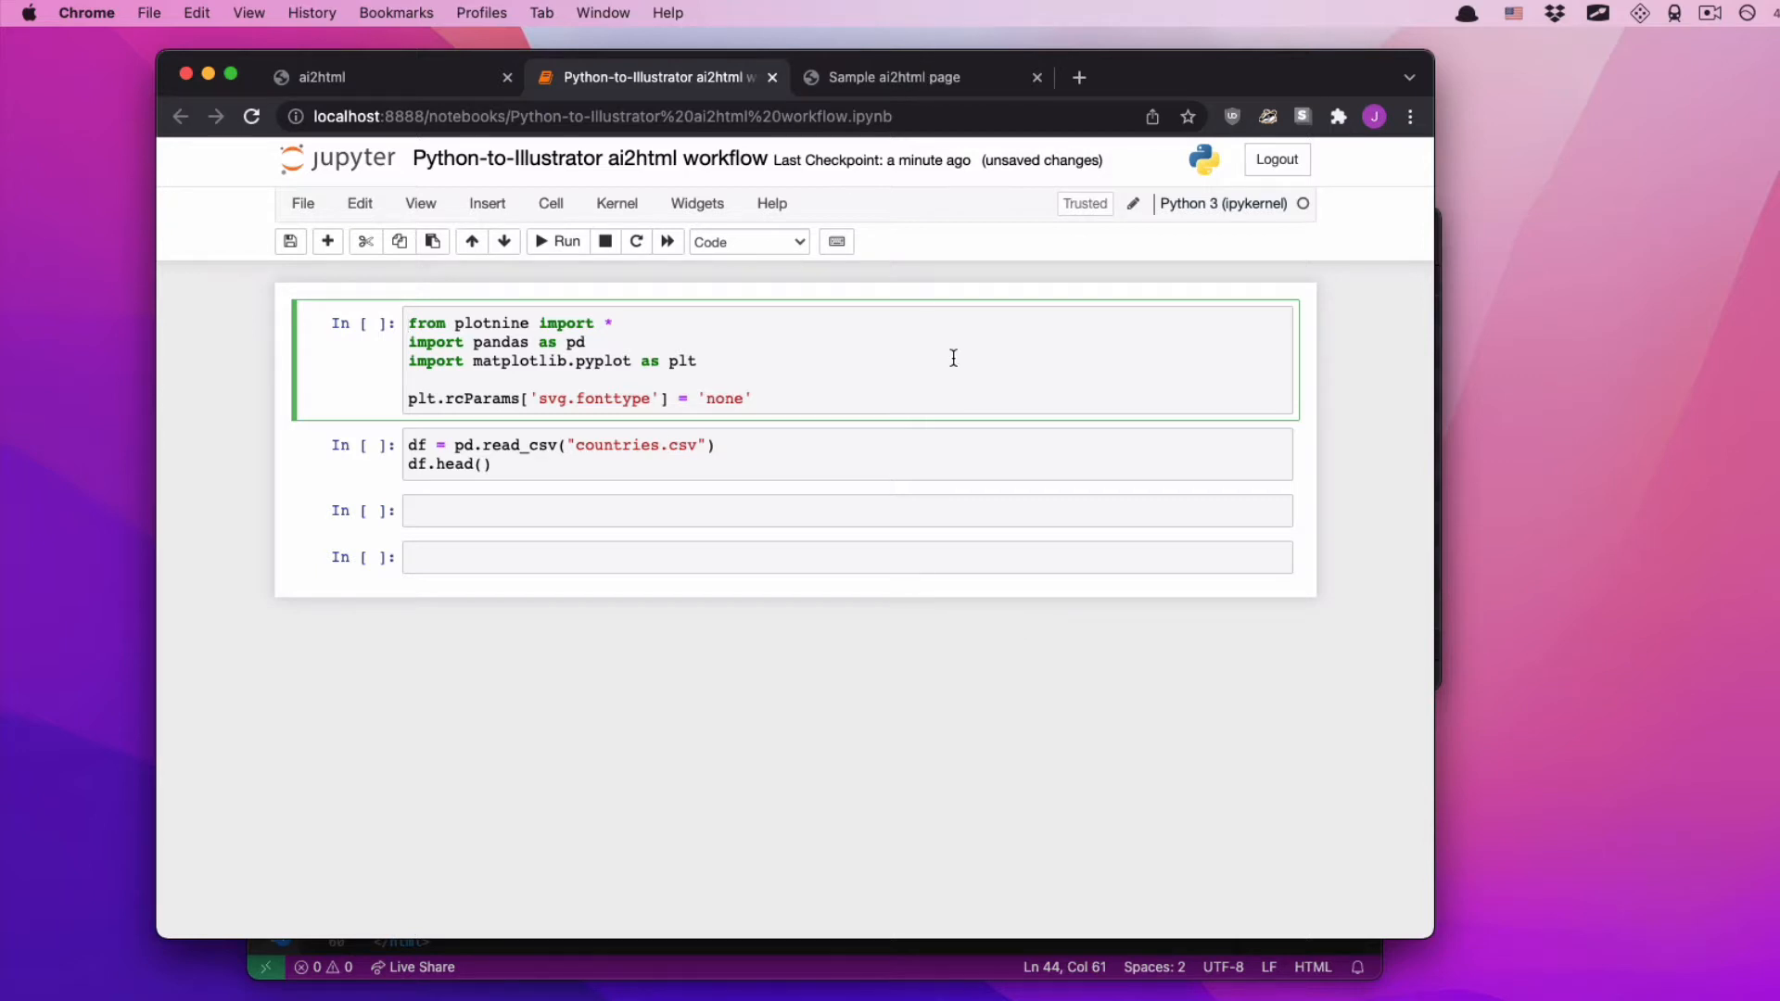
mouse_move(951, 76)
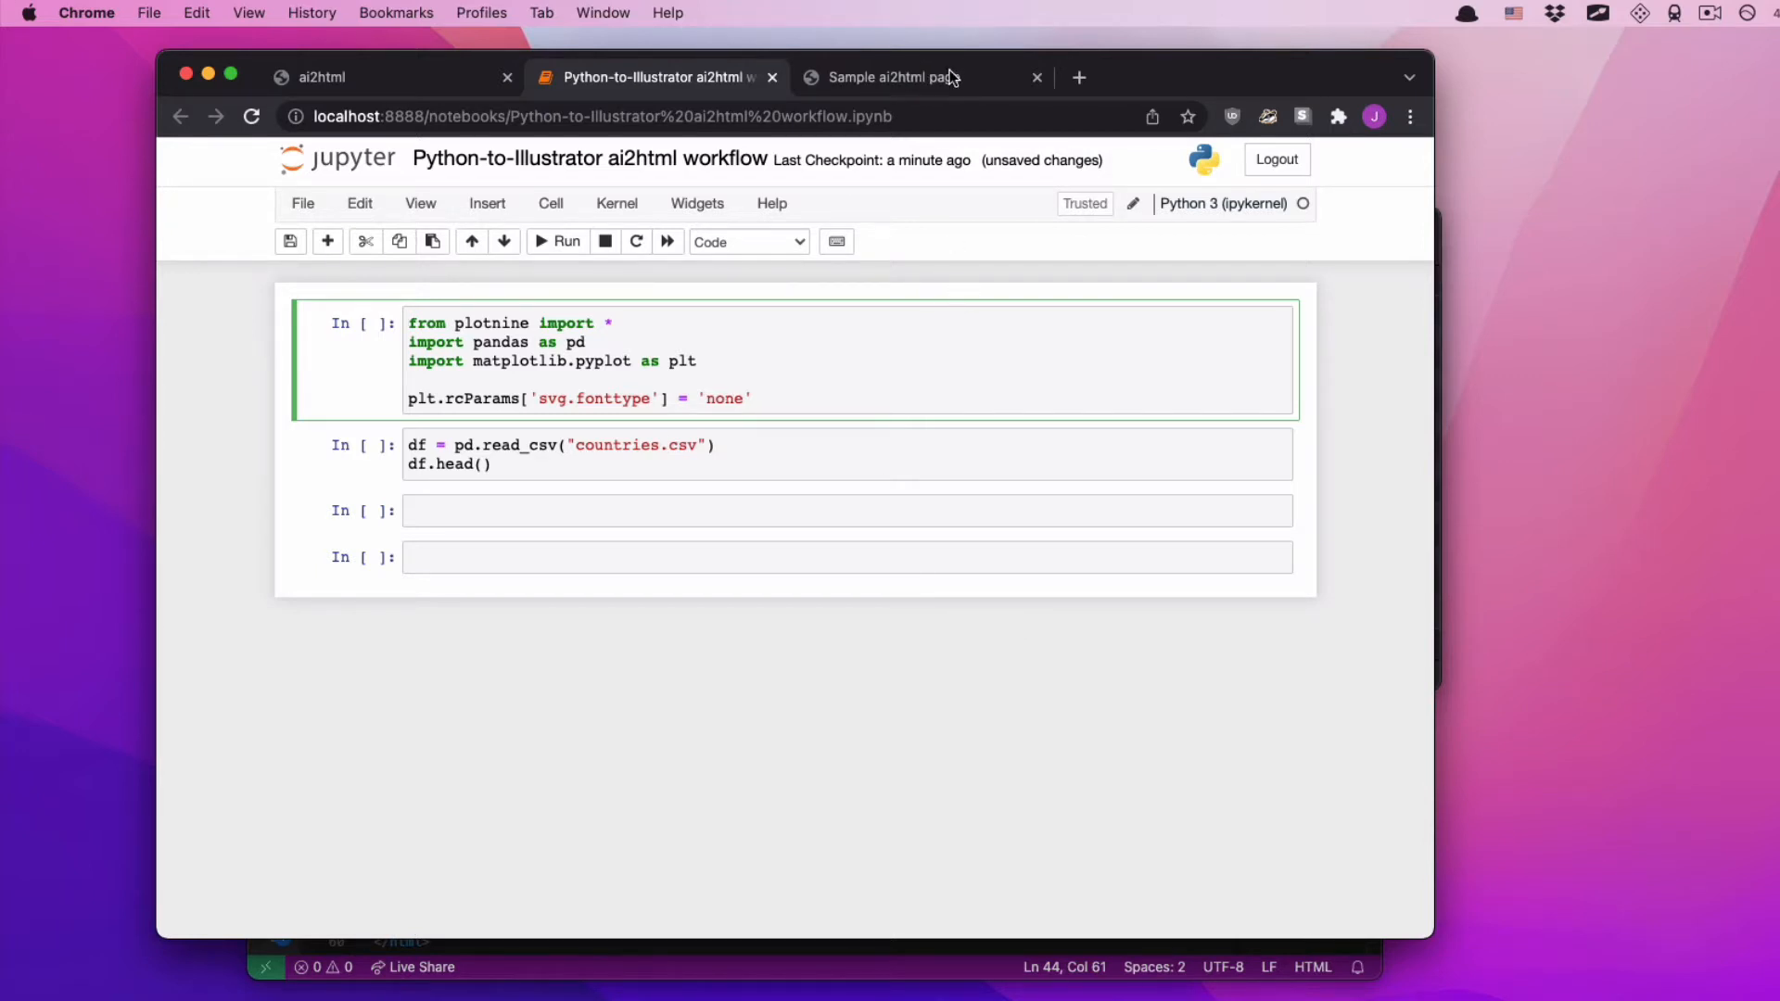
- Preview the sample webpage, then run the import and countries.csv loading cells showing five rows
click(896, 77)
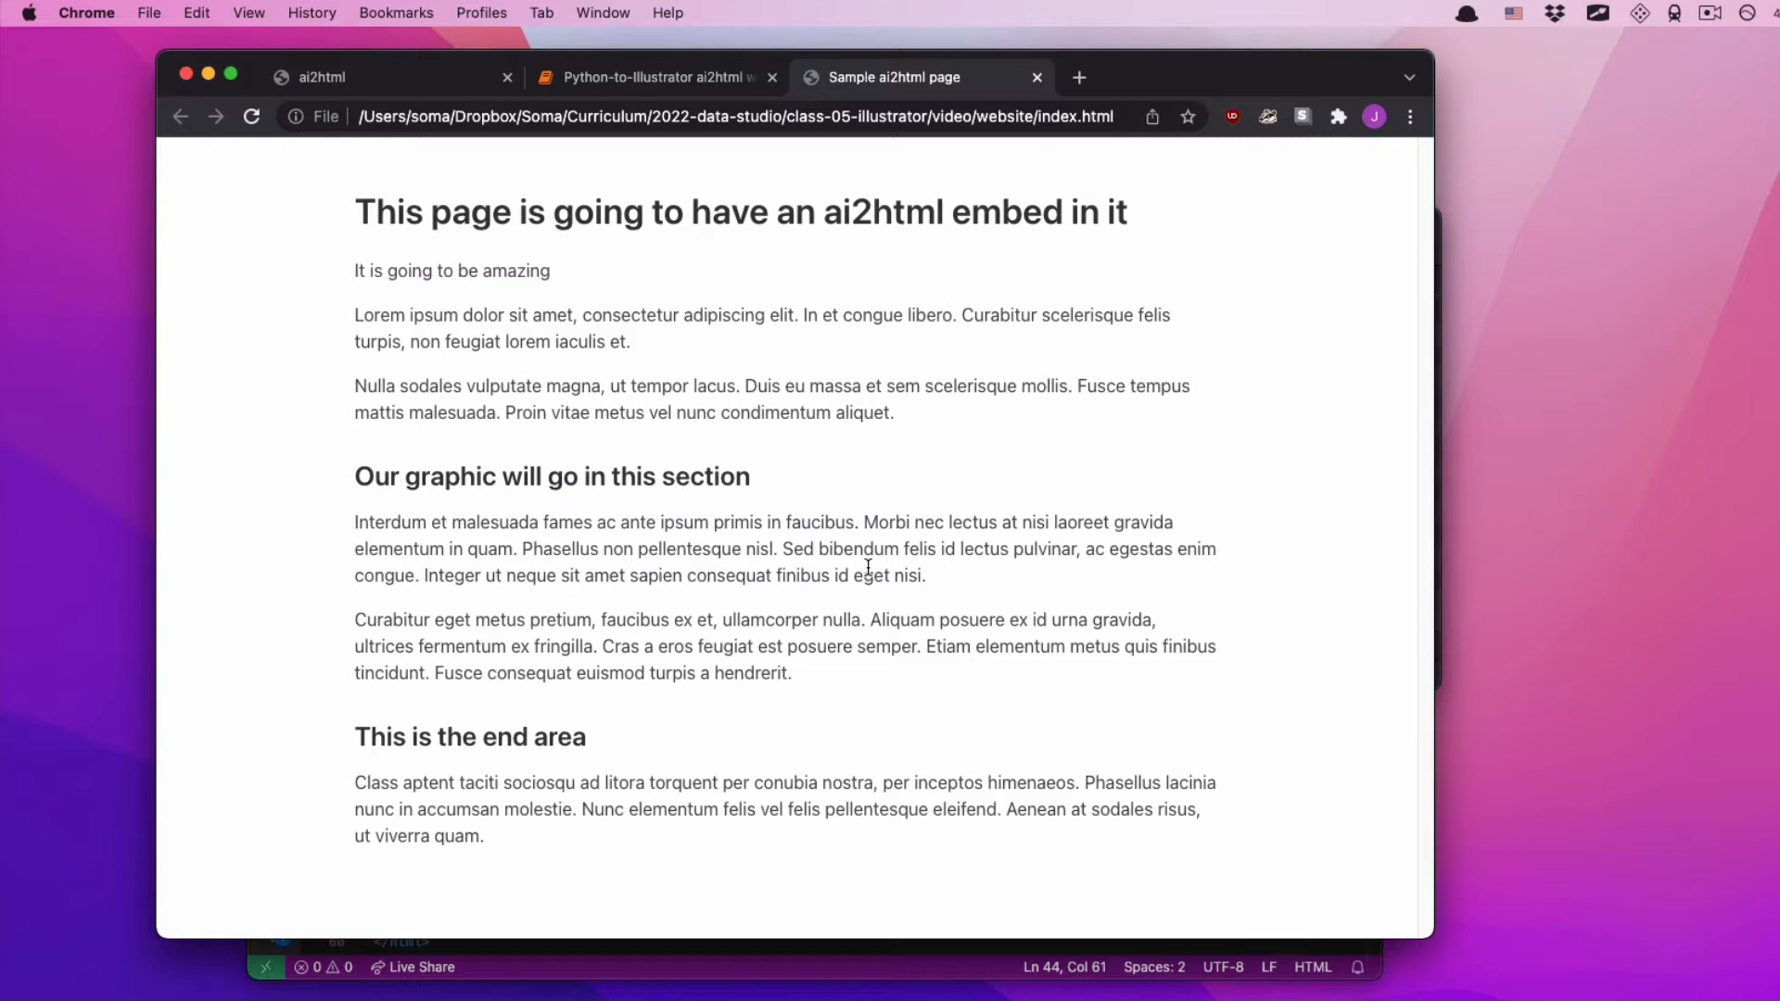
mouse_move(679, 110)
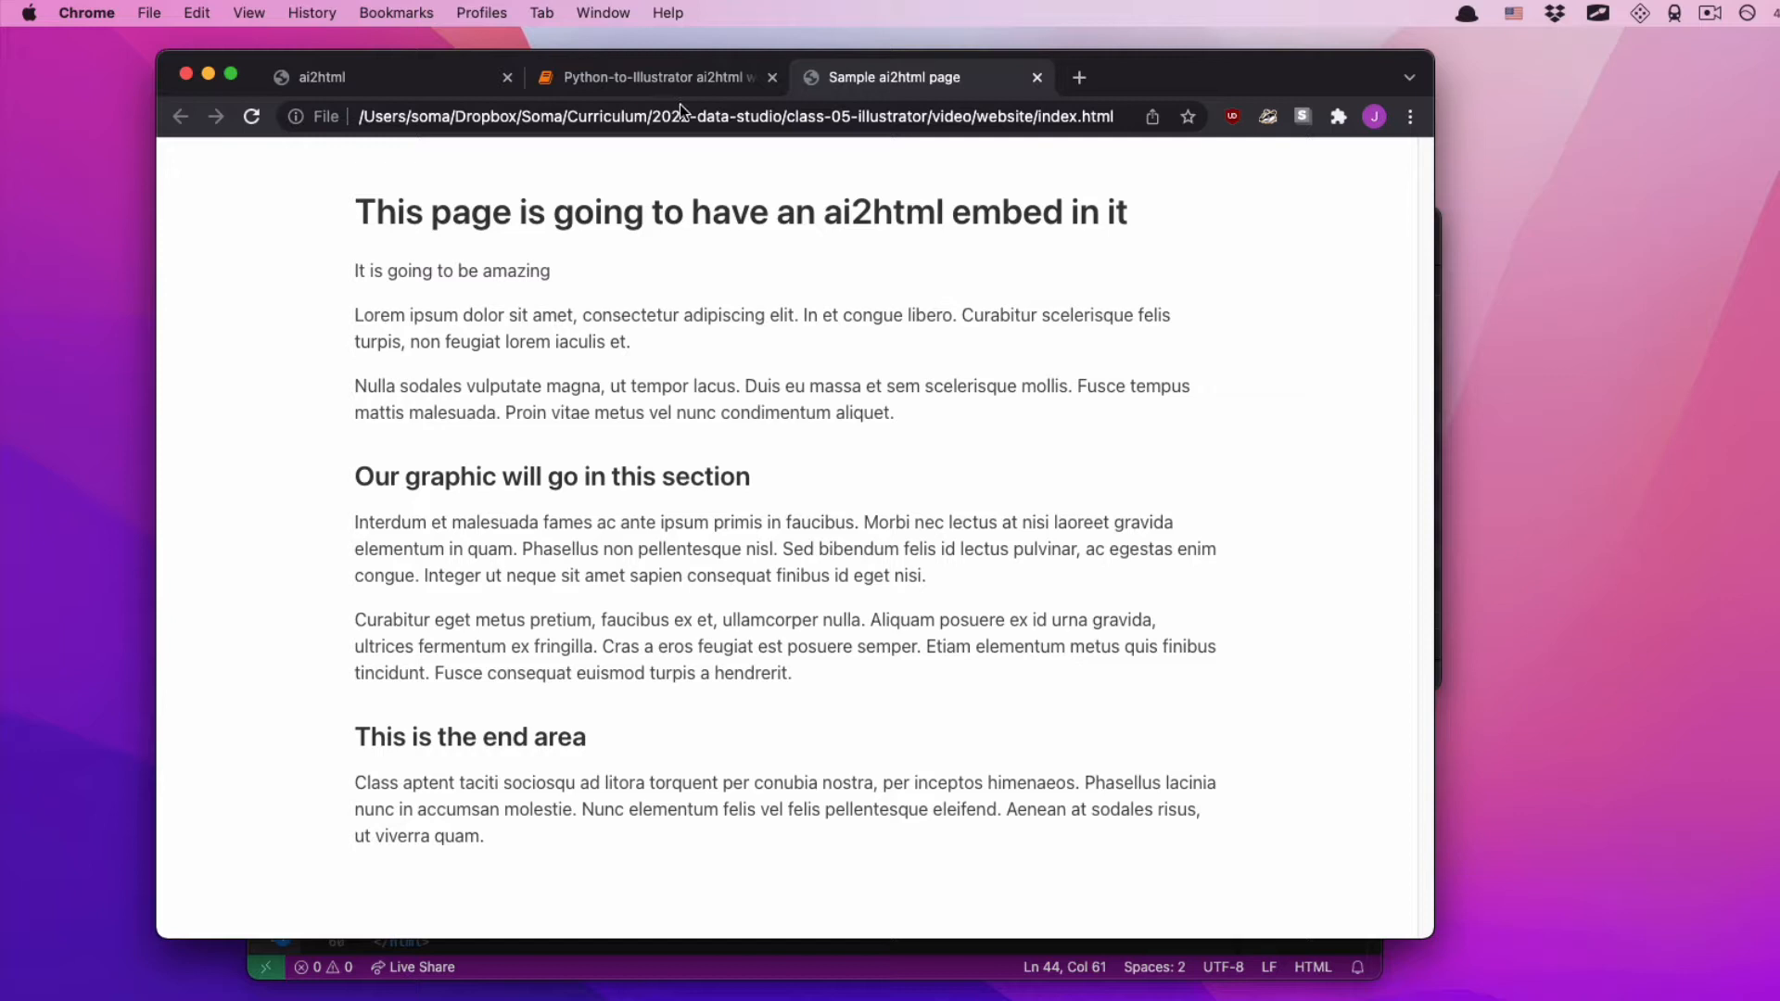
mouse_move(693, 83)
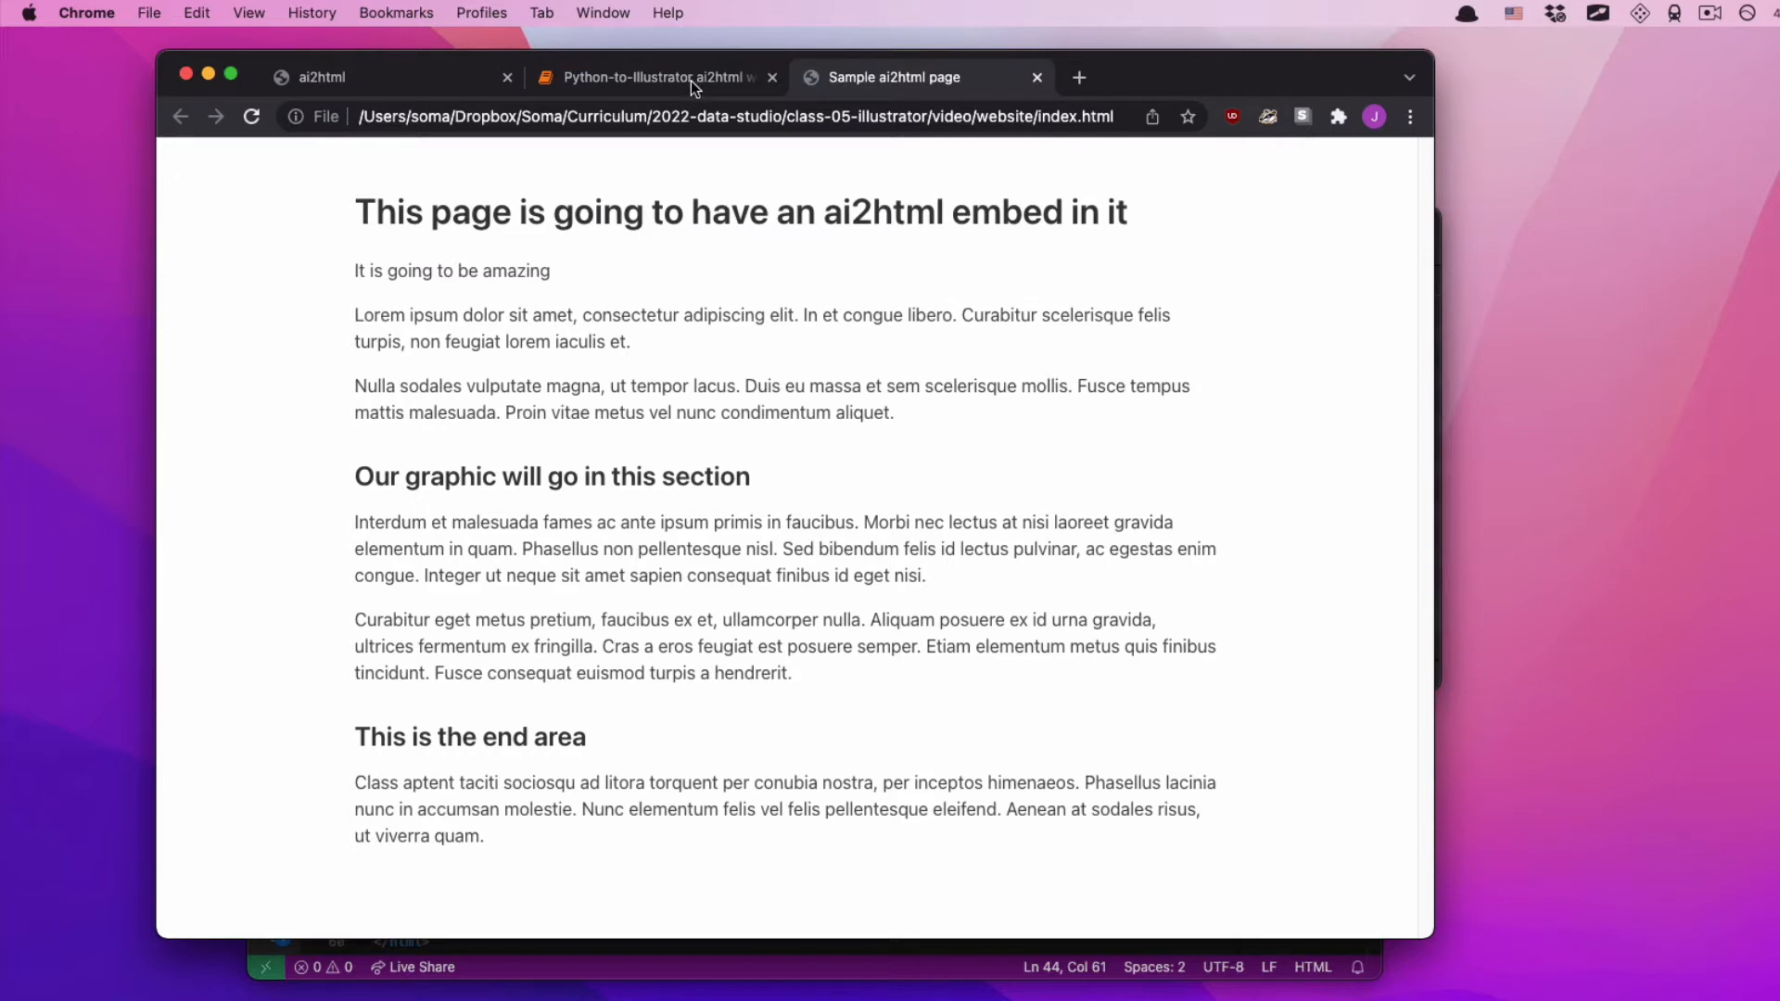
click(651, 77)
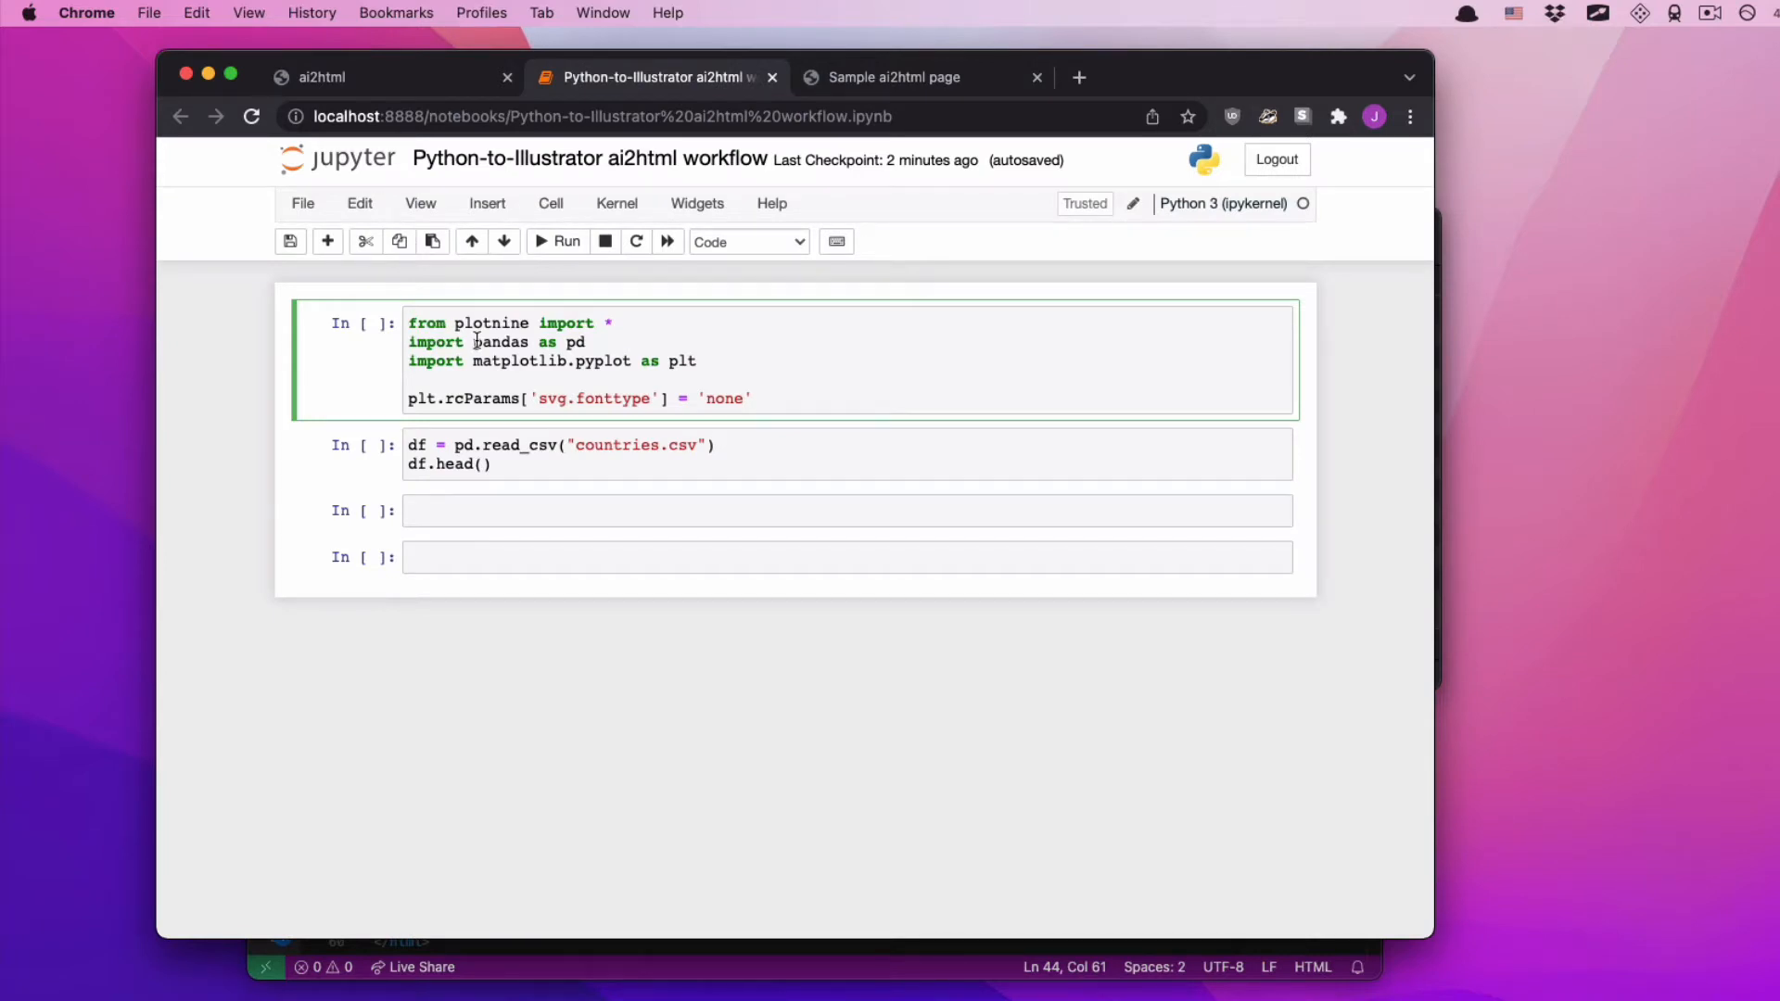
click(565, 241)
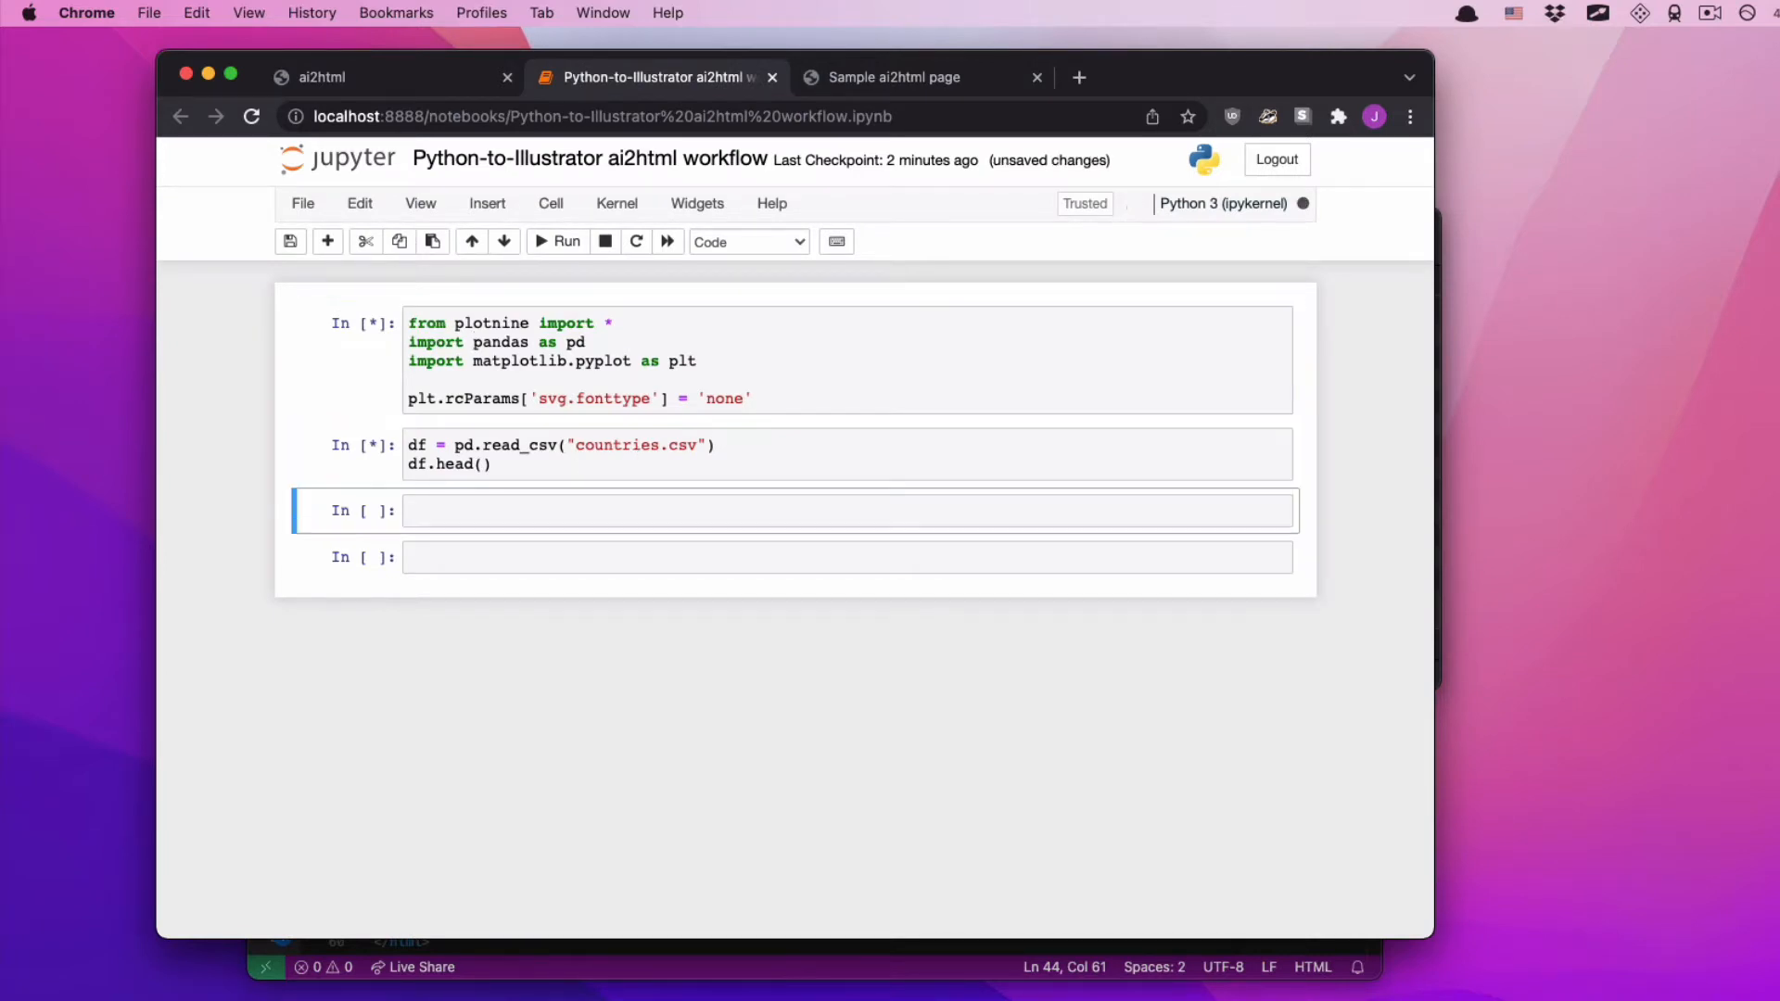
click(557, 241)
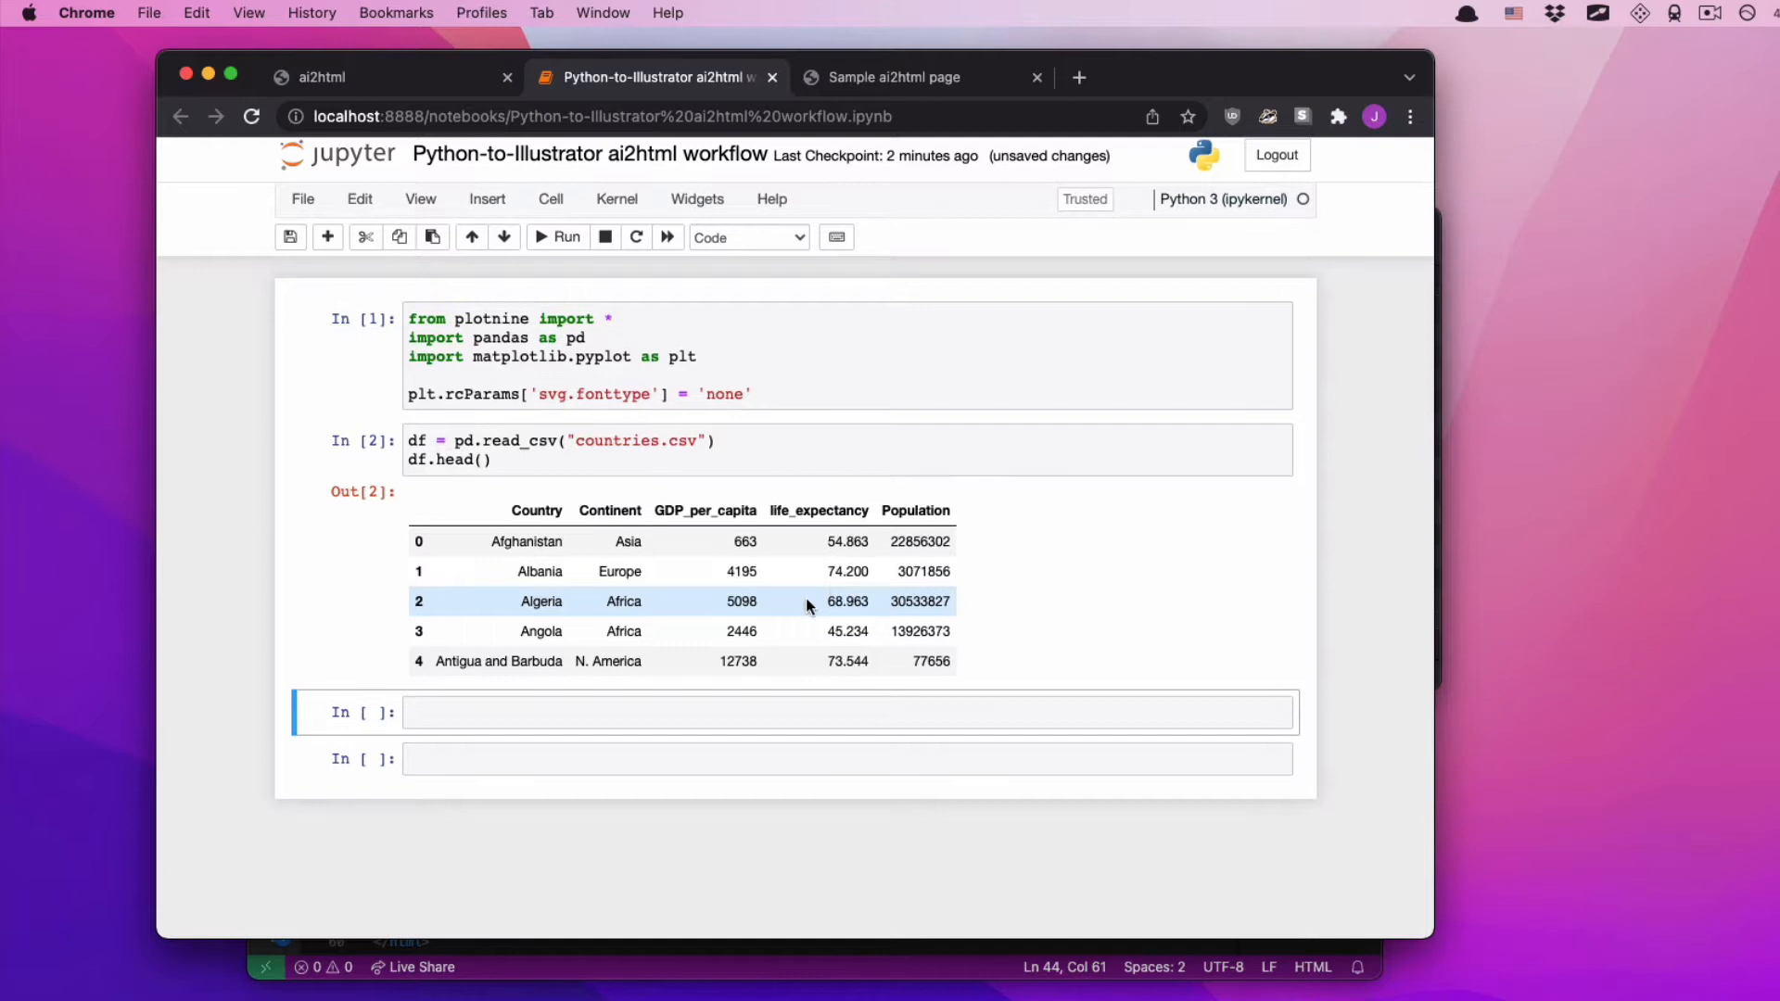
click(601, 713)
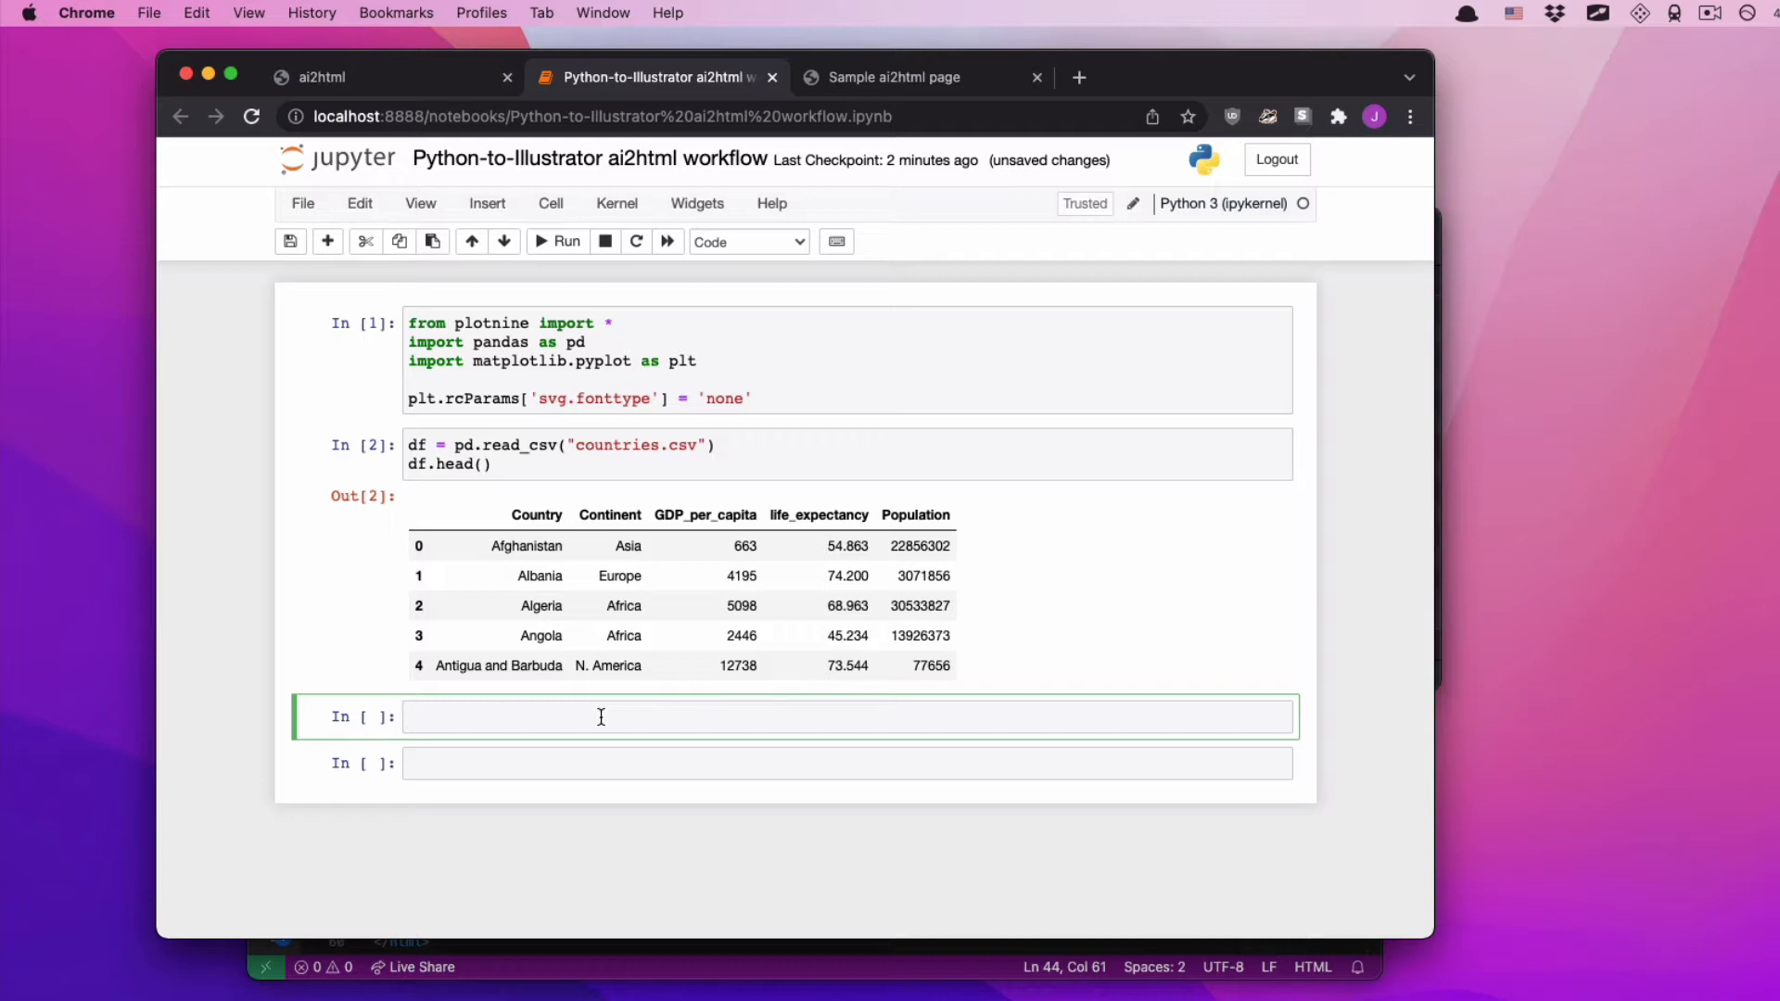
mouse_move(492, 324)
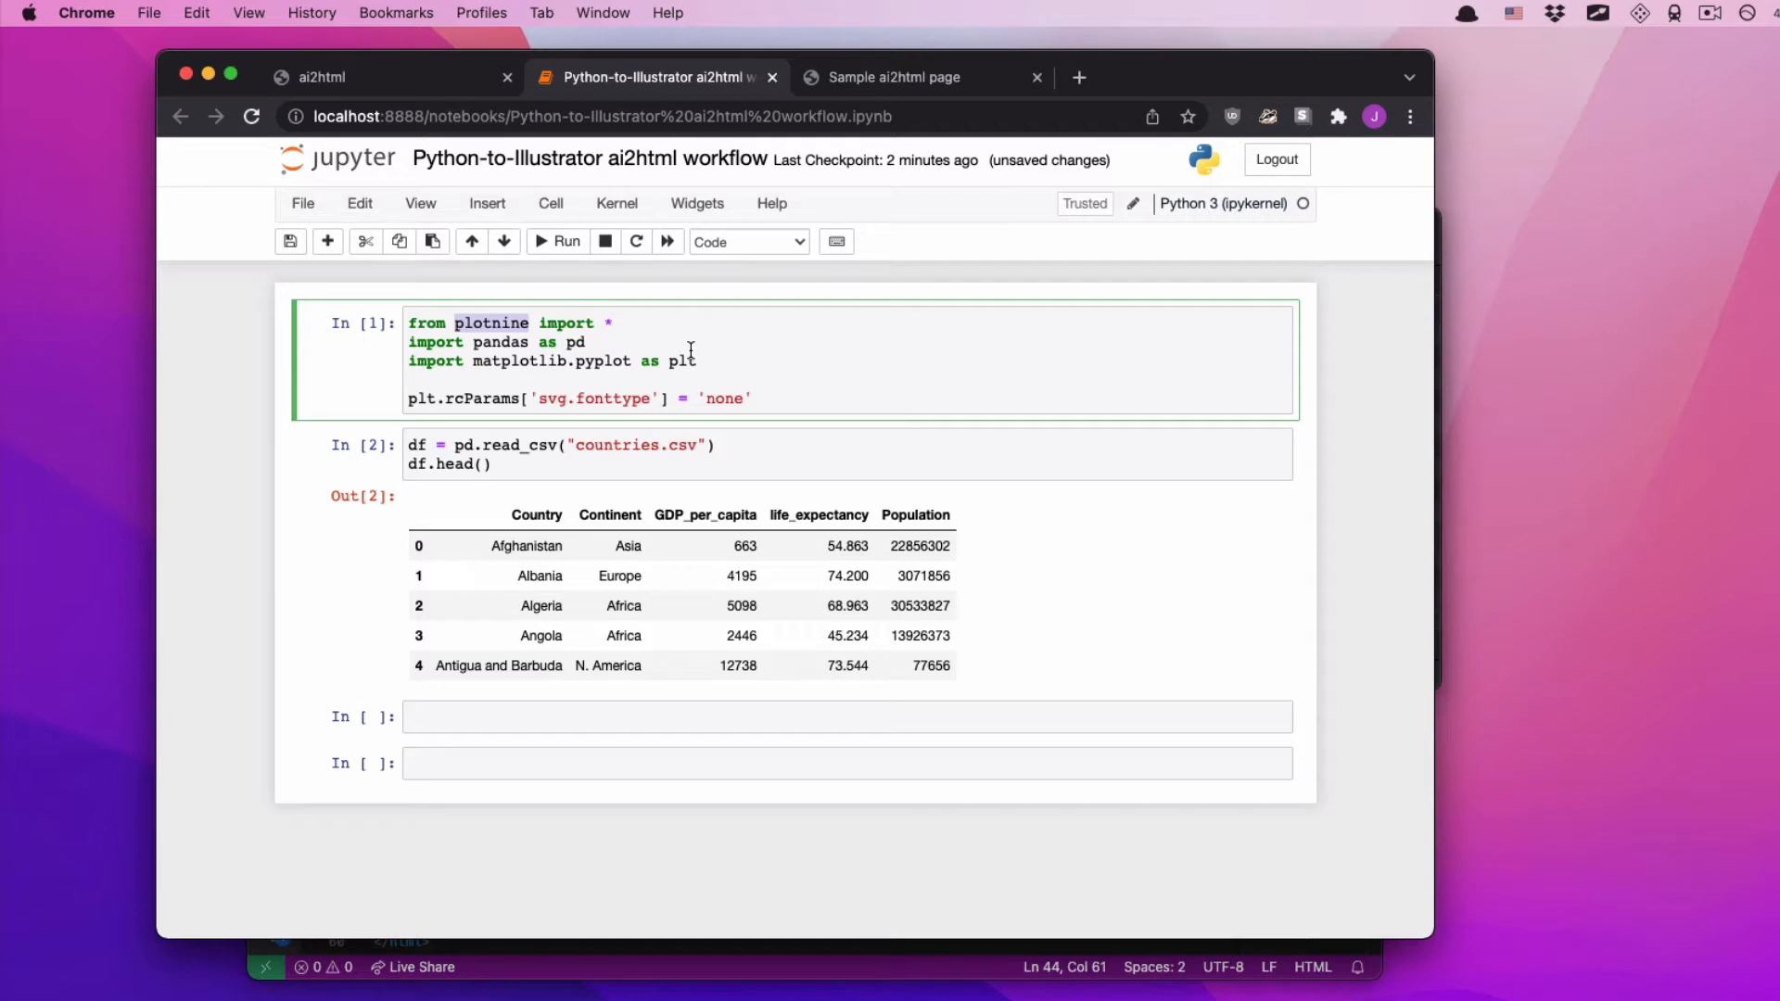
click(661, 716)
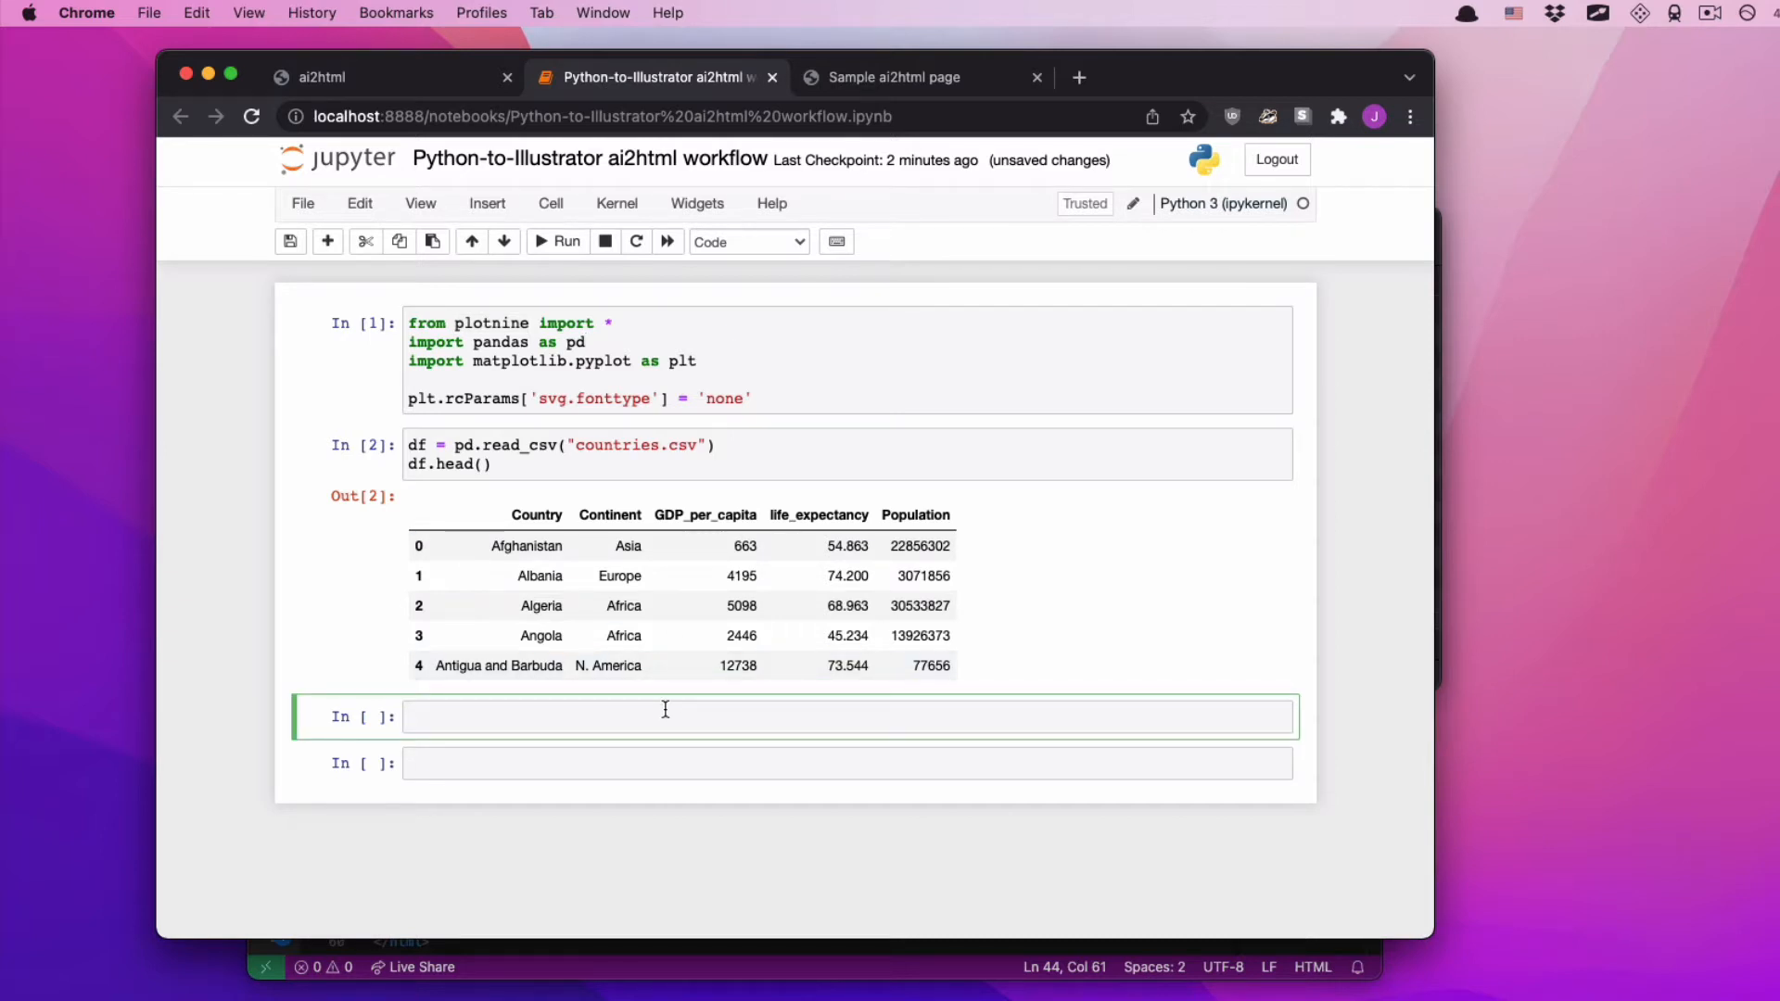
- Write and run a plotnine scatter of GDP per capita versus life expectancy, coloured by continent
text(()
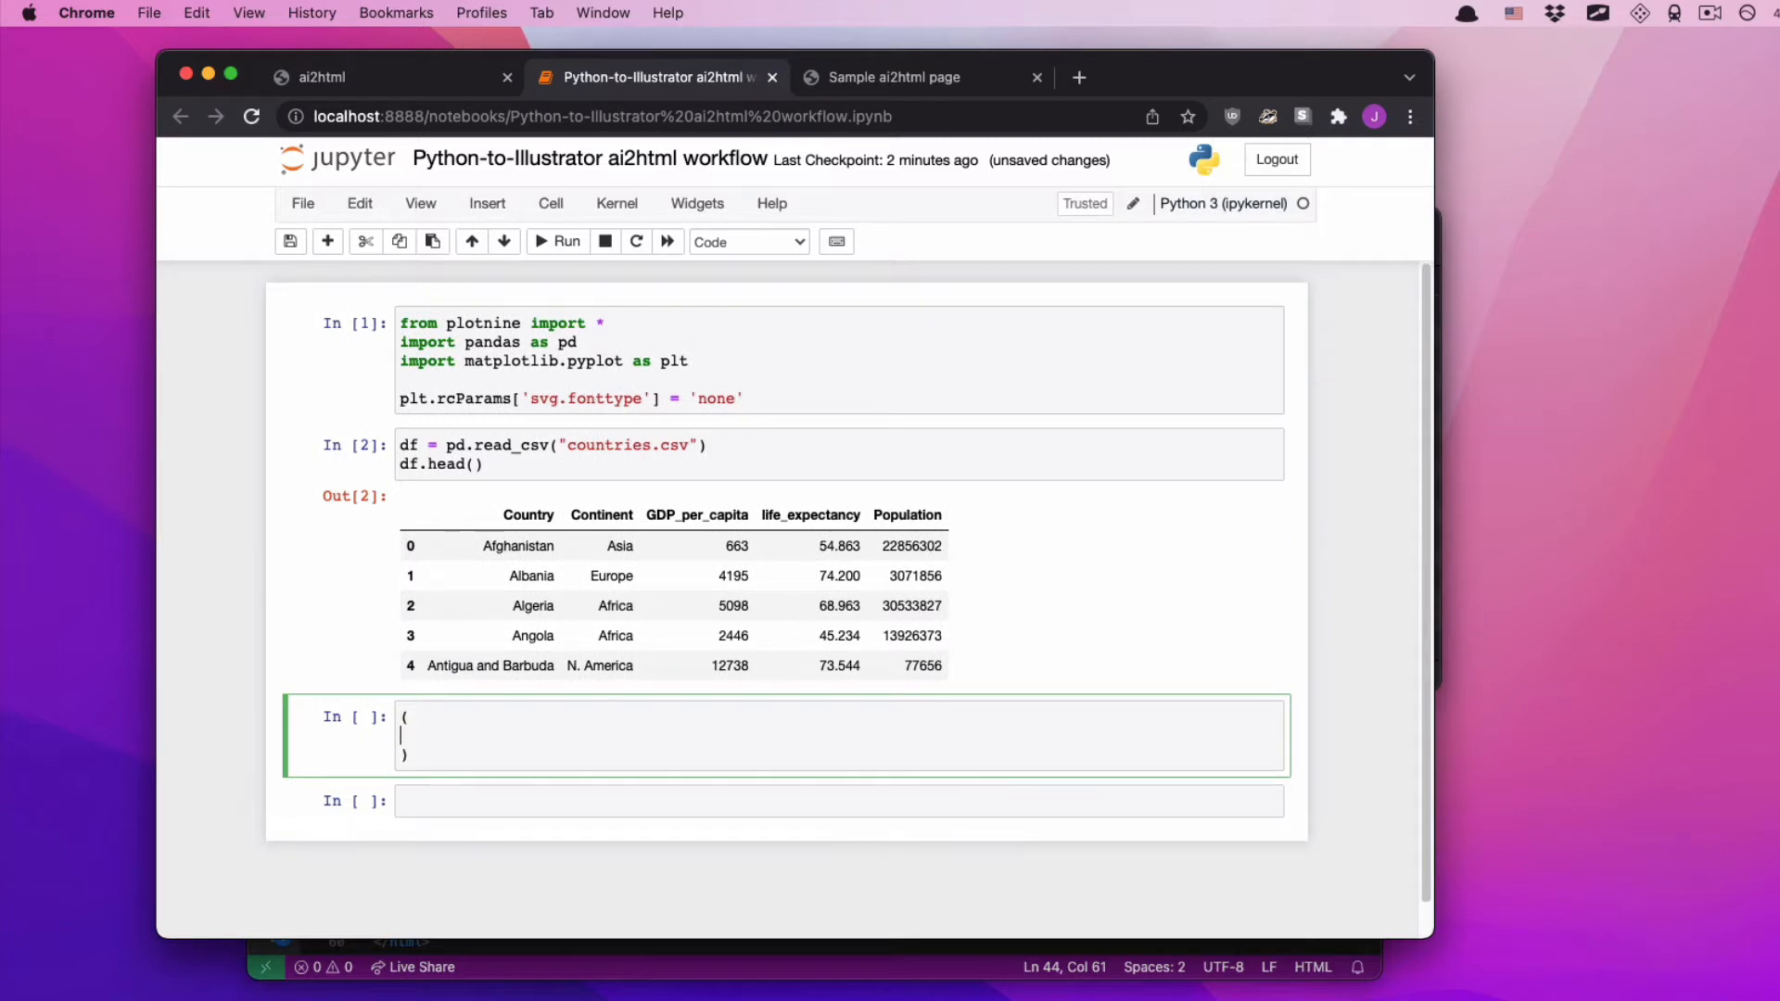
text(ggplot(df))
text(+)
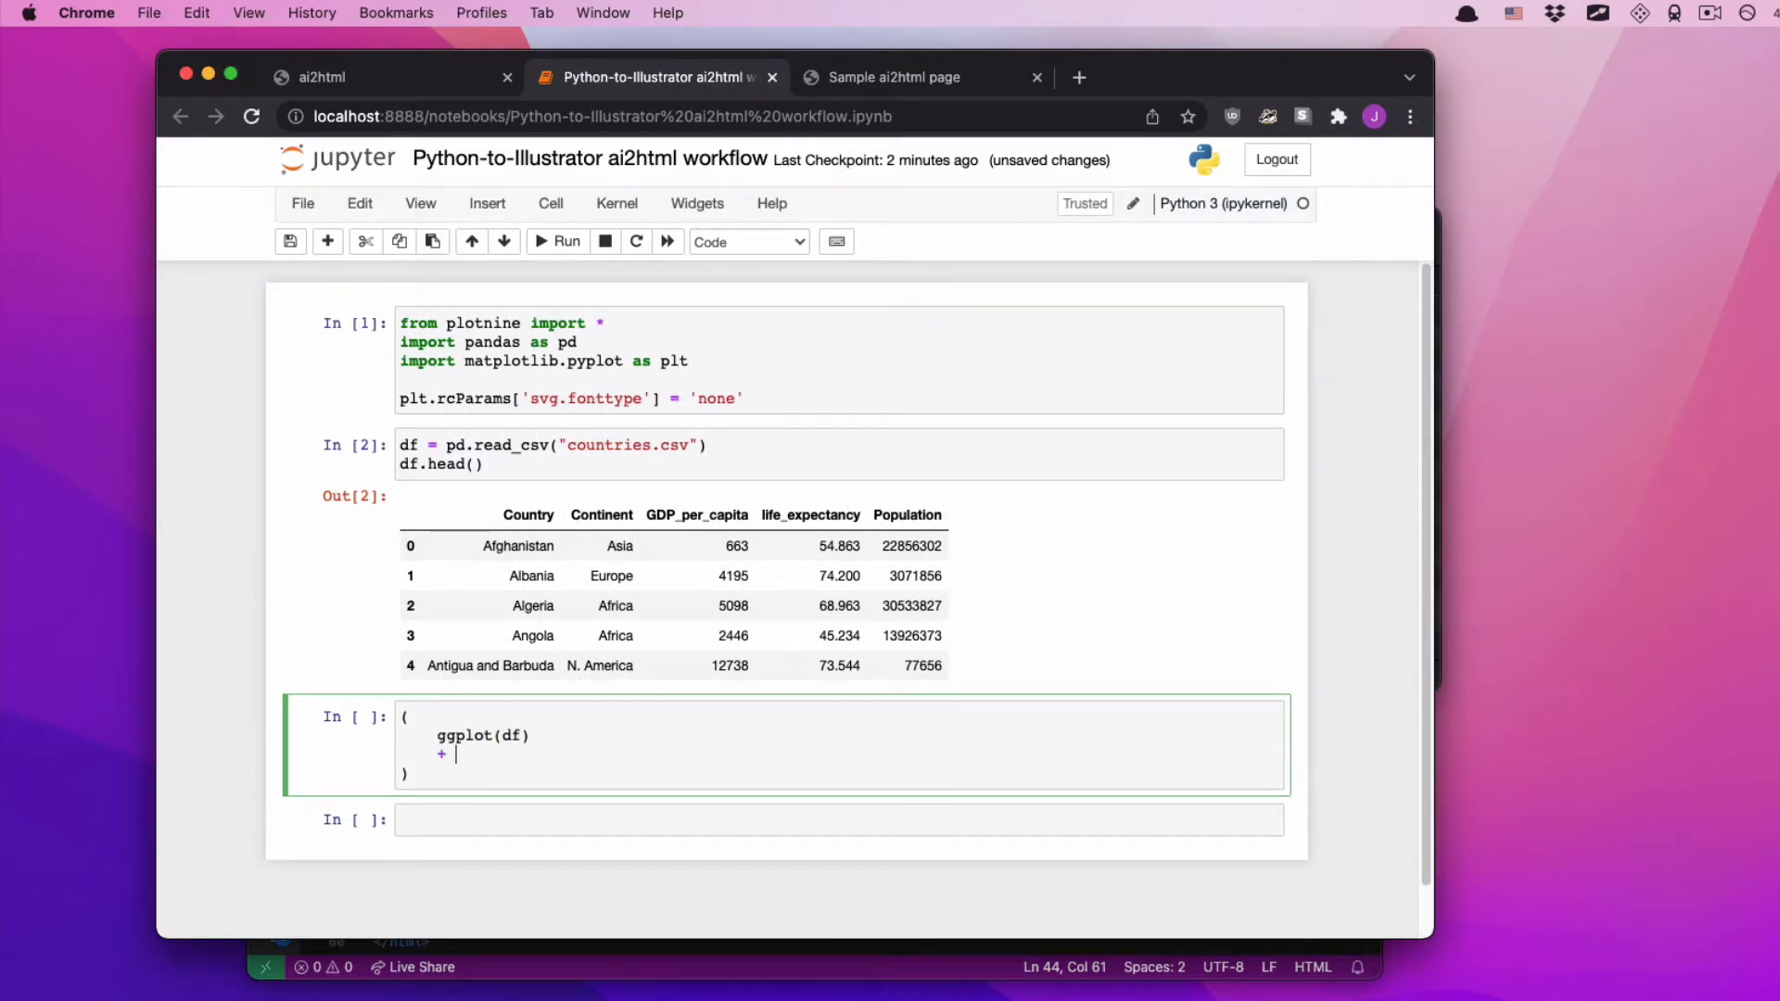
text(aex)
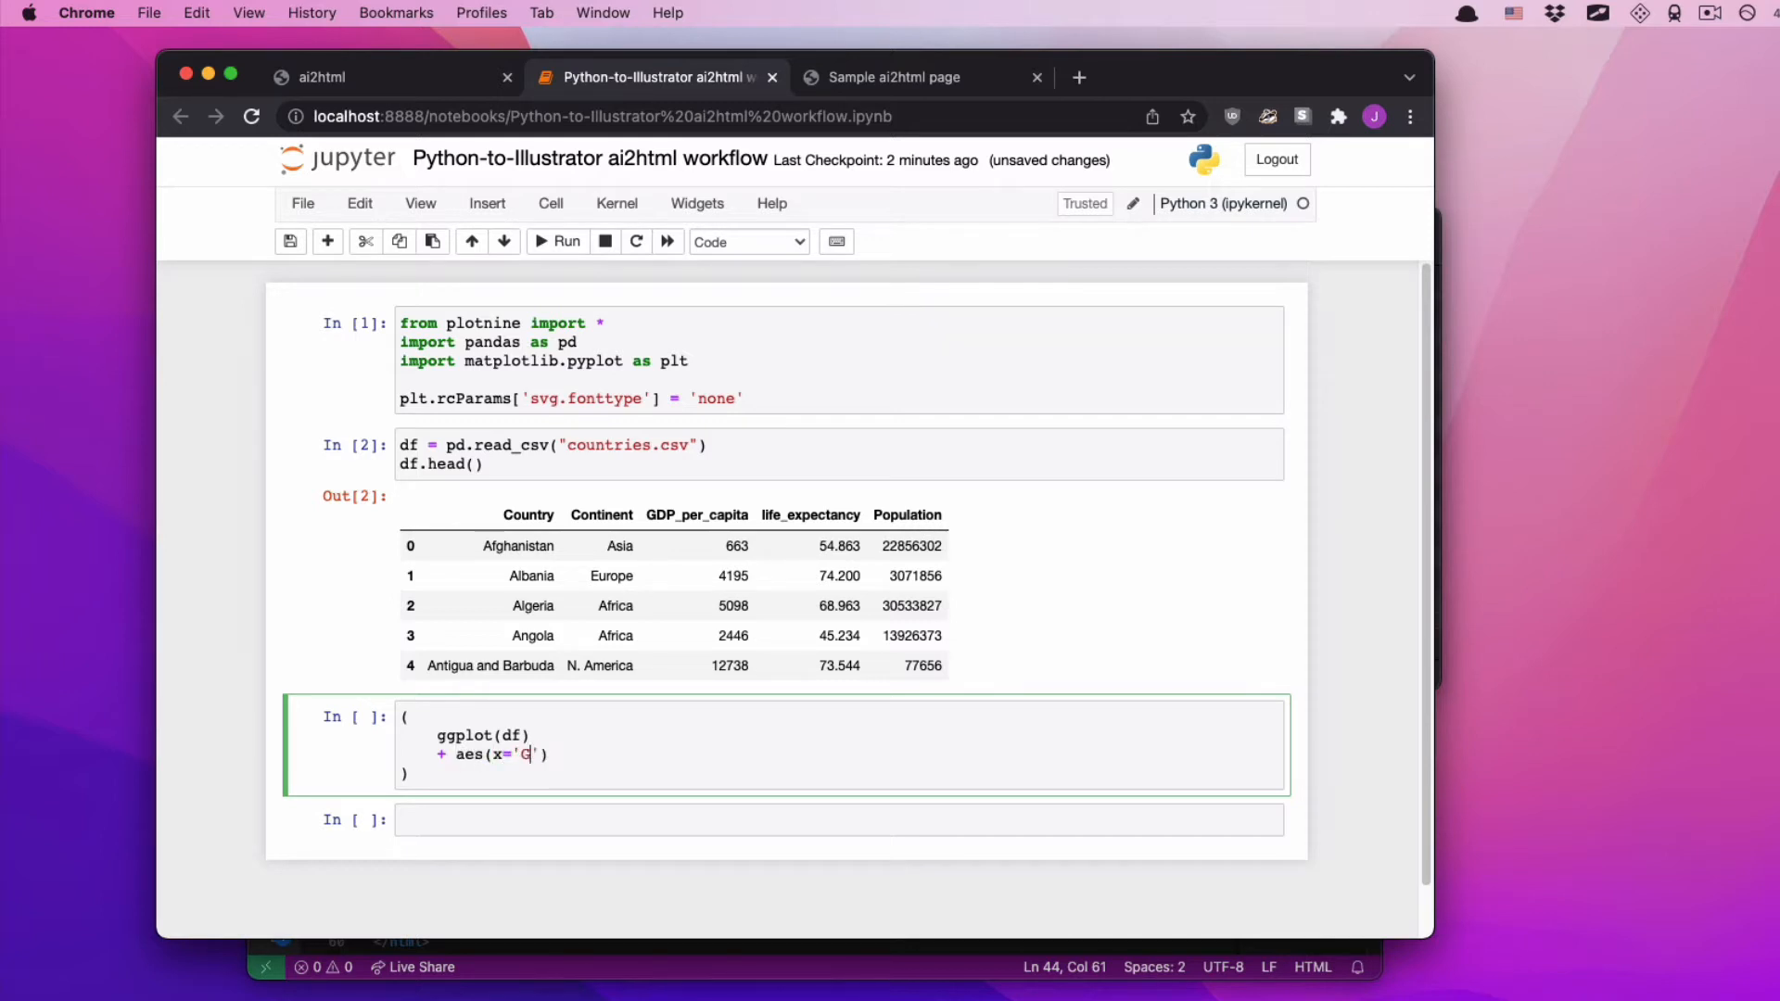
text(DP_per_capita', y='life_)
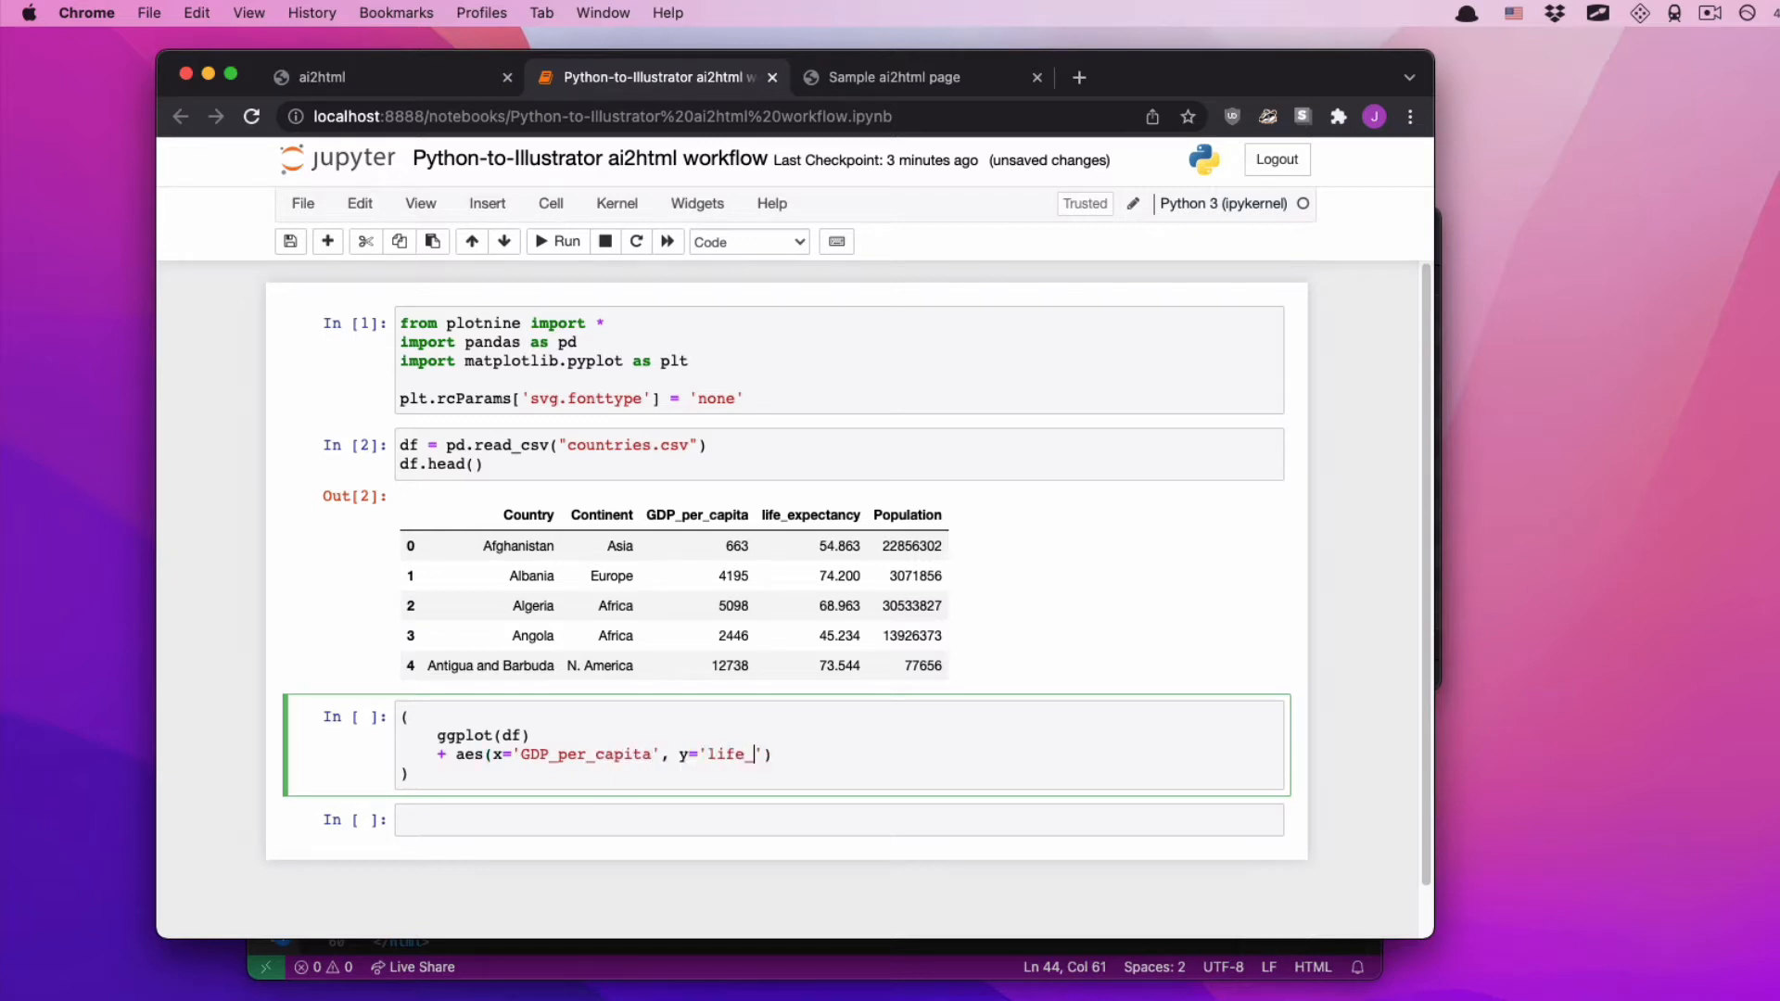
text(expectancy)
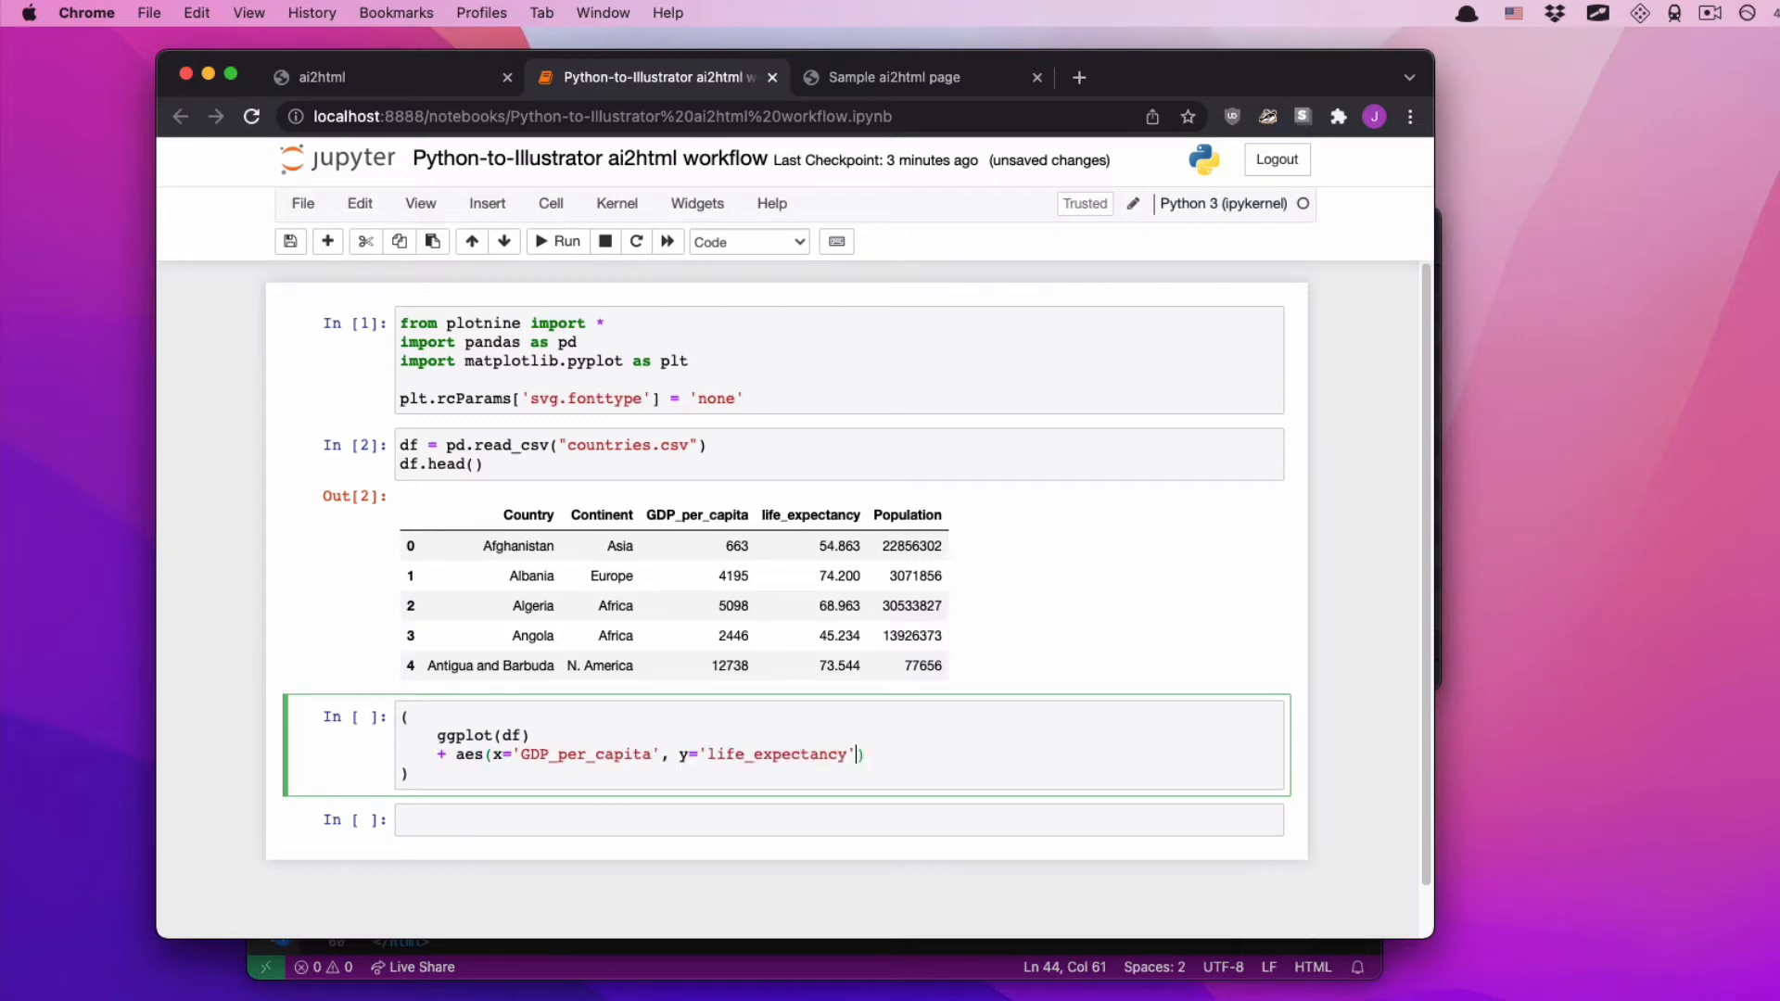
text(, color='')
text(+)
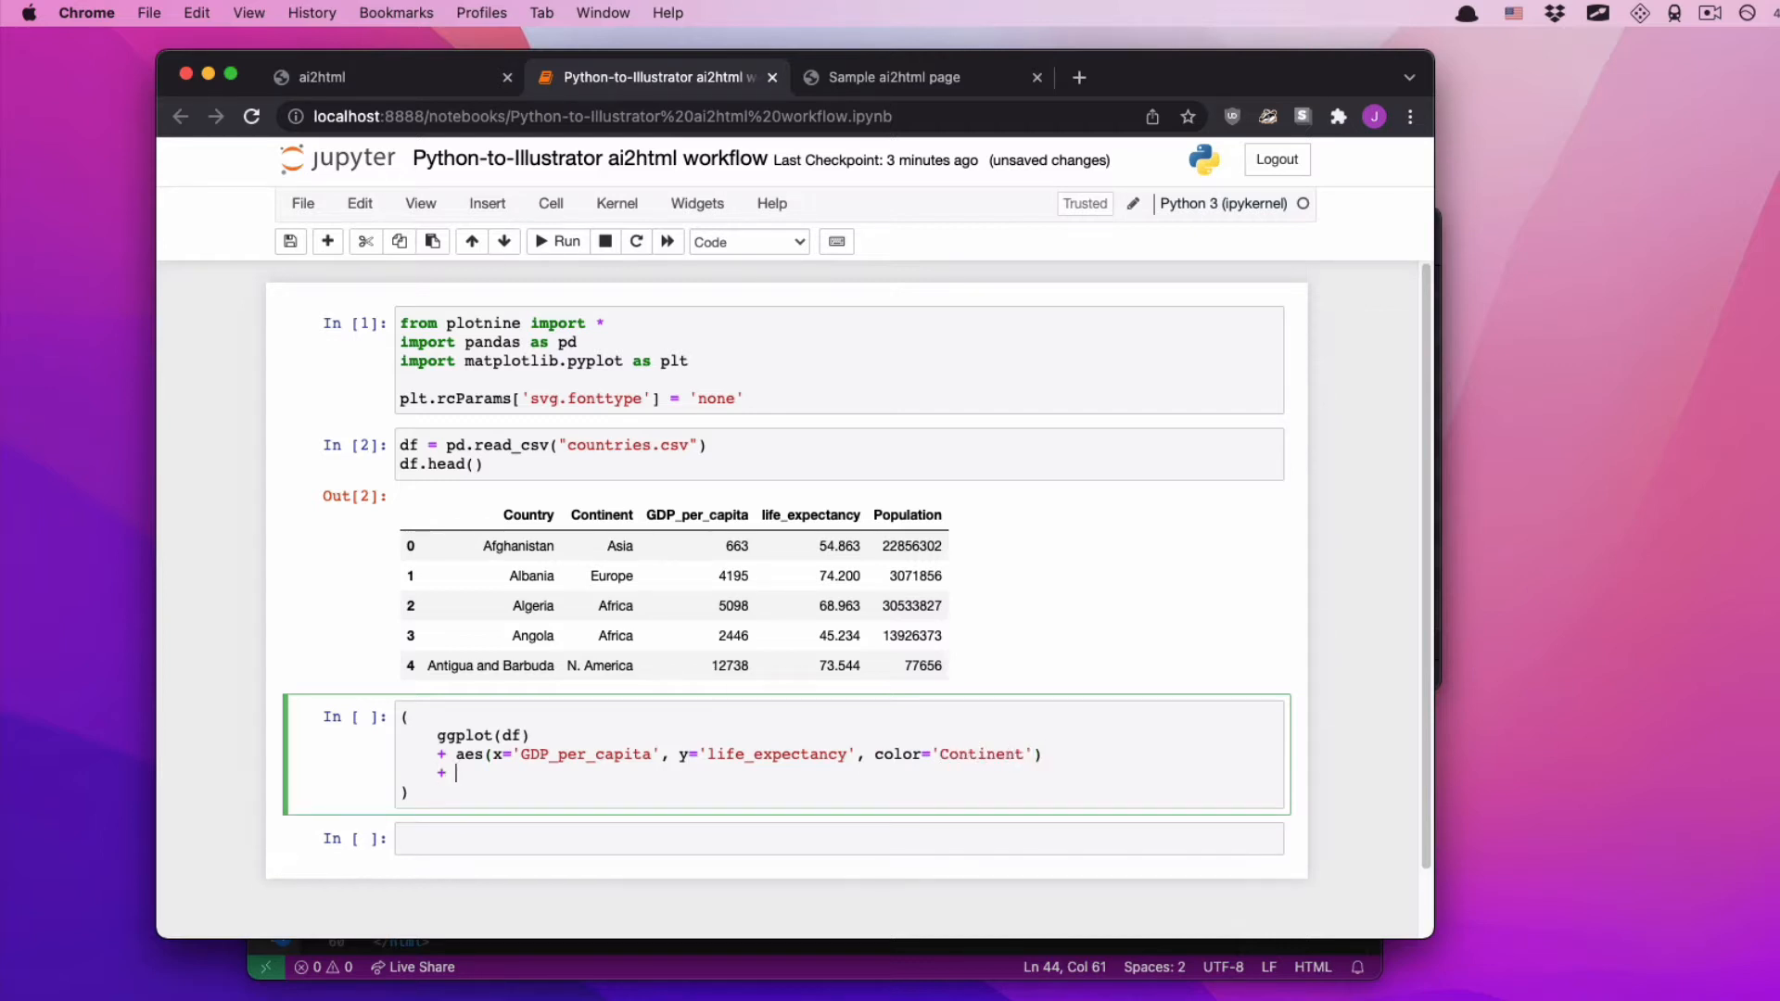
text(geom_p)
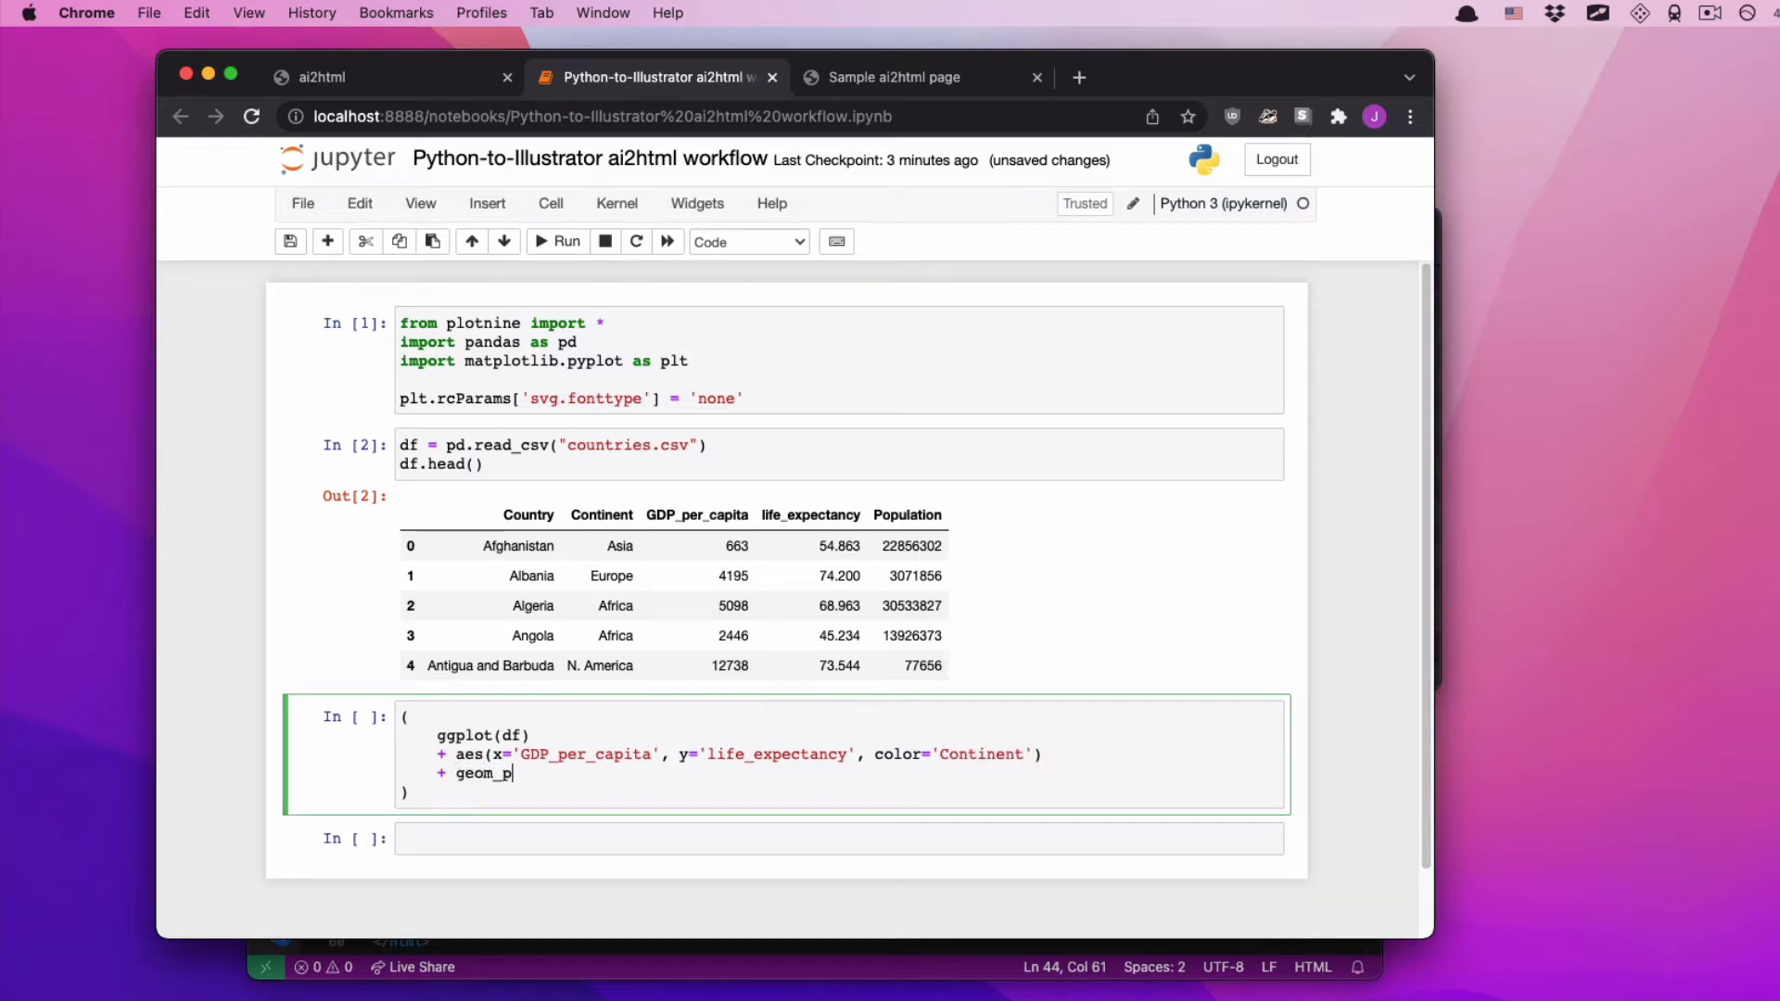
click(556, 241)
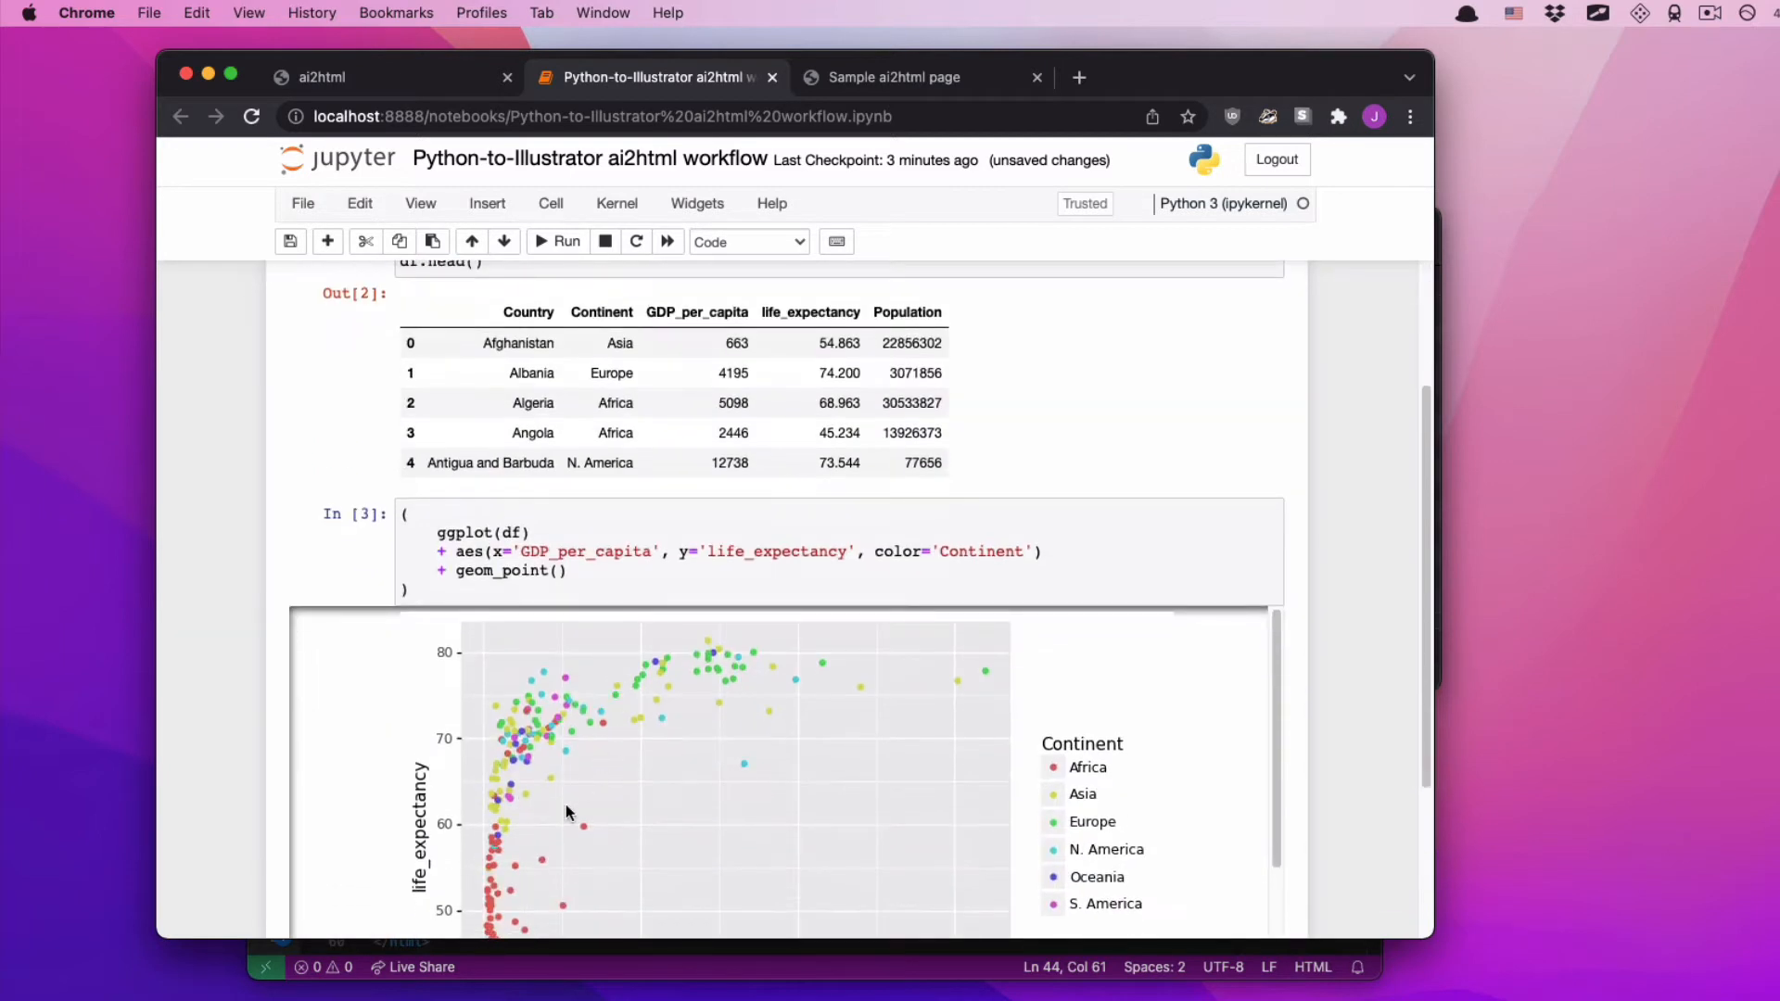
scroll(down, 3)
text(+)
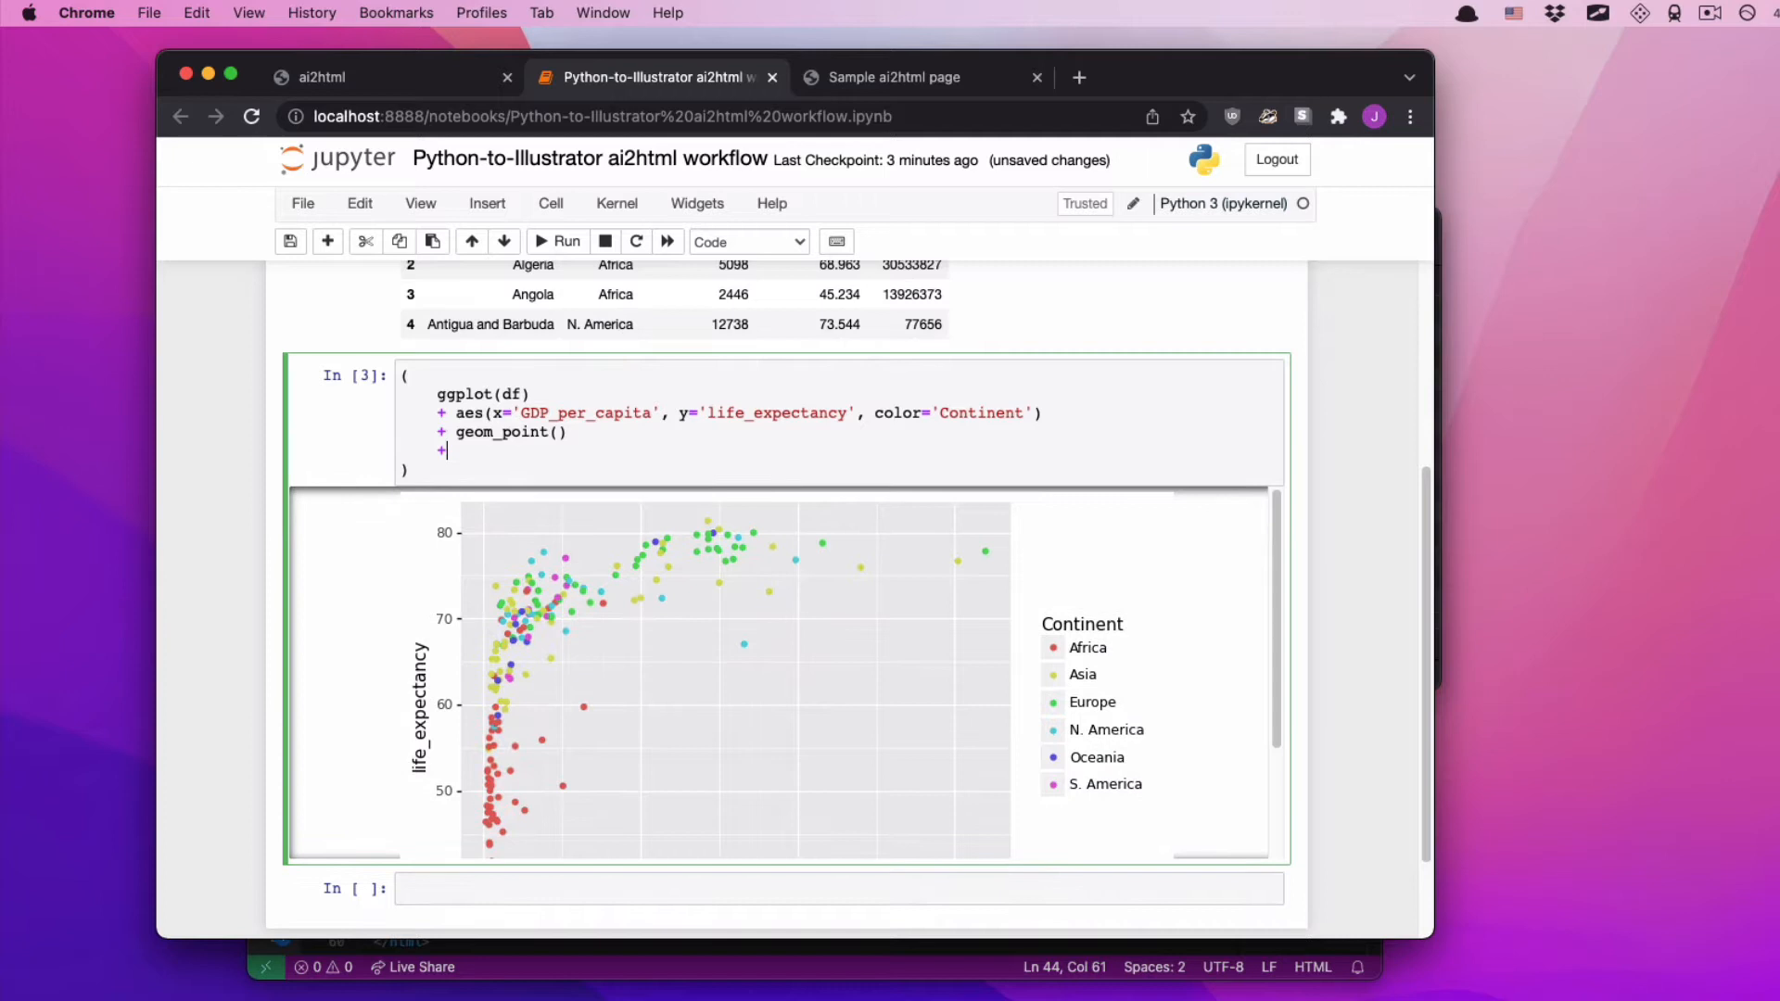
- Add the title 'Here are some countries' with labs, rerun, and scroll to view the plot
text(labs(title=)
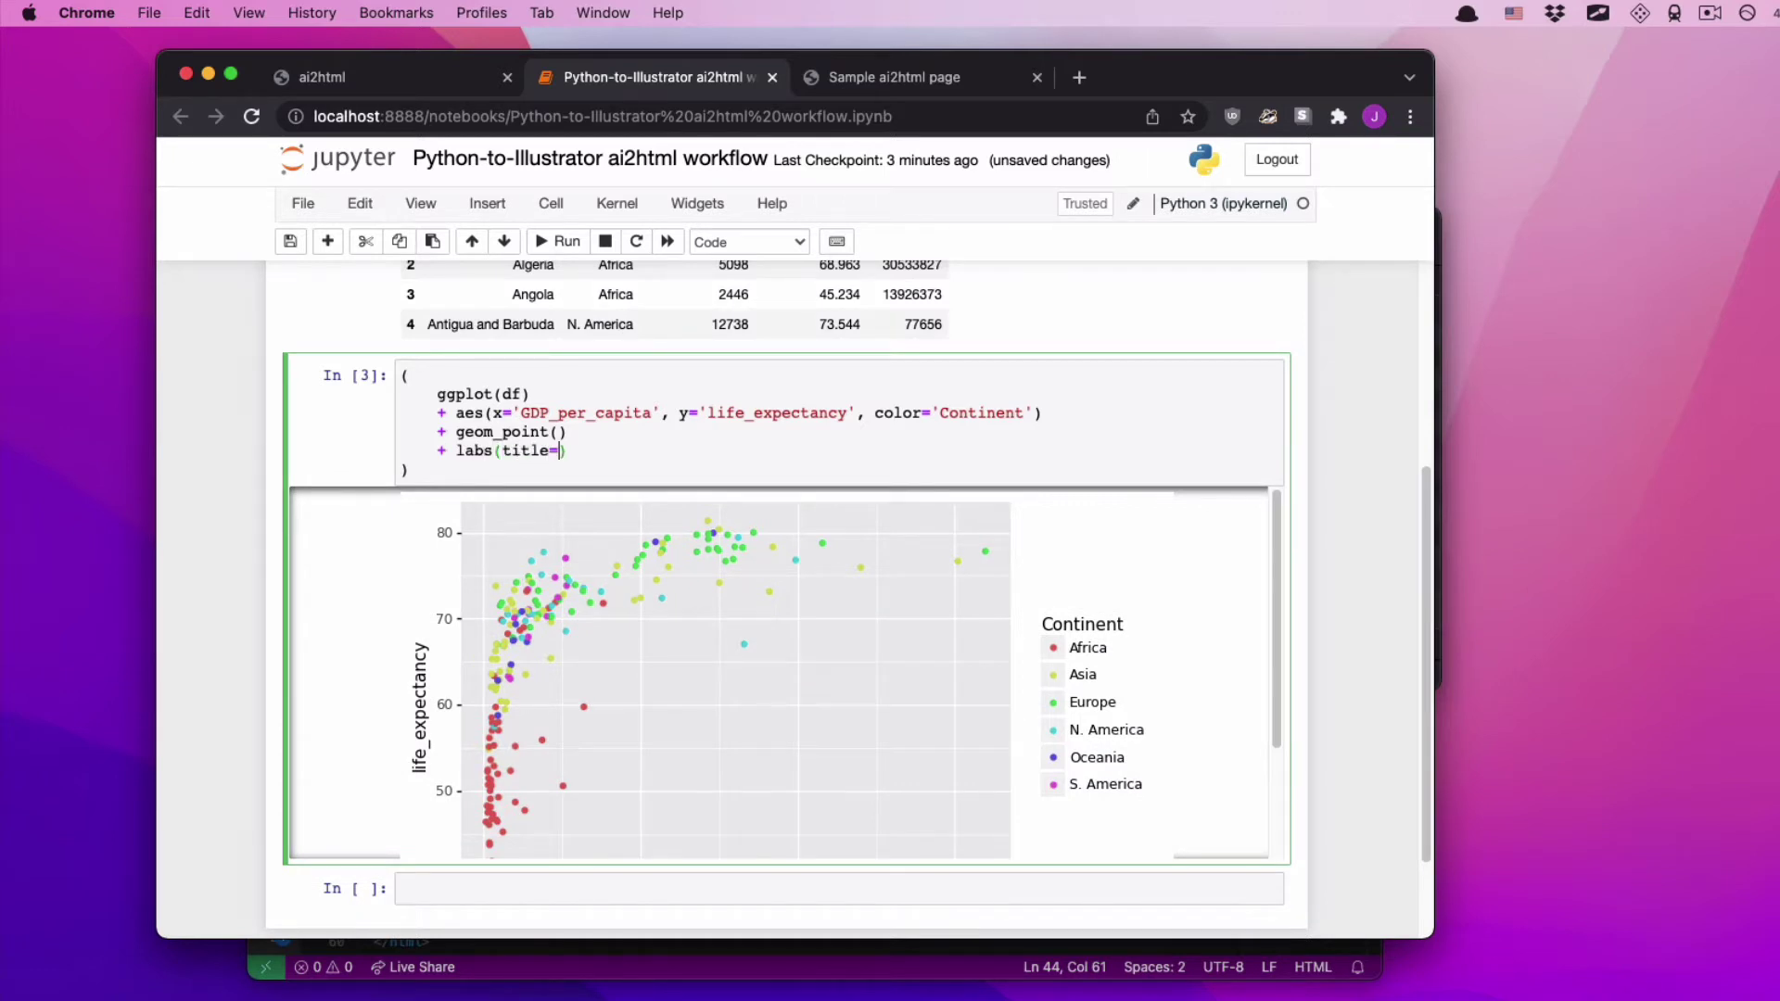
text("Here are c")
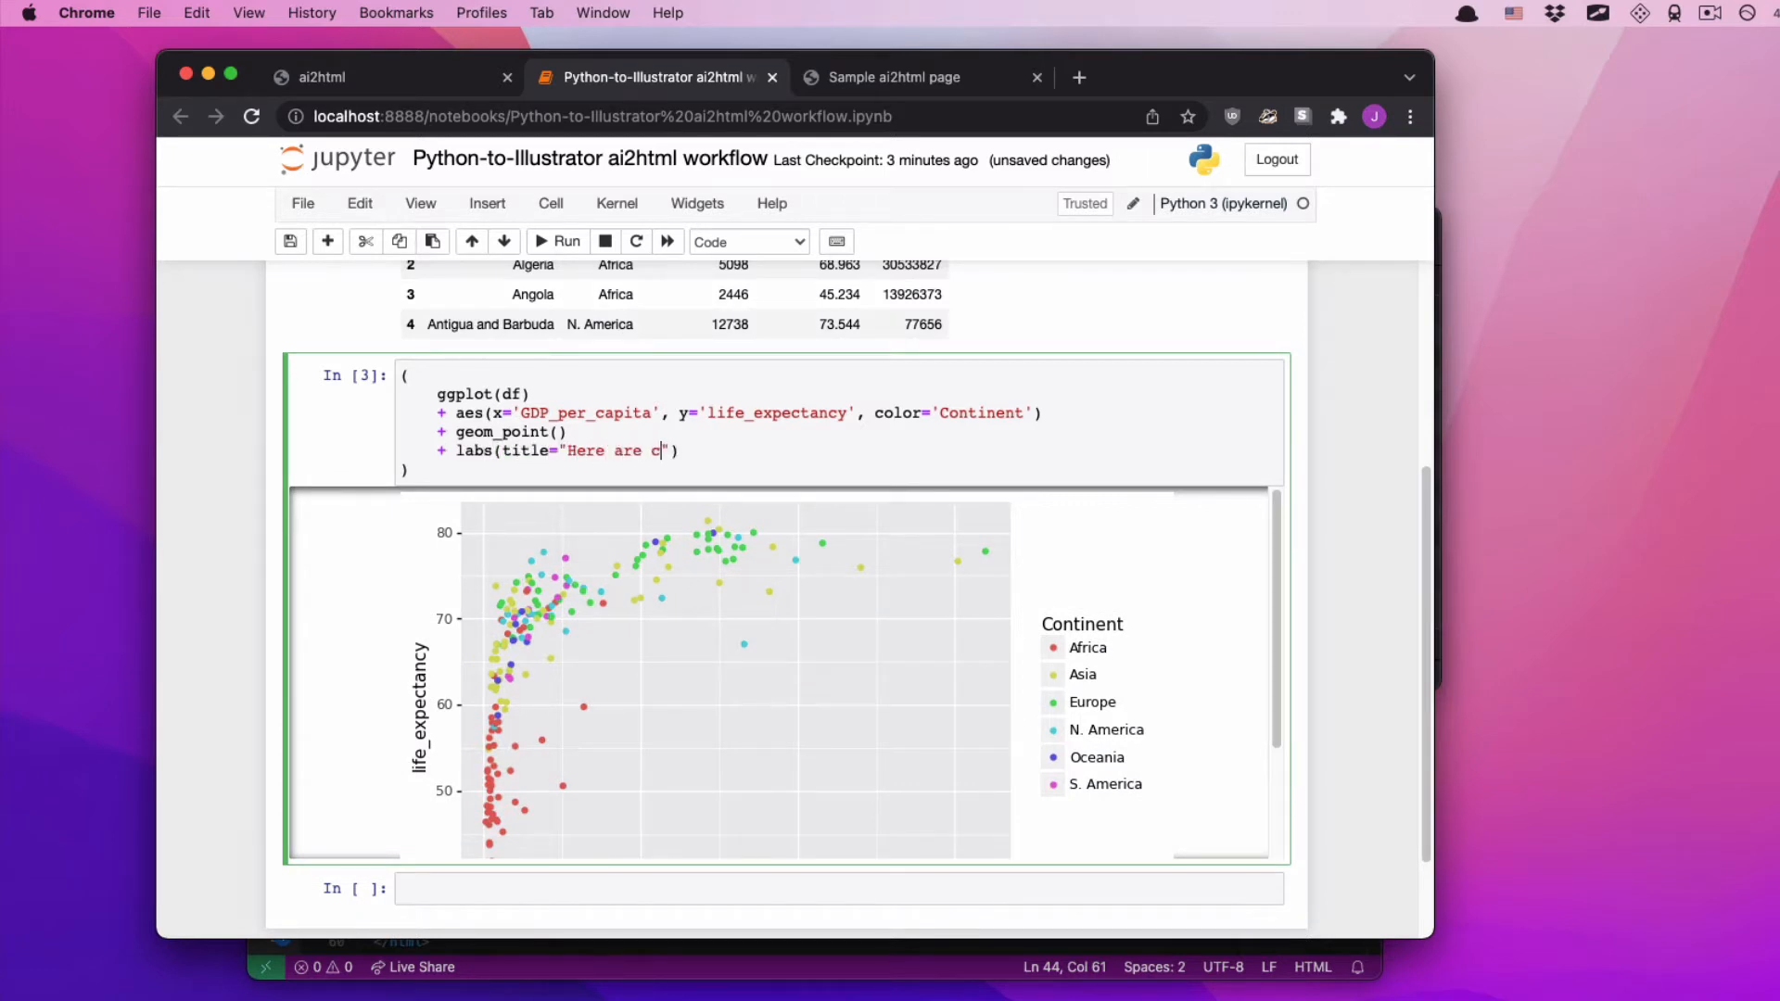
text(oem coun)
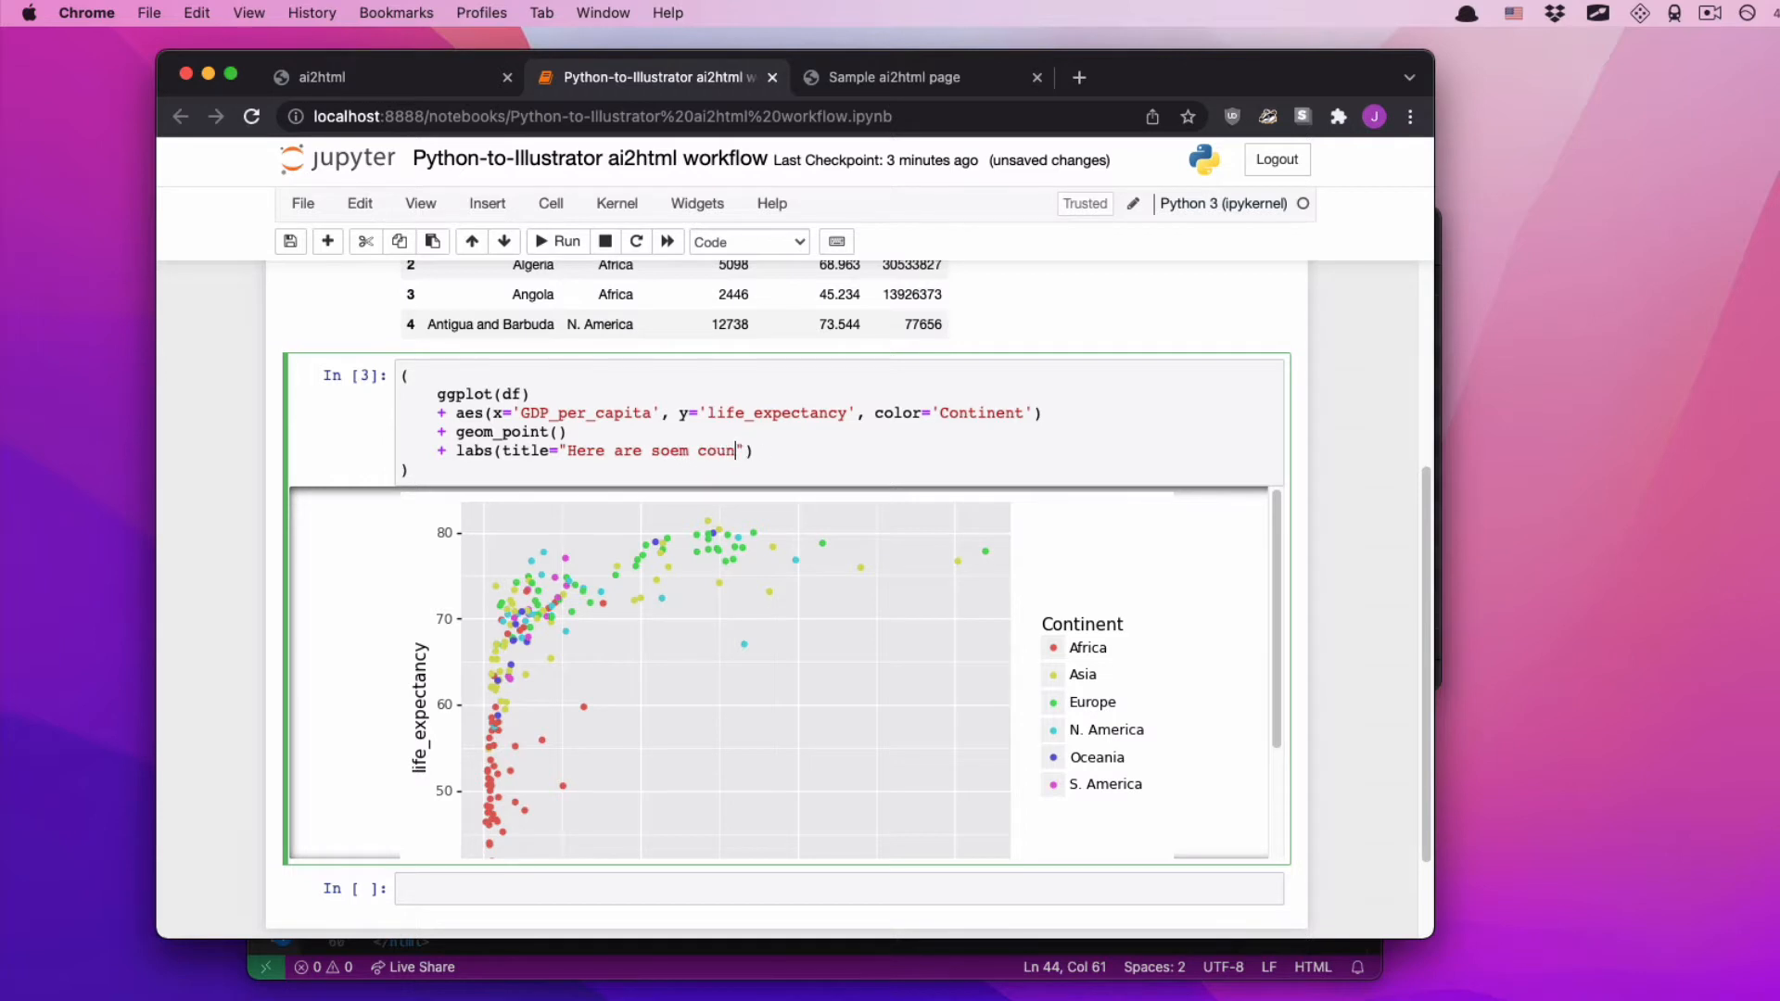
text(some countries)
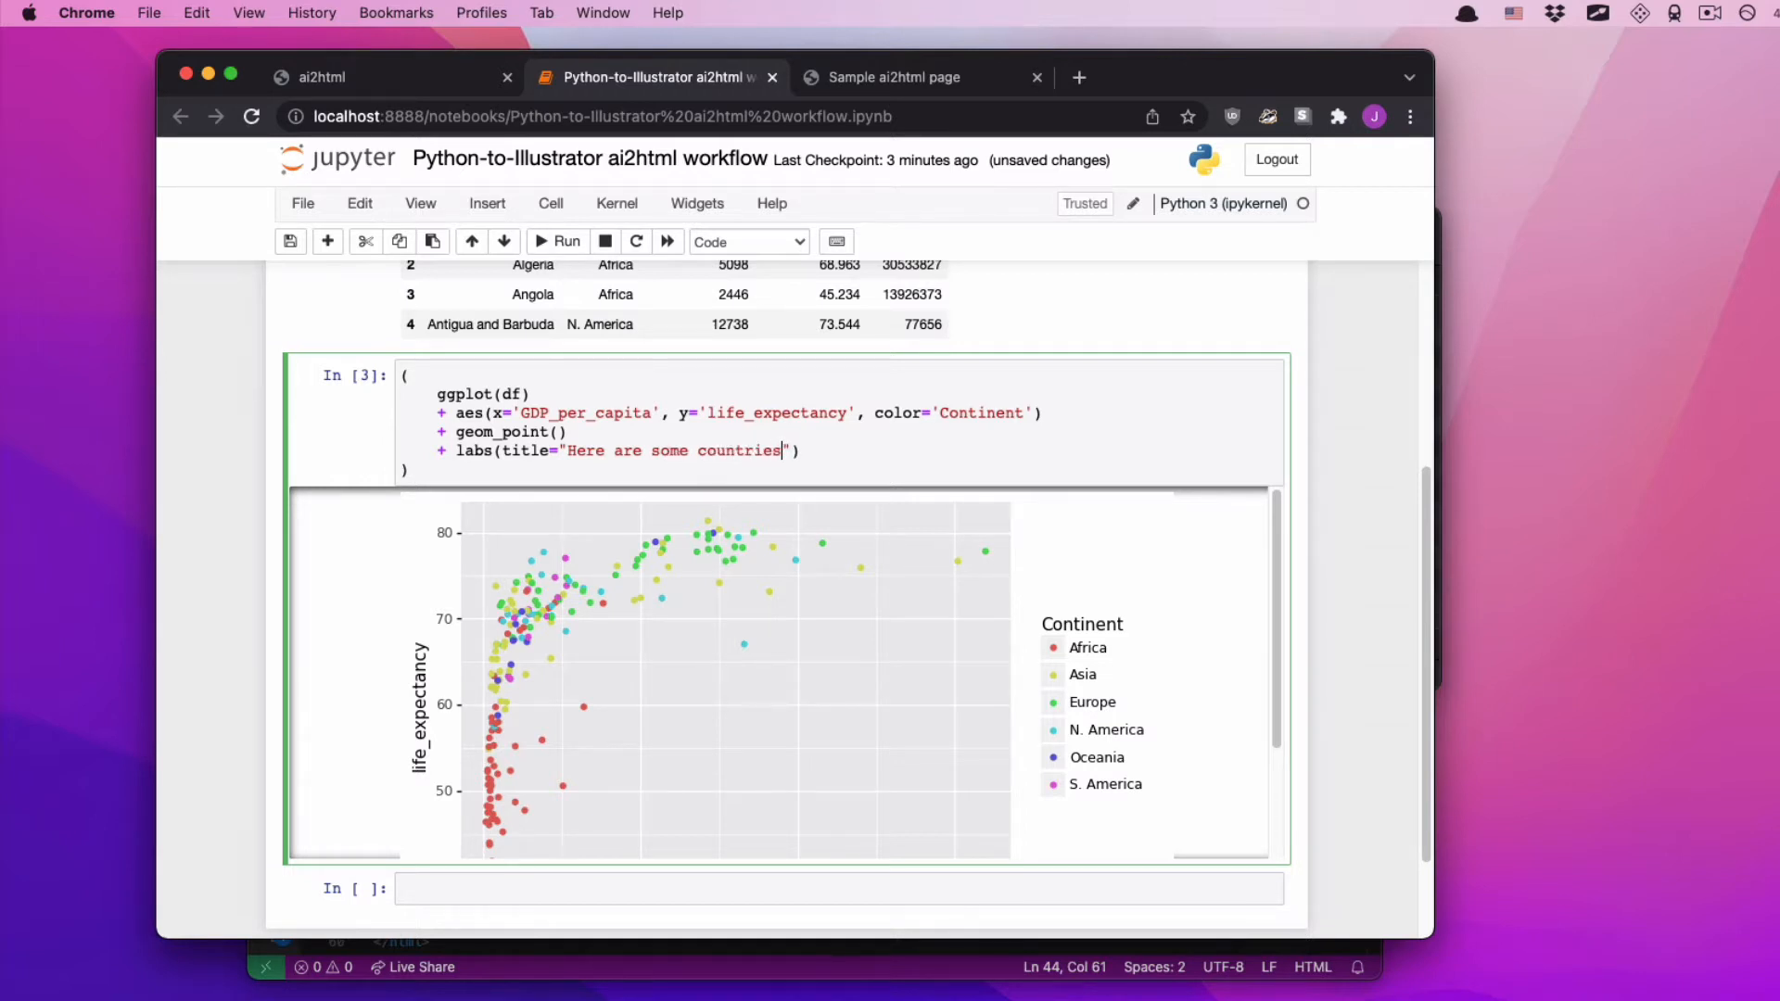
click(564, 241)
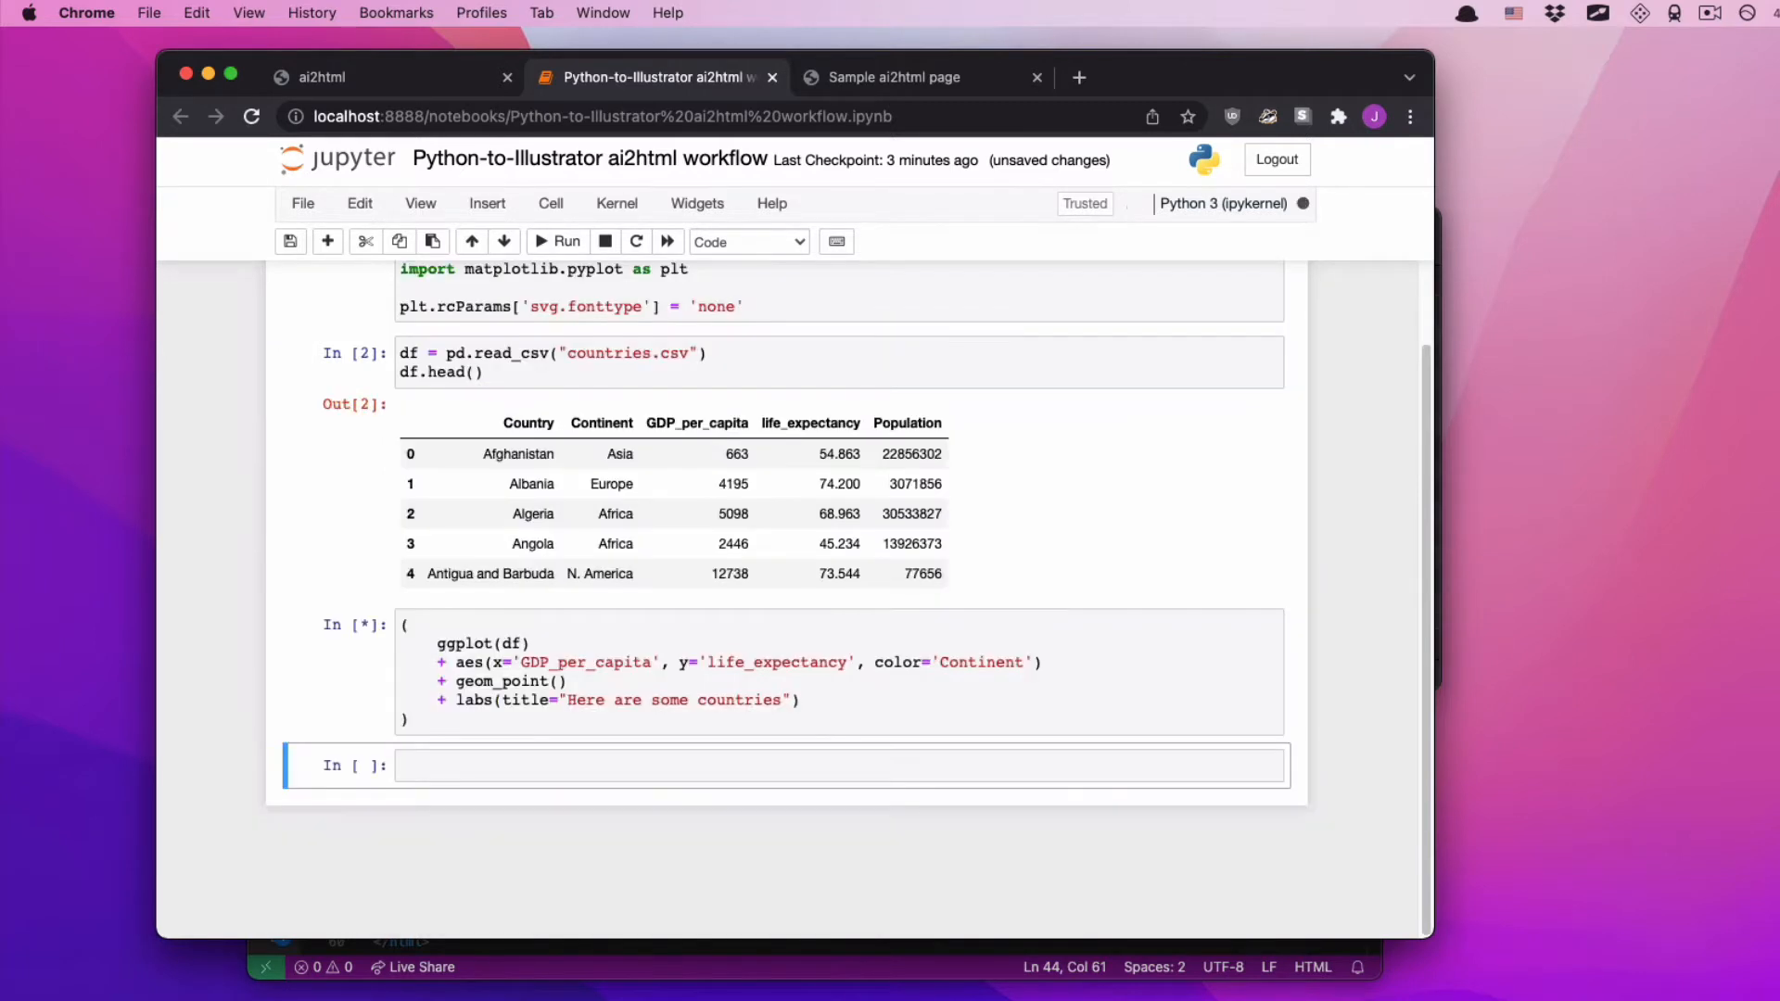
click(557, 241)
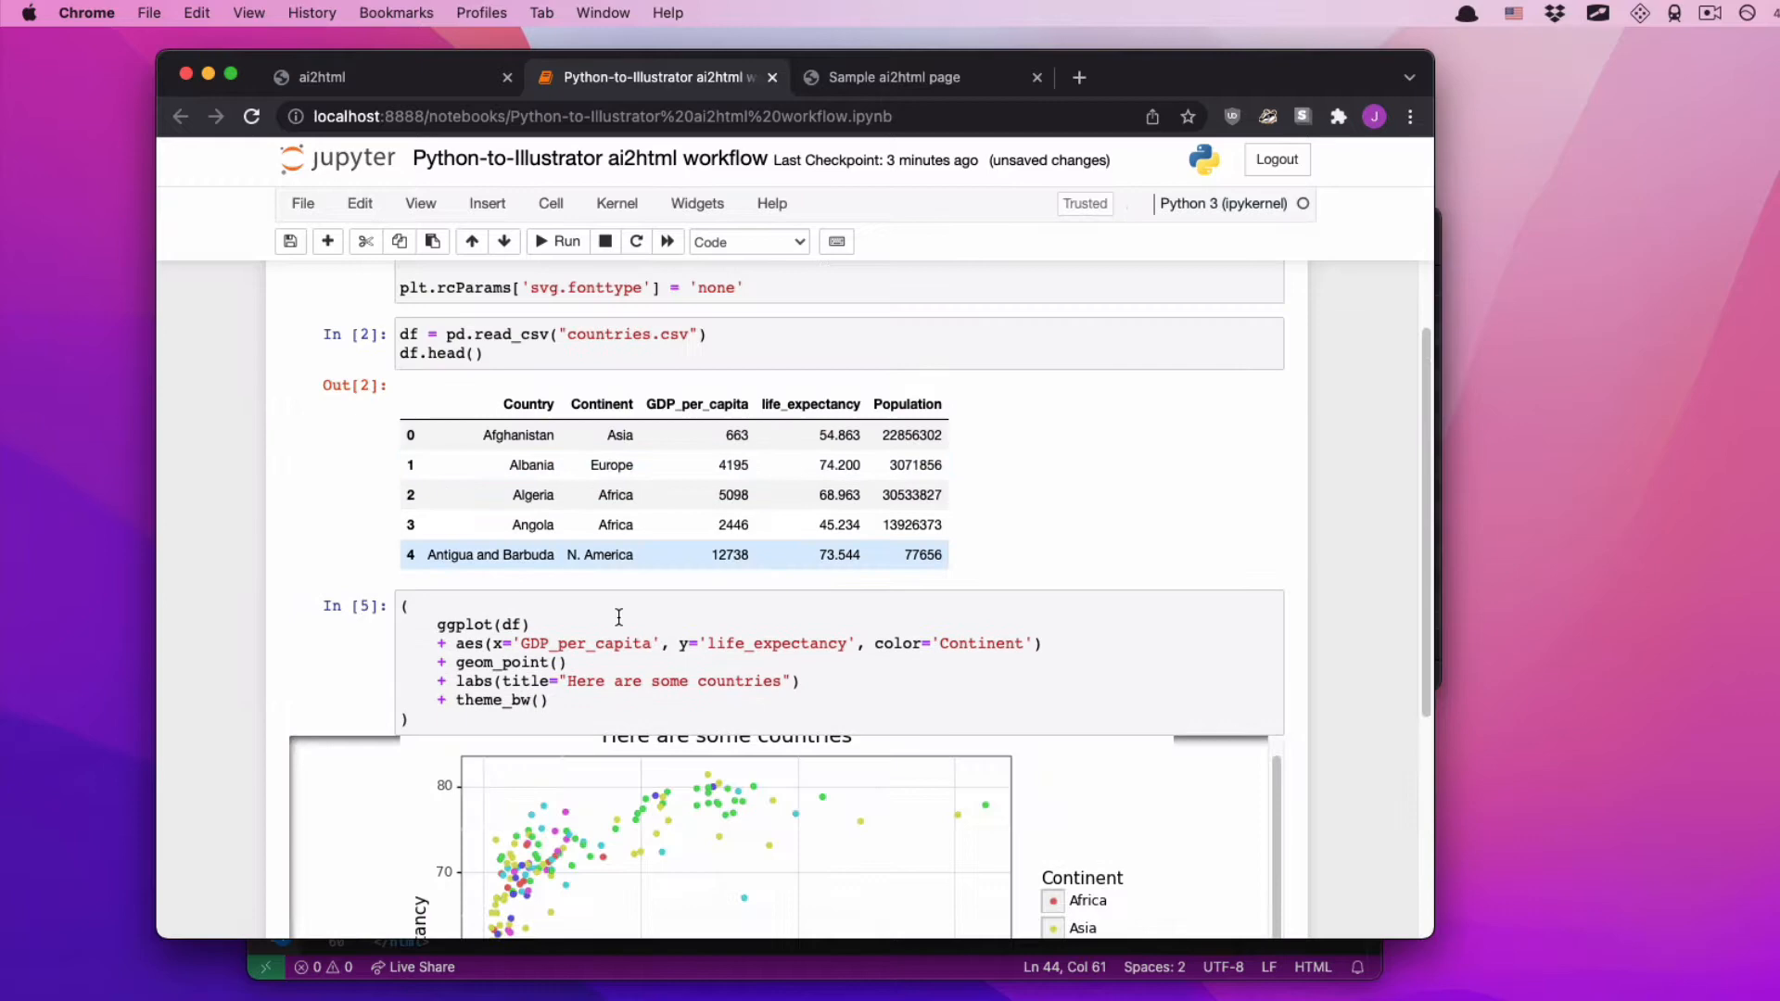
scroll(down, 3)
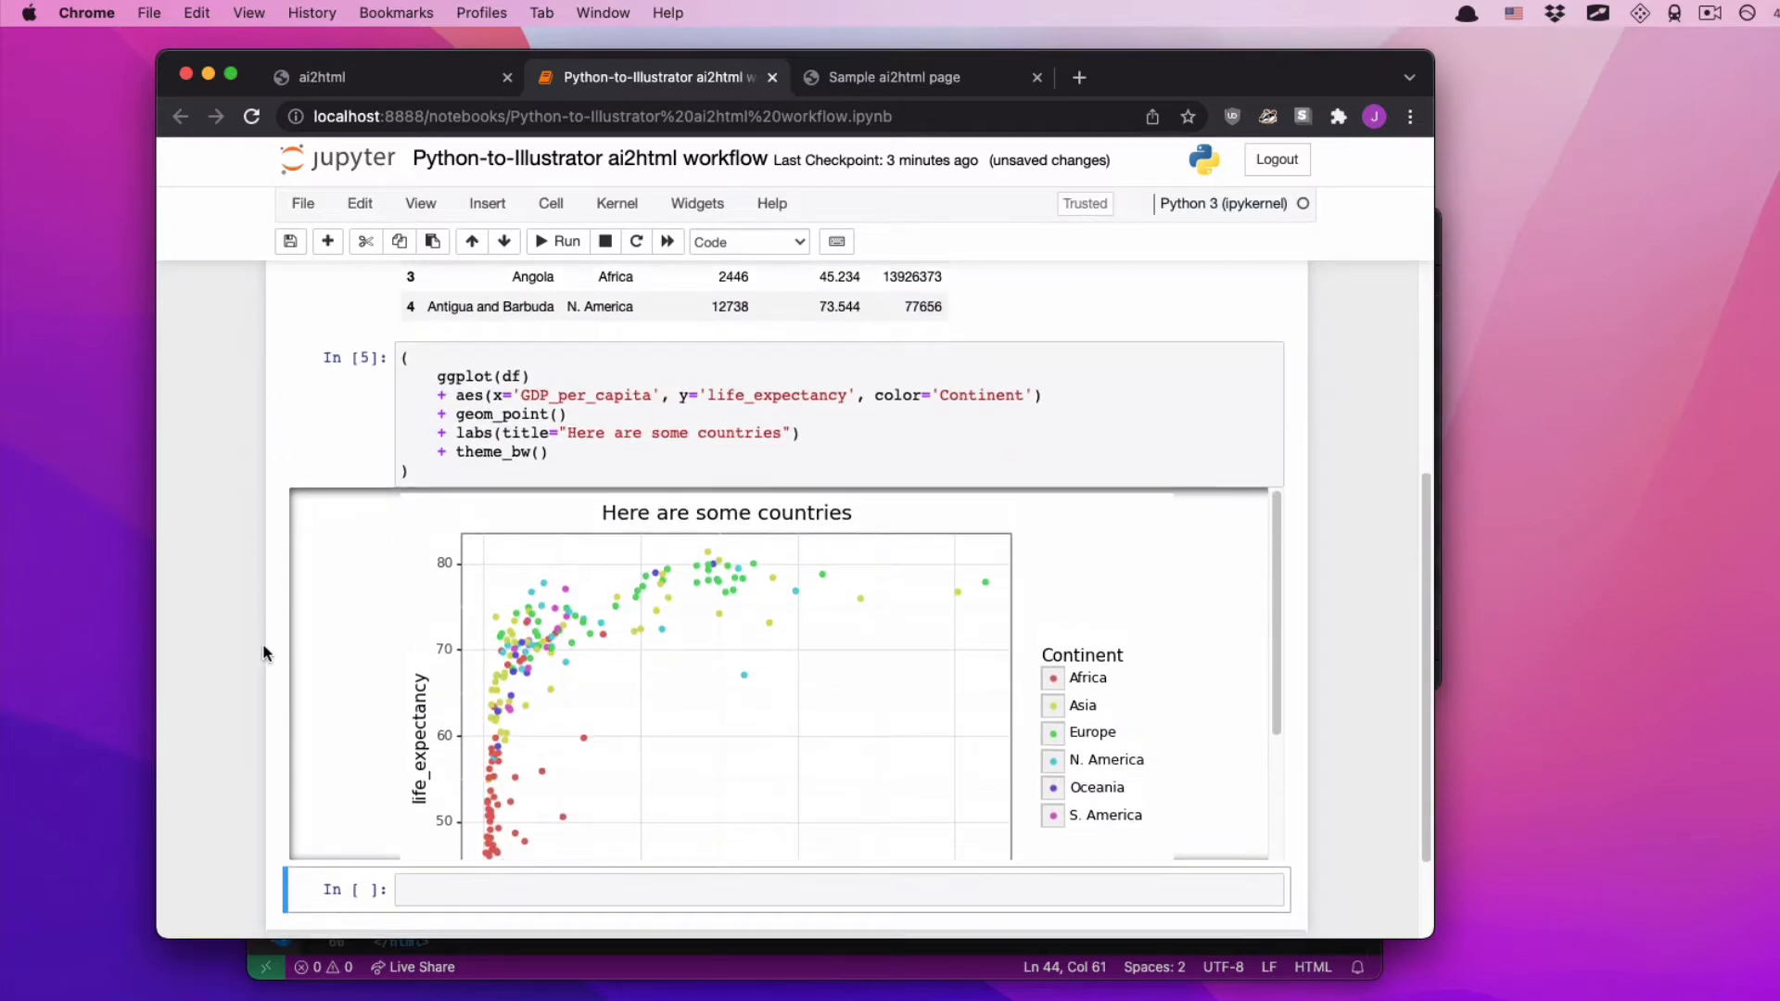
scroll(down, 3)
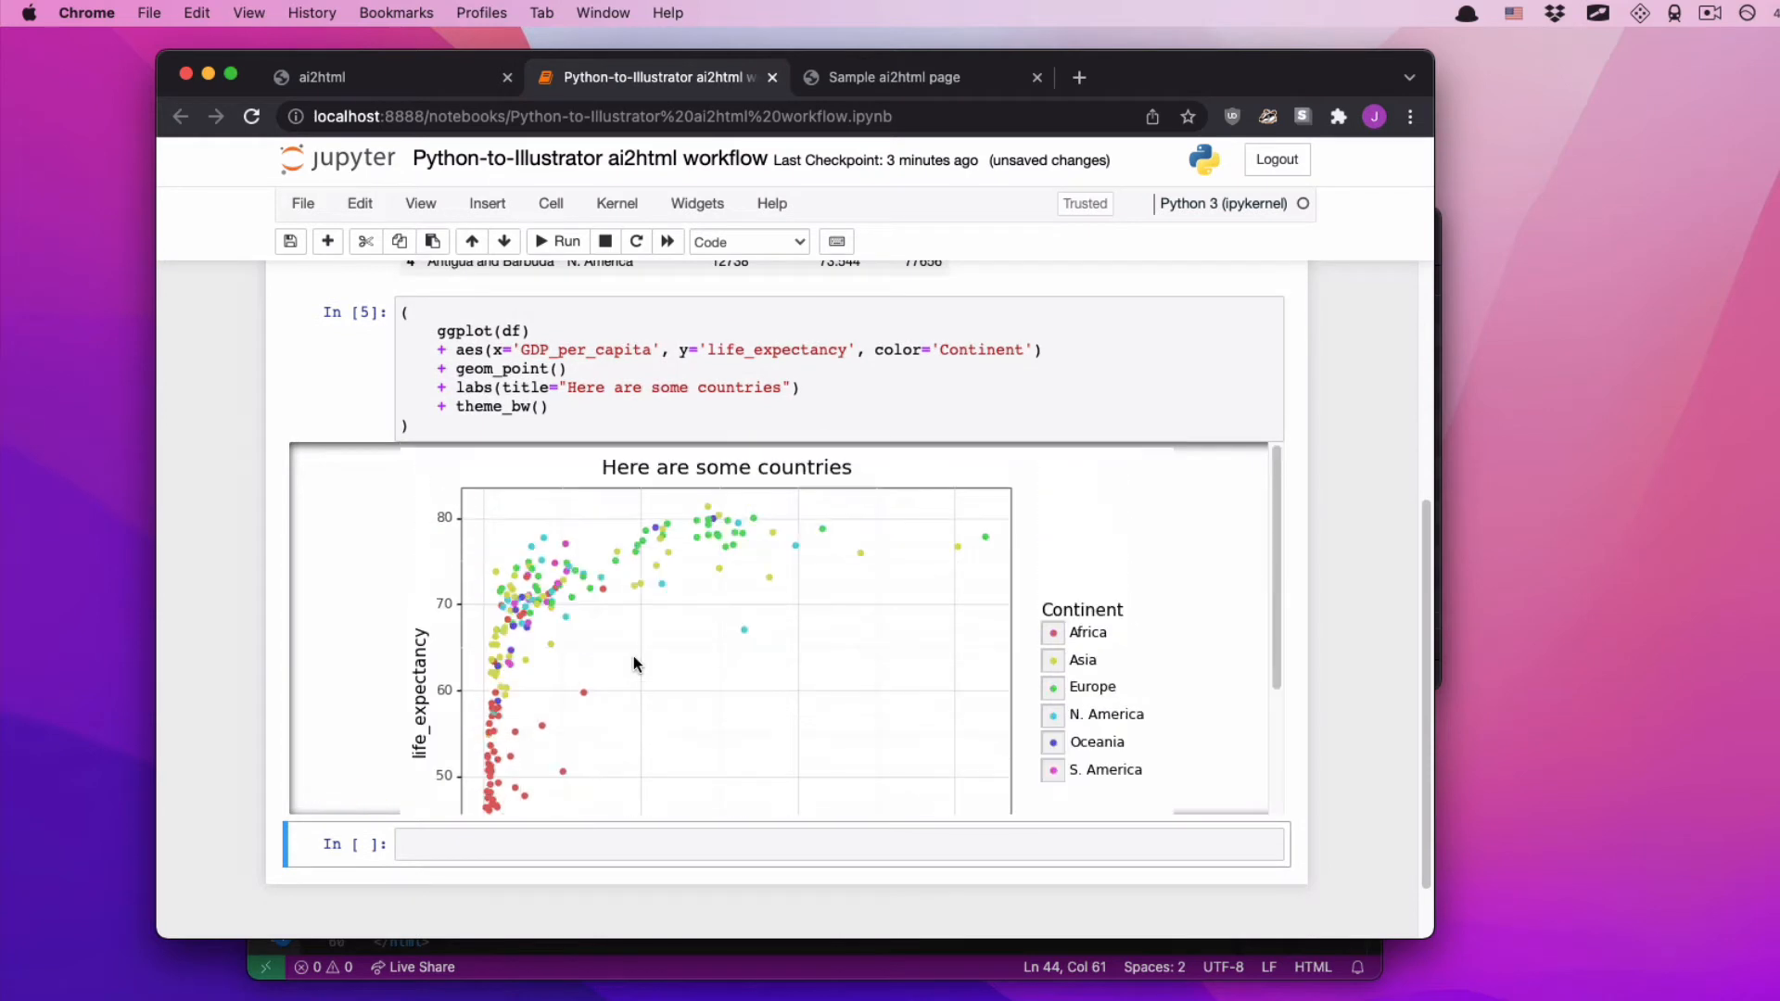
mouse_move(507, 613)
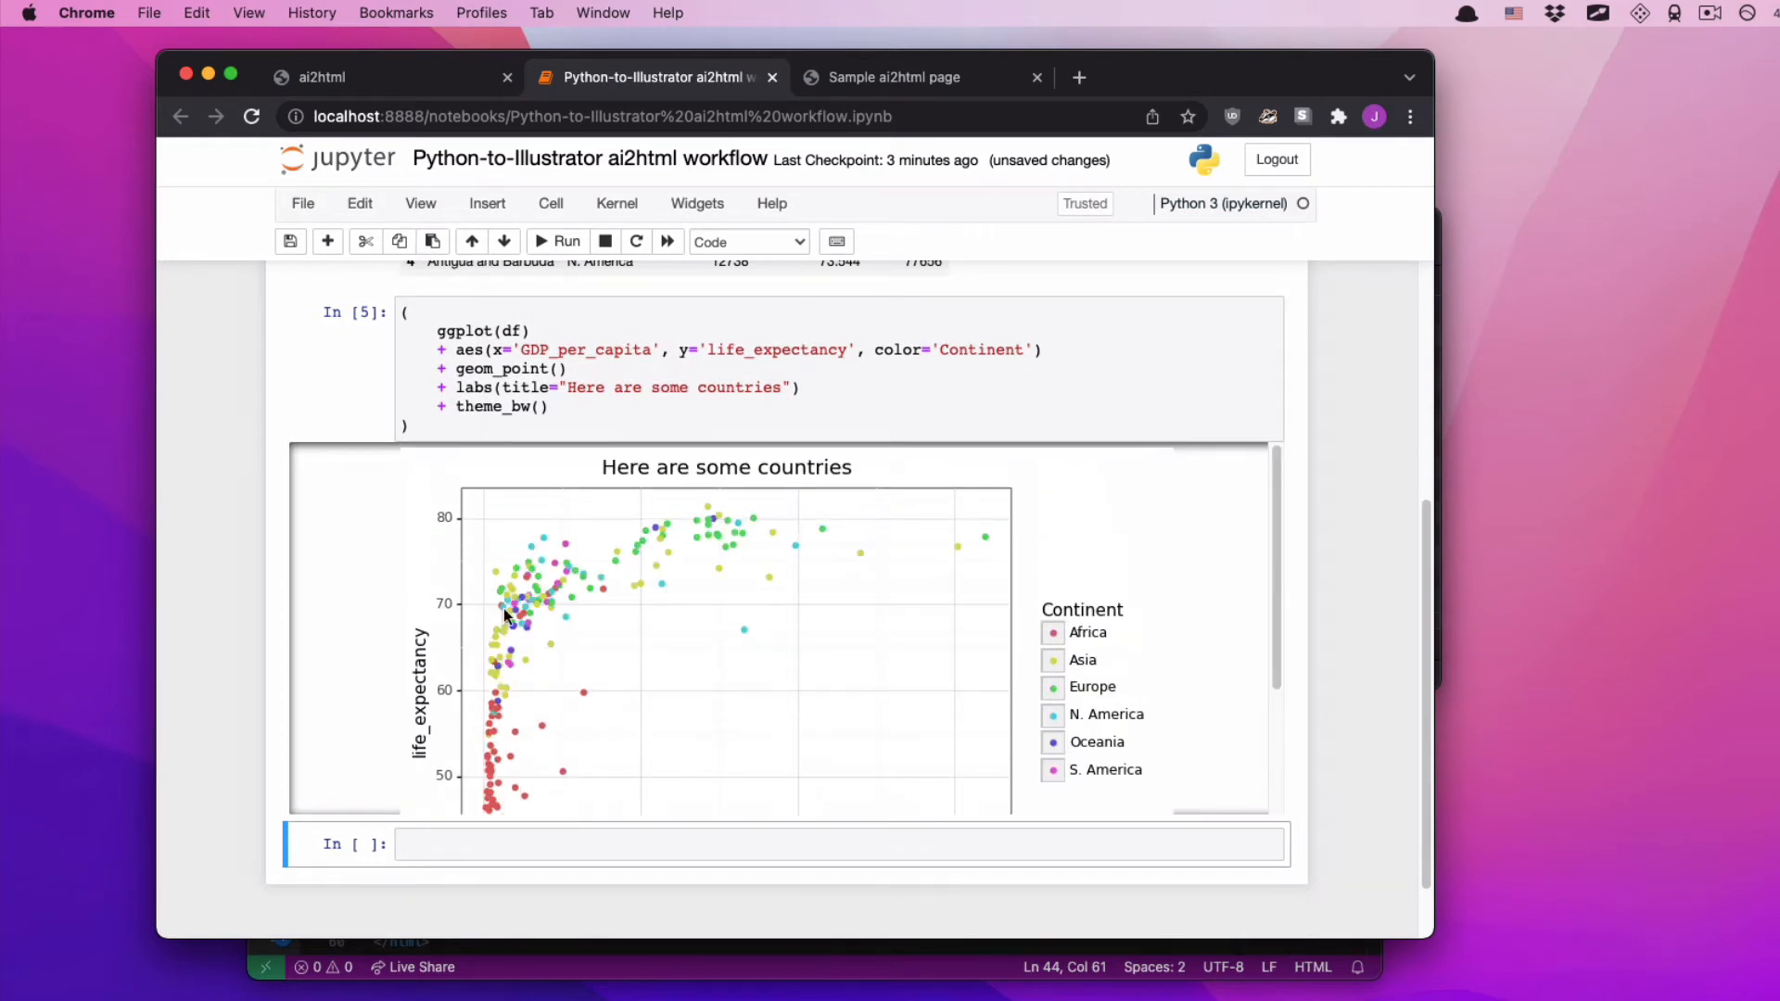
mouse_move(617, 476)
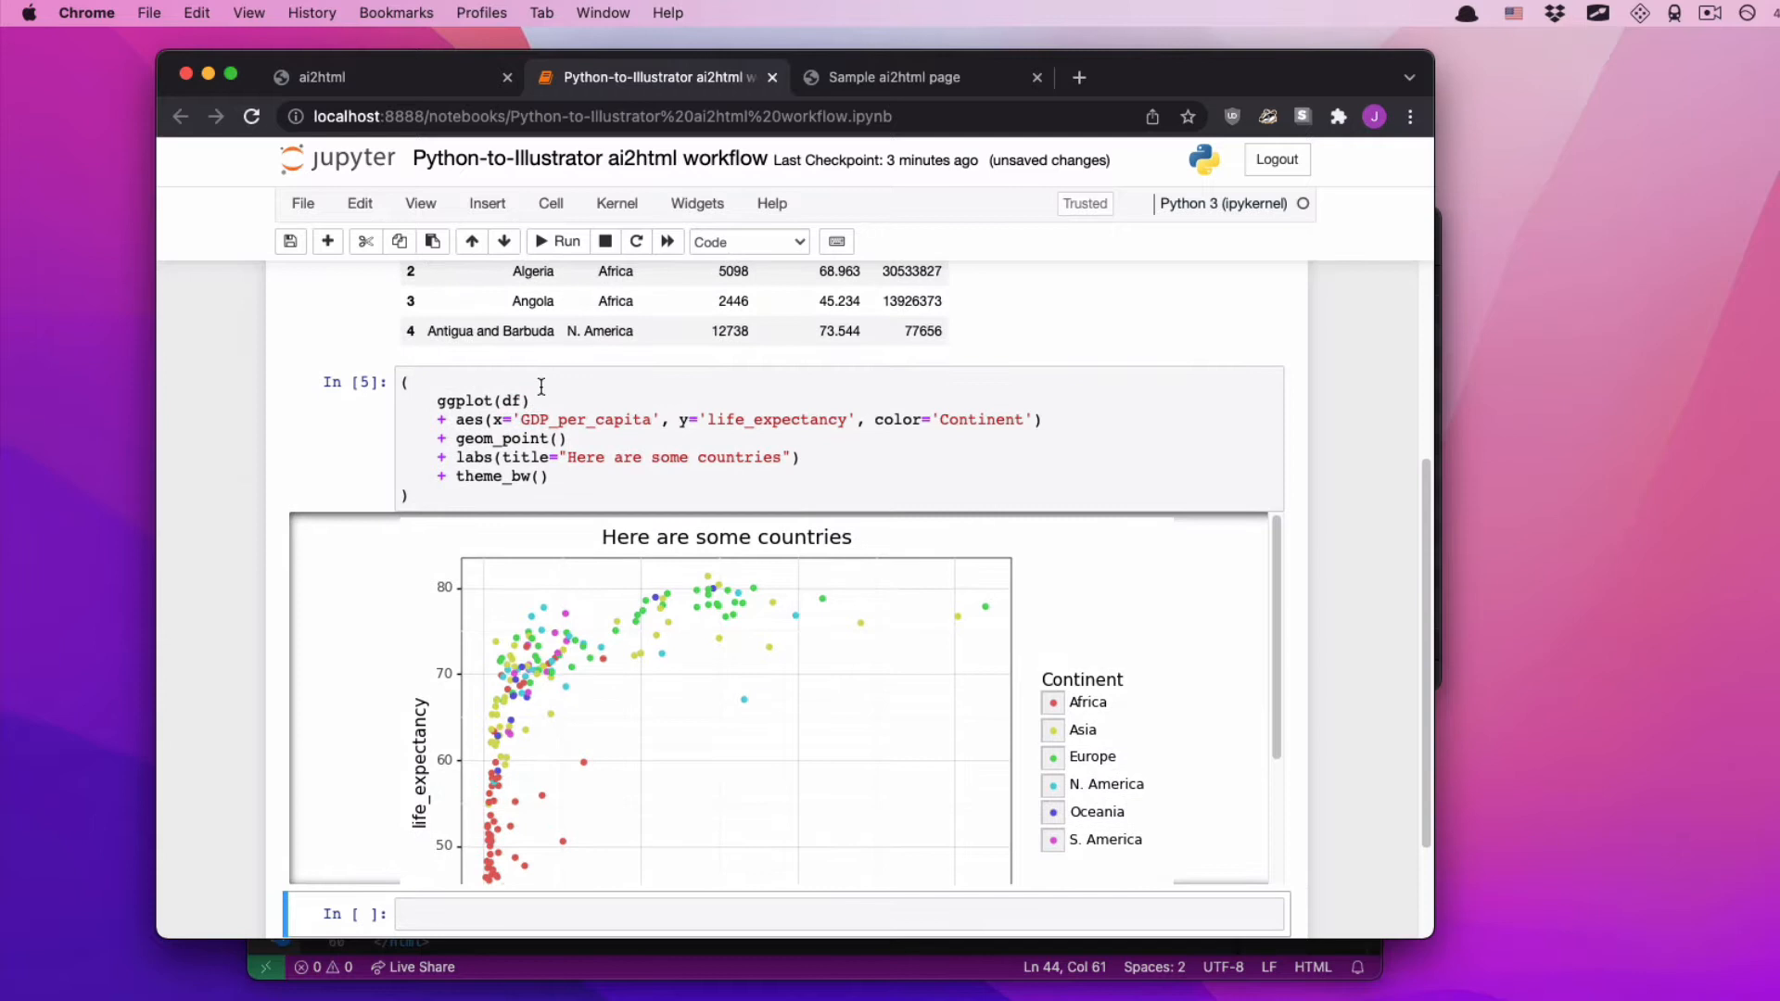
- Assign the plot to chart, save it as countries.svg, and display it
click(408, 381)
text(chart.save(")
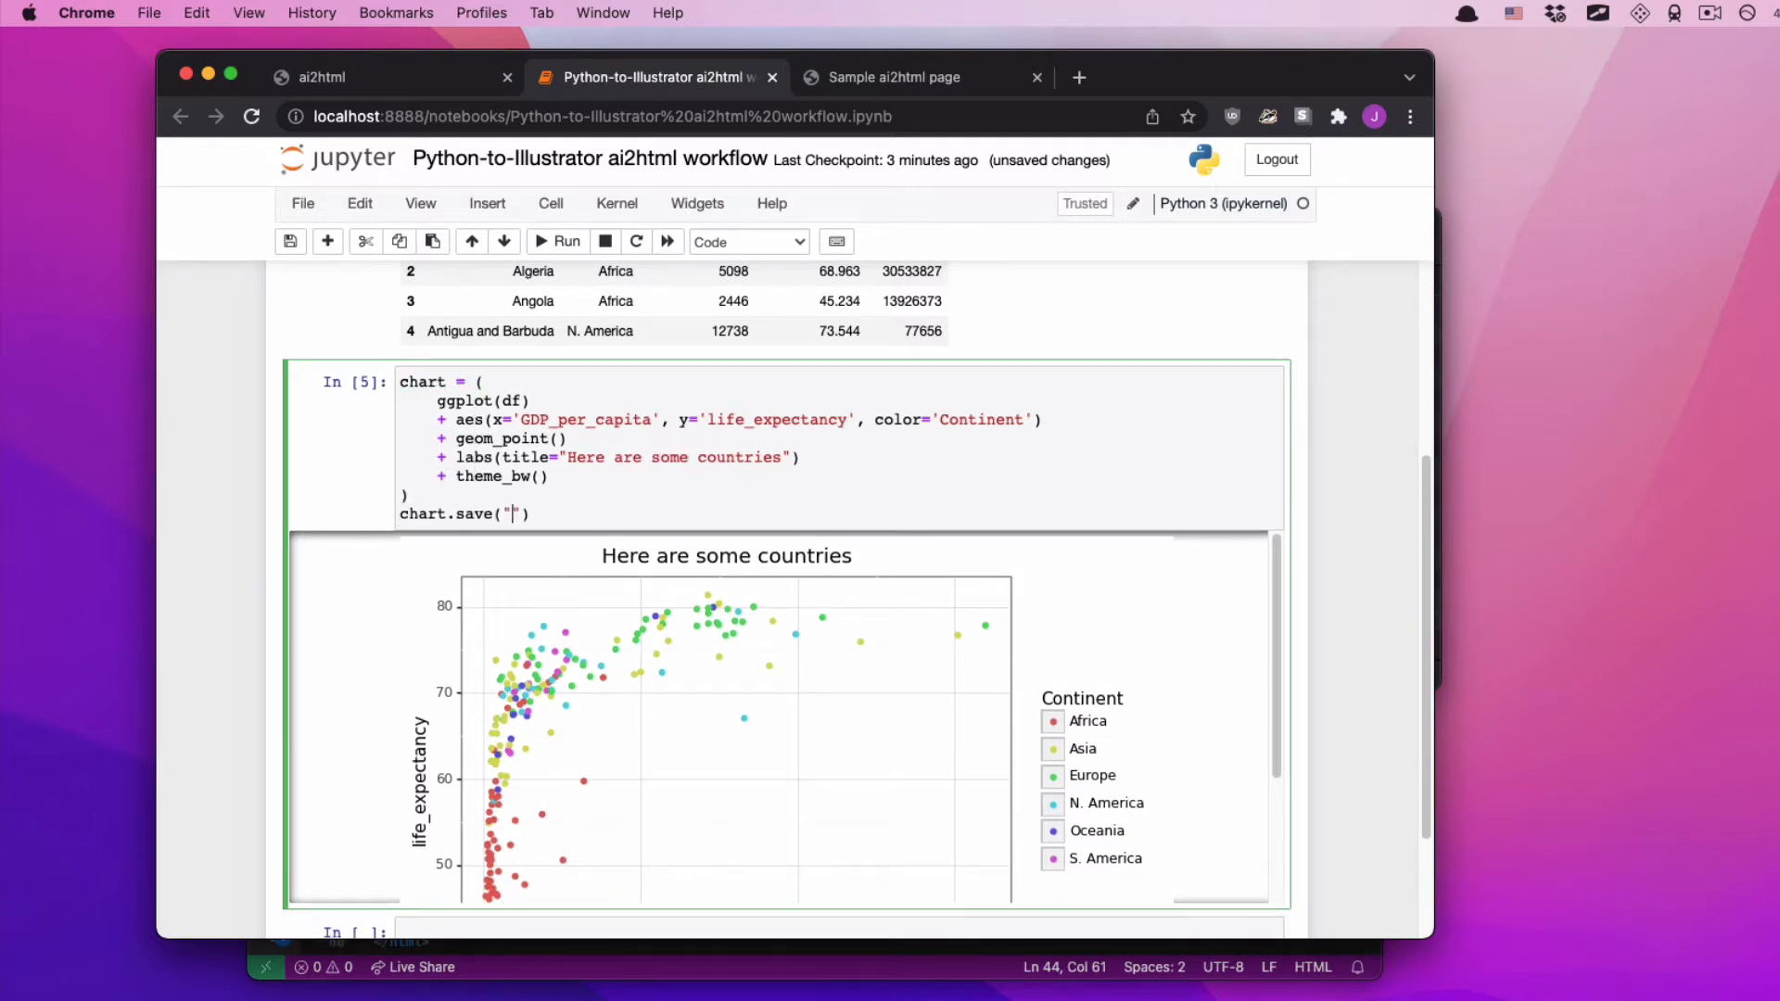
text(countri)
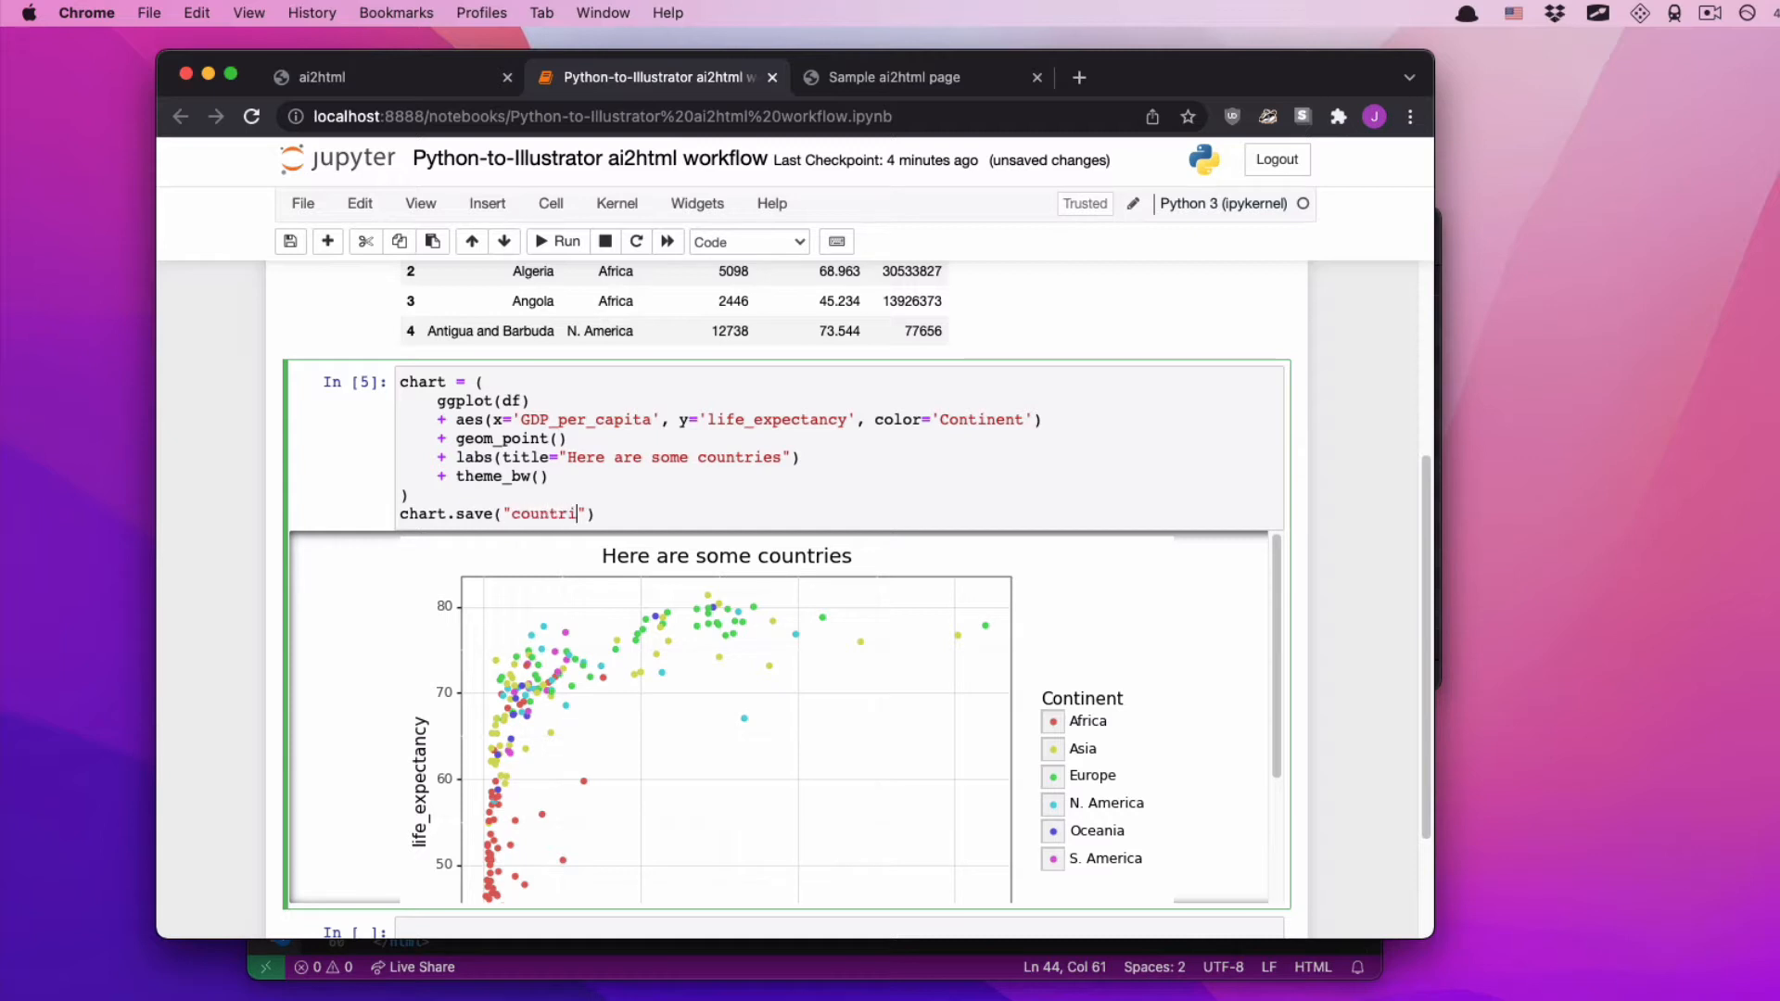
text(es.svg)
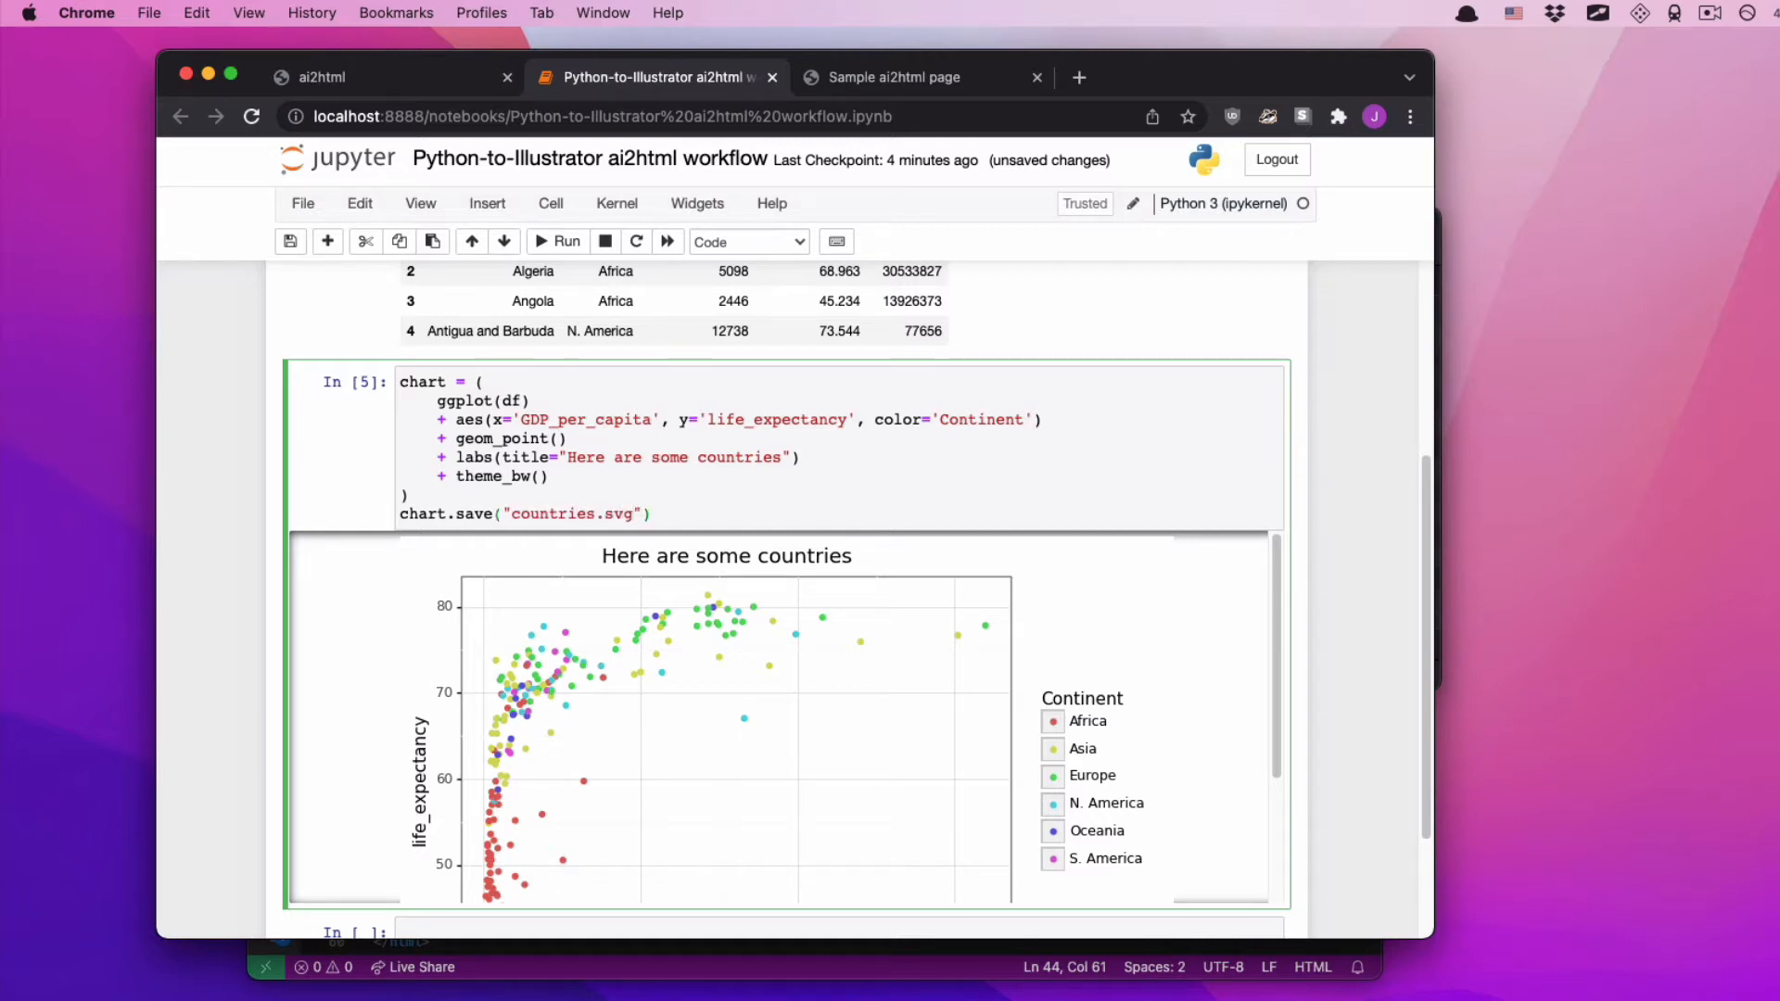
click(557, 241)
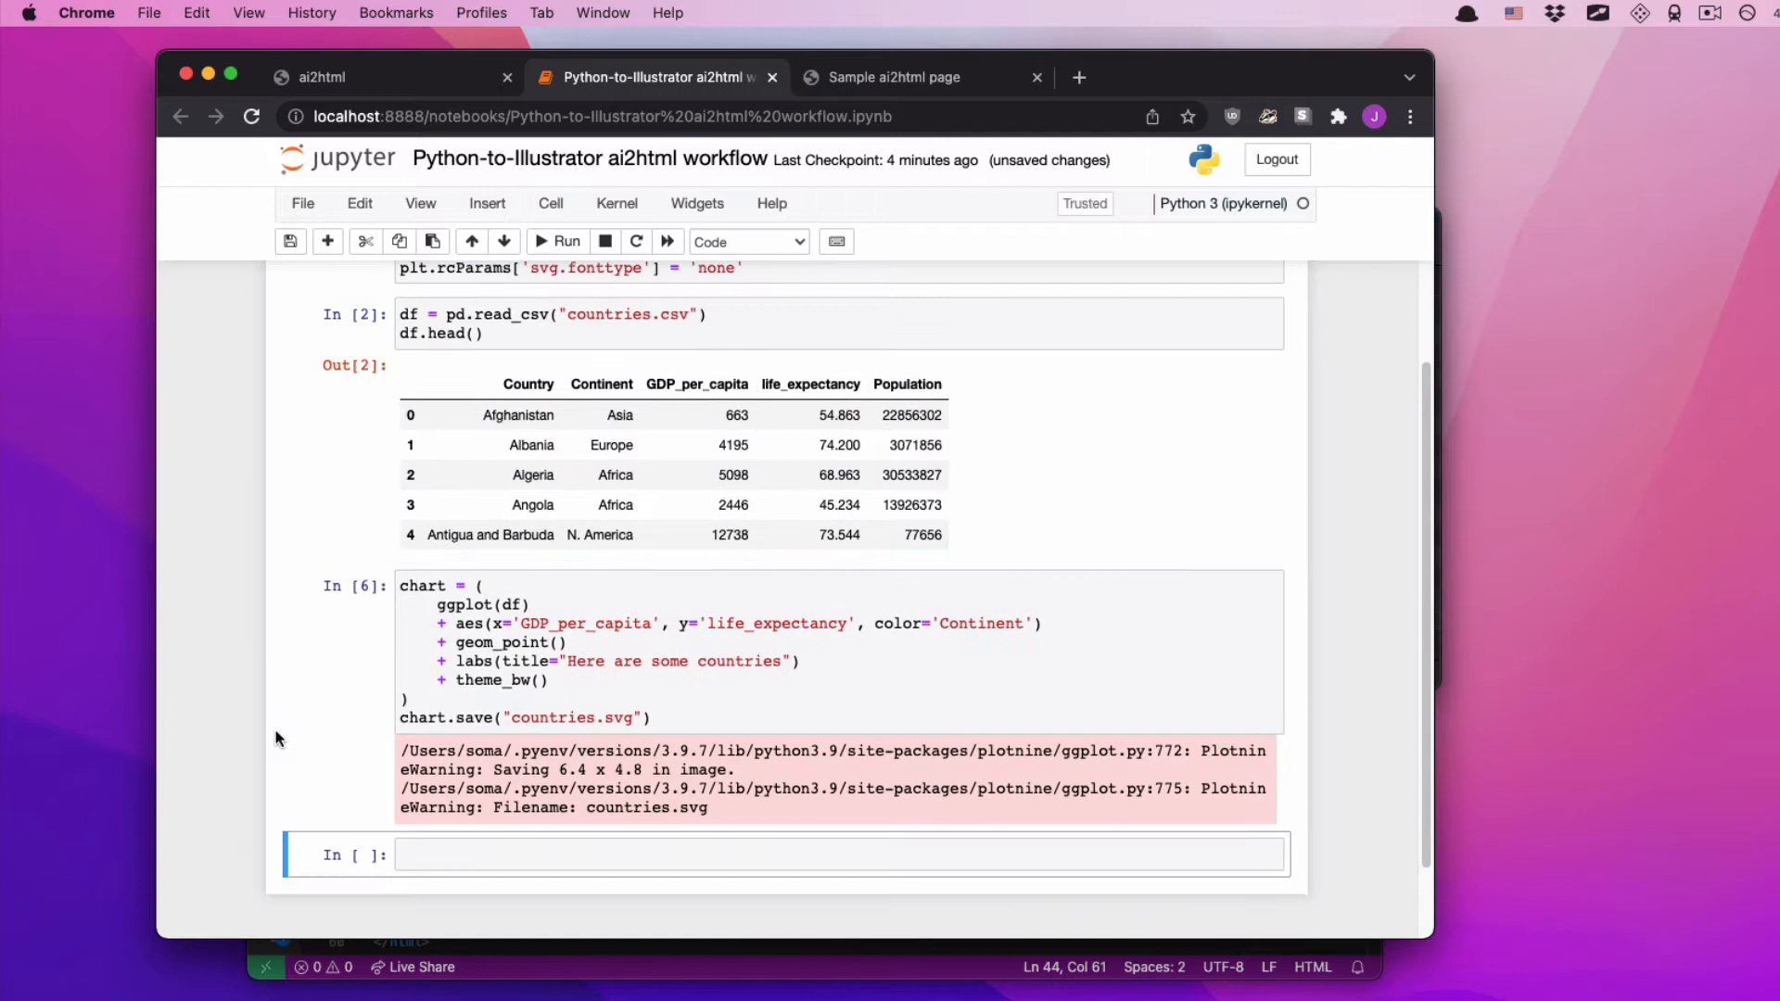
scroll(down, 3)
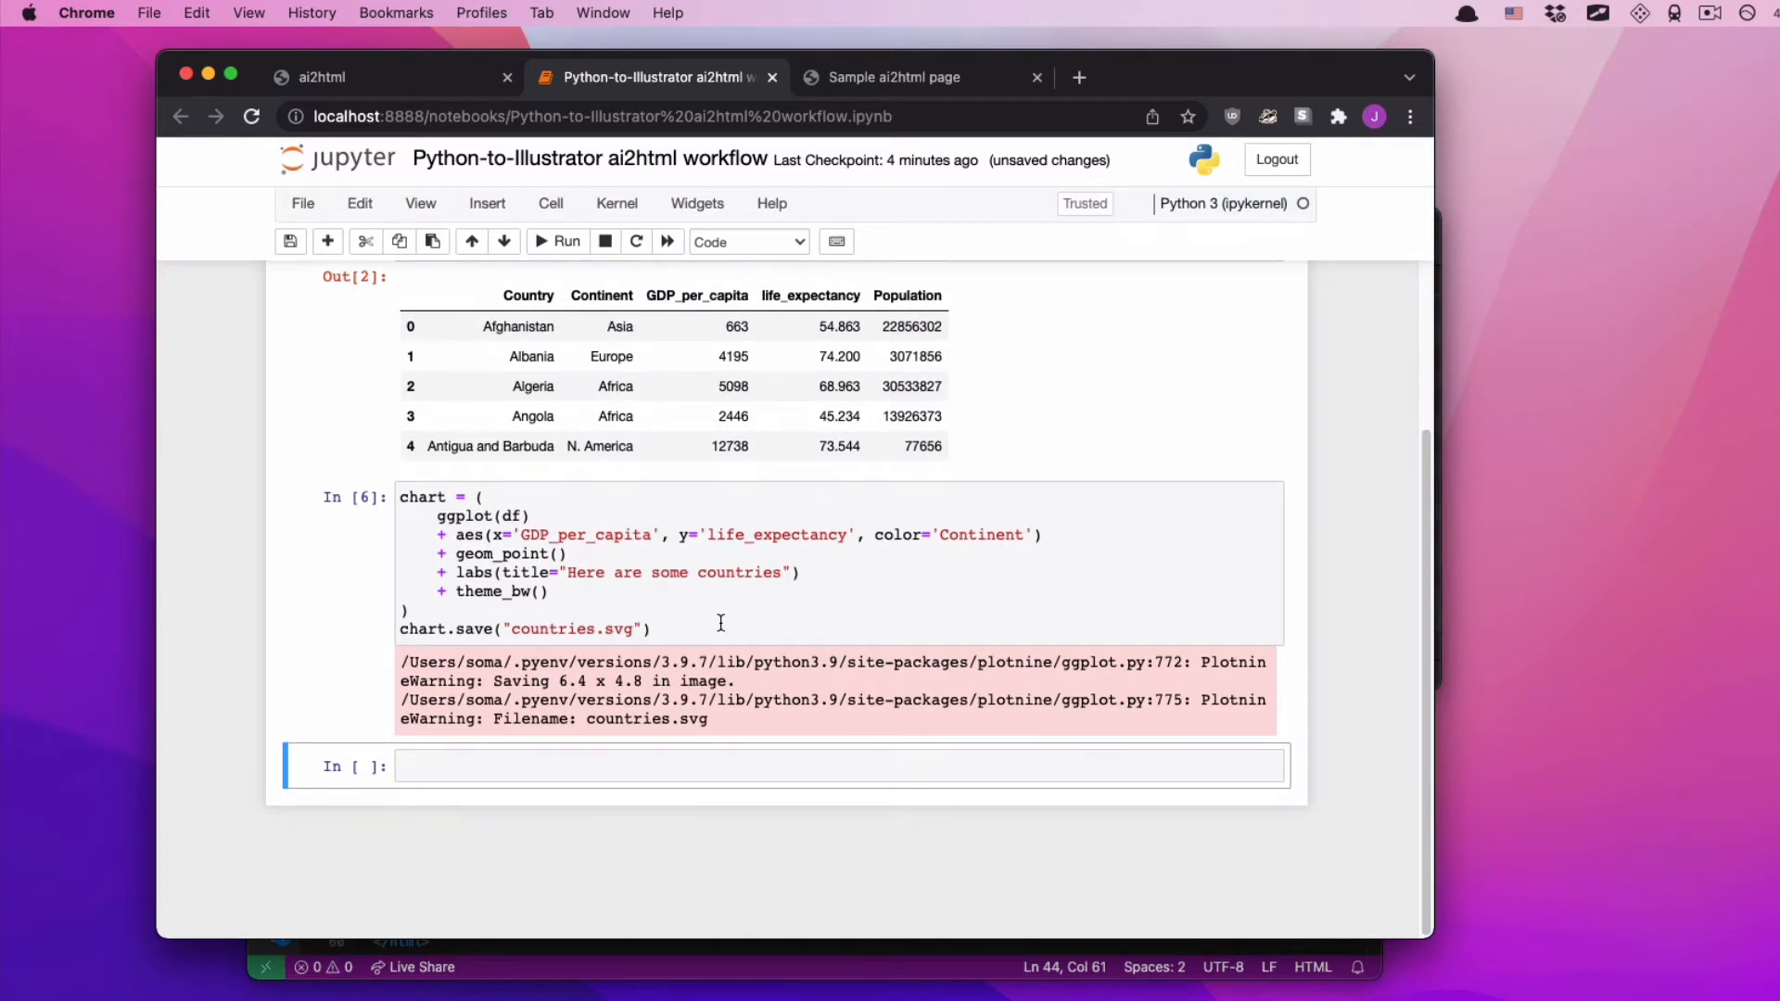
text(chart)
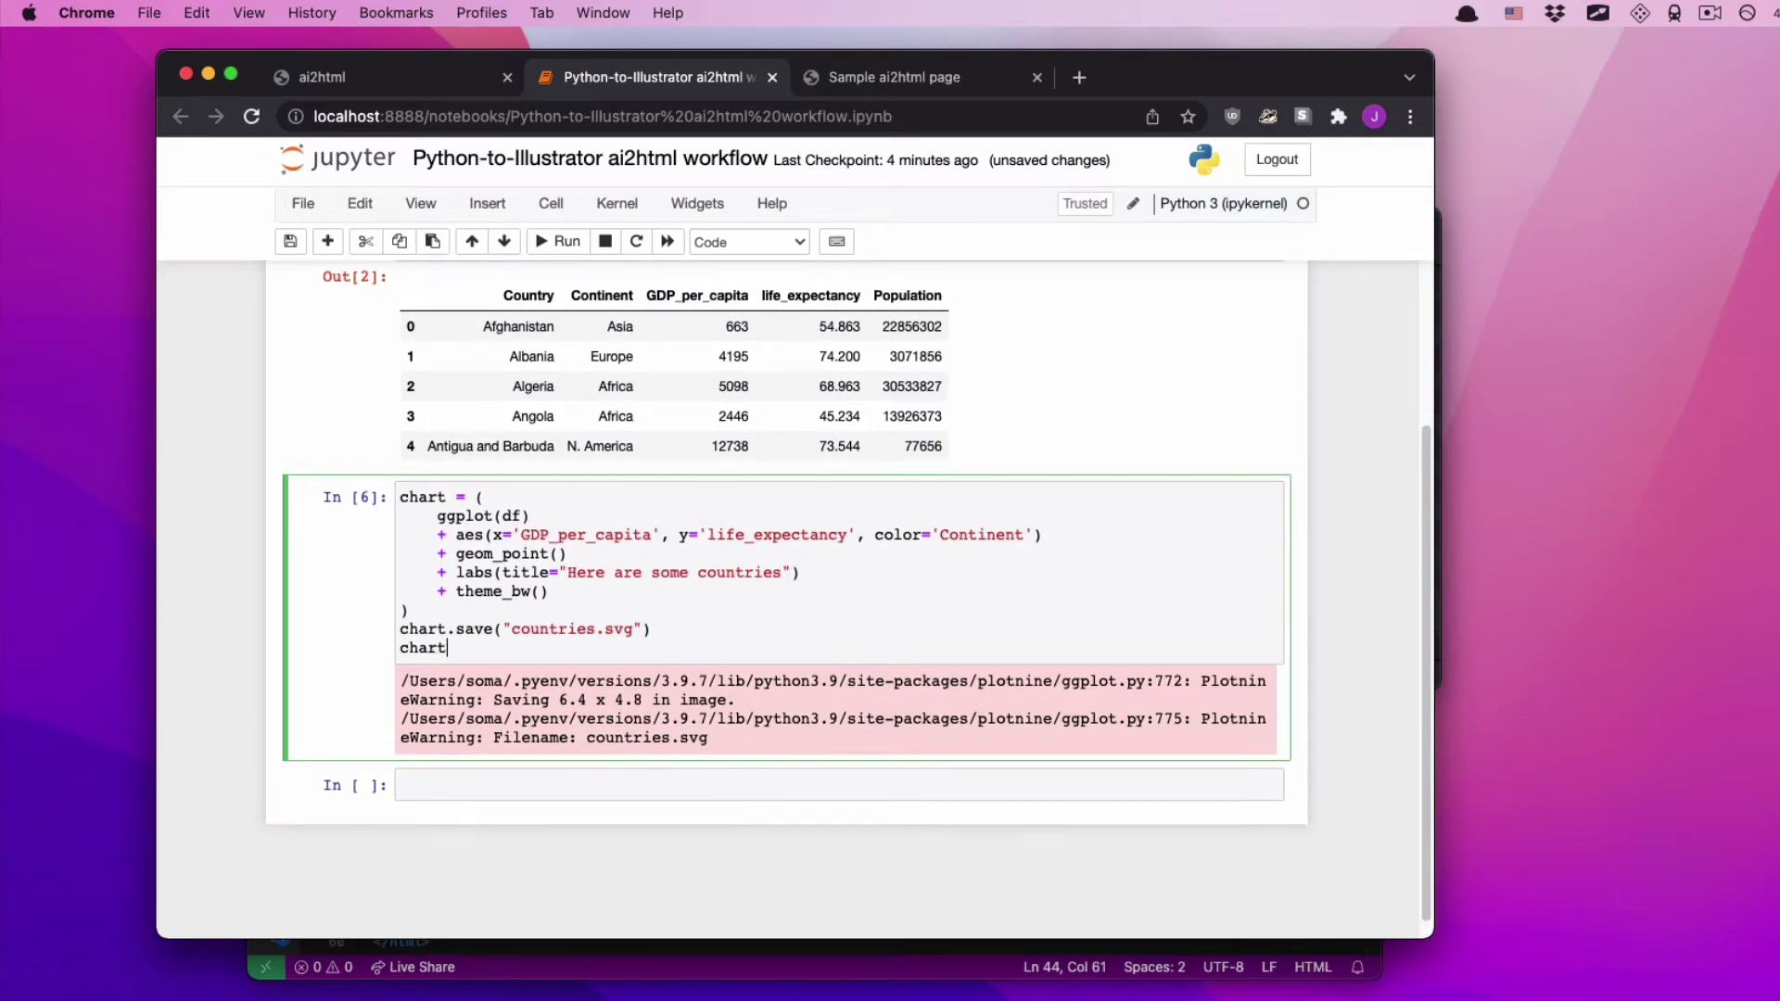
click(557, 241)
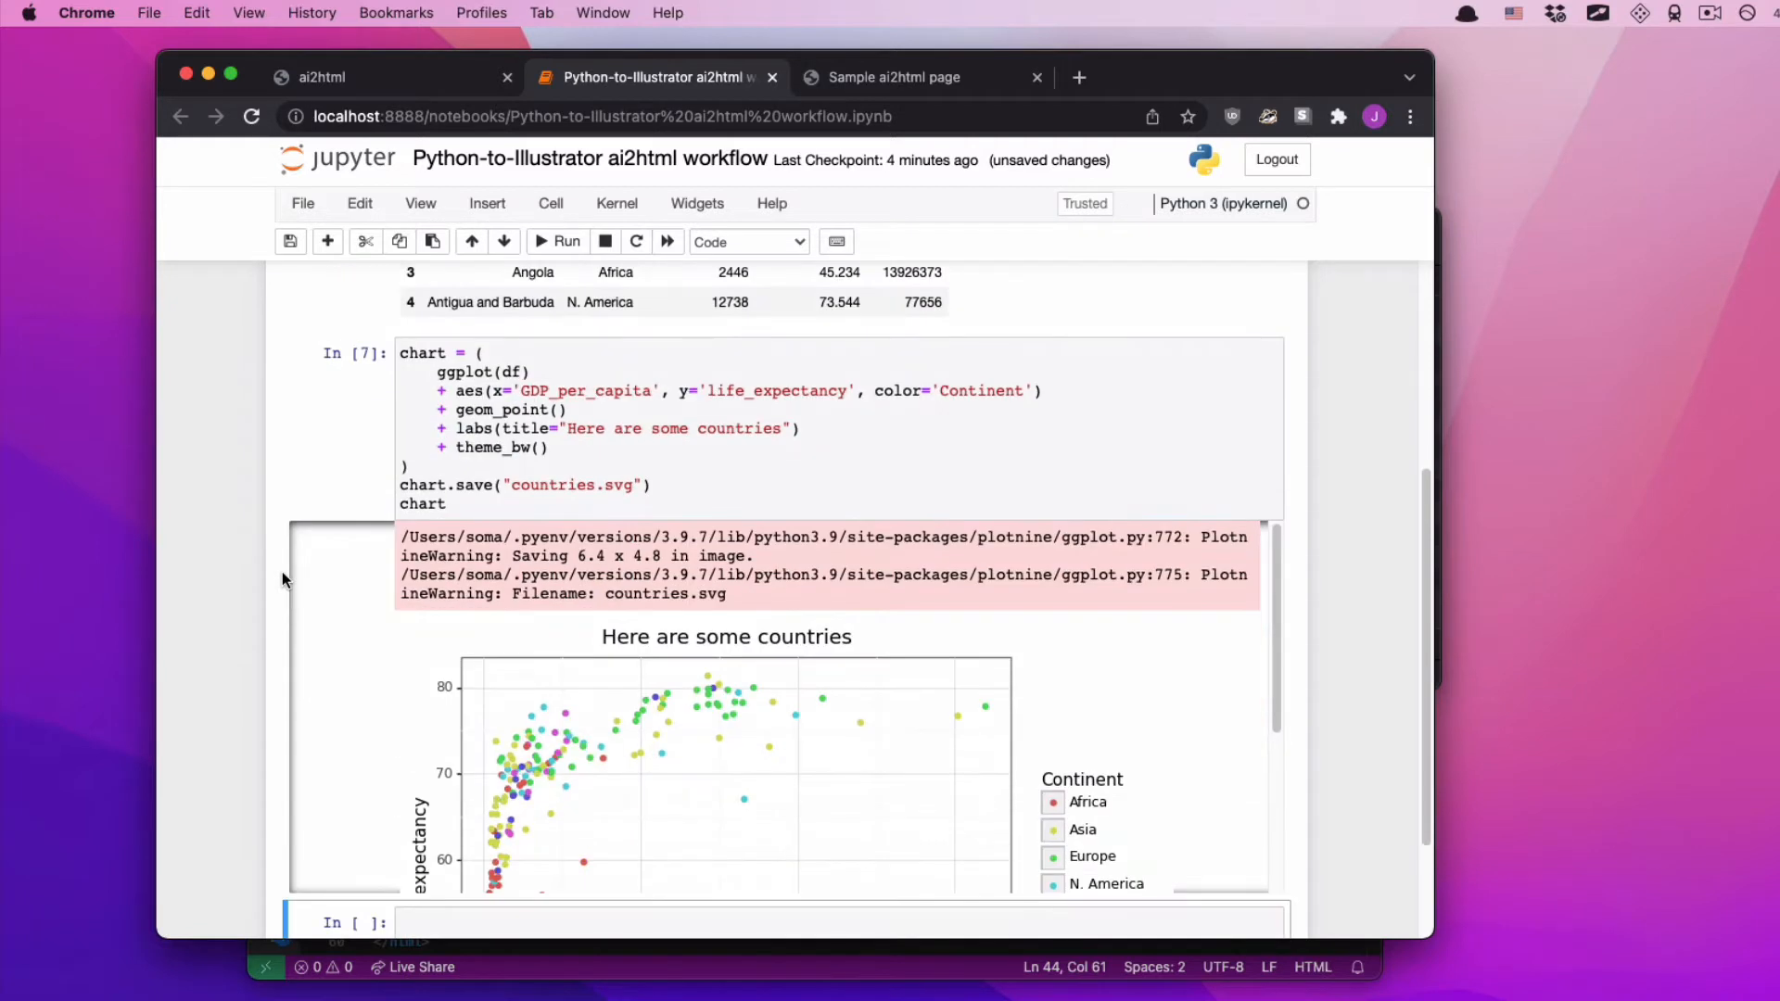
scroll(up, 3)
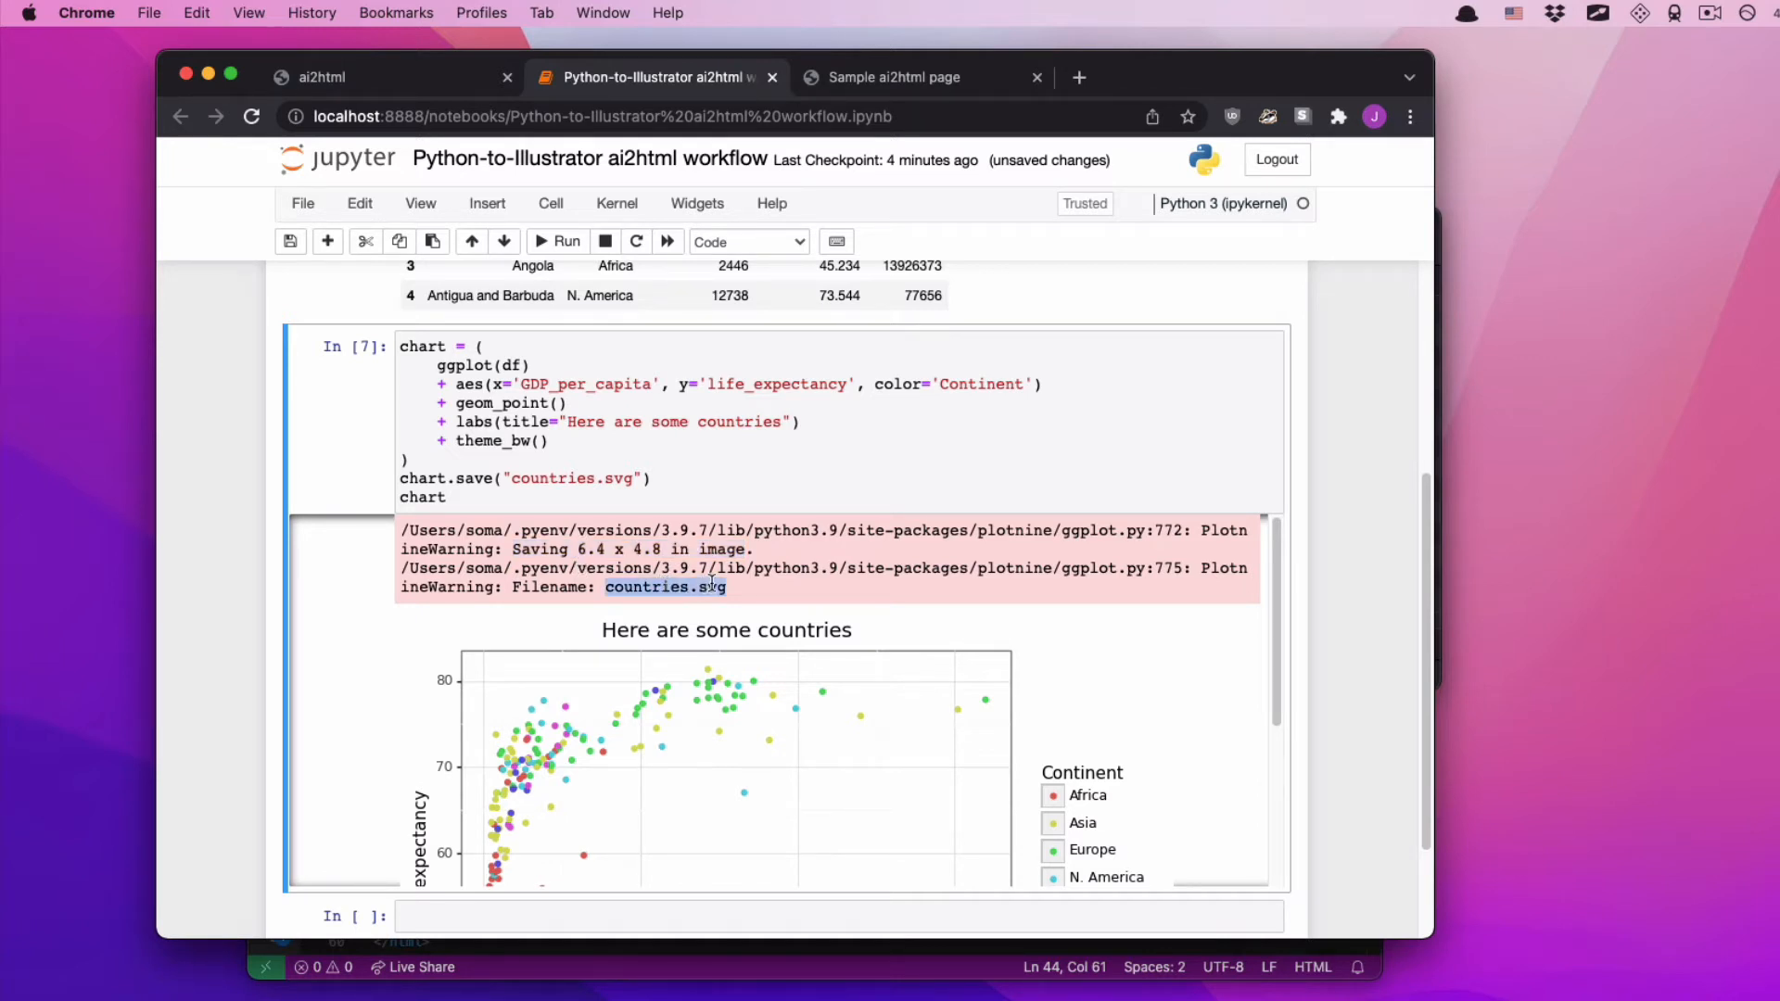
mouse_move(652, 478)
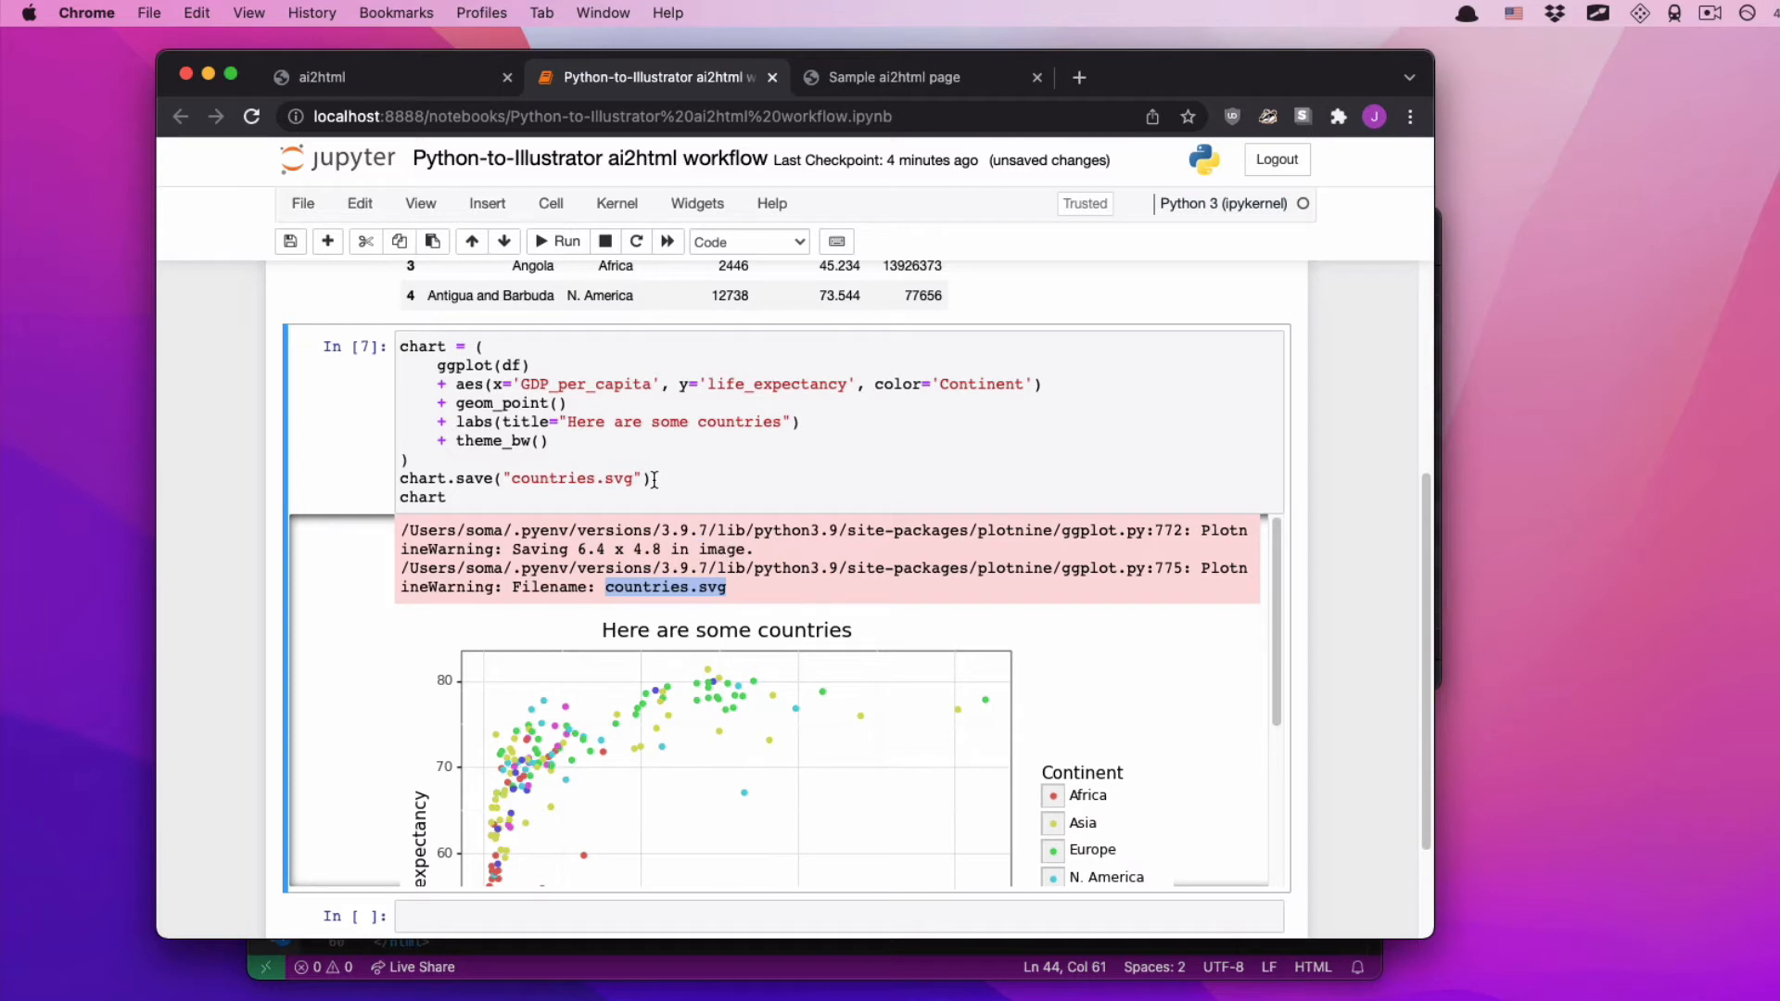
- Turn verbose output off in the save call and rerun the cell
text(, ver)
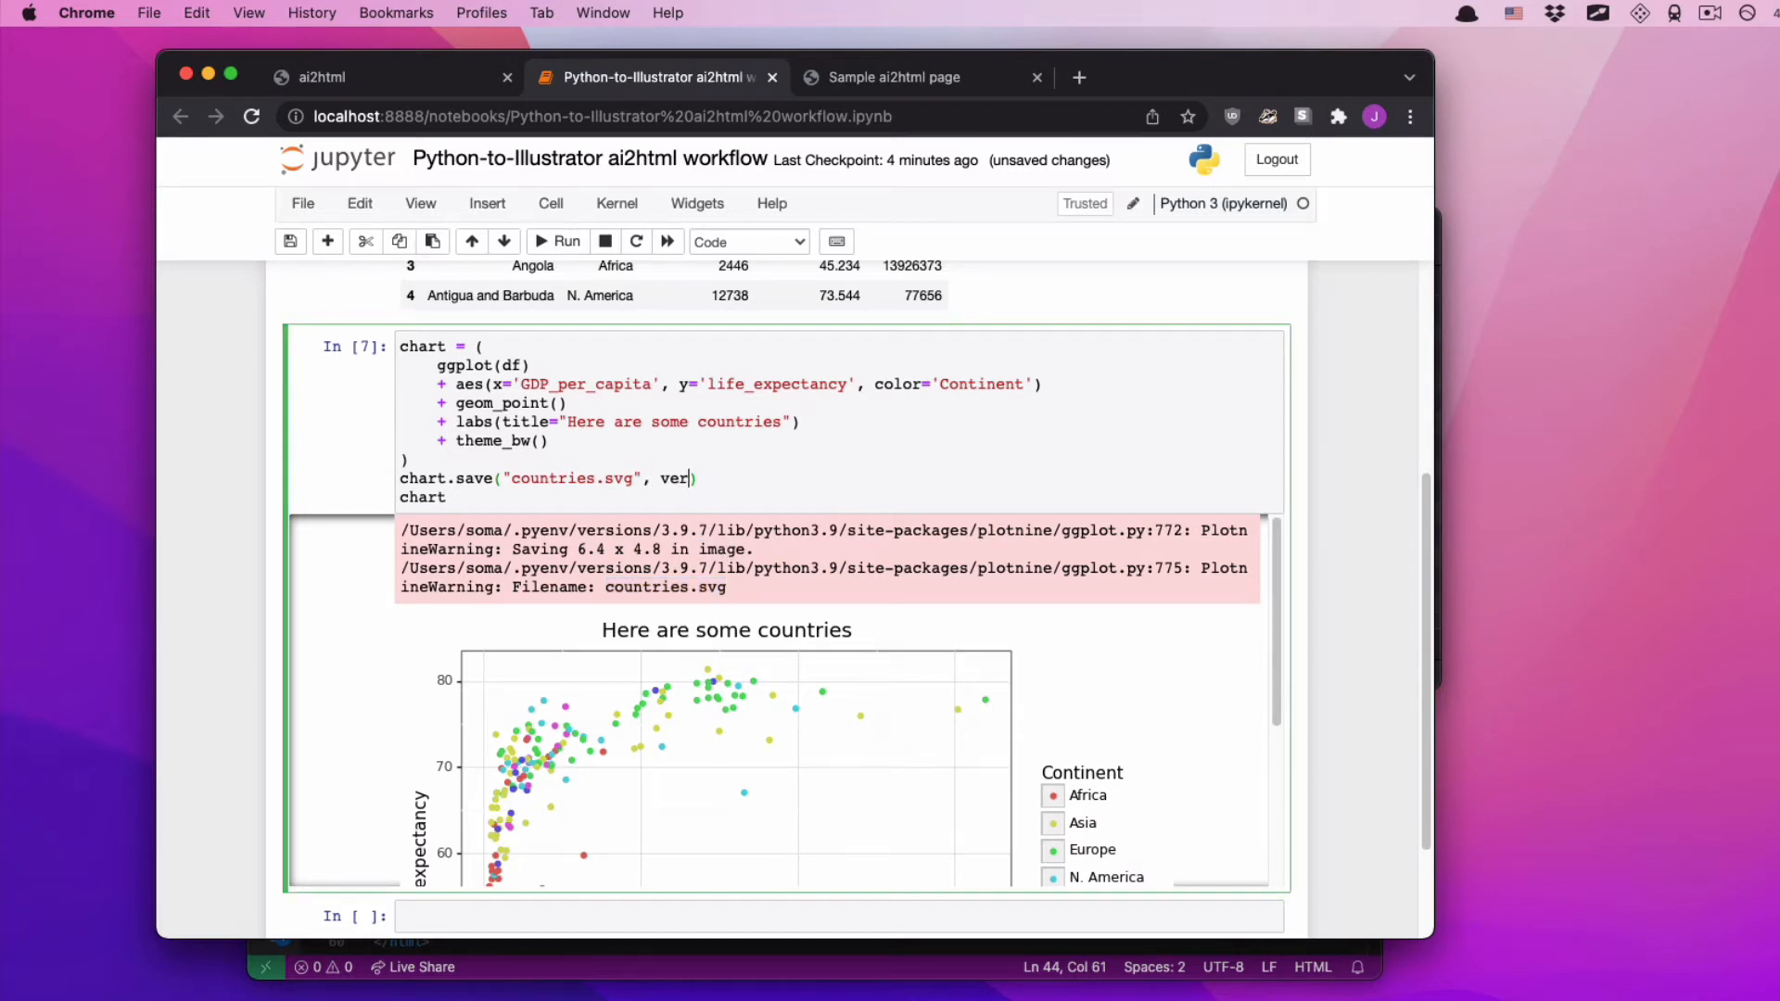
click(565, 241)
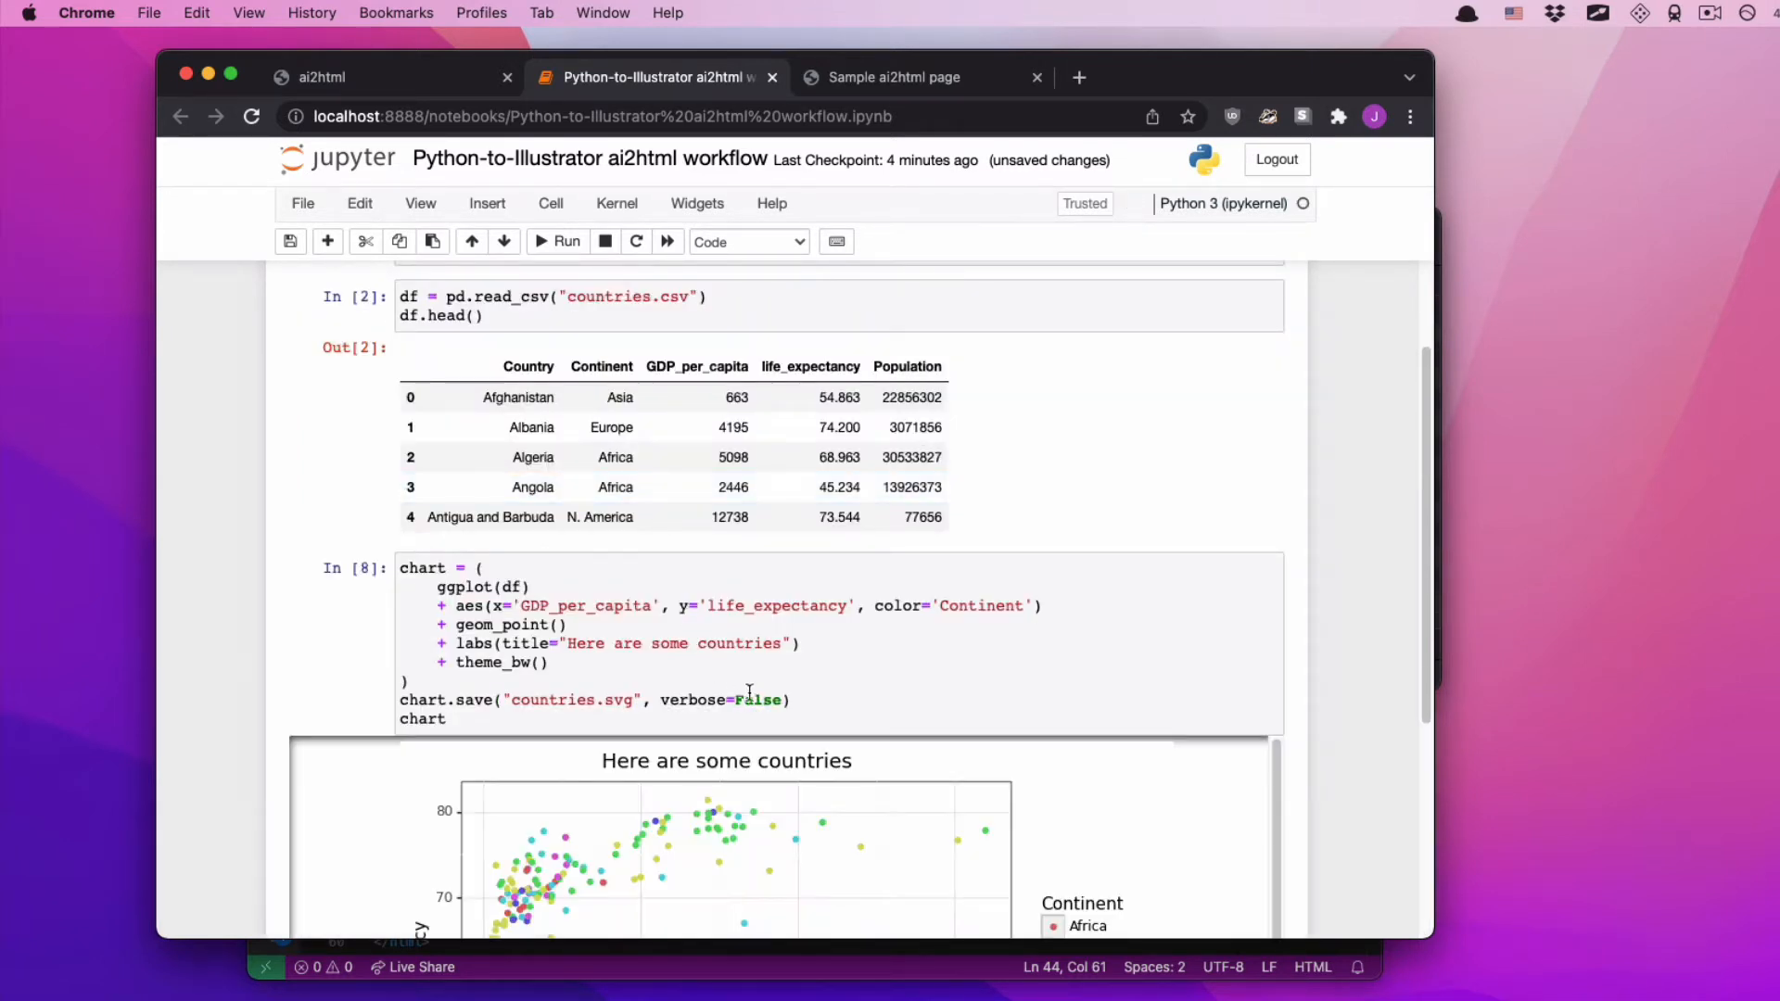
click(557, 241)
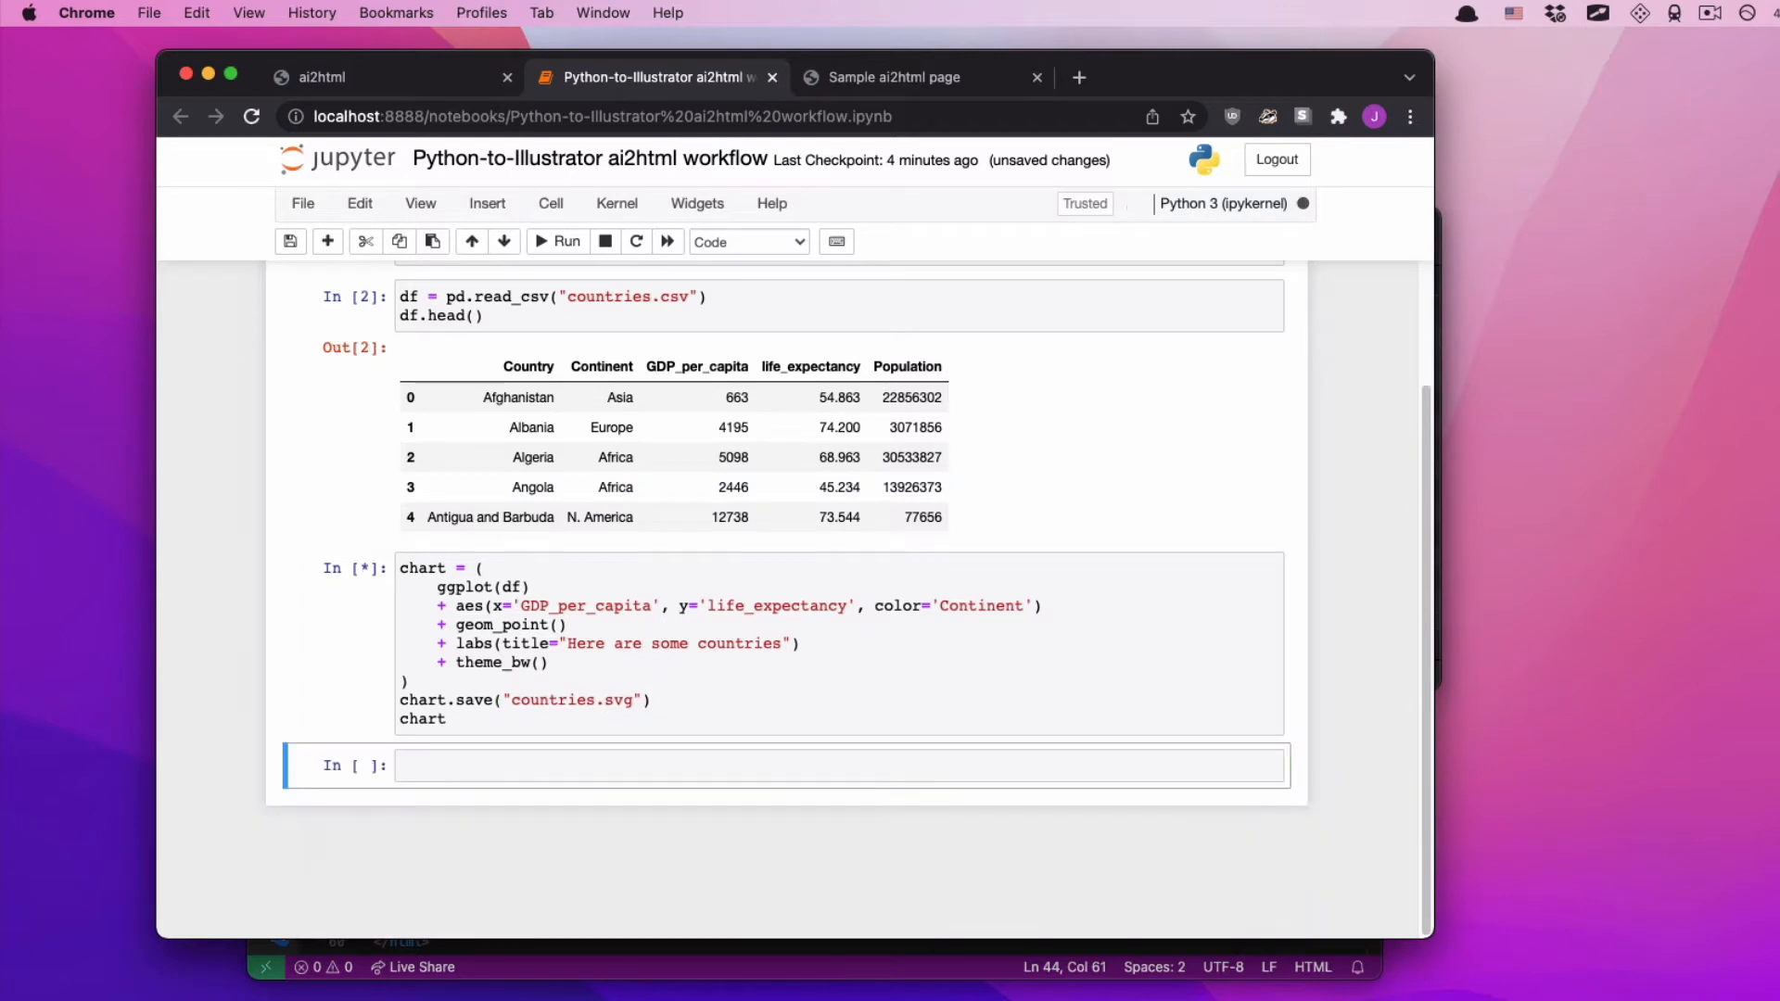
click(556, 241)
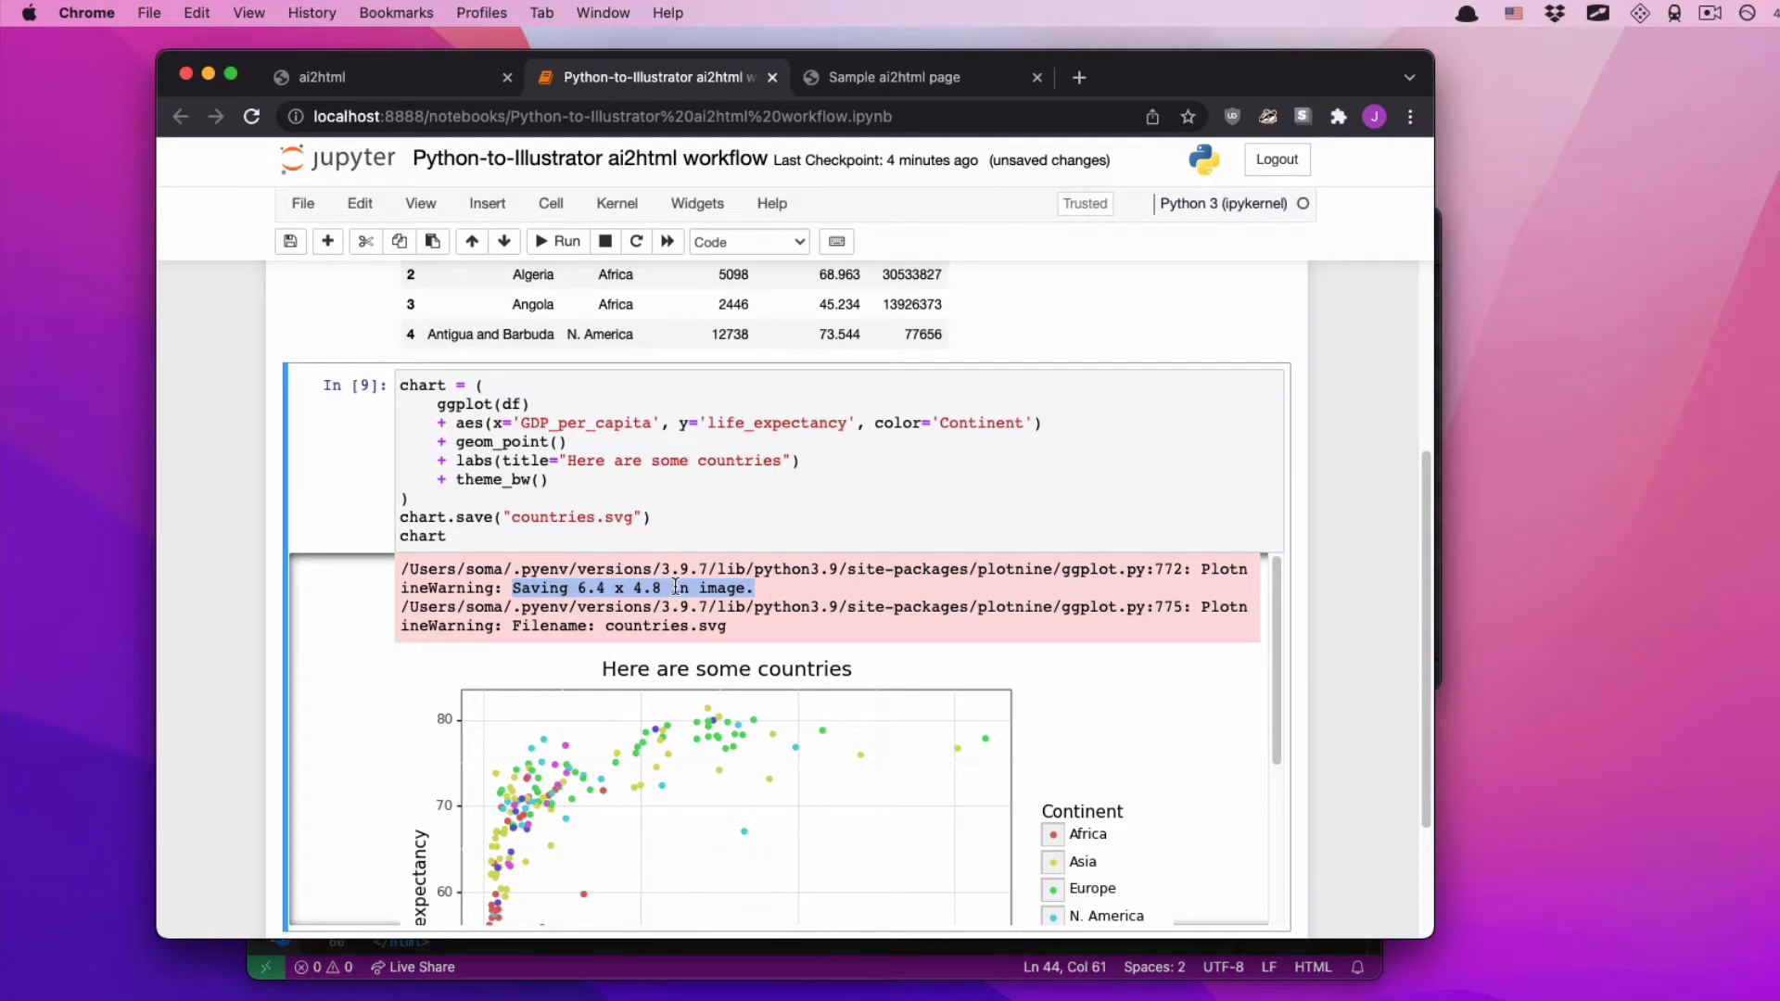
mouse_move(702, 480)
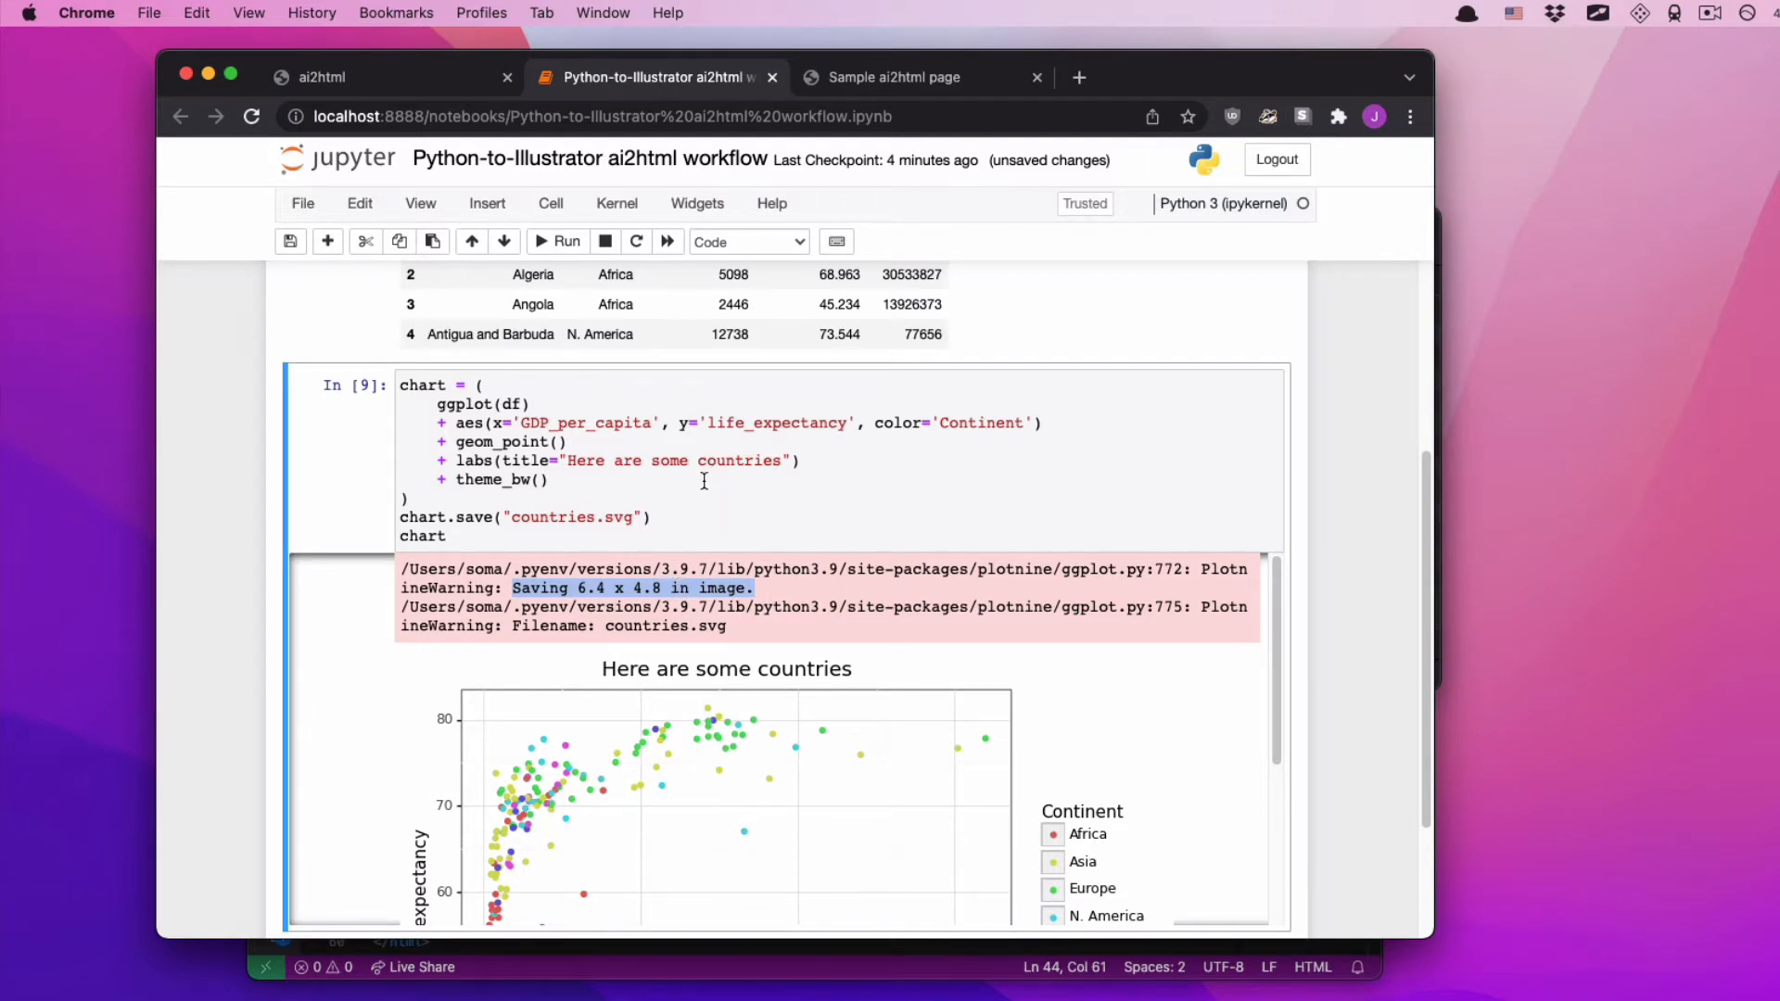
mouse_move(571, 608)
text(+ theme(fiur)
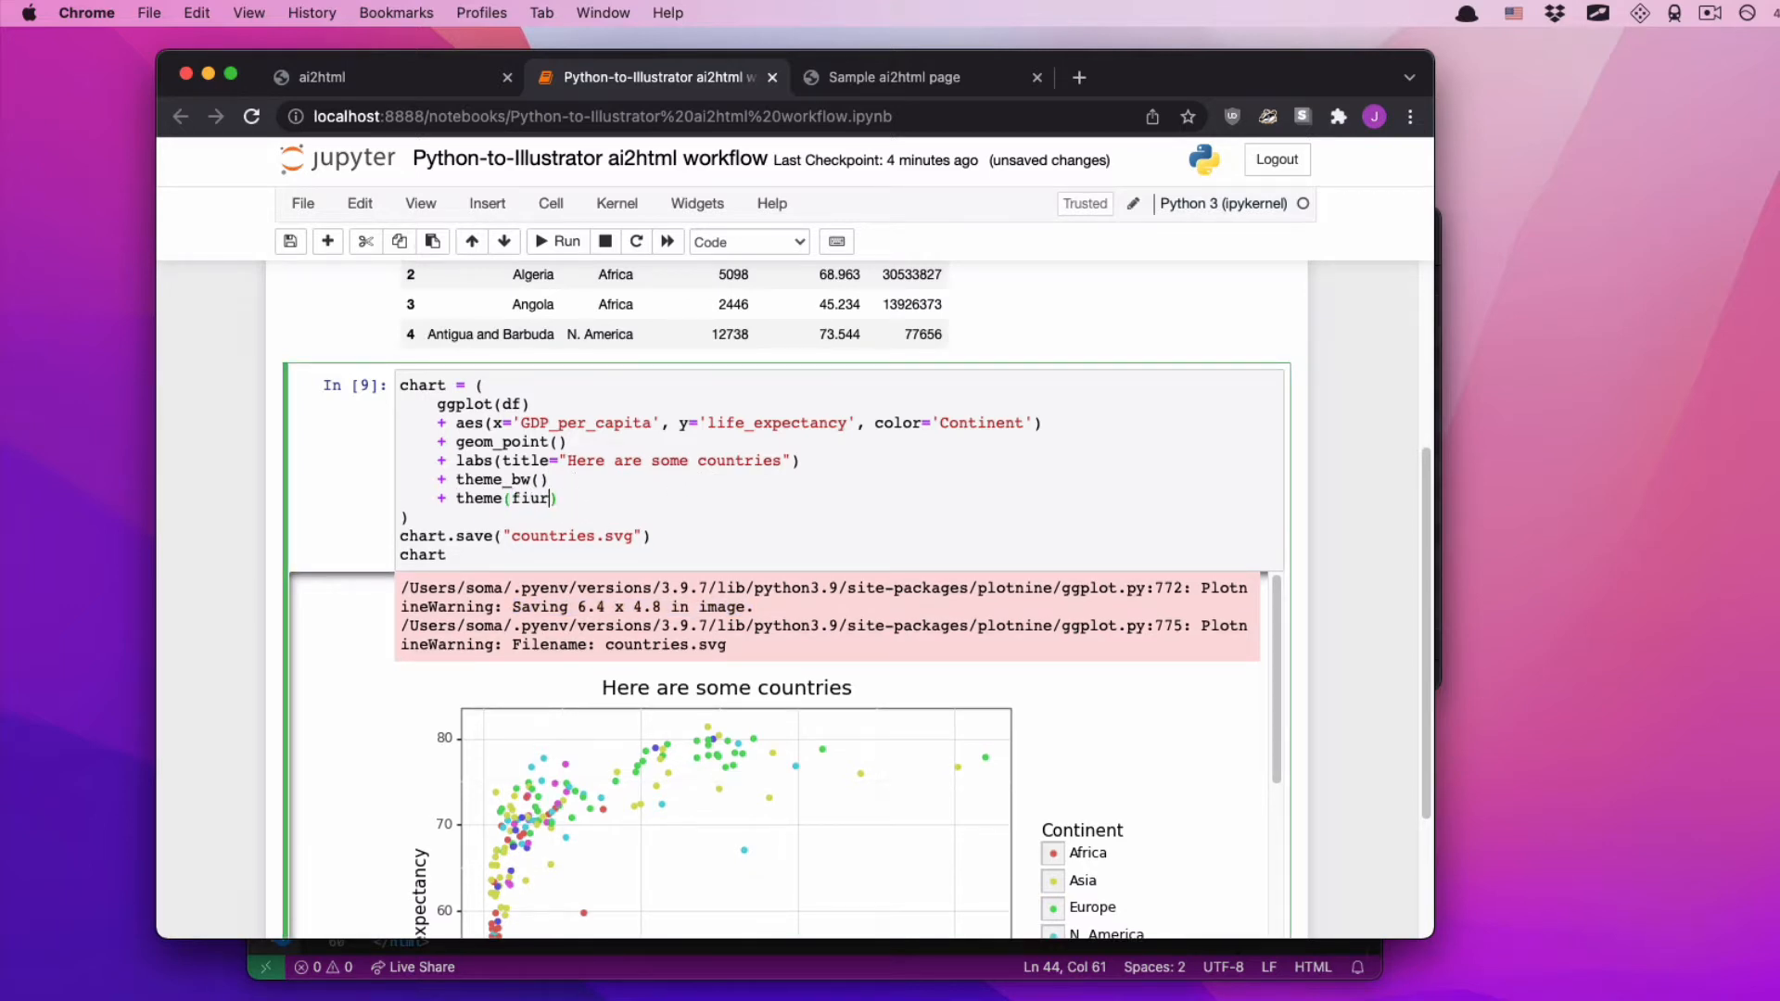
- Set figure_size to (10, 7) and draw points at size 4 with alpha 0.5
text(figure_size=()
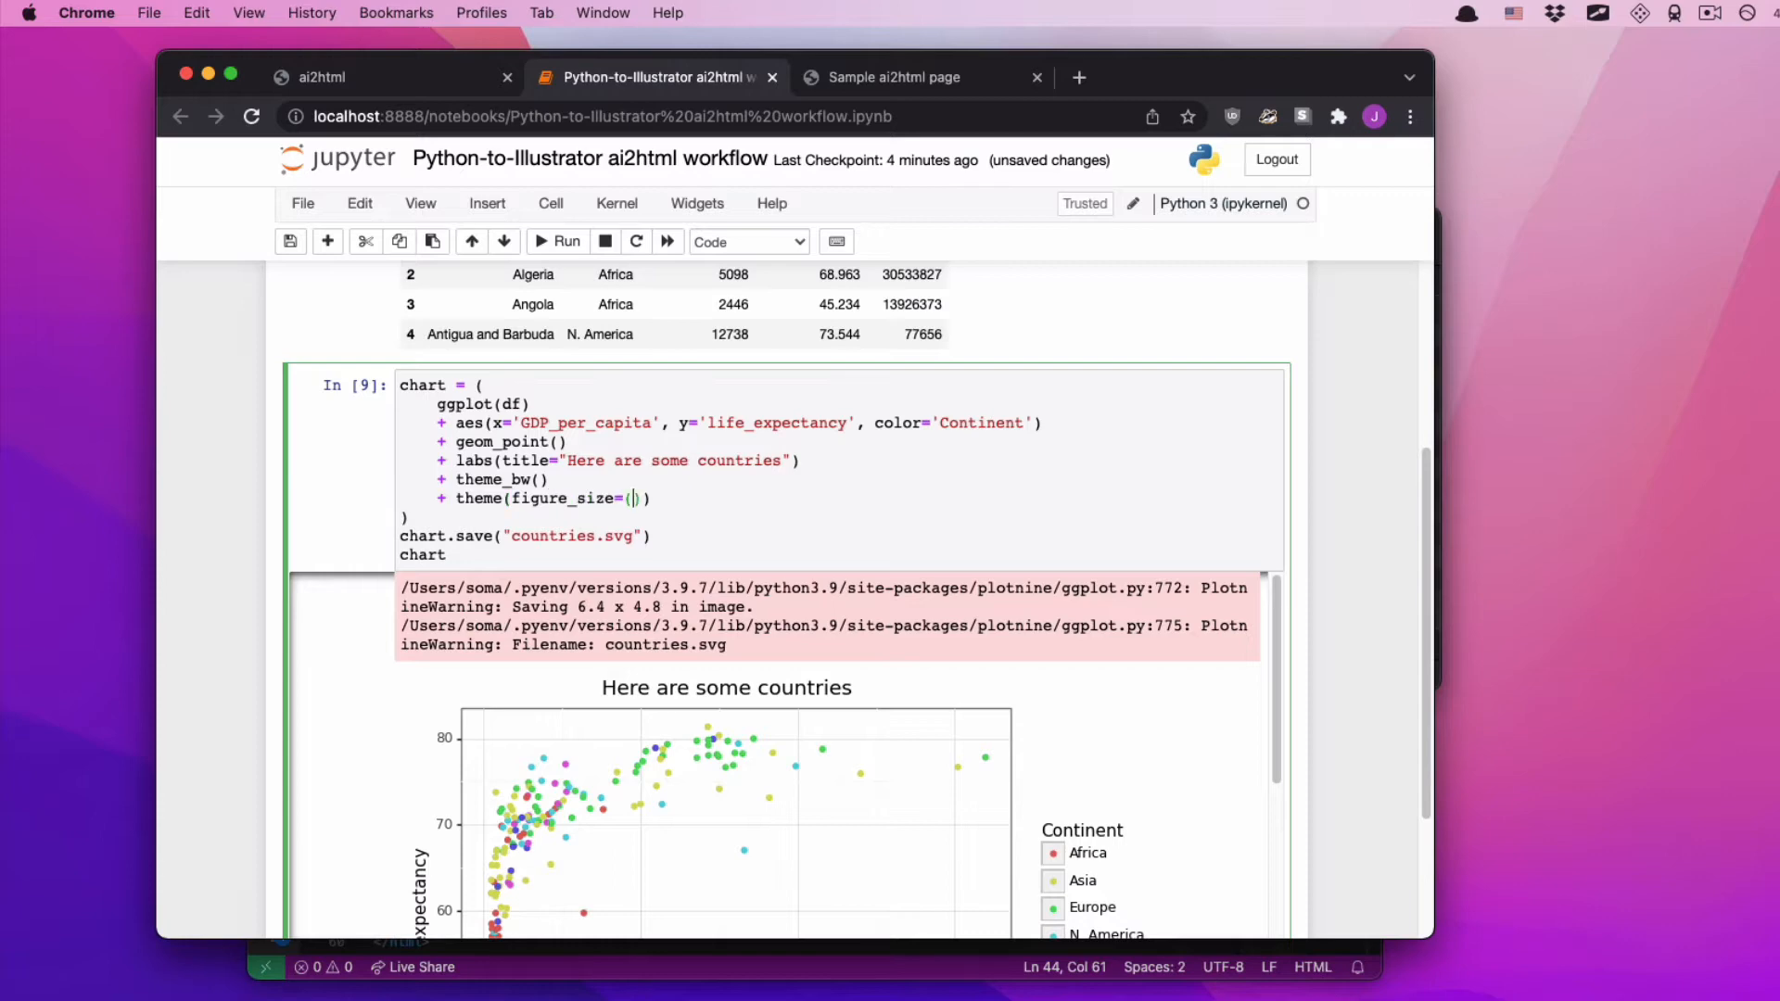
text(10, 7)
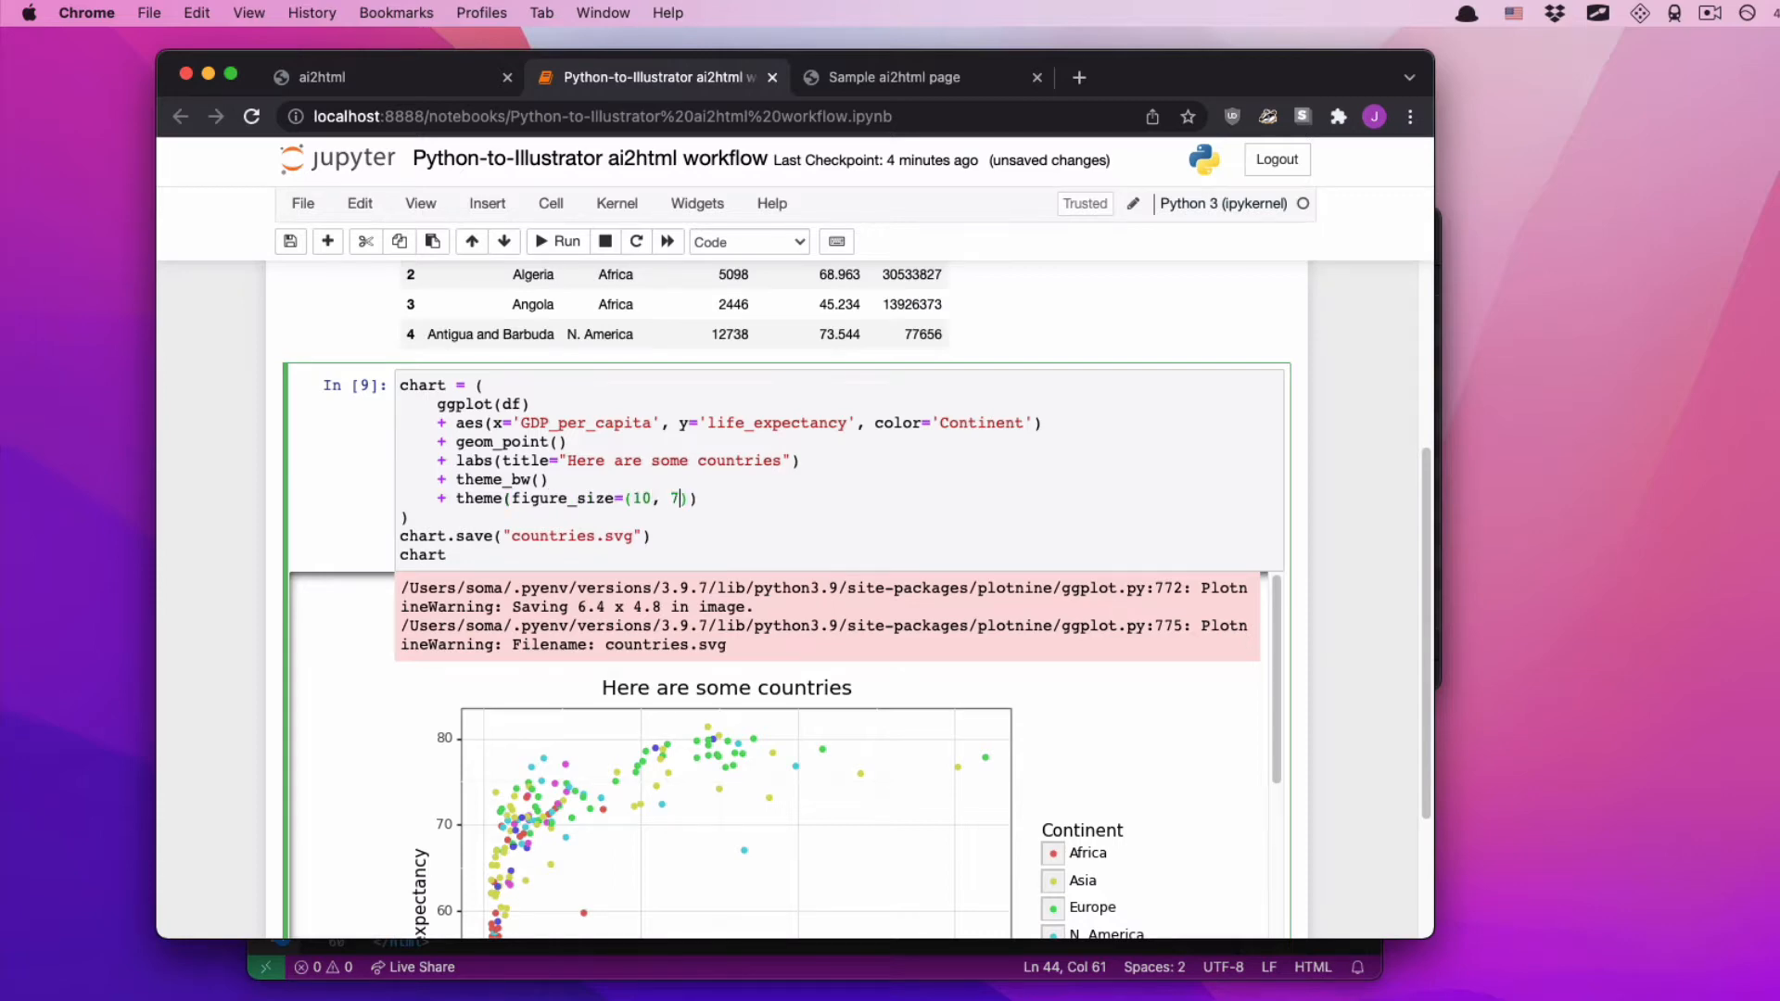
click(557, 241)
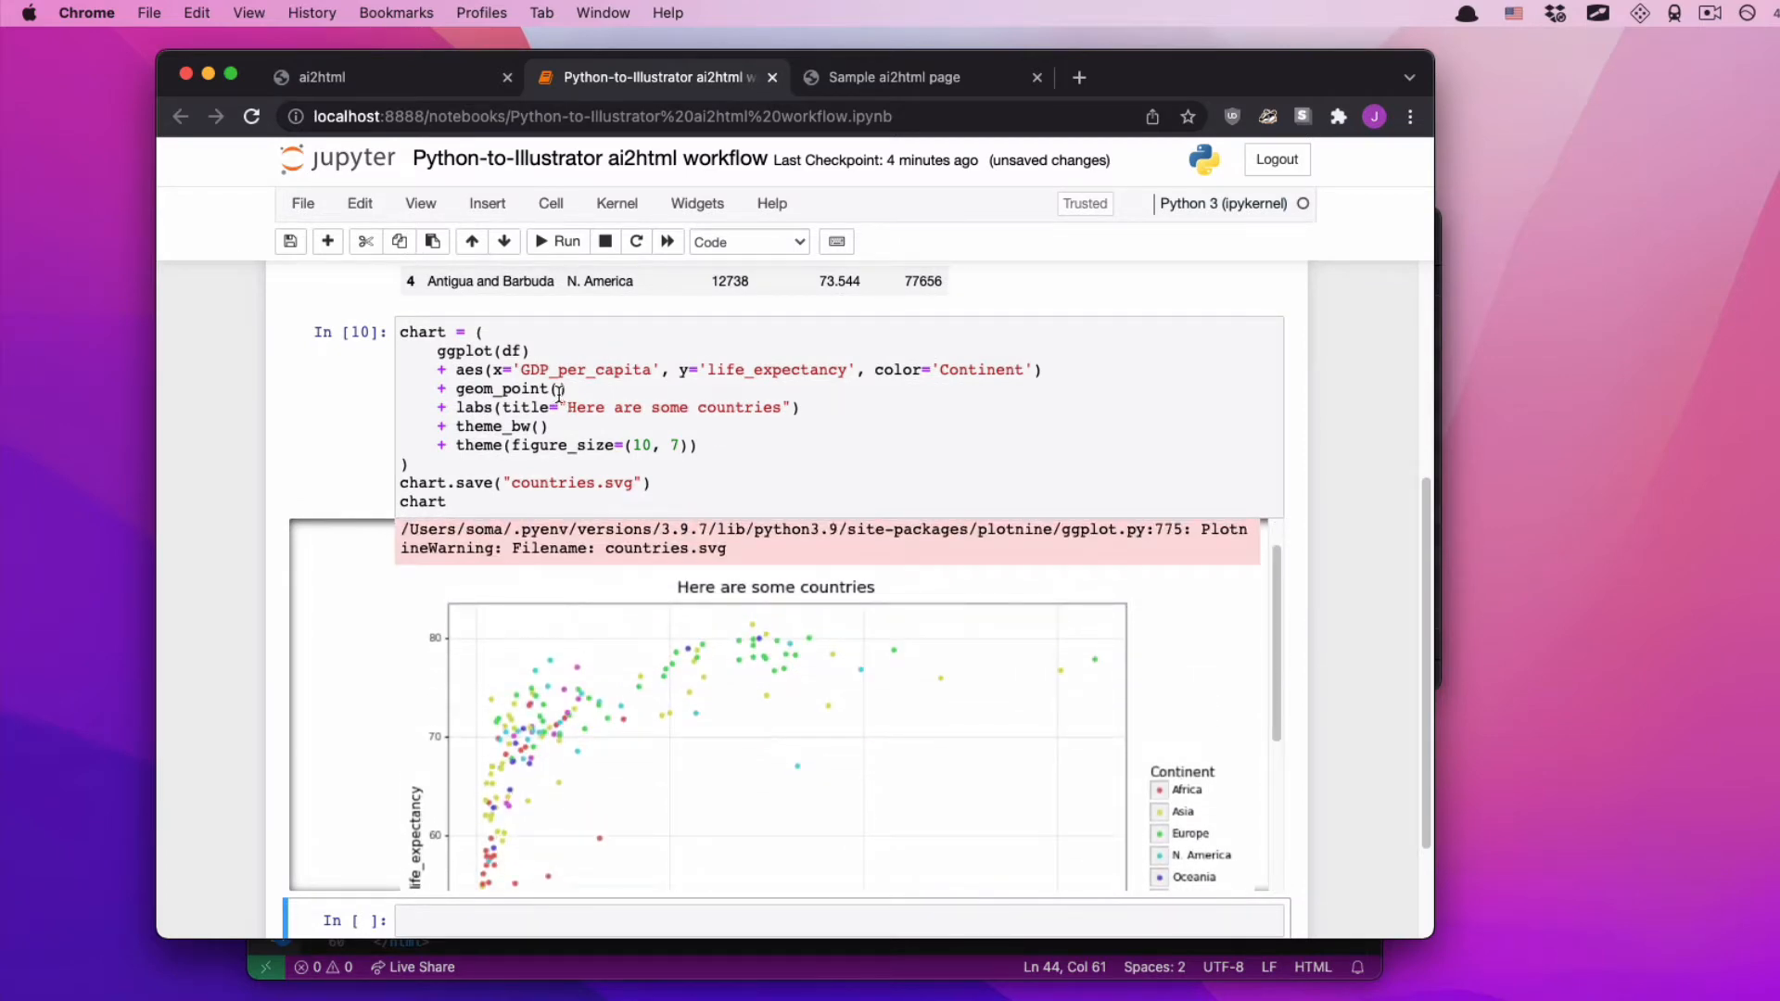
click(557, 241)
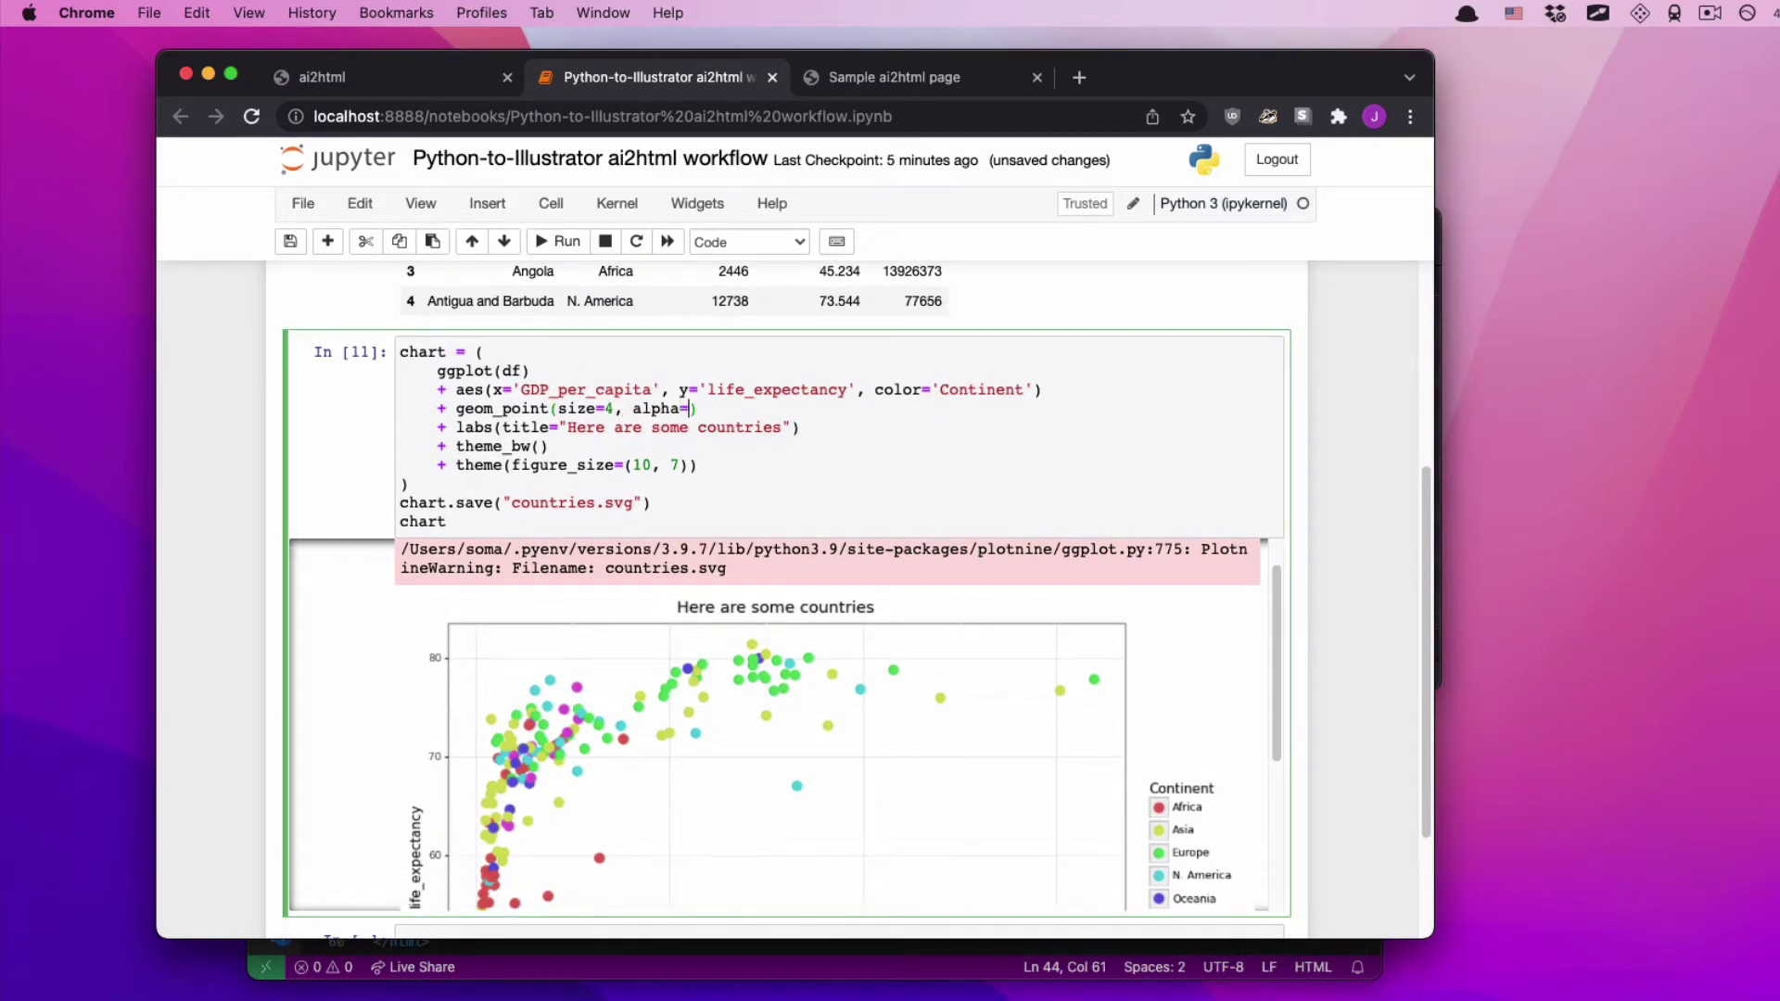
click(564, 241)
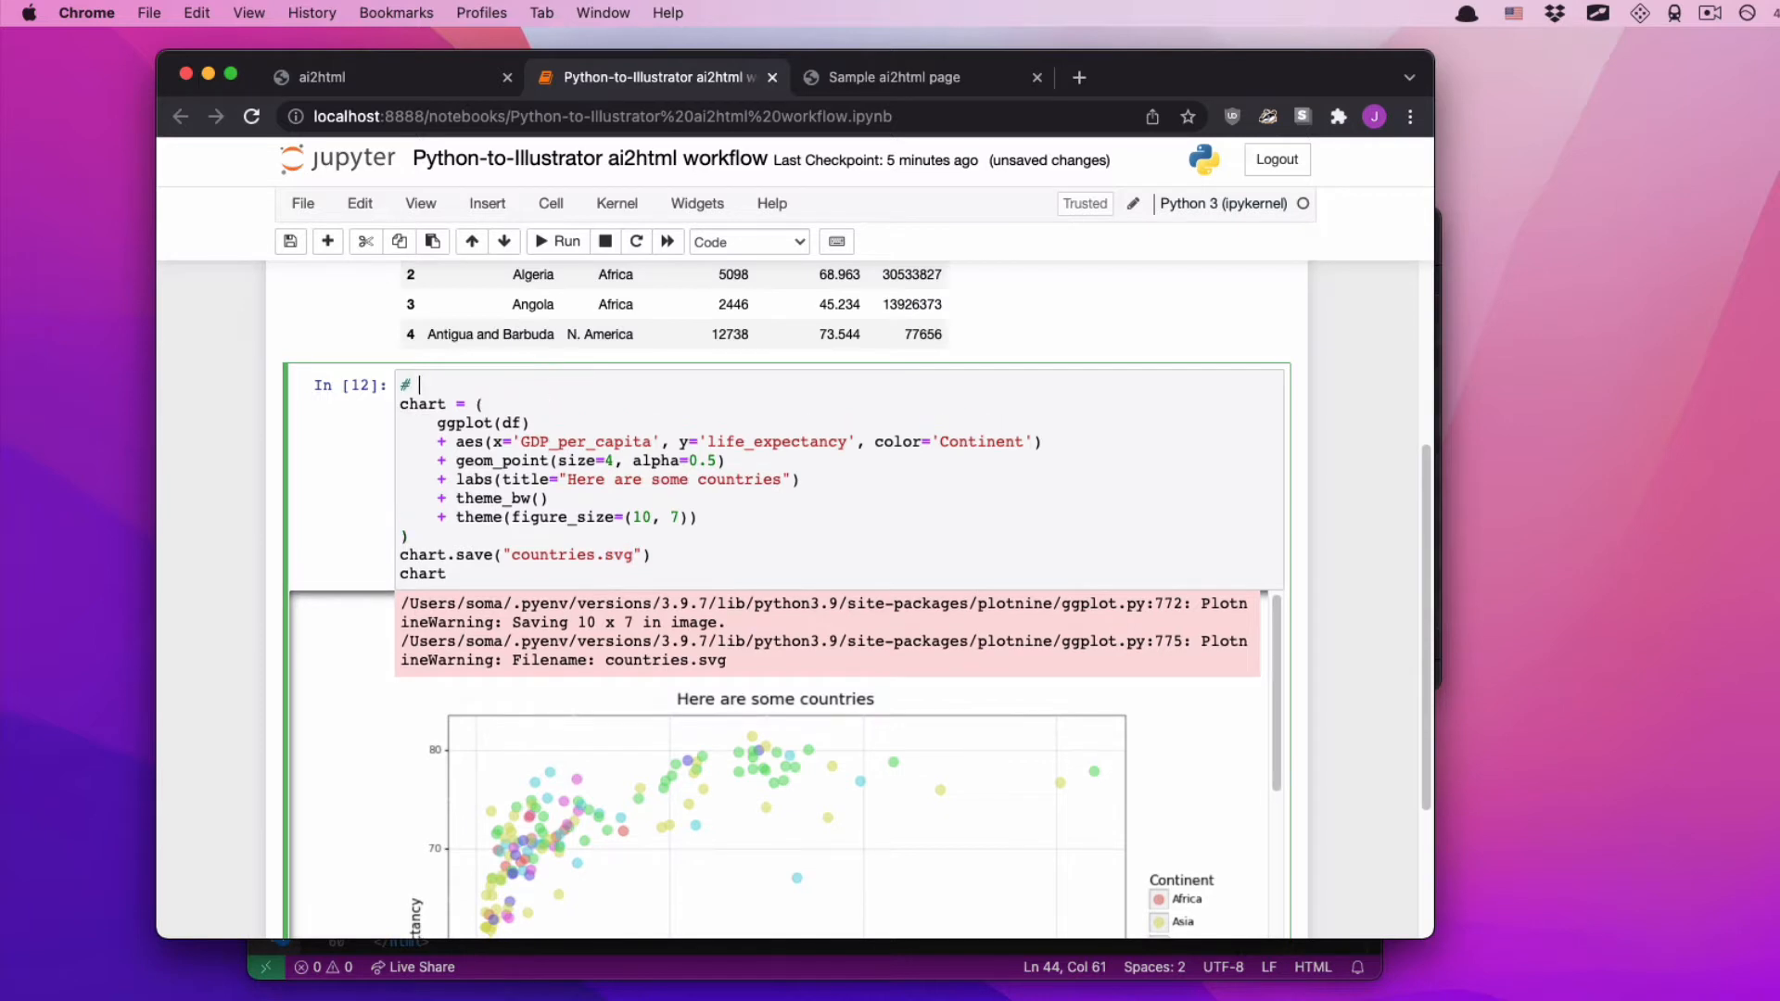
text(must be svg or)
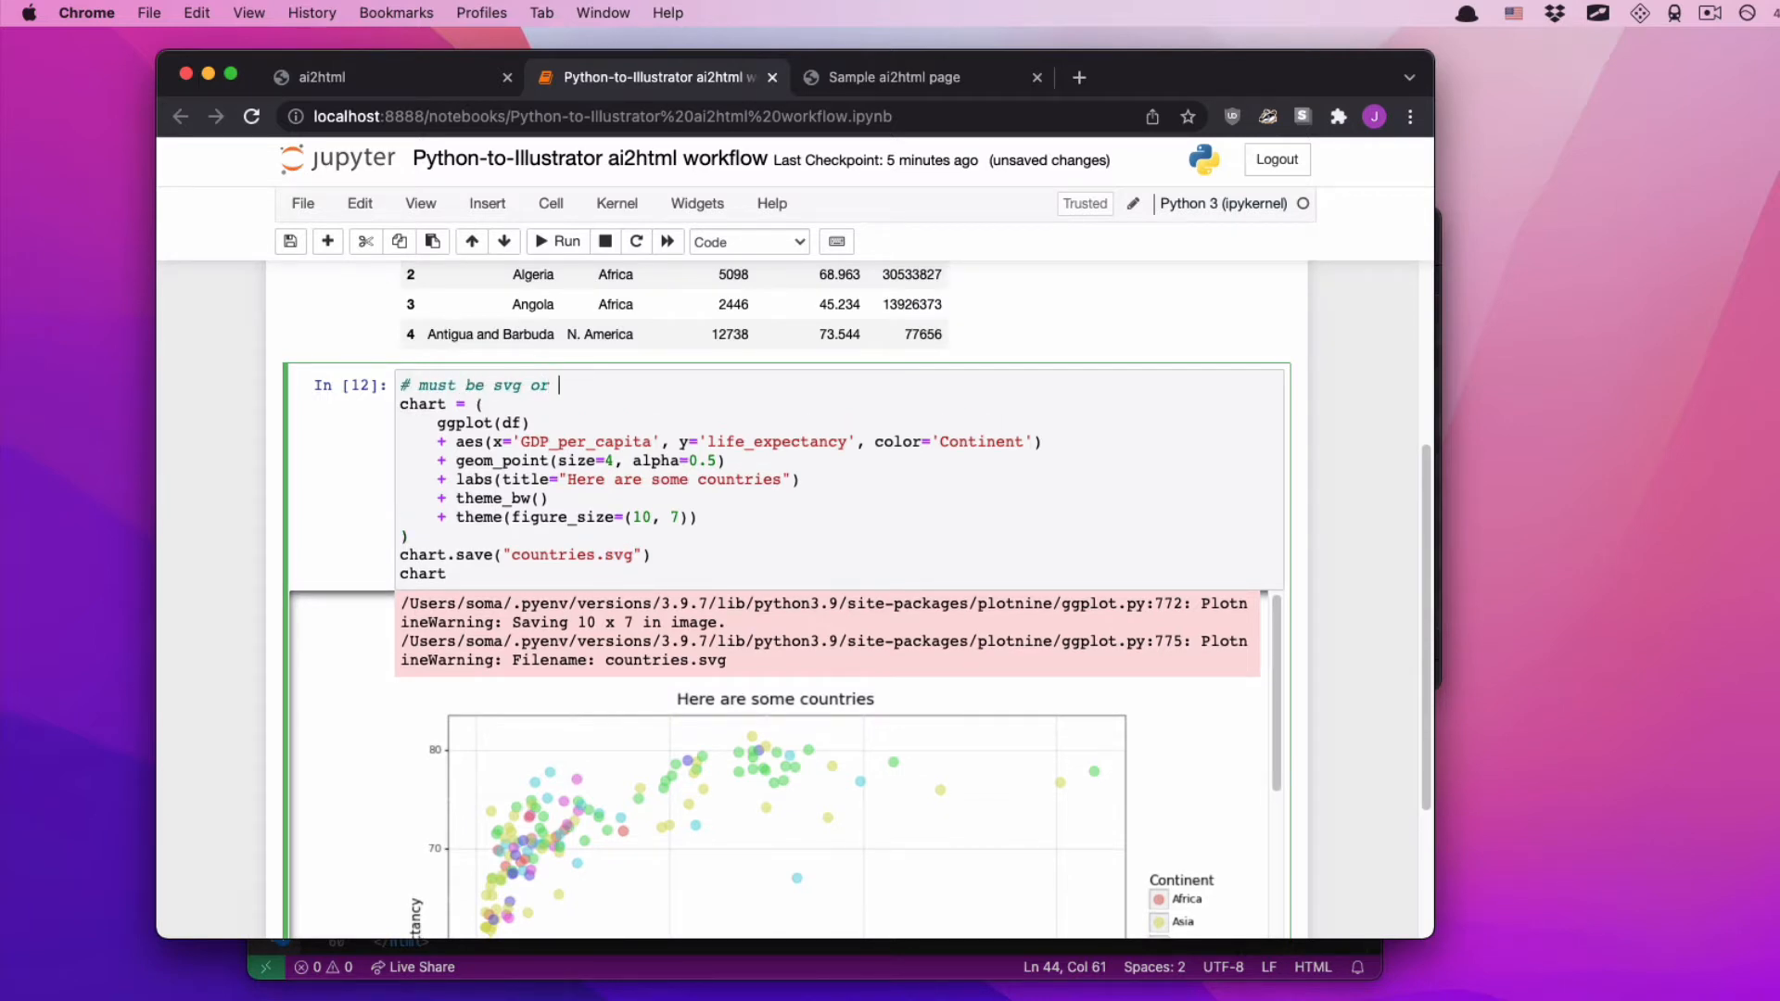
text(pdf)
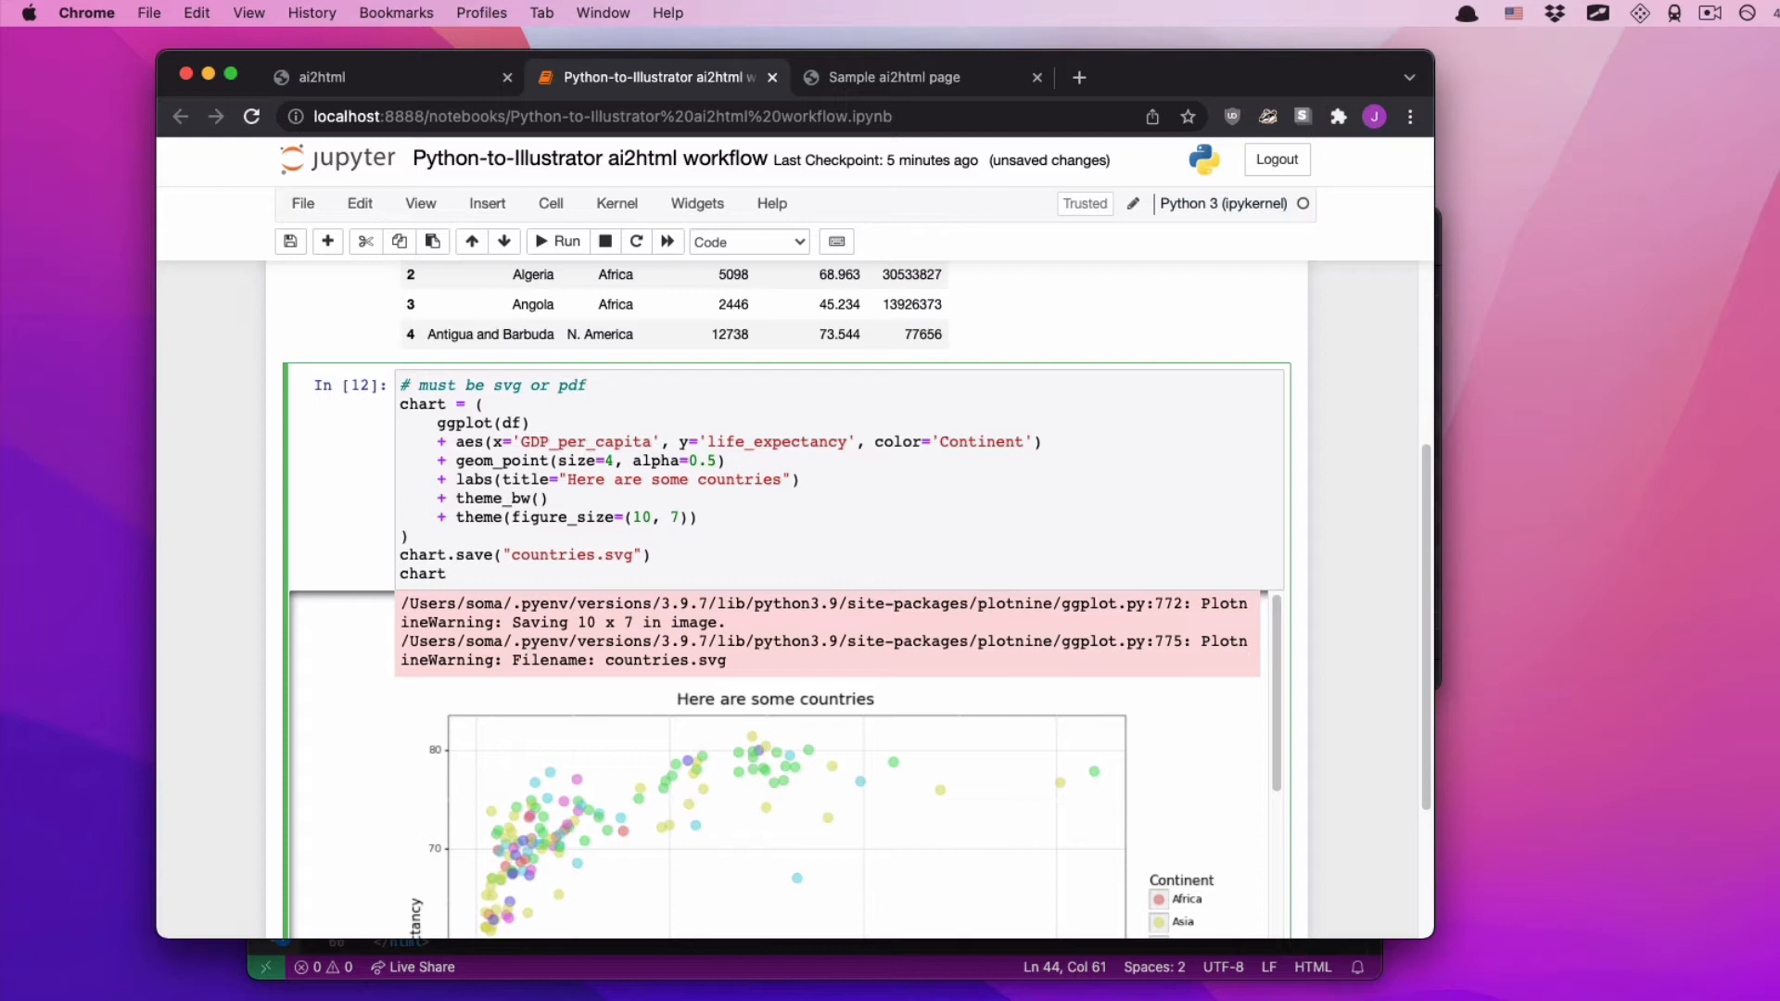
click(587, 385)
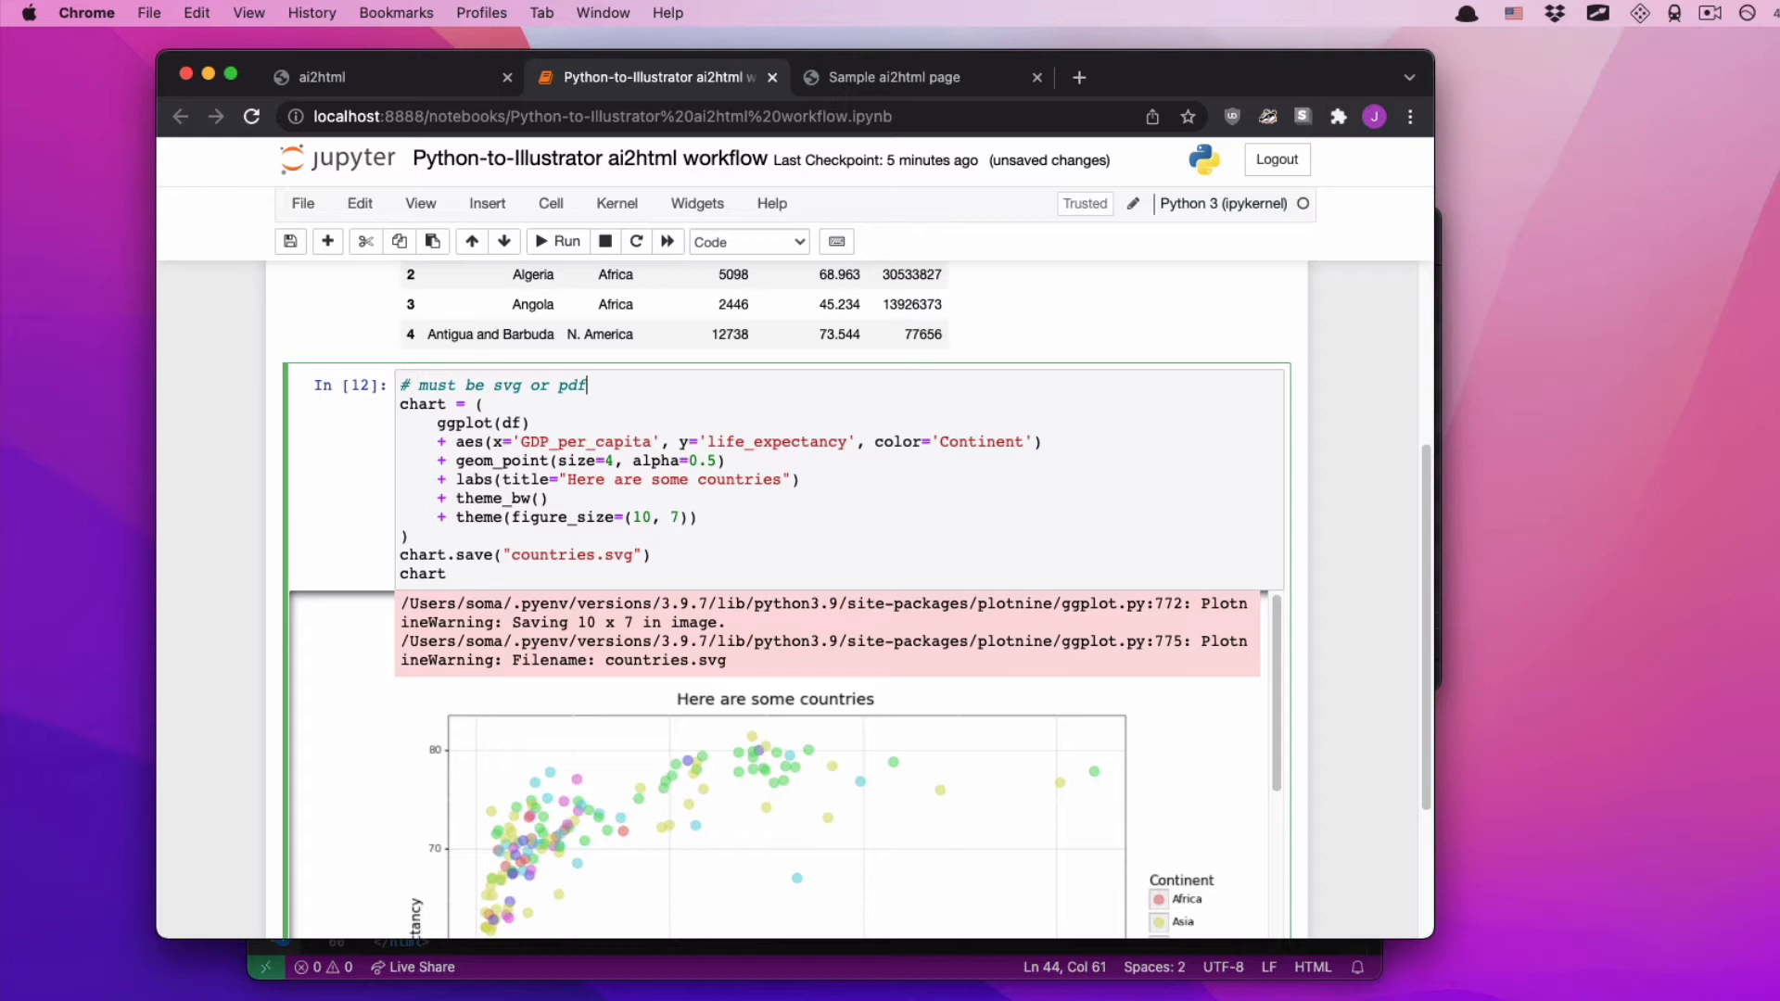
mouse_move(415, 480)
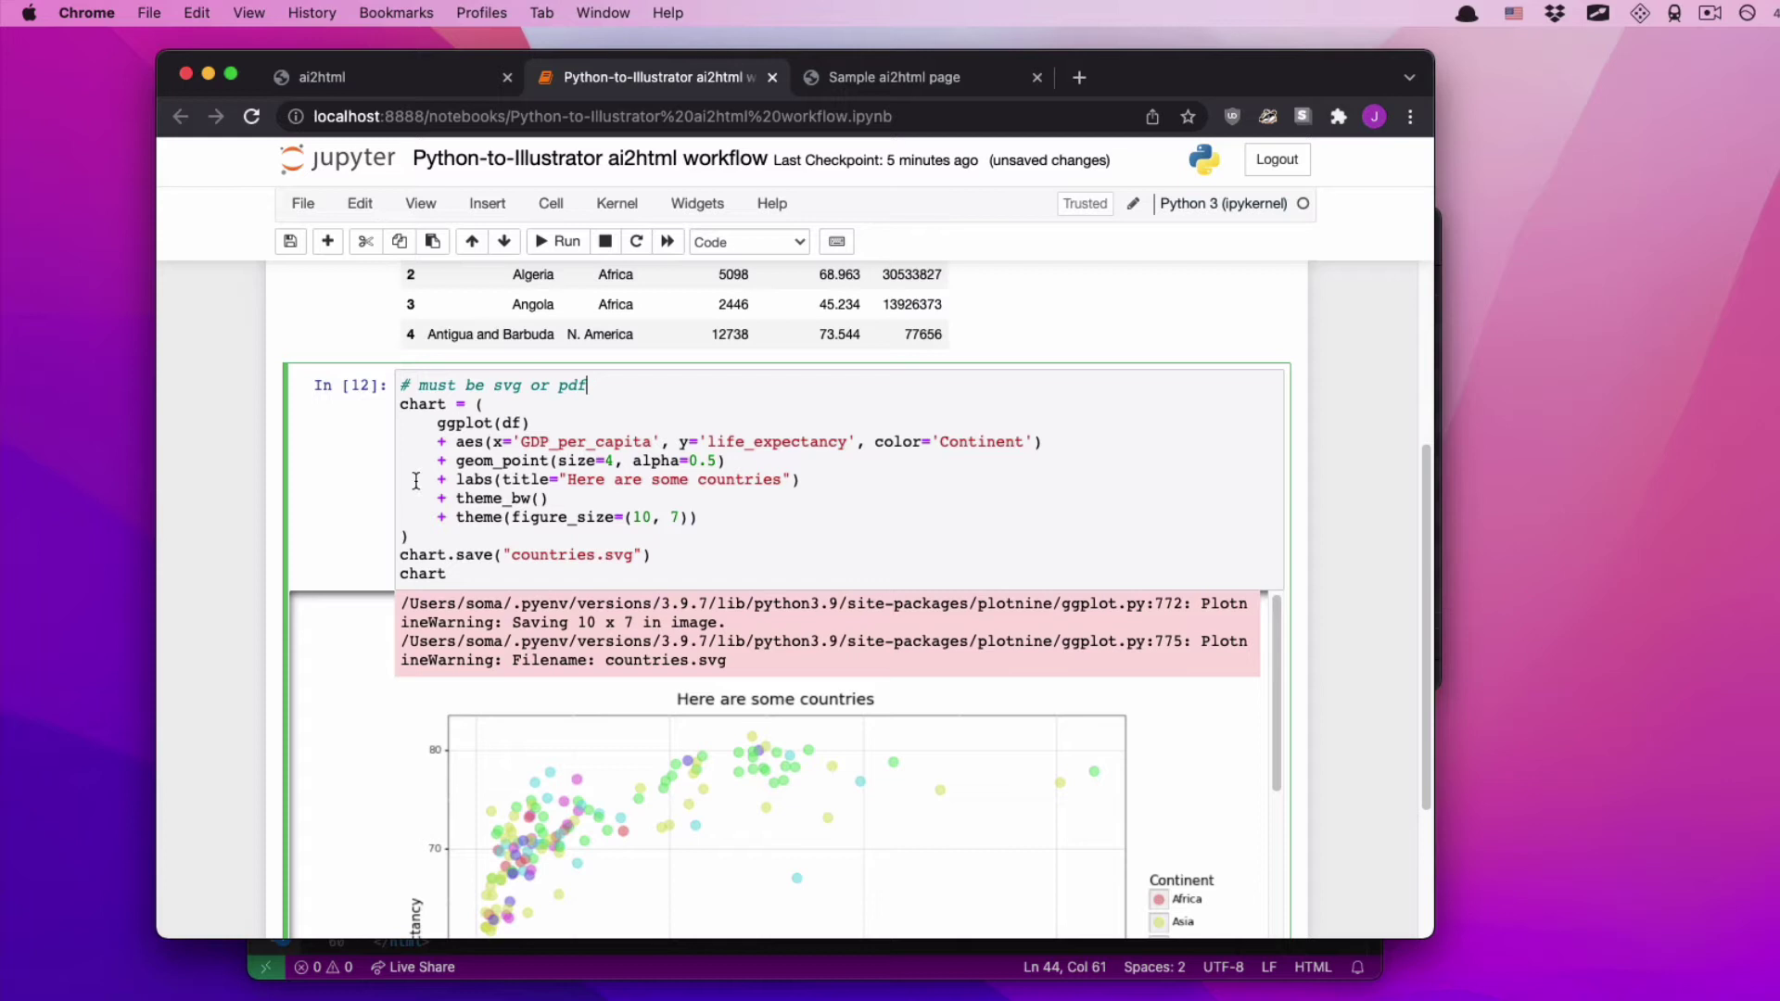
scroll(down, 3)
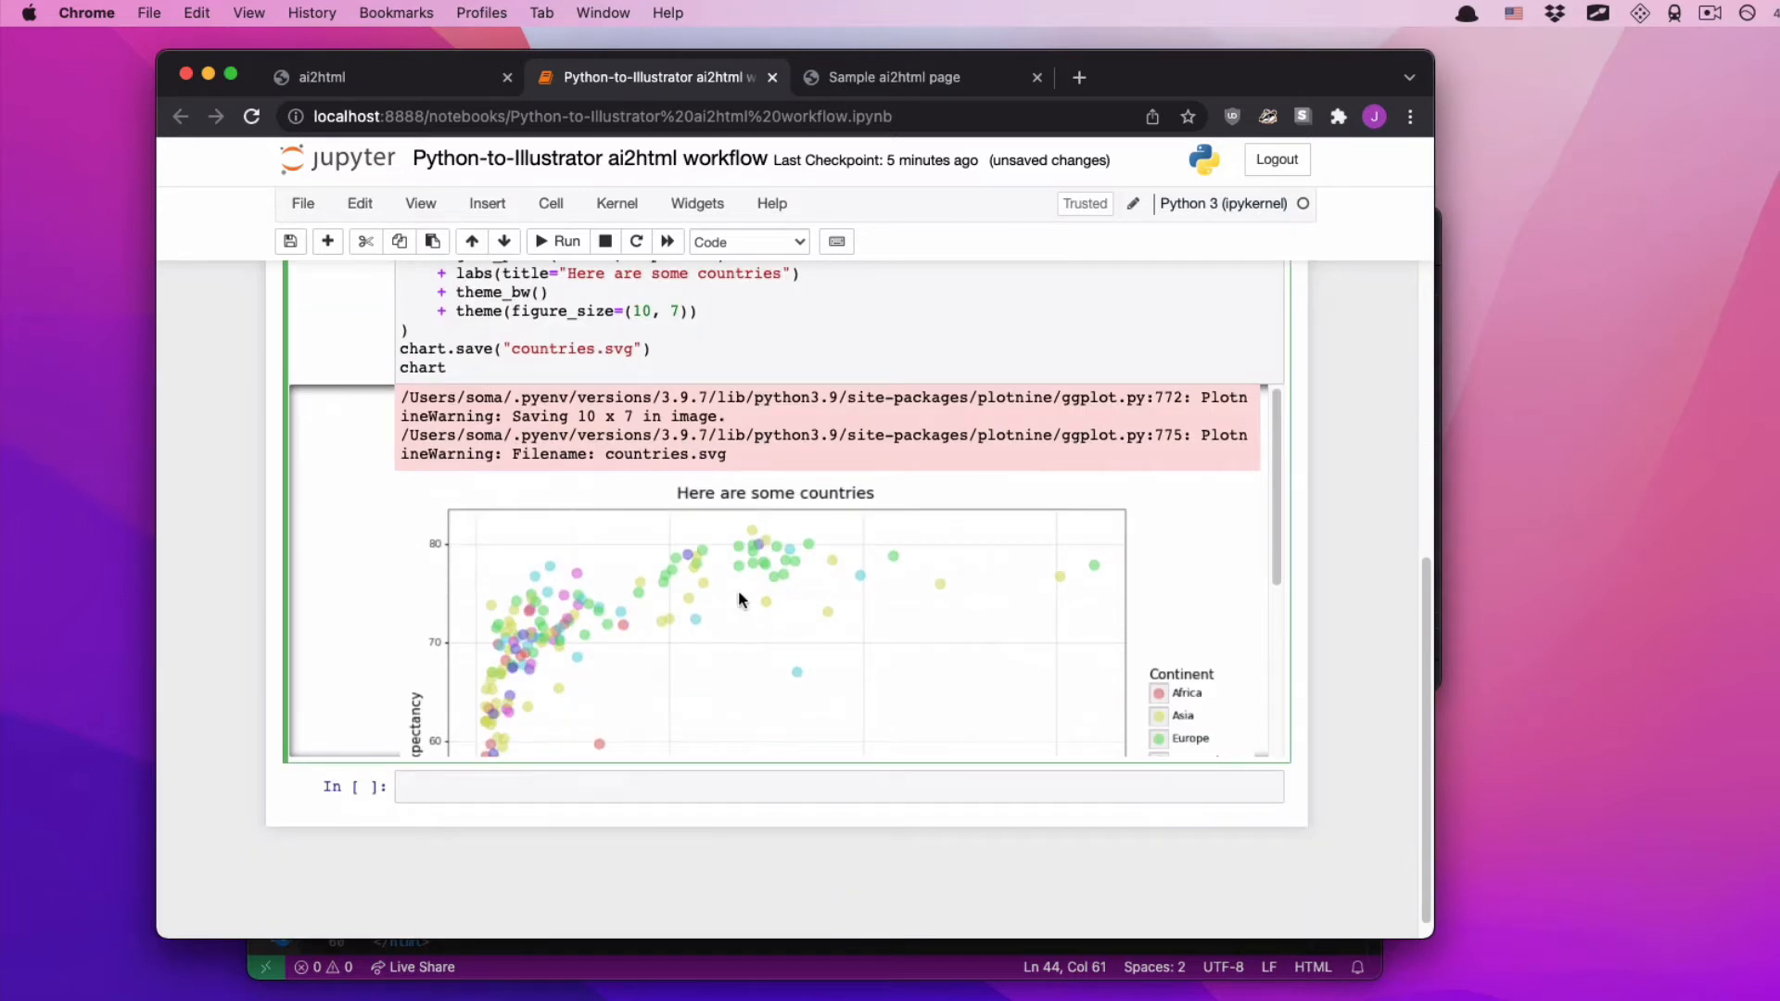
mouse_move(702, 556)
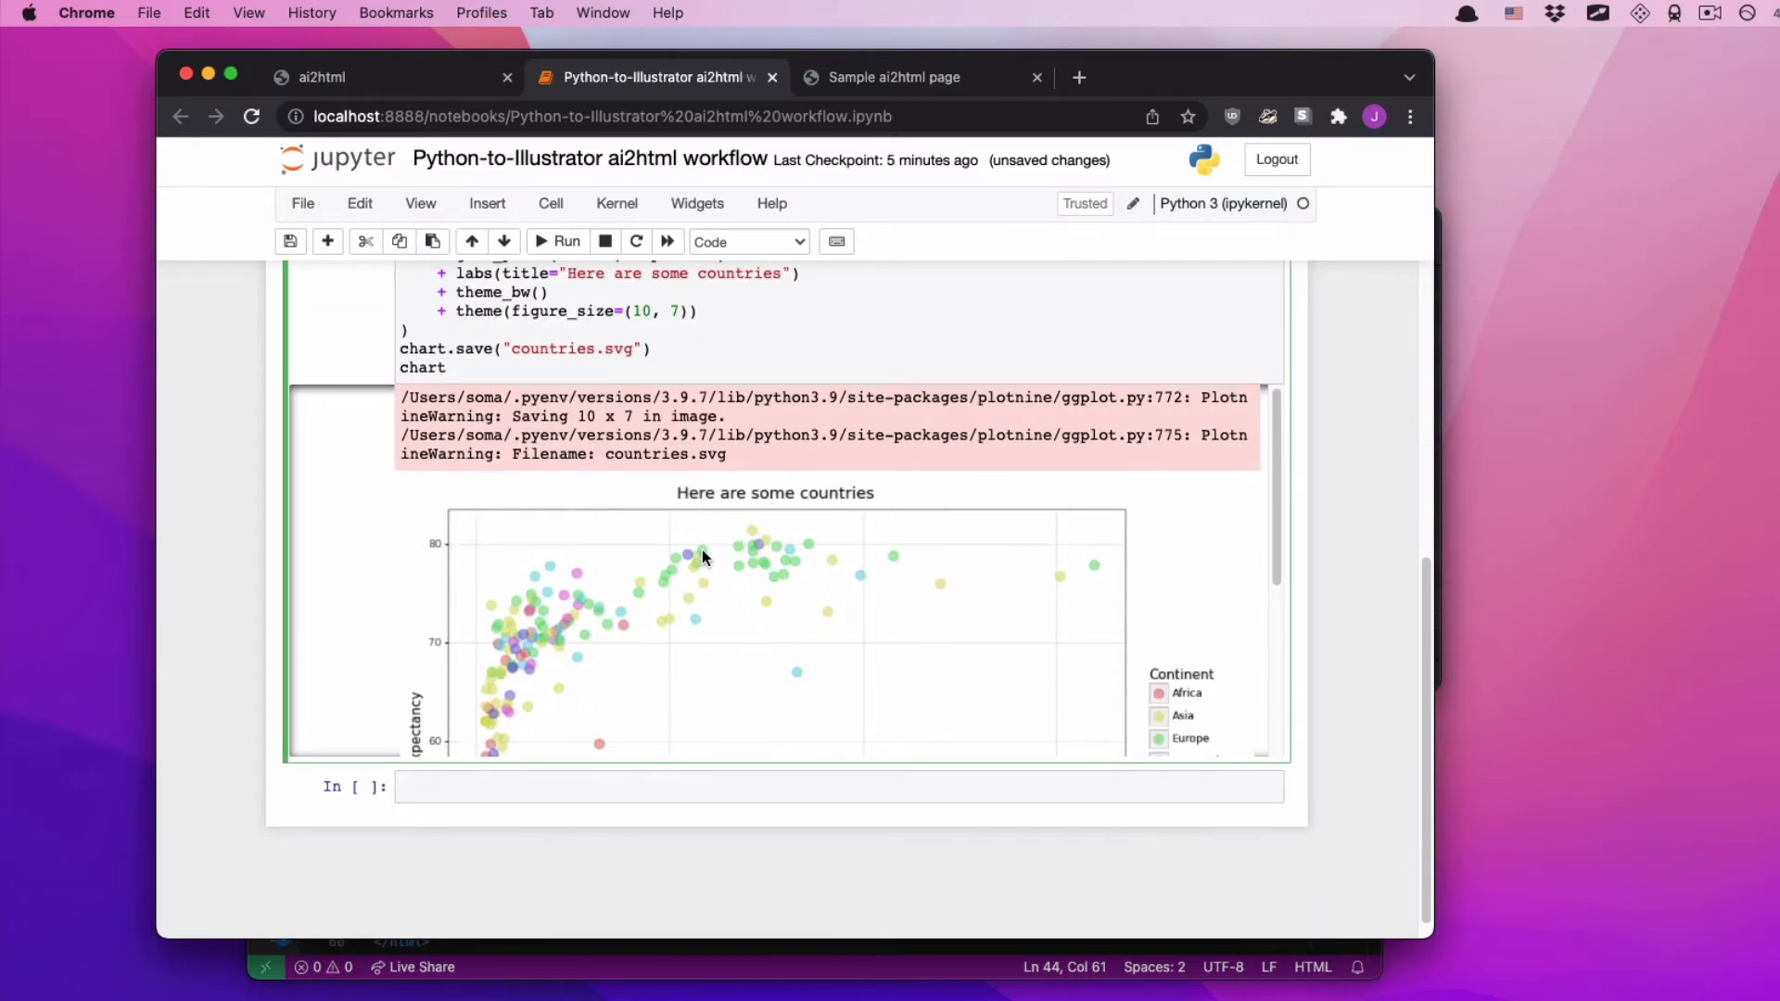
mouse_move(673, 568)
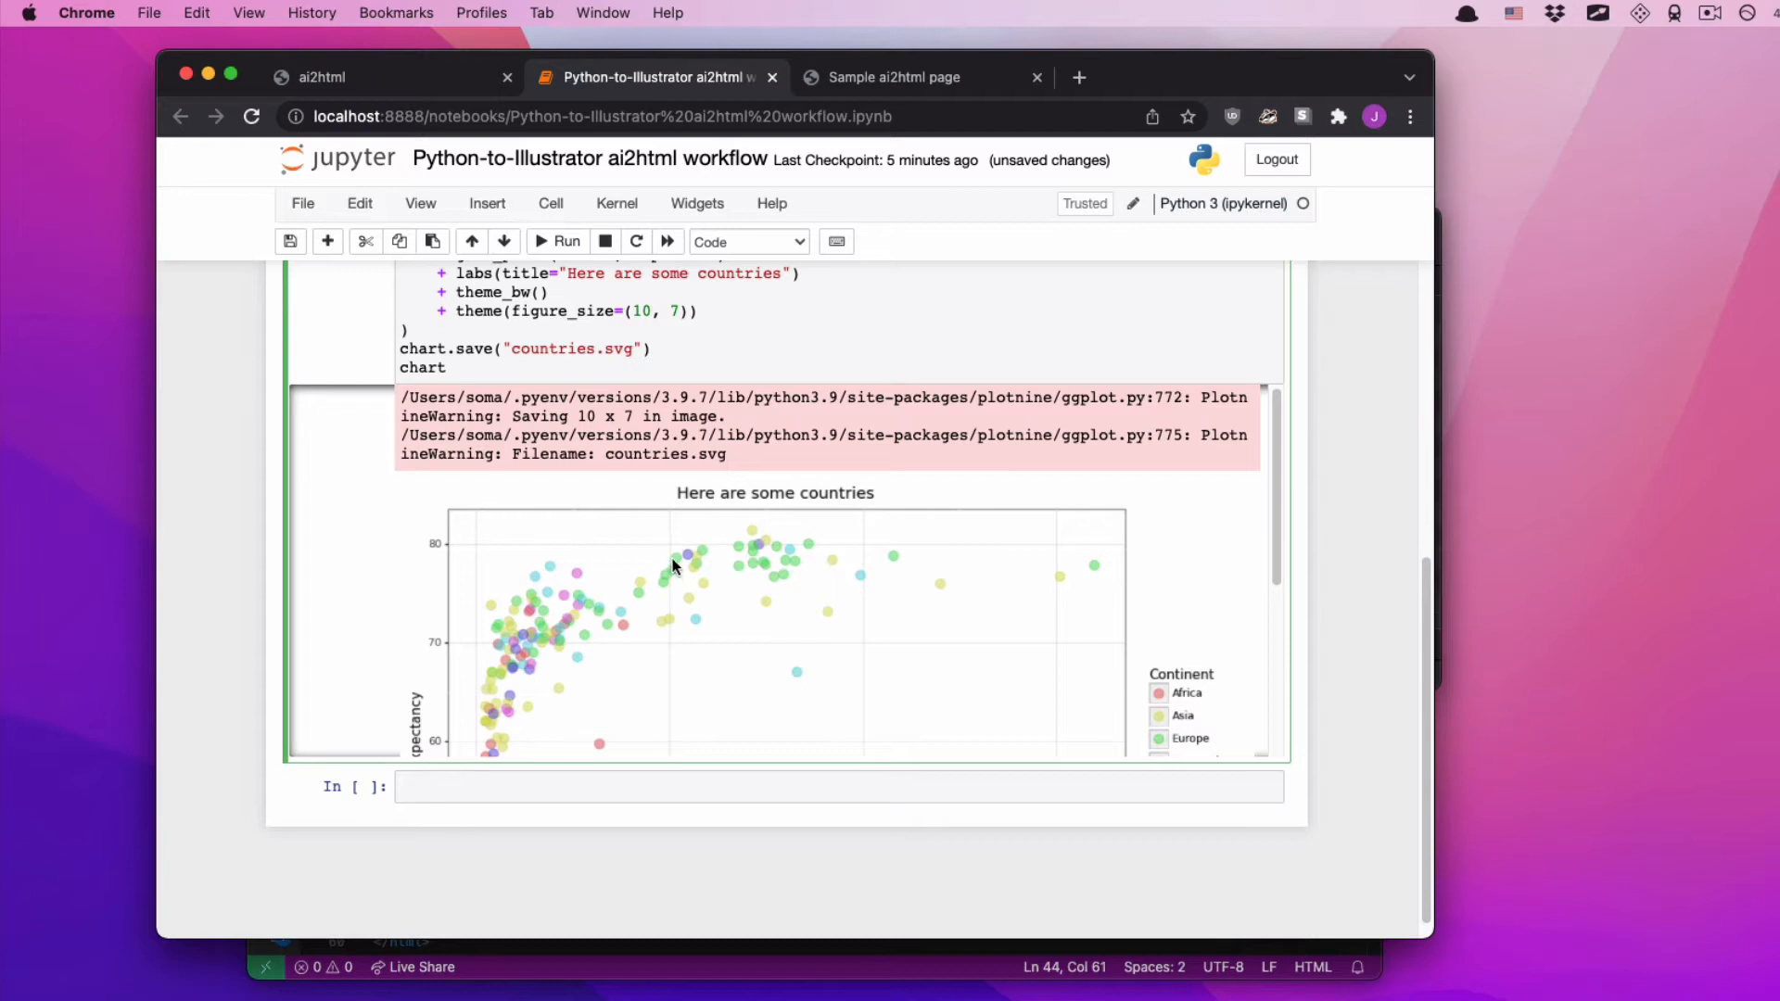
mouse_move(417, 744)
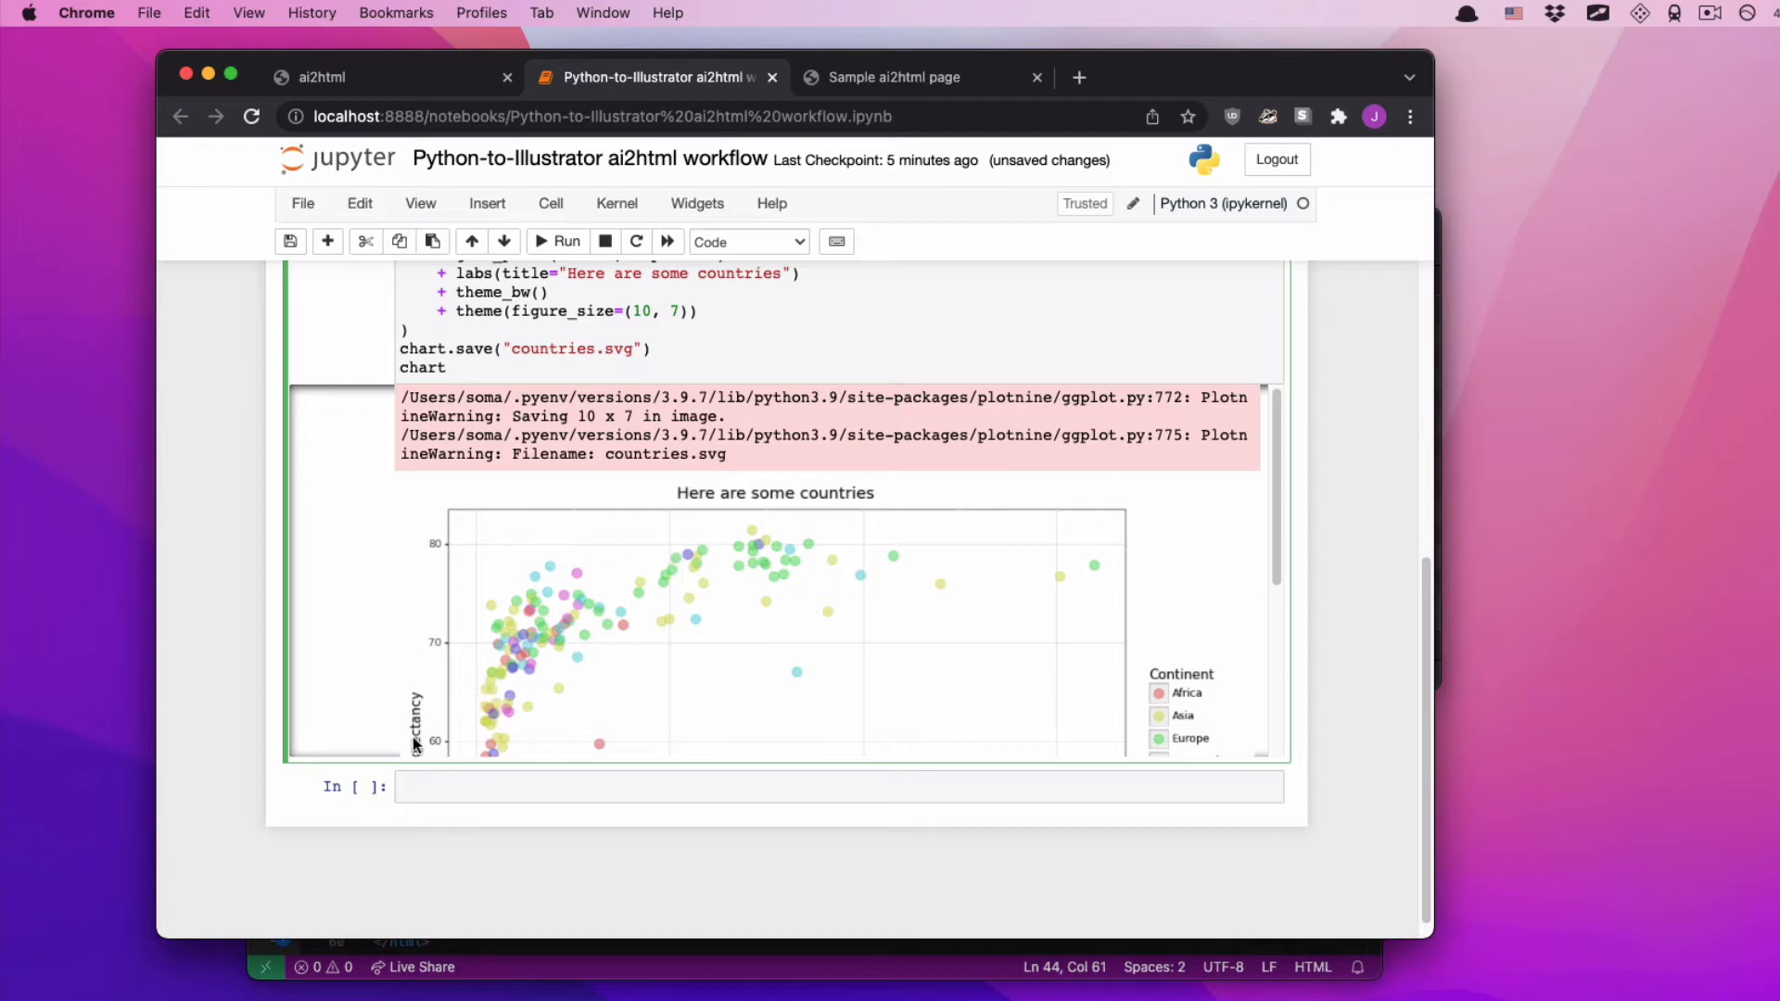
scroll(up, 3)
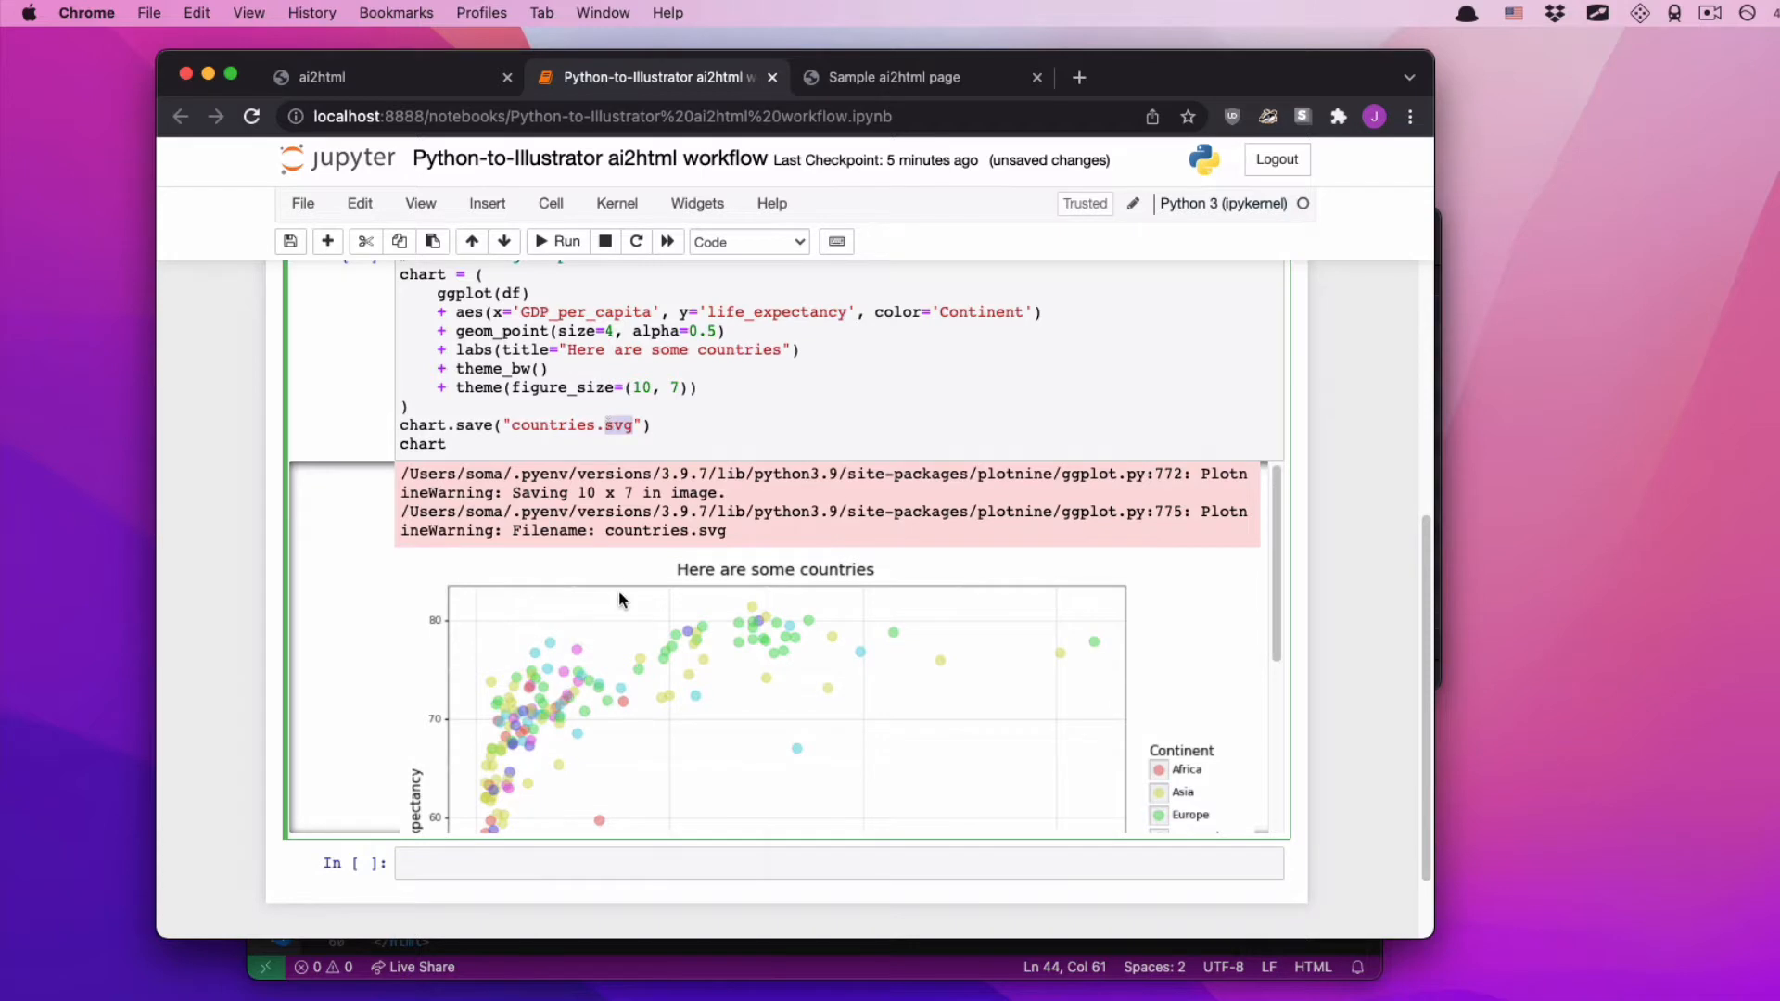
scroll(up, 3)
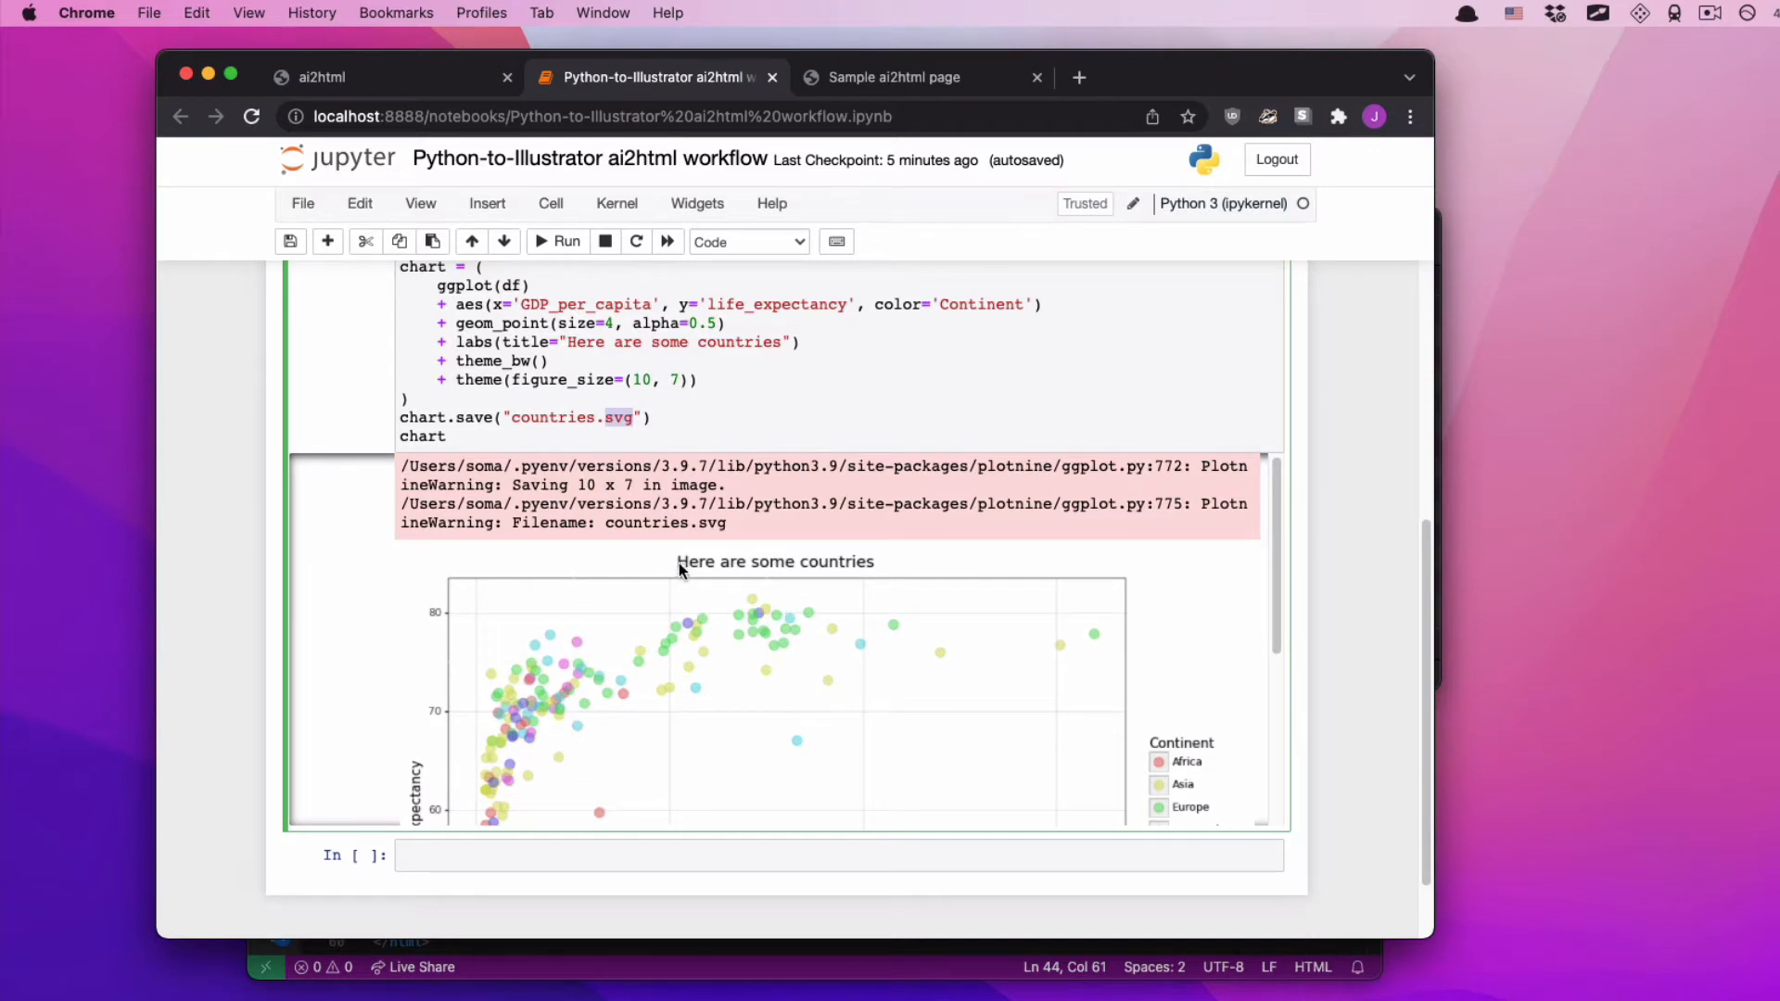
mouse_move(702, 626)
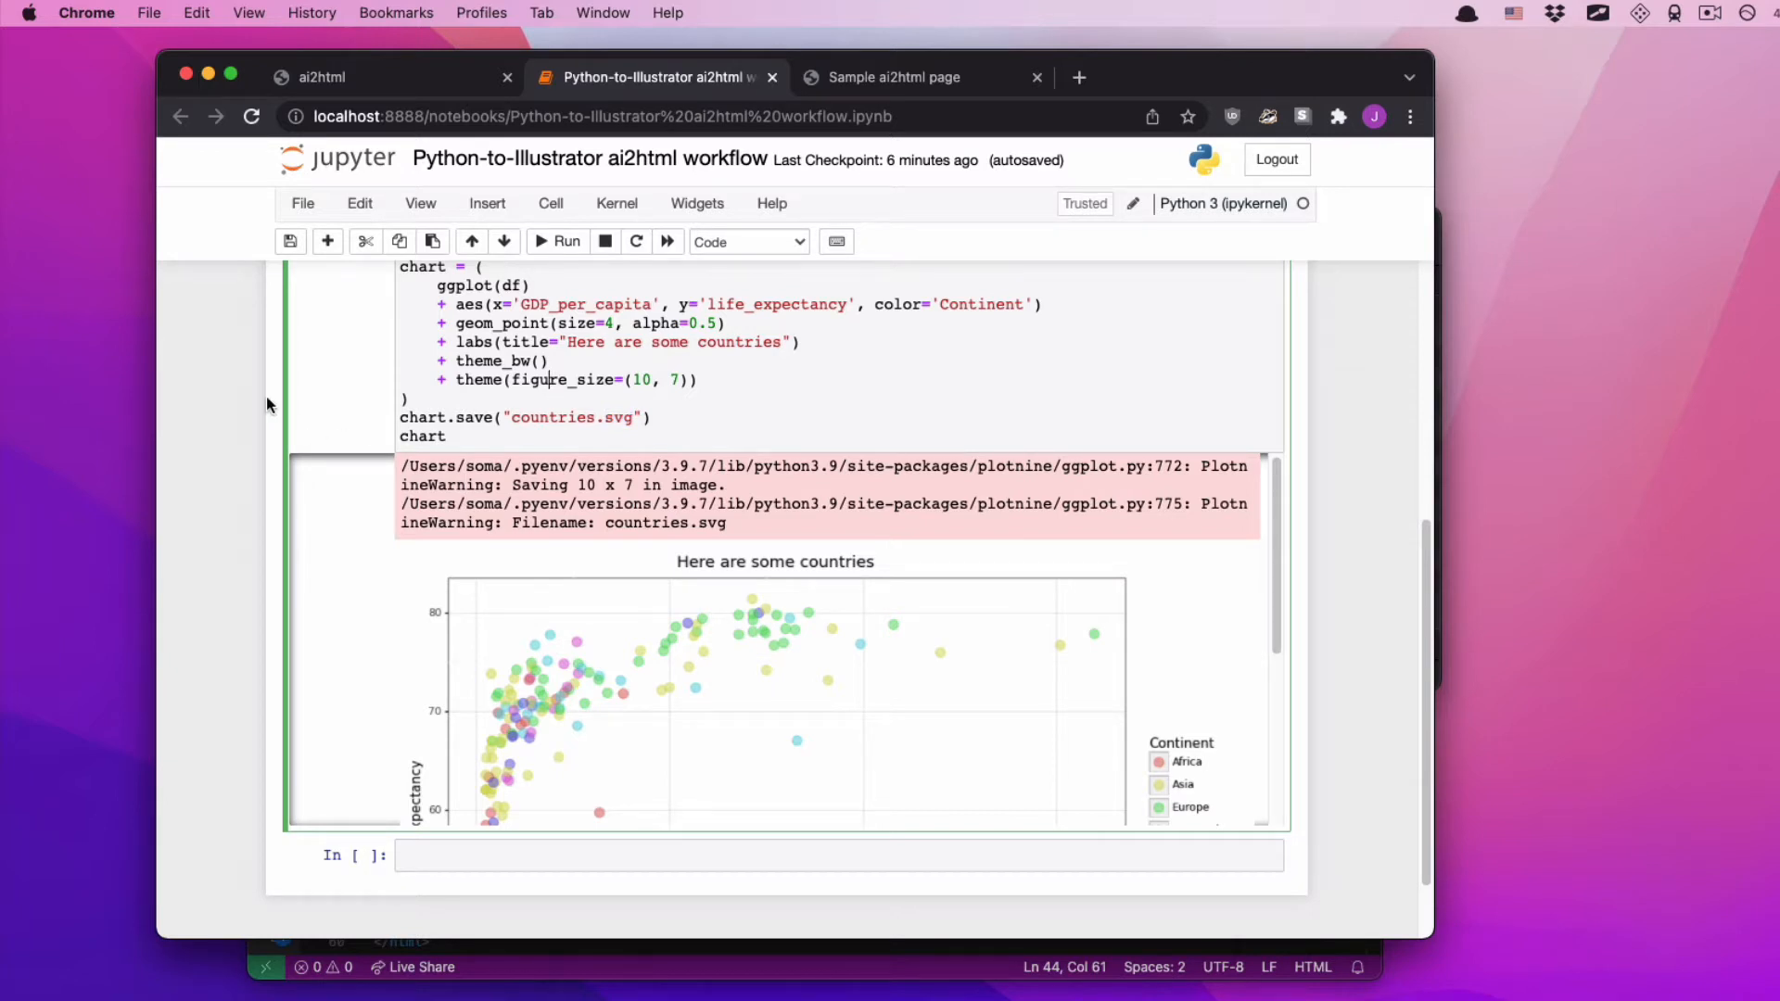
scroll(up, 3)
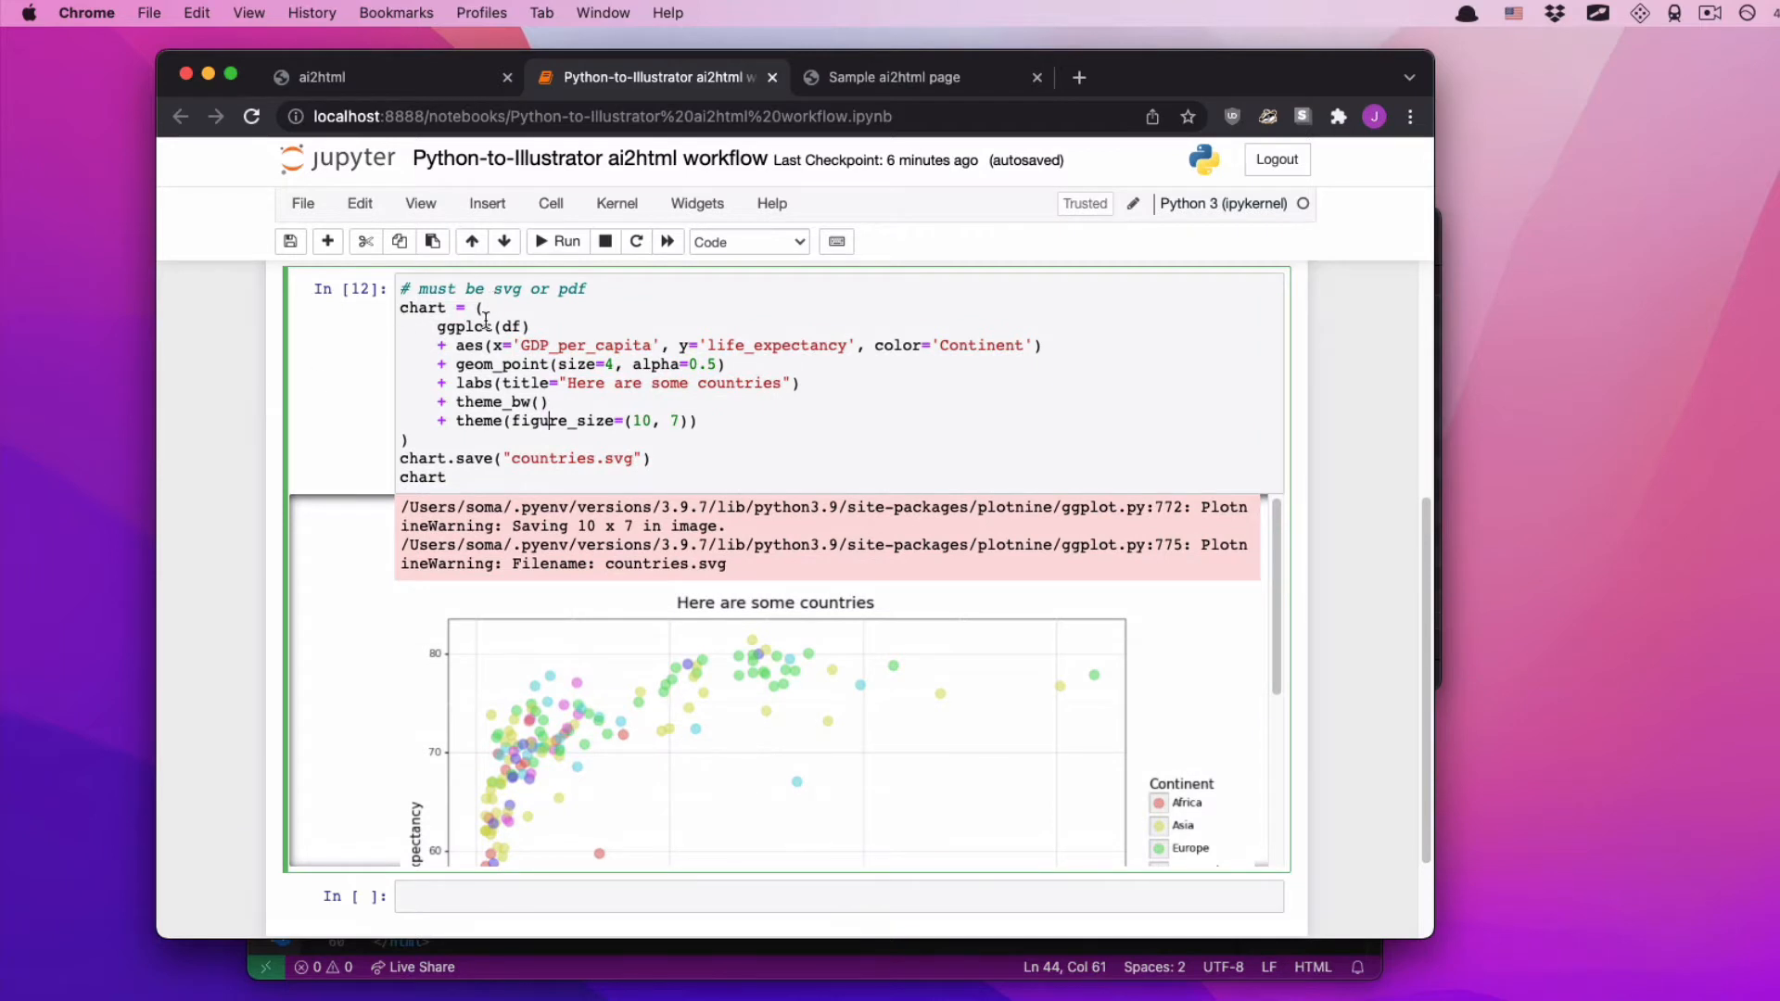
mouse_move(507, 469)
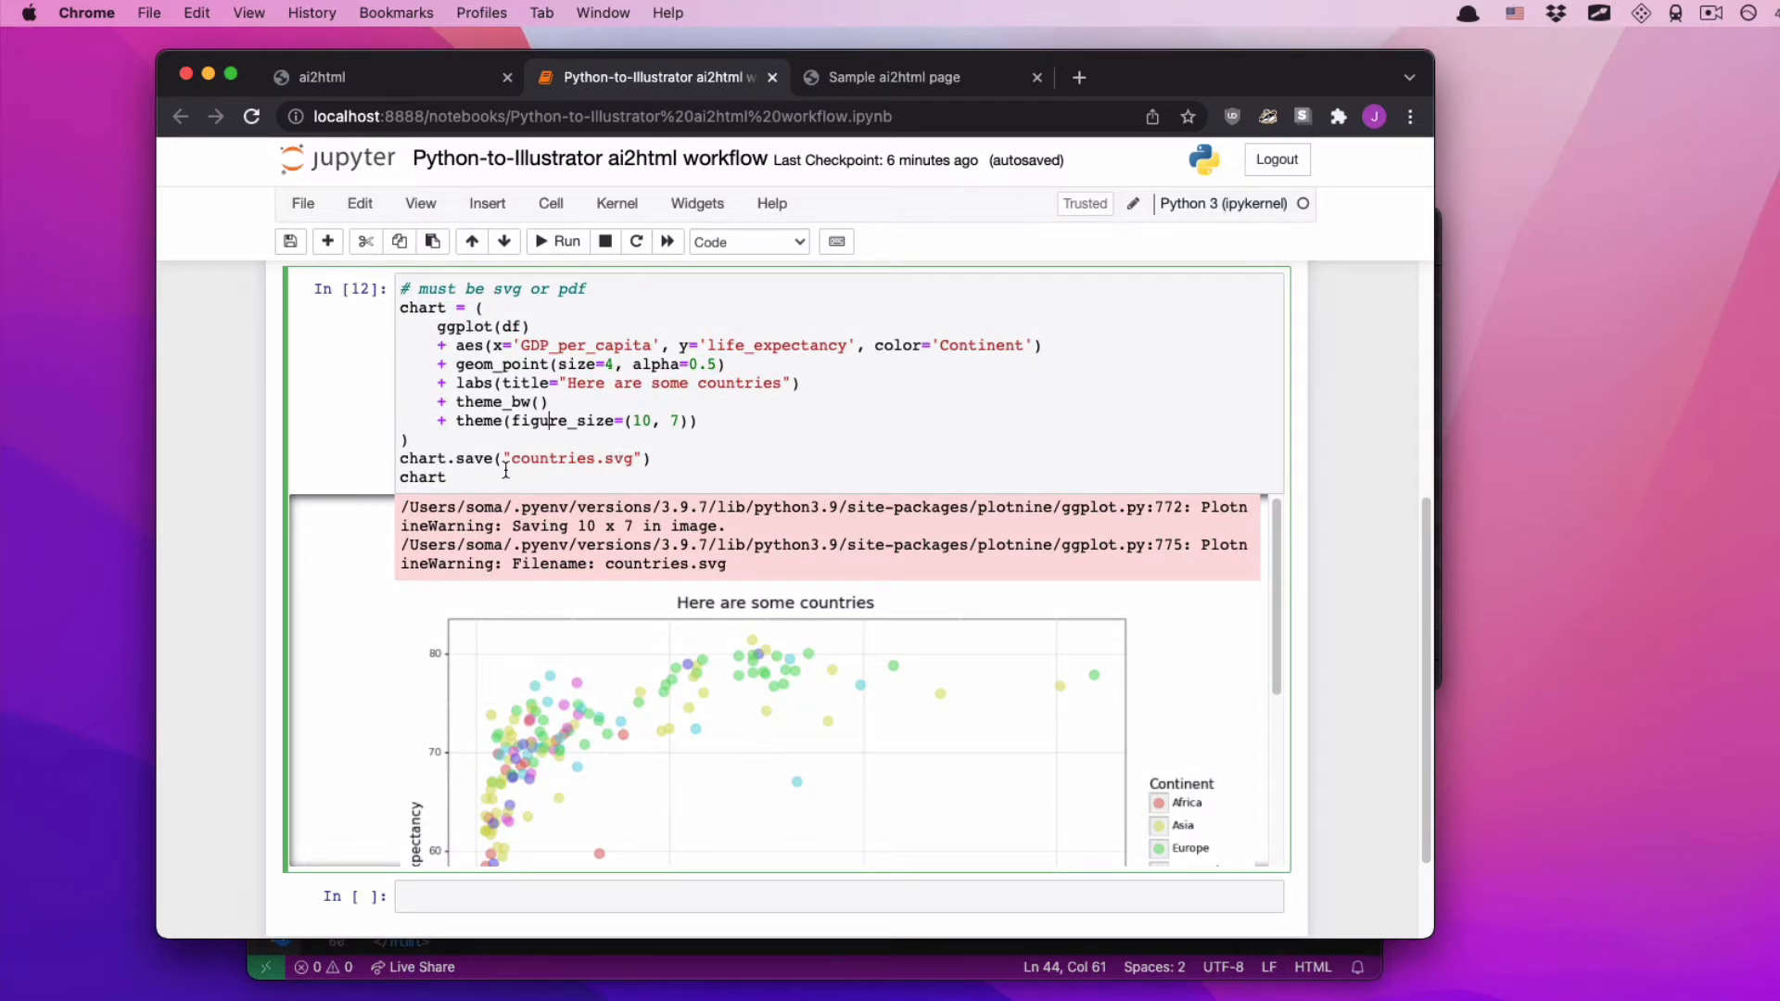
scroll(down, 3)
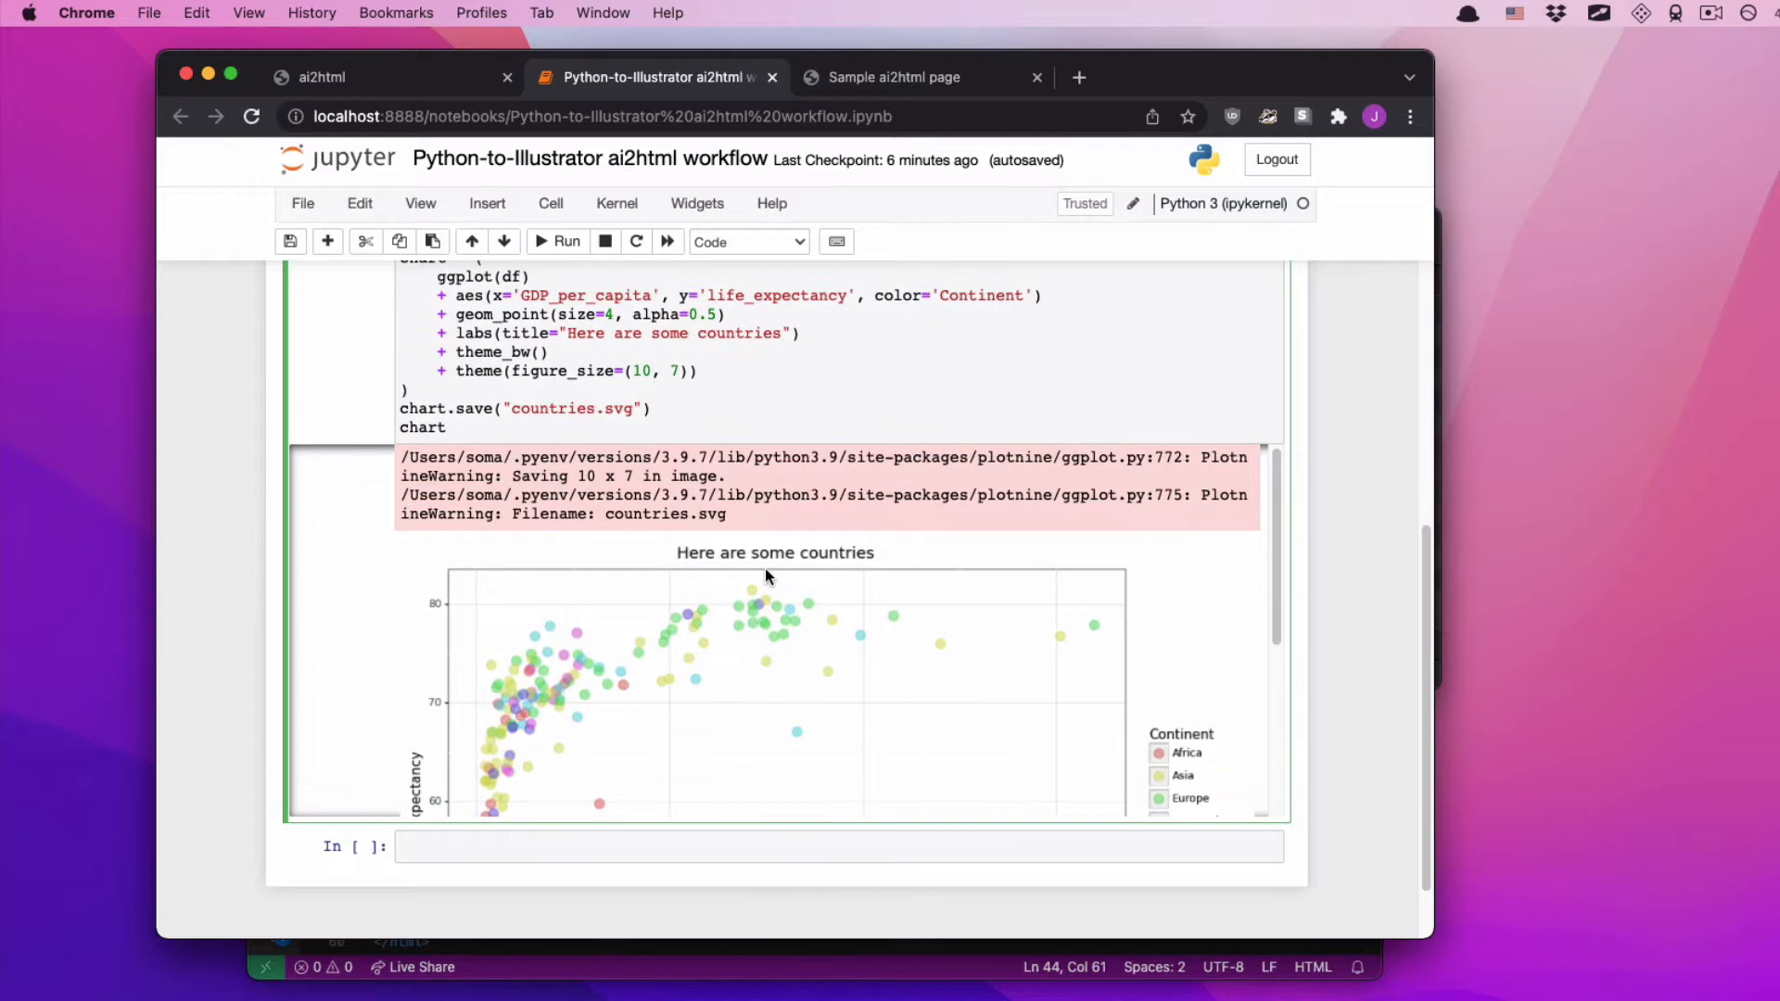
mouse_move(279, 592)
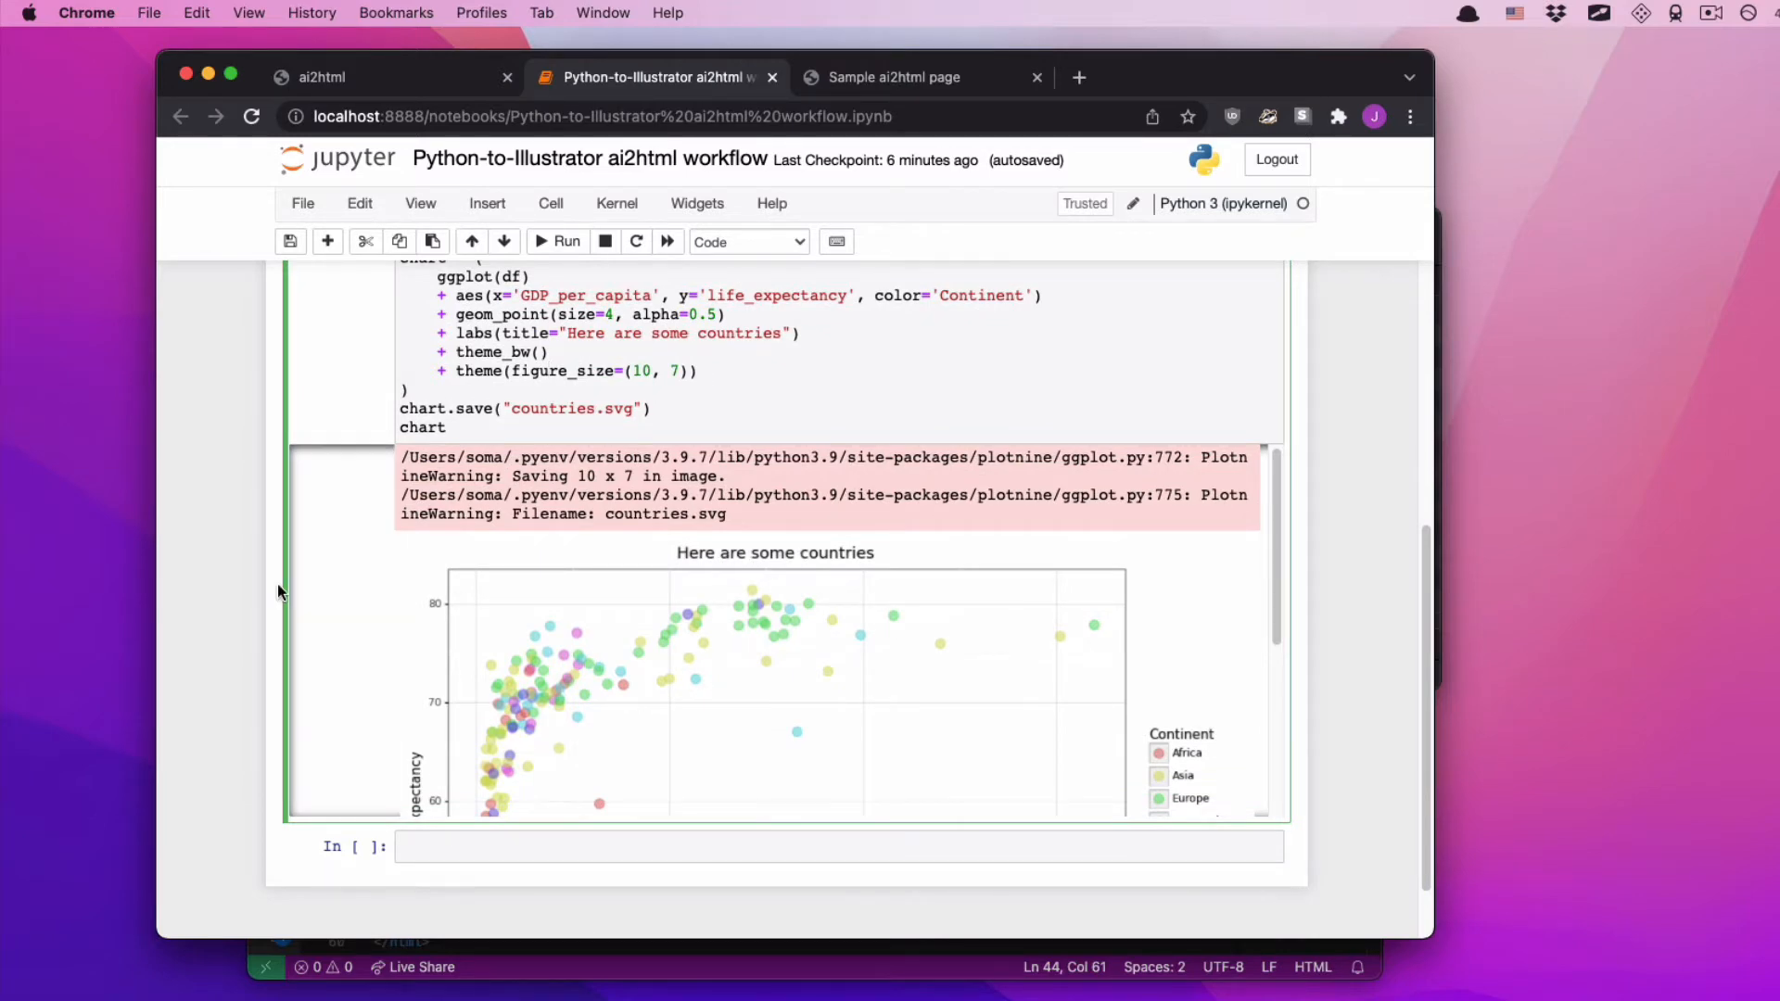
scroll(up, 3)
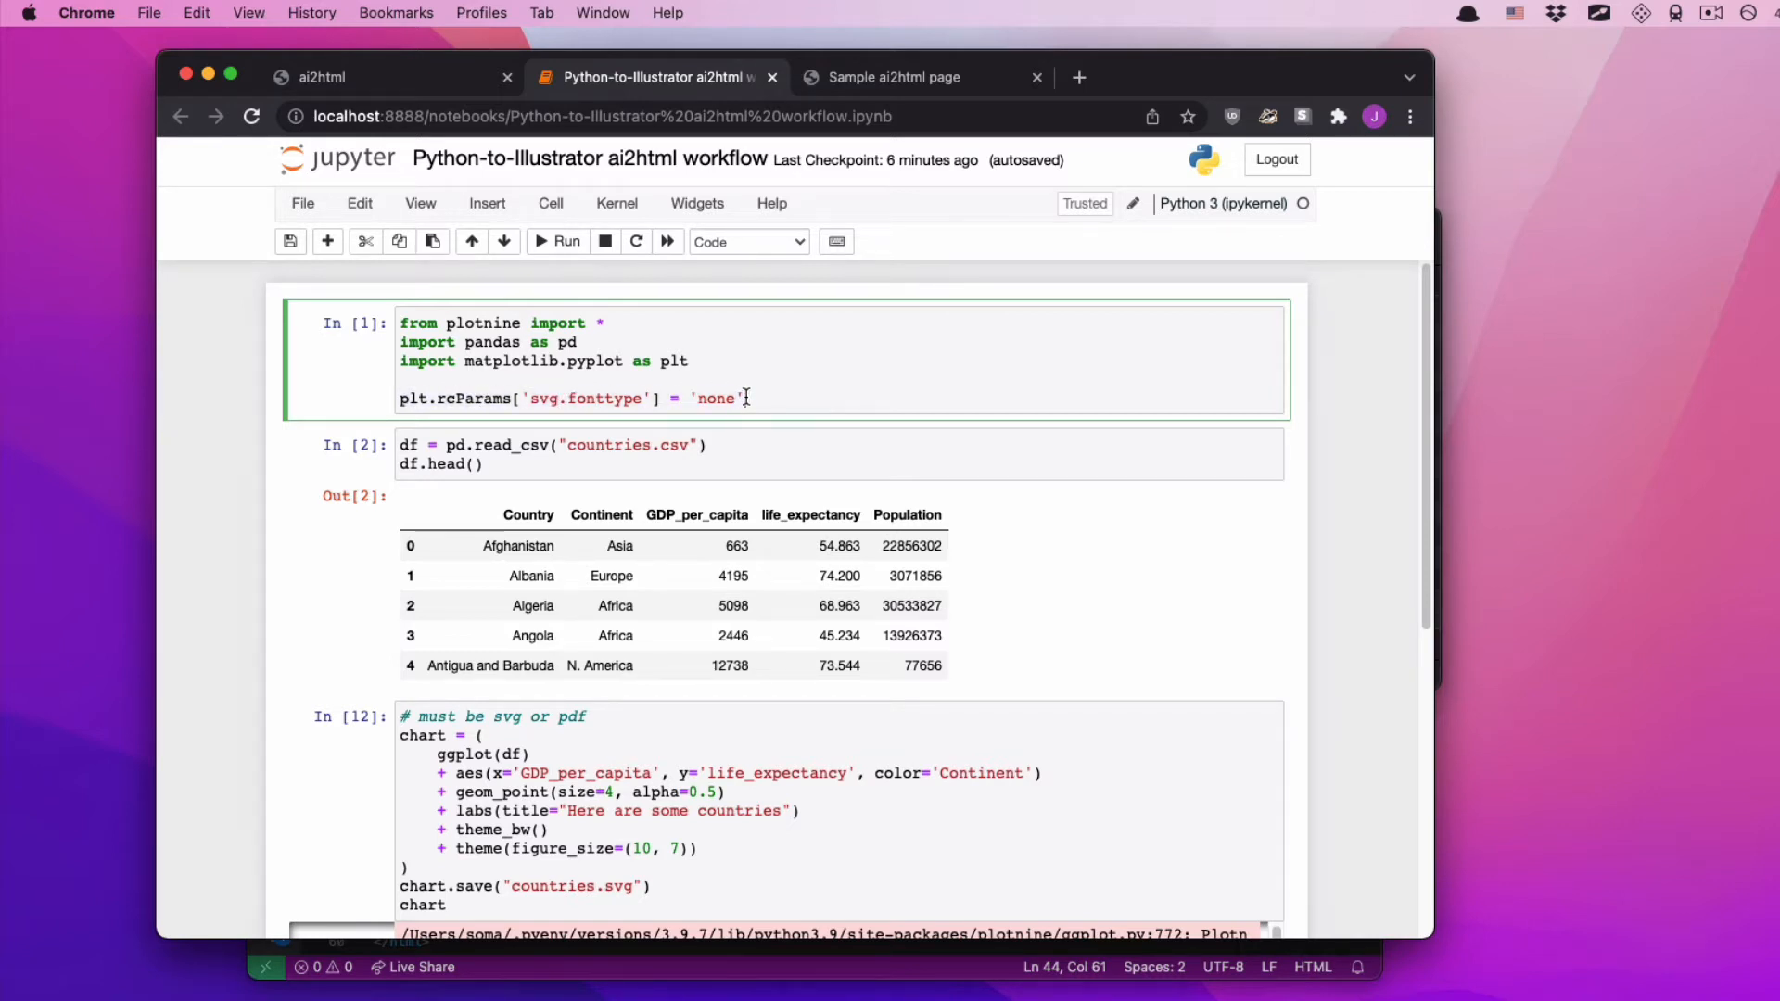
- Select the svg.fonttype 'none' cell and run all cells to re-save countries.svg
scroll(down, 3)
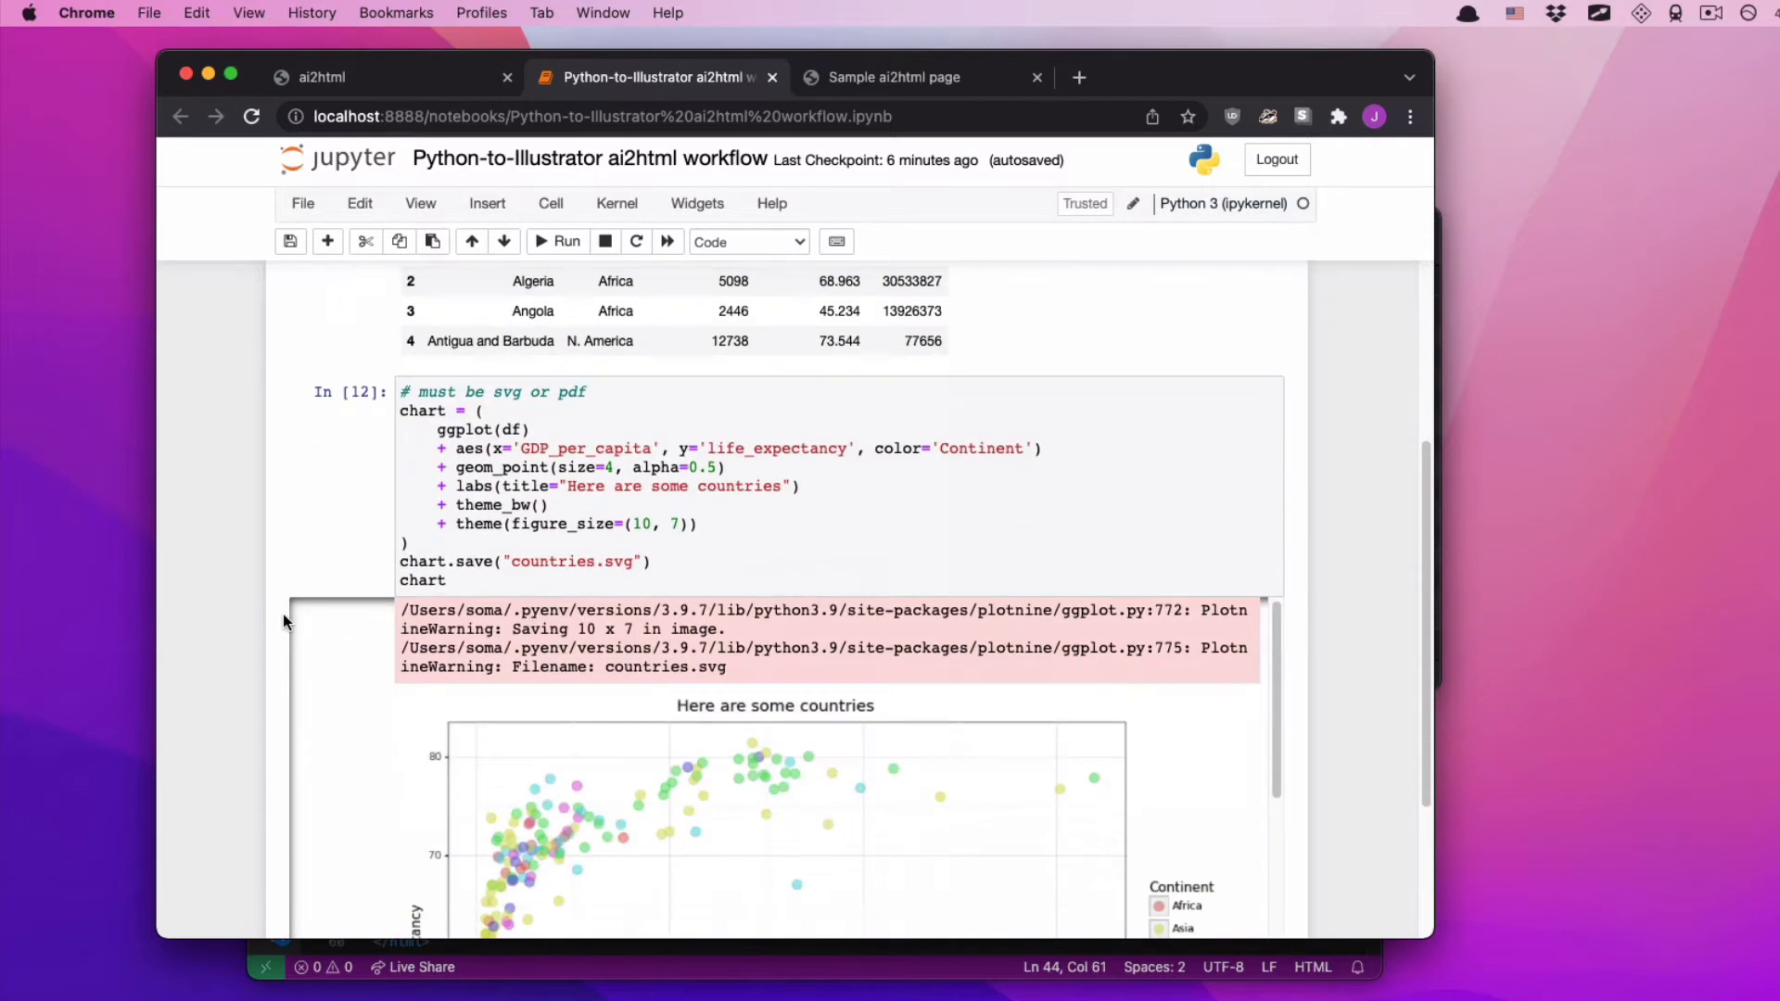
scroll(down, 3)
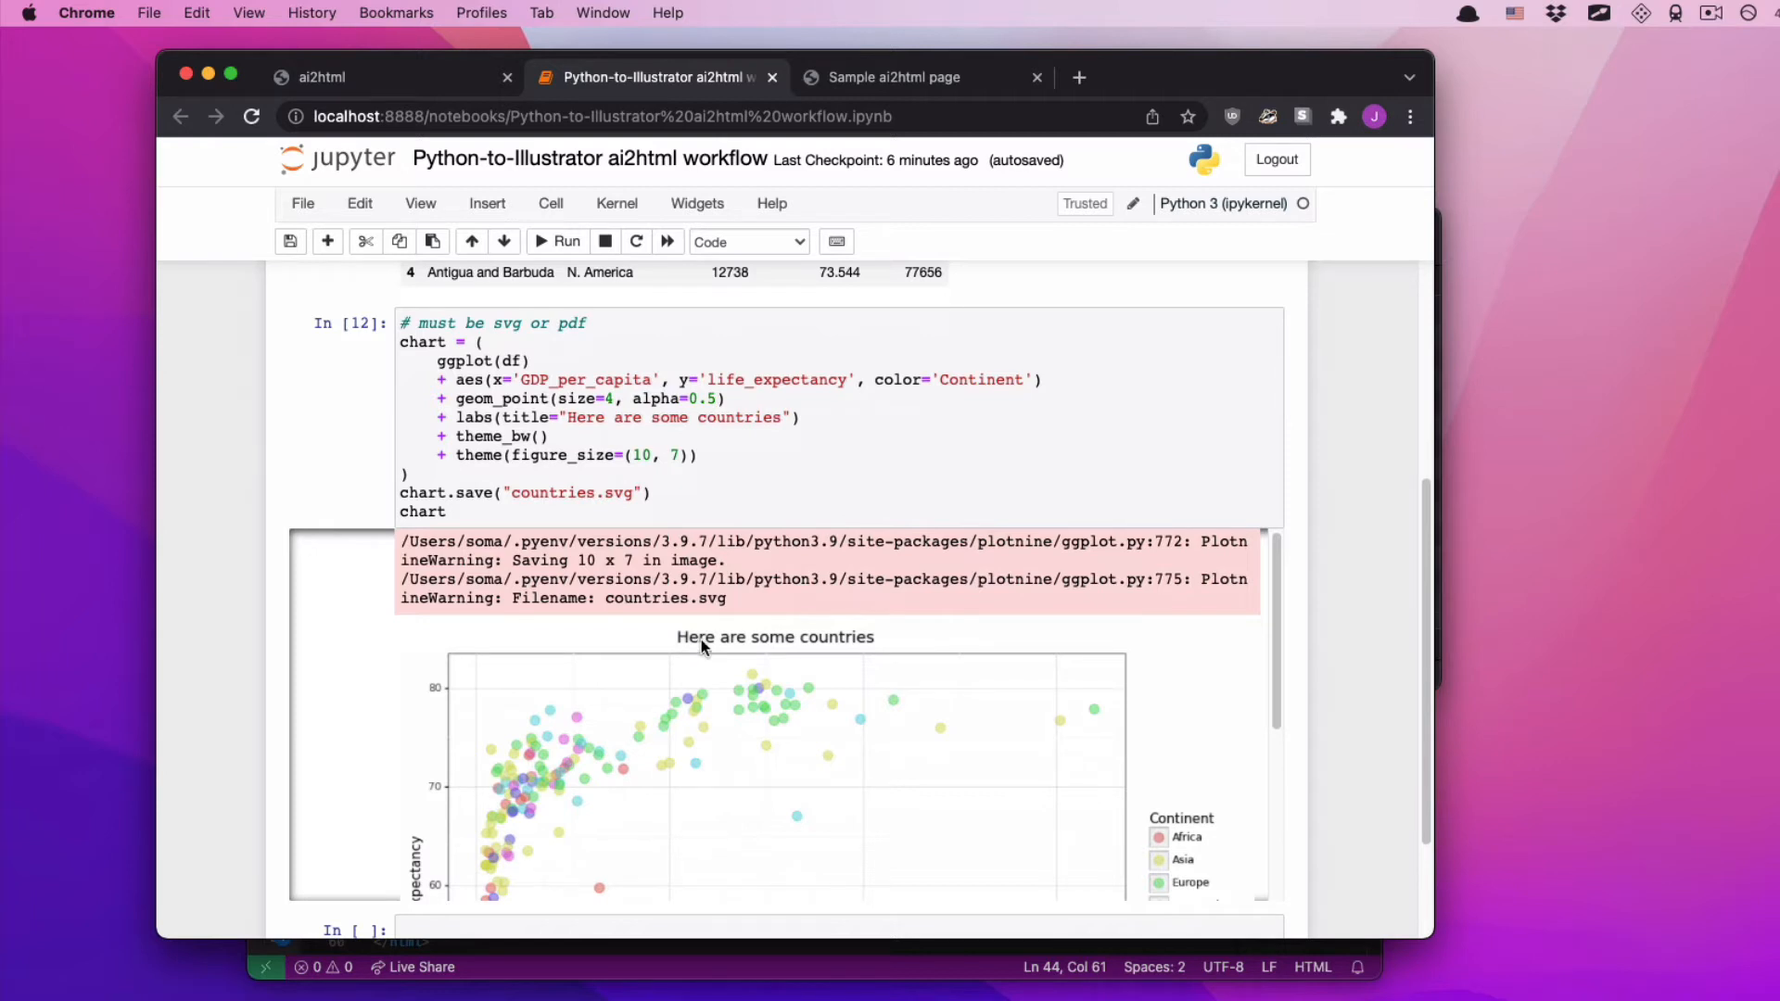
mouse_move(768, 647)
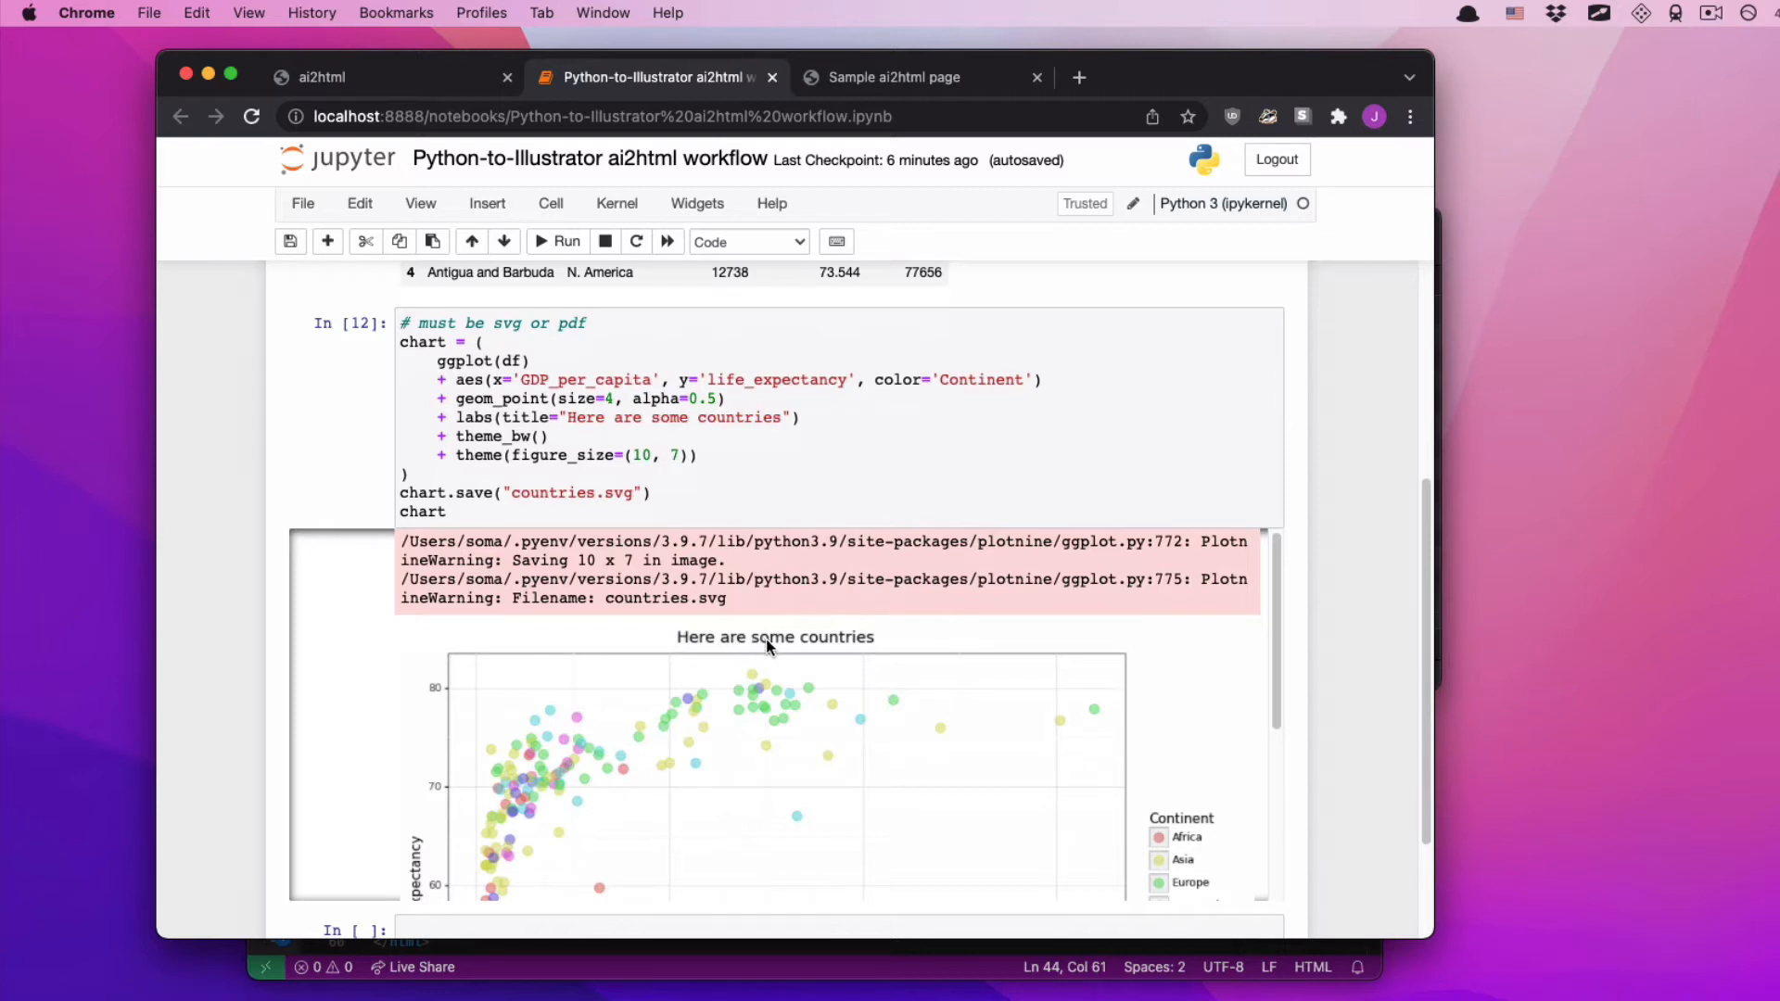
mouse_move(704, 648)
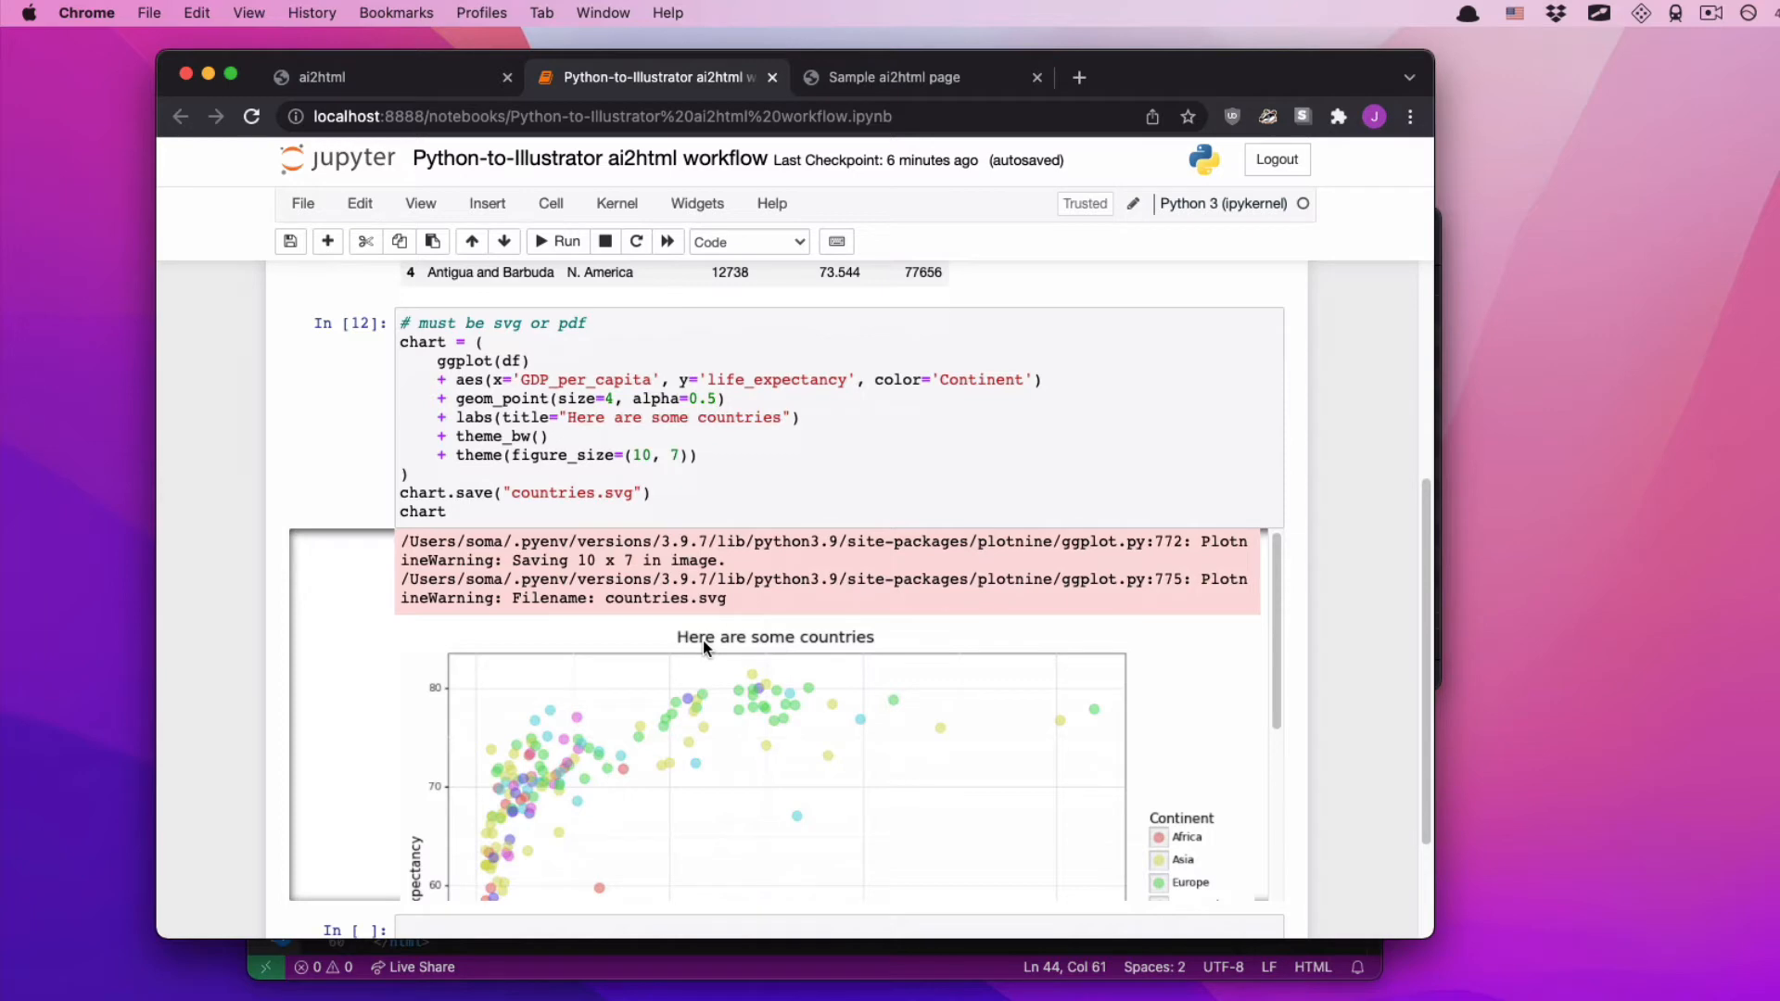
scroll(up, 3)
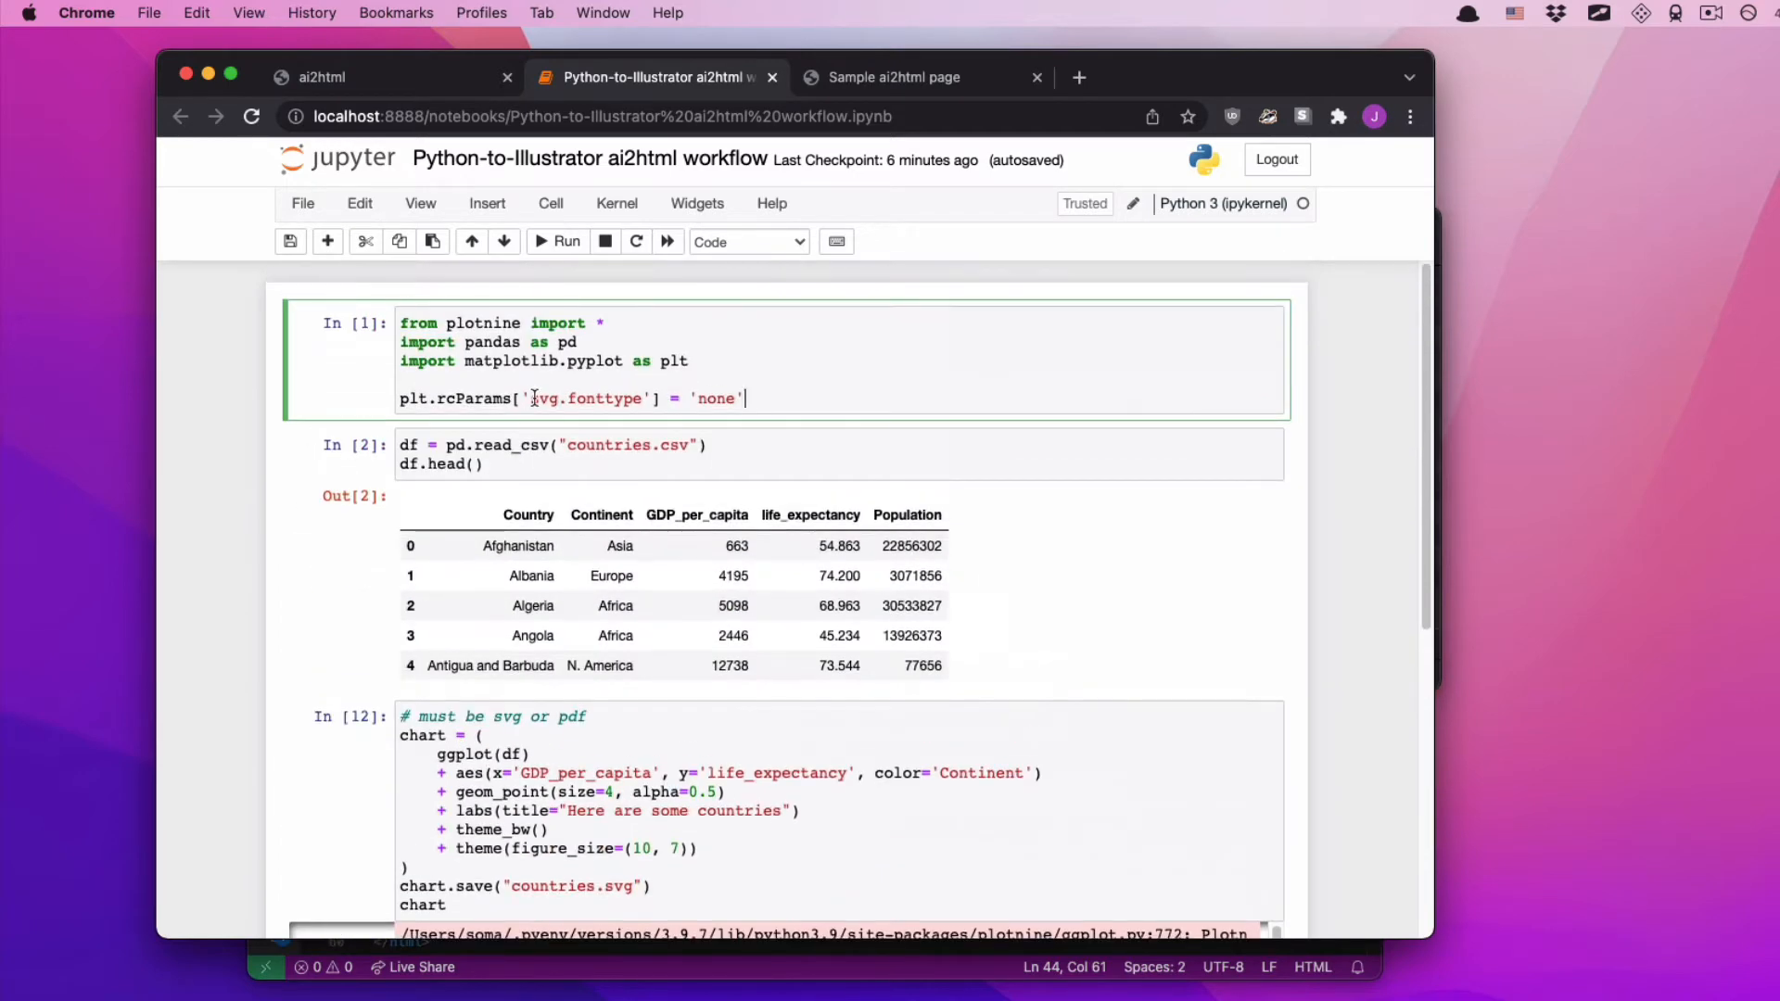
scroll(down, 3)
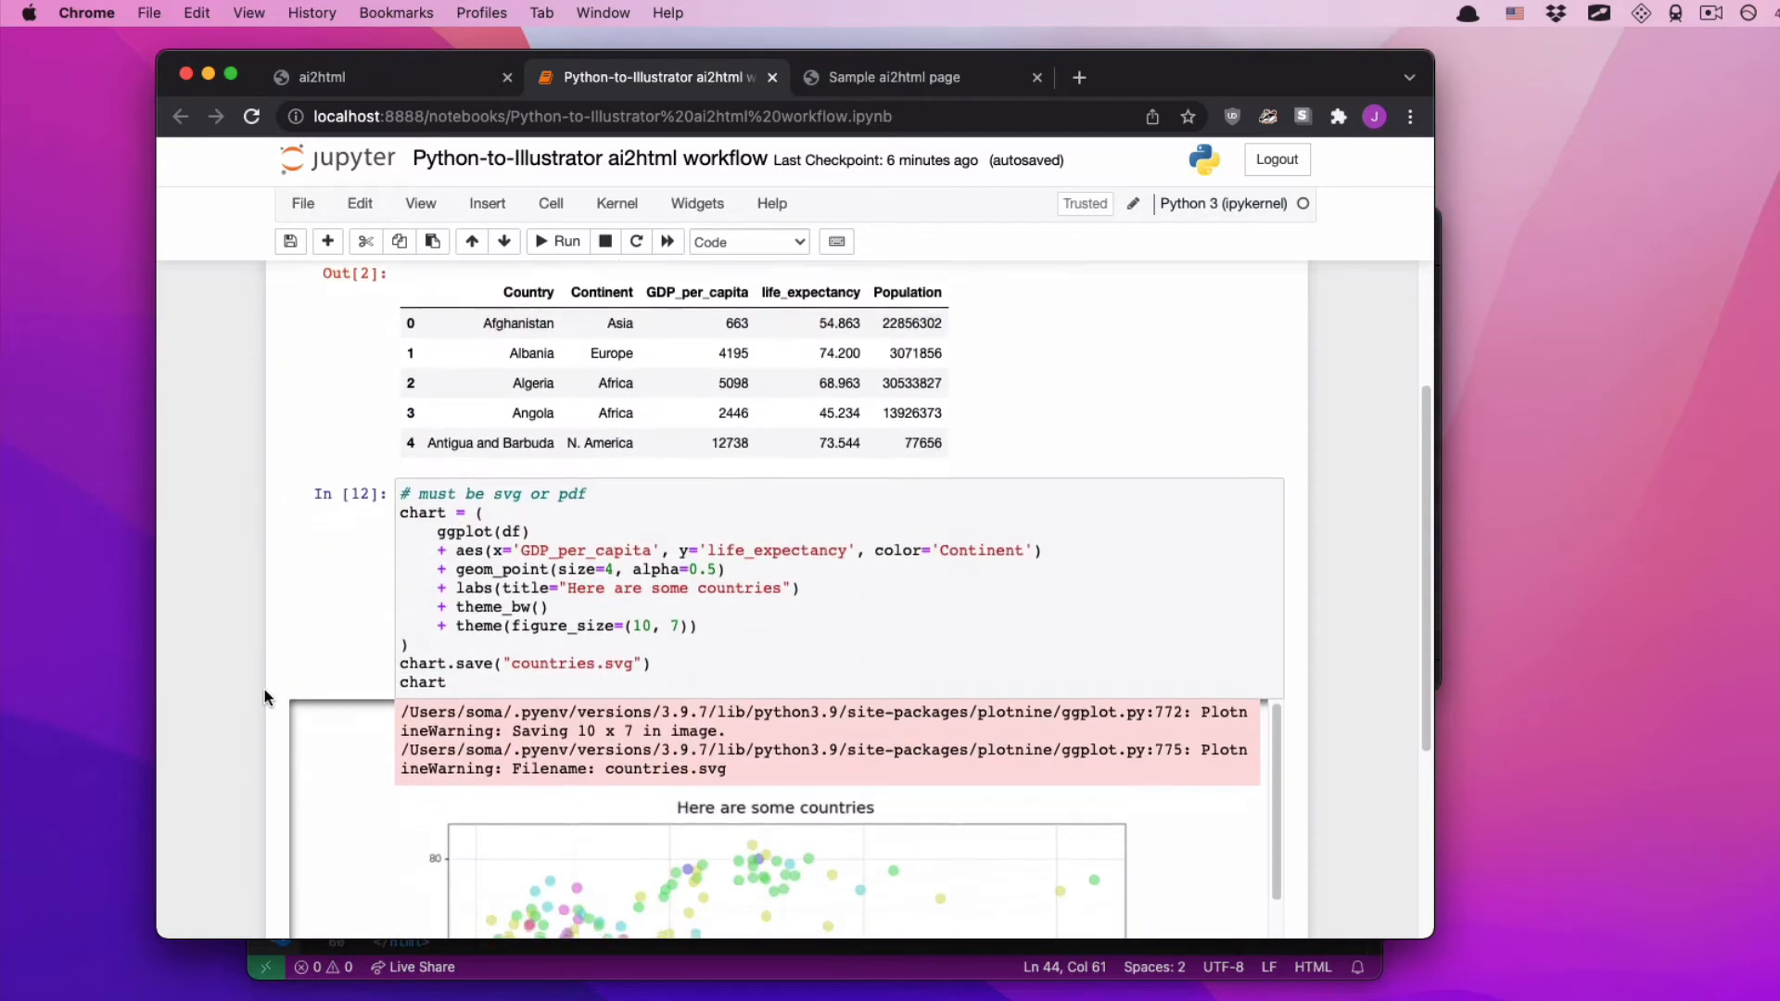
scroll(down, 3)
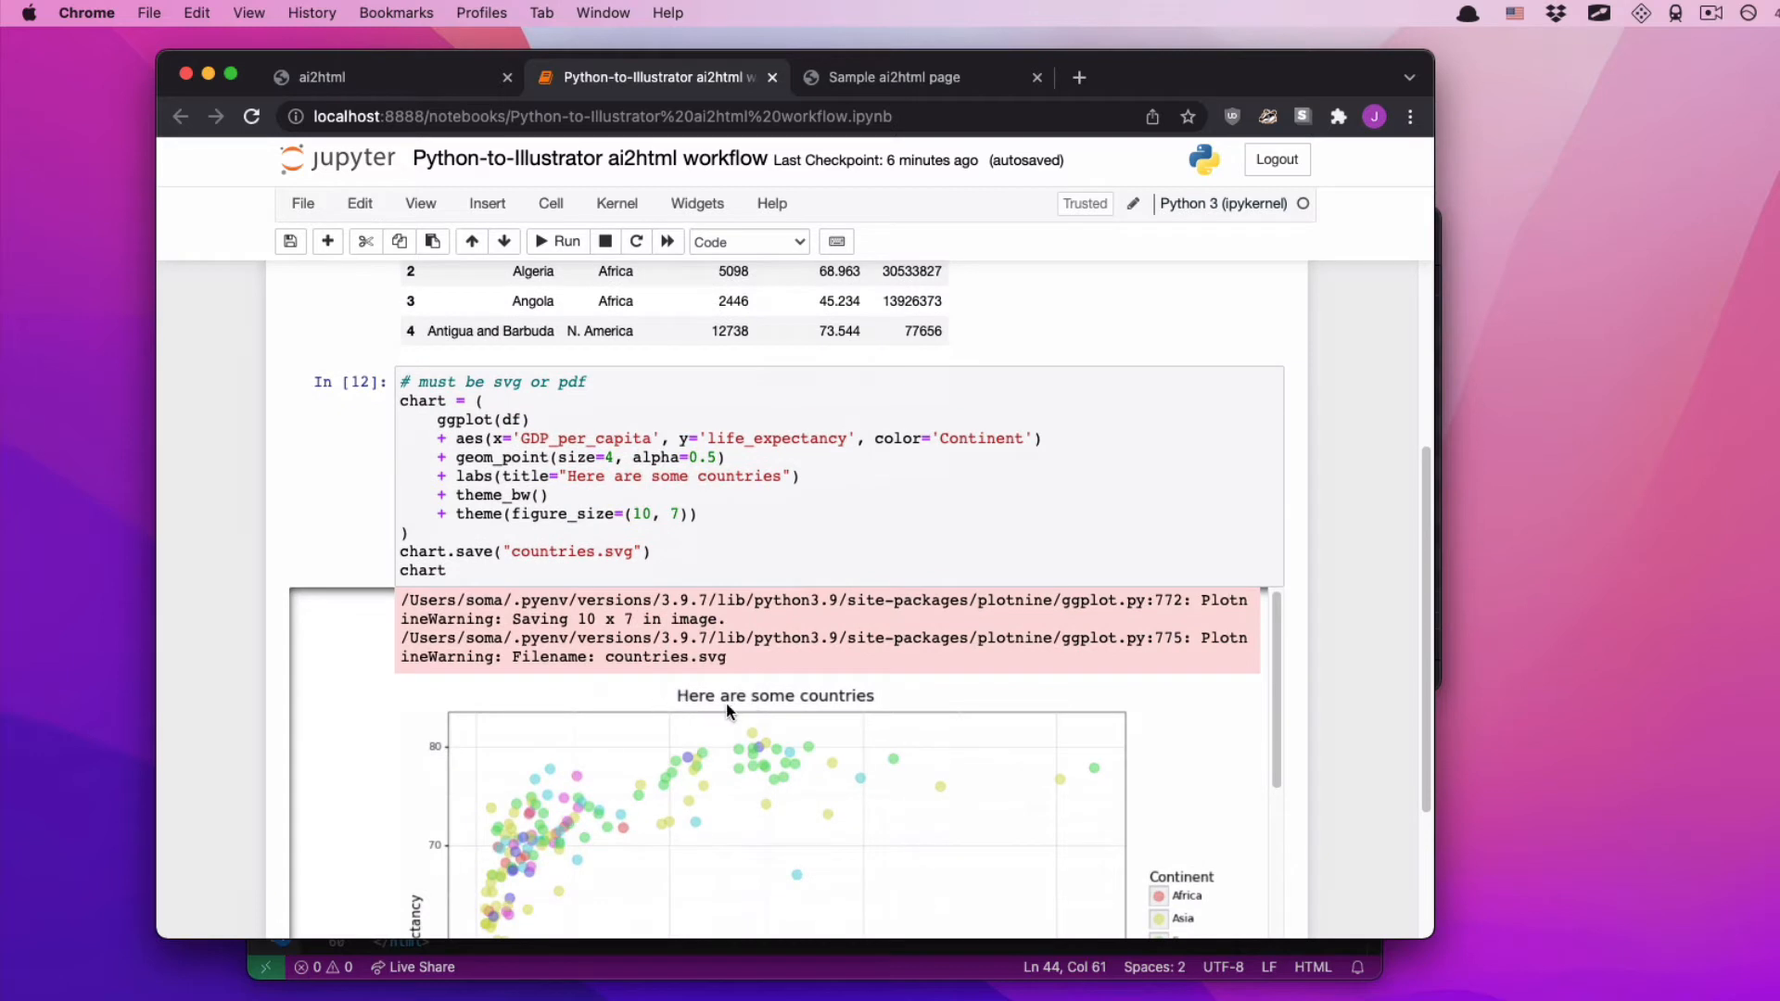
mouse_move(705, 693)
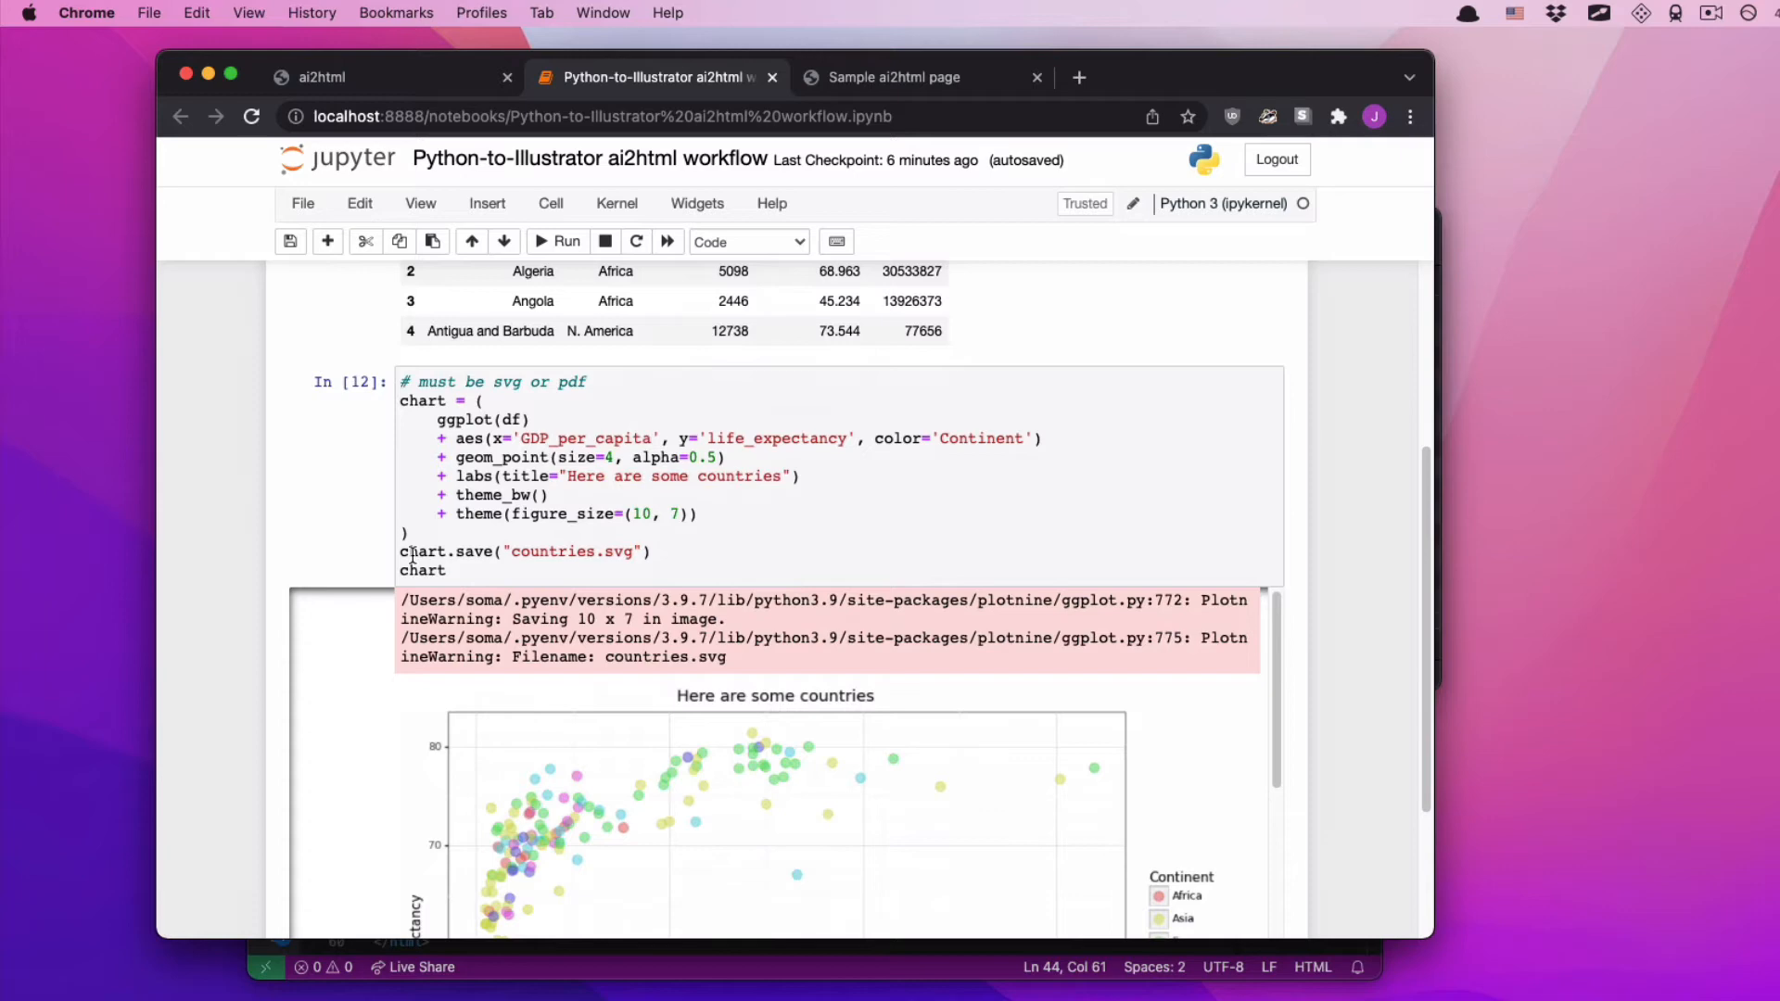
mouse_move(712, 707)
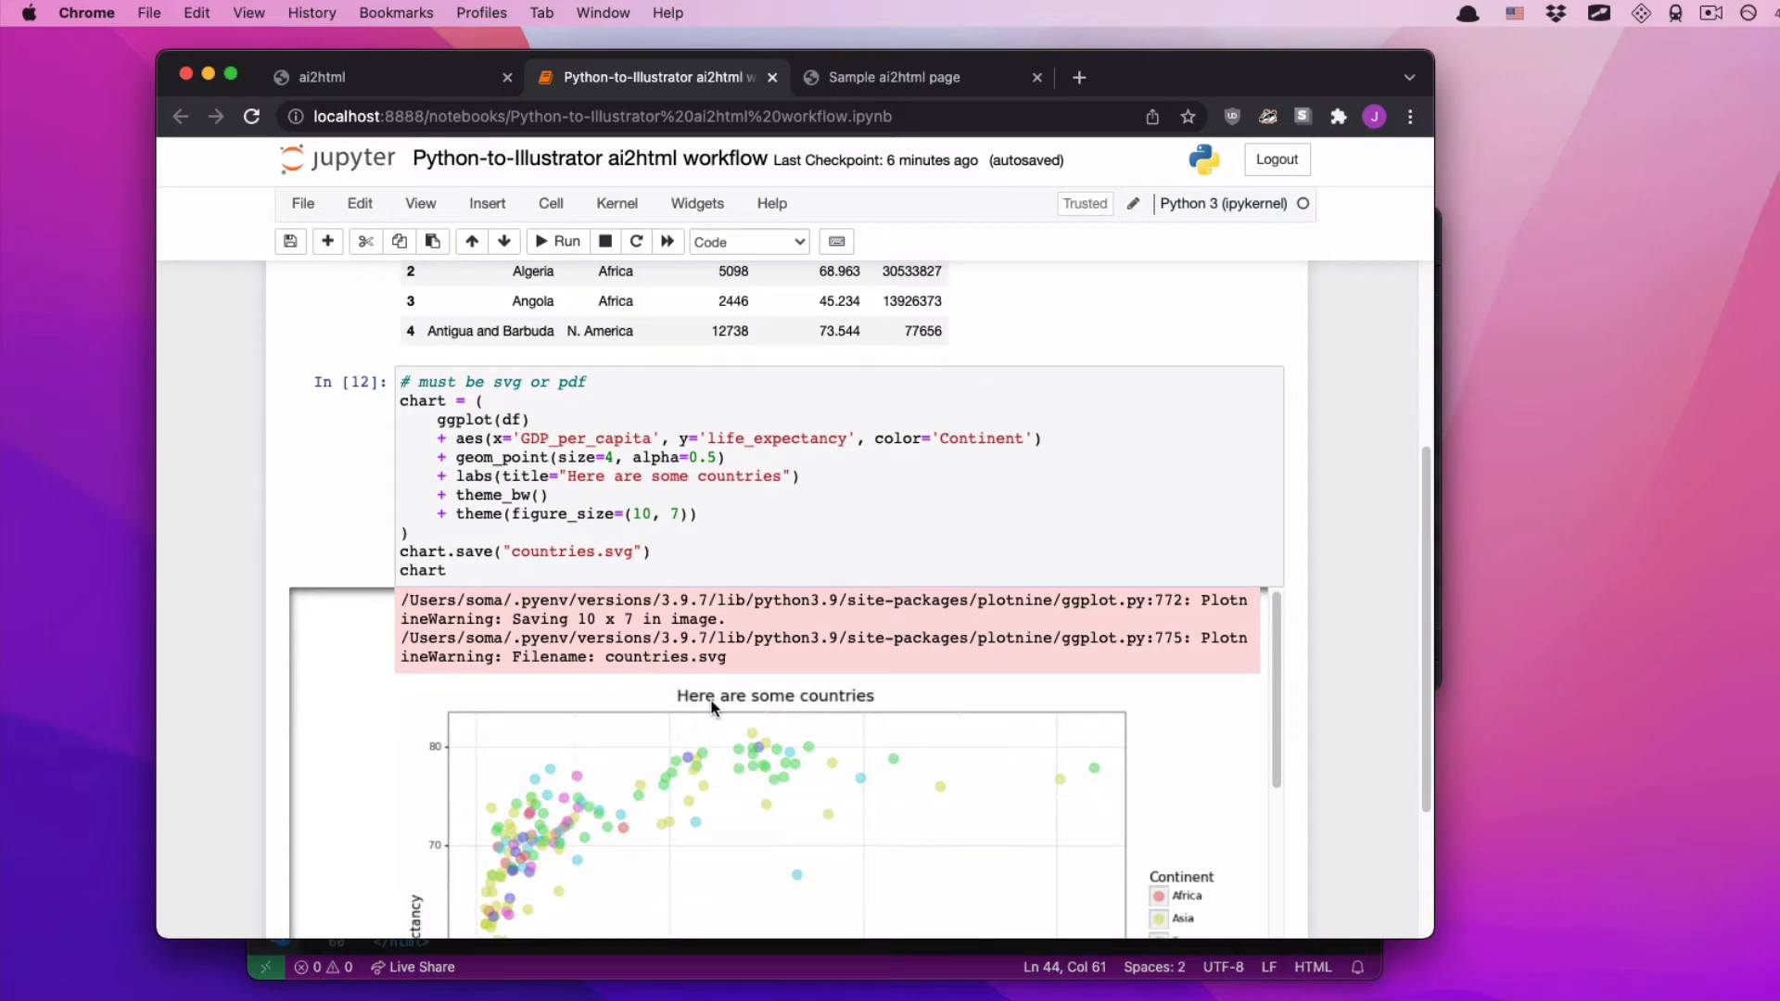
scroll(up, 3)
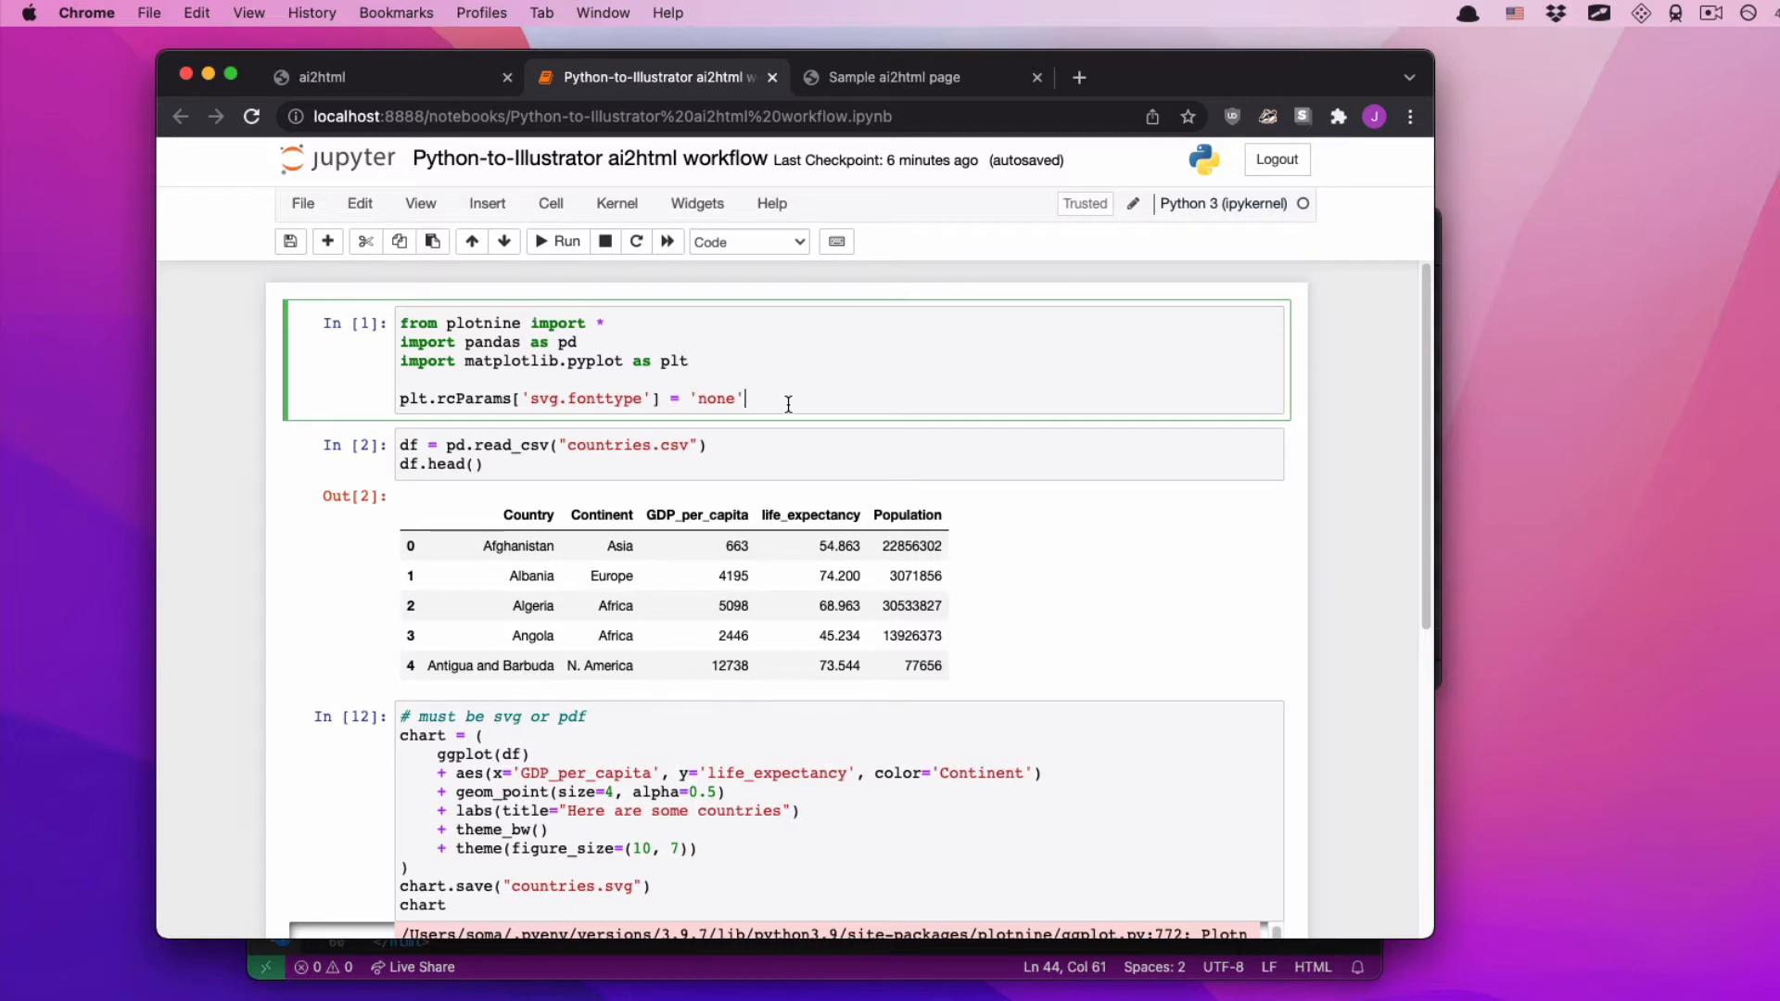
click(556, 241)
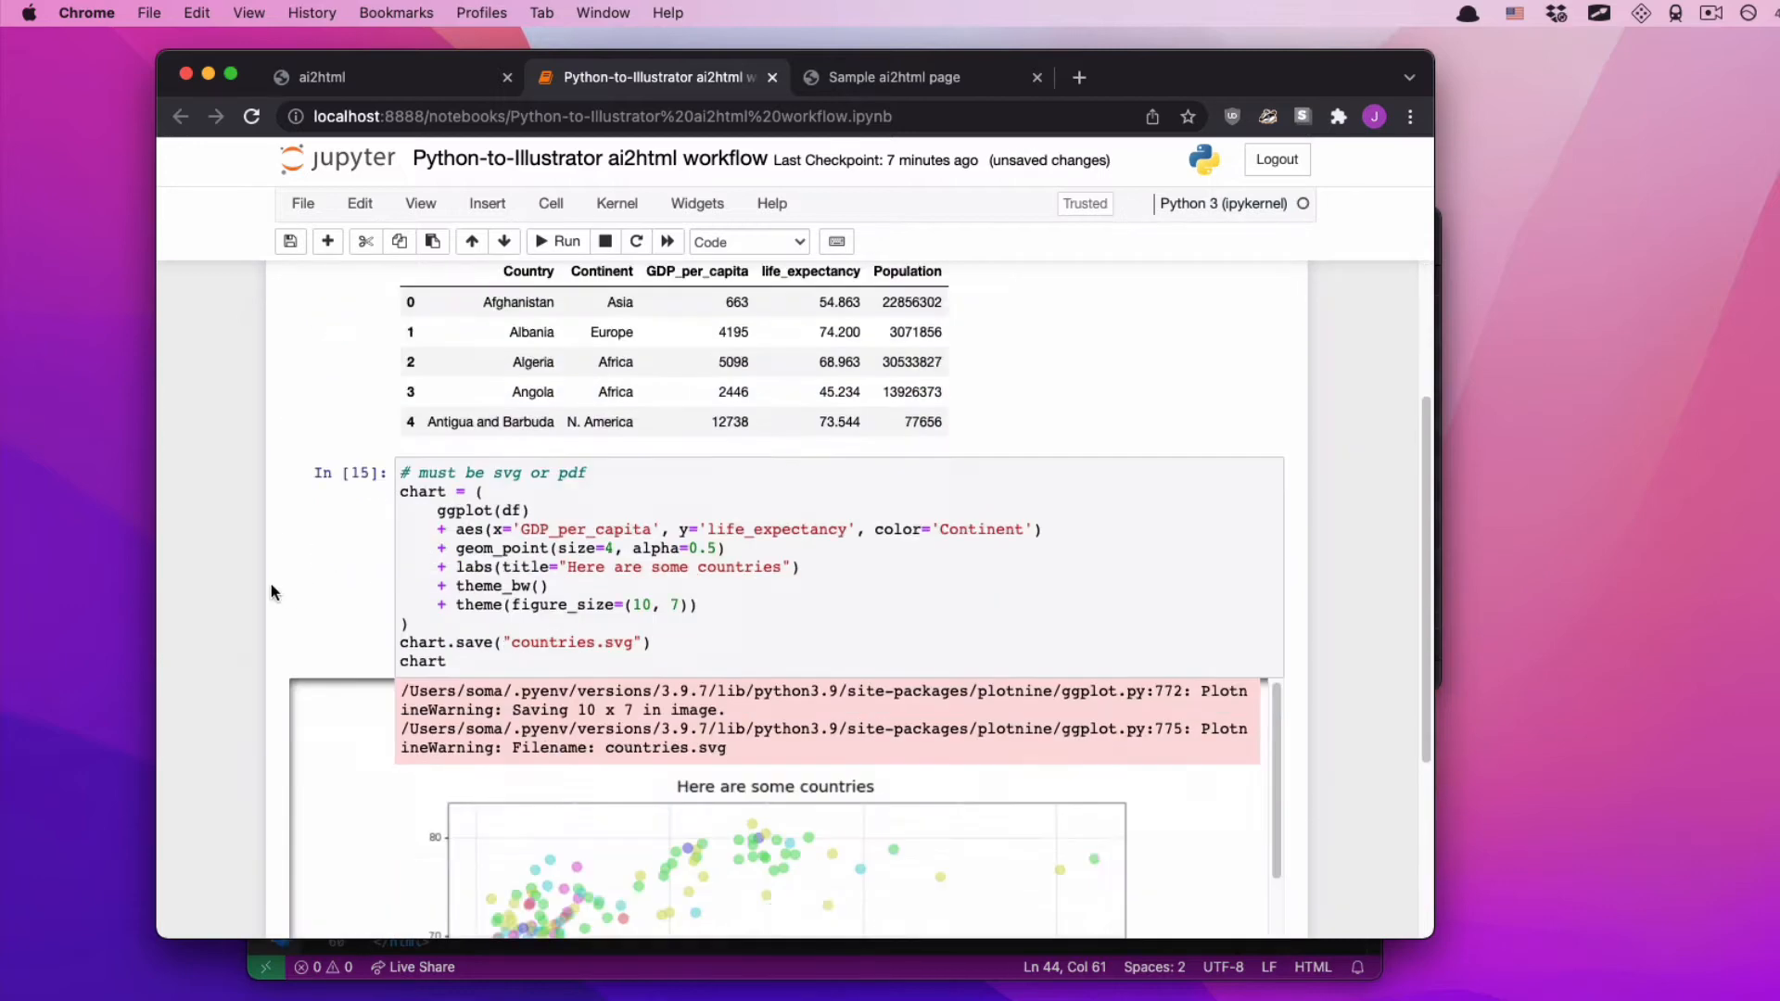
scroll(down, 3)
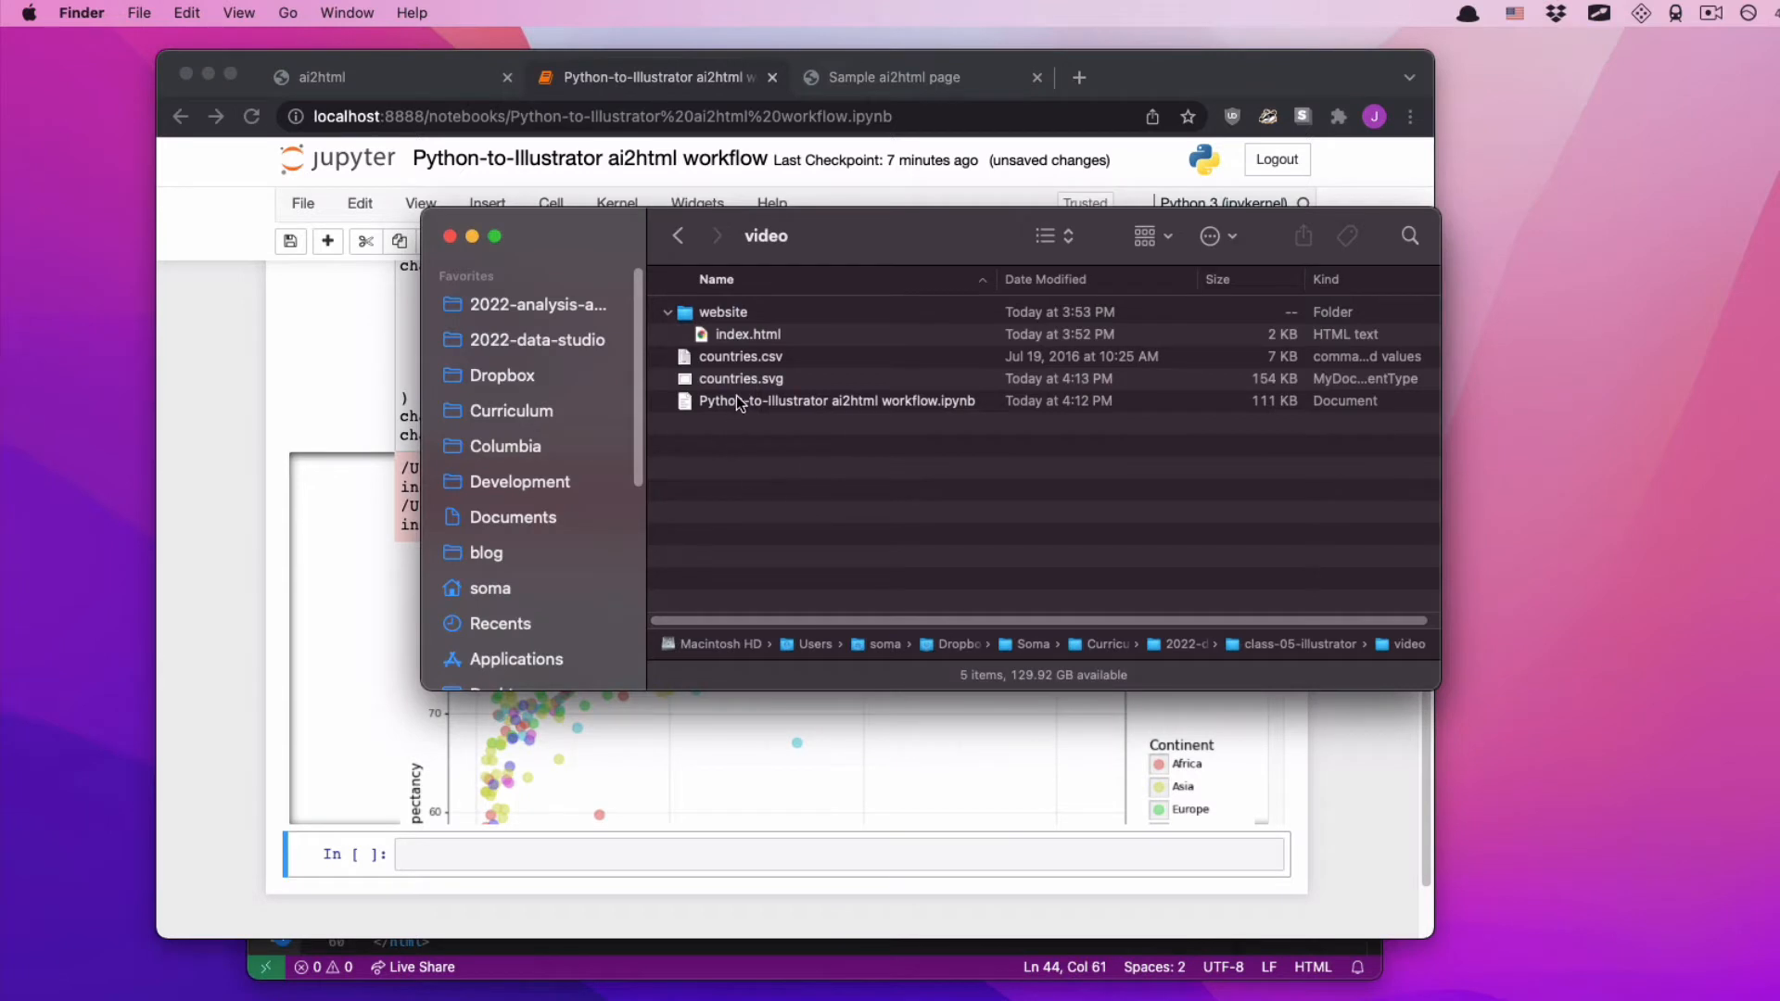
- Open countries.svg from Finder in Illustrator, dismissing the clipping and Font Problems warnings
click(739, 379)
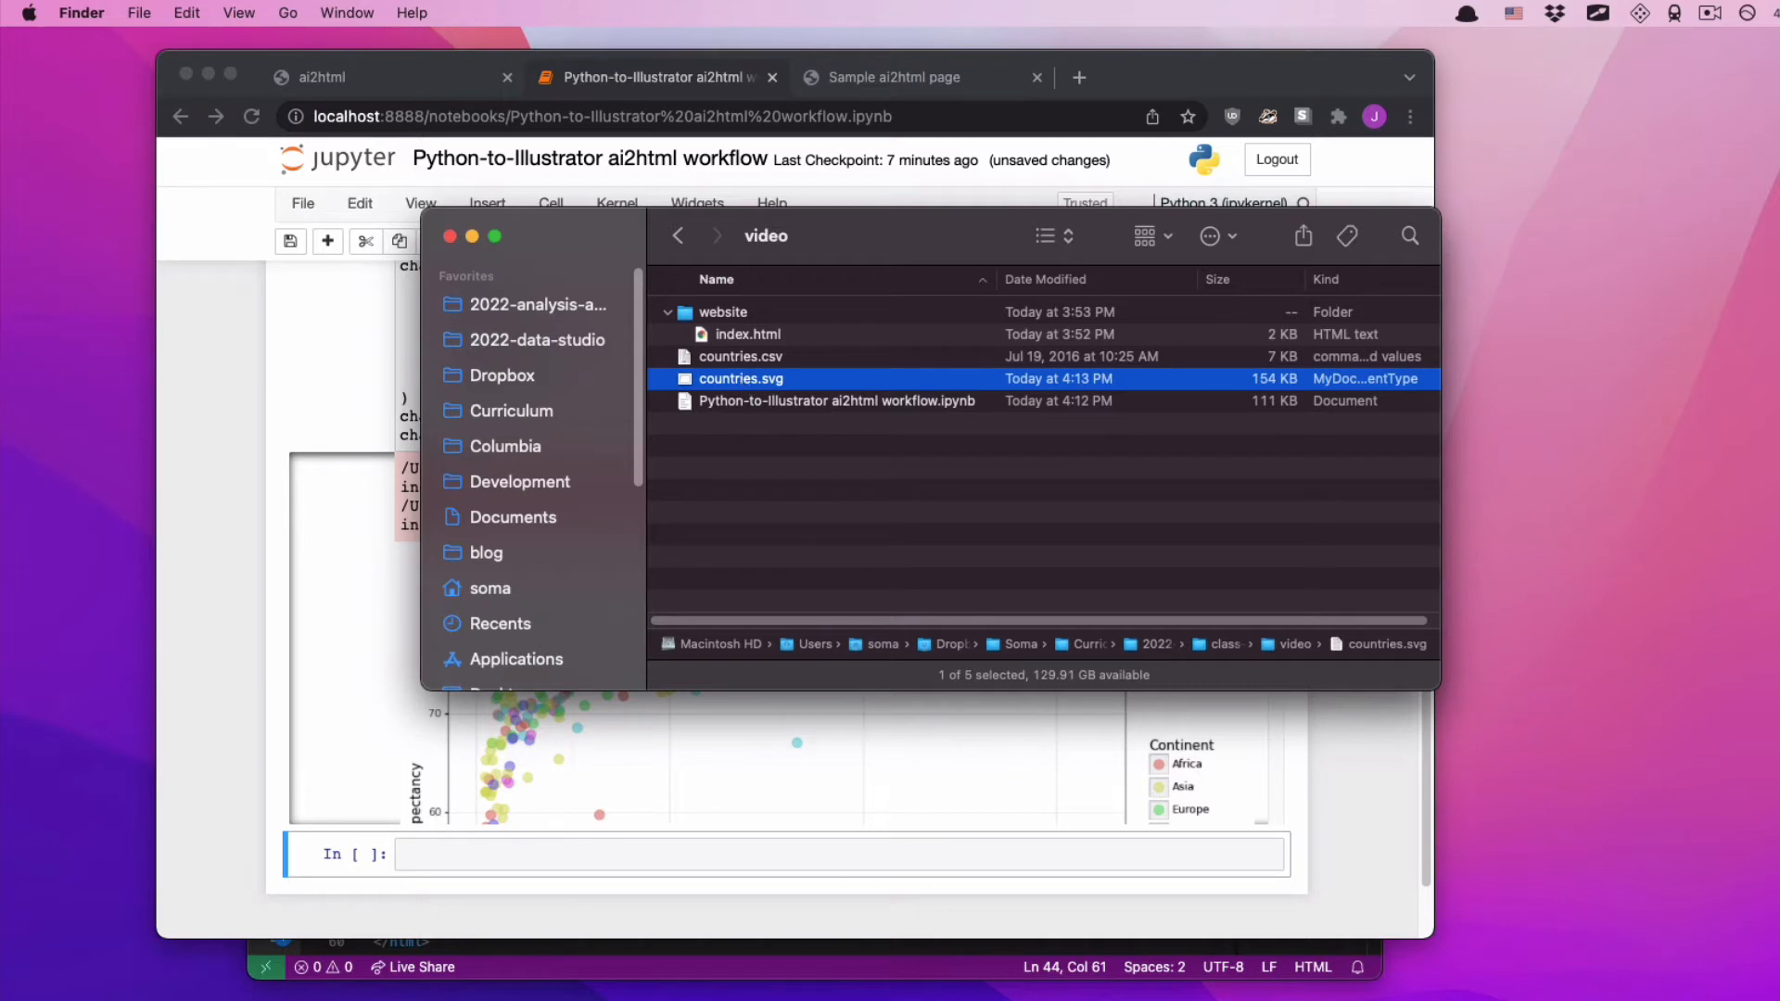
double_click(739, 378)
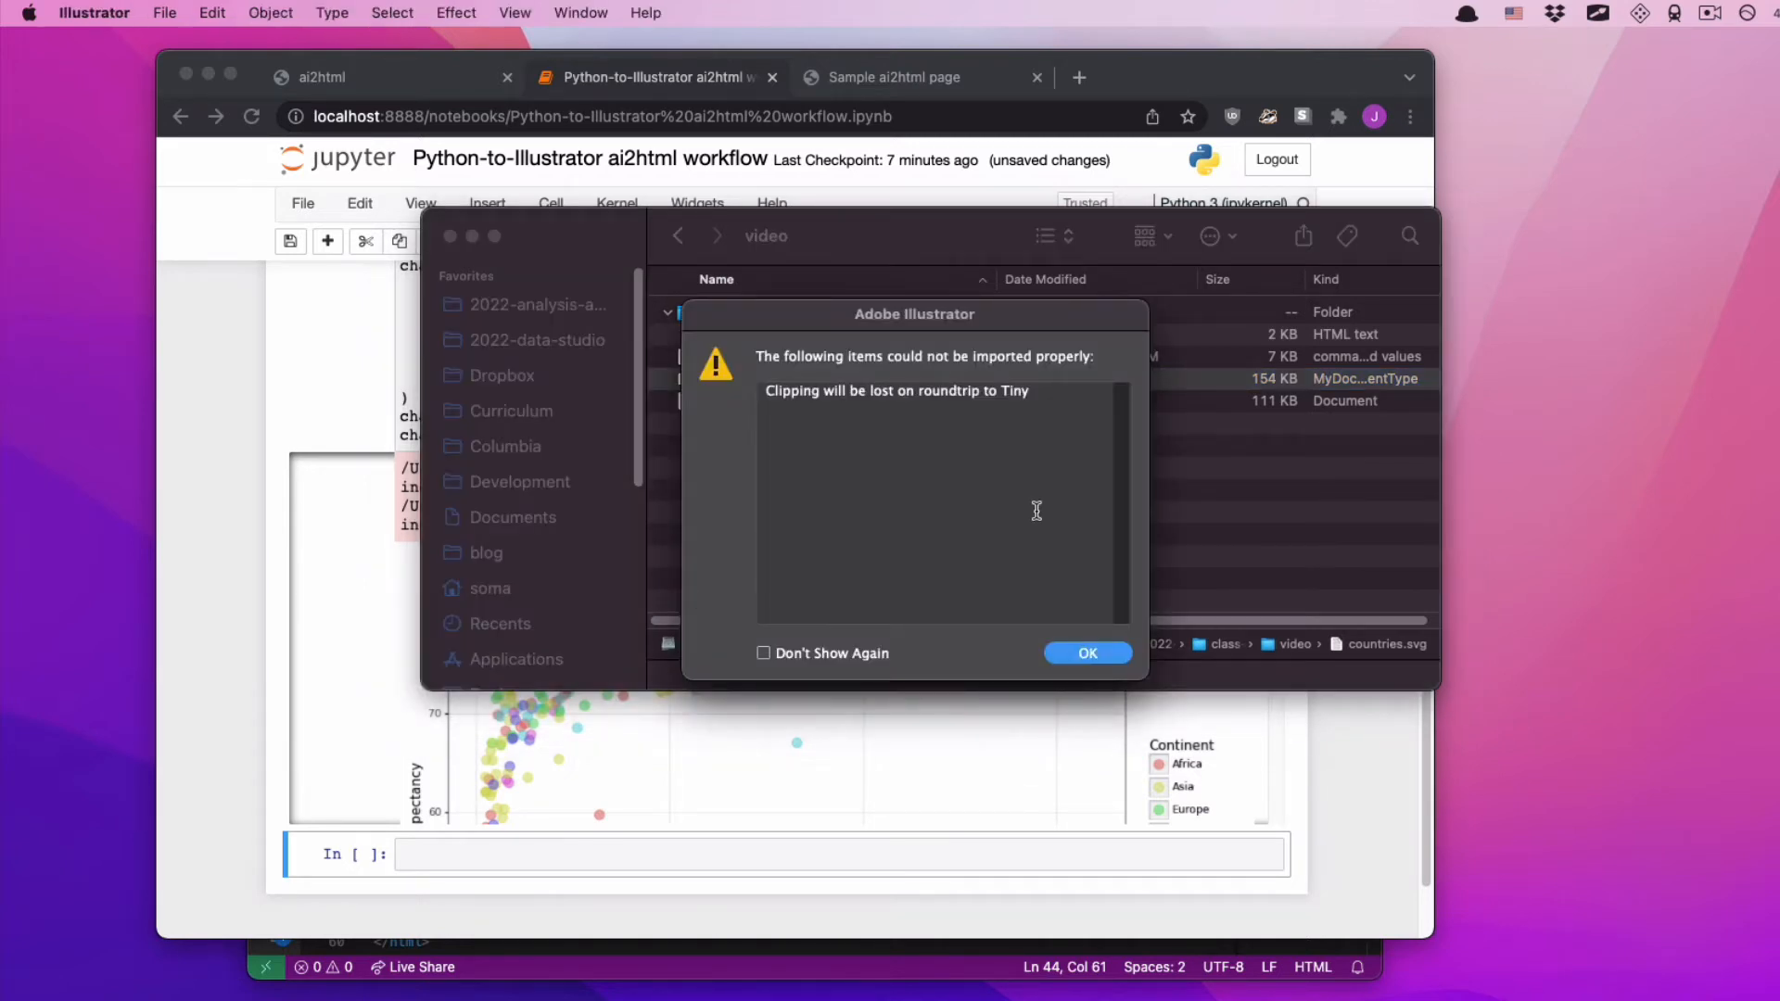
mouse_move(779, 391)
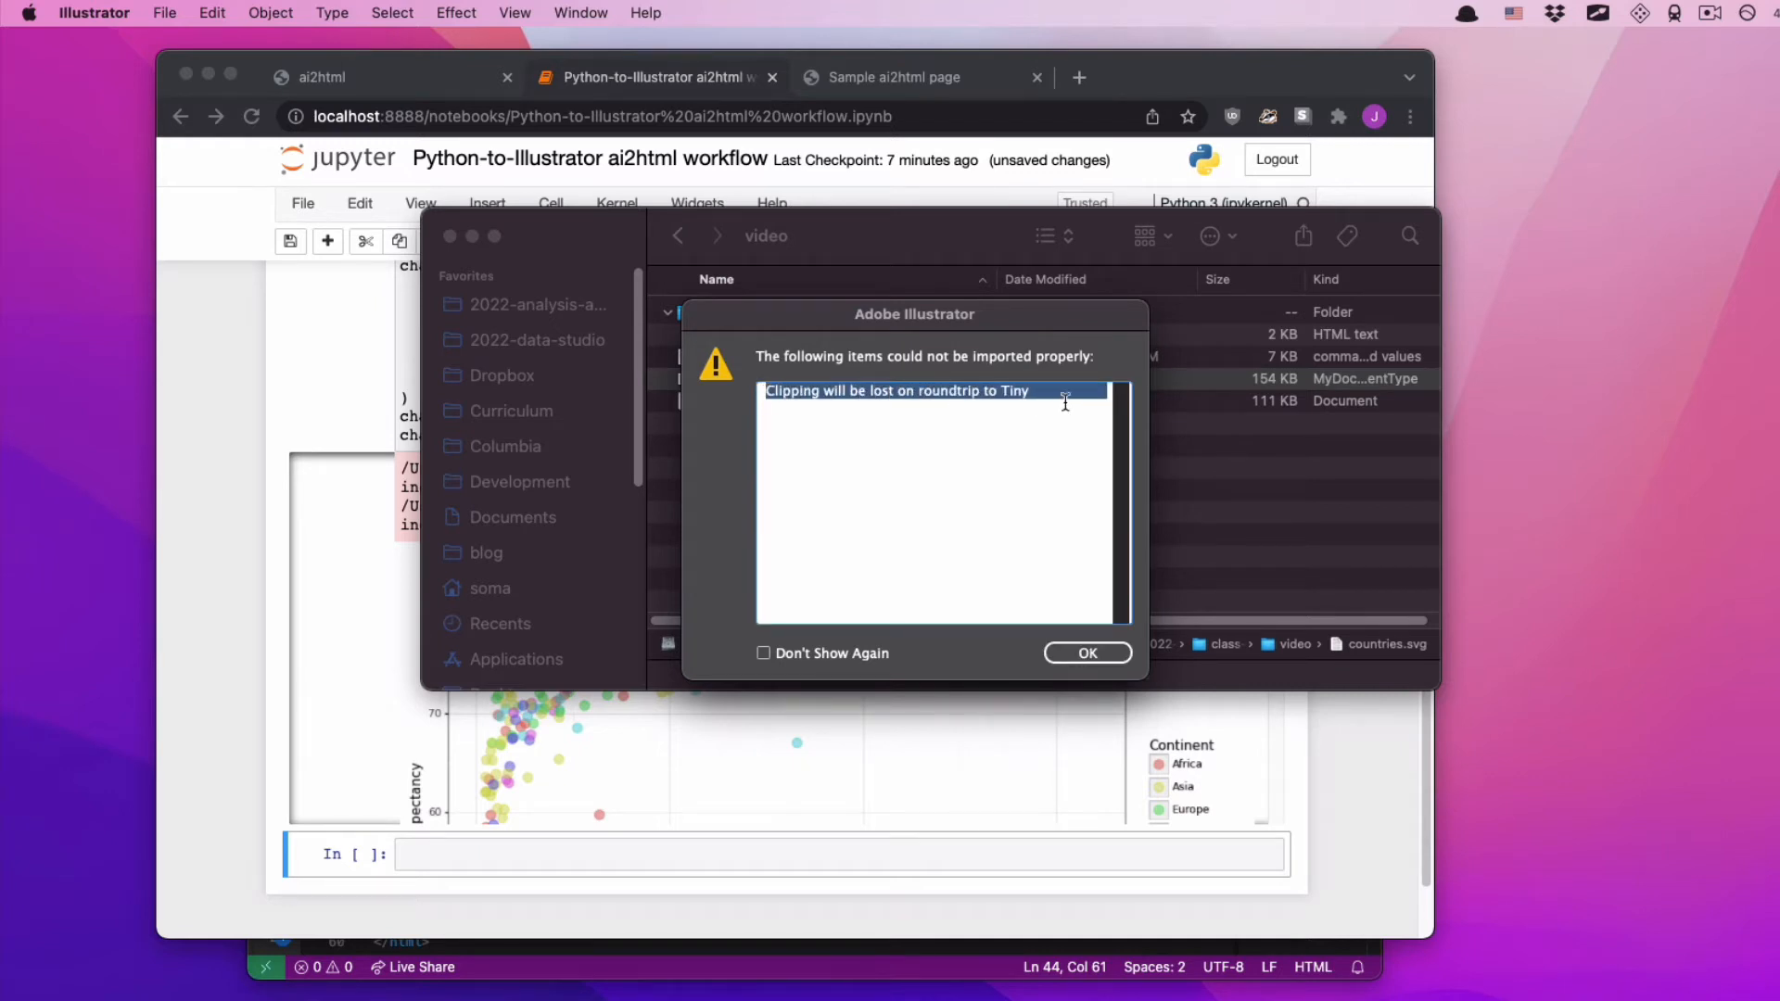
click(1087, 652)
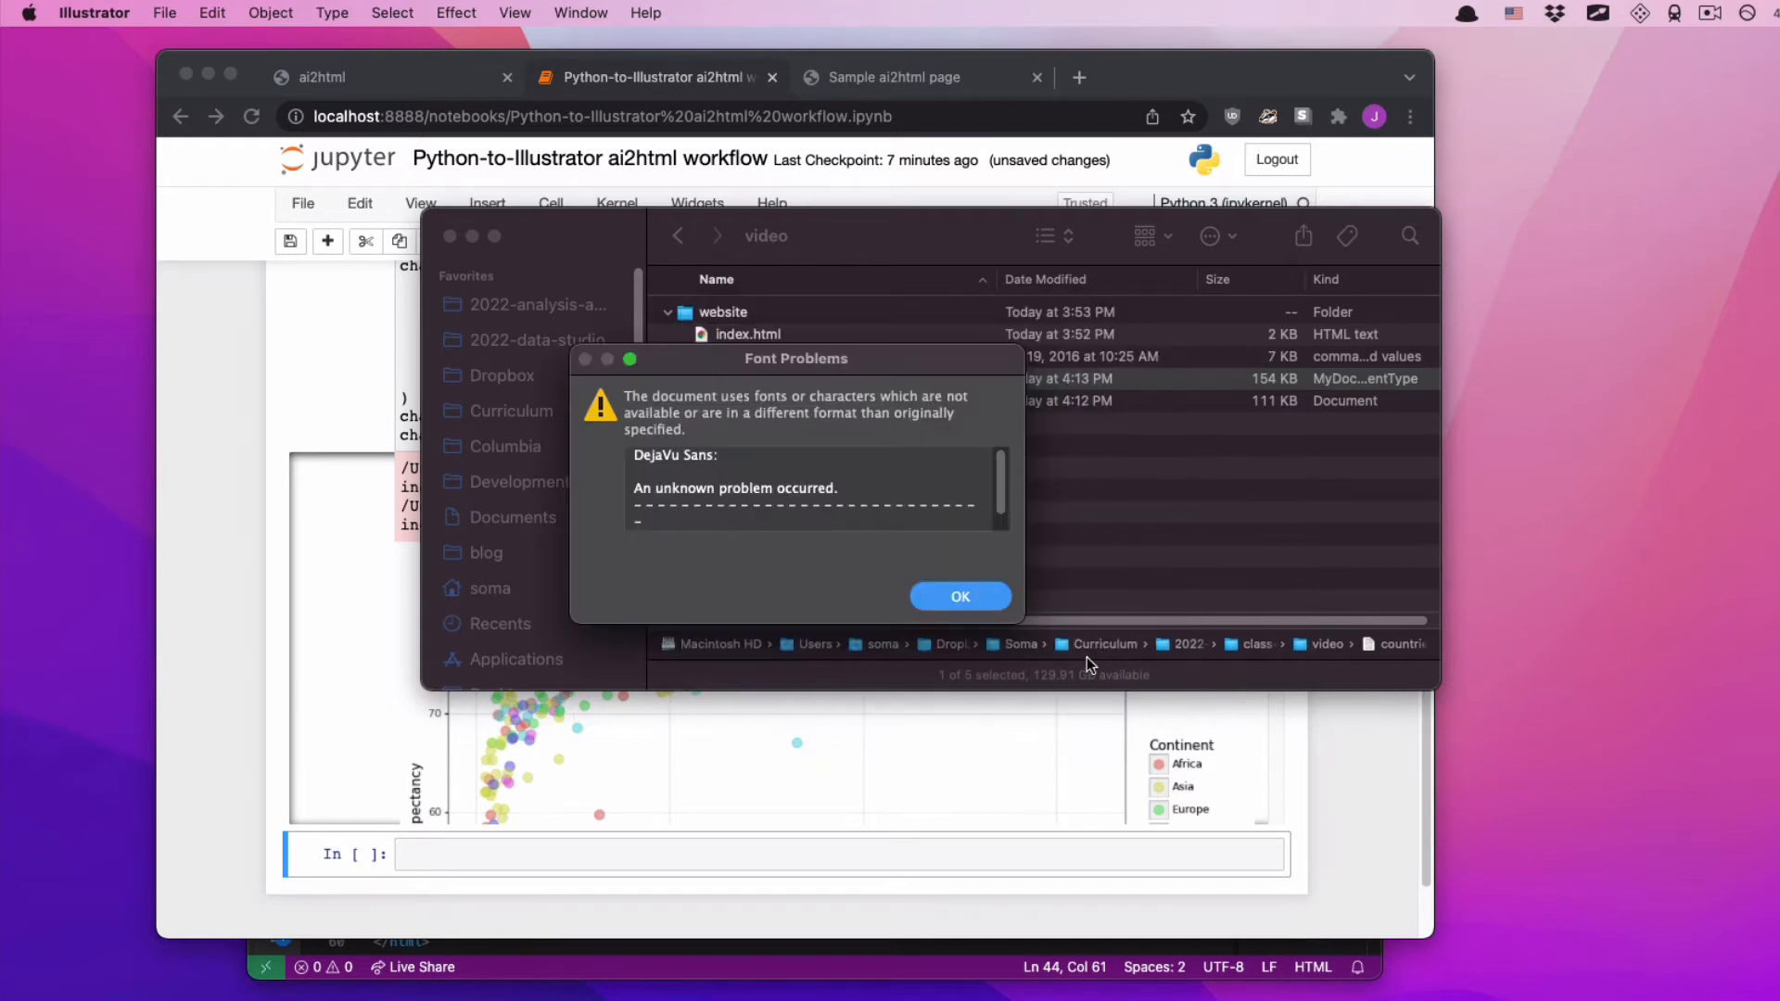
click(806, 489)
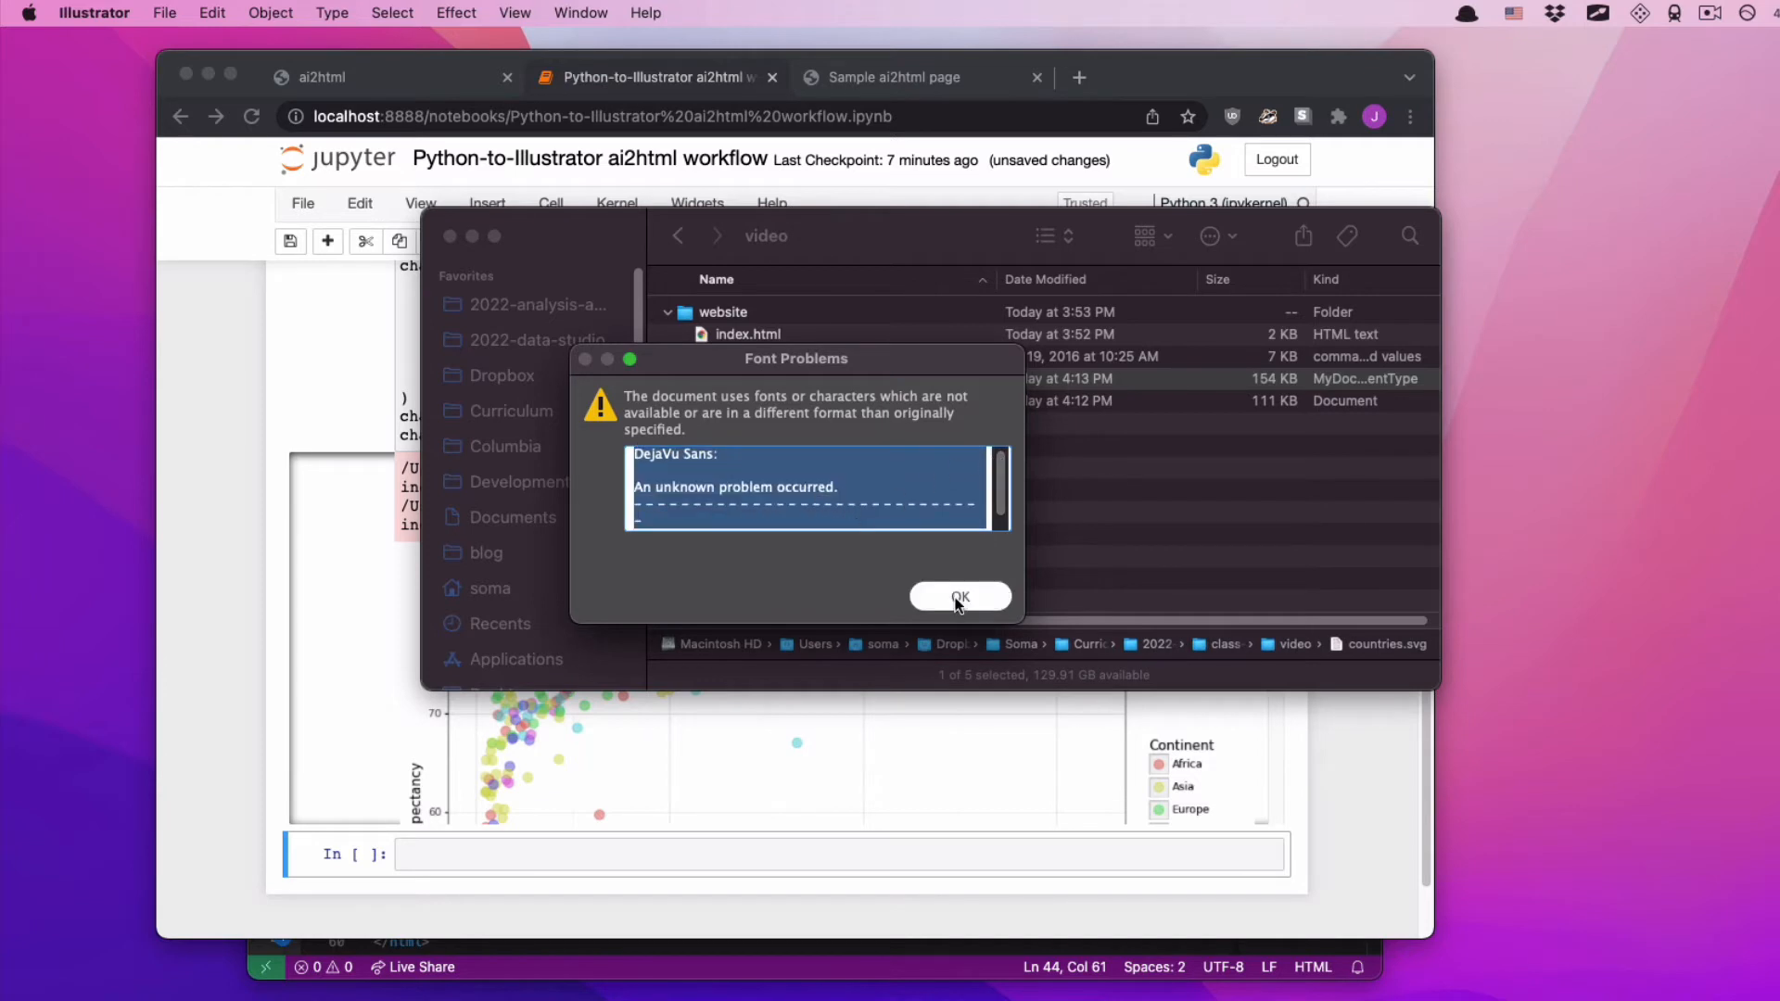
click(959, 598)
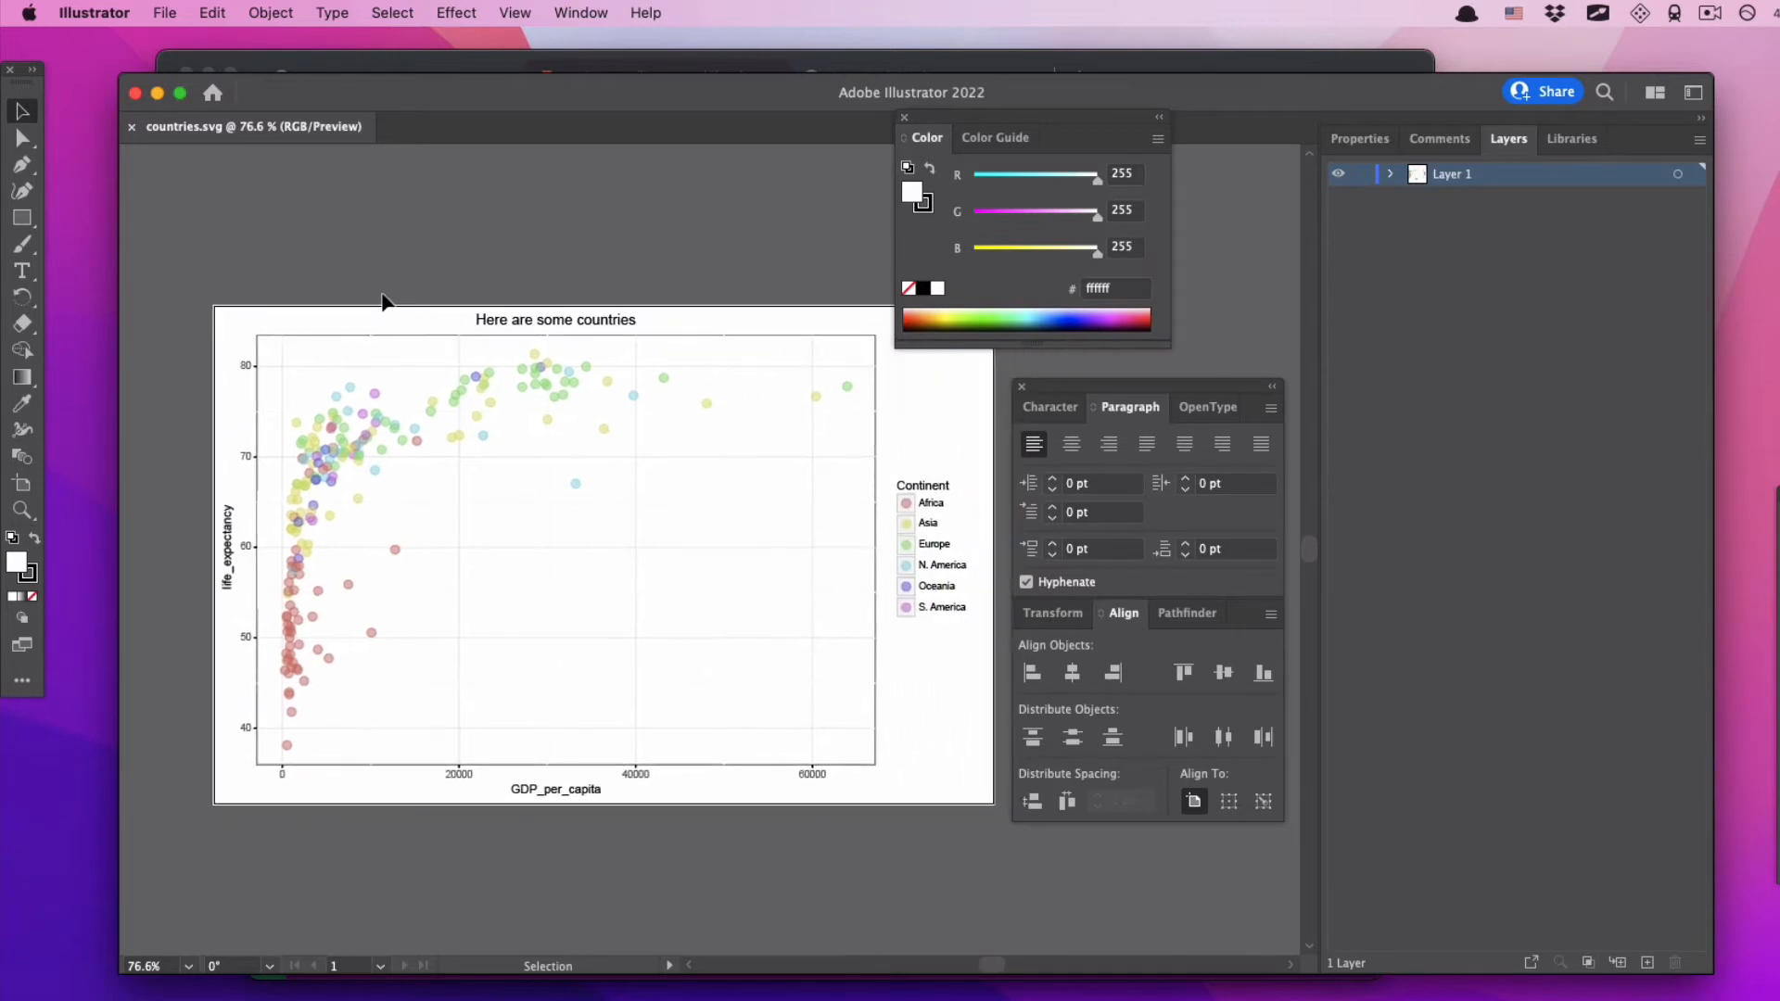
mouse_move(384, 299)
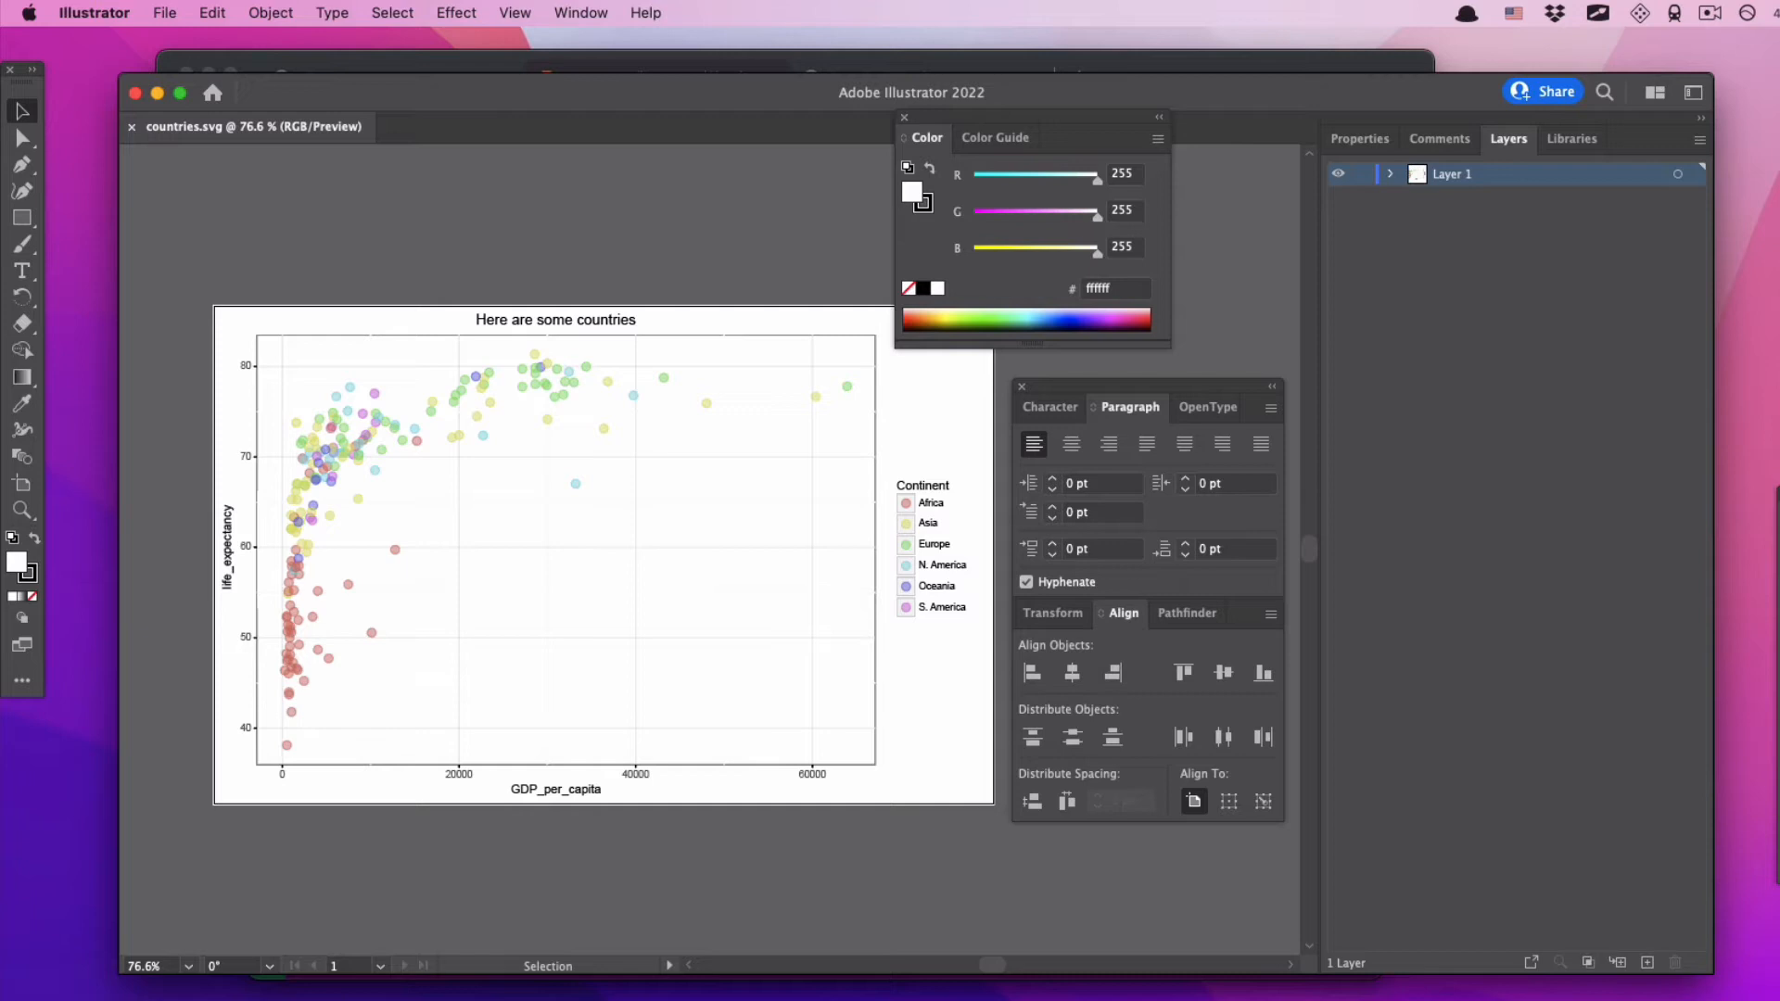
mouse_move(264, 399)
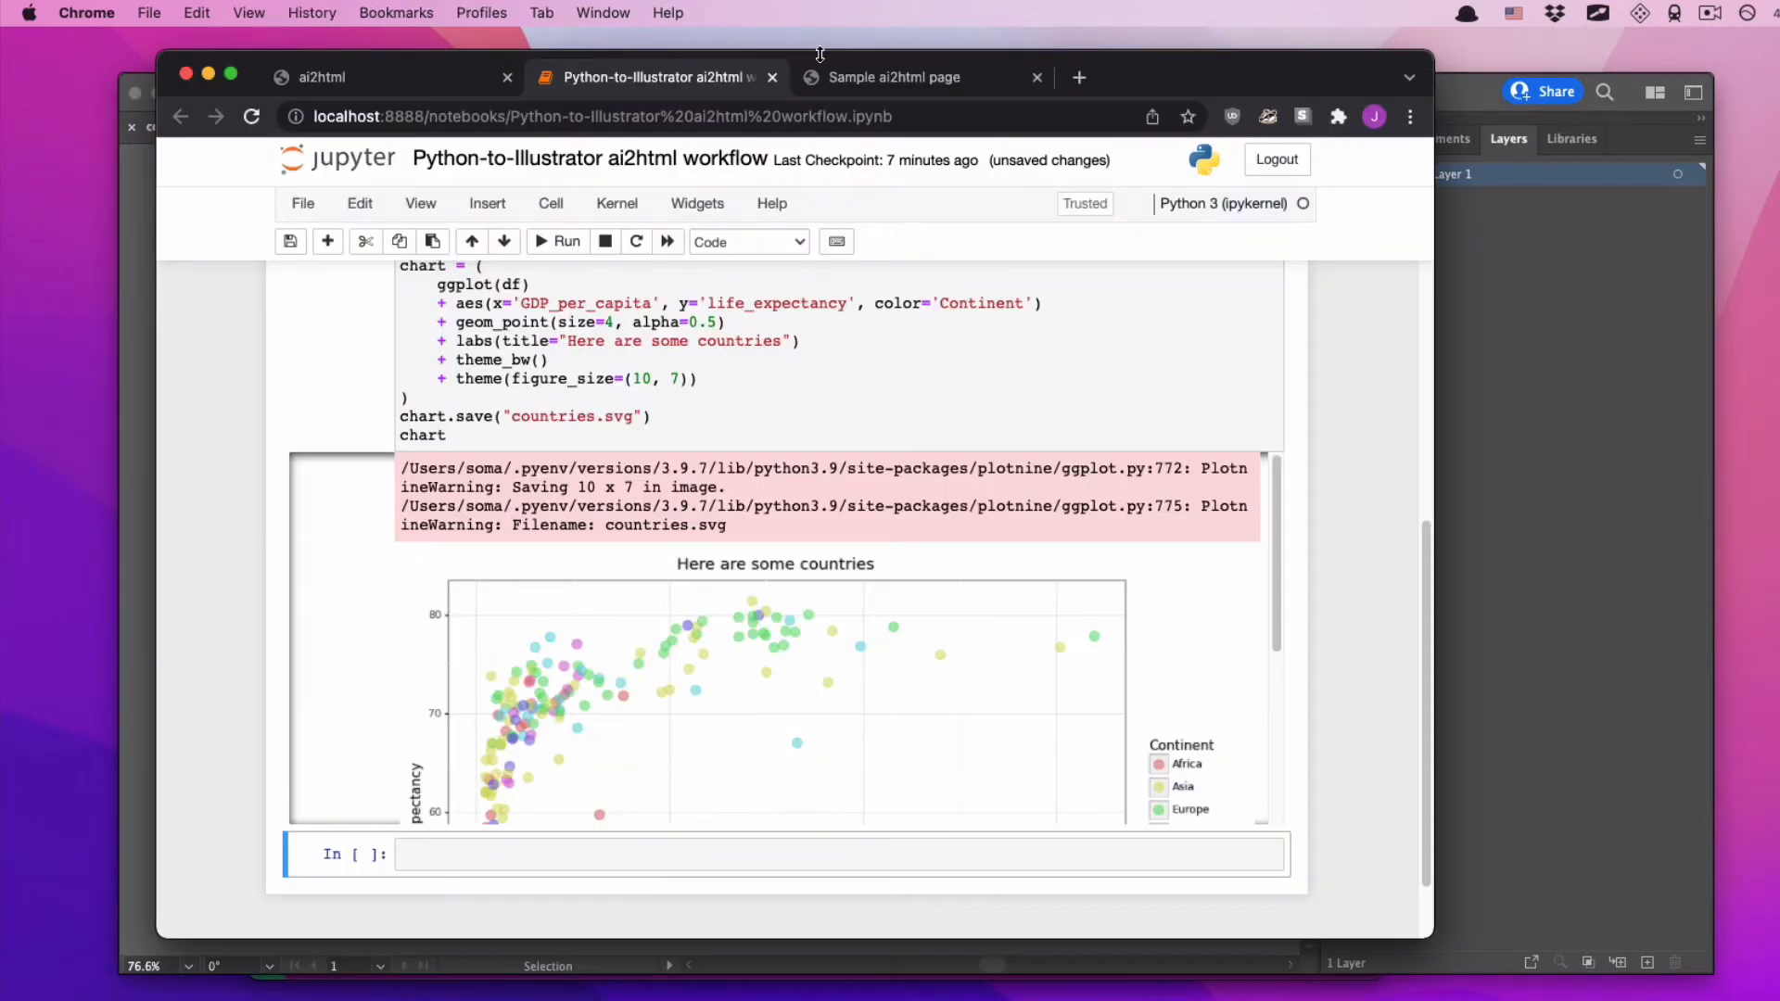
- Switch to Chrome's 'Sample ai2html page' tab with its graphic placeholder
click(895, 77)
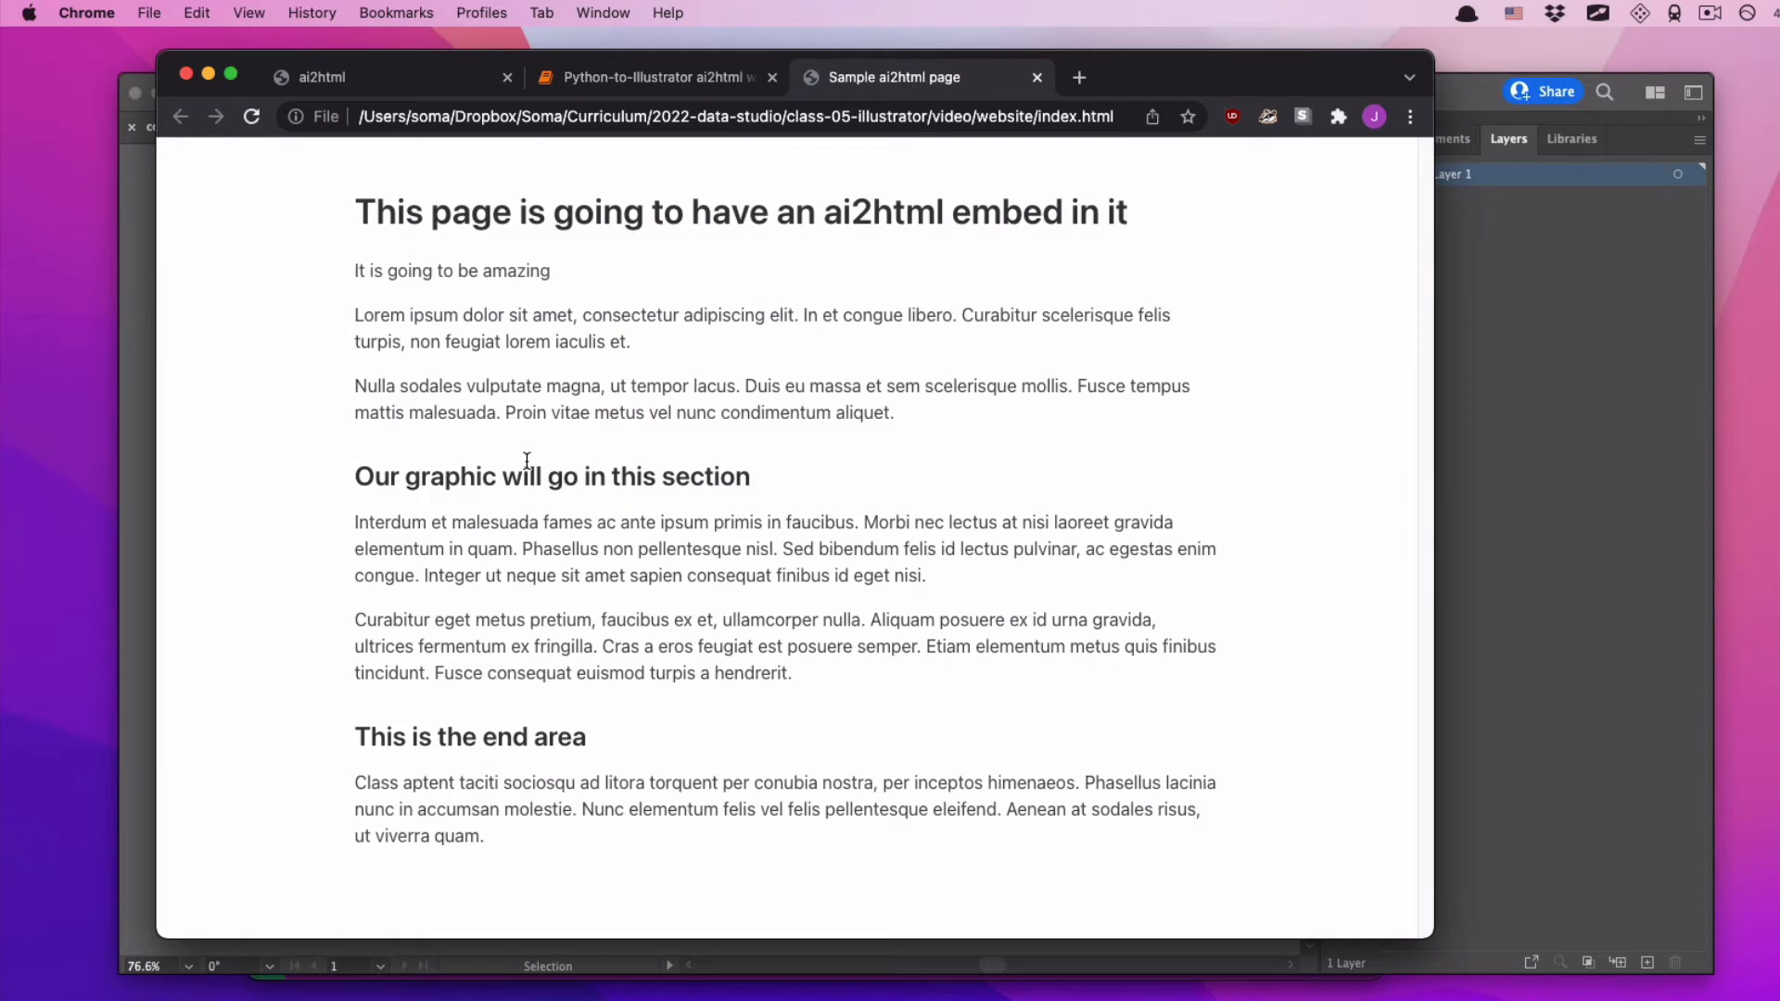
mouse_move(1432, 507)
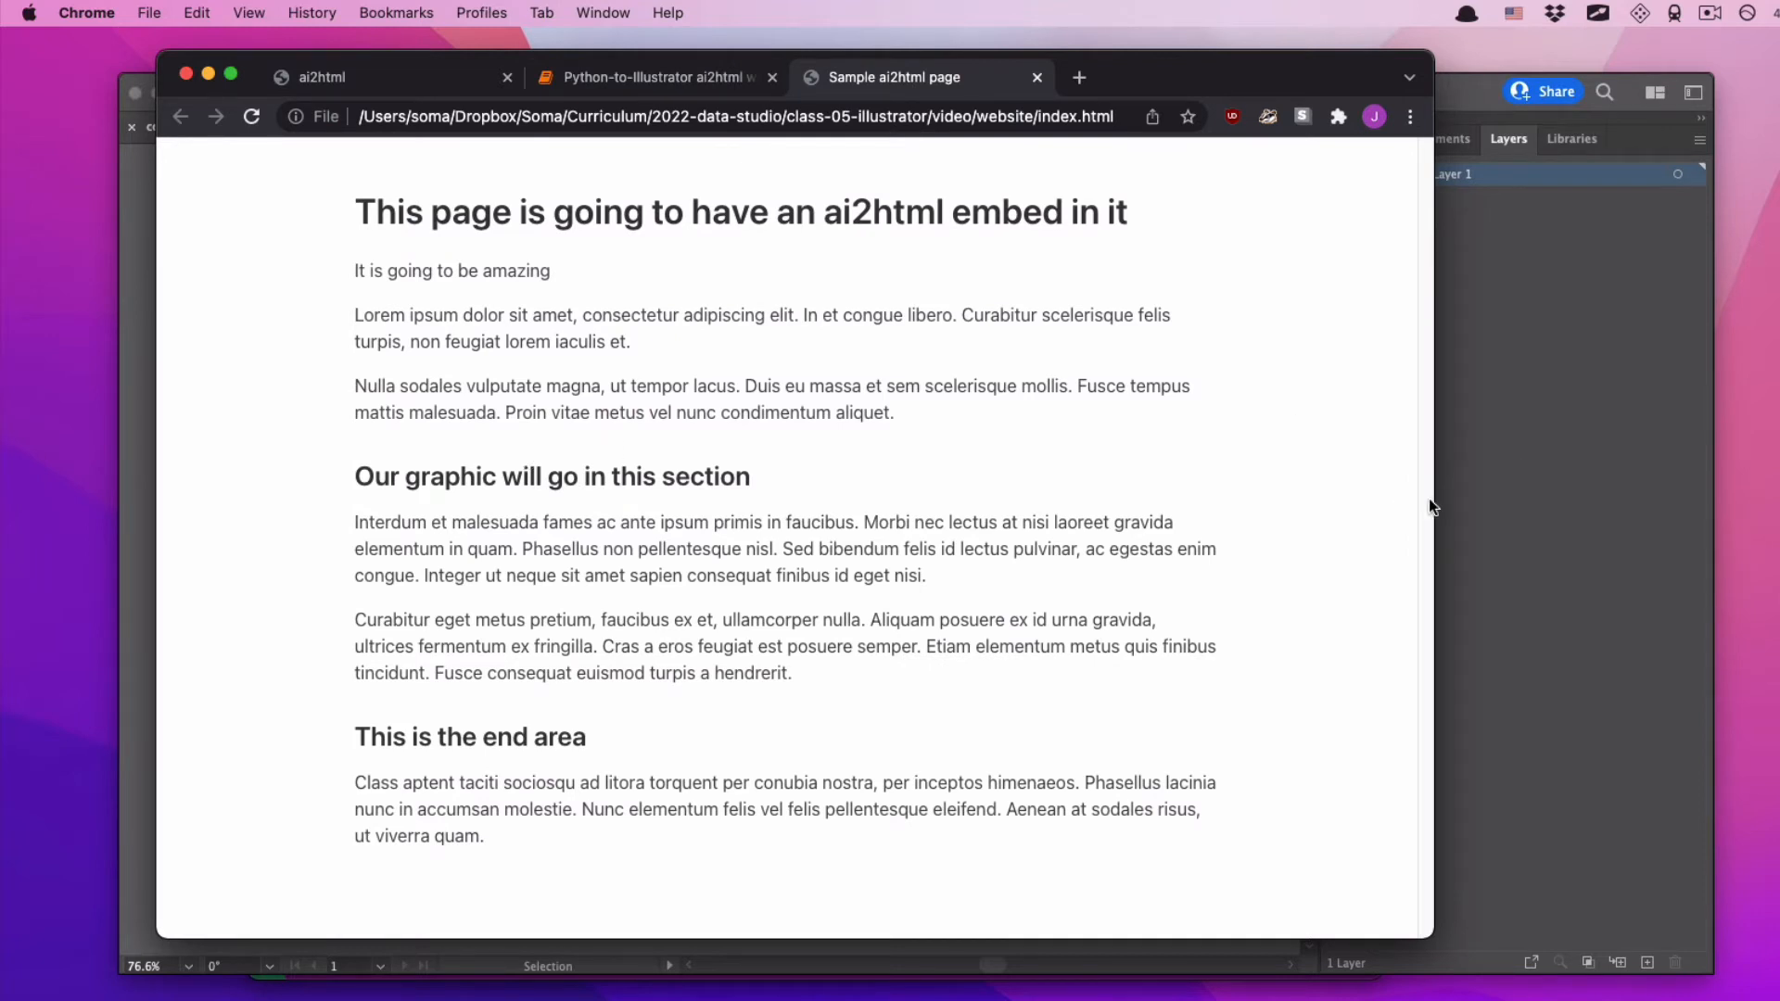
mouse_move(1447, 528)
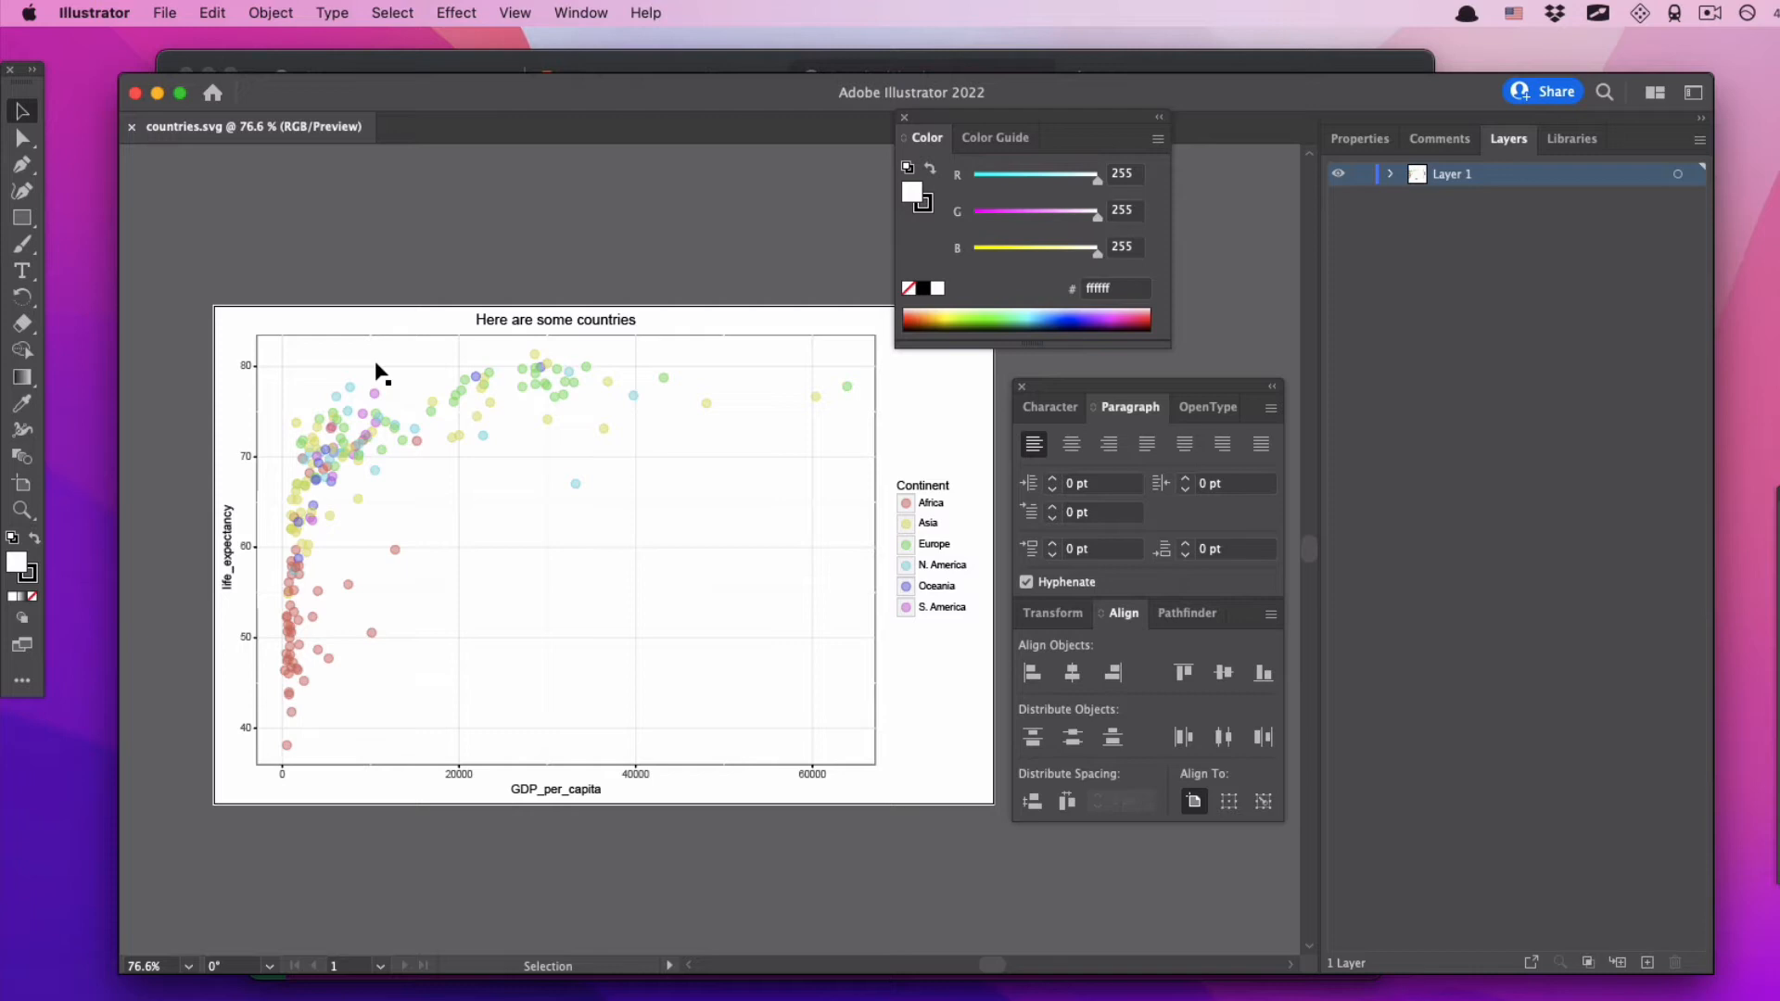
mouse_move(564, 323)
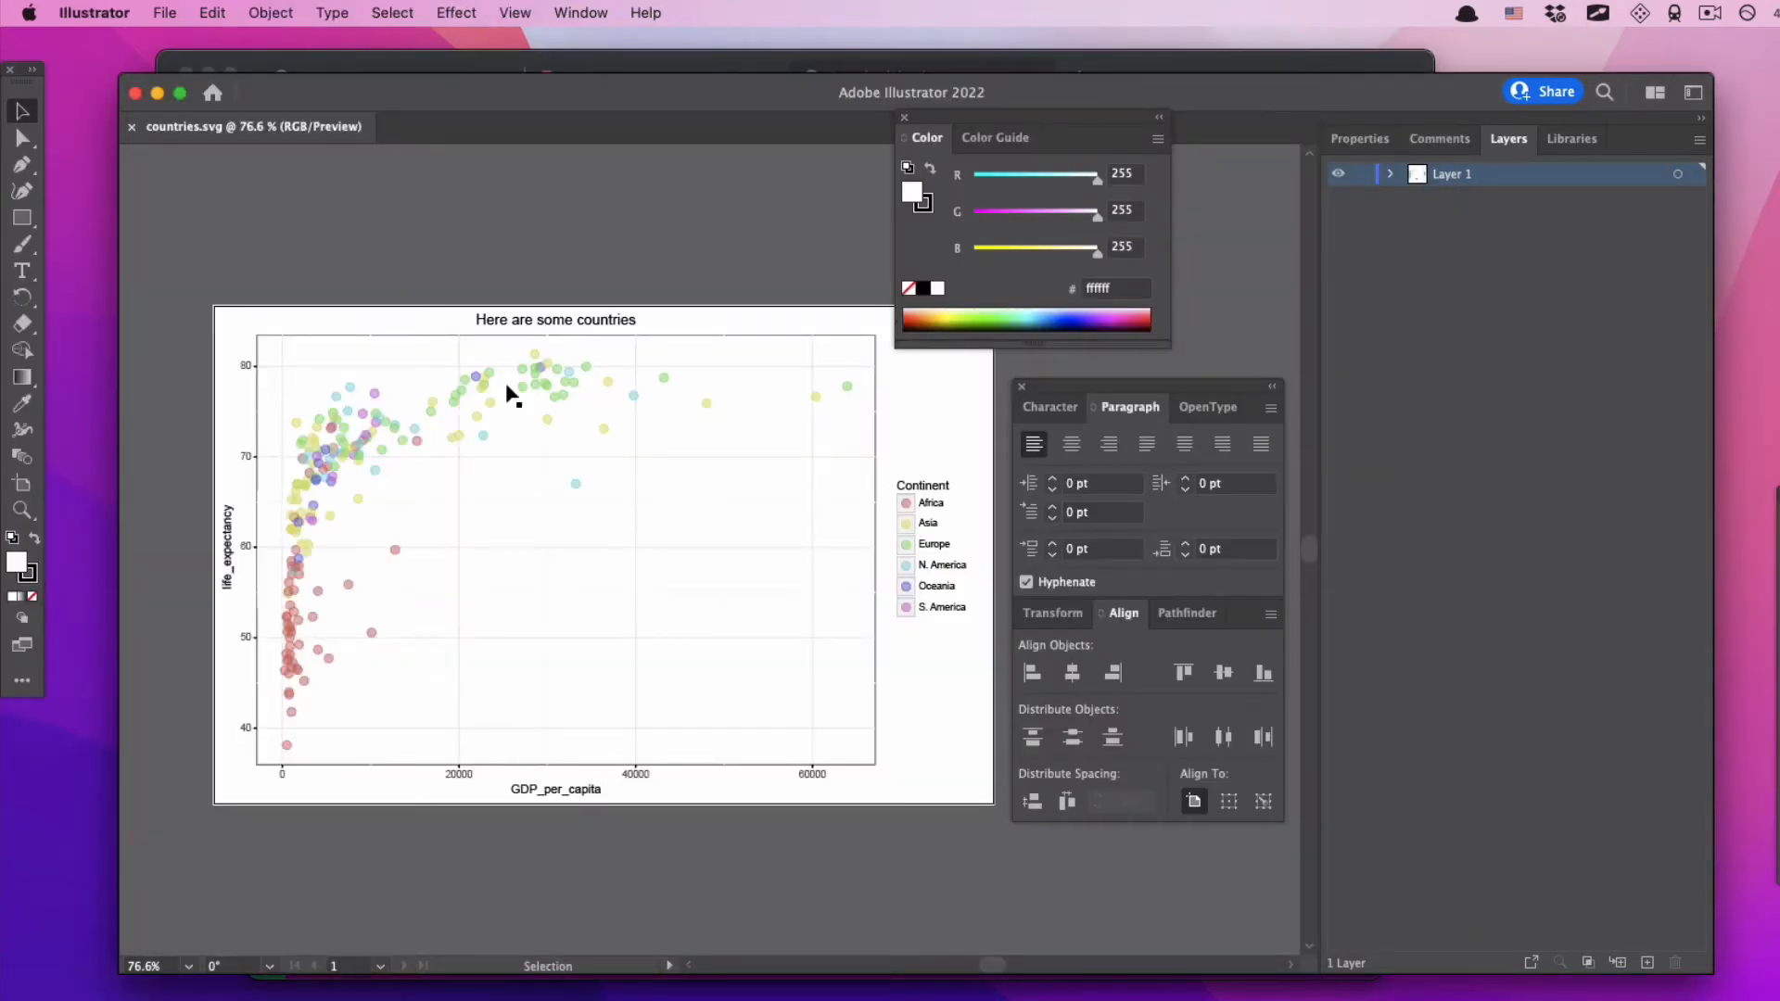
mouse_move(582, 395)
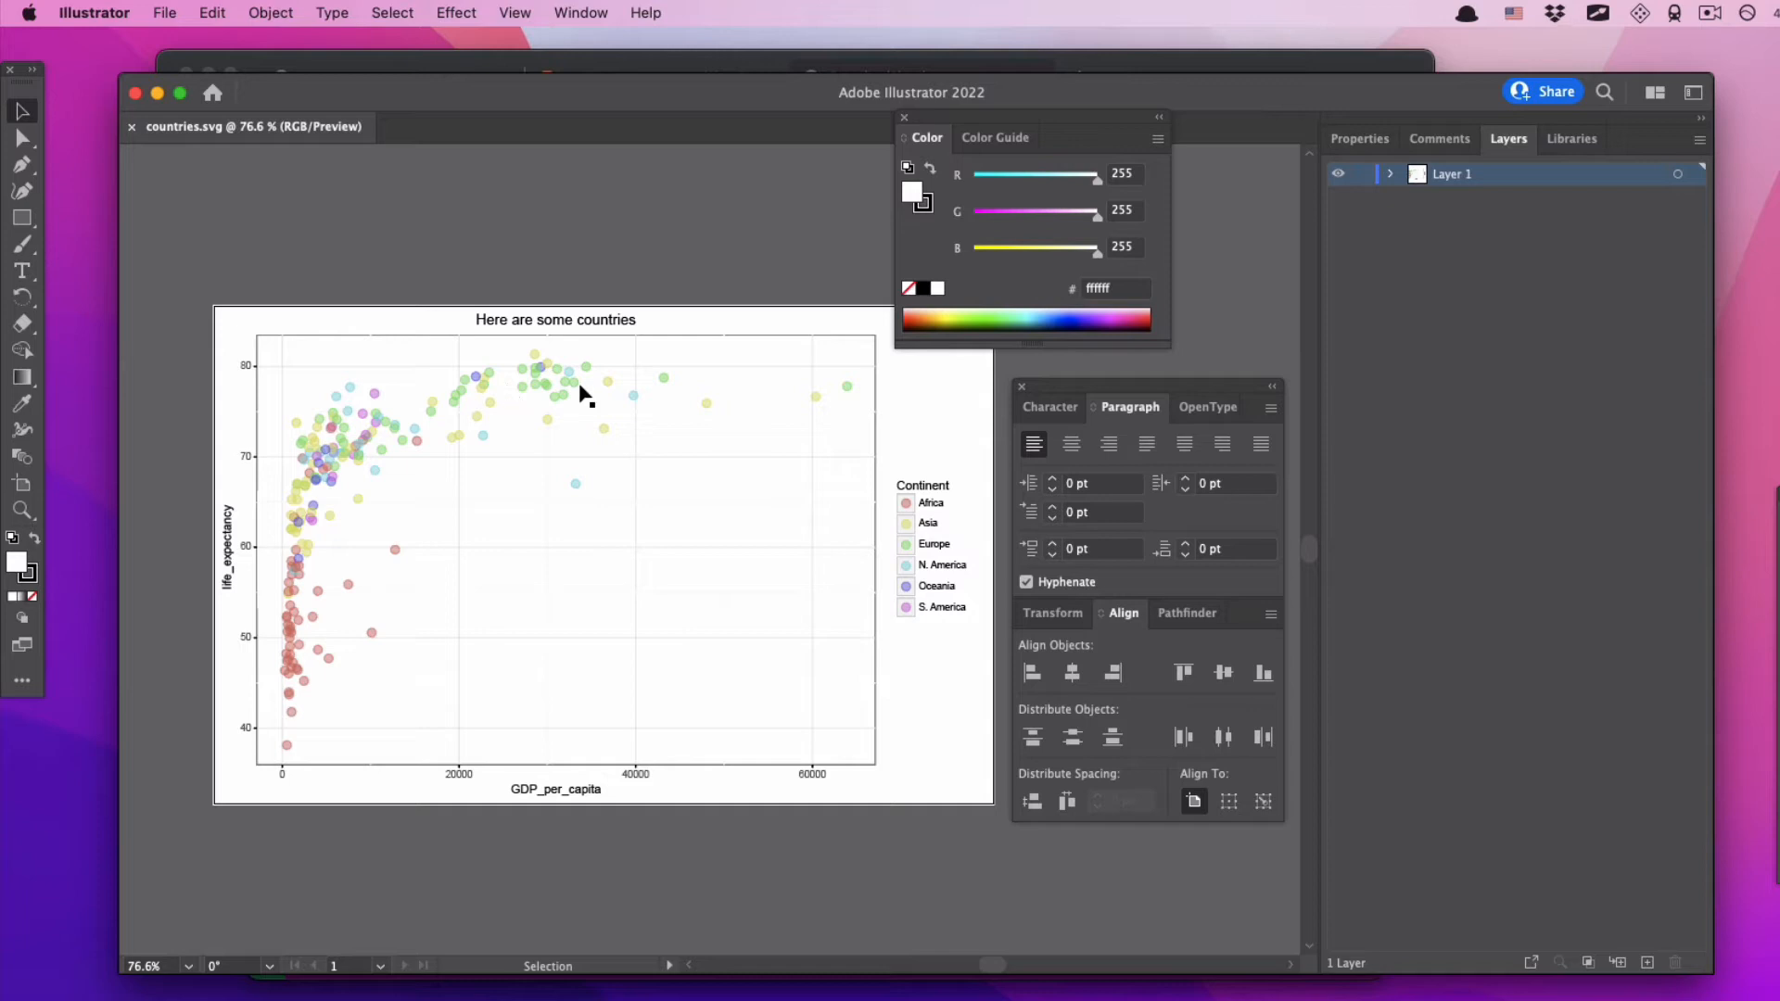
mouse_move(280, 254)
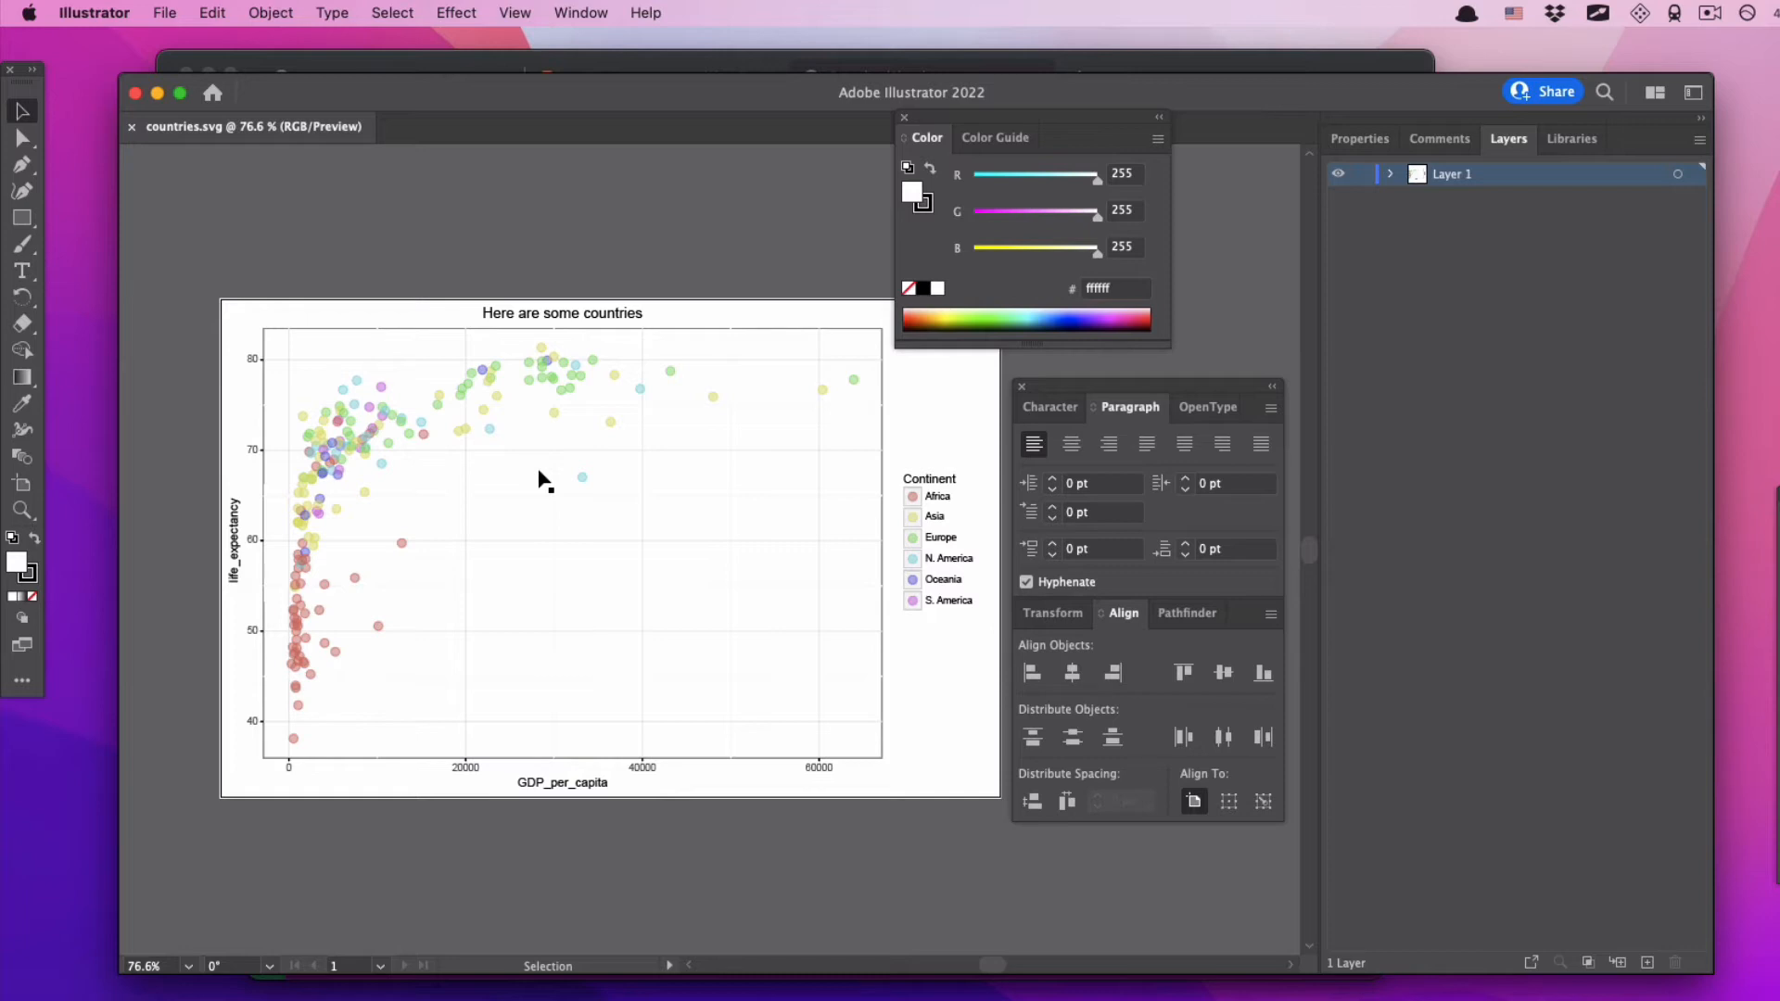
mouse_move(538, 461)
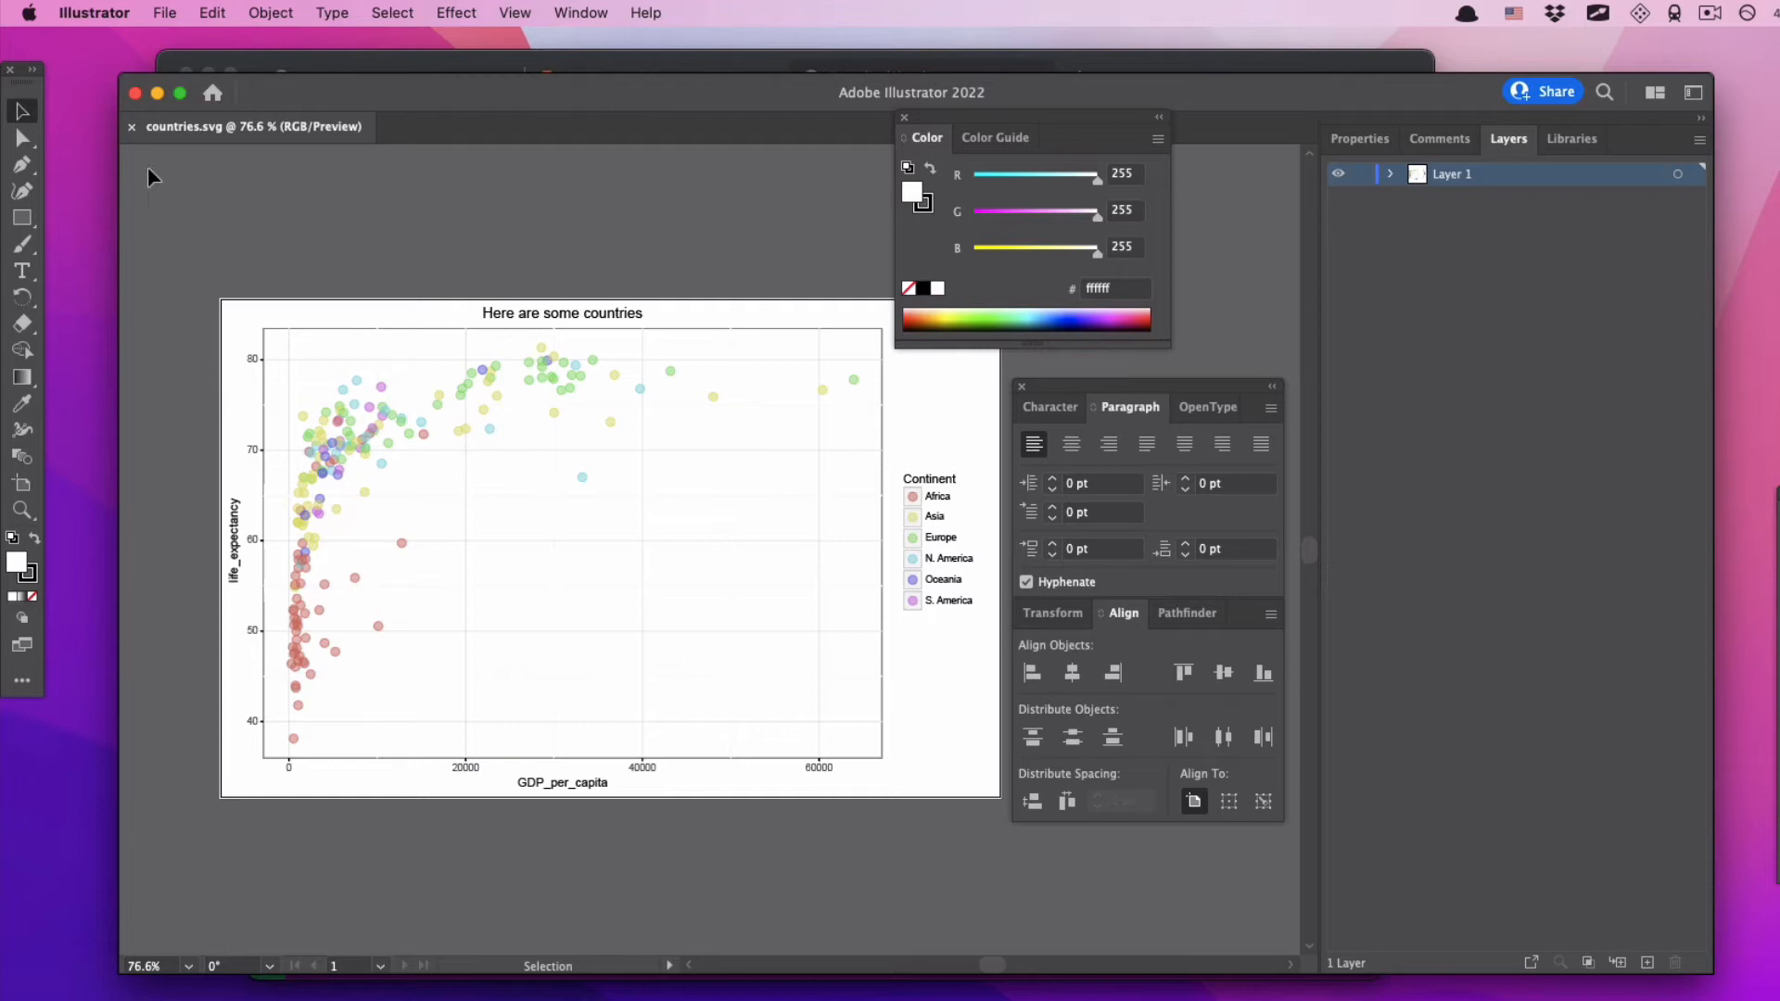
mouse_move(23, 111)
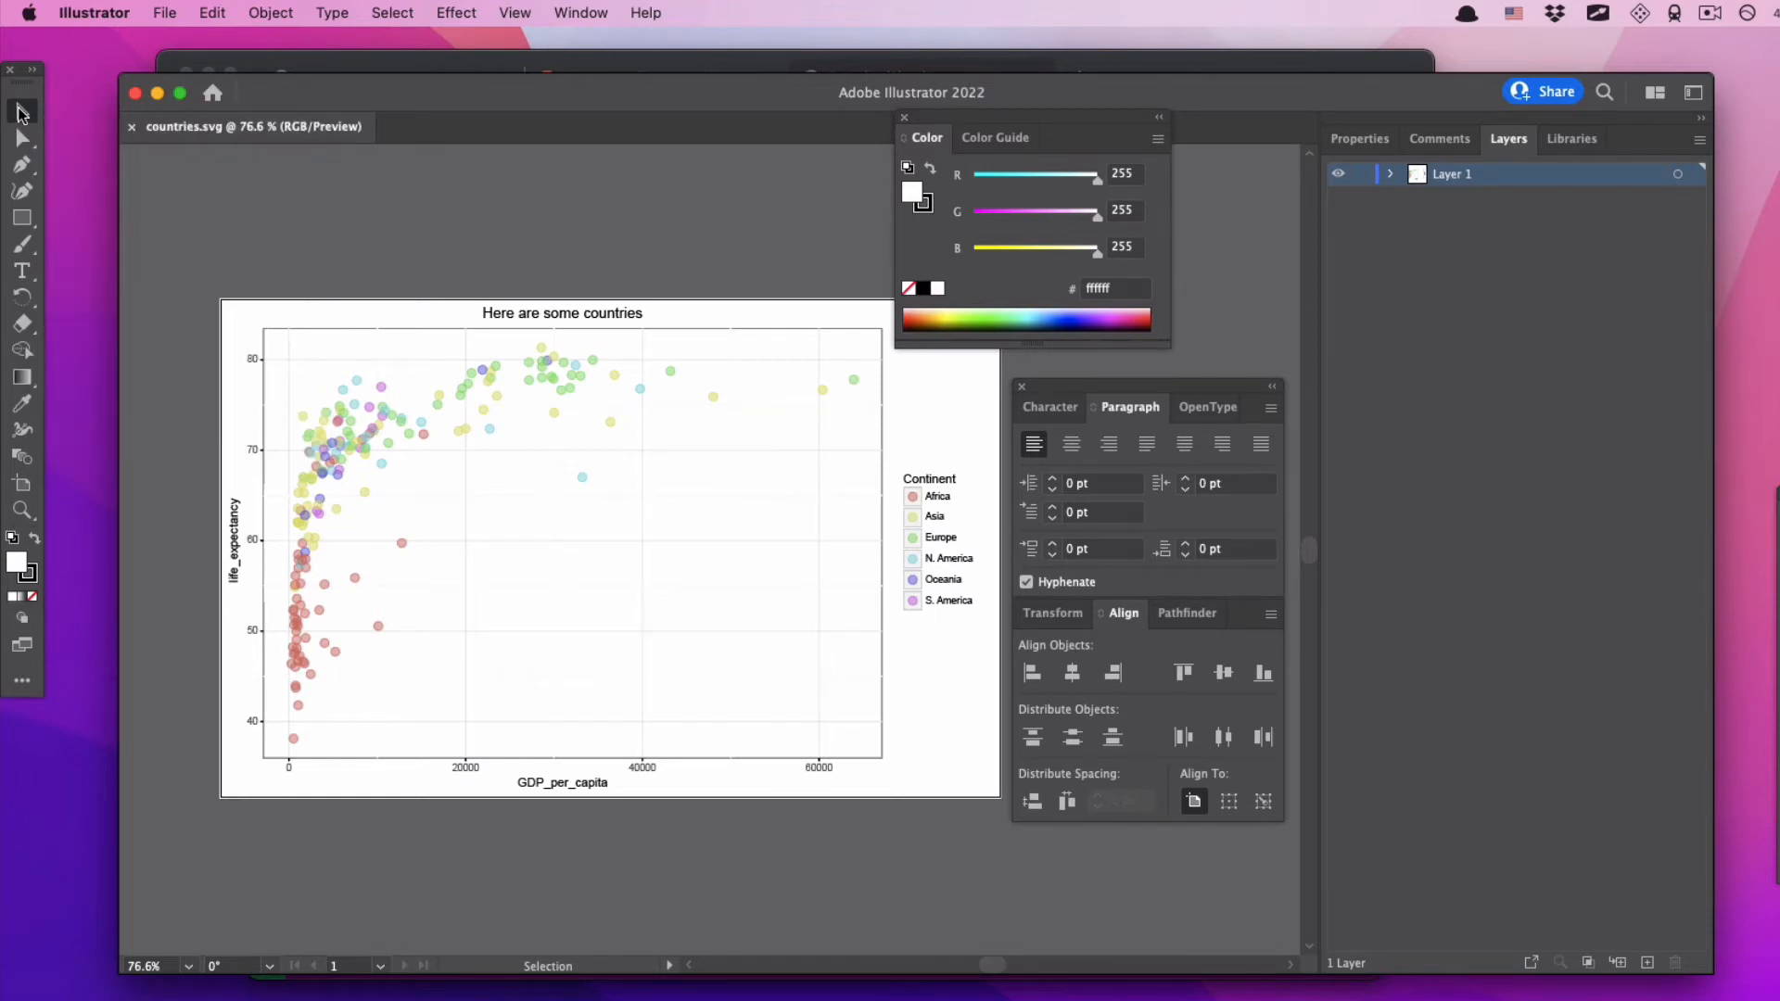
mouse_move(277, 254)
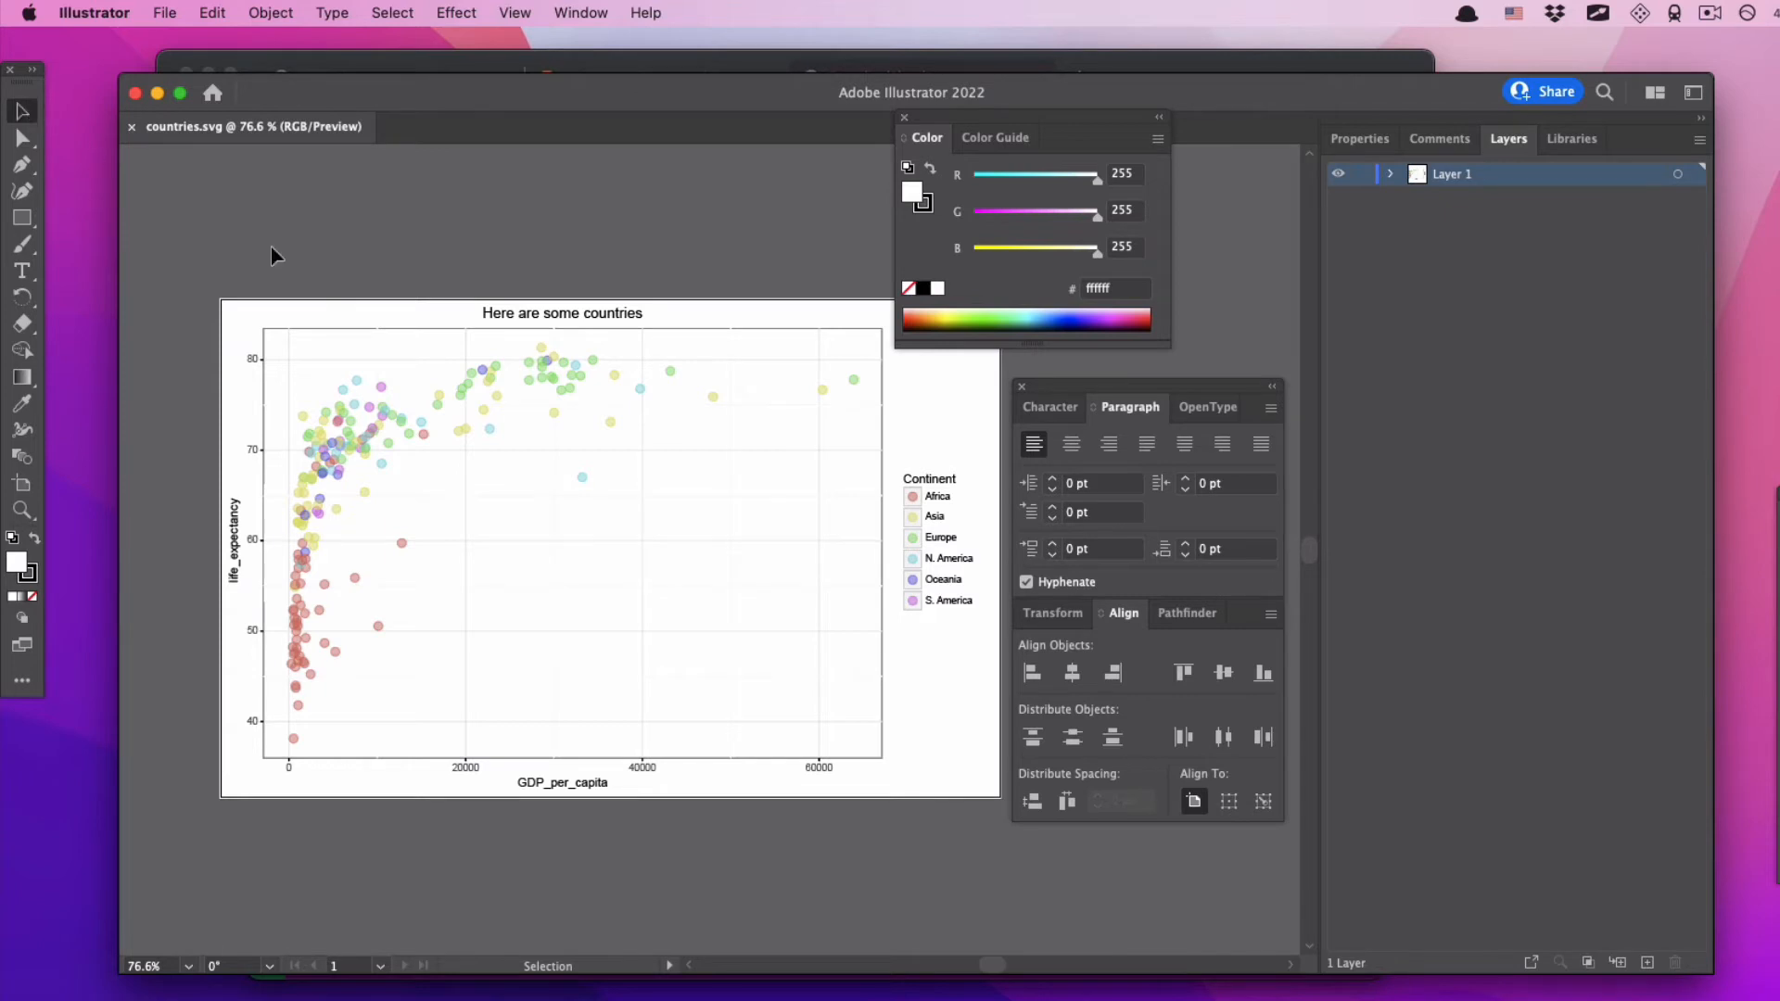
- Select the chart artwork on the artboard, then clear the selection
click(561, 313)
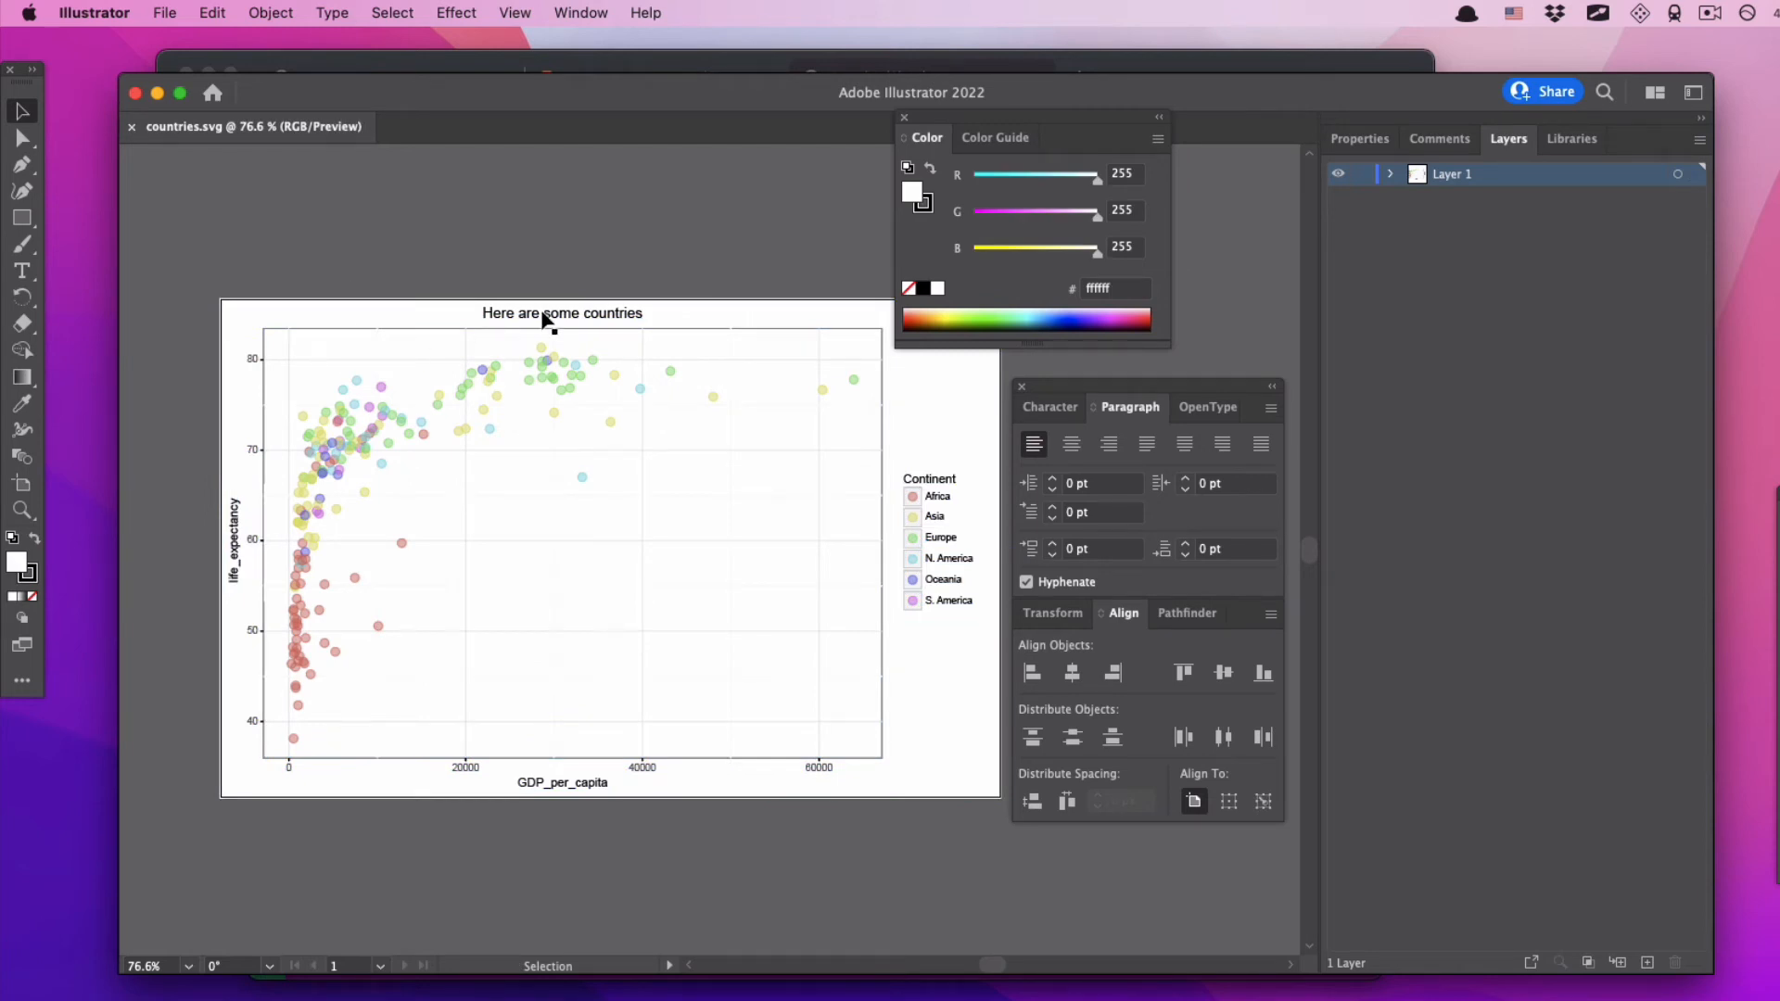
mouse_move(624, 772)
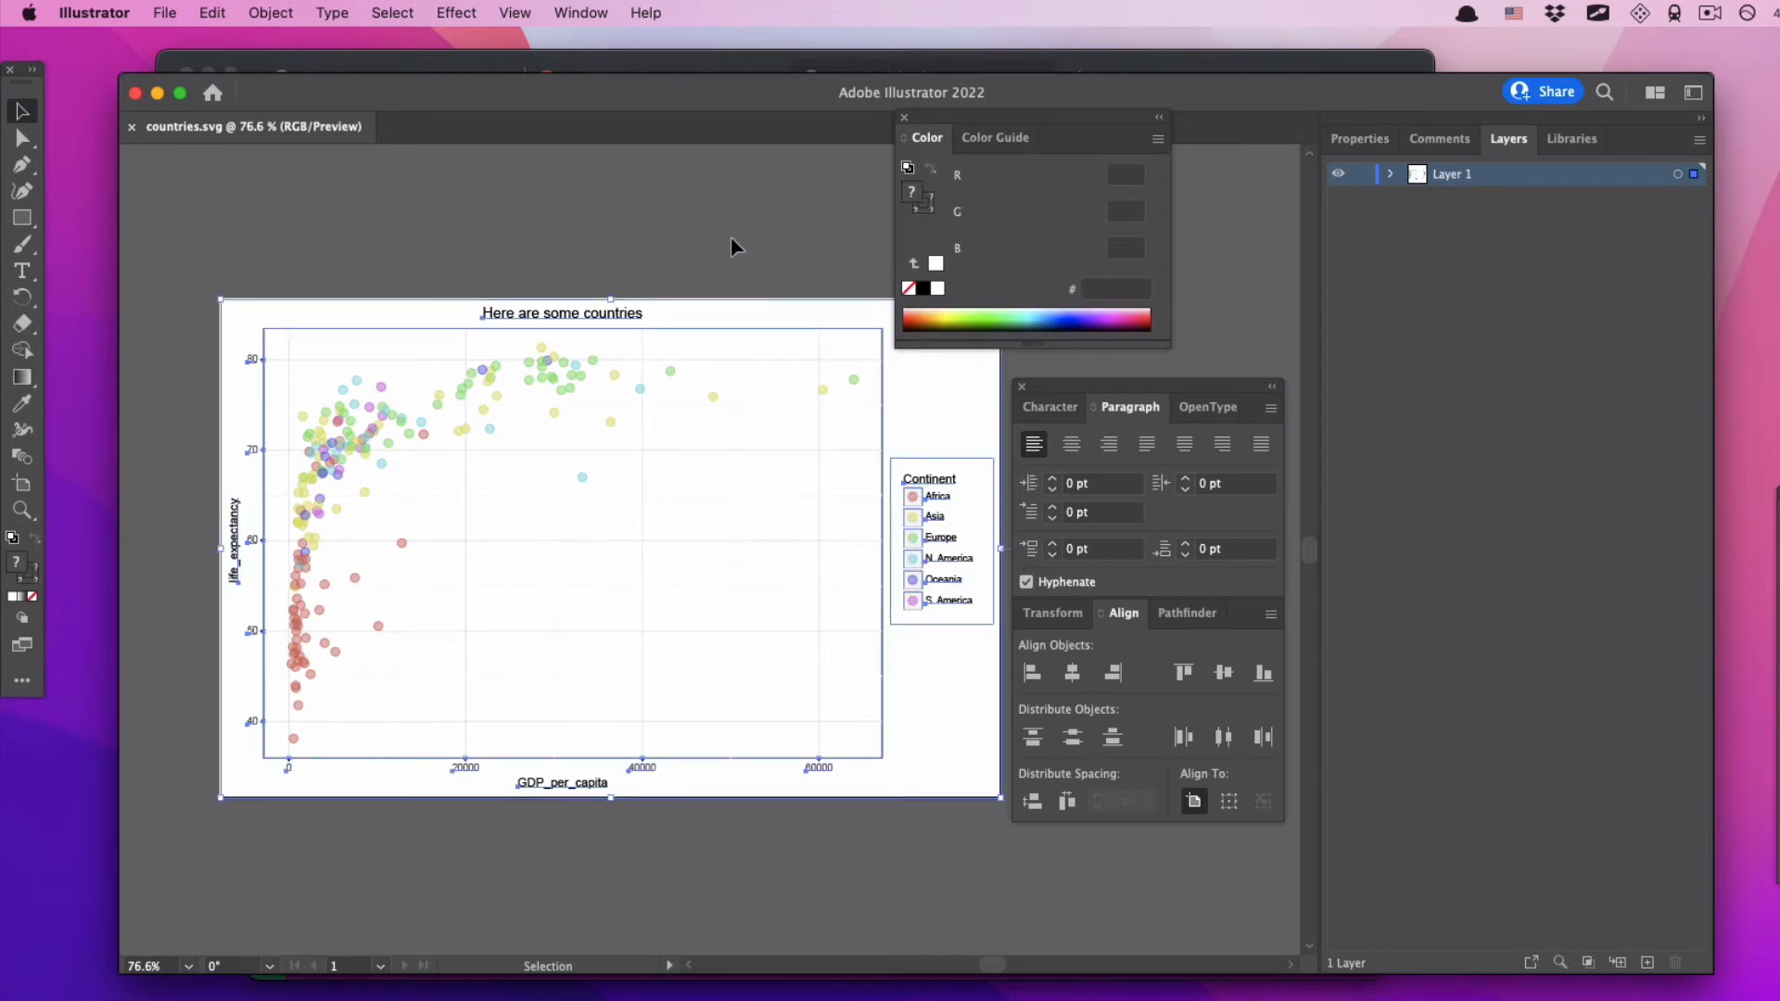
click(713, 254)
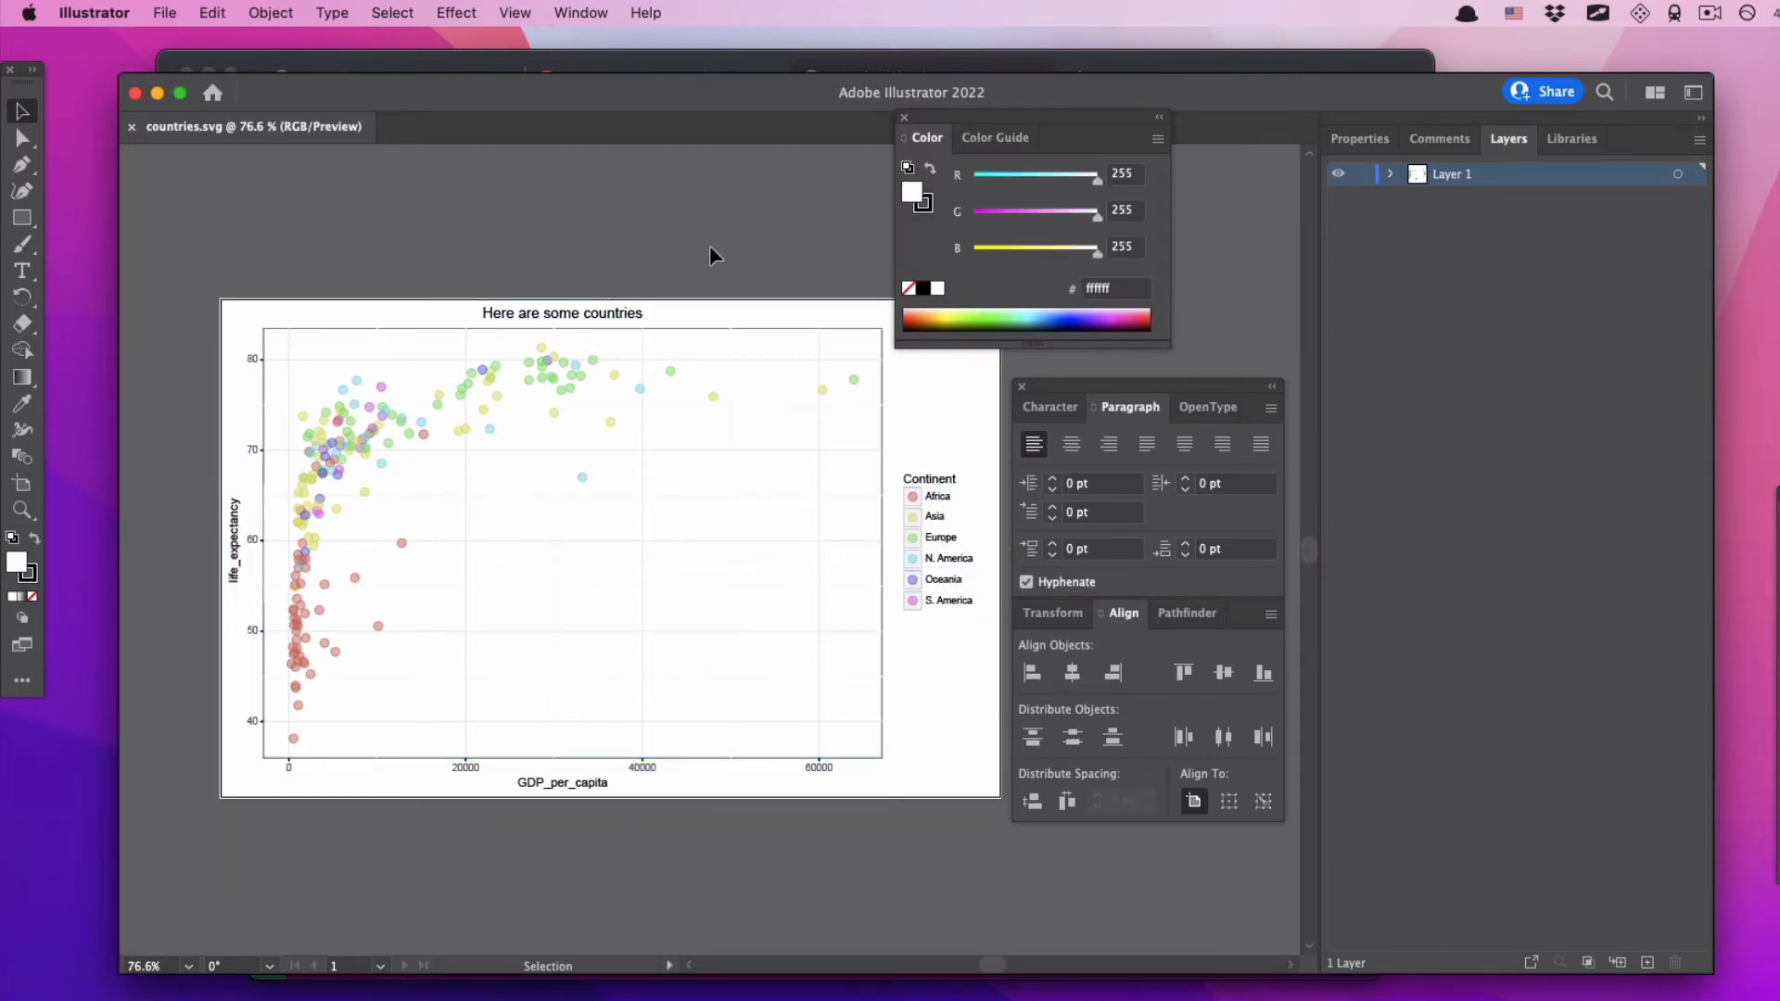
mouse_move(158, 253)
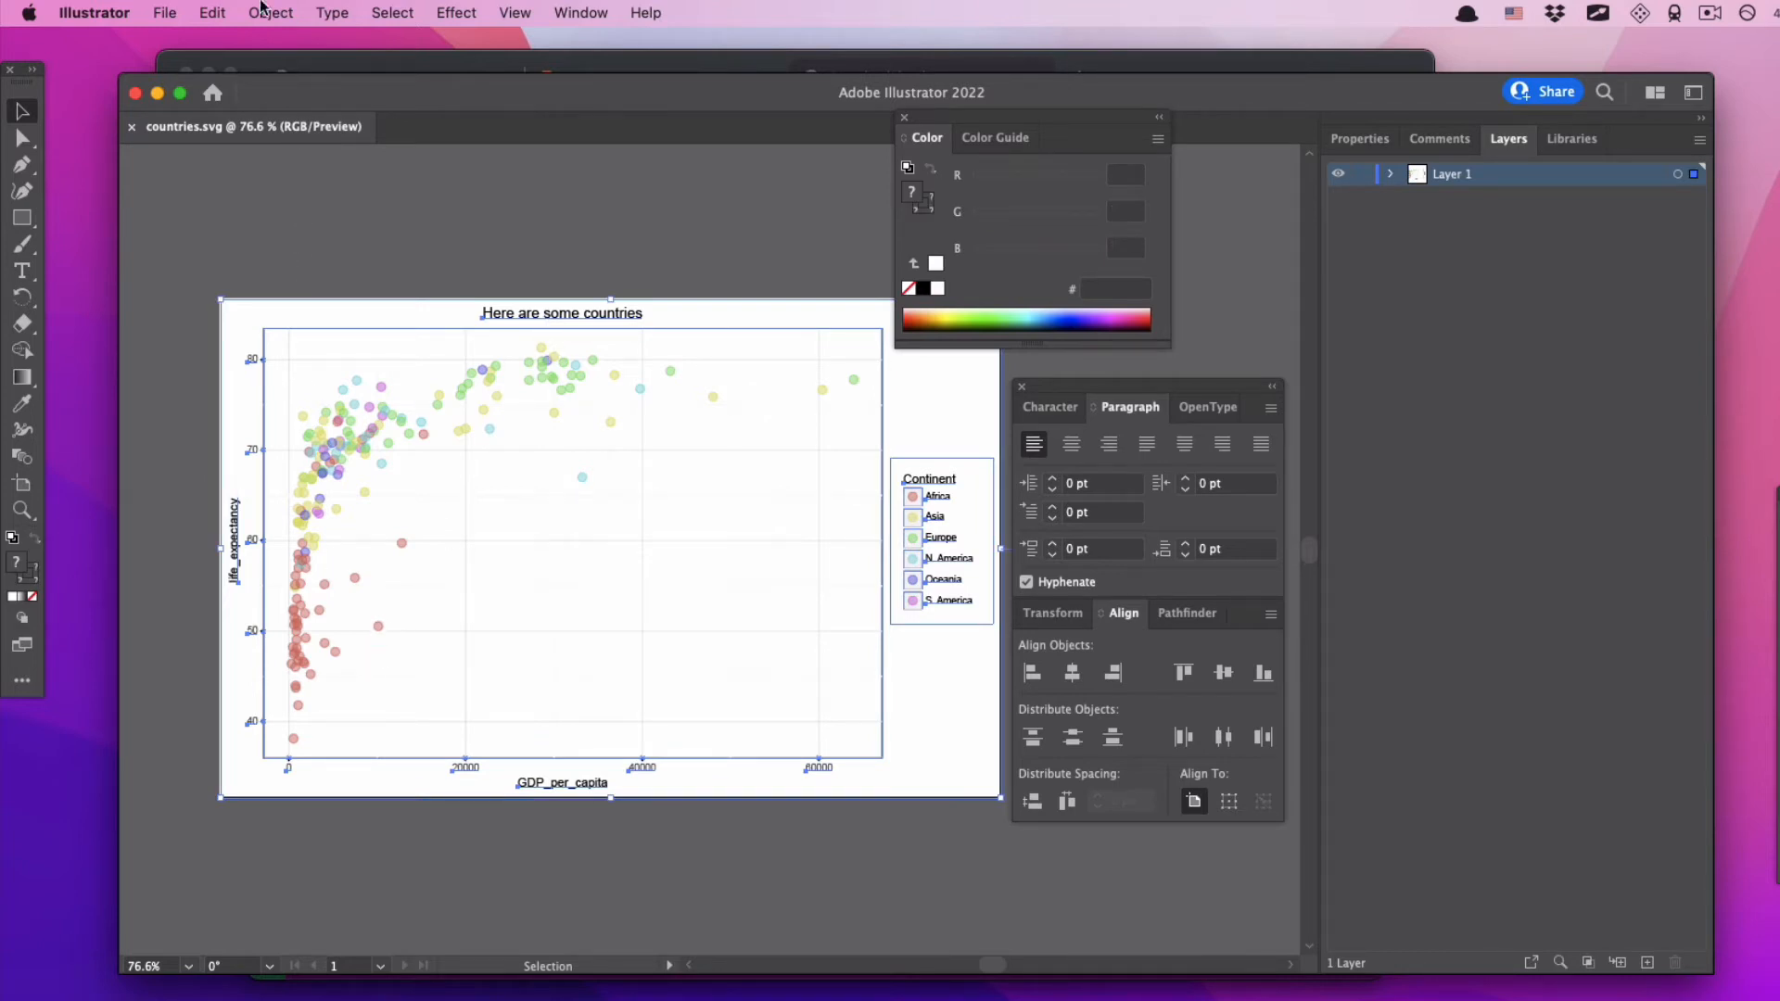
- Ungroup the chart artwork via Object > Ungroup and reselect it for releasing the clipping mask
click(270, 12)
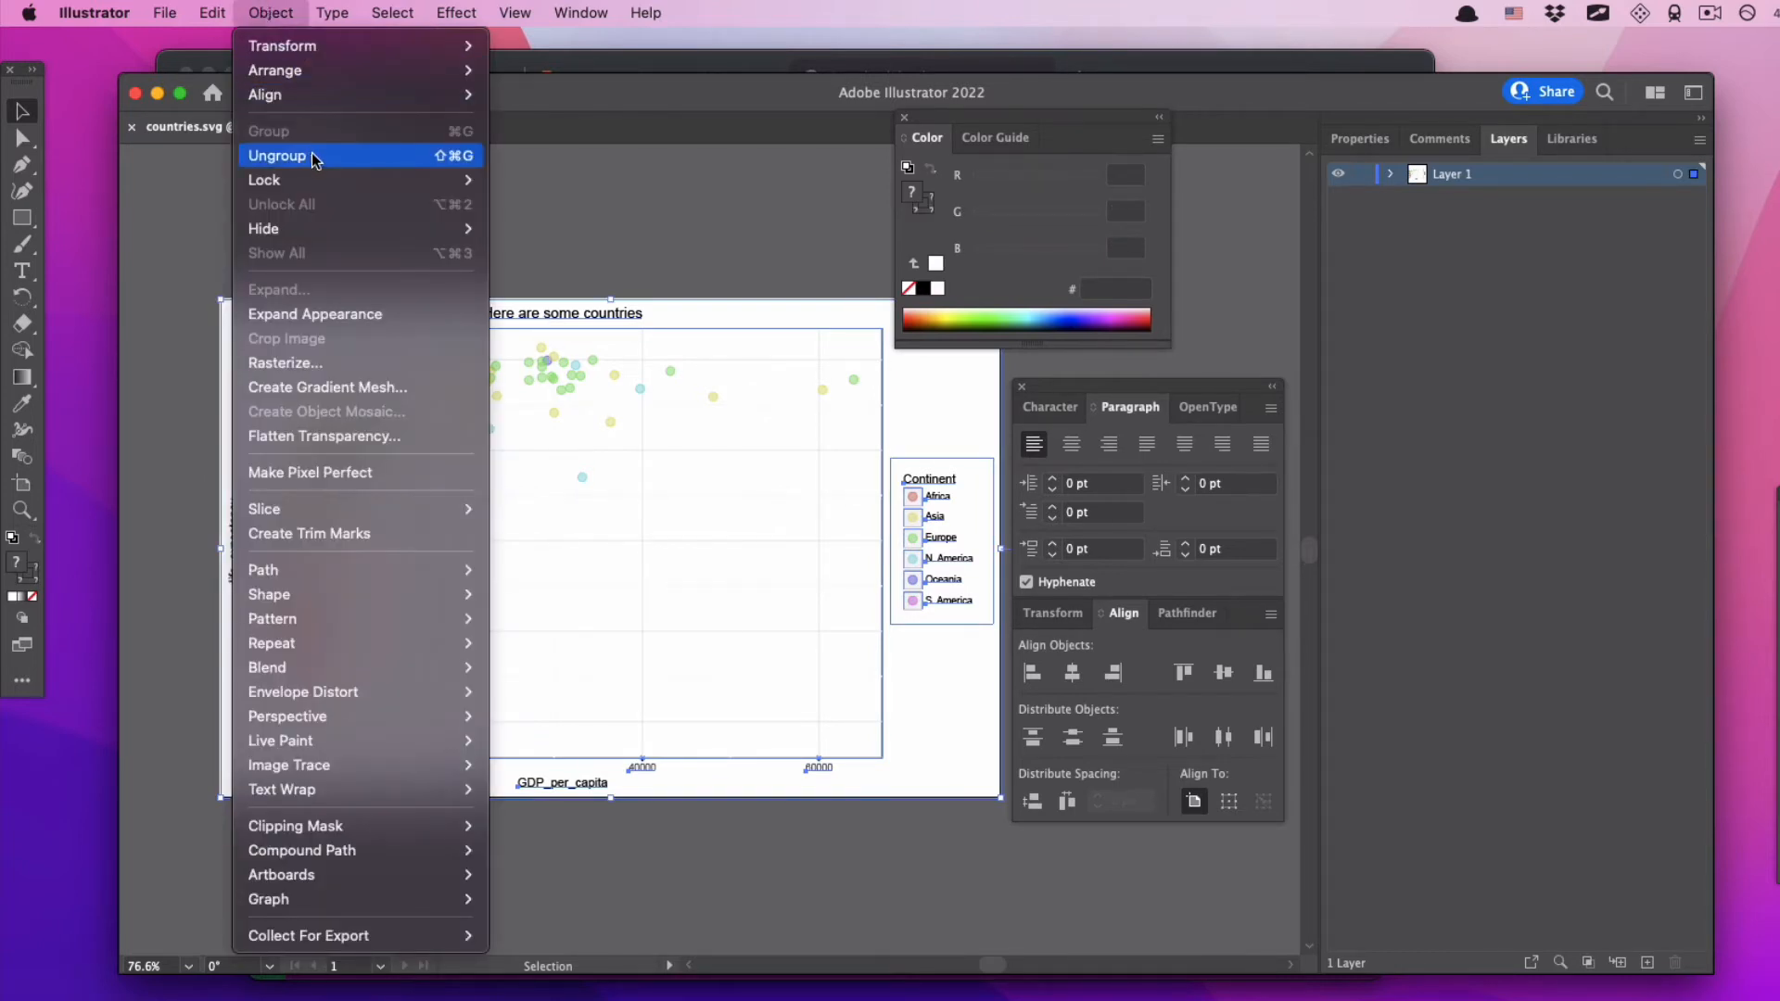
mouse_move(443, 165)
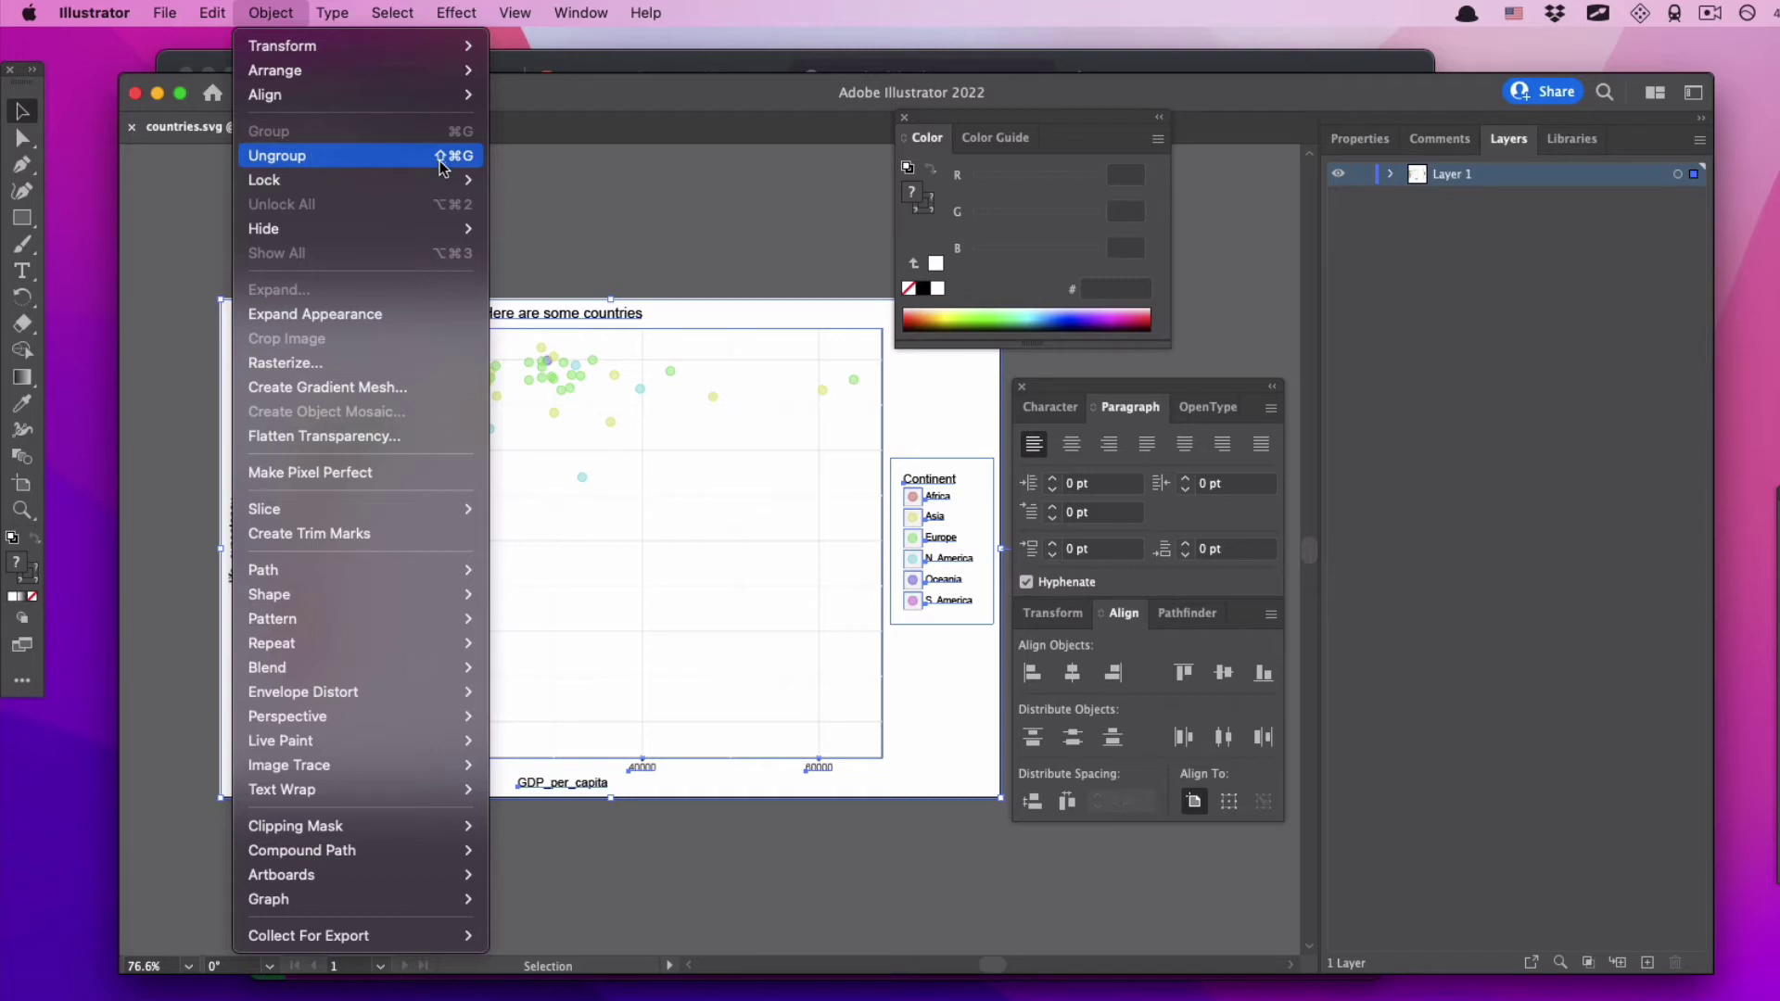
mouse_move(463, 158)
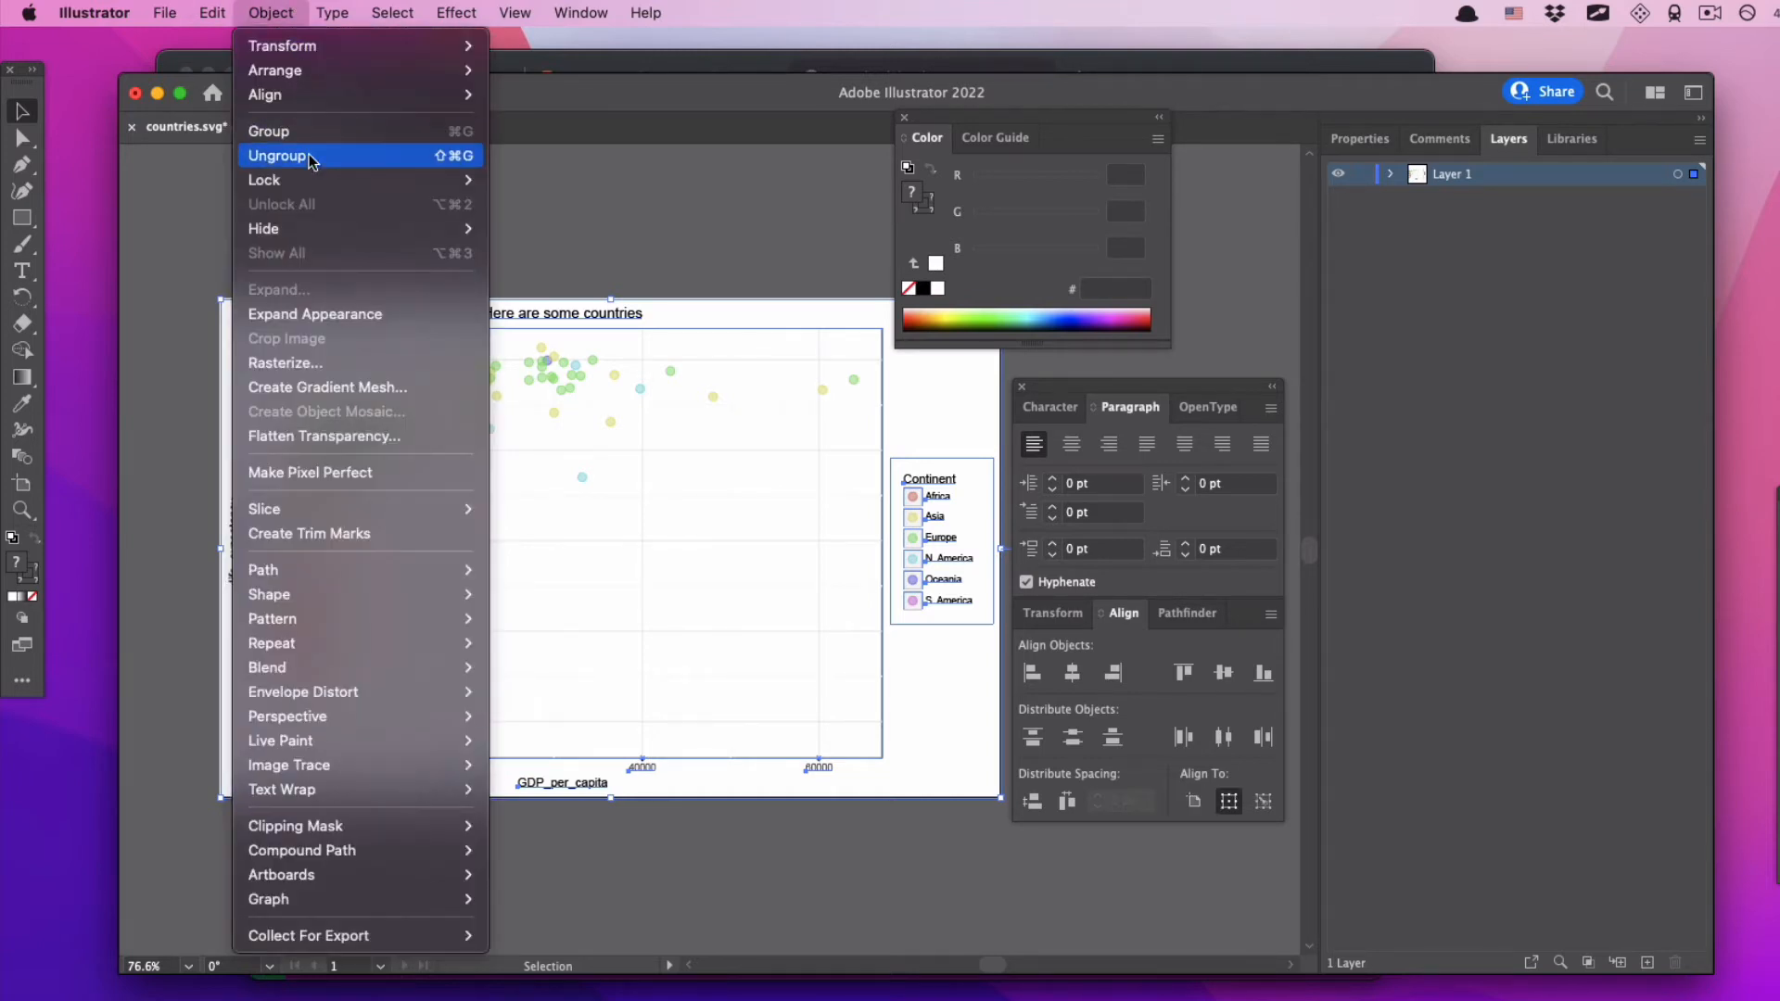
click(279, 156)
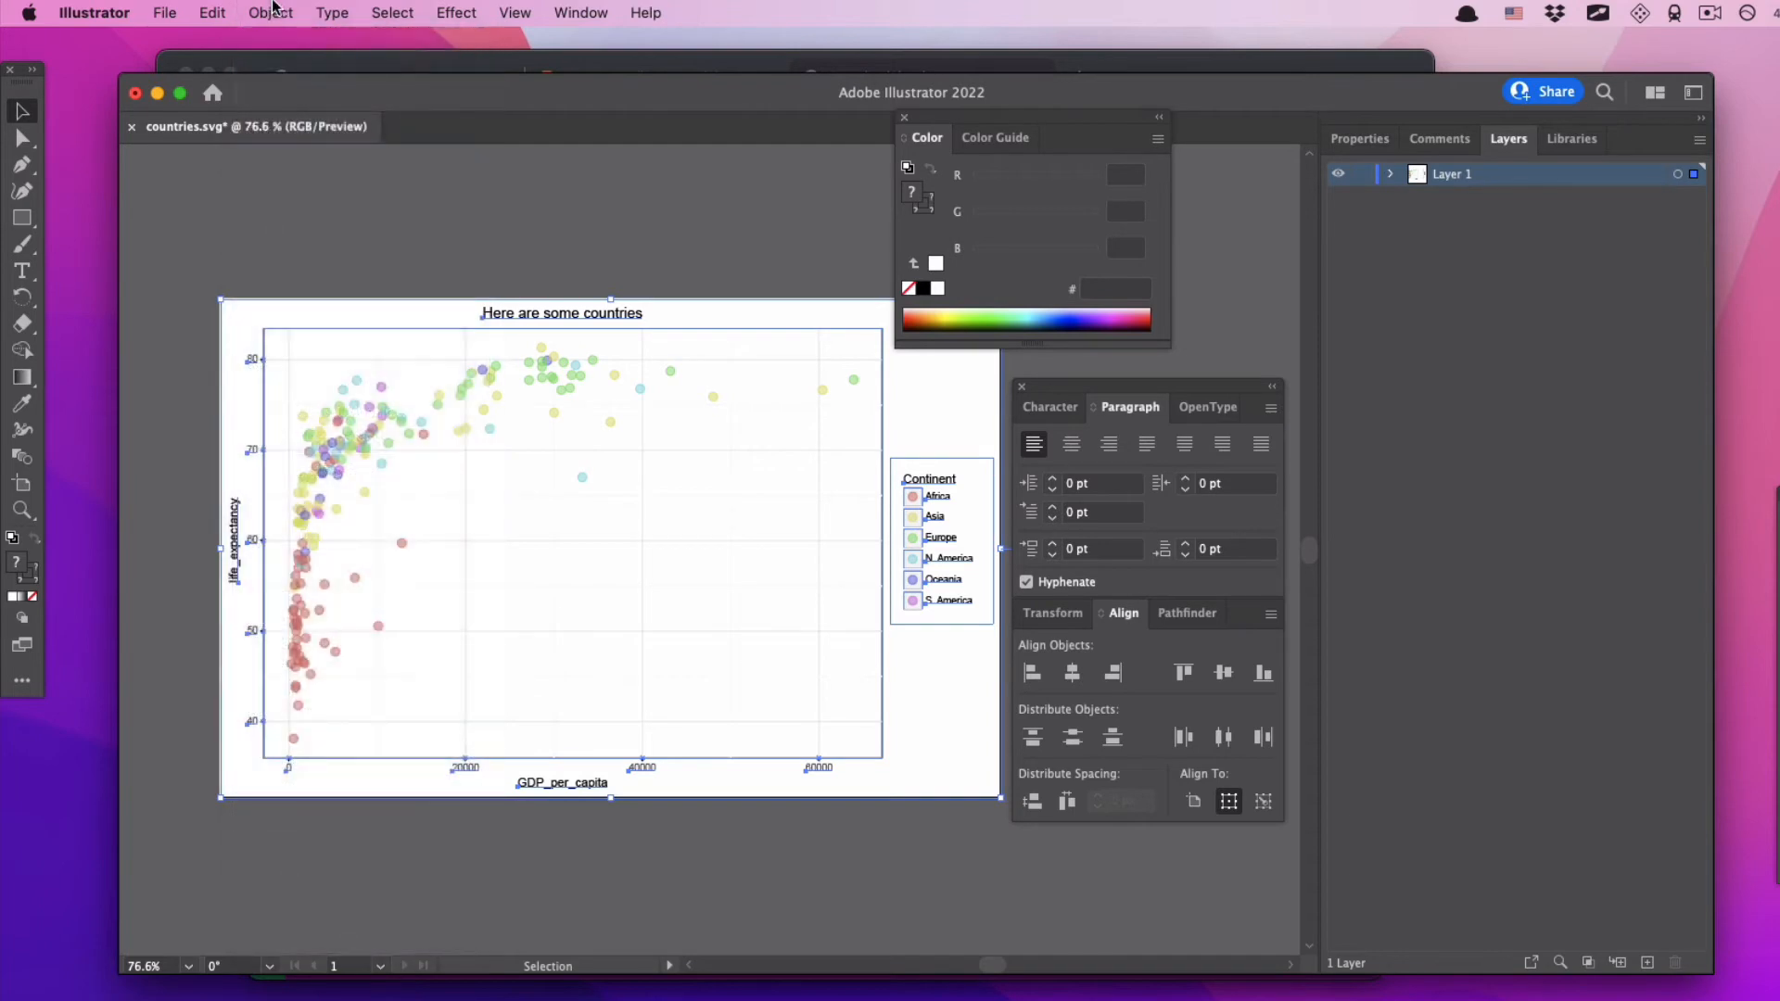
mouse_move(300, 165)
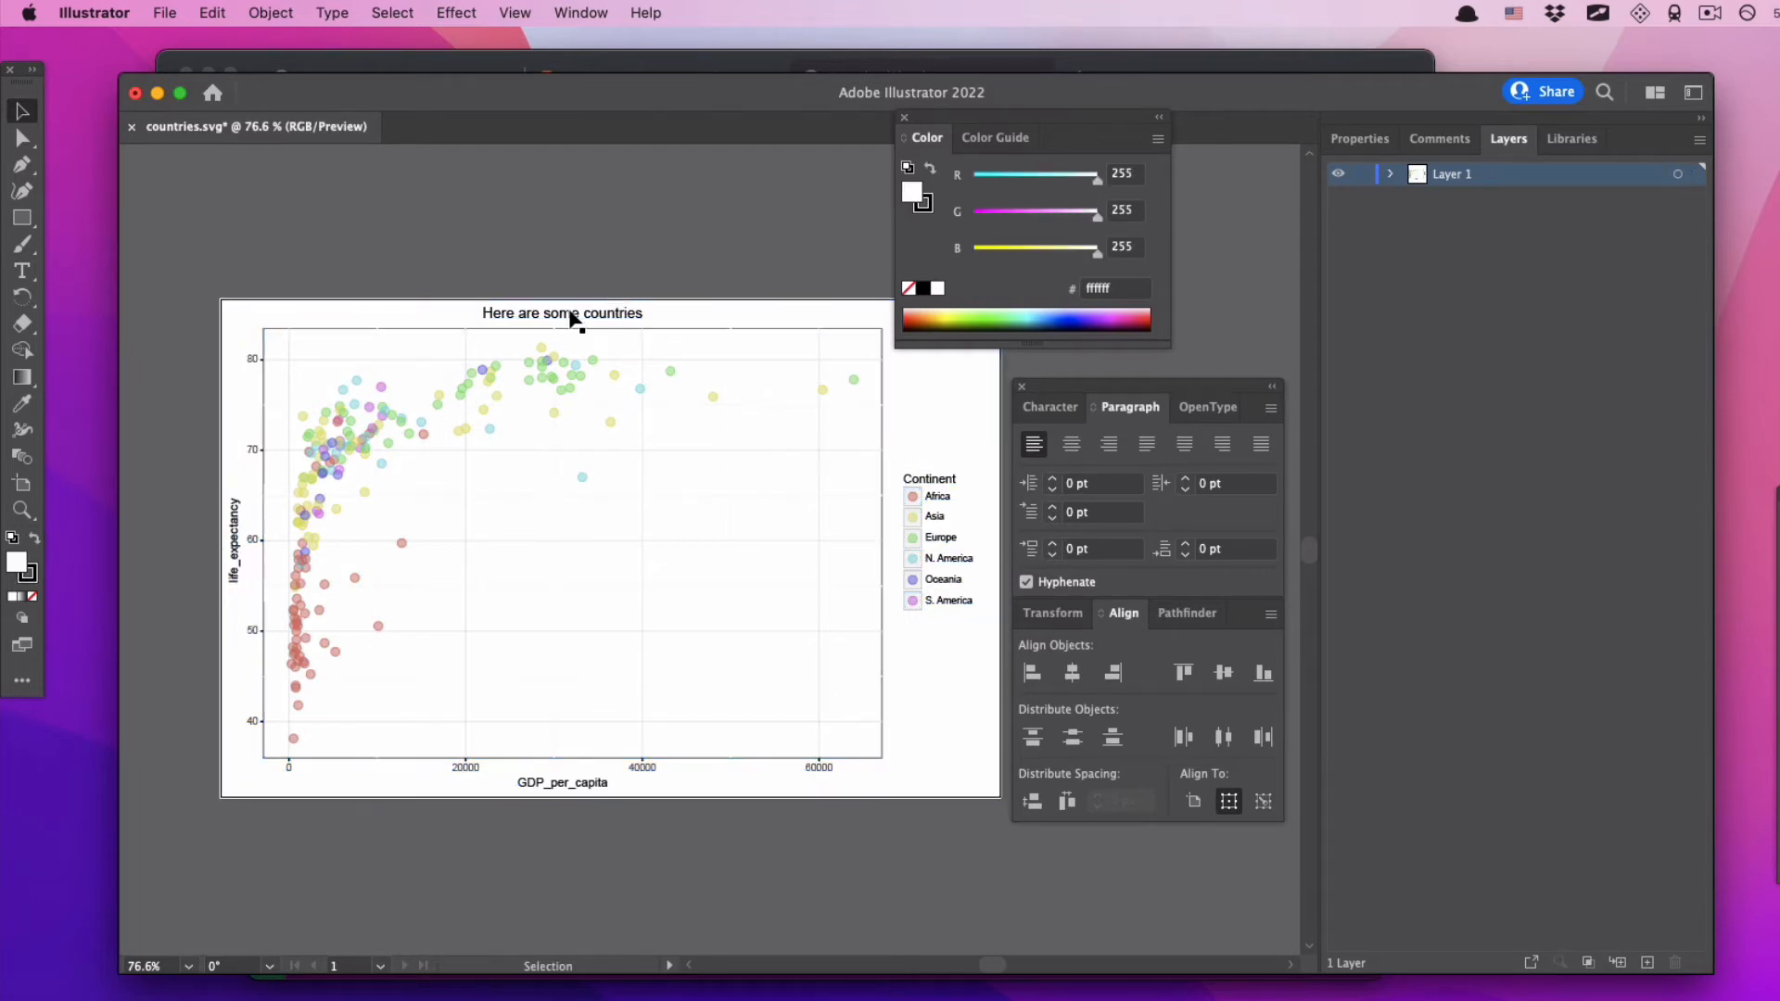
click(340, 420)
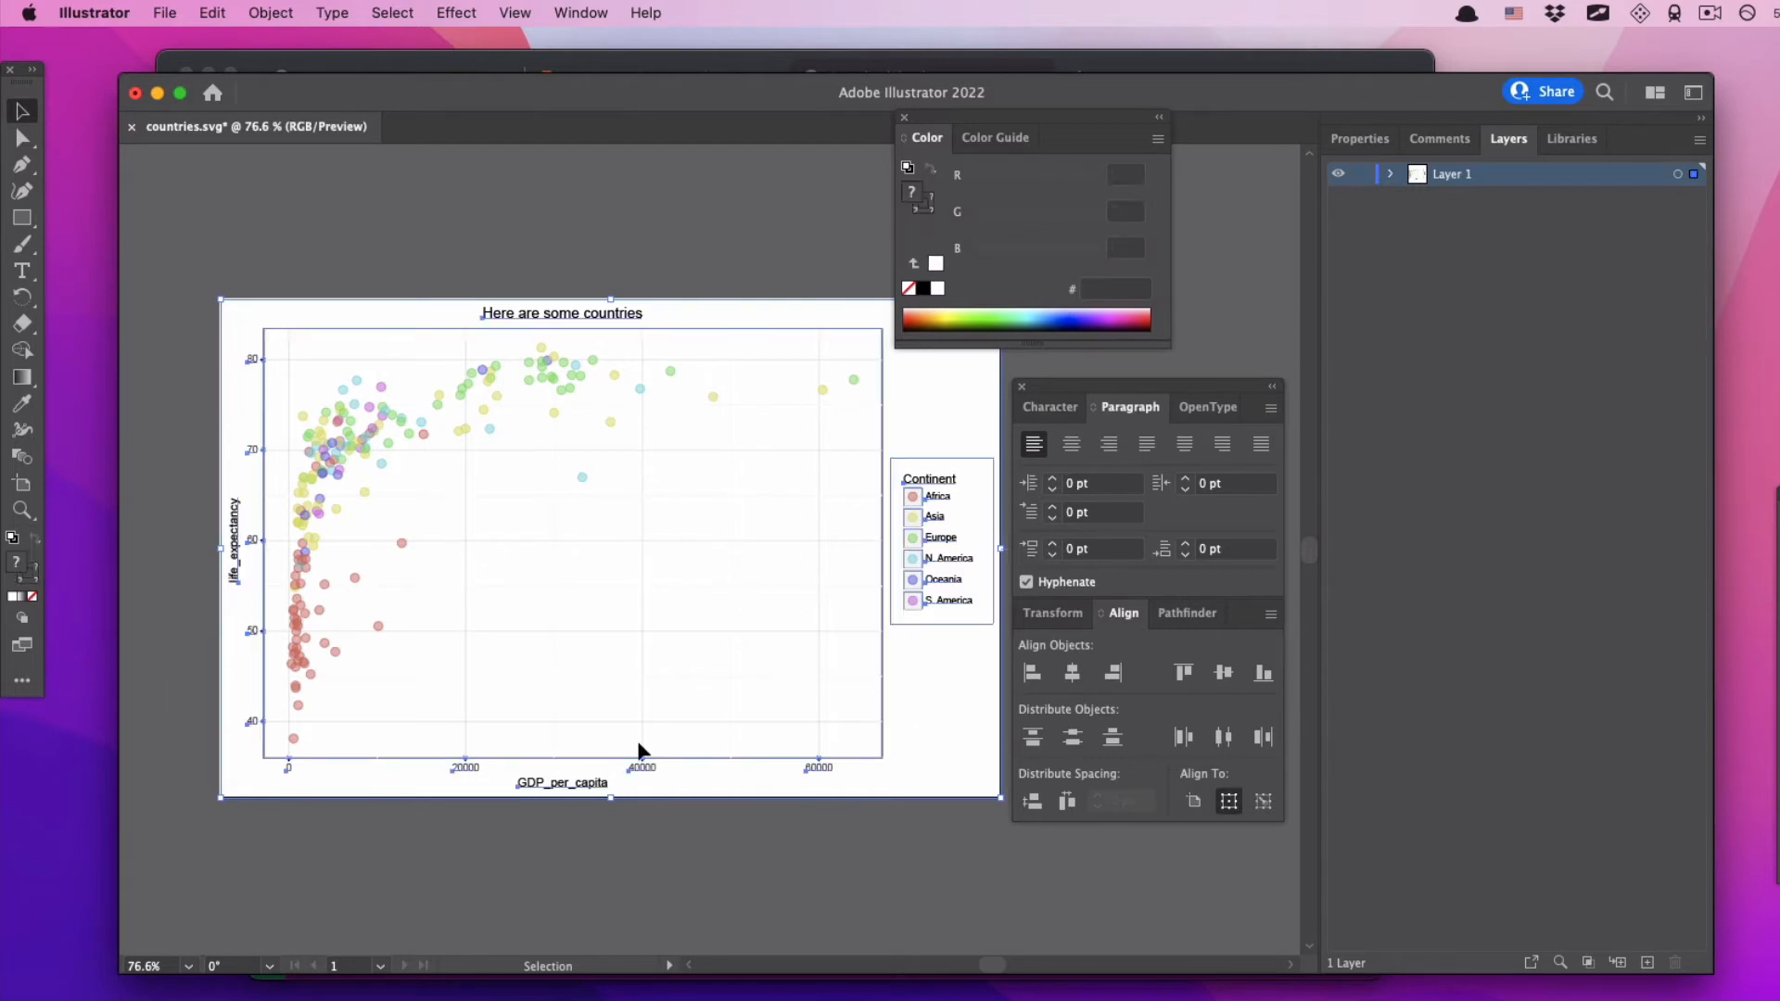
click(270, 12)
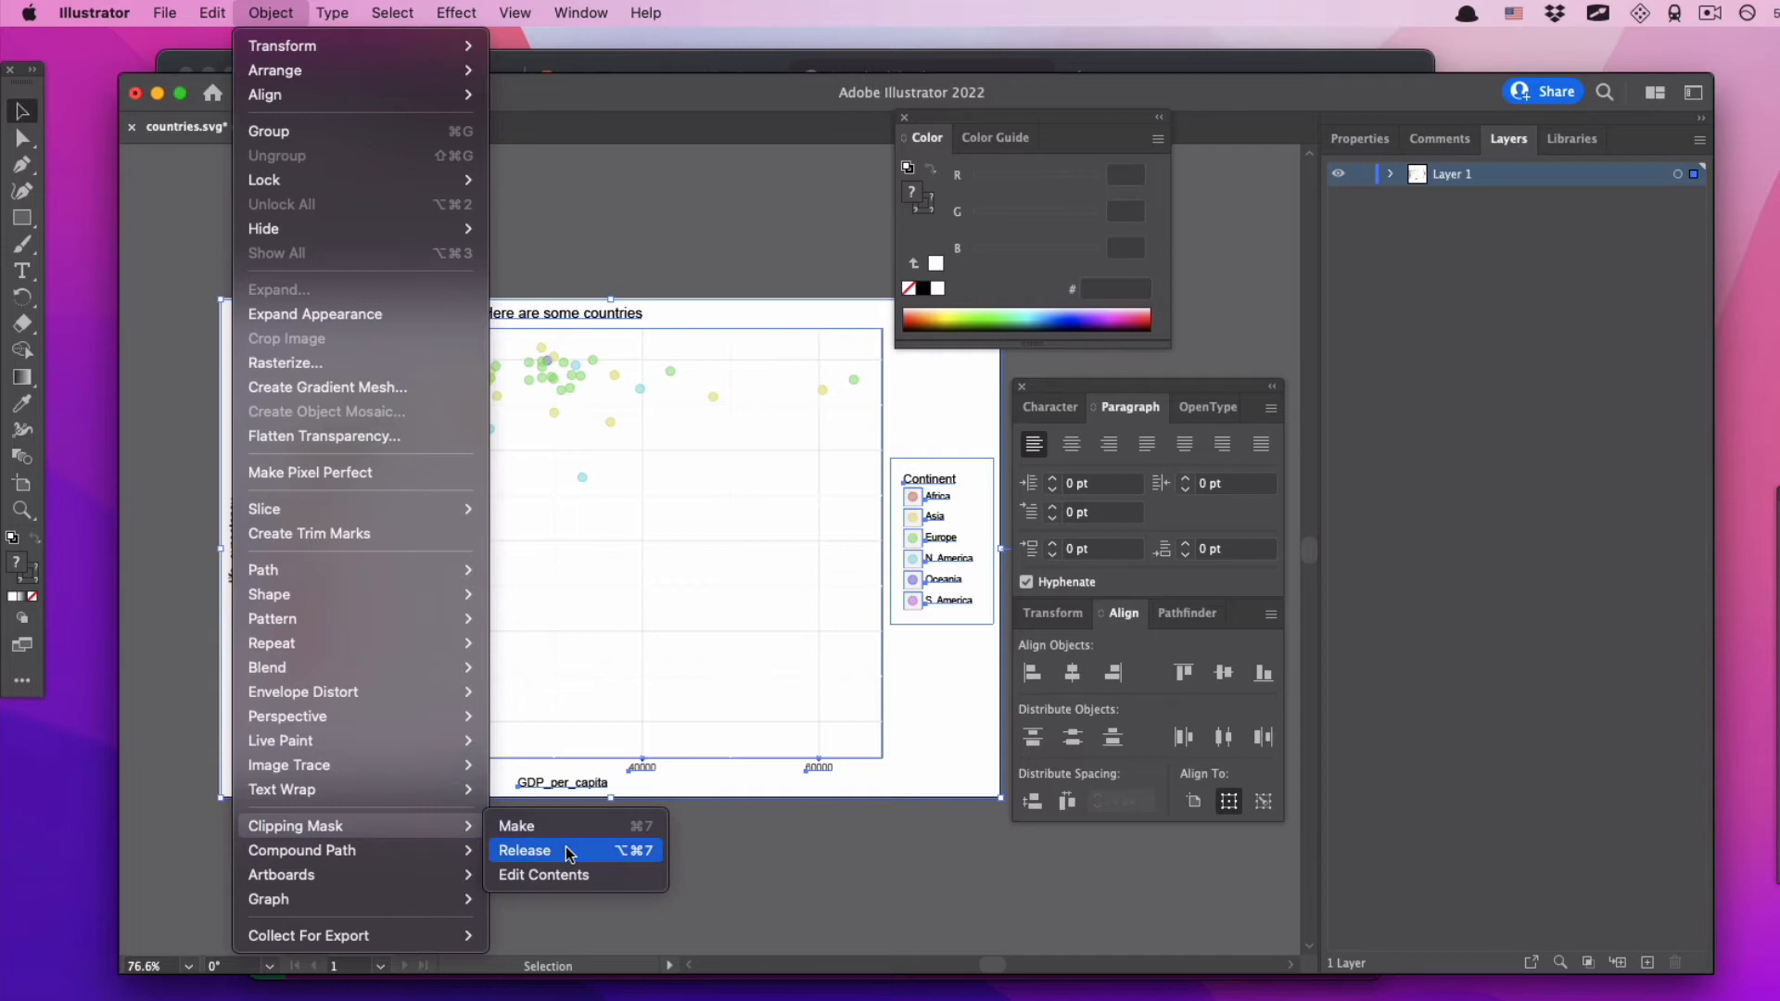
mouse_move(281, 789)
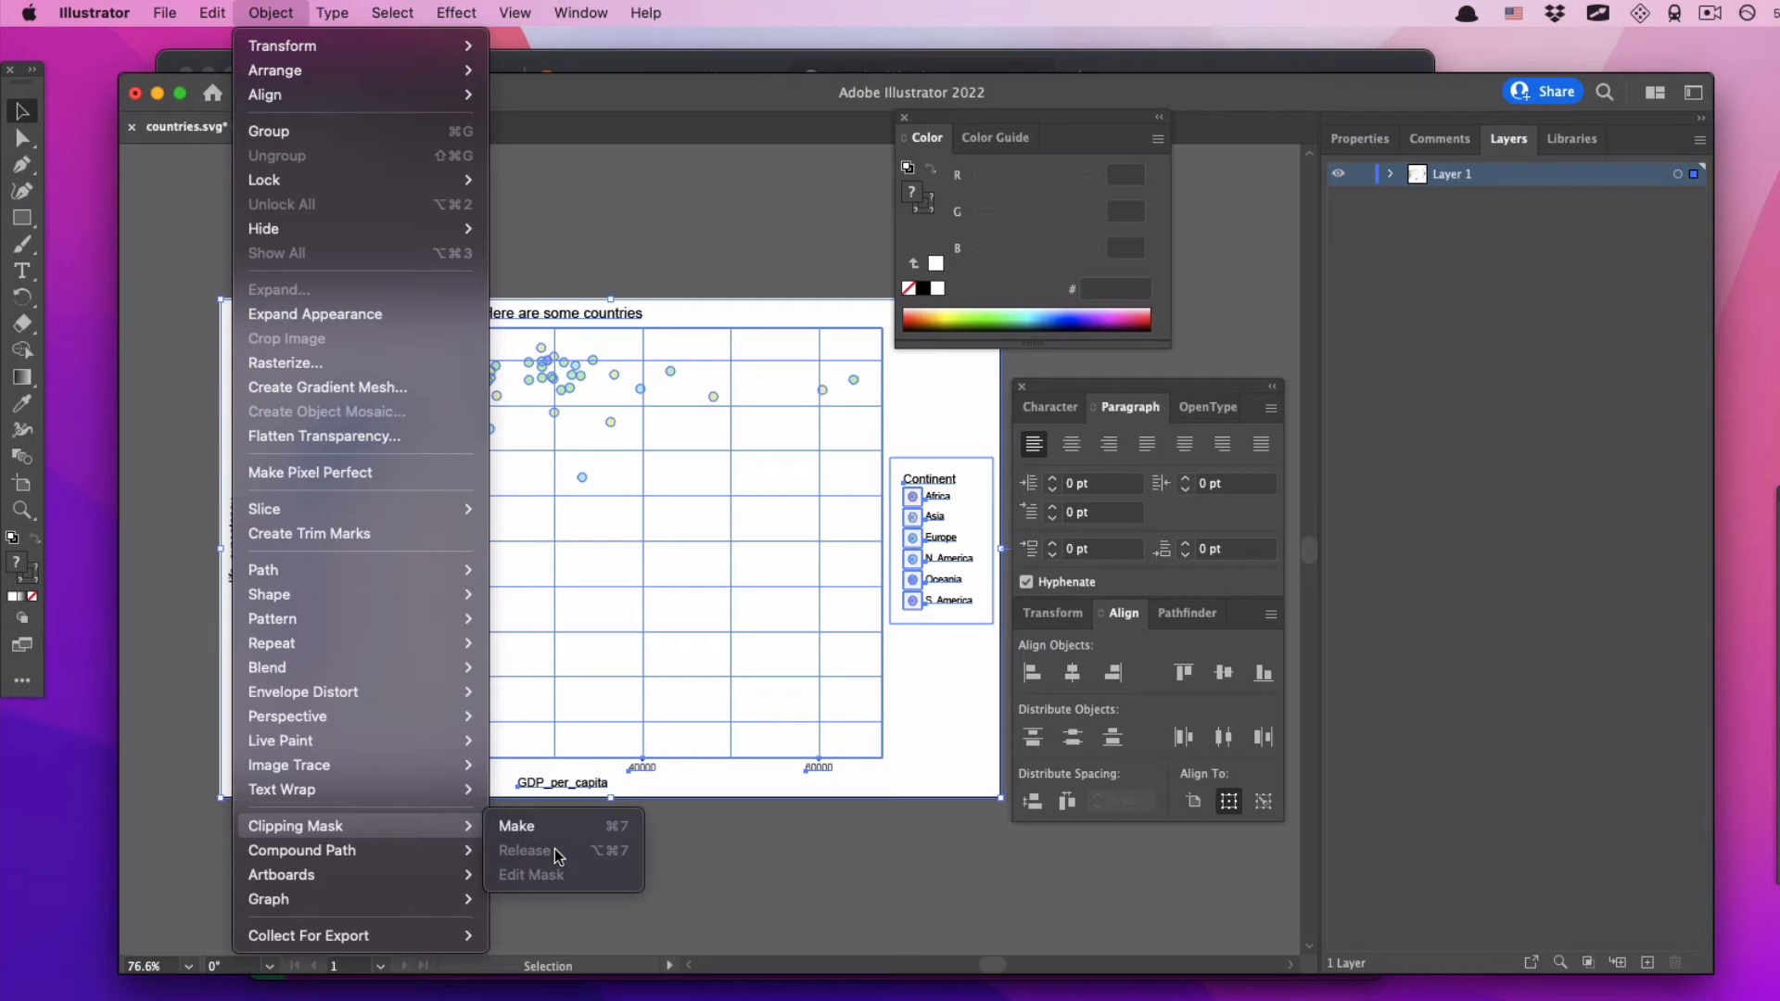
mouse_move(714, 223)
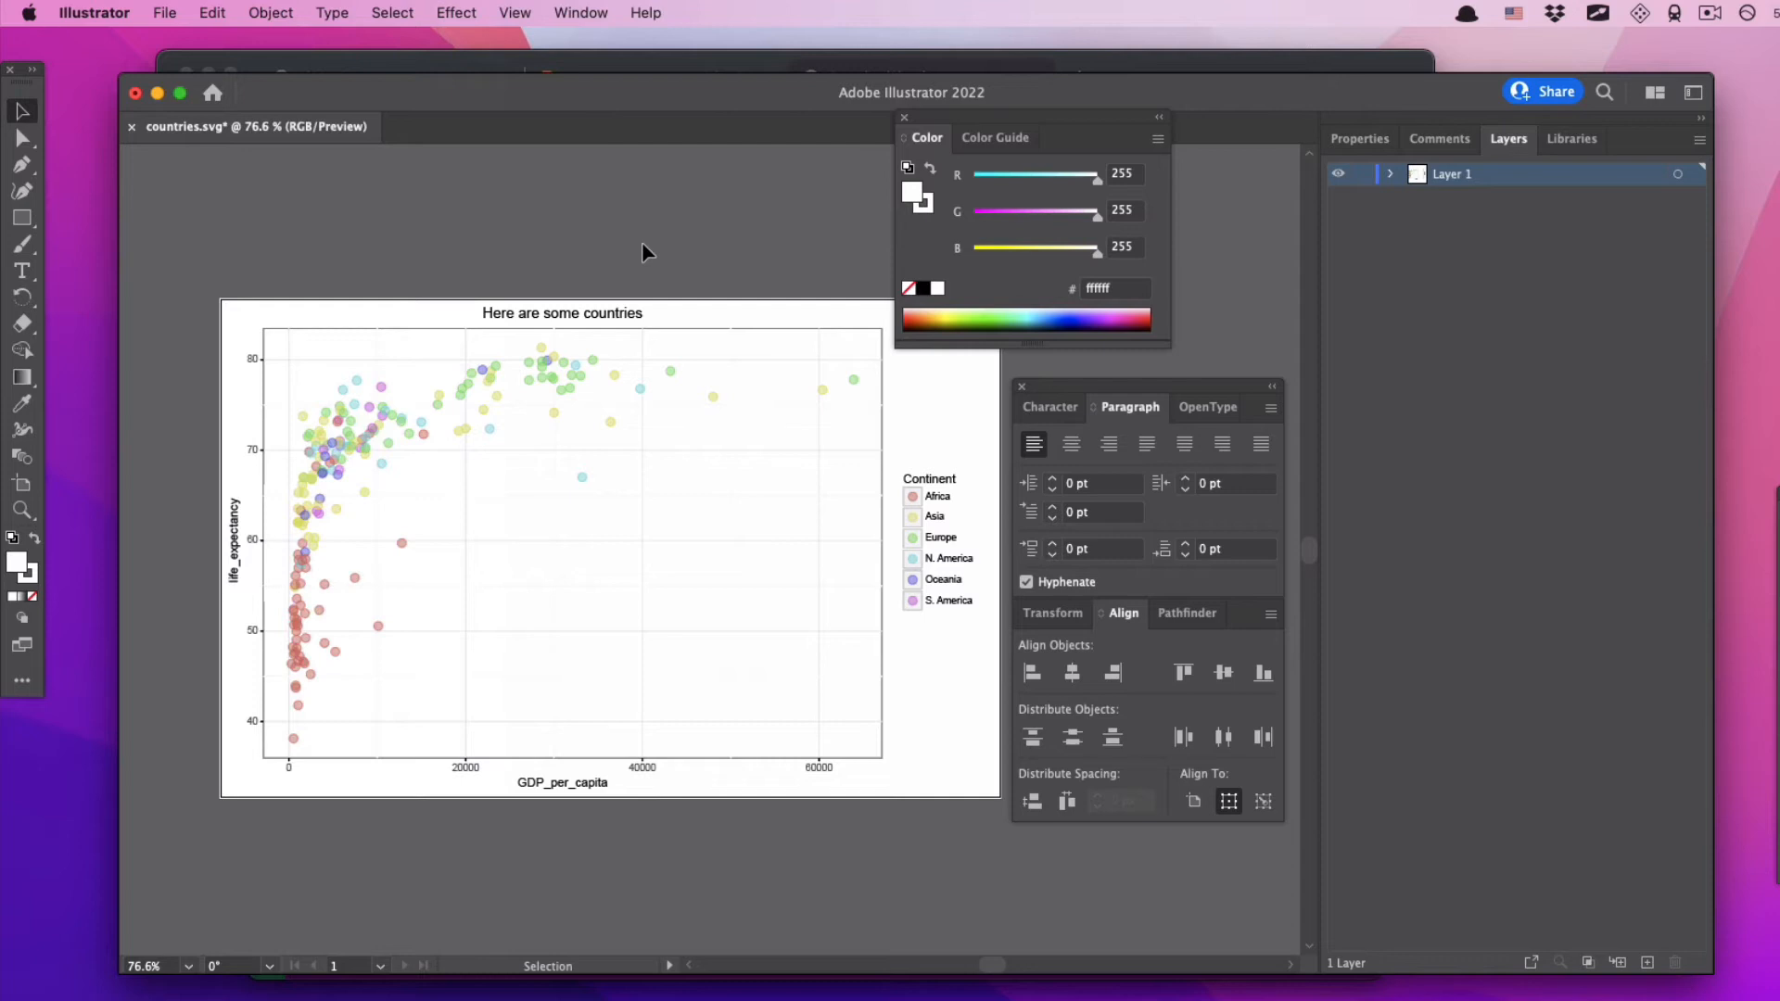
click(562, 313)
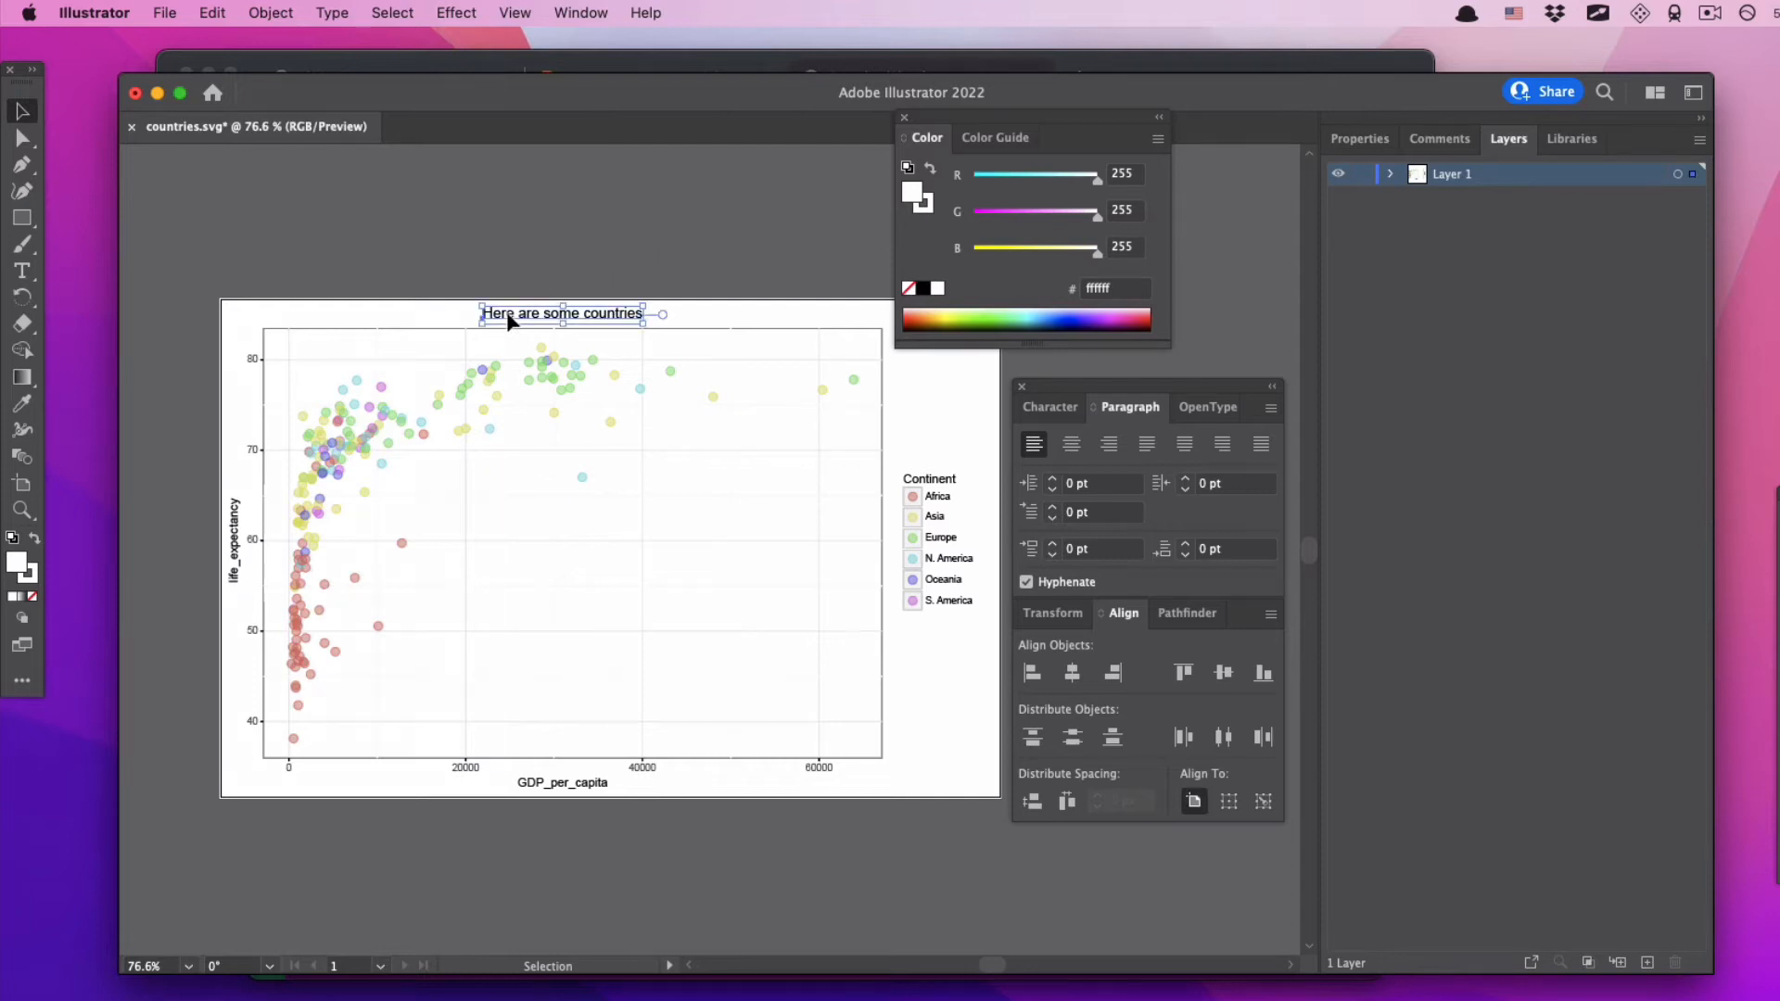
click(424, 434)
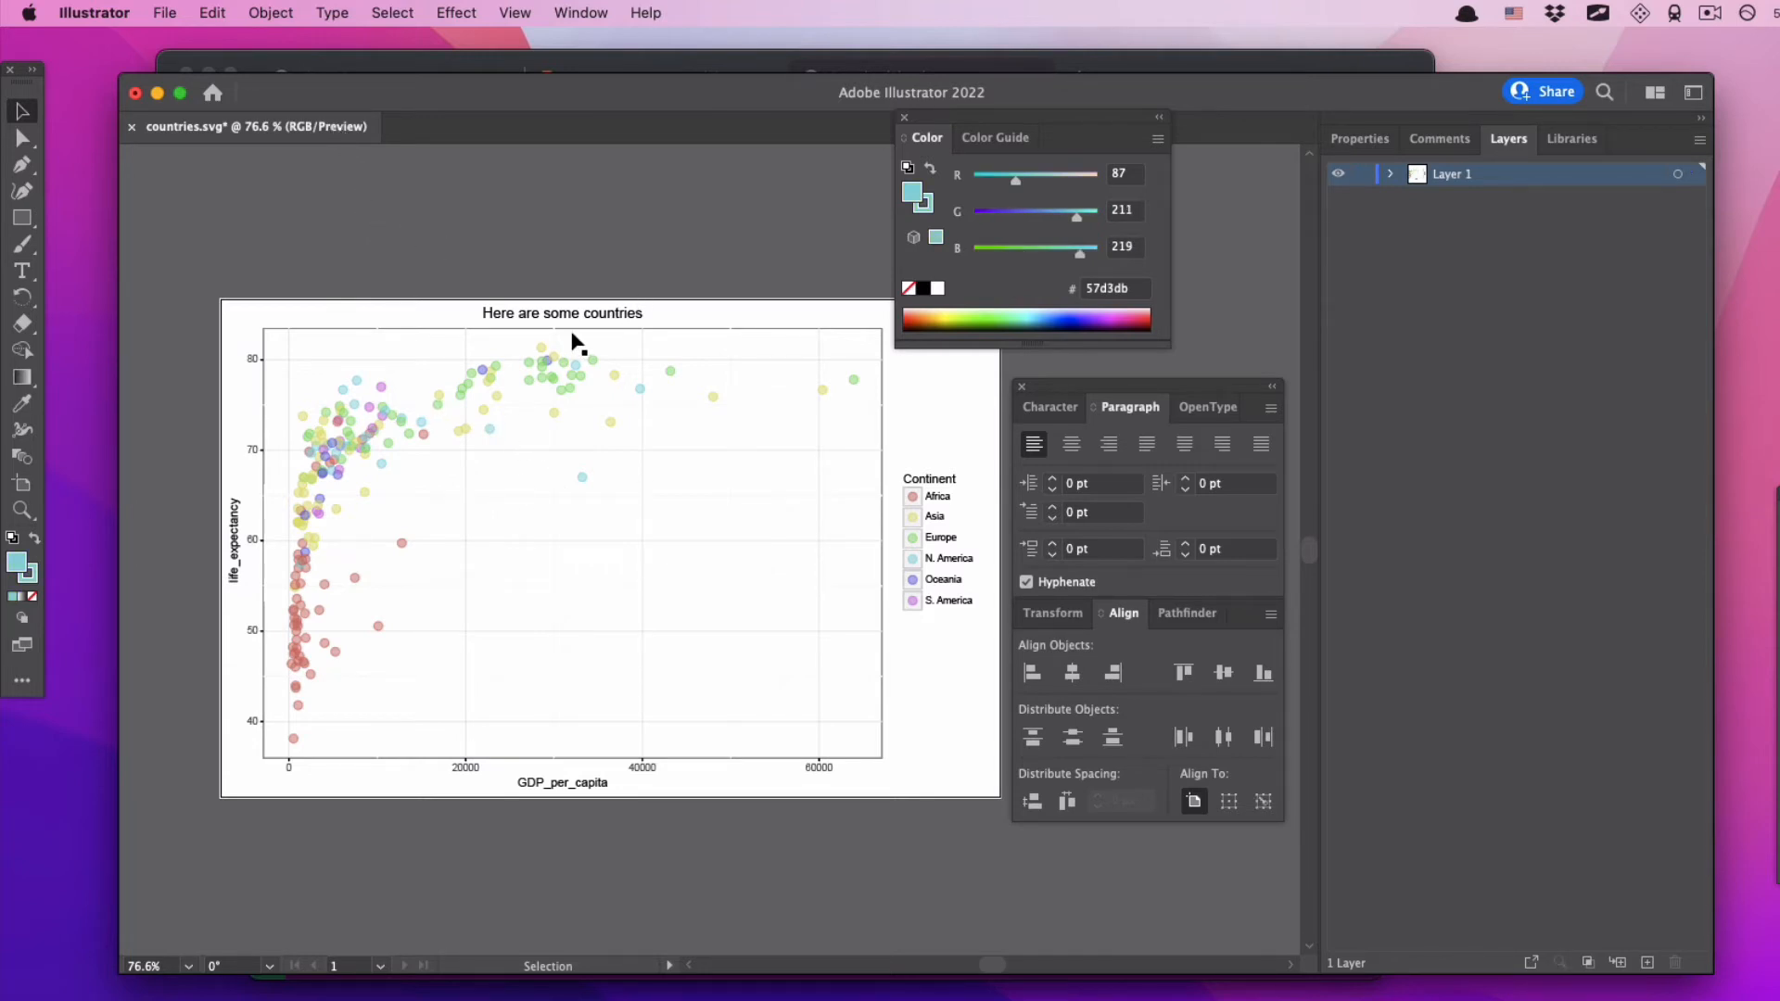
click(560, 313)
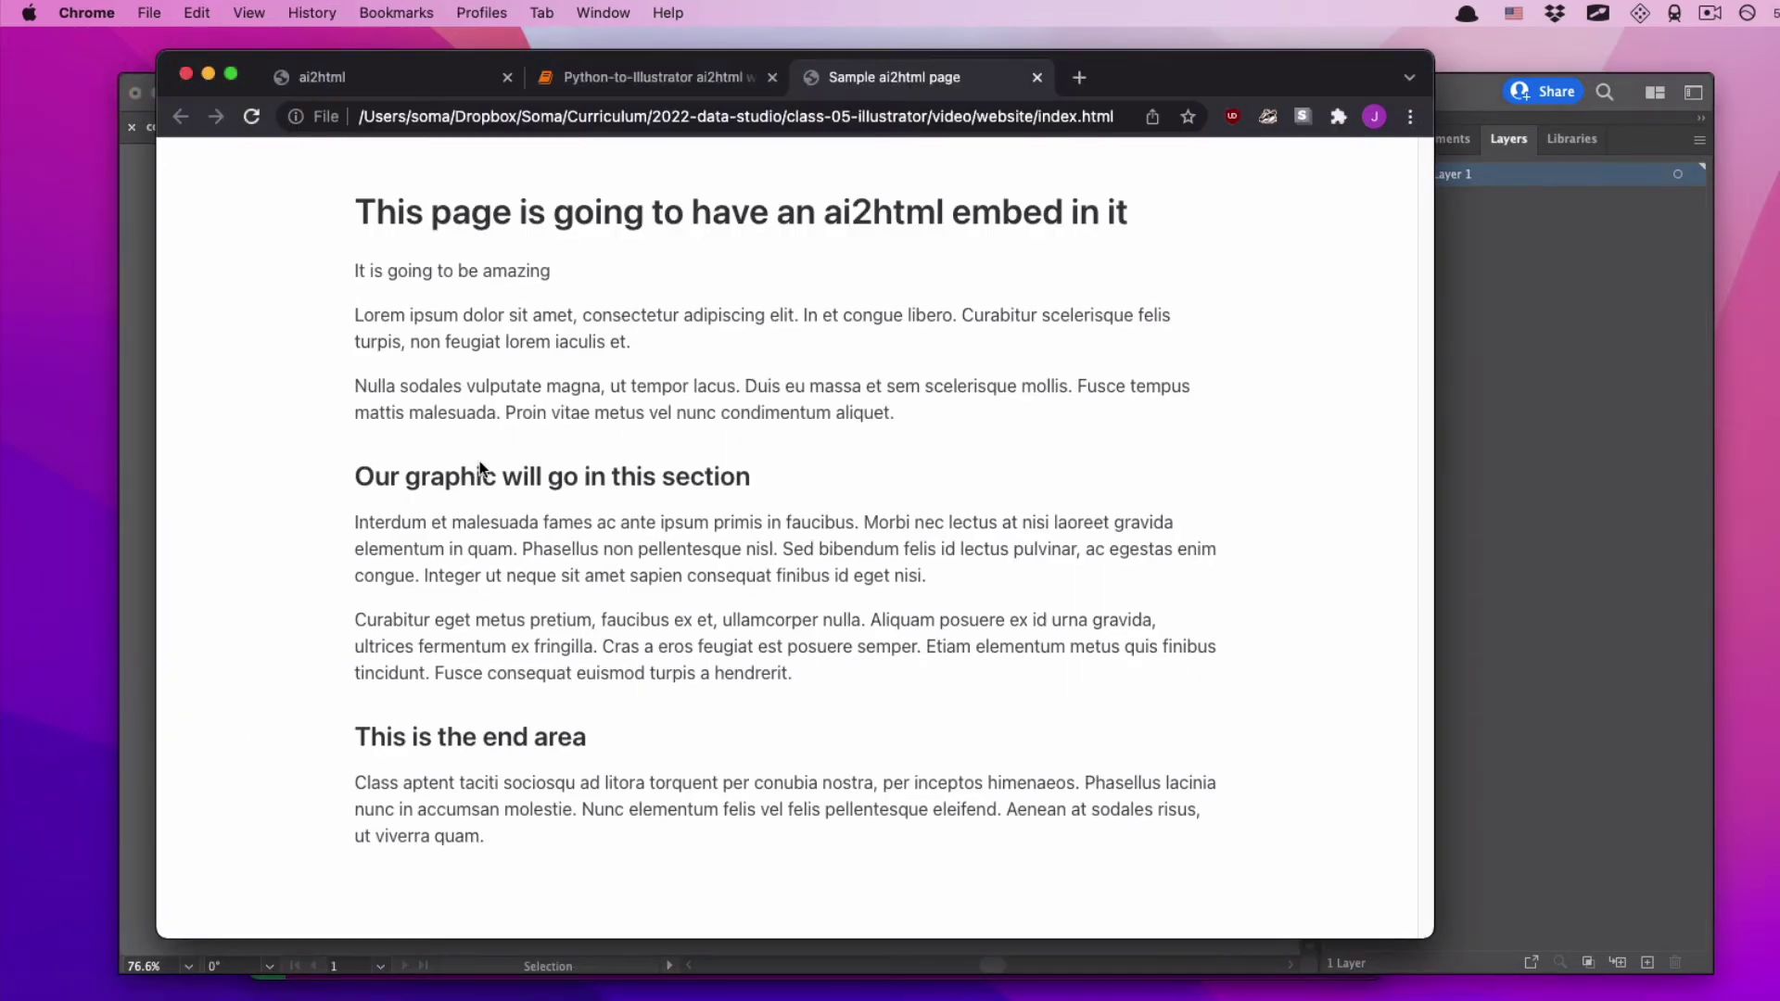
mouse_move(1684, 315)
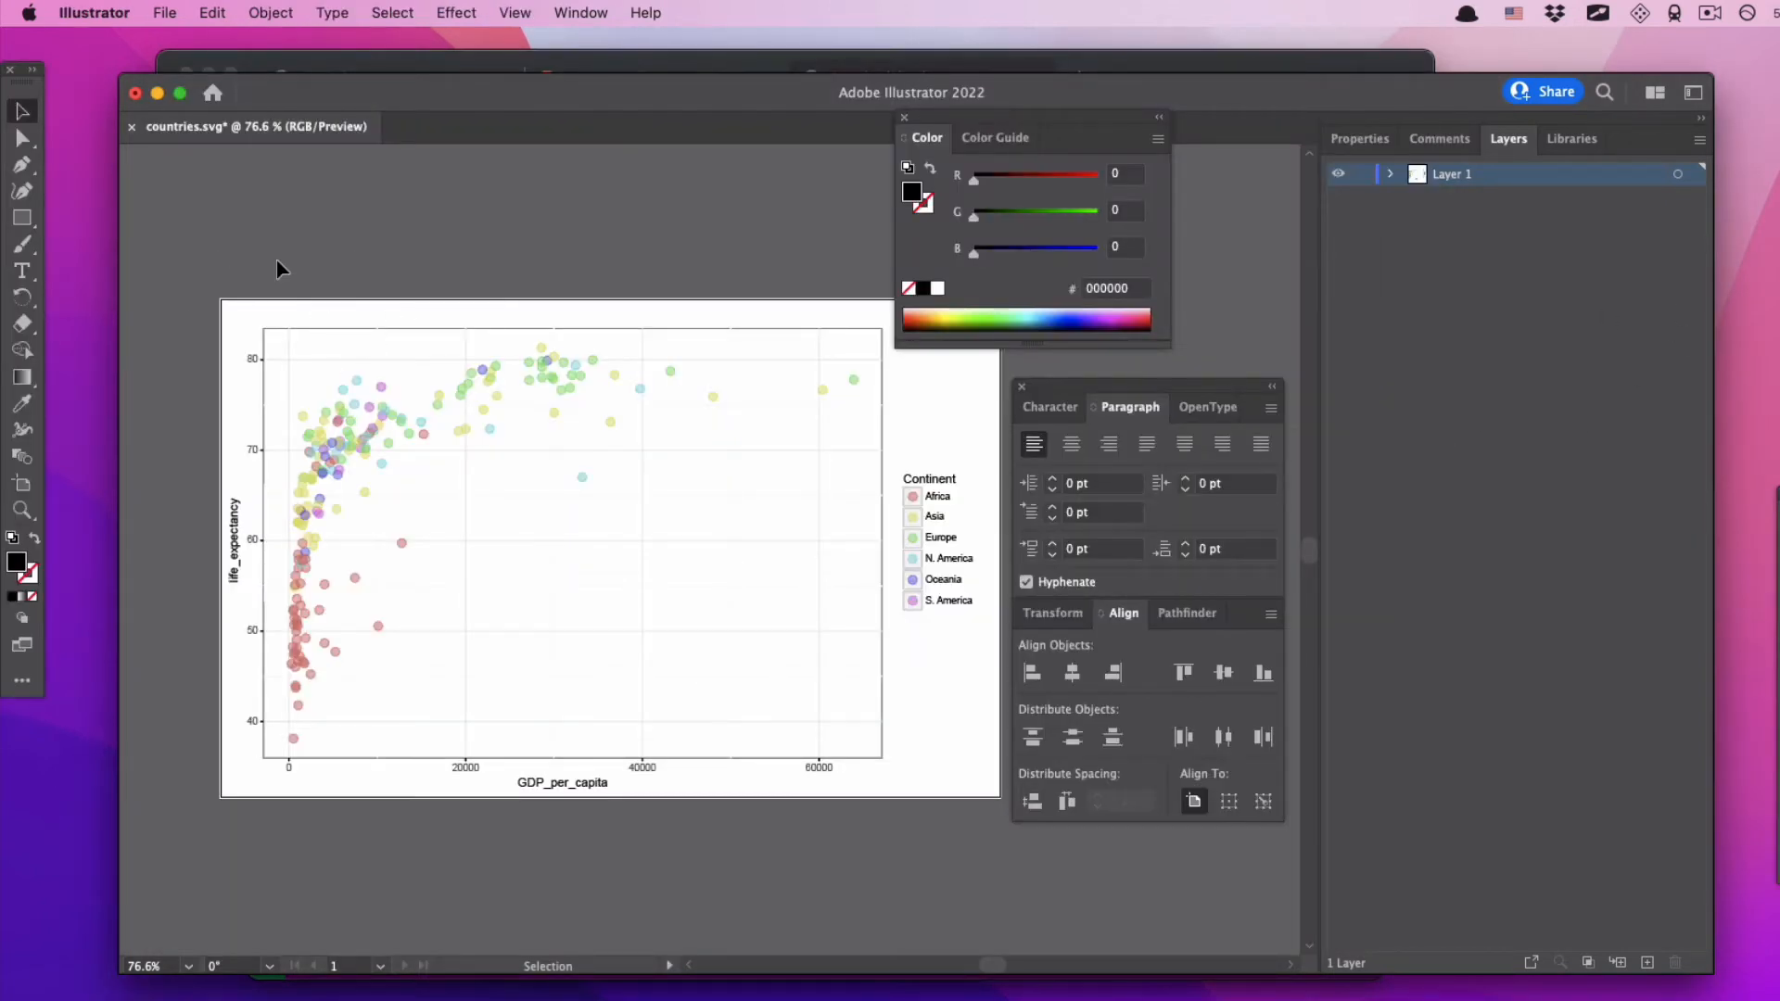
mouse_move(243, 547)
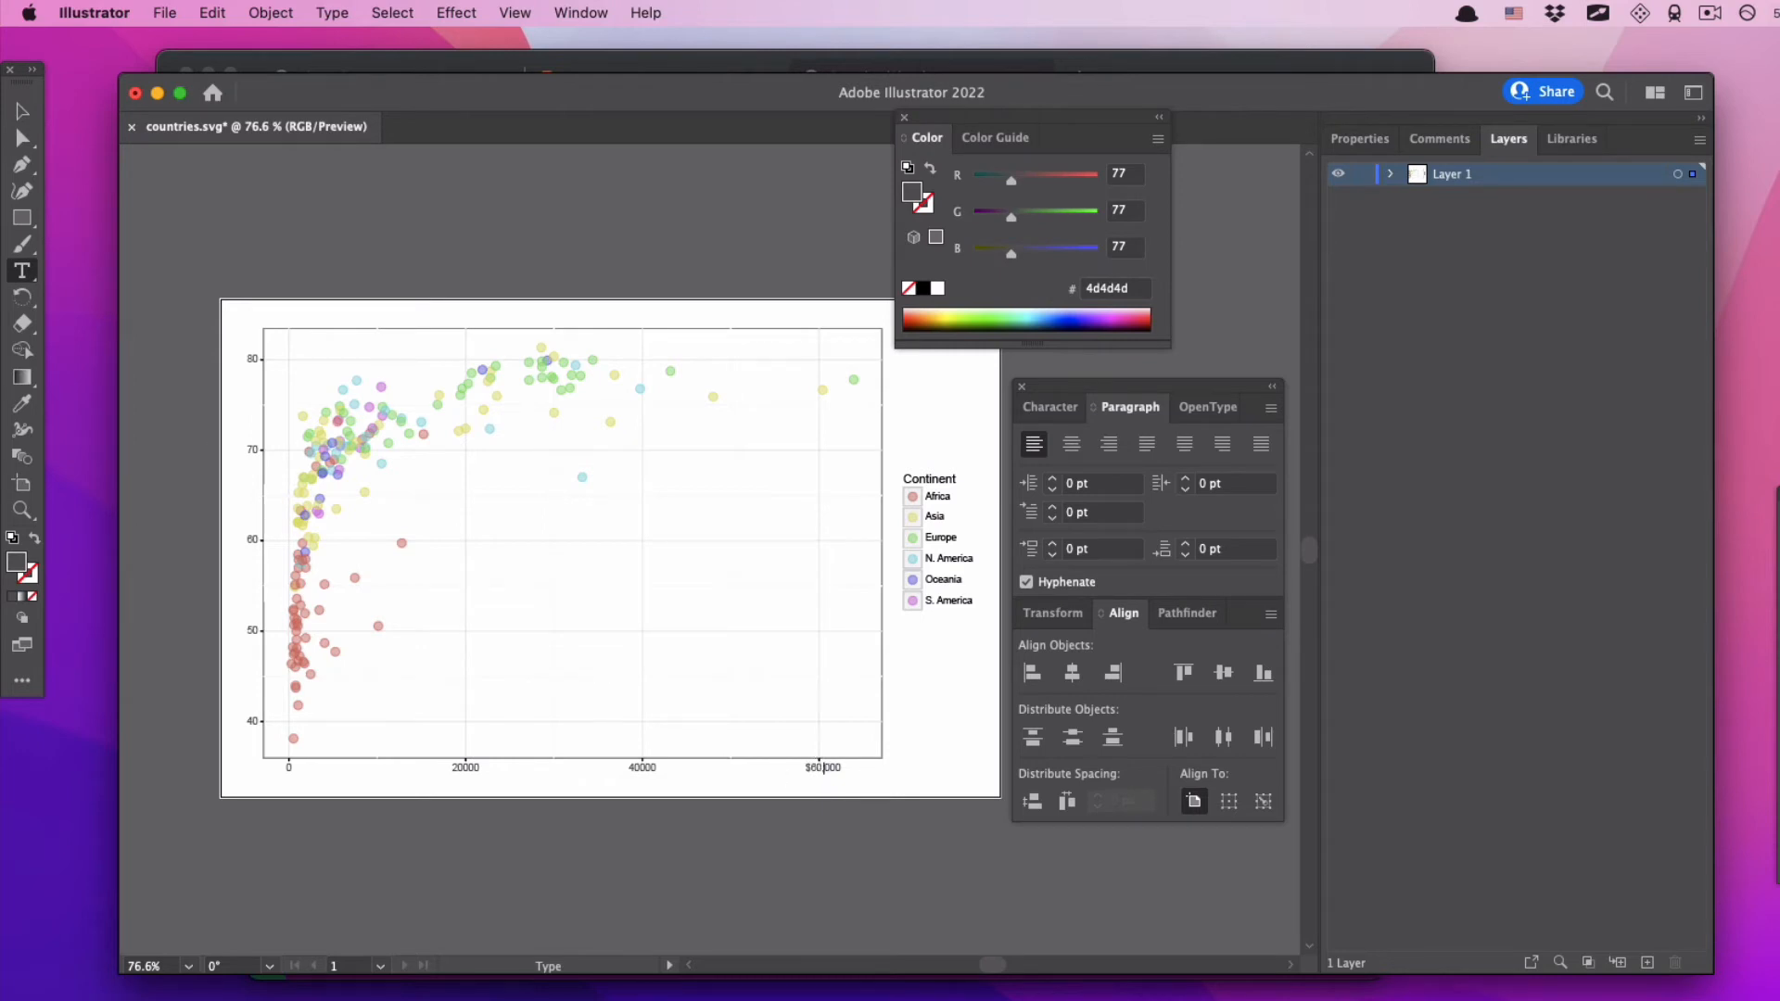
click(823, 768)
text(,)
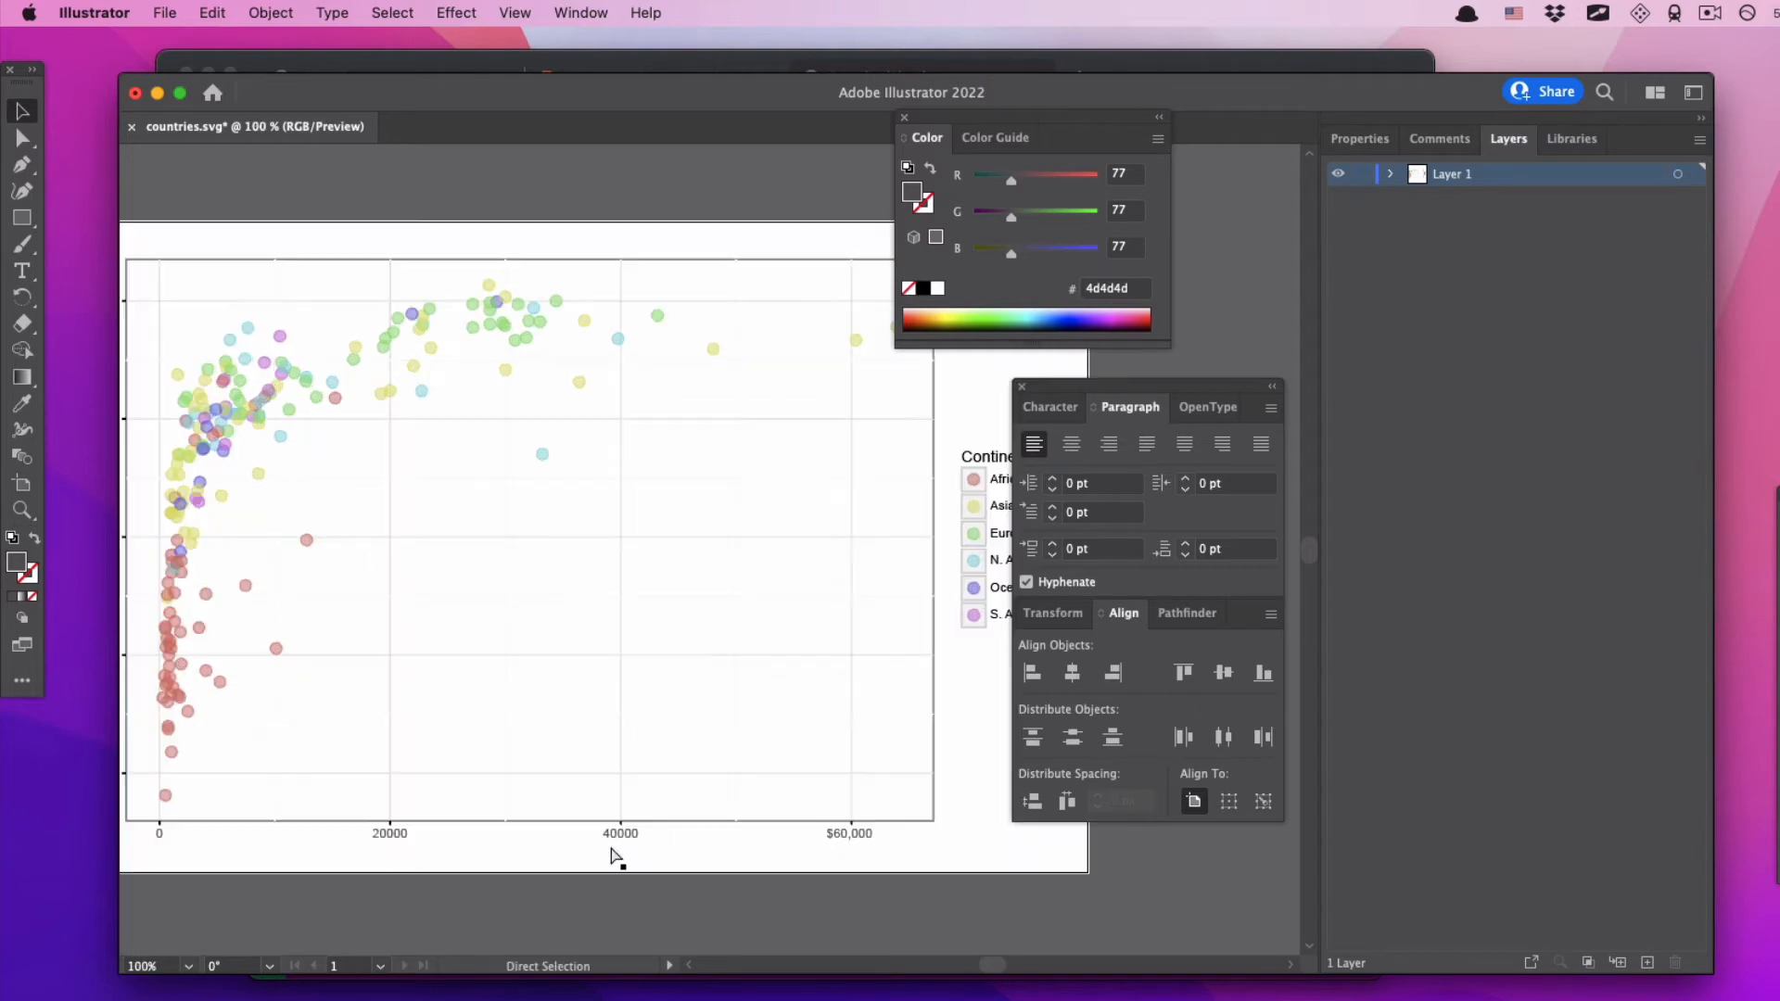
click(22, 271)
text(20,000)
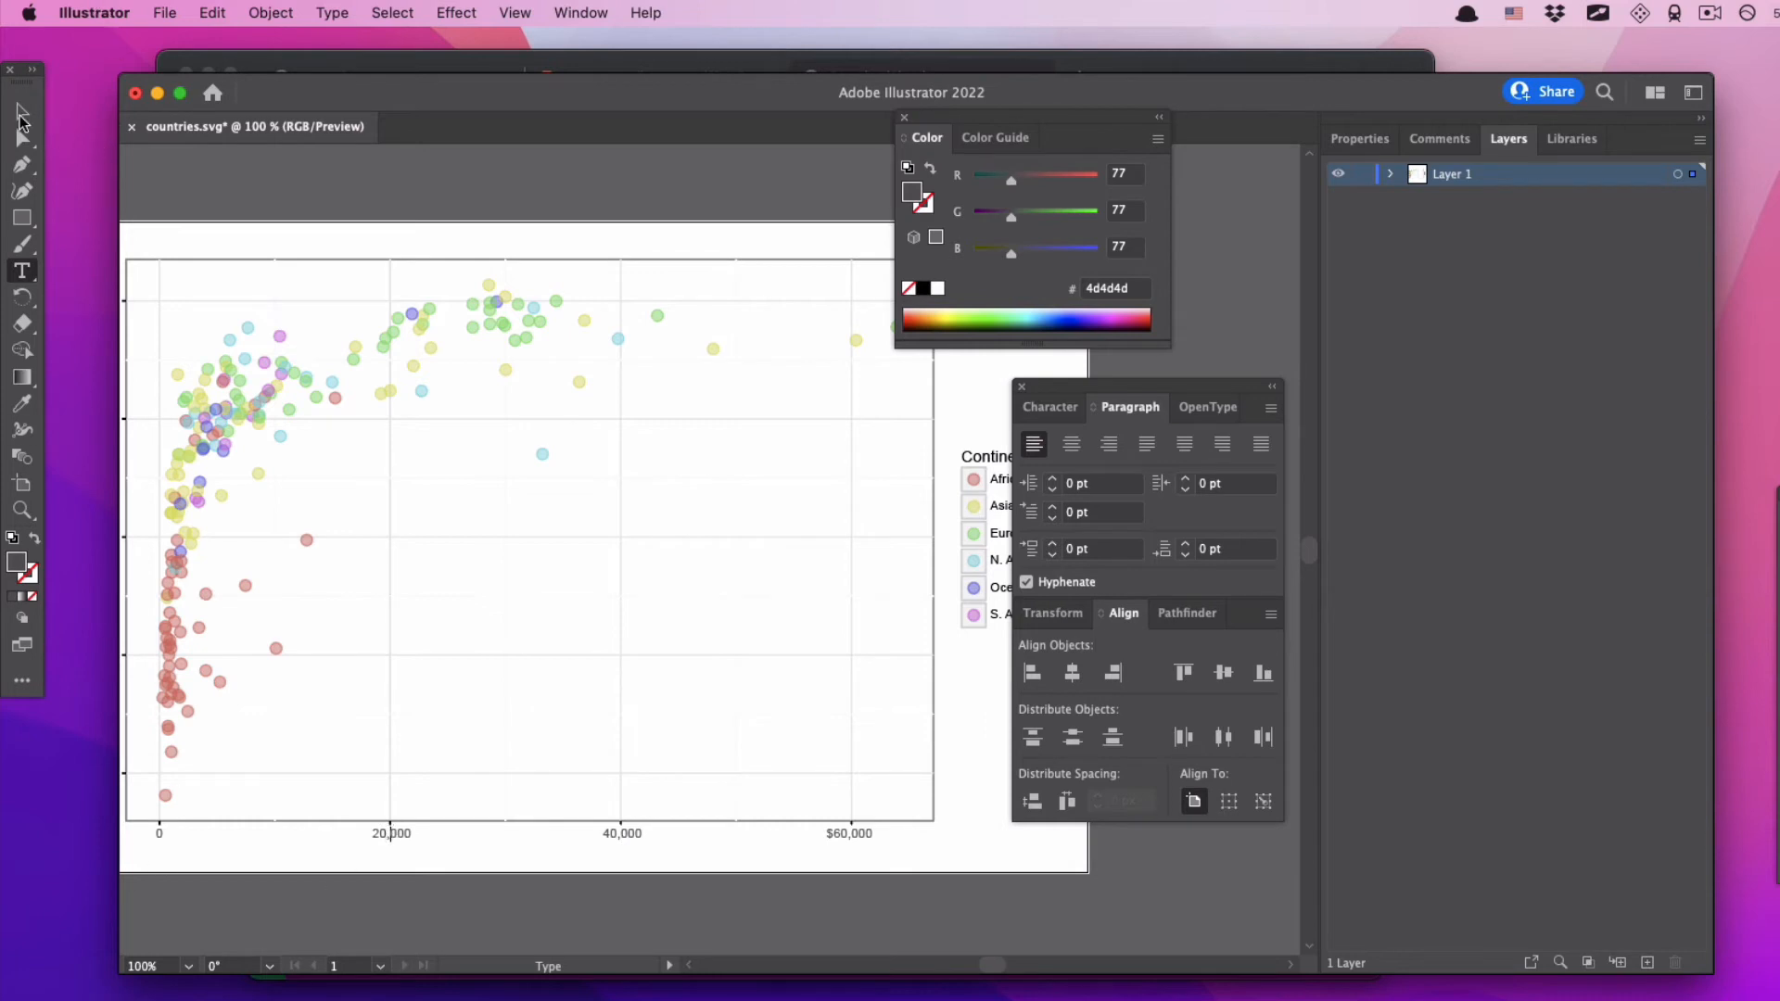
click(391, 833)
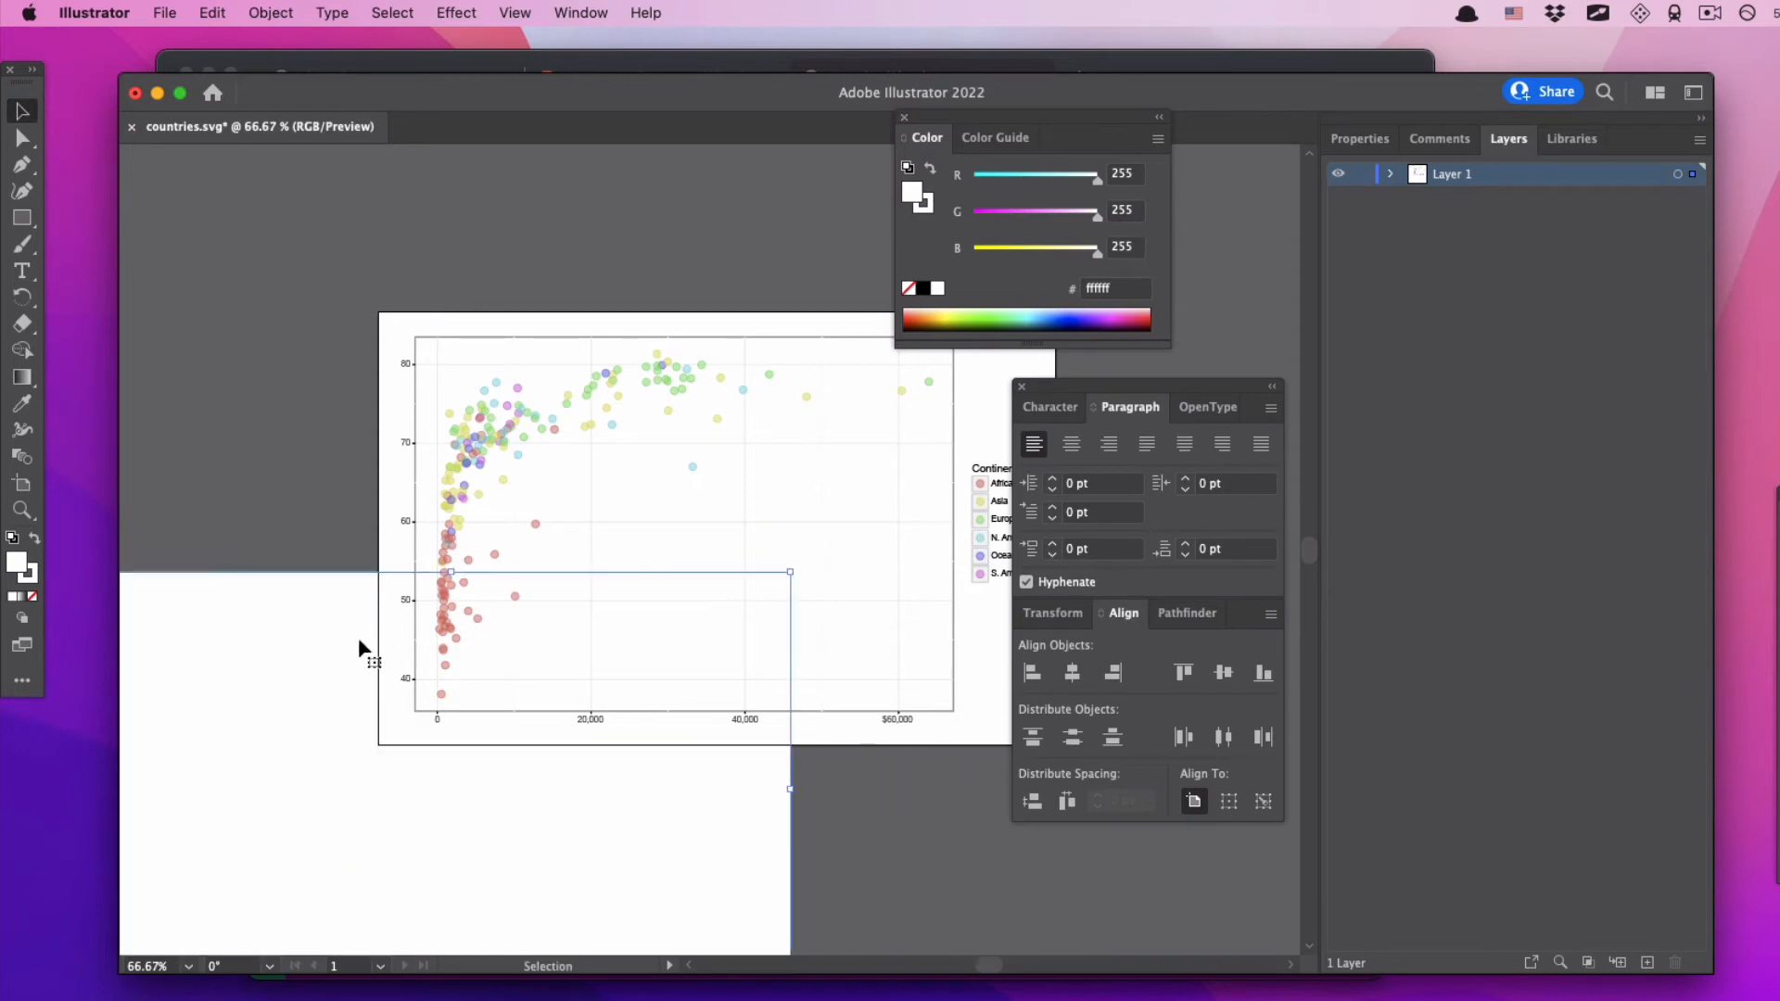
mouse_move(232, 727)
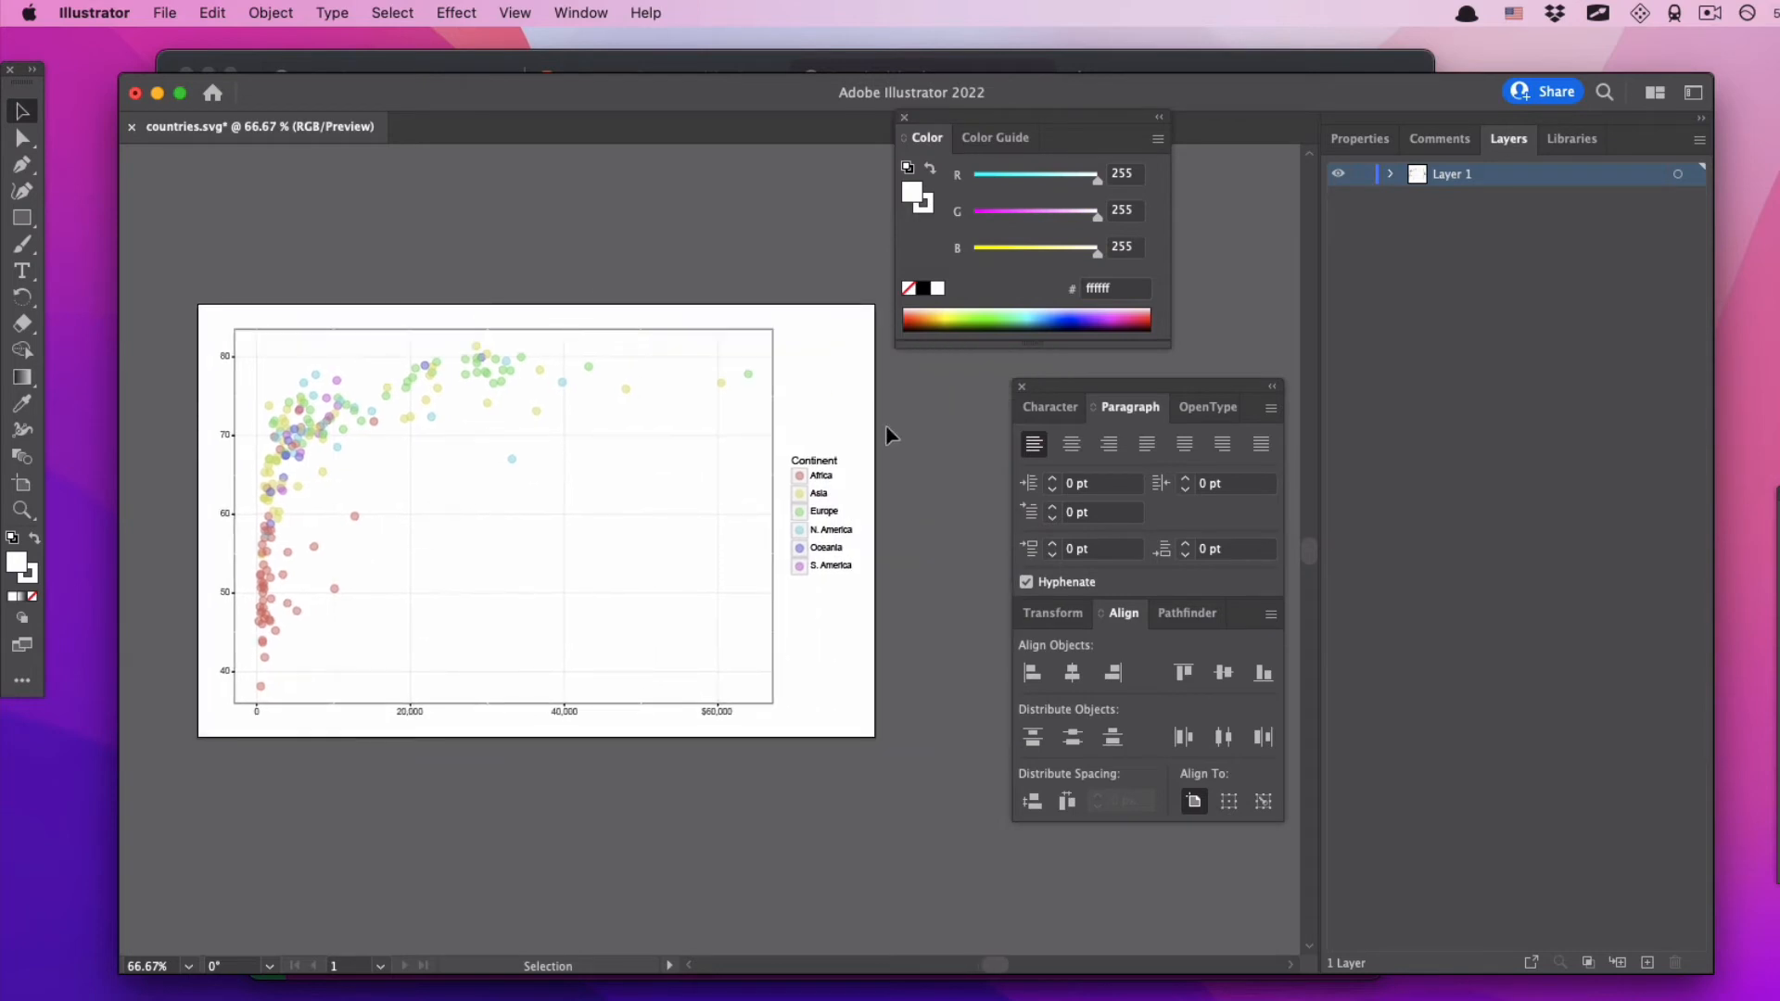
- Delete the continent legend and centre the remaining chart on the artboard
click(823, 511)
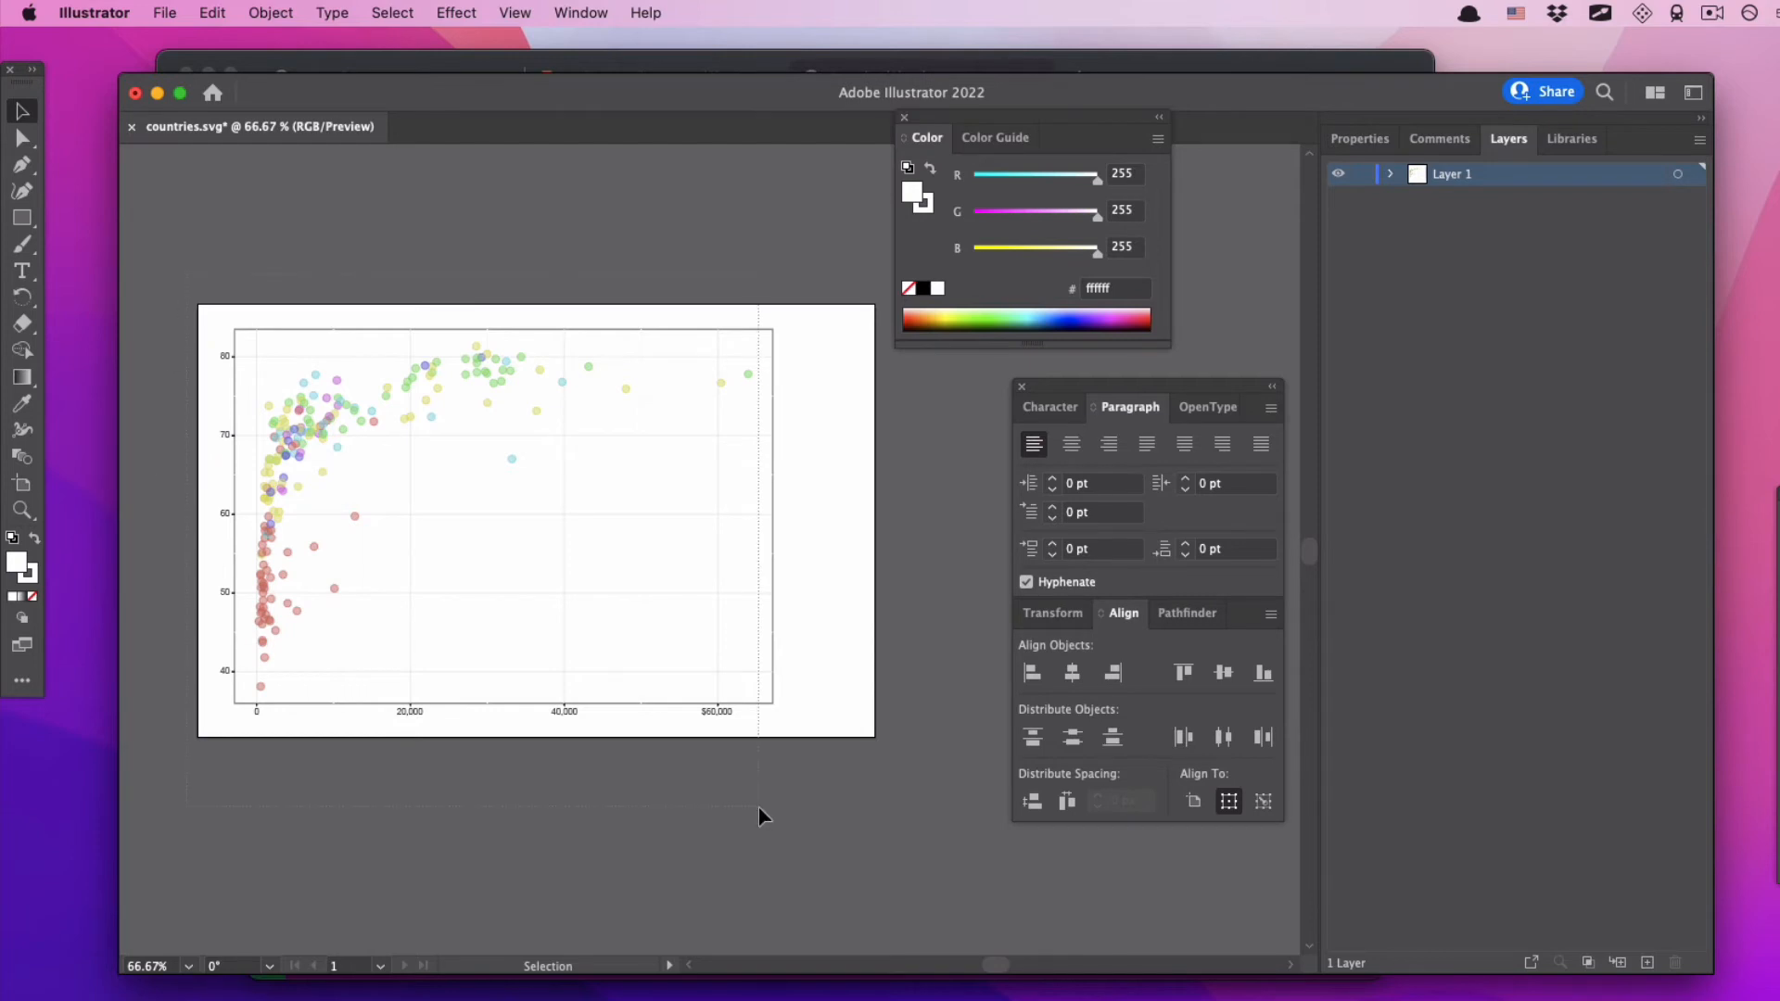
key(cmd+a)
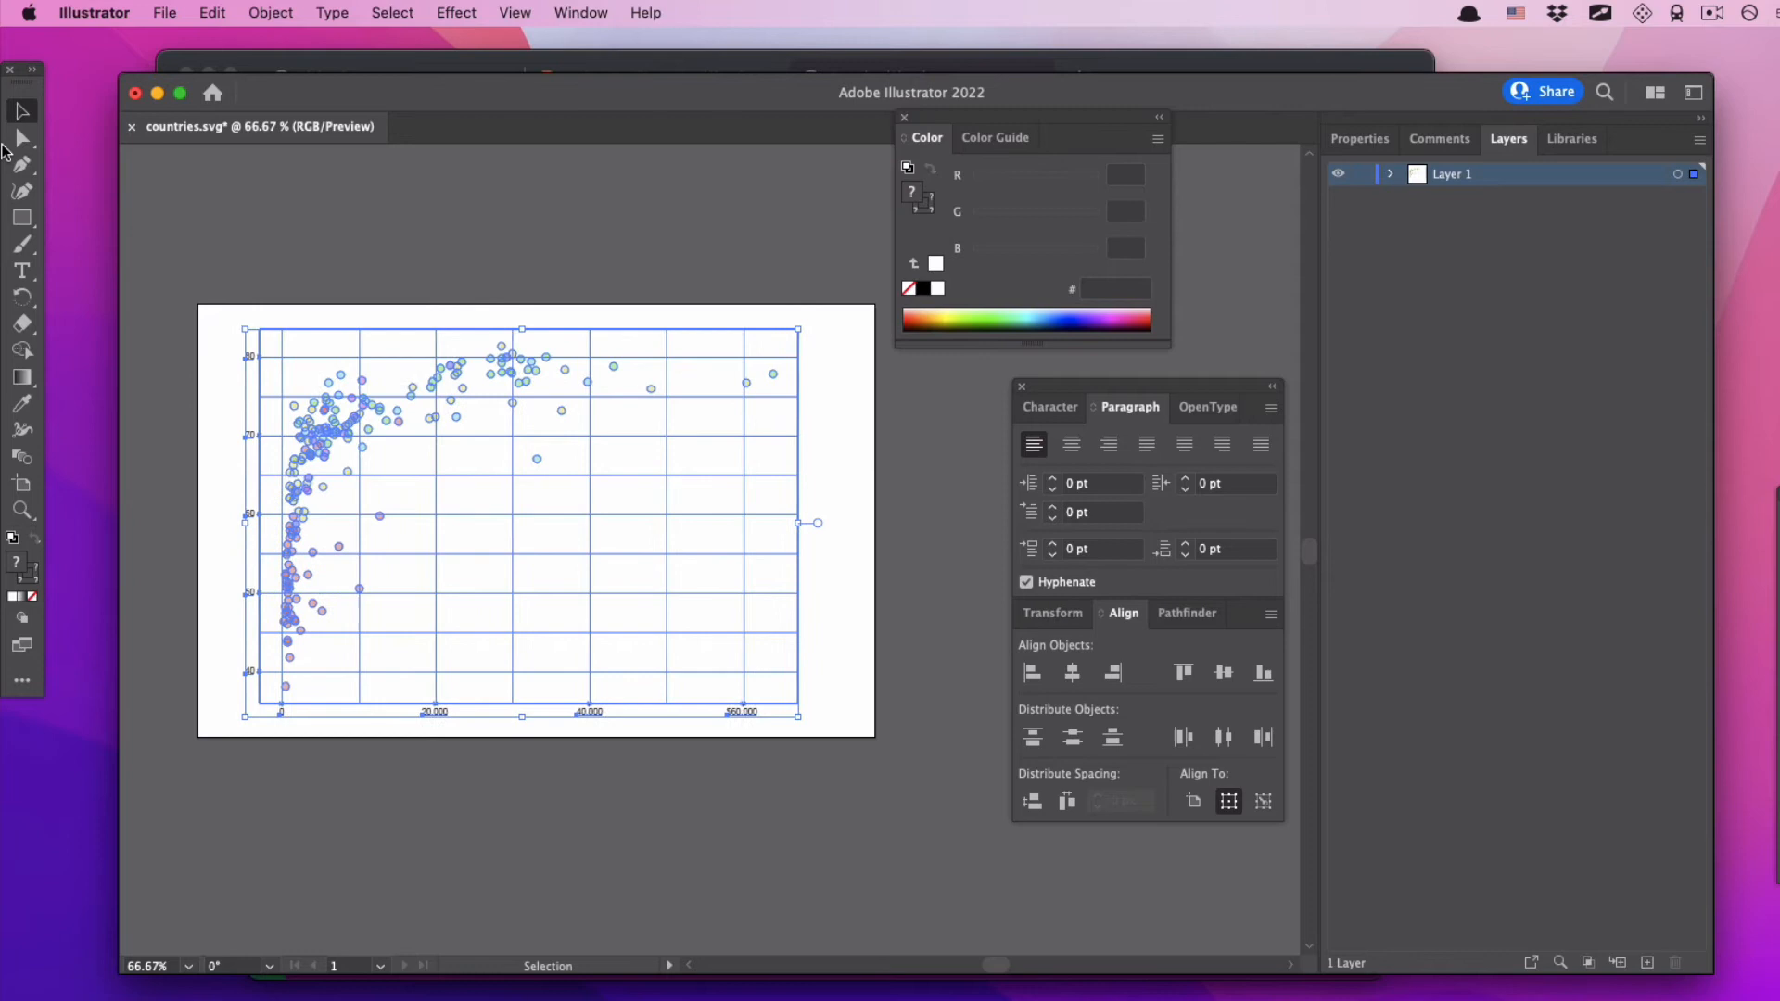
click(391, 228)
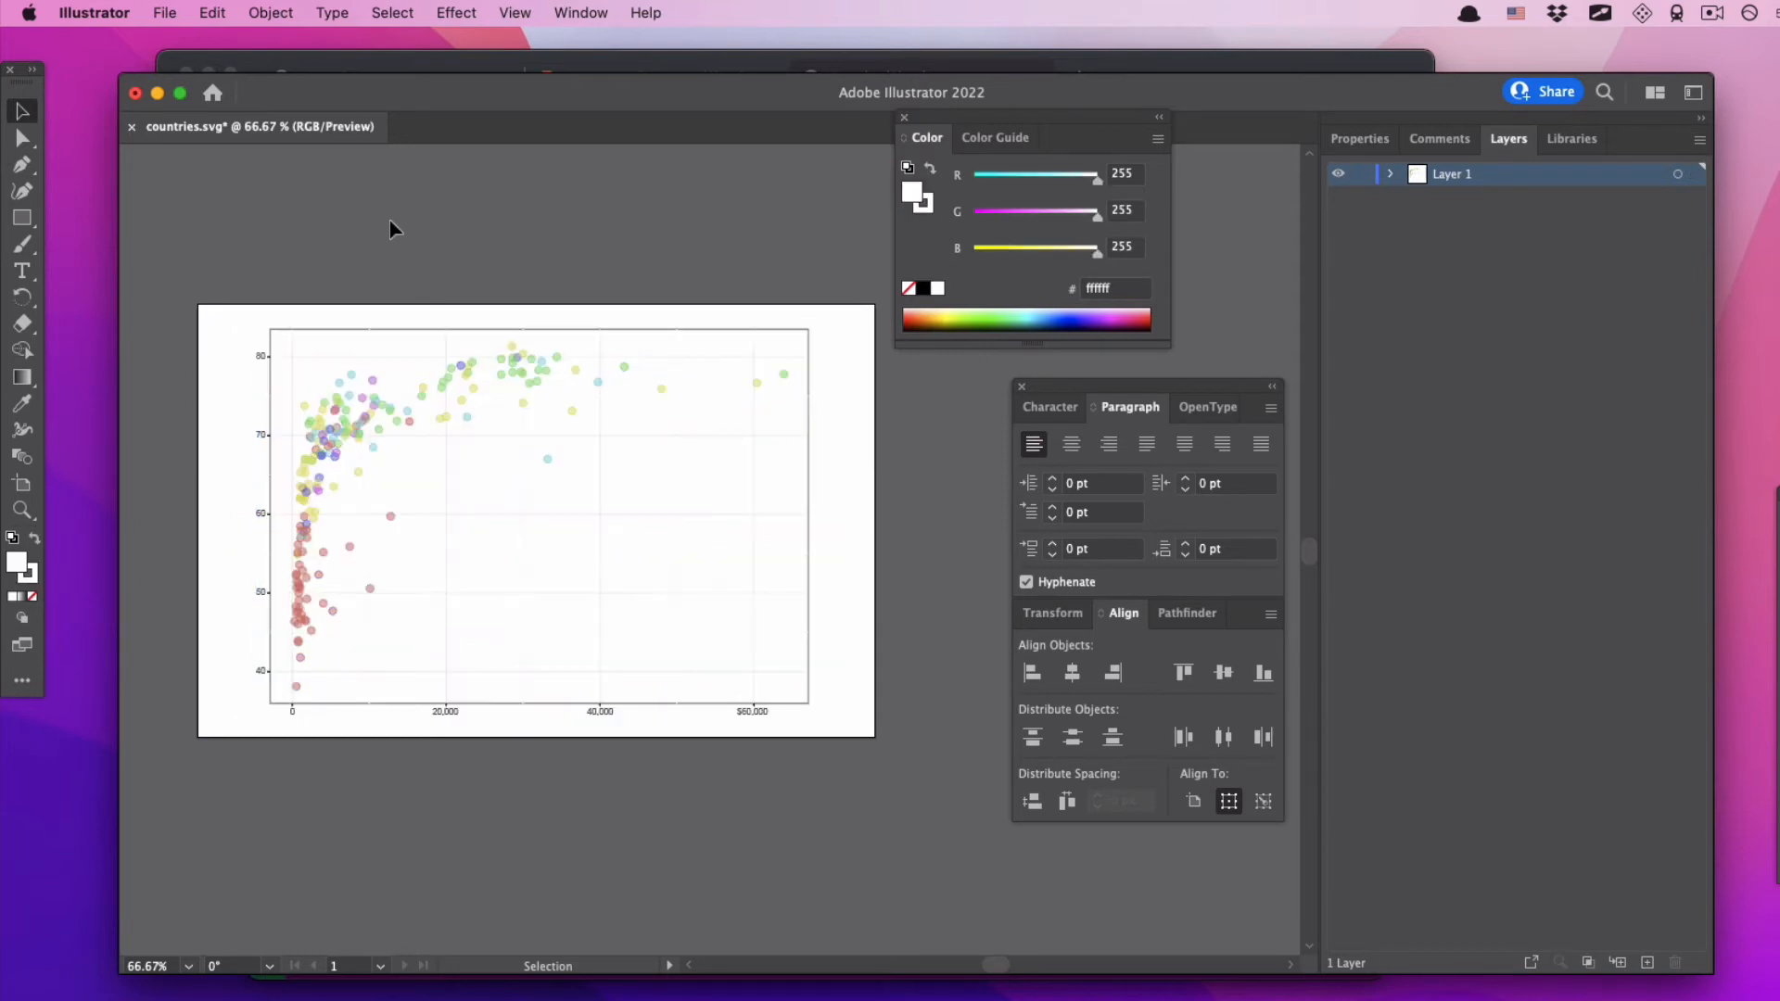
mouse_move(445, 300)
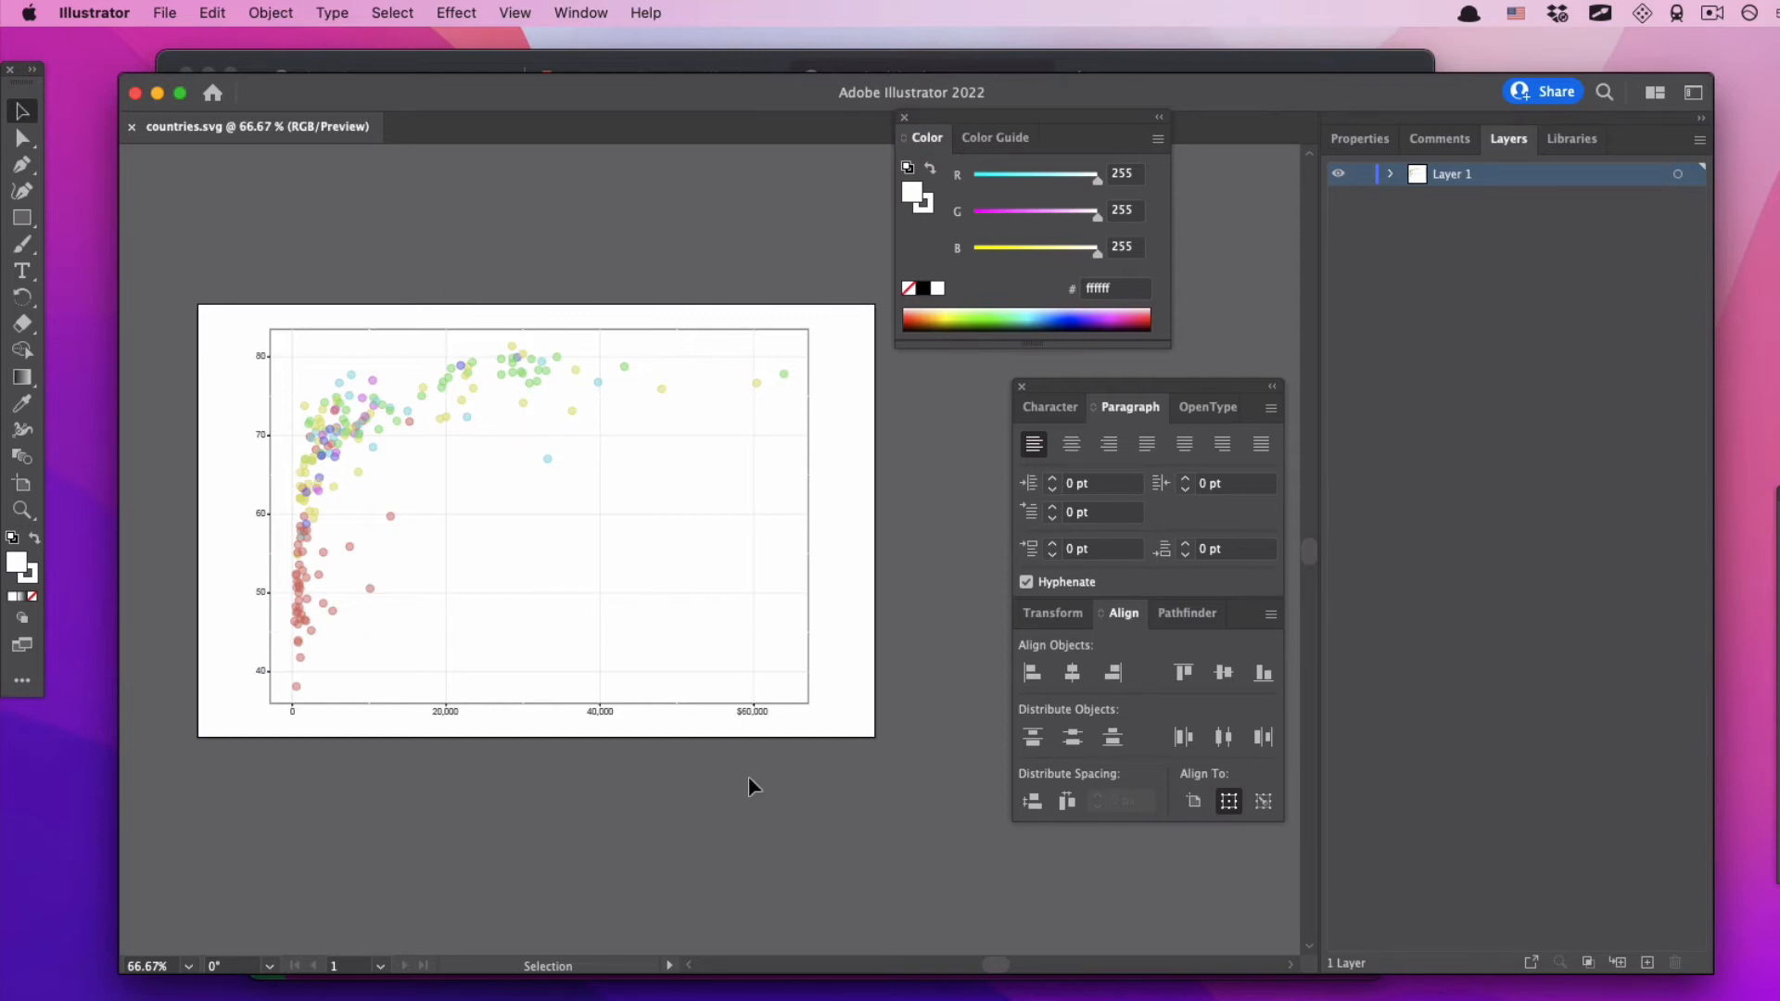
mouse_move(248, 273)
text( years)
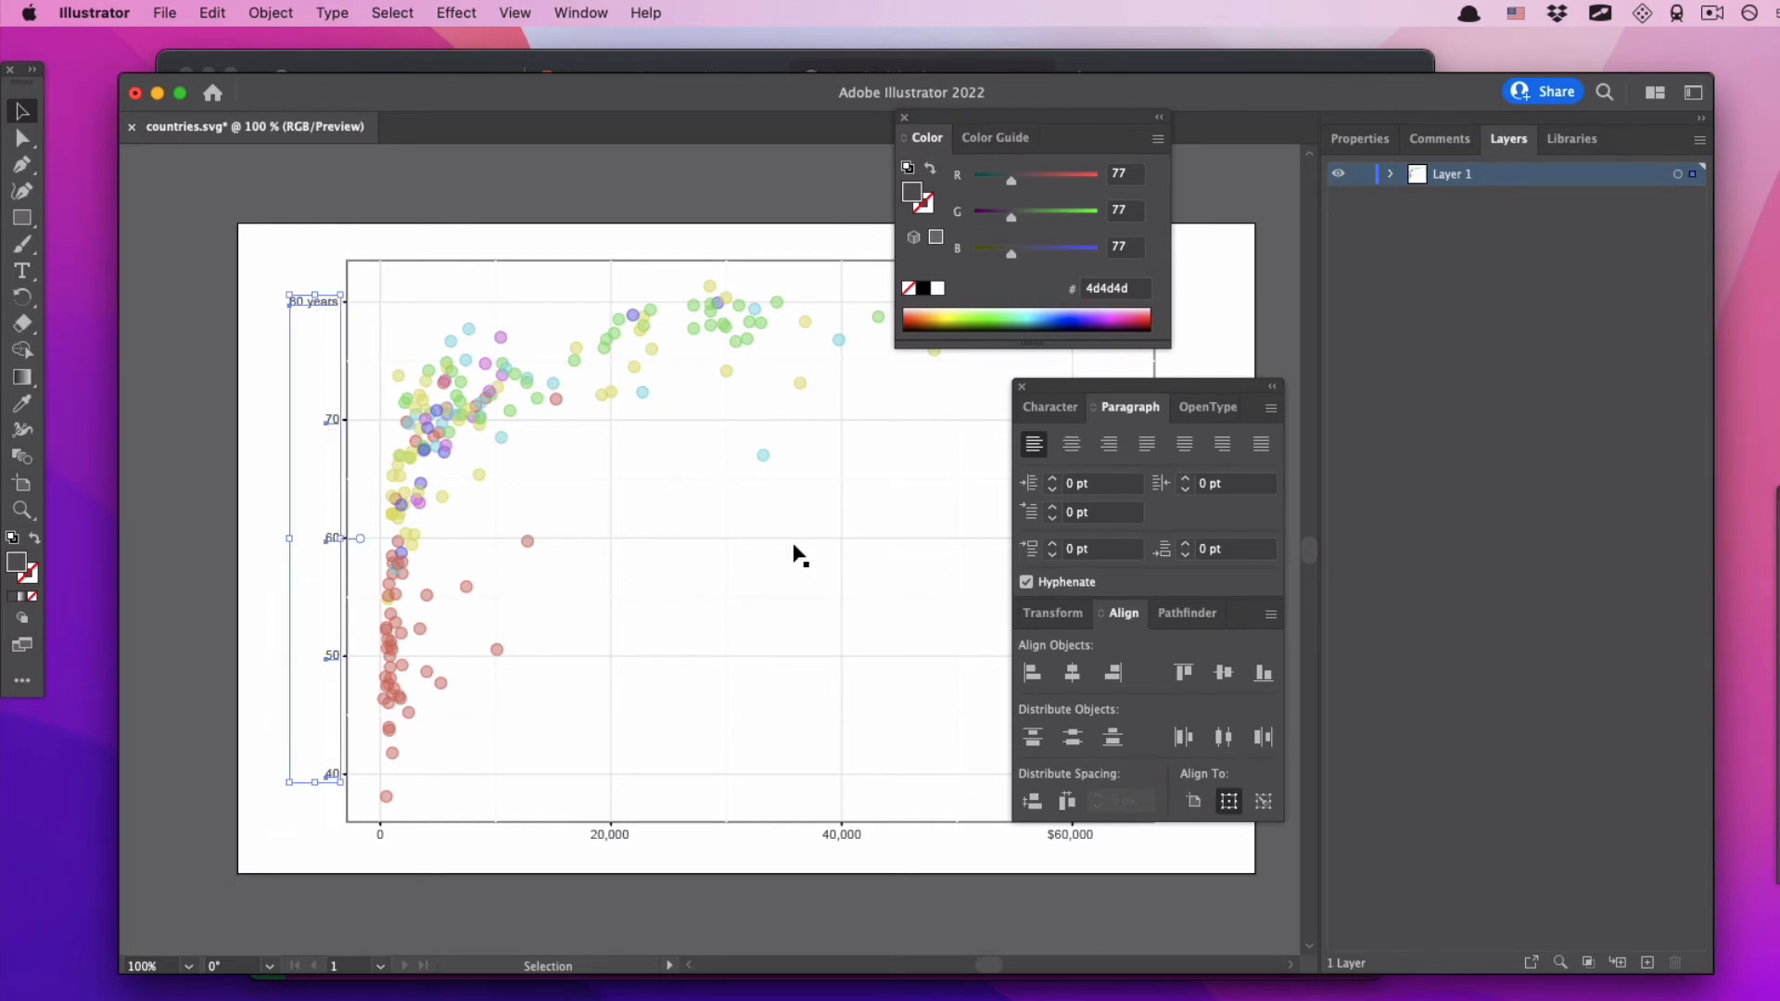
- Right-align the y-axis labels so '80 years' lines up with 70, 60, 50 and 40
click(1108, 444)
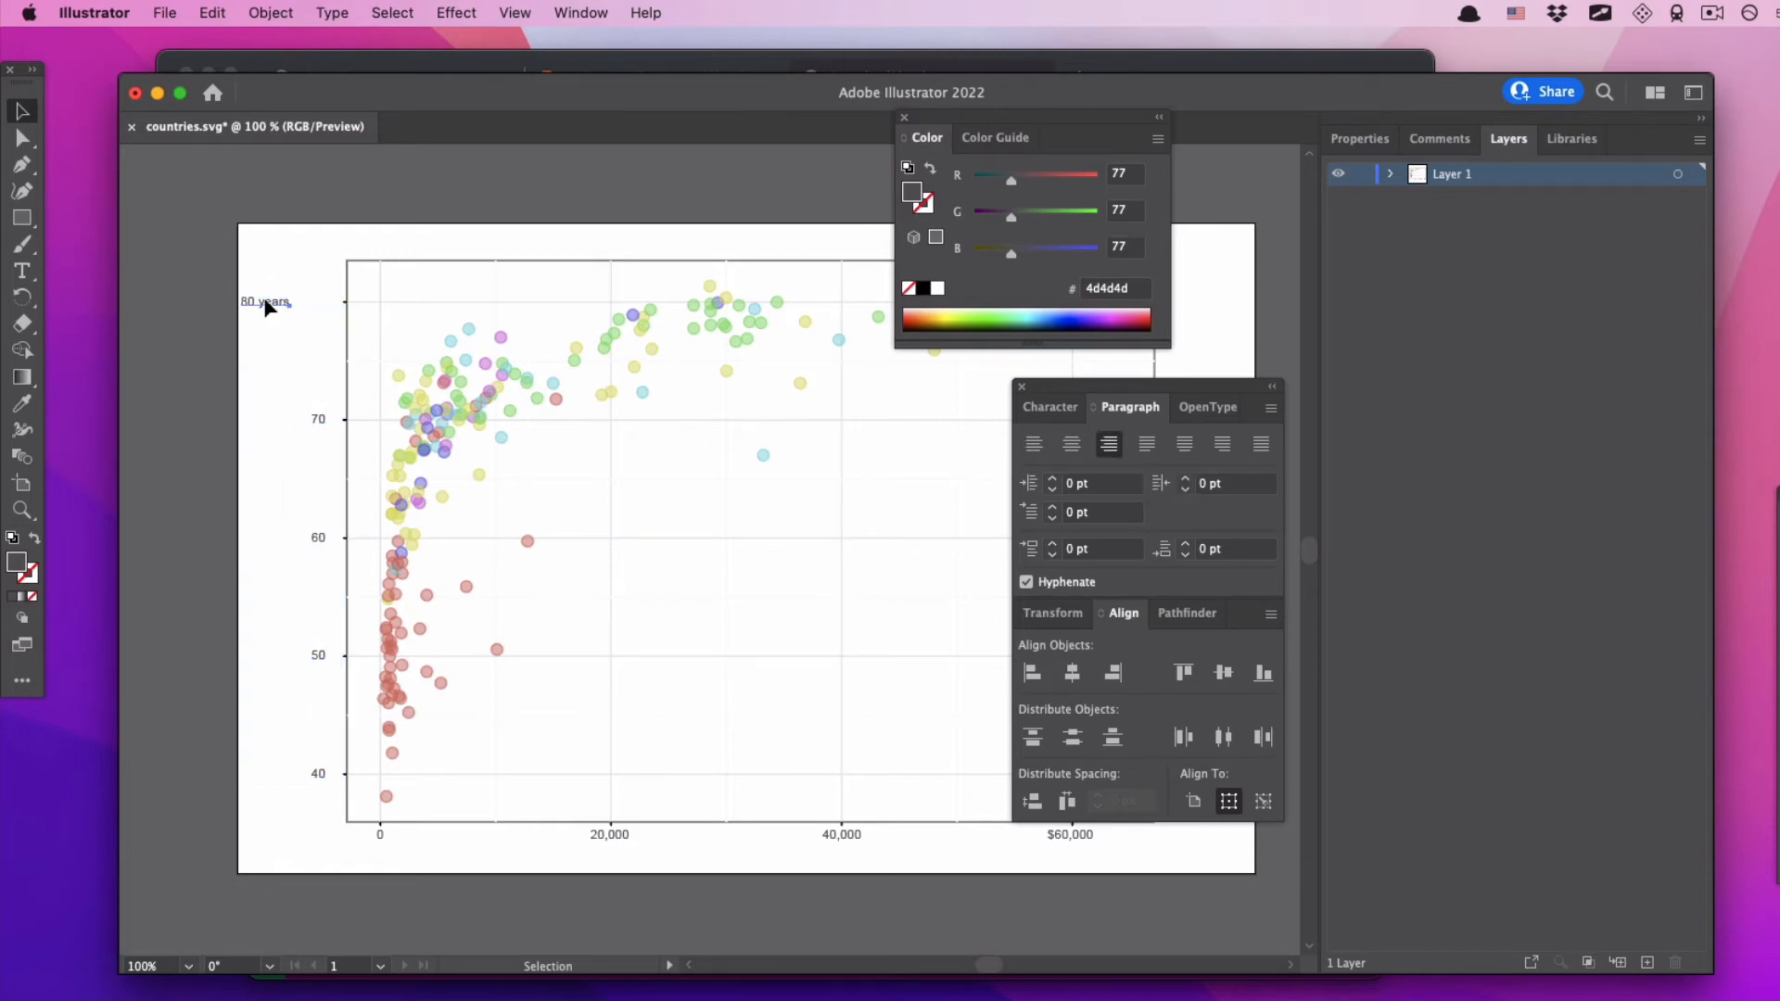
click(264, 302)
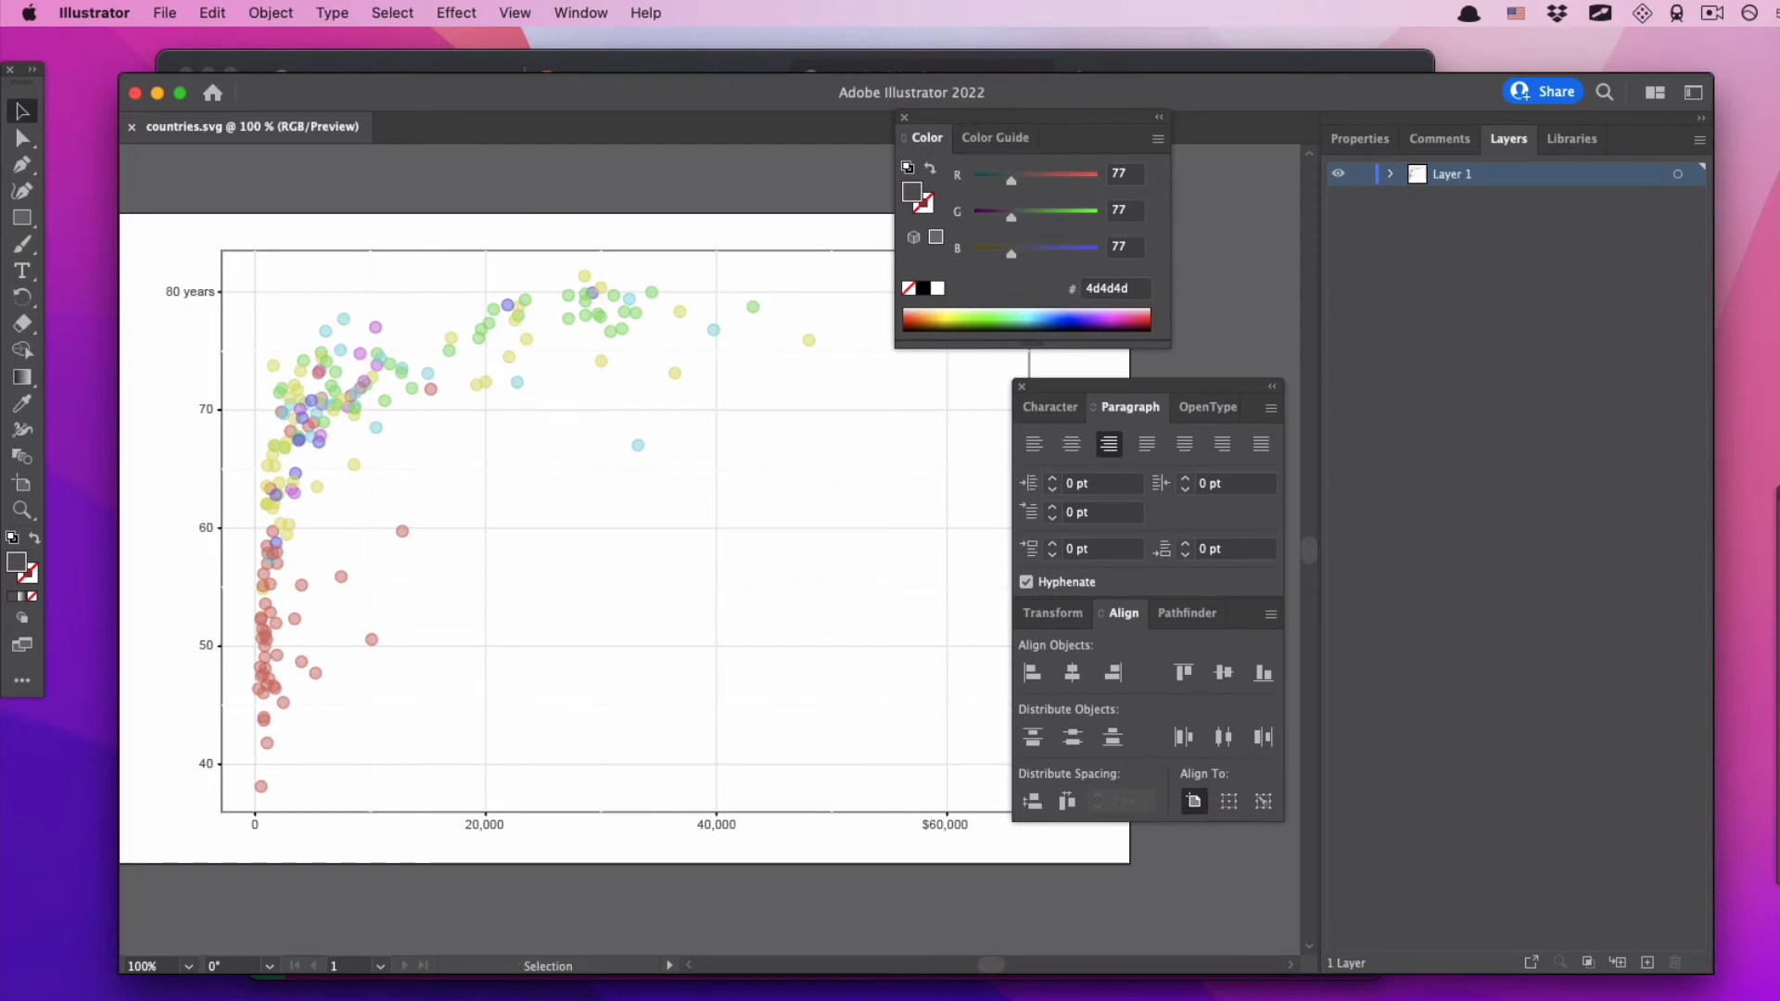
click(307, 76)
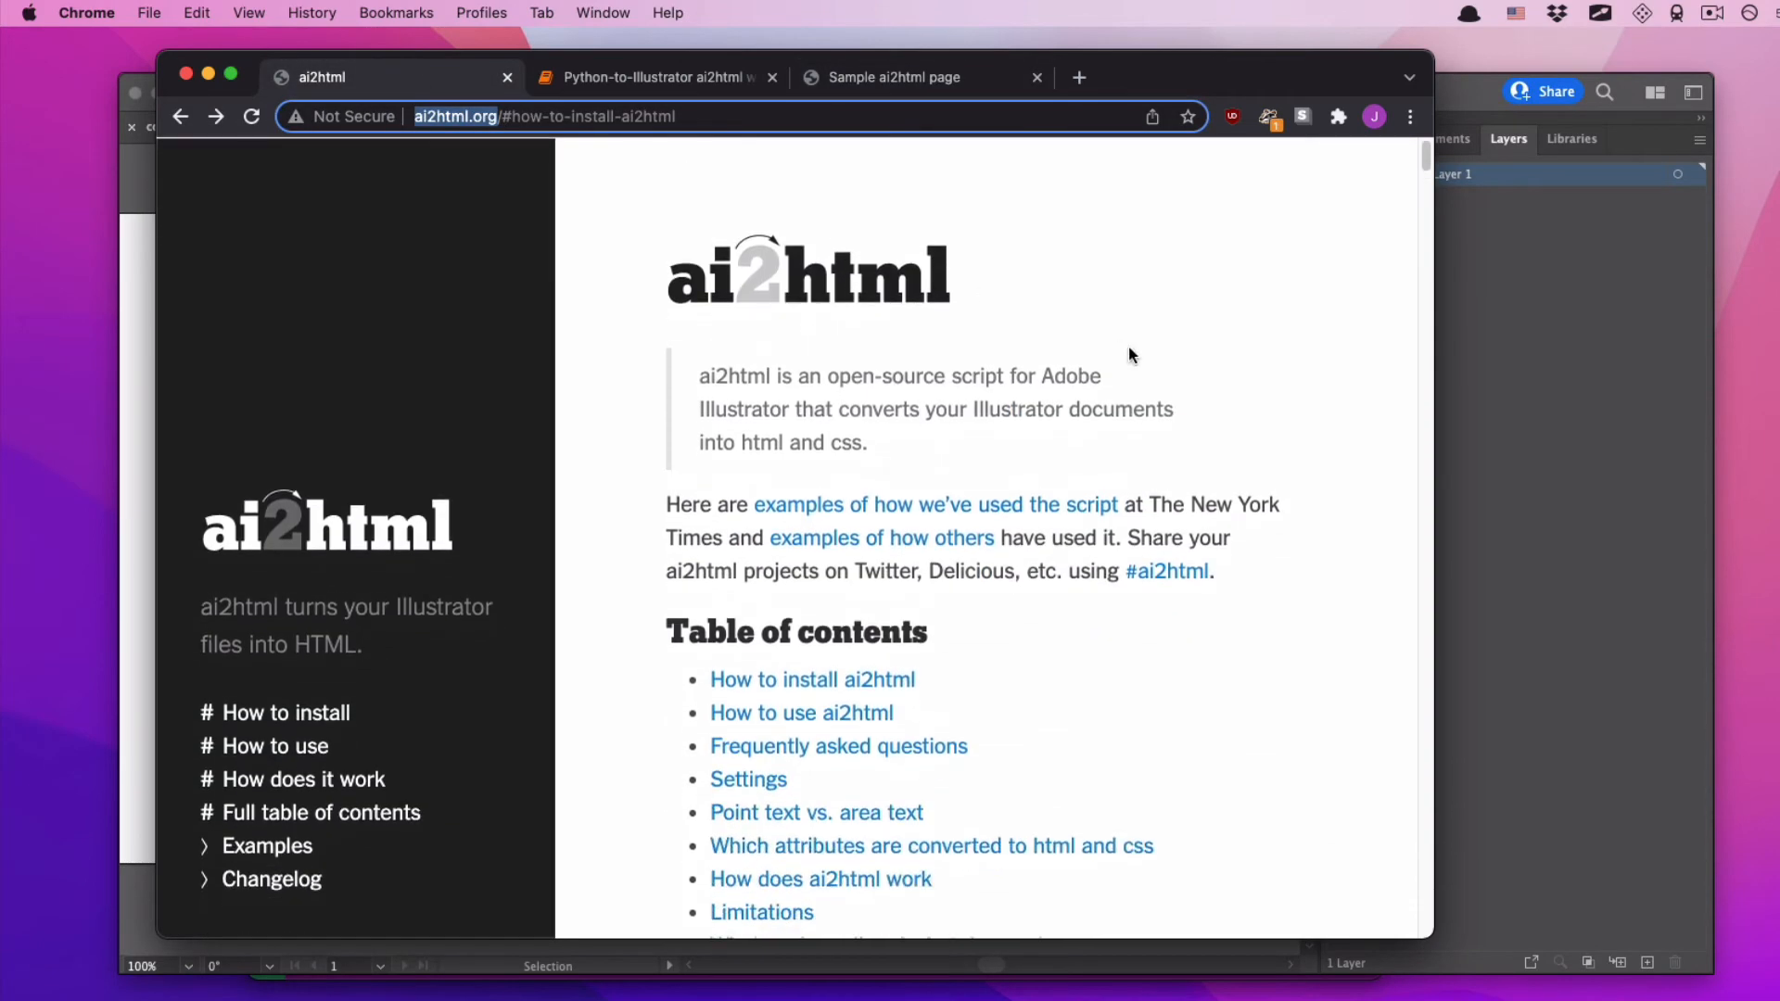
- Download the latest ai2html.js from the ai2html site's install section into the video folder
scroll(down, 3)
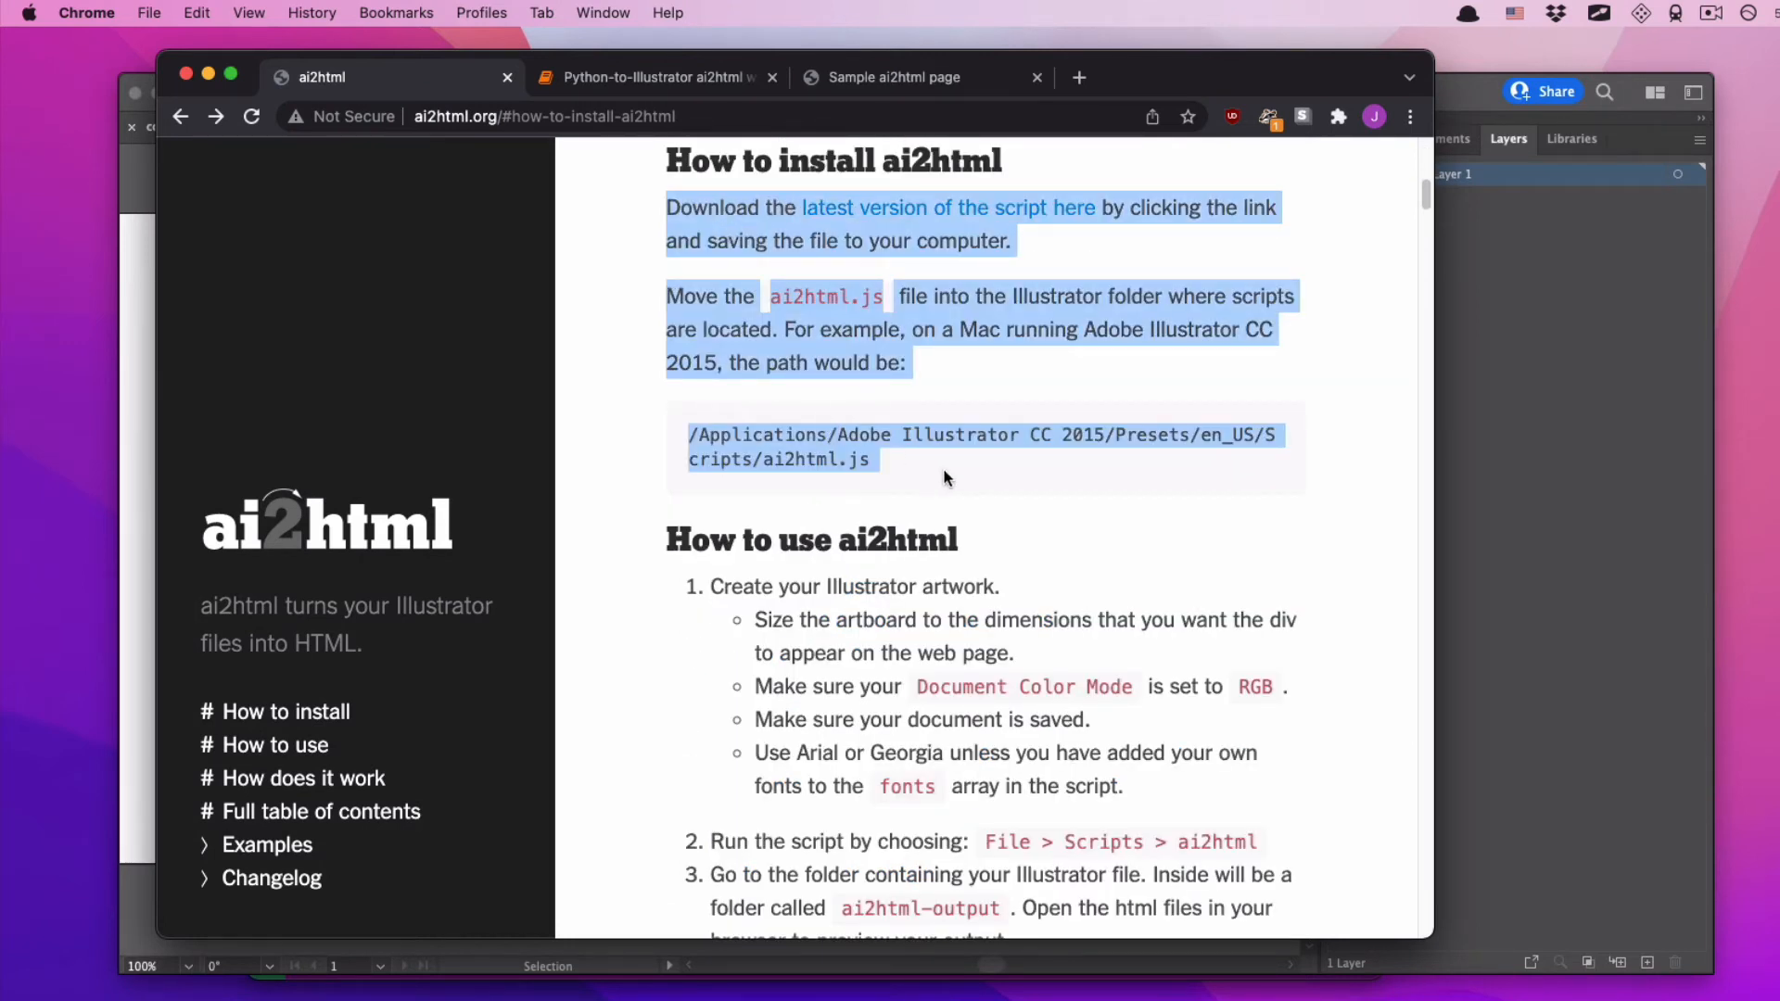
click(738, 418)
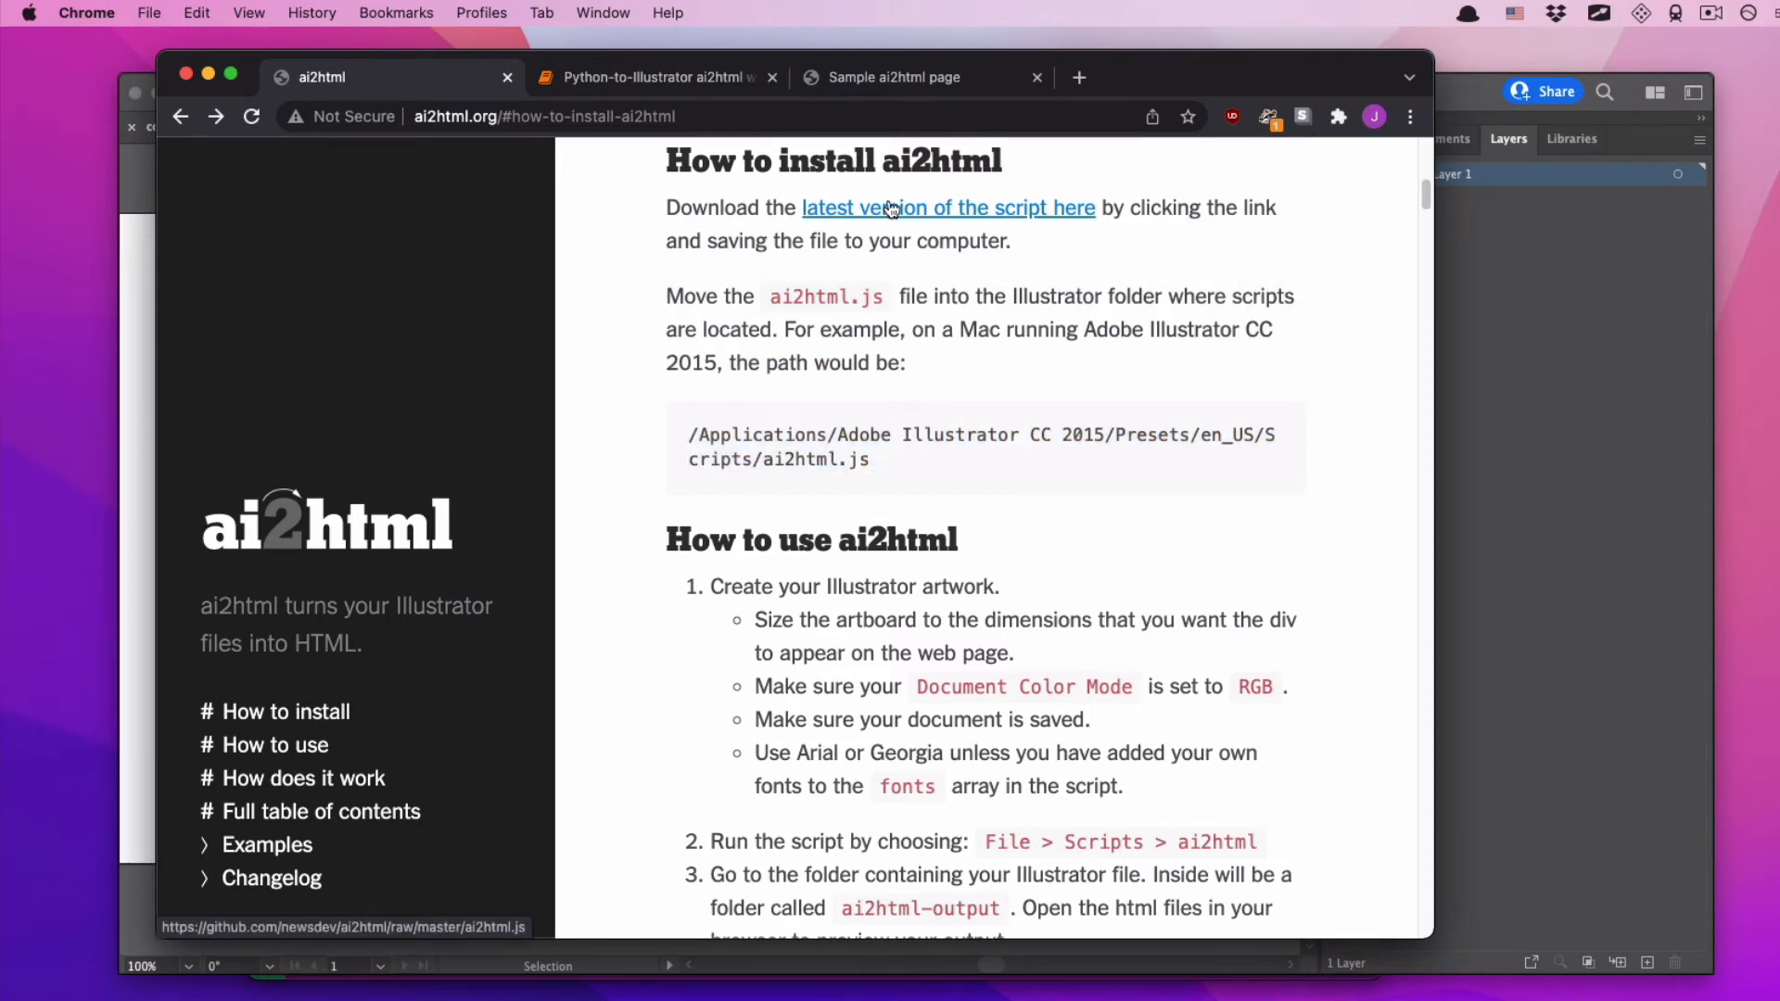
mouse_move(868, 217)
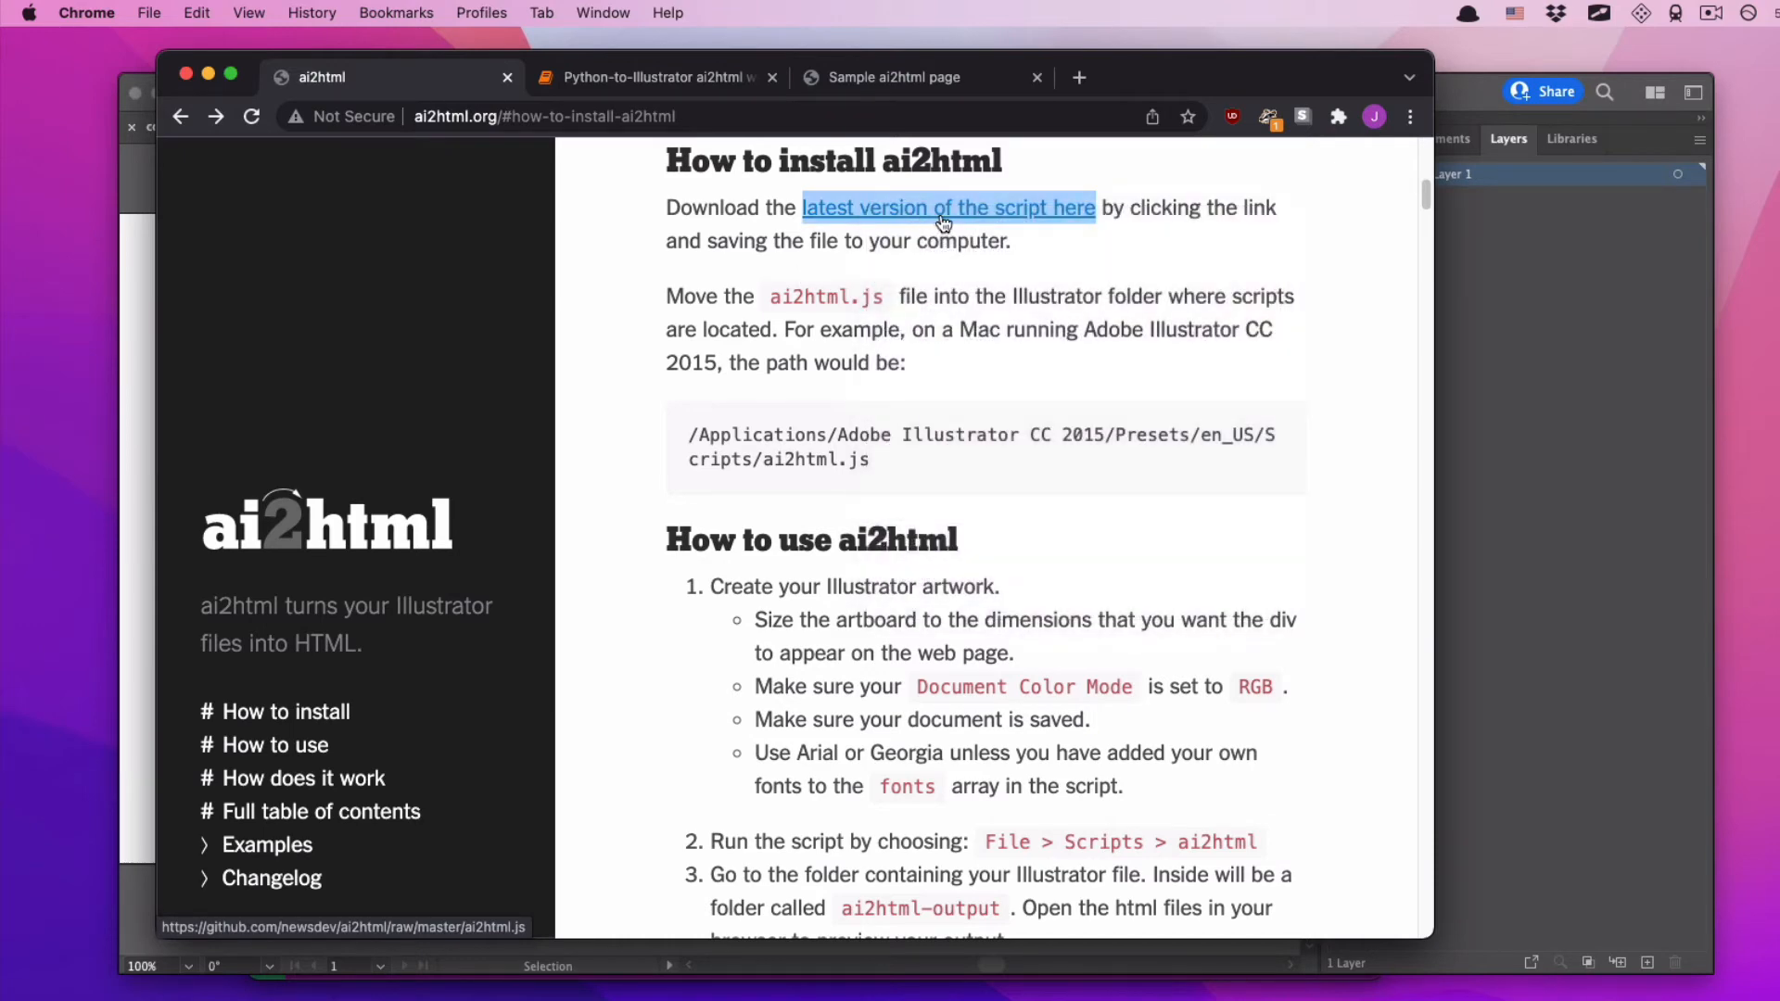
mouse_move(1030, 318)
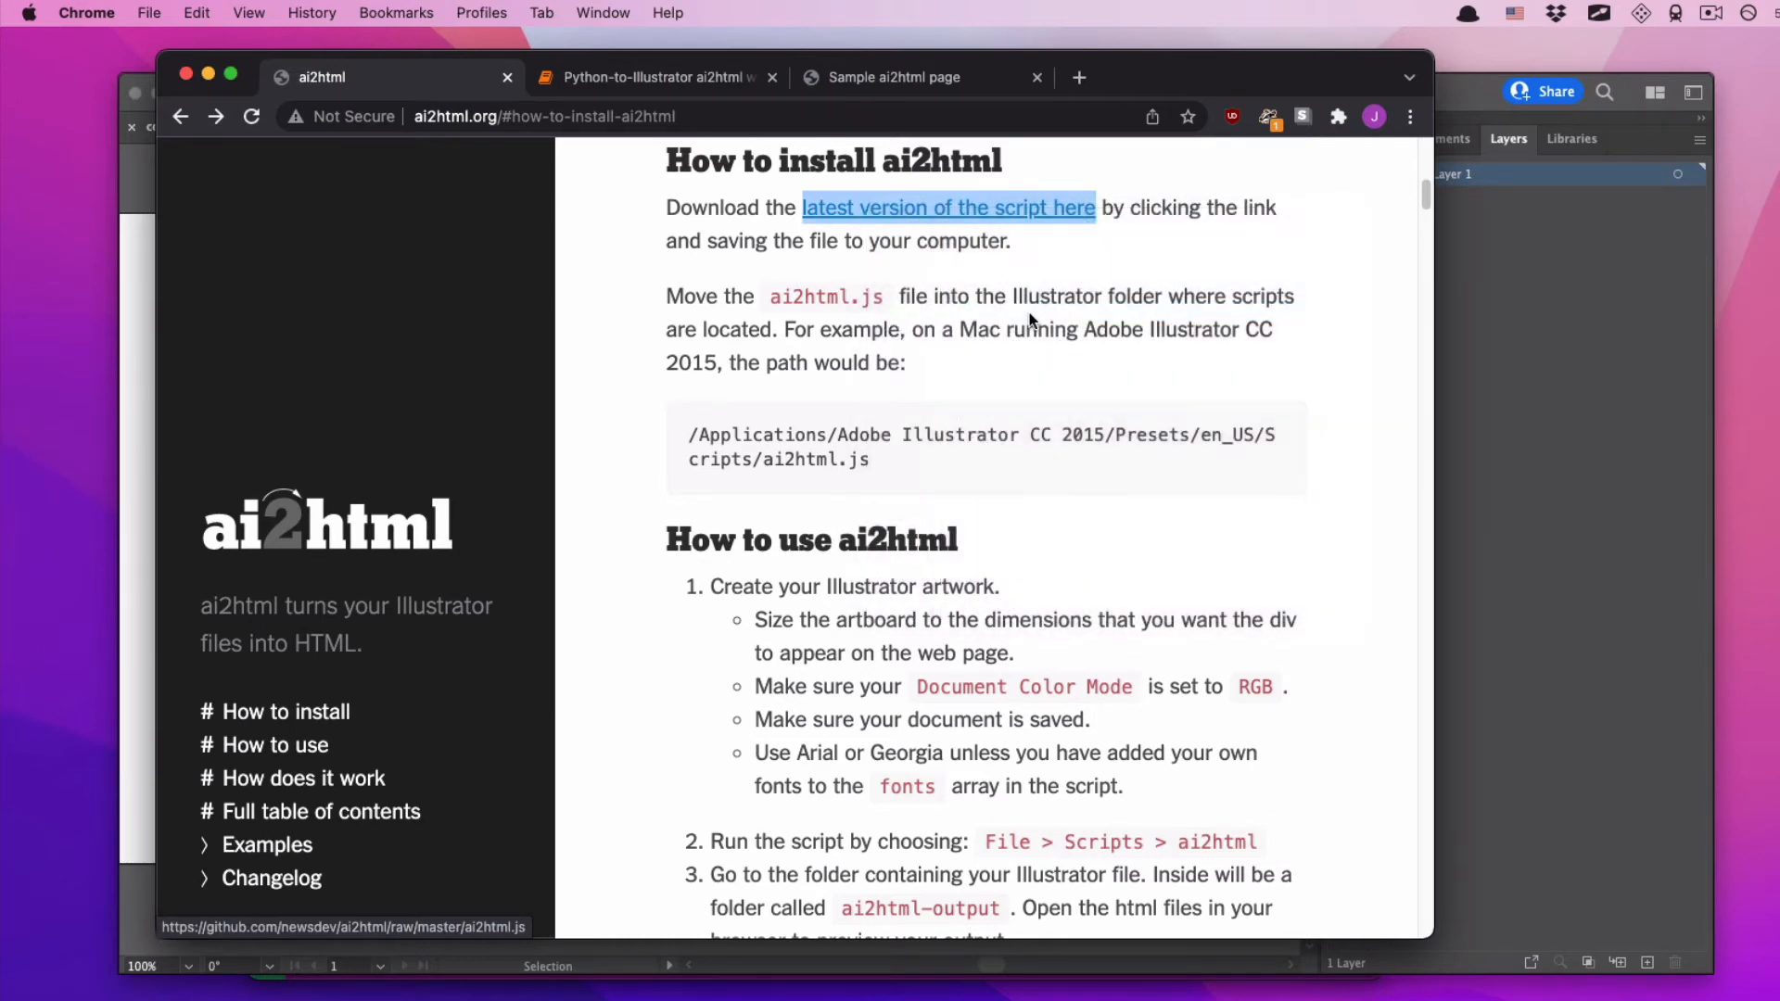
click(947, 208)
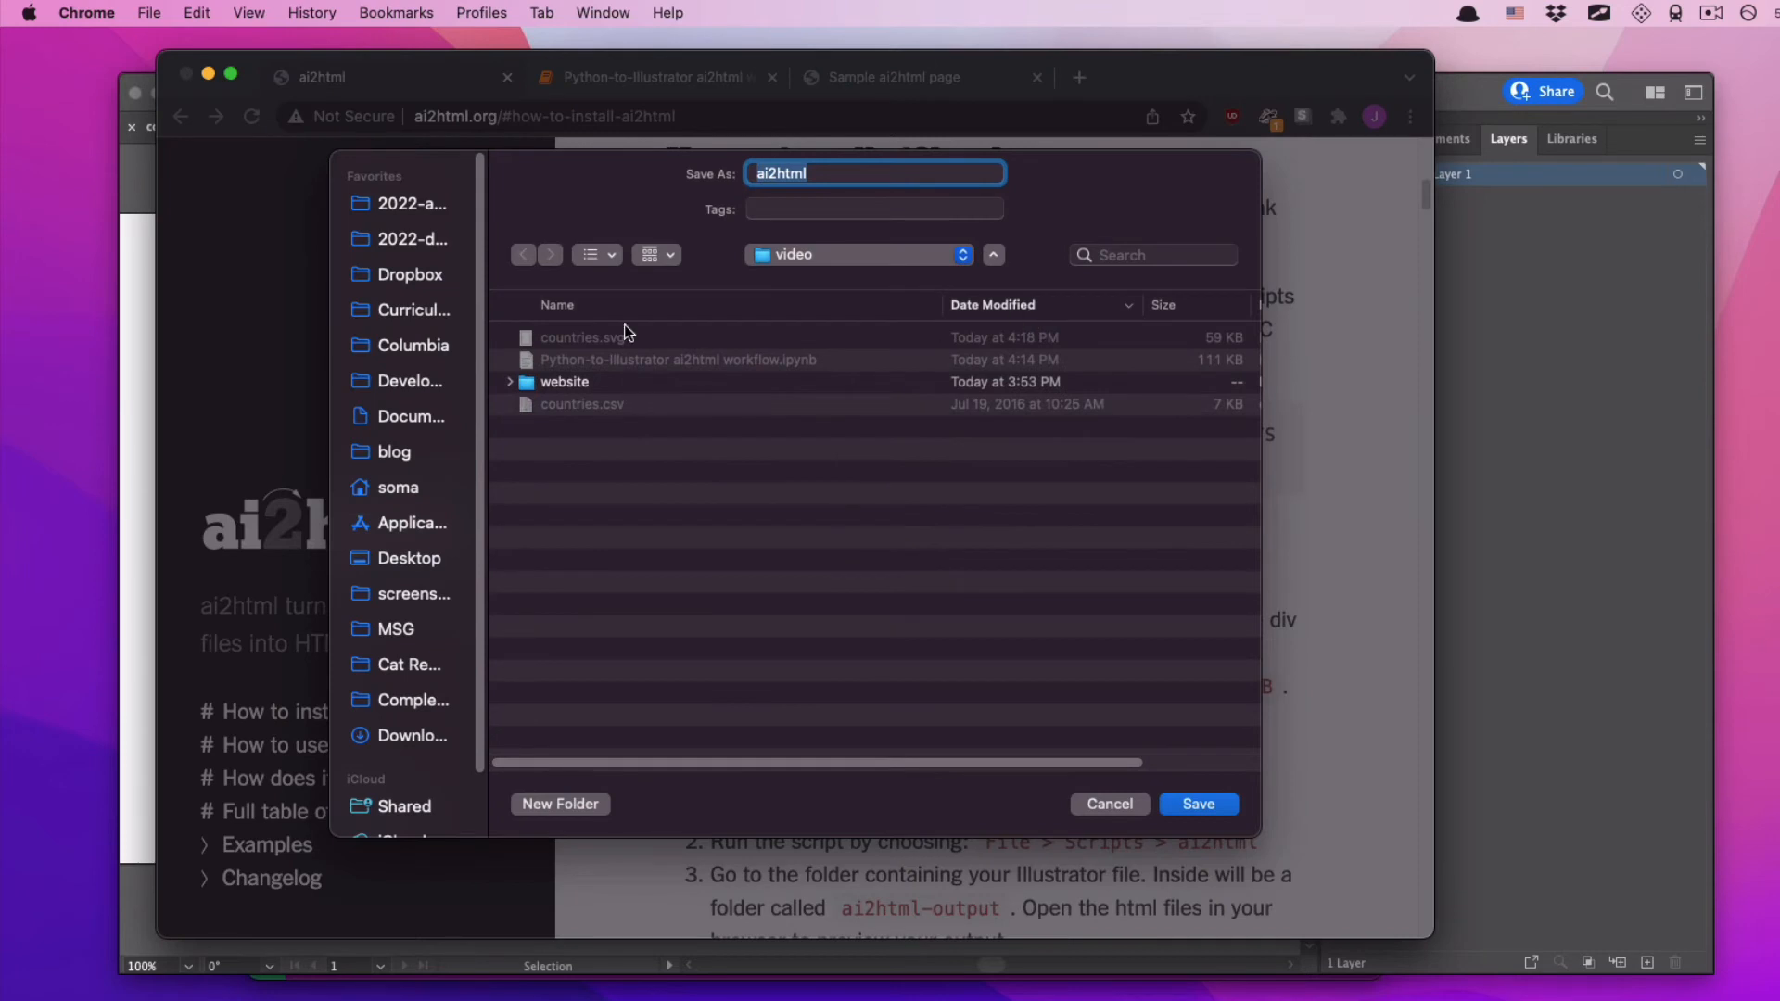
mouse_move(693, 496)
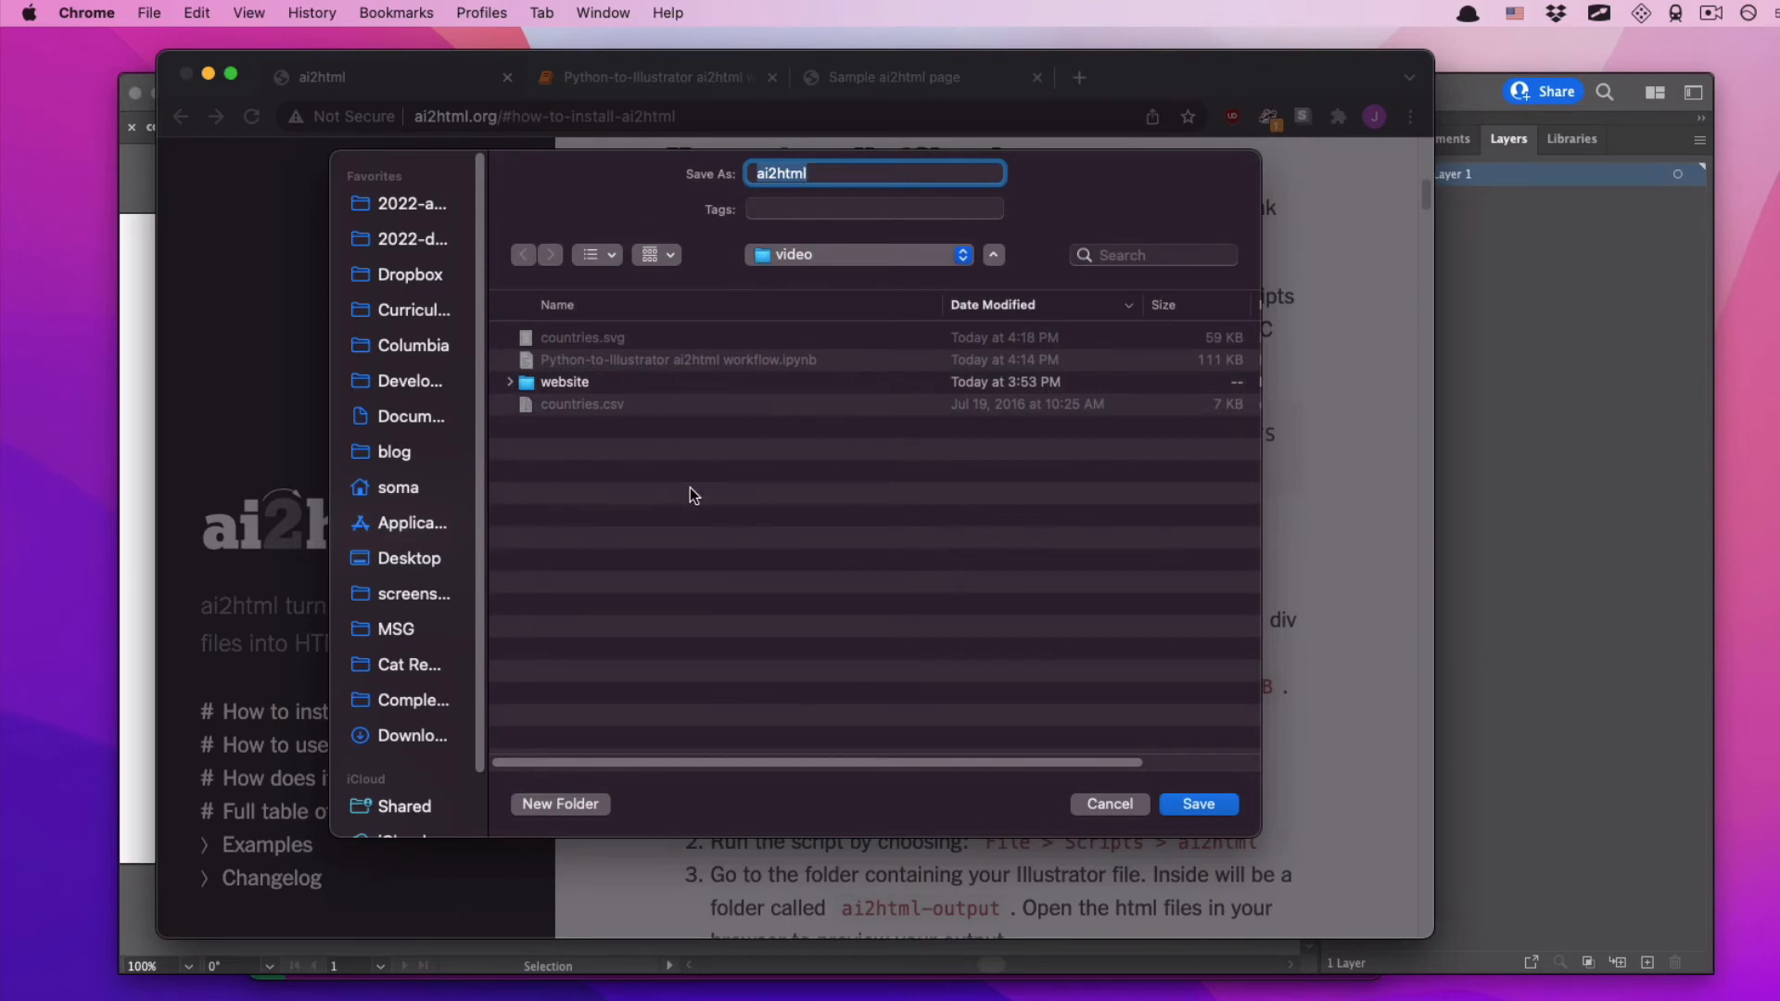
mouse_move(585, 364)
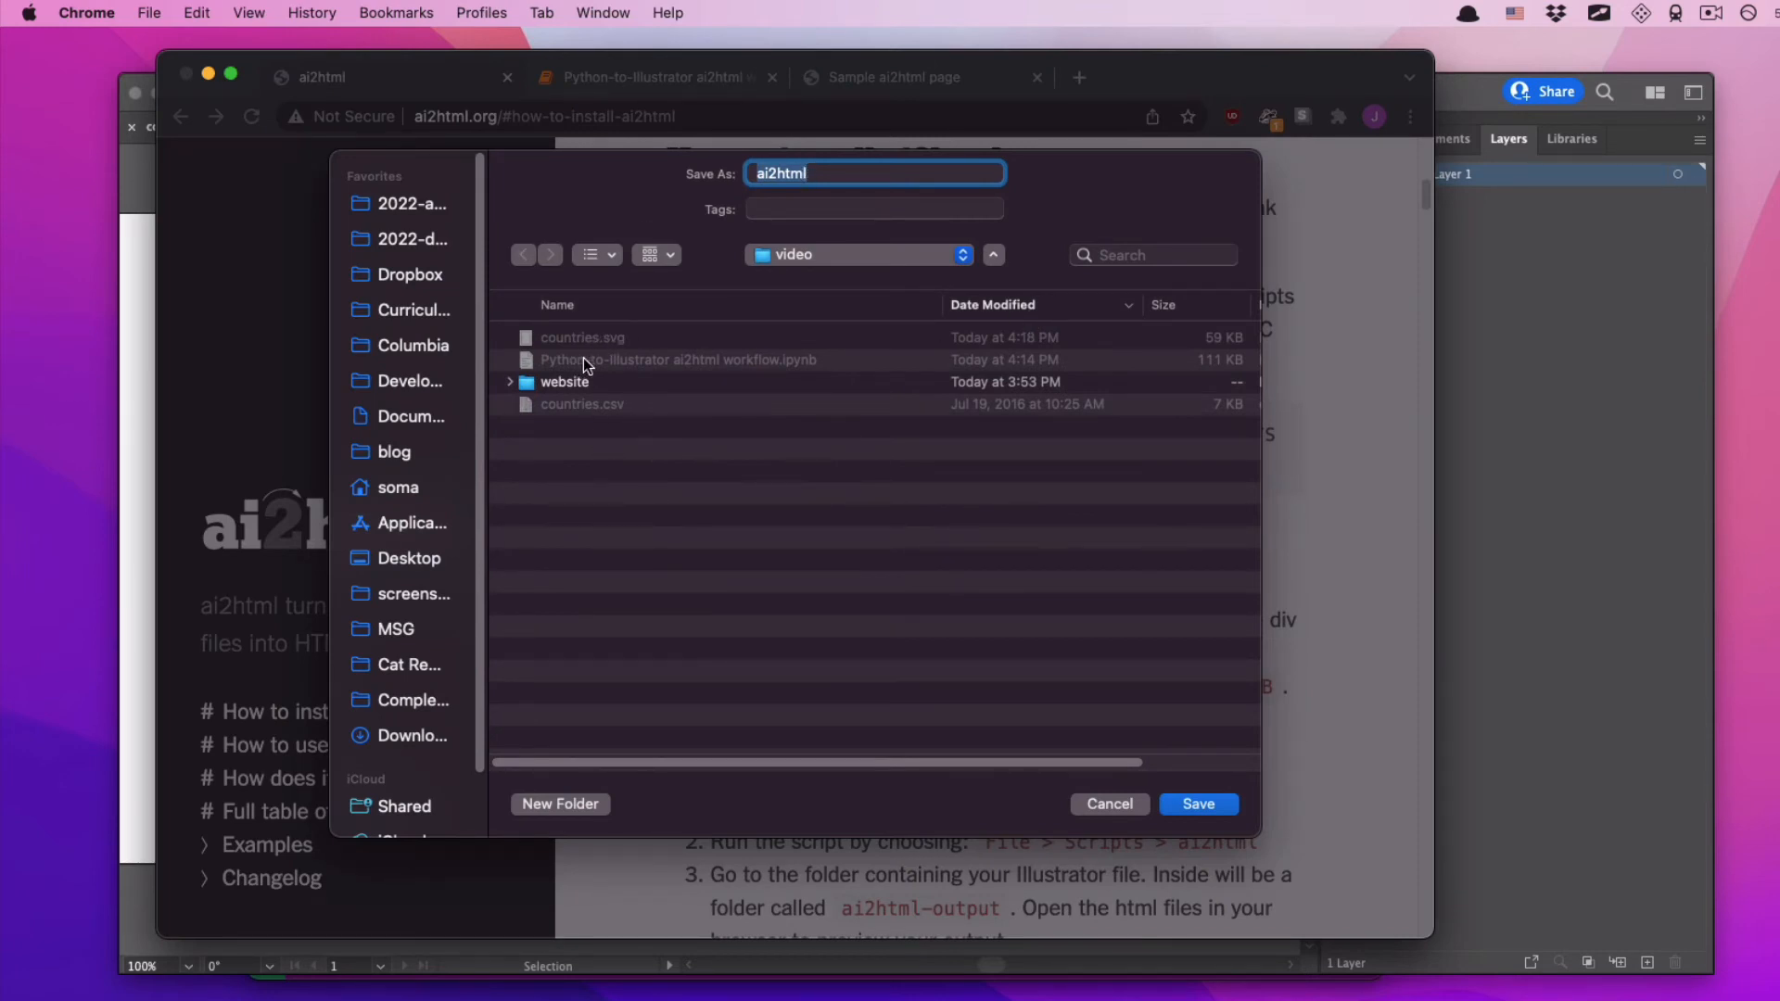
mouse_move(589, 411)
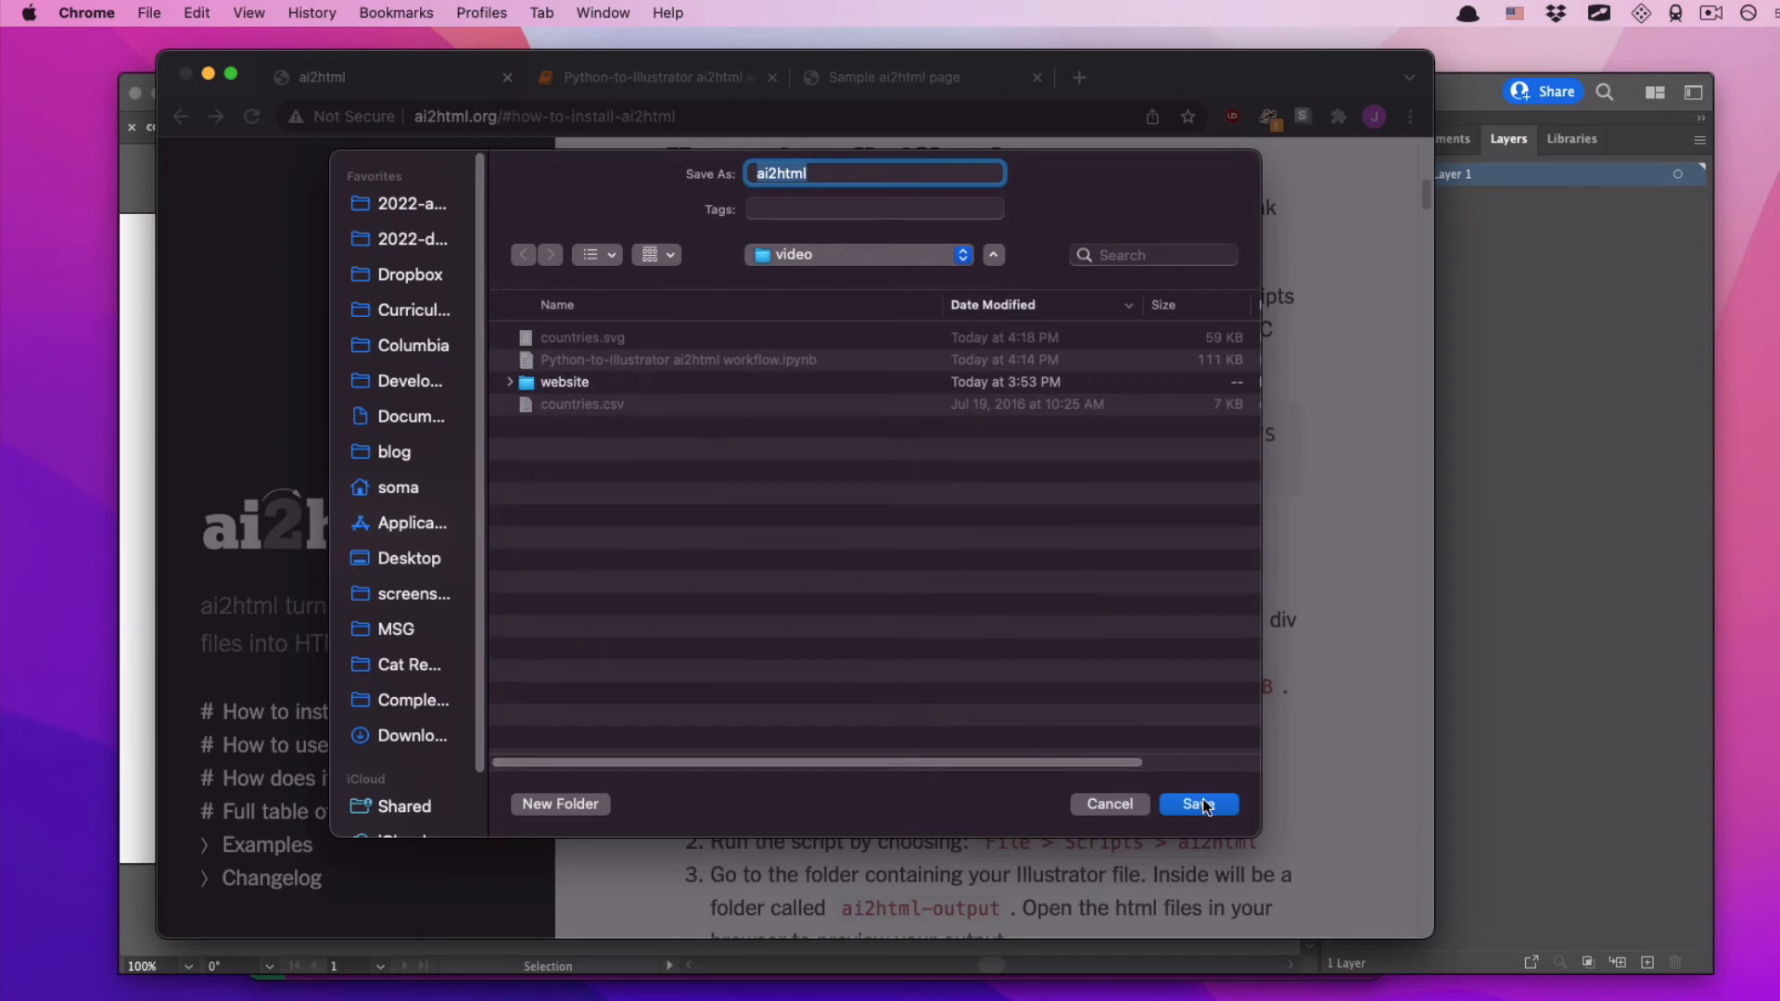
click(1198, 804)
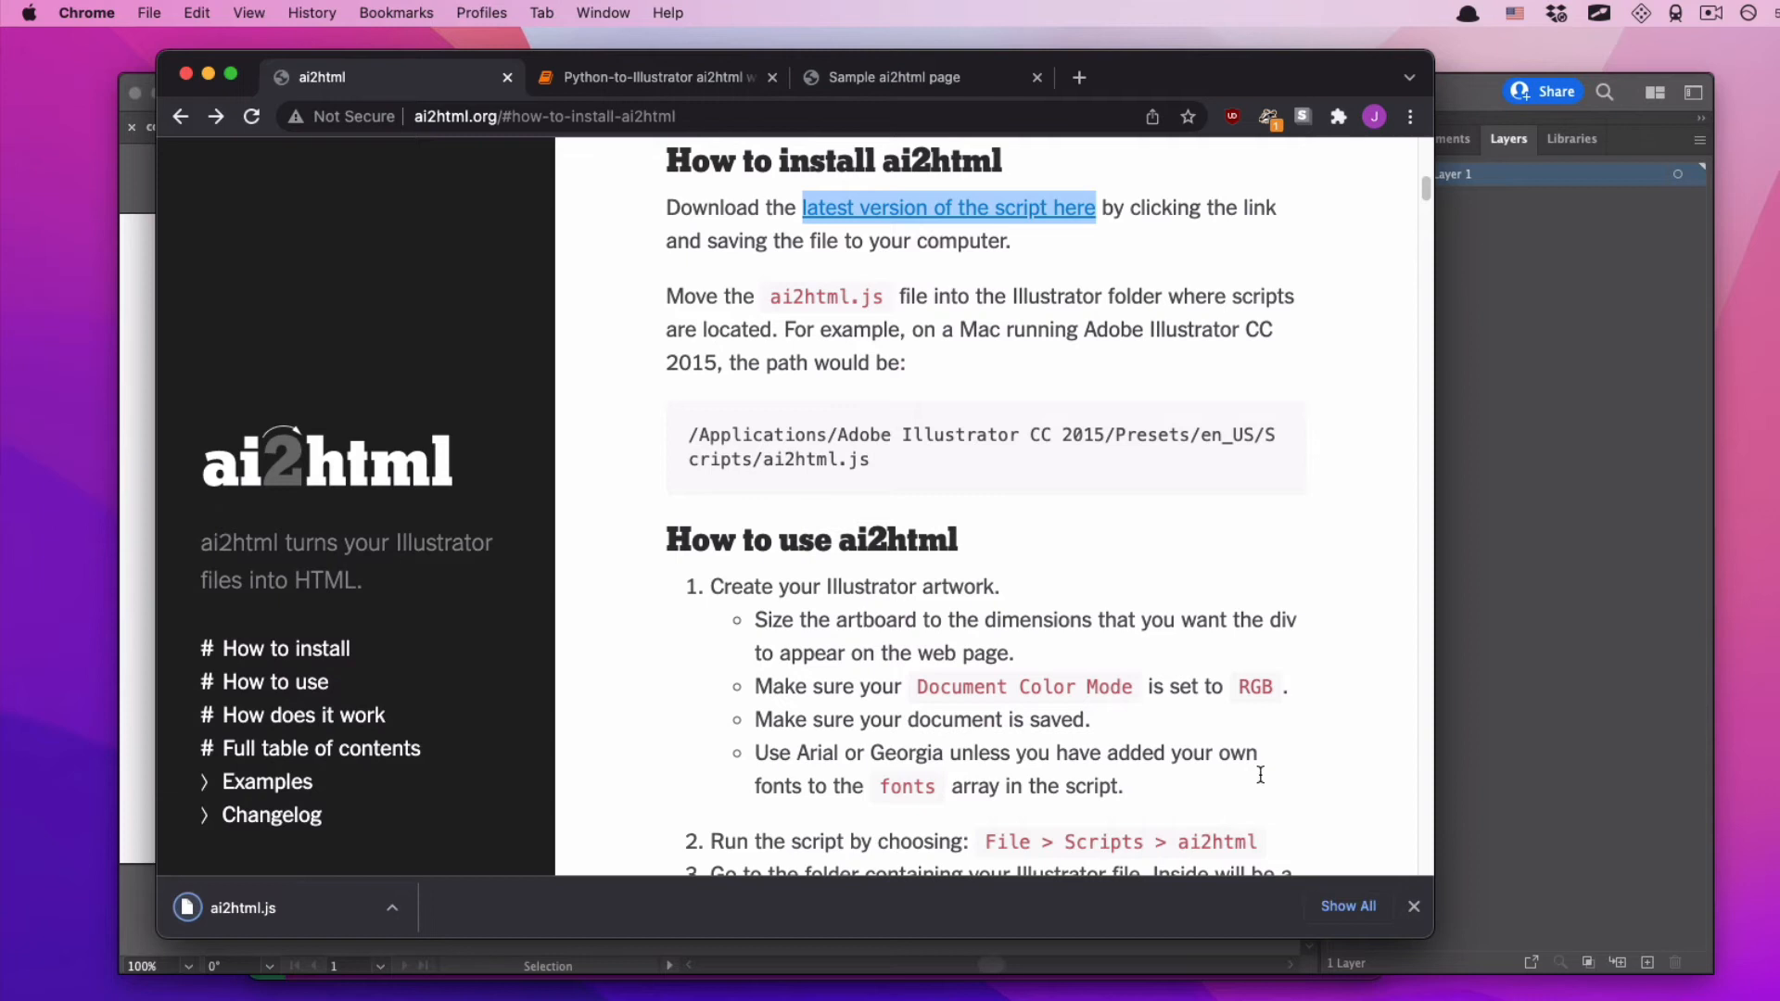
mouse_move(1415, 906)
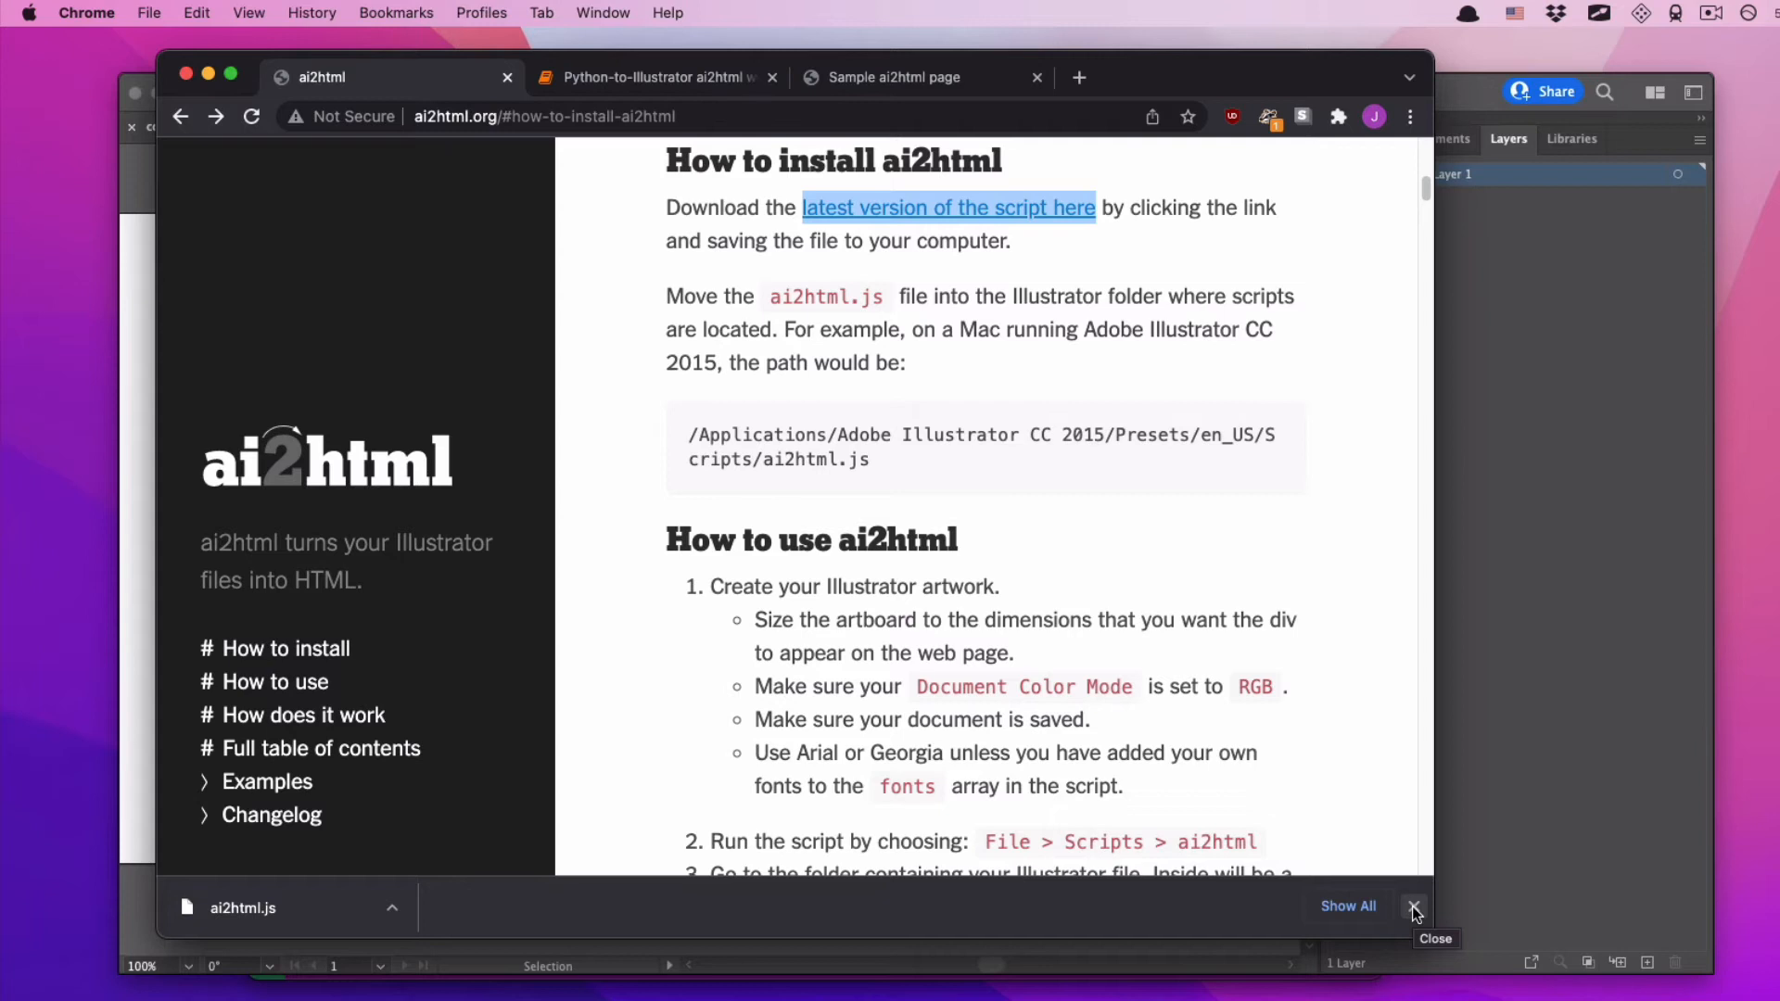
click(1412, 913)
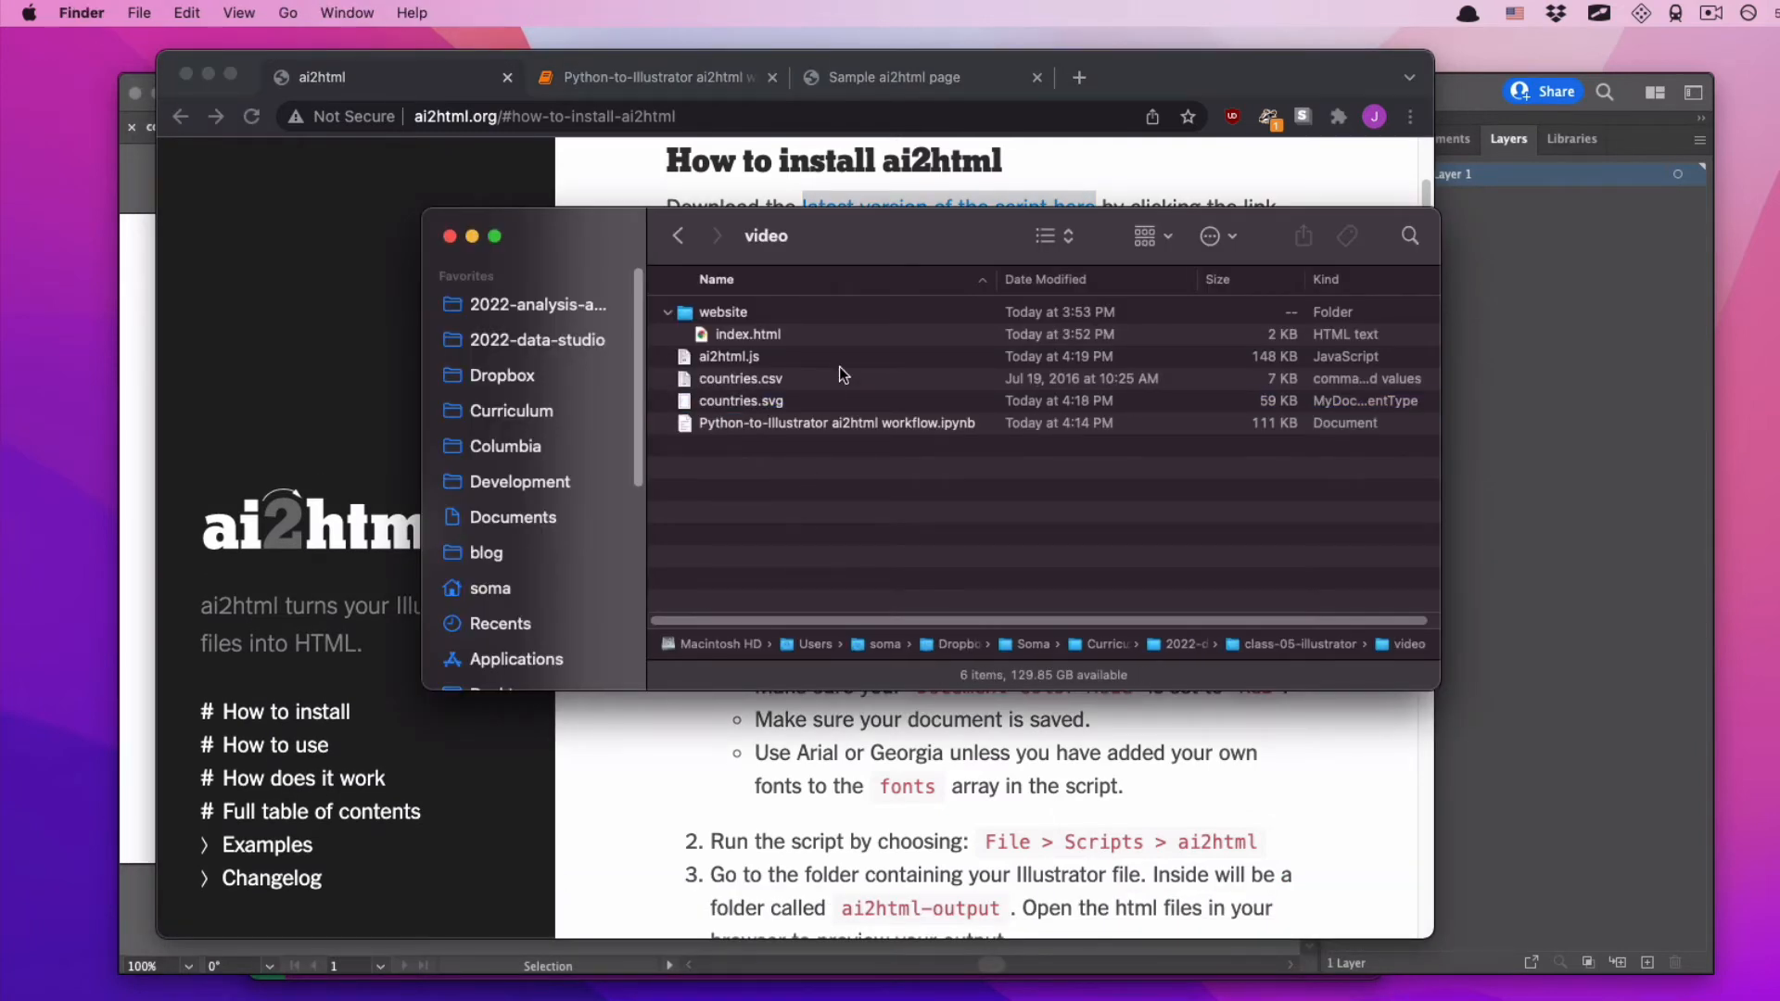
- Confirm ai2html.js sits next to countries.svg in the Finder video folder
click(729, 356)
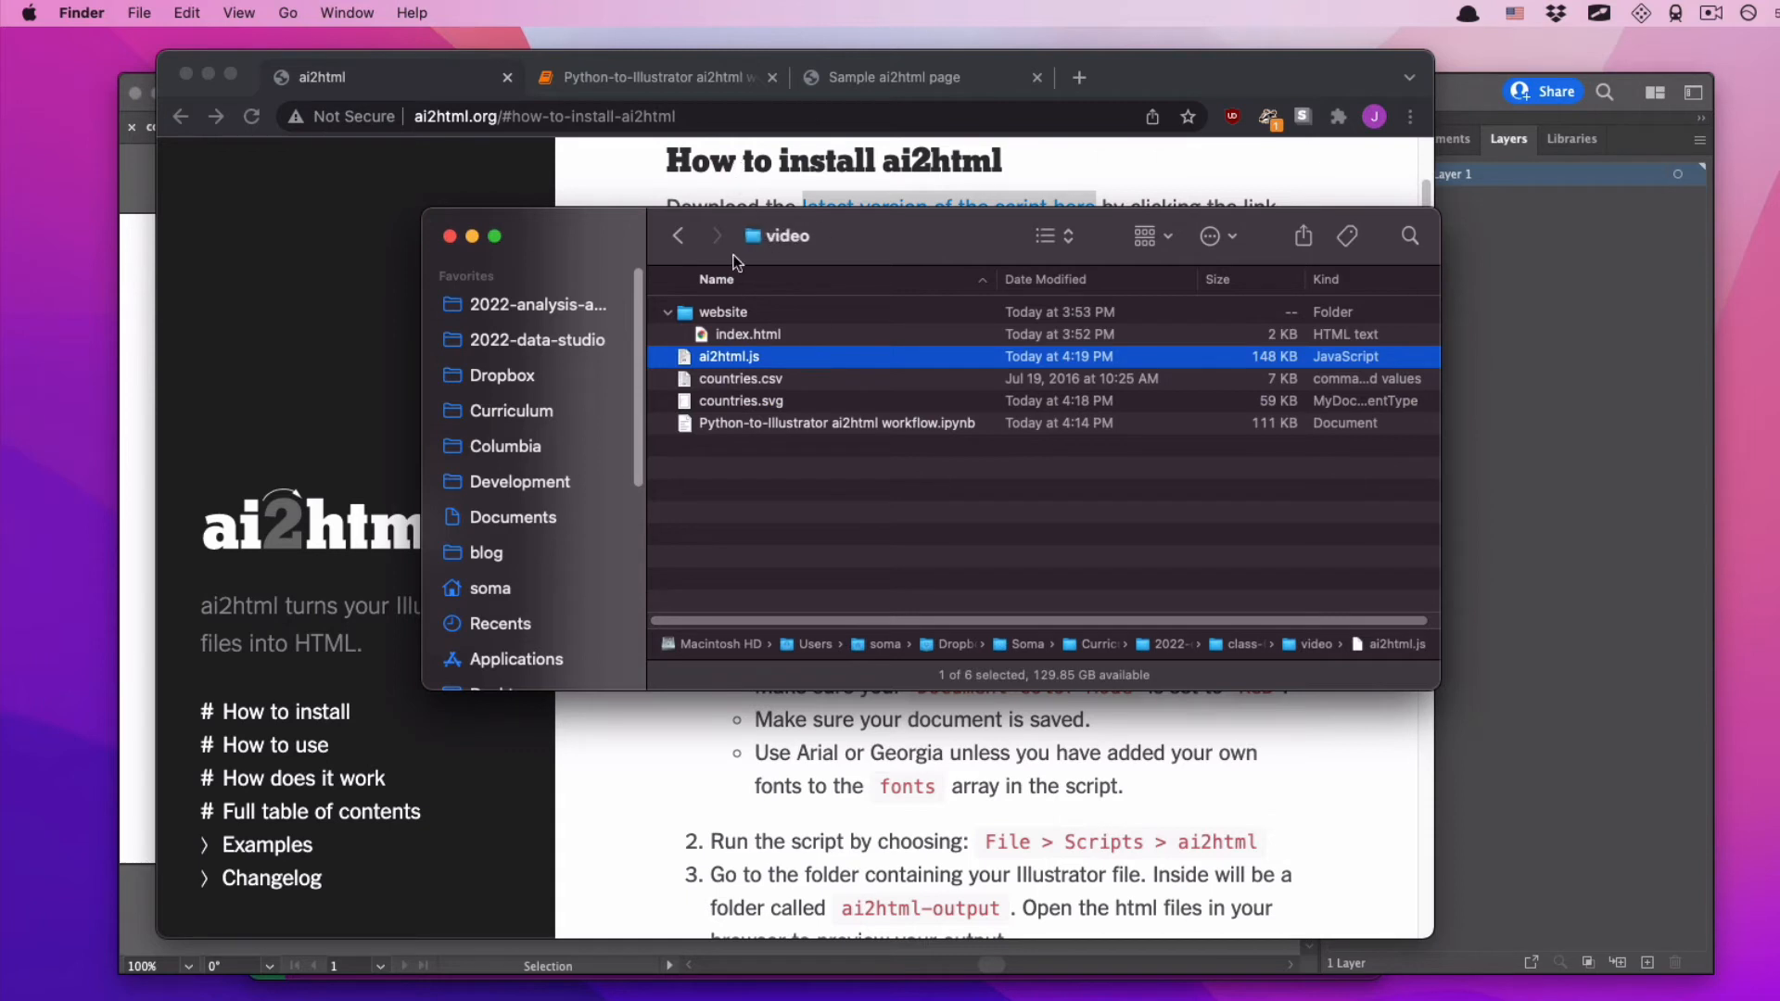
click(669, 312)
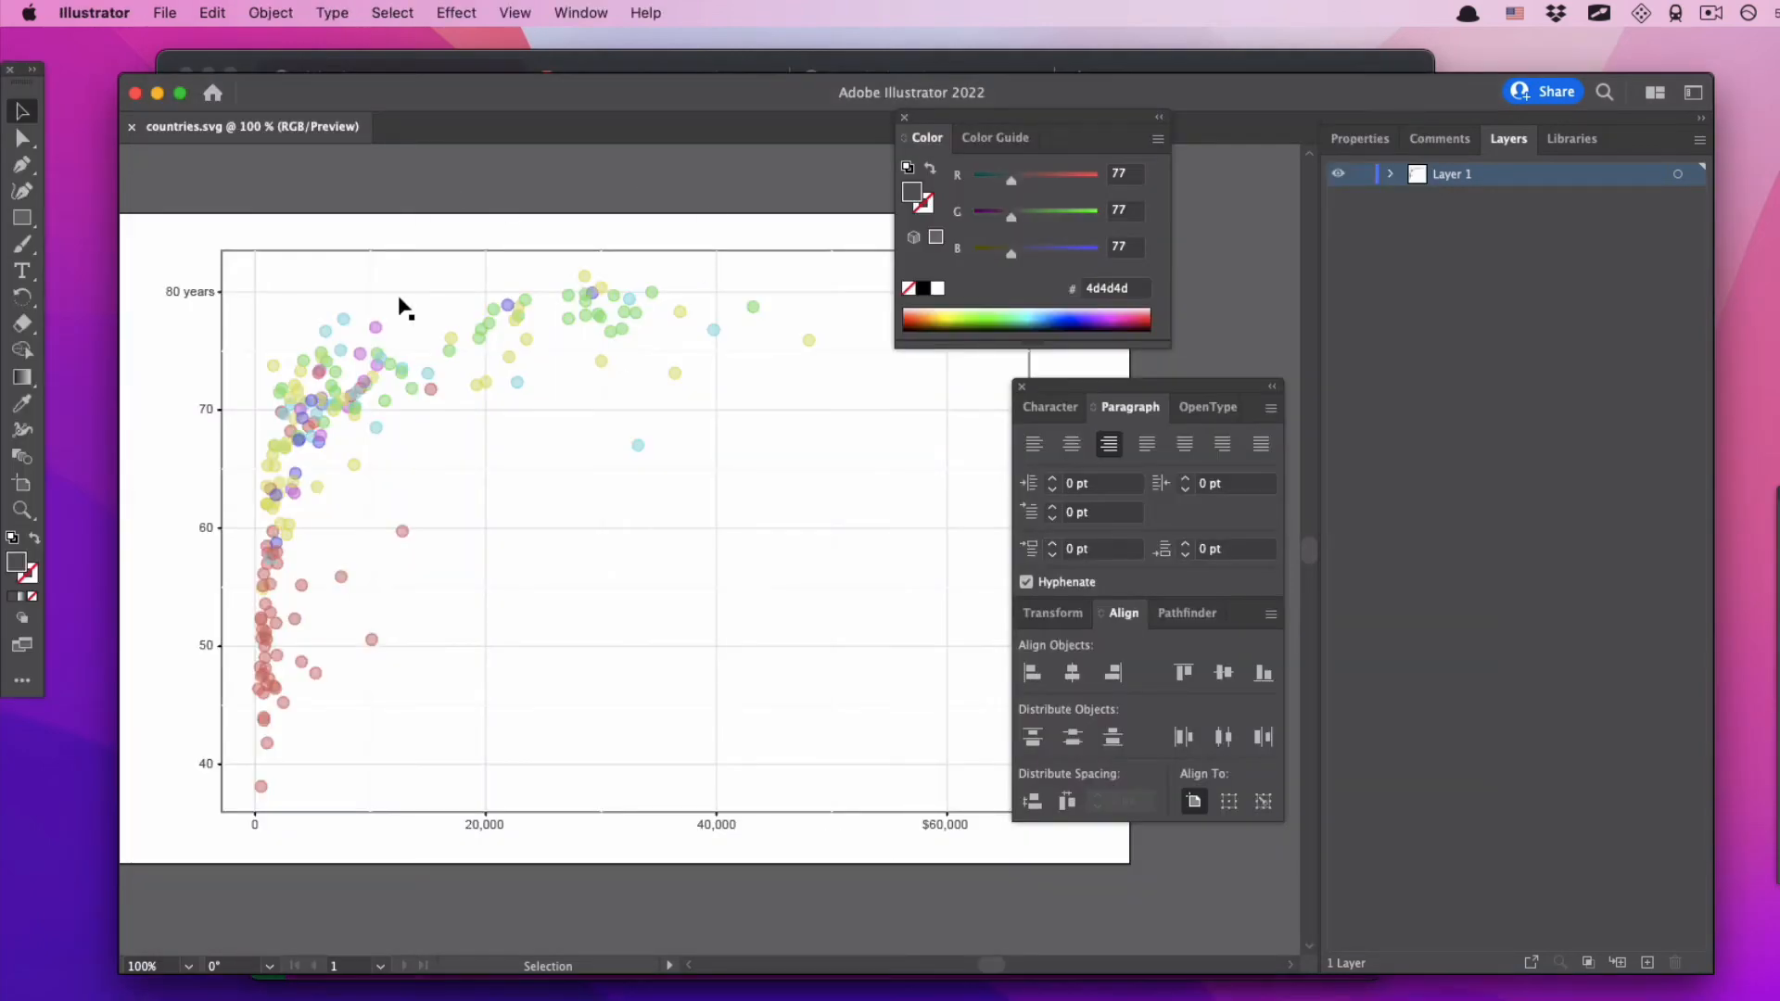
- Run ai2html.js from the video folder on countries.svg via File > Scripts > Other Script
click(165, 12)
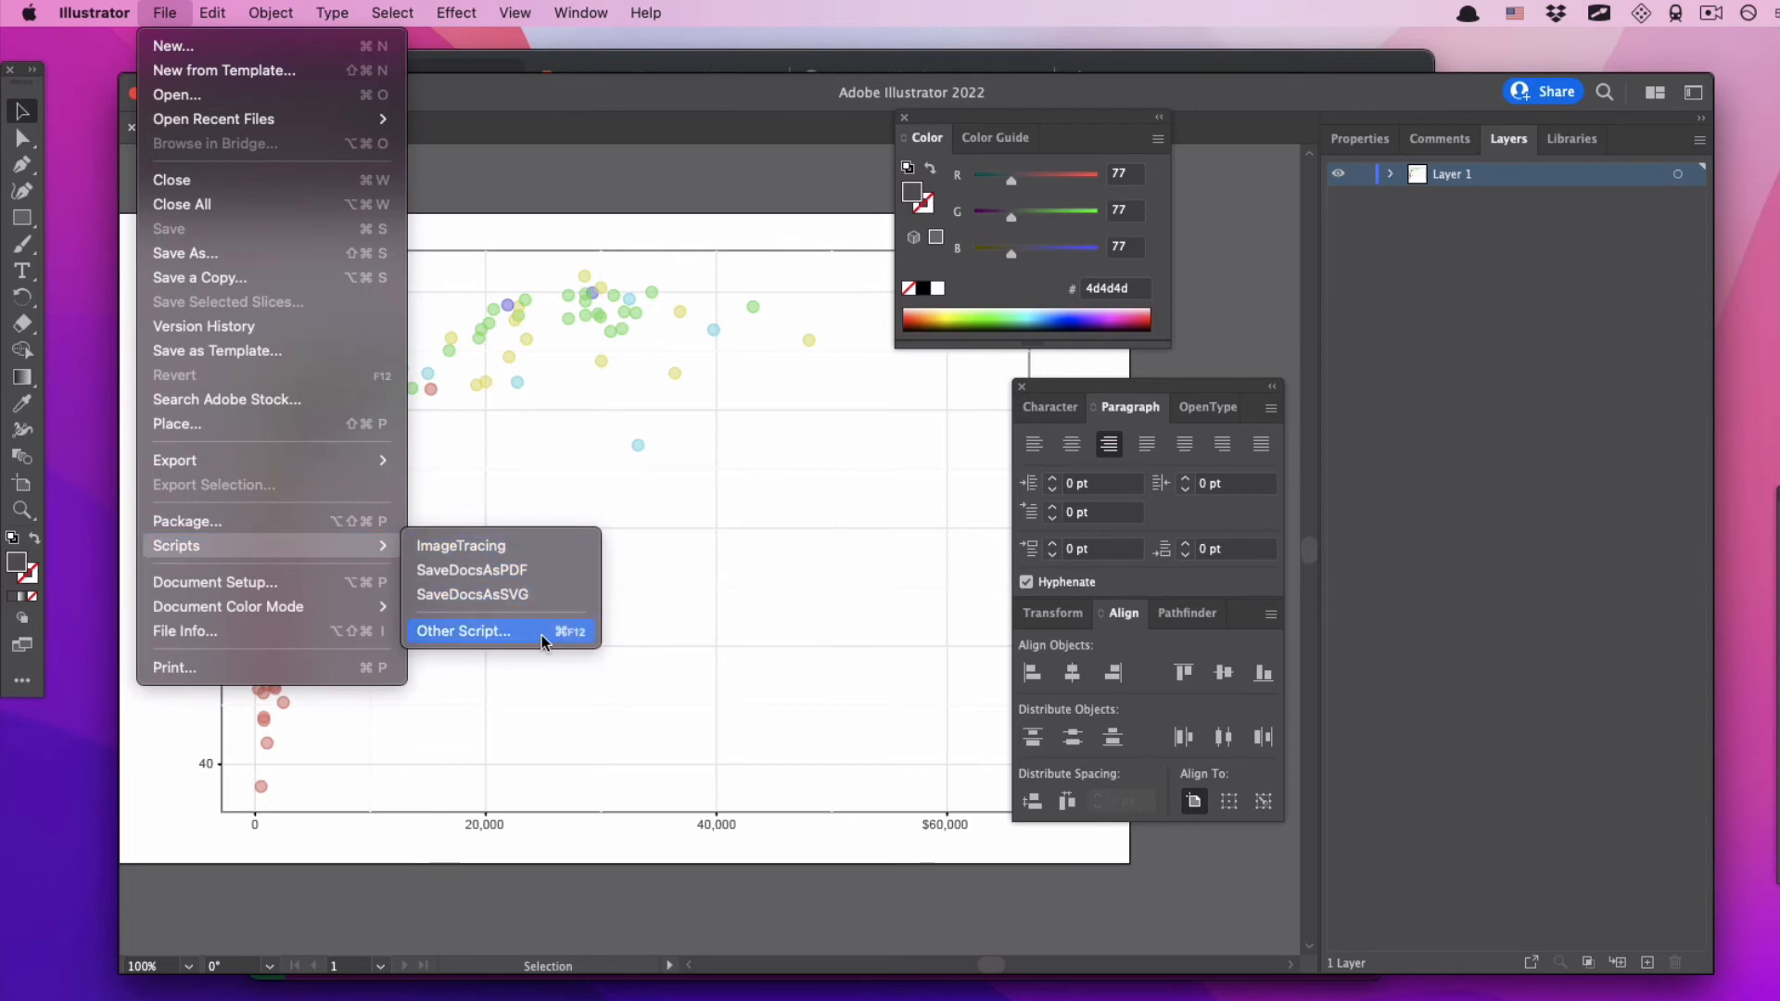
mouse_move(461, 545)
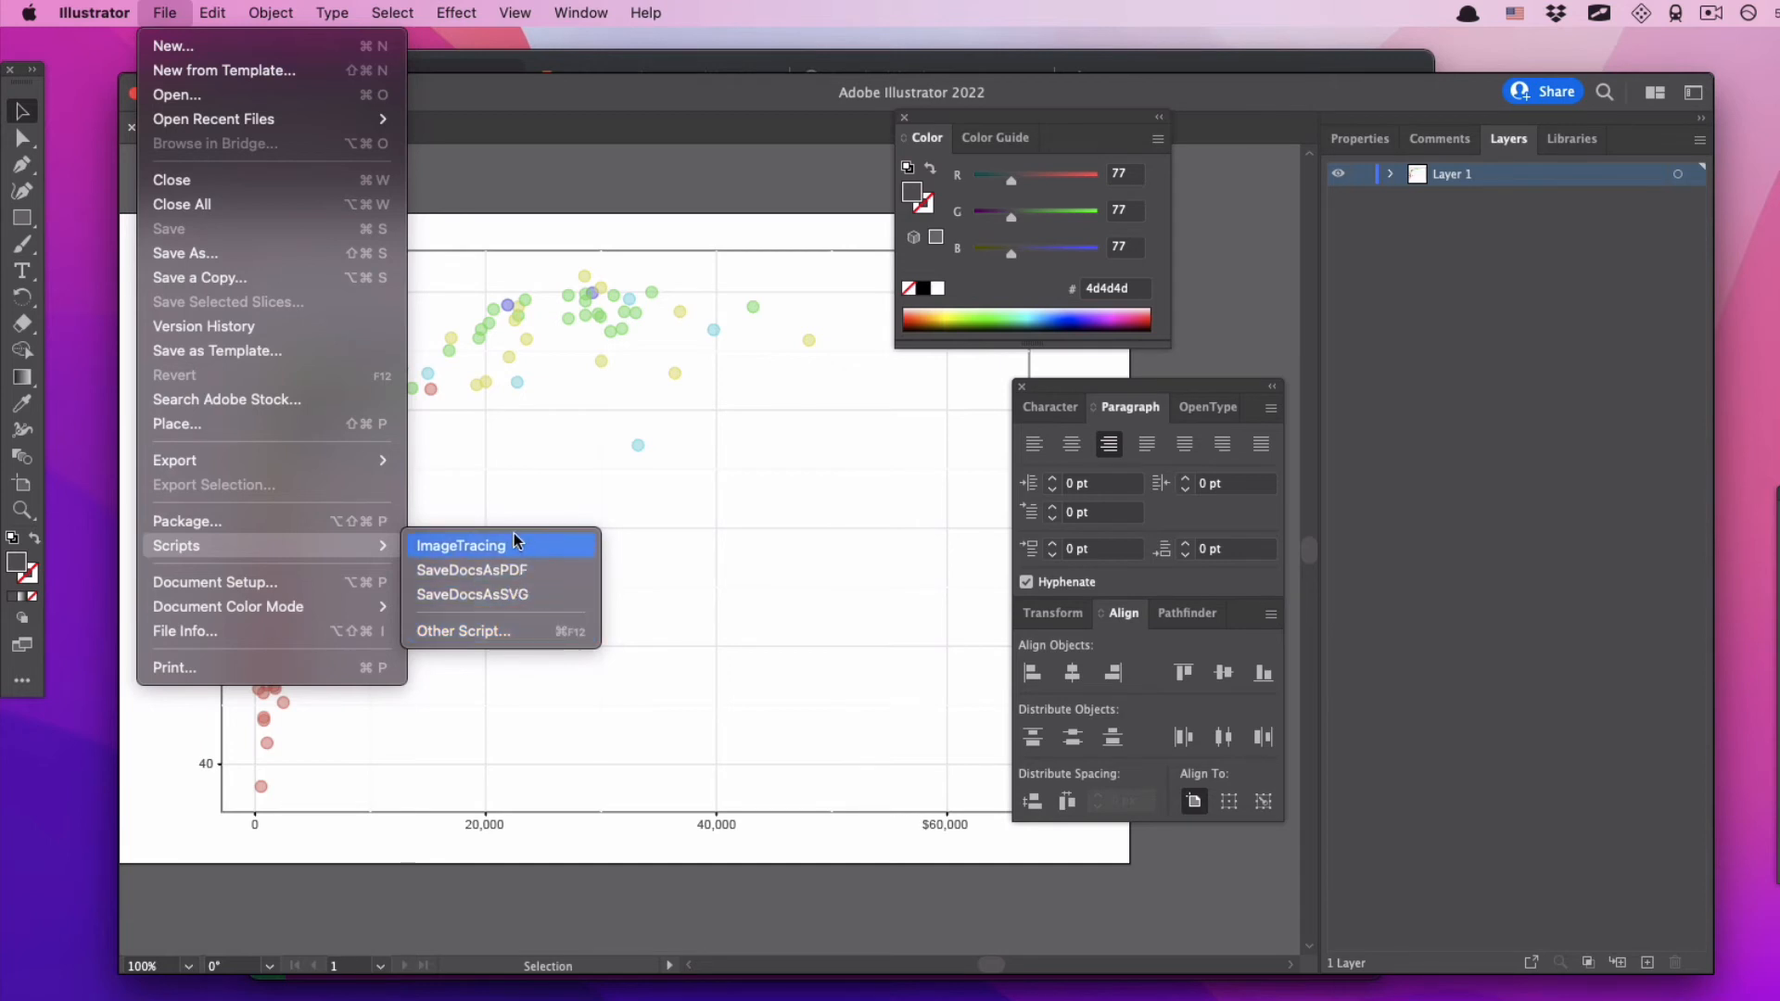
mouse_move(482, 595)
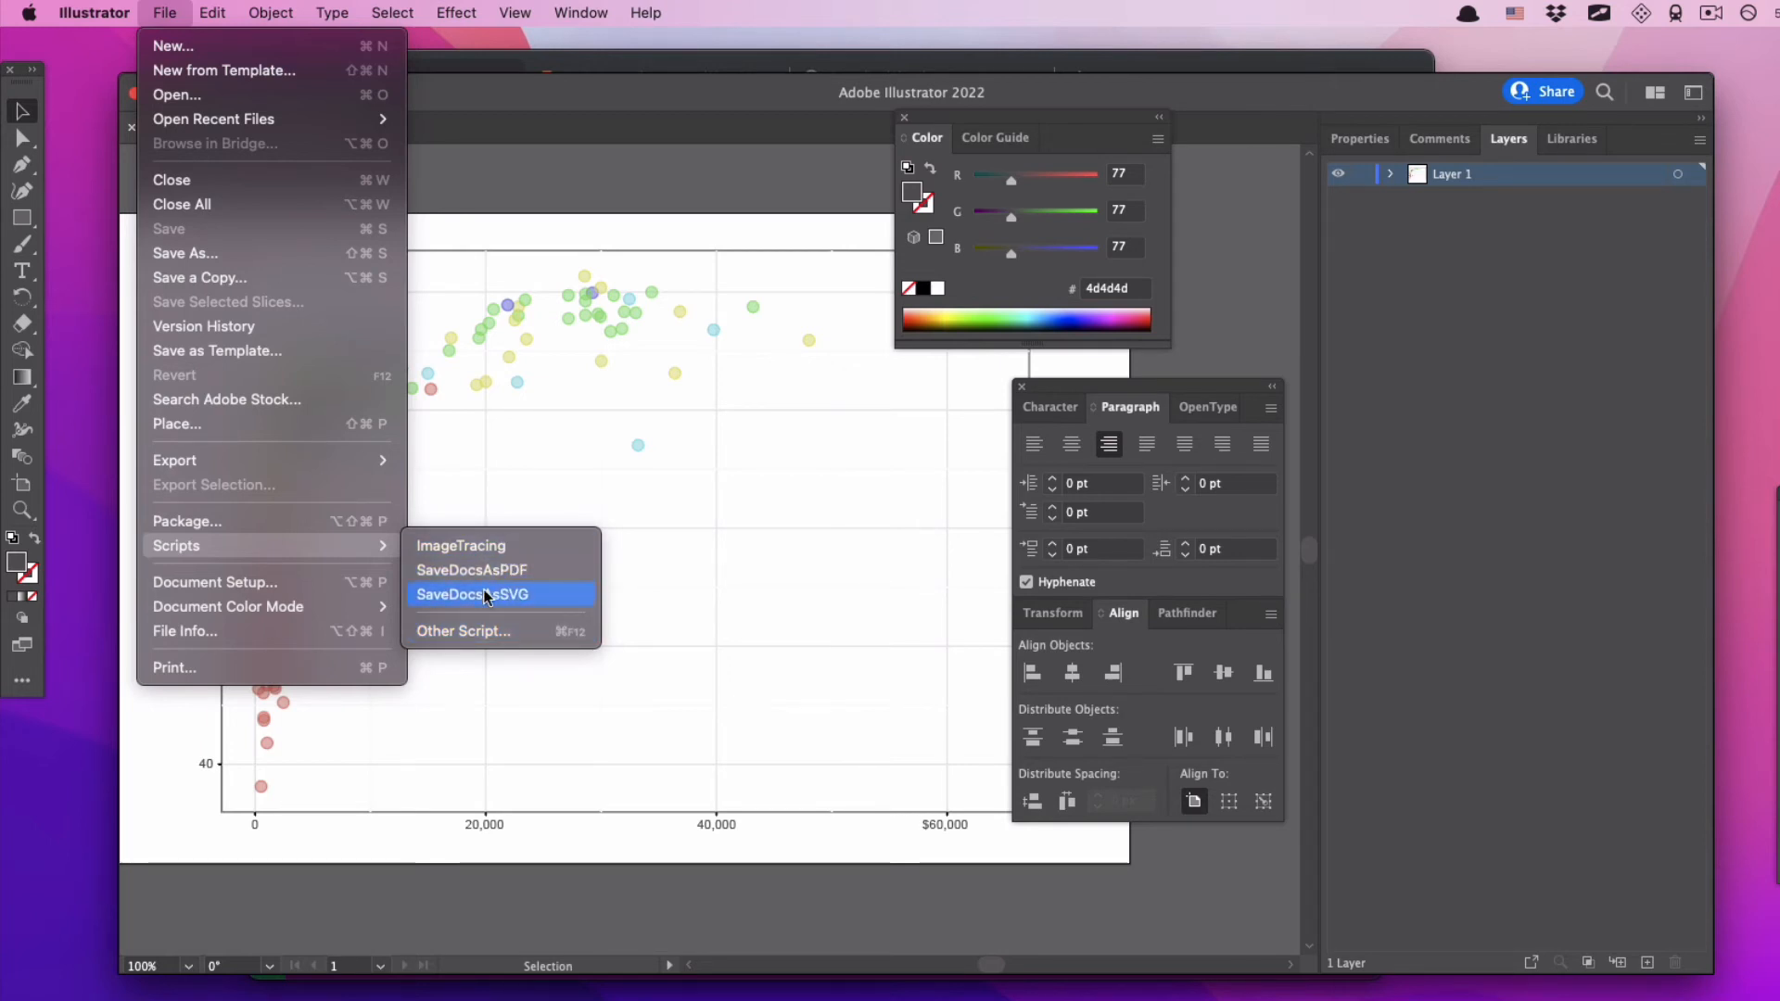
mouse_move(481, 631)
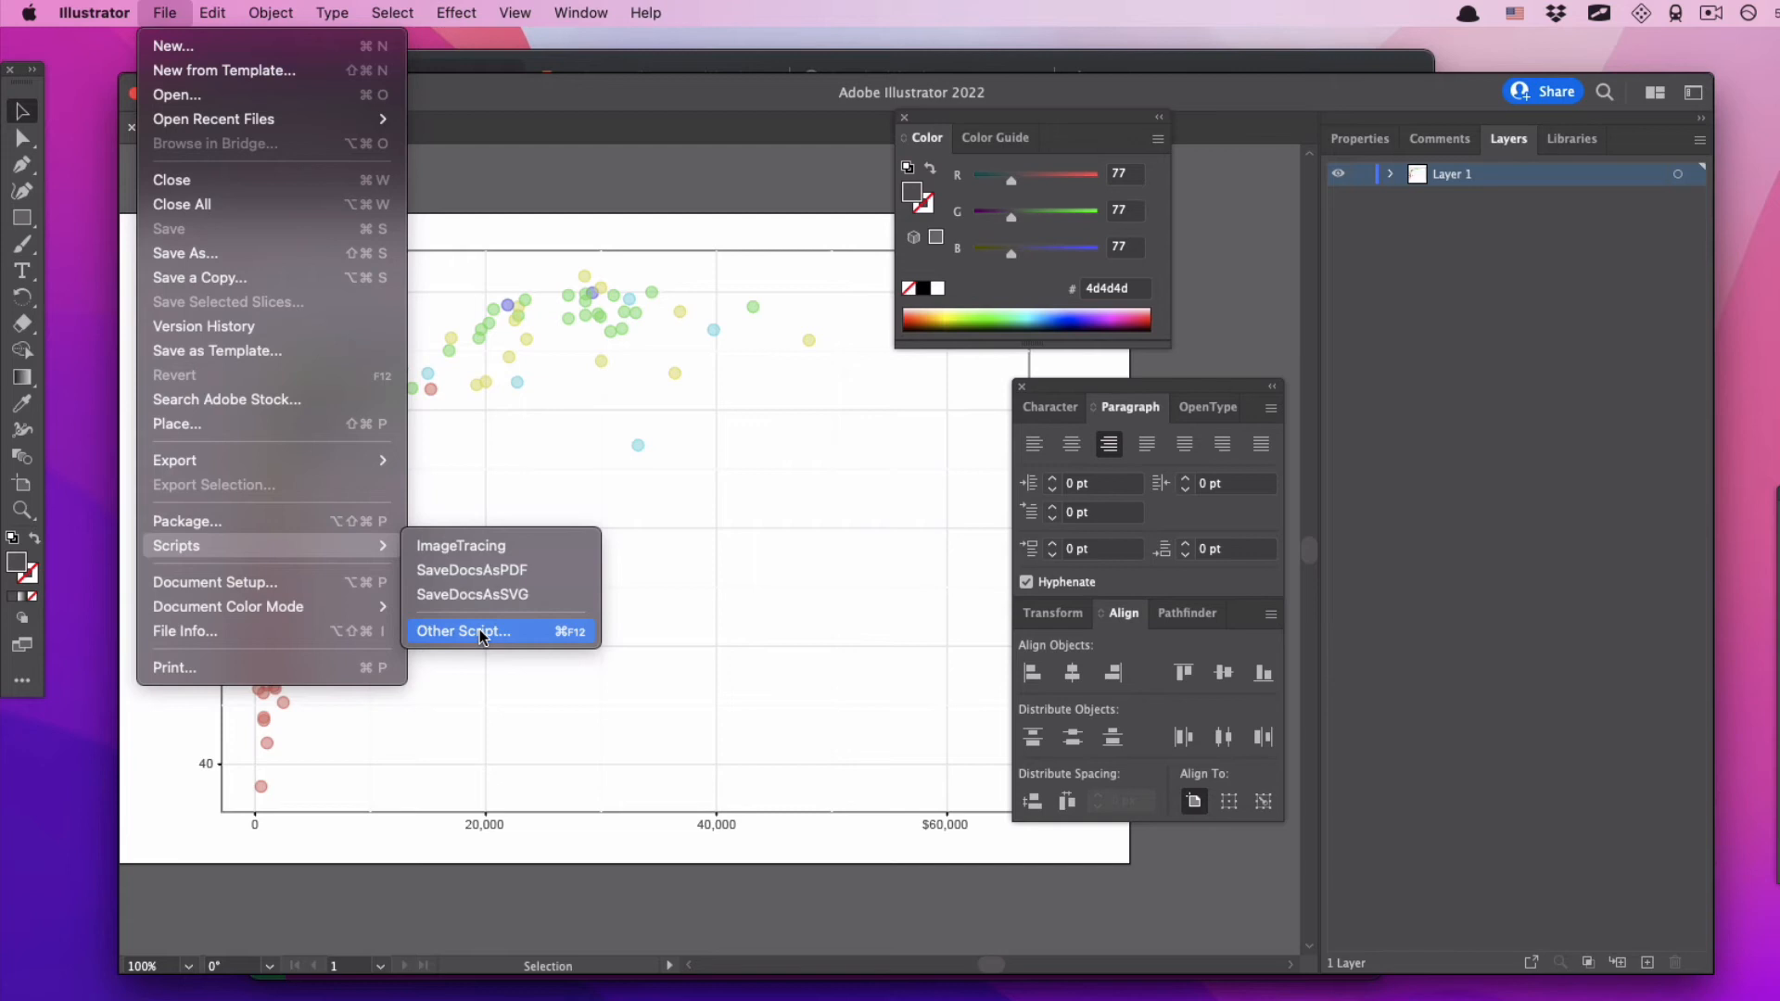
click(461, 632)
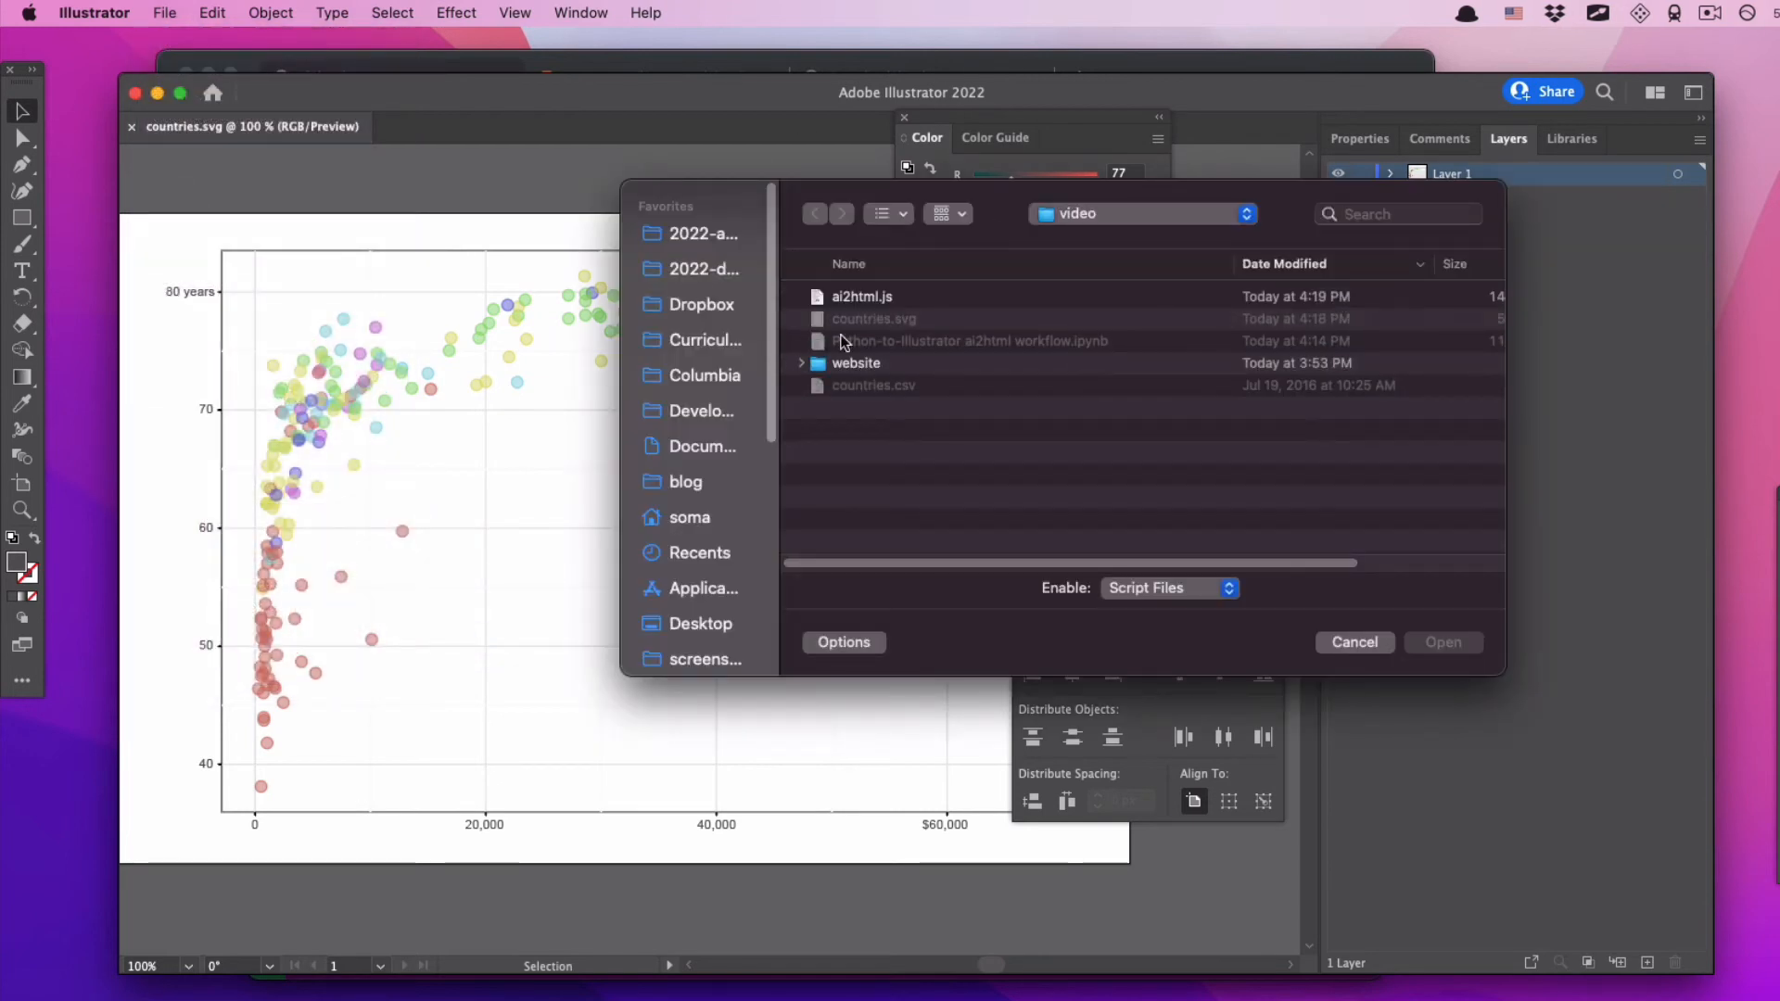
mouse_move(854, 314)
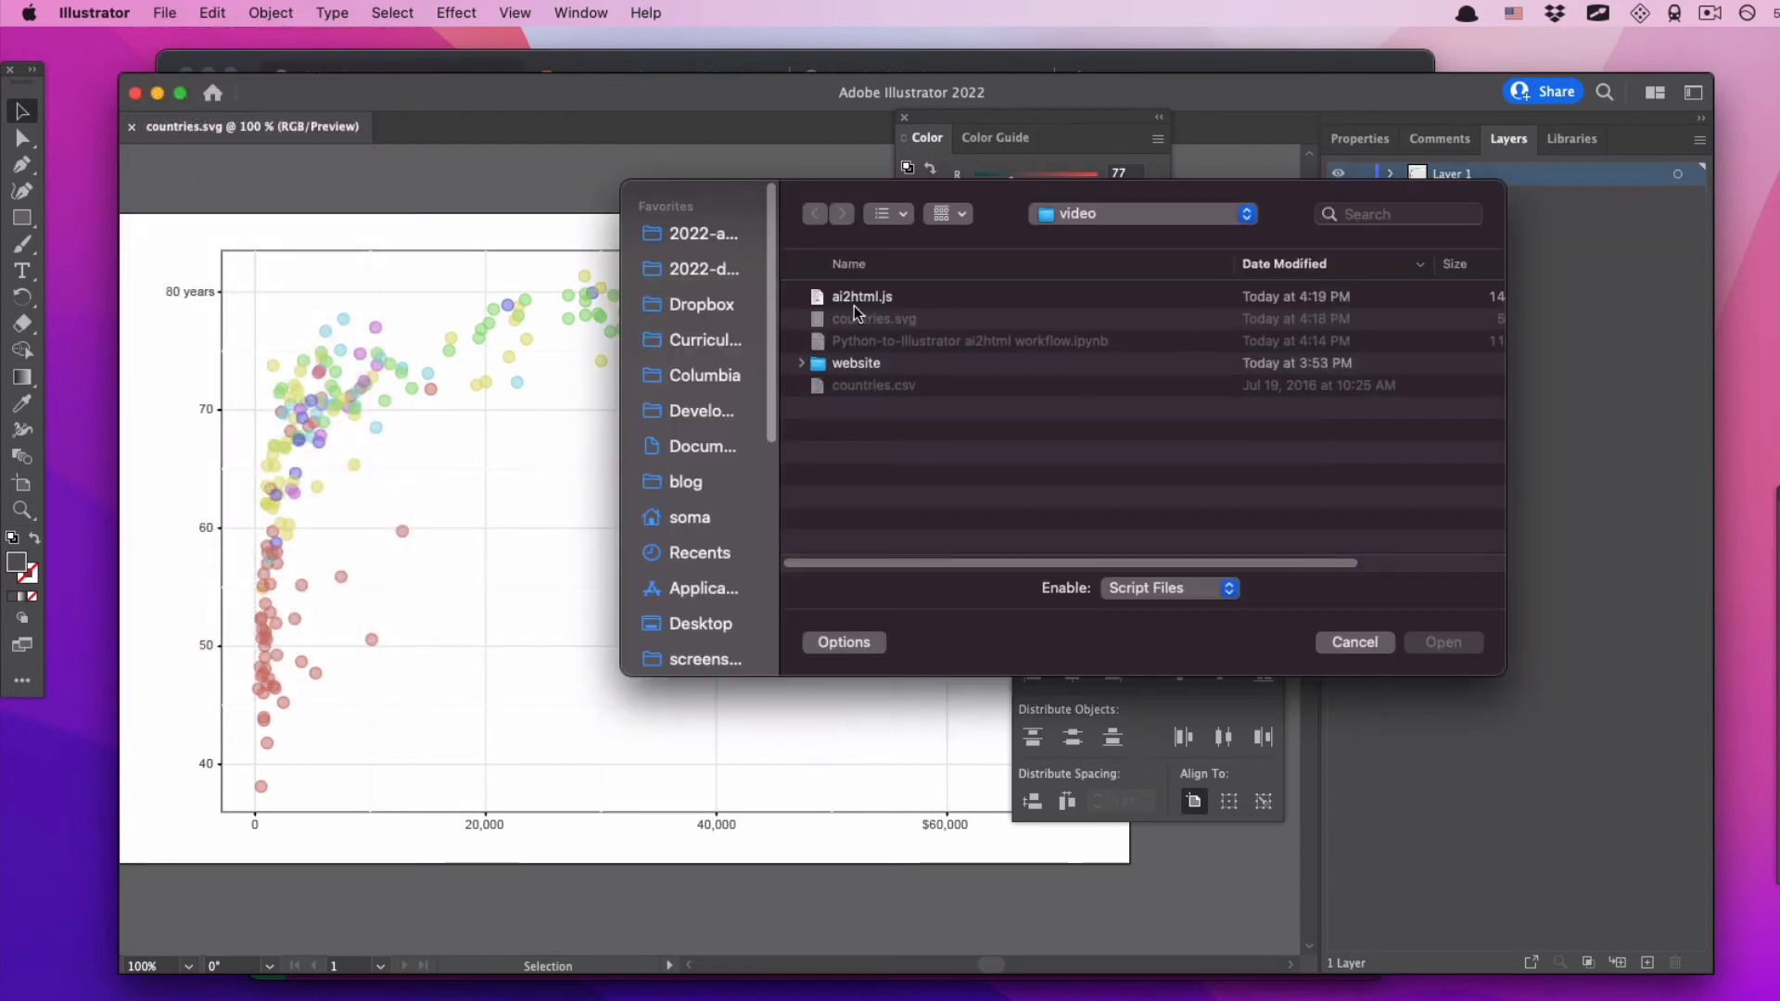
click(861, 297)
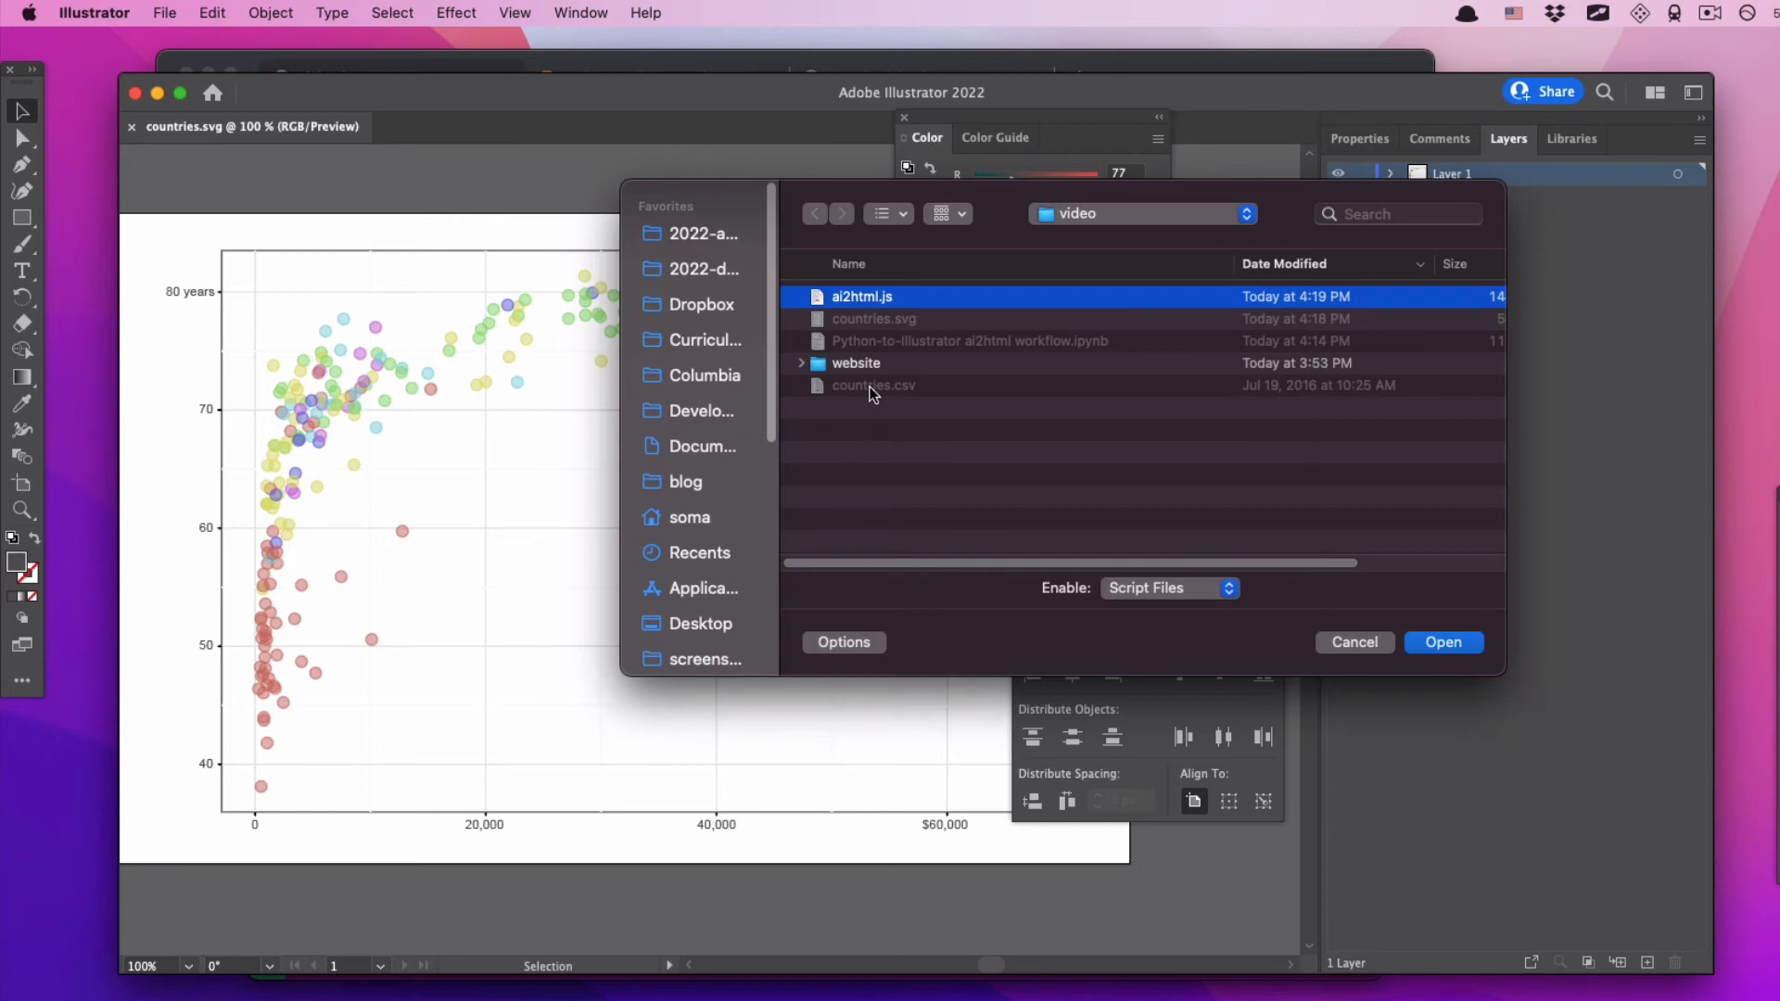
click(1442, 641)
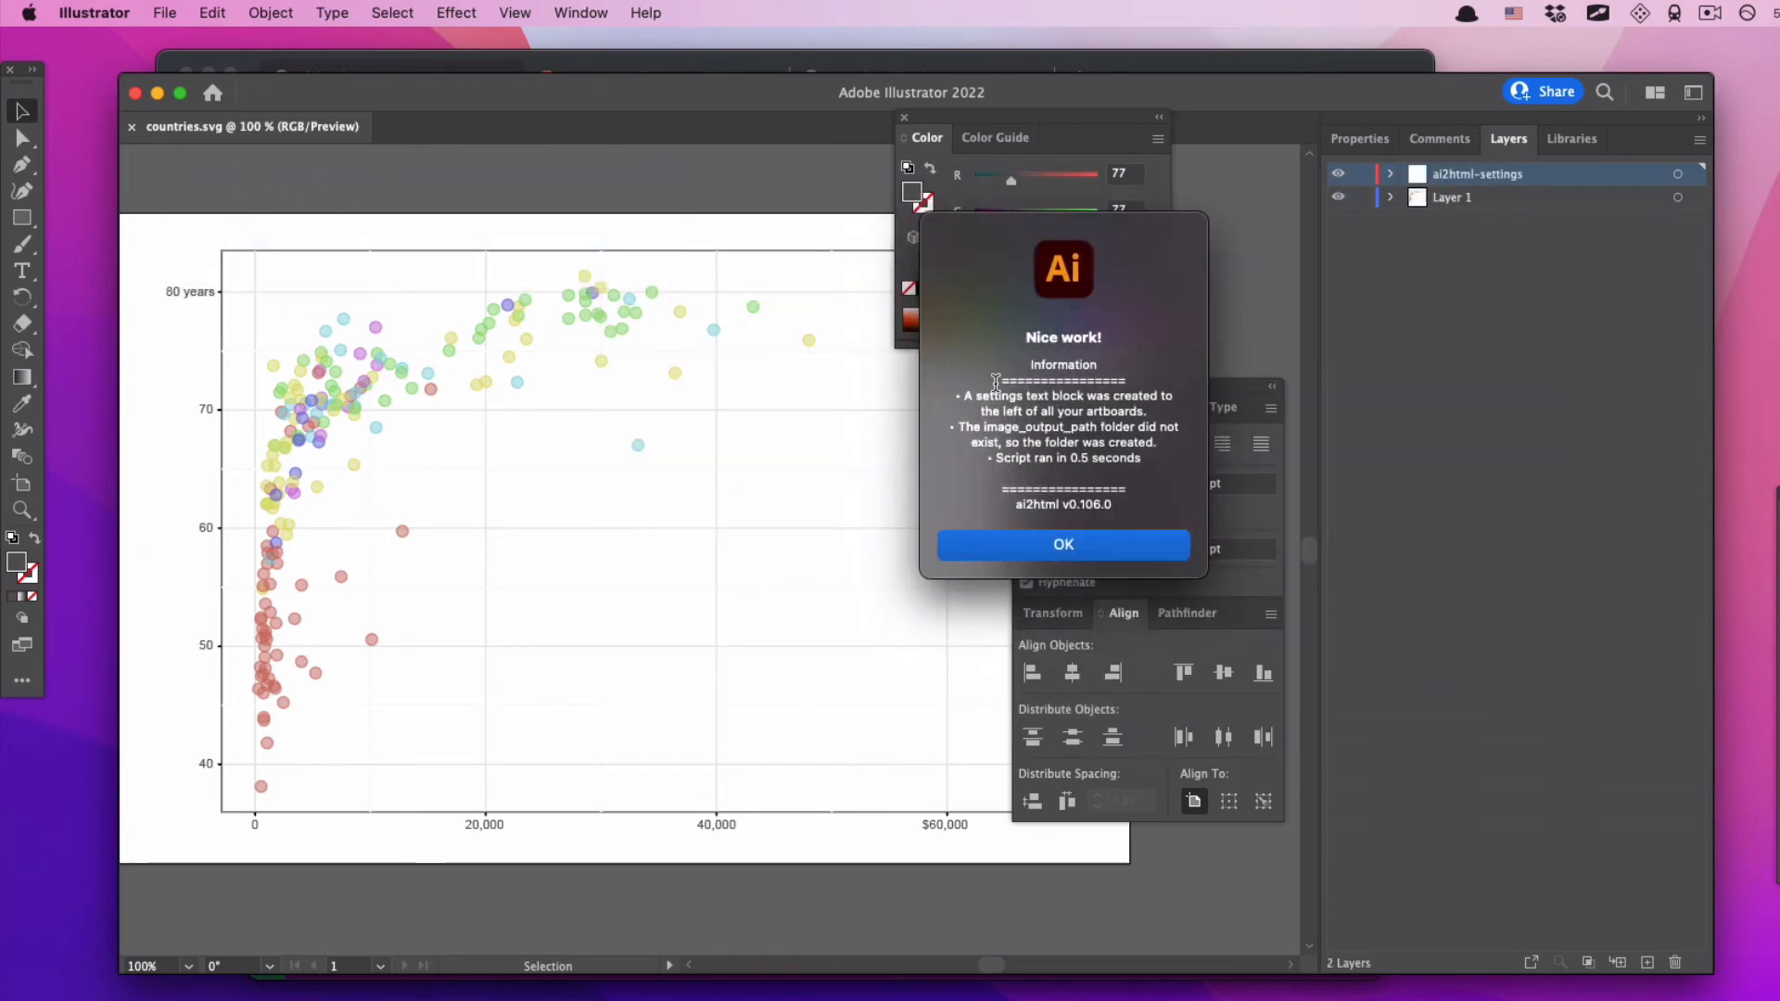
mouse_move(1079, 501)
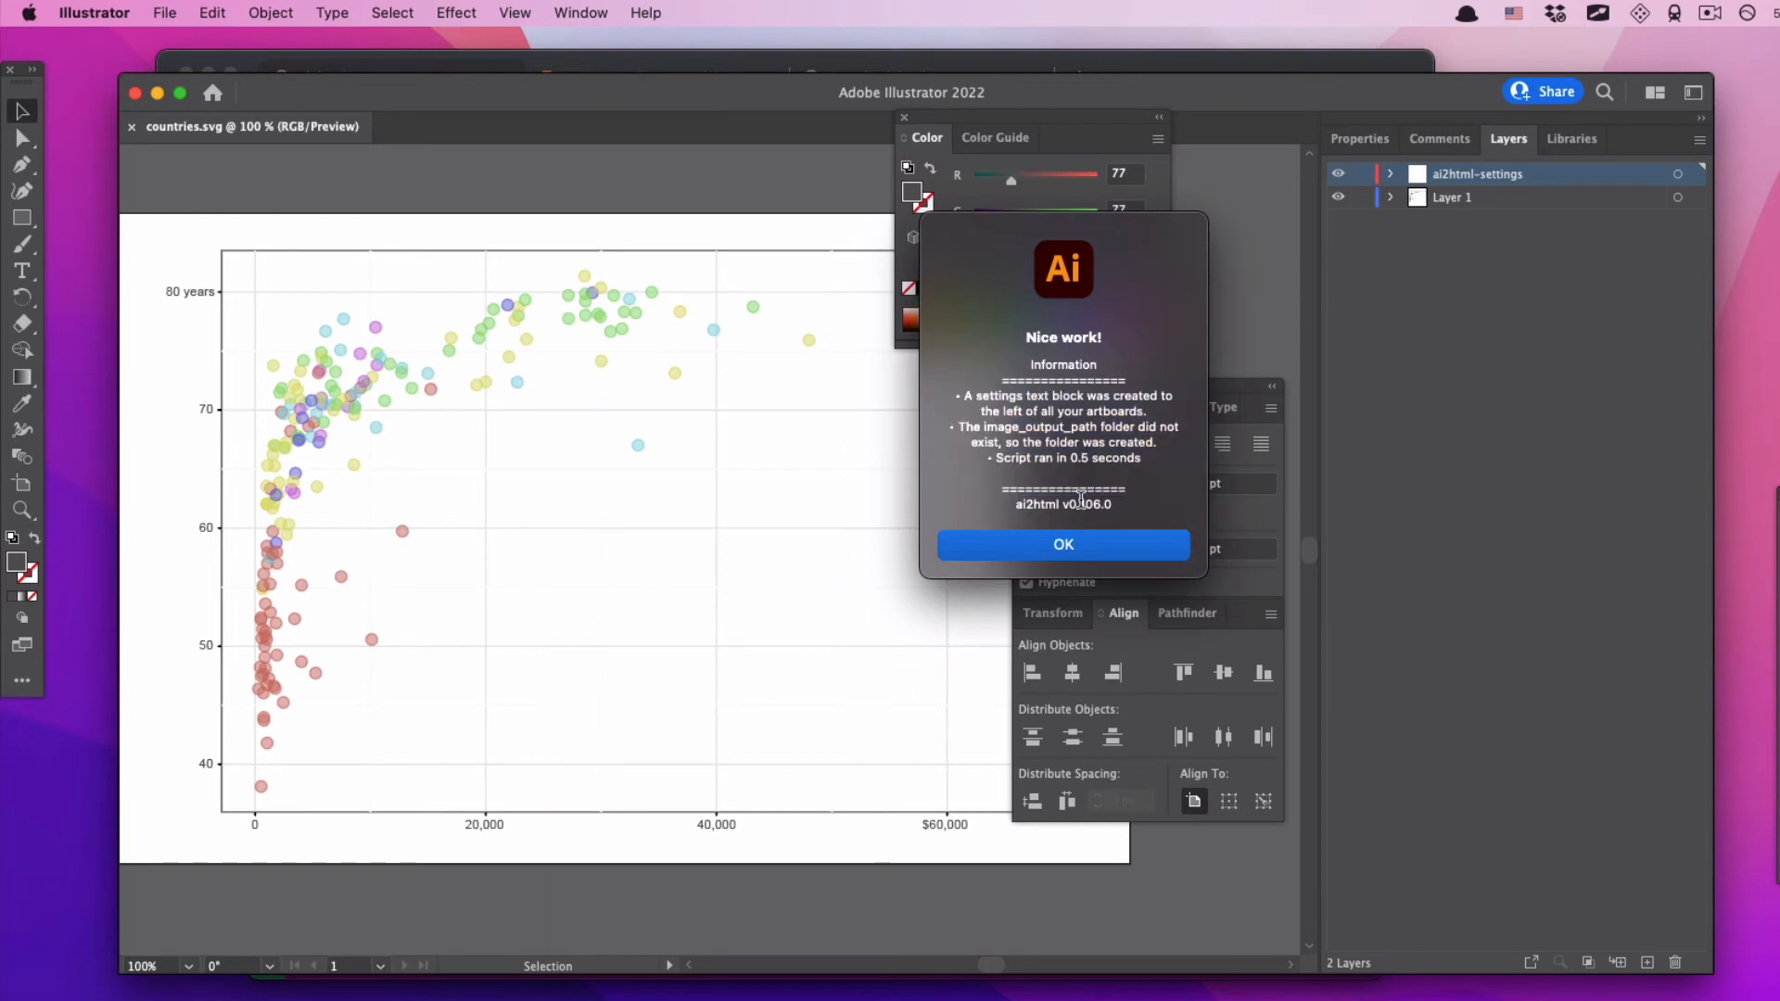
mouse_move(1021, 371)
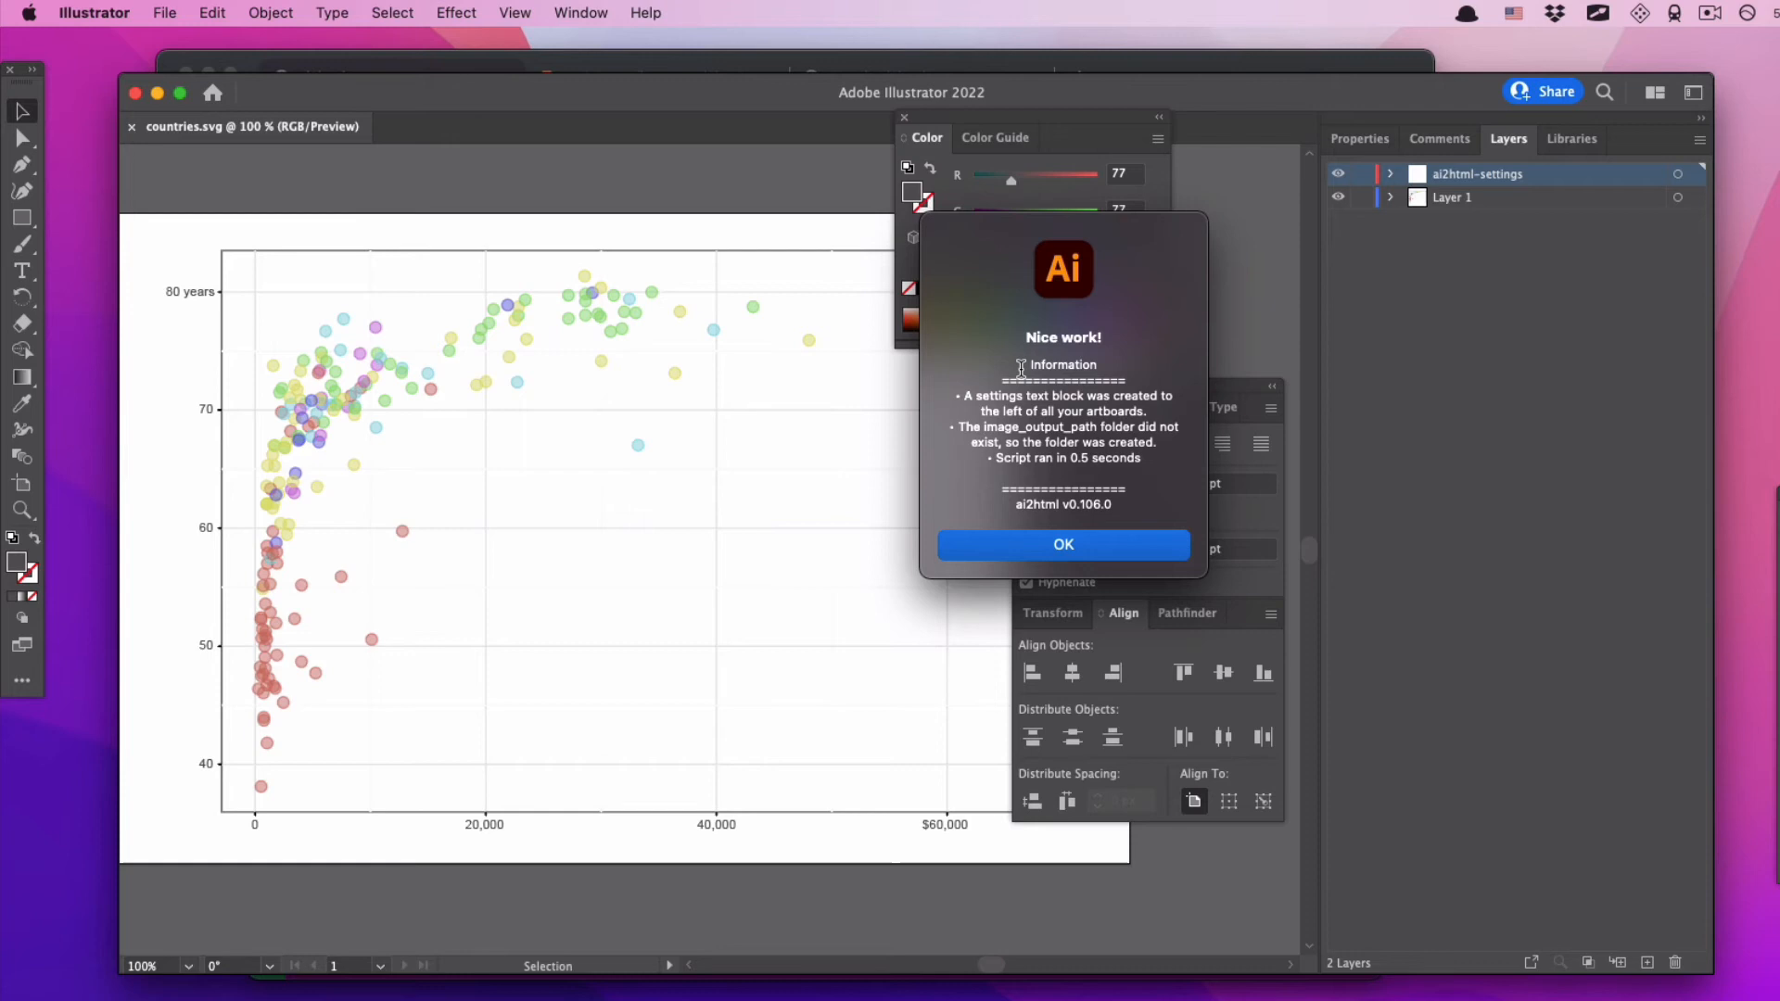
mouse_move(1052, 390)
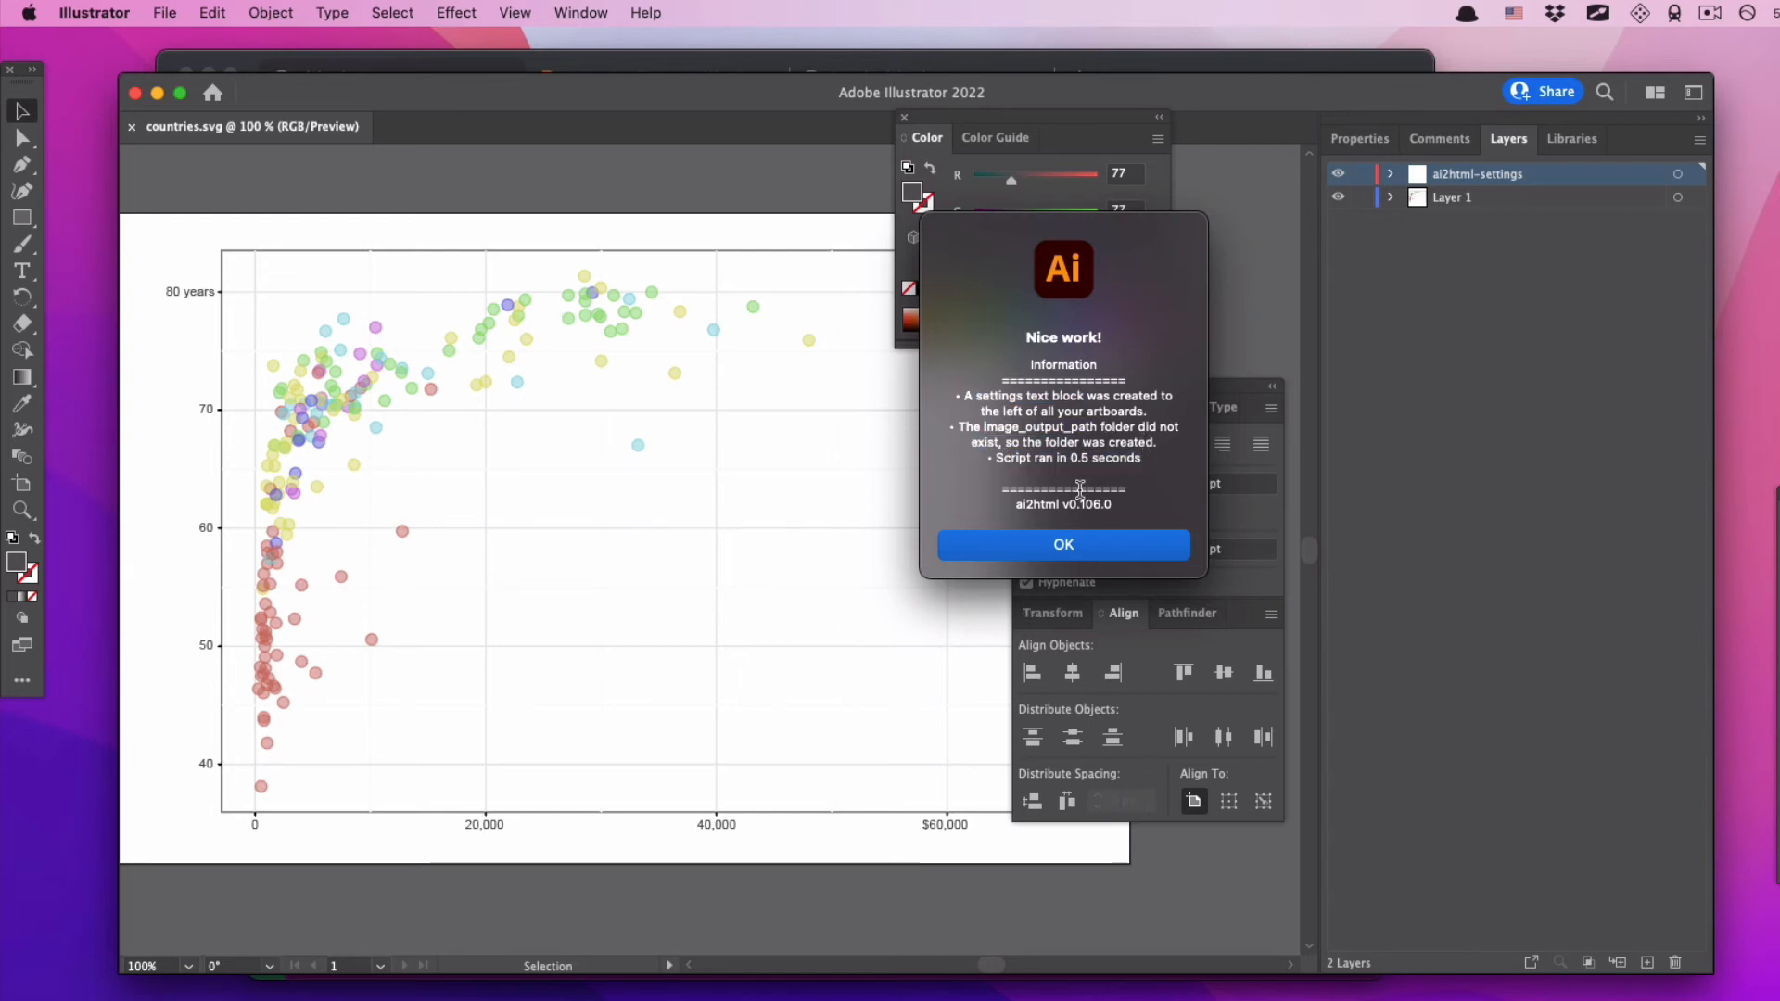
- Close the 'Nice work!' ai2html report with OK
click(1062, 544)
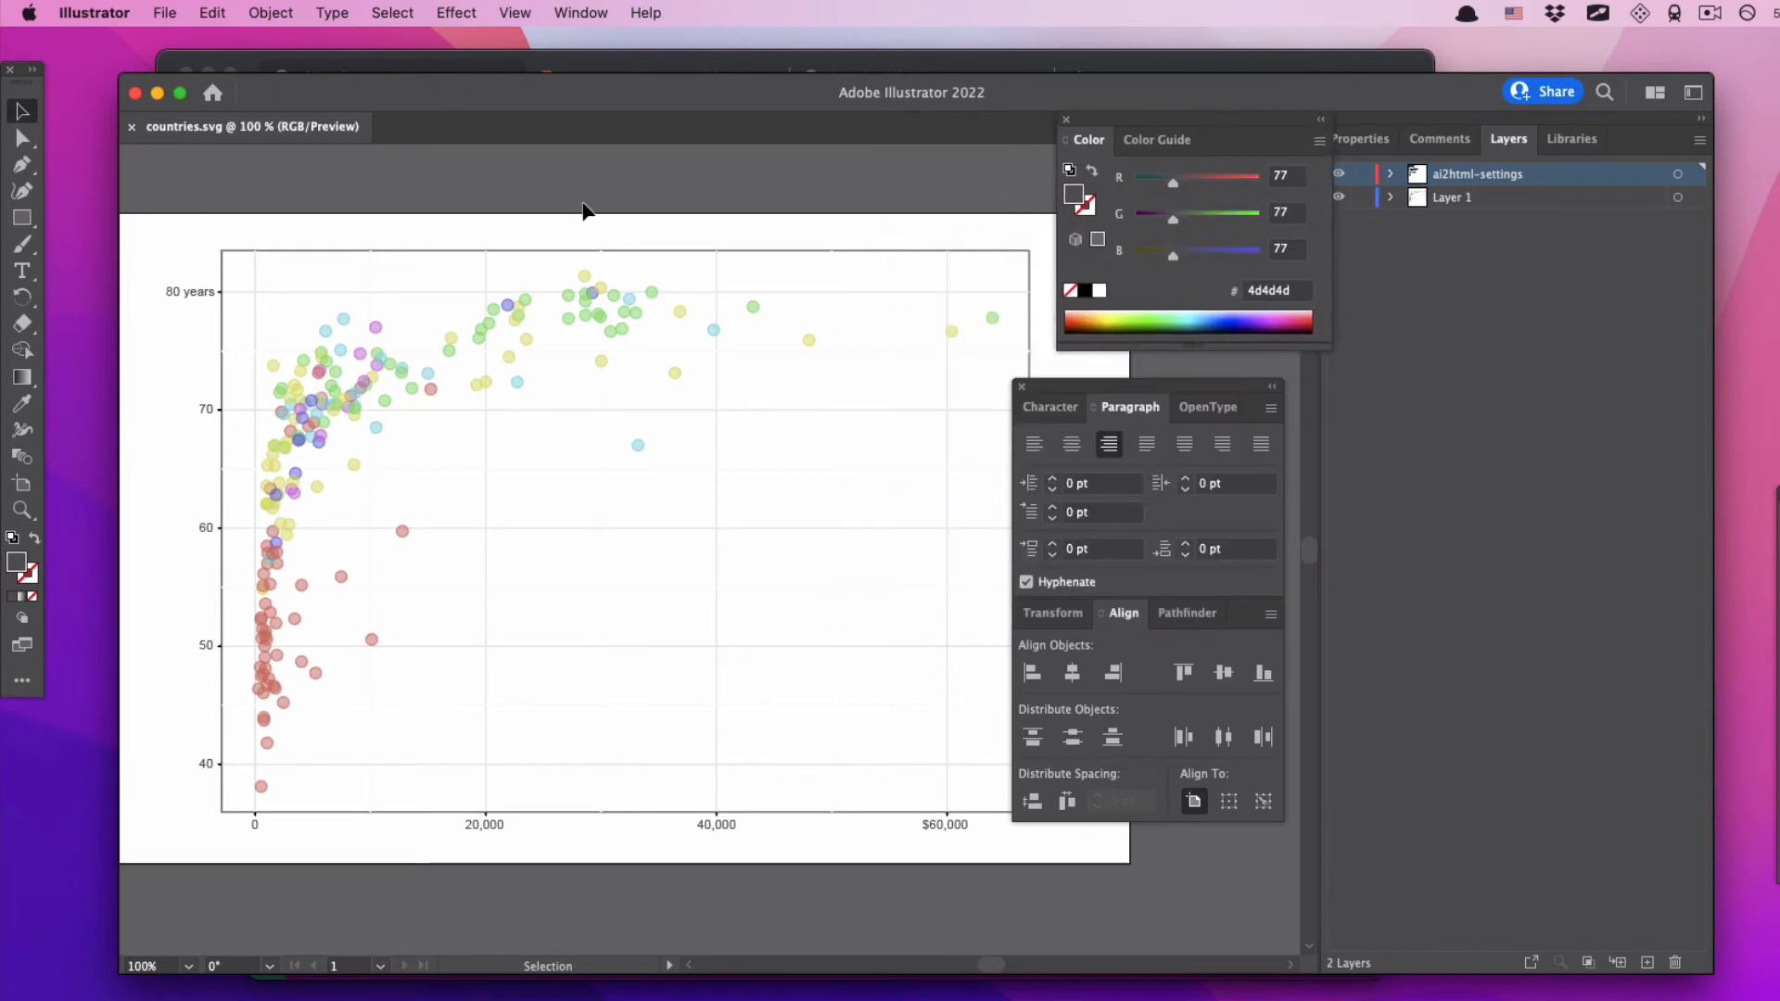
mouse_move(445, 452)
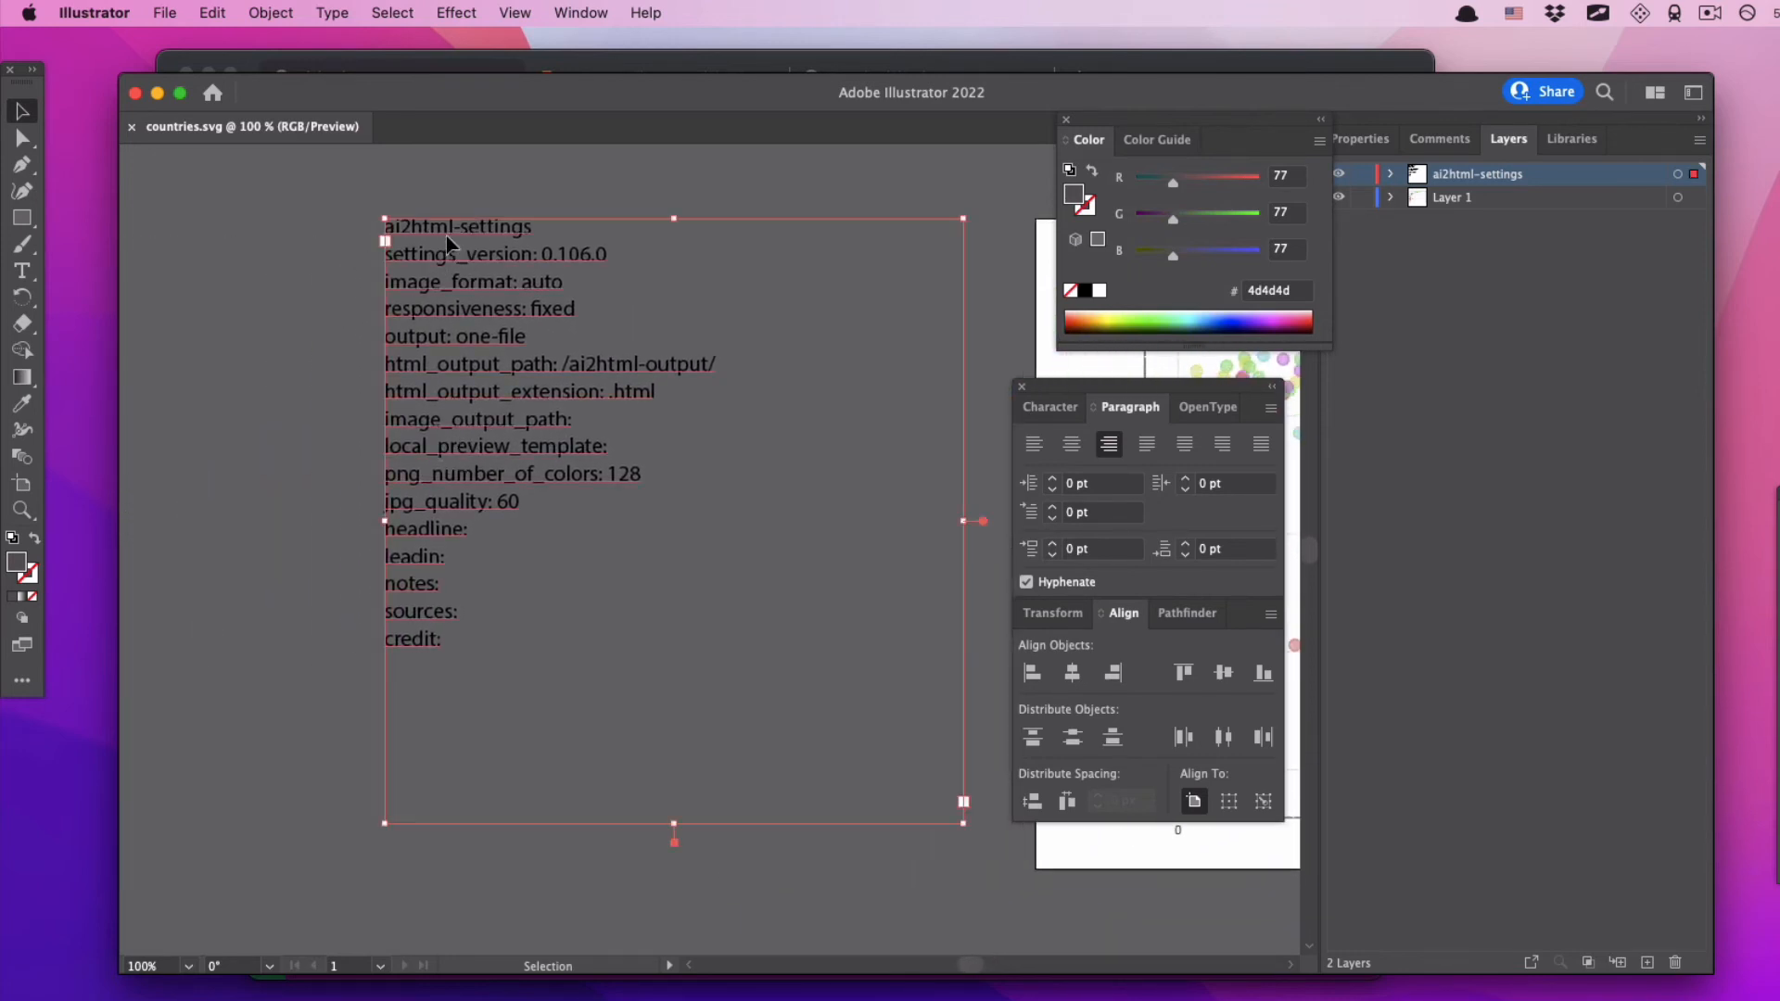
- Deselect the ai2html-settings text block left of the artboard to read its options
click(321, 420)
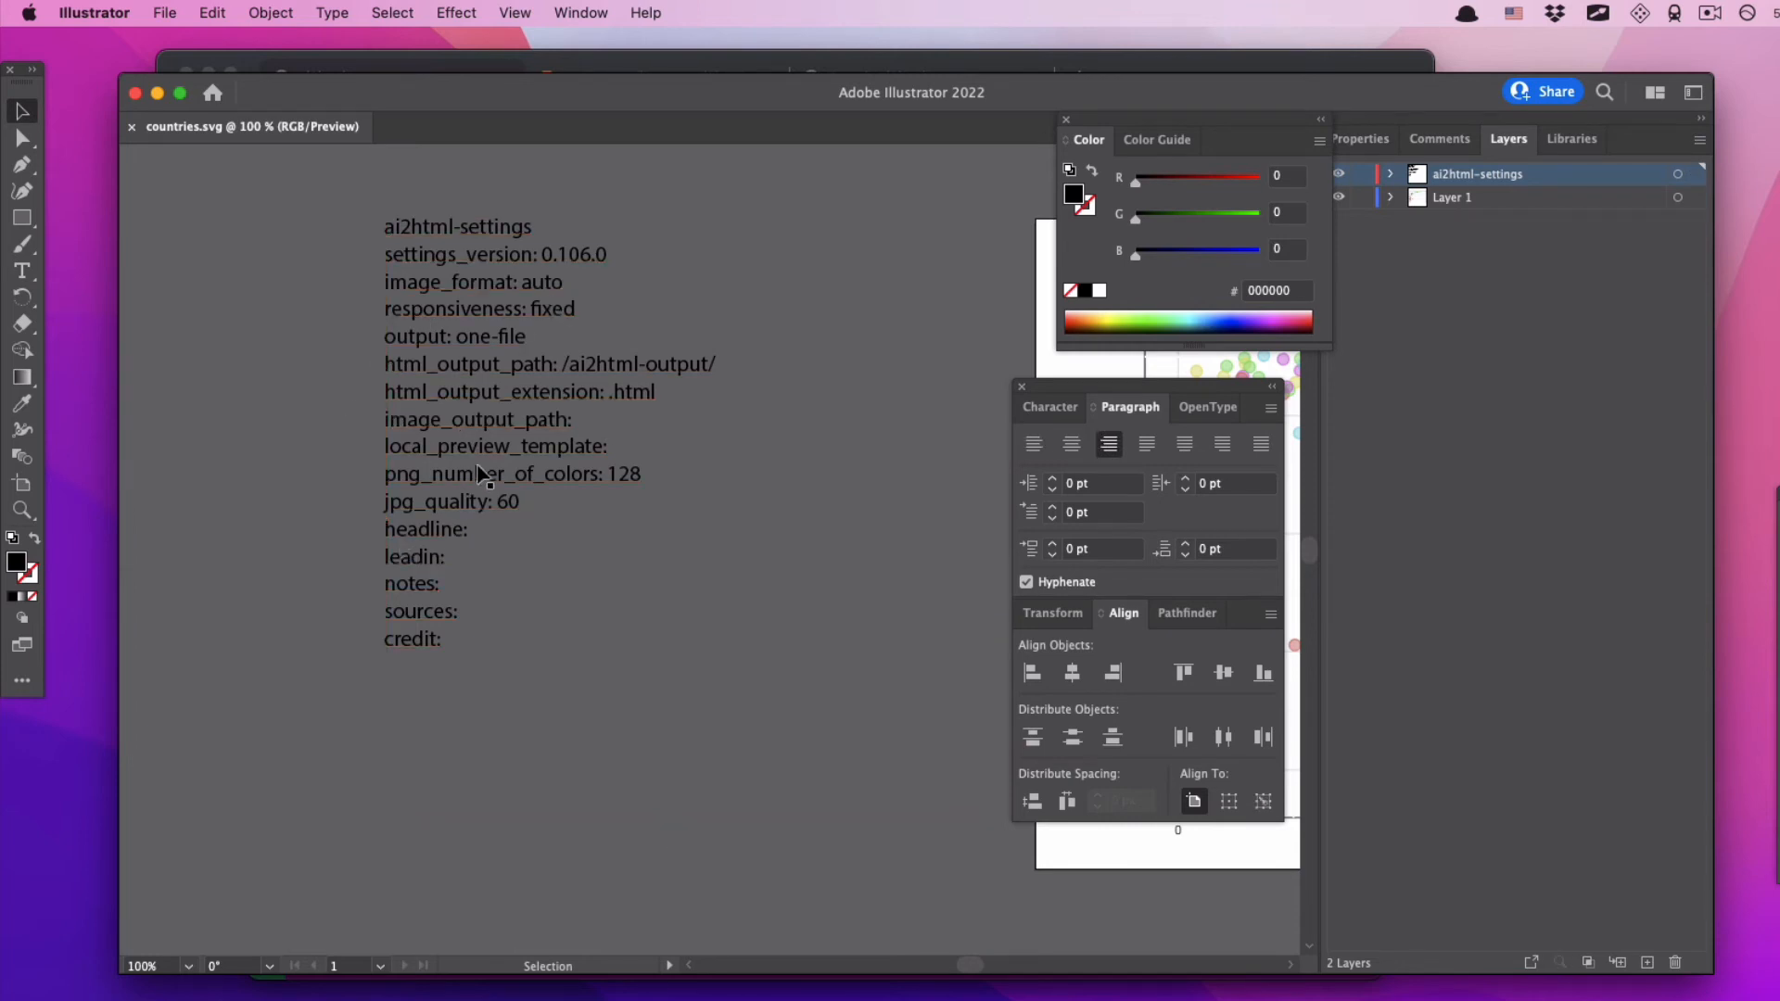
mouse_move(613, 391)
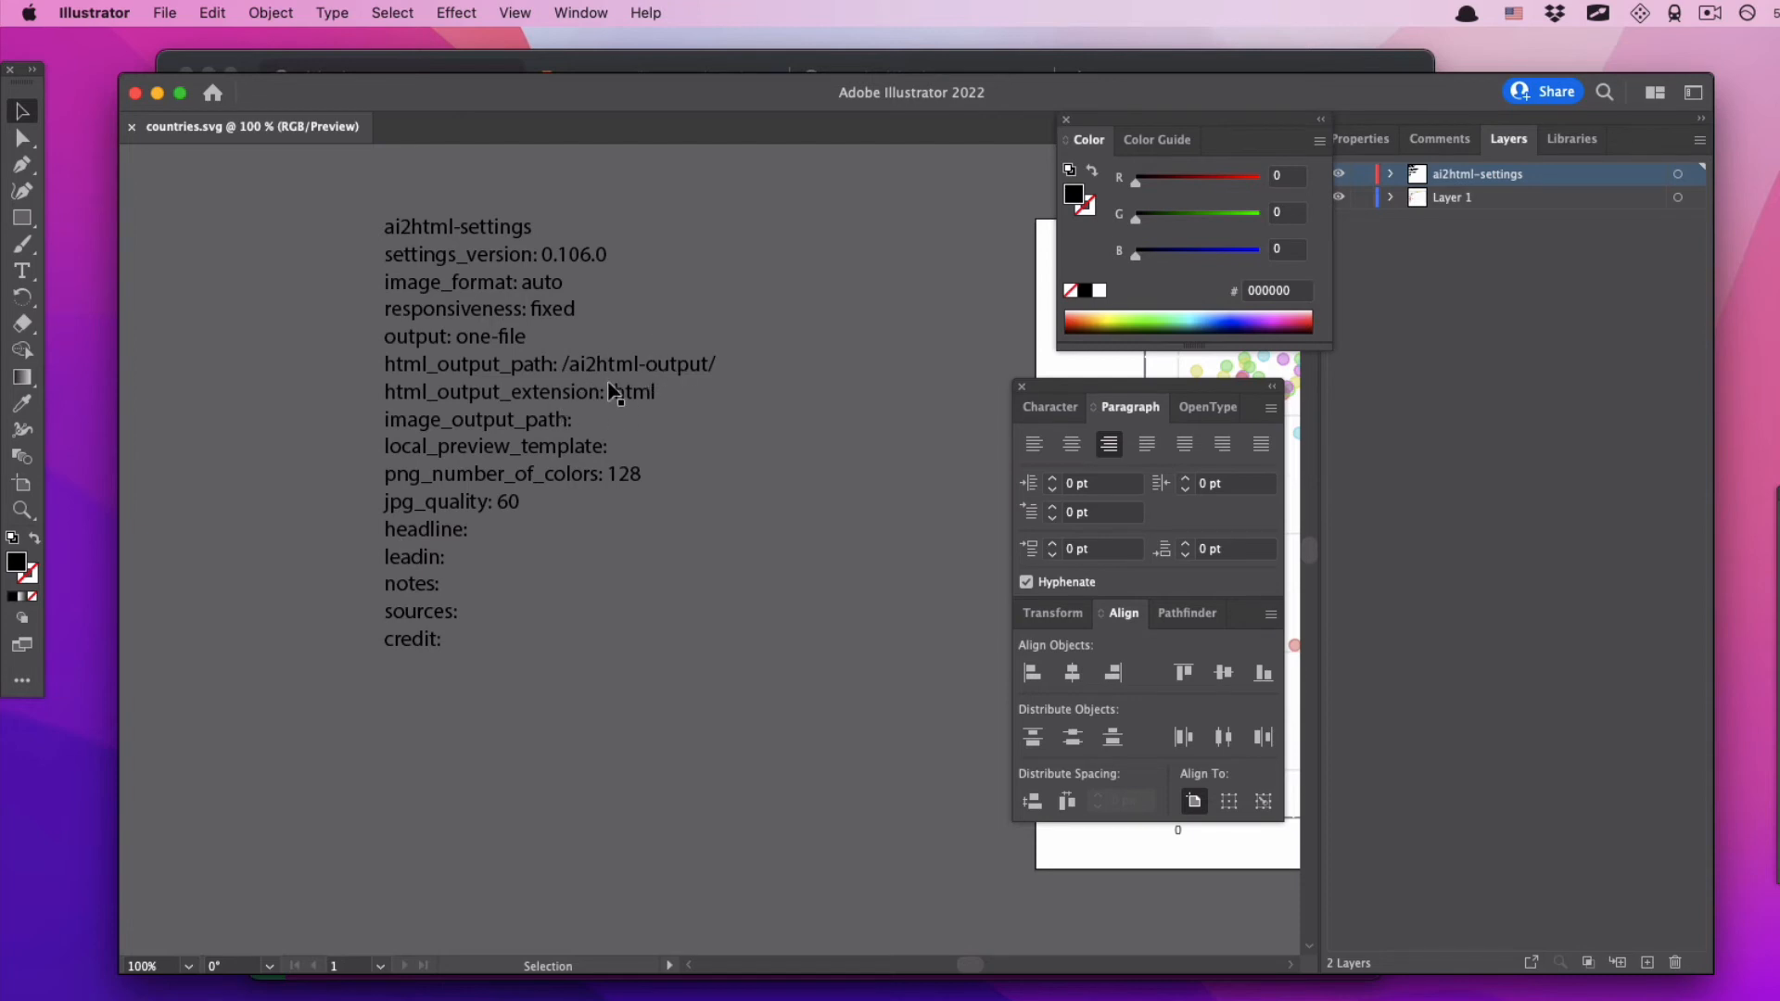
mouse_move(399, 375)
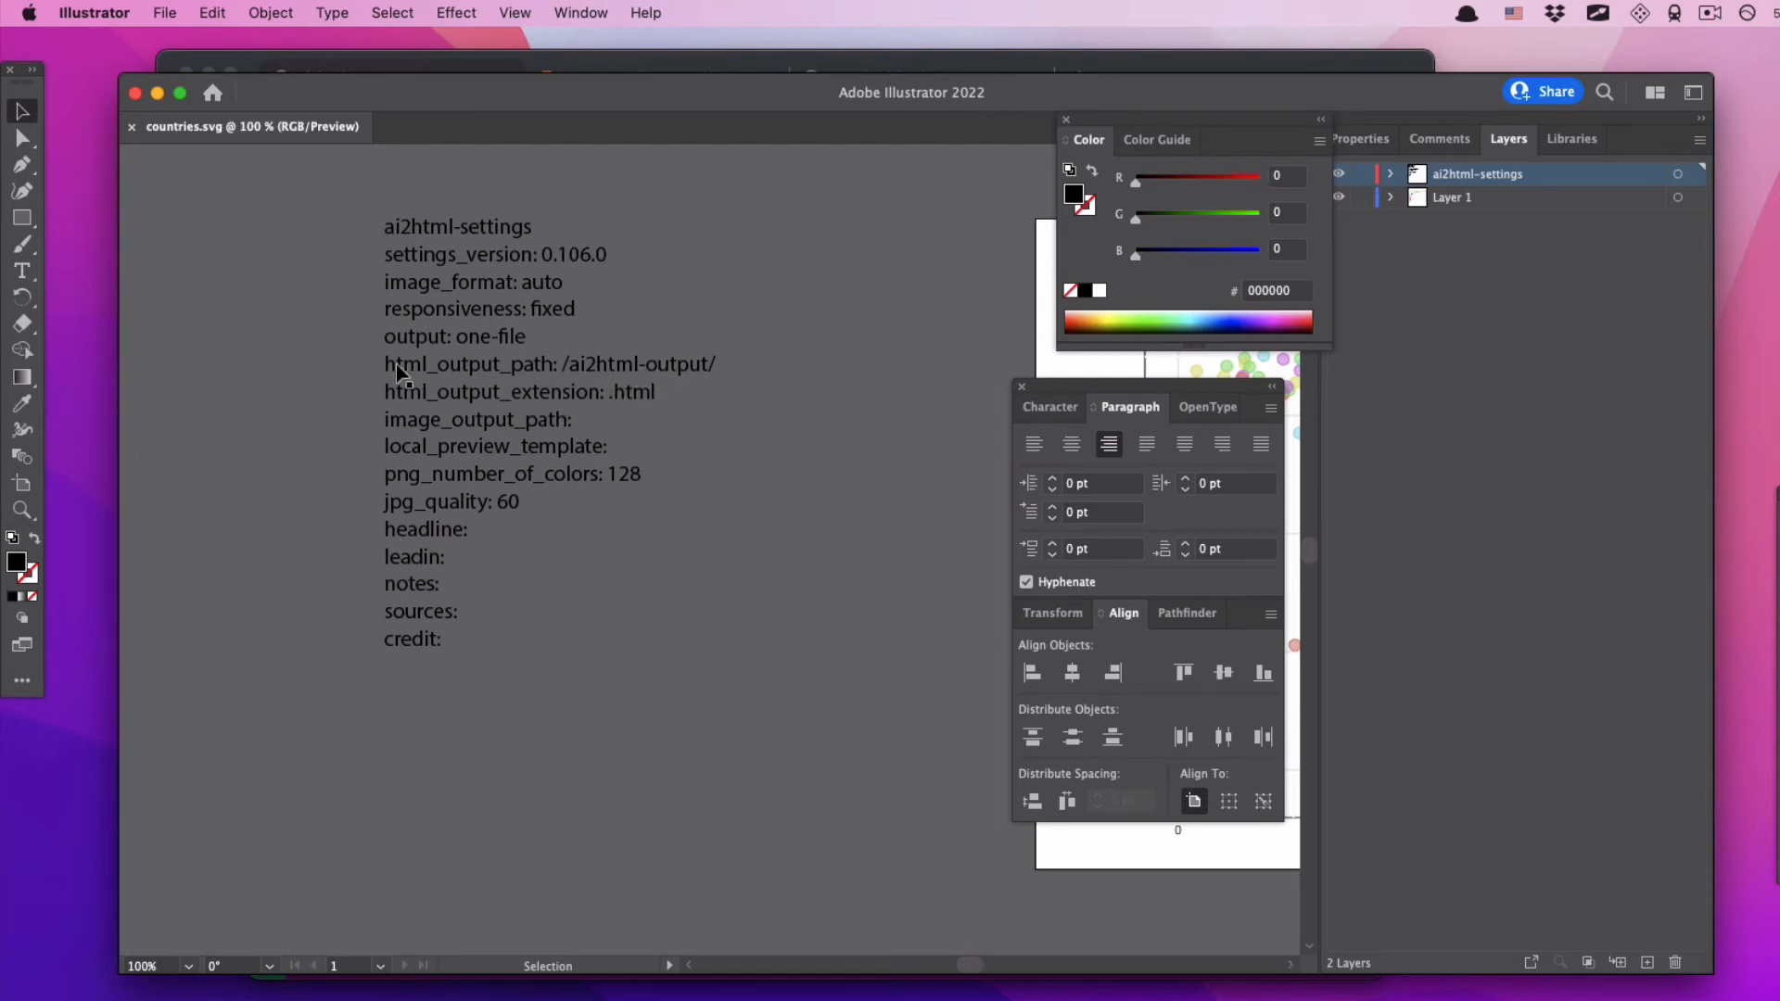
mouse_move(780, 373)
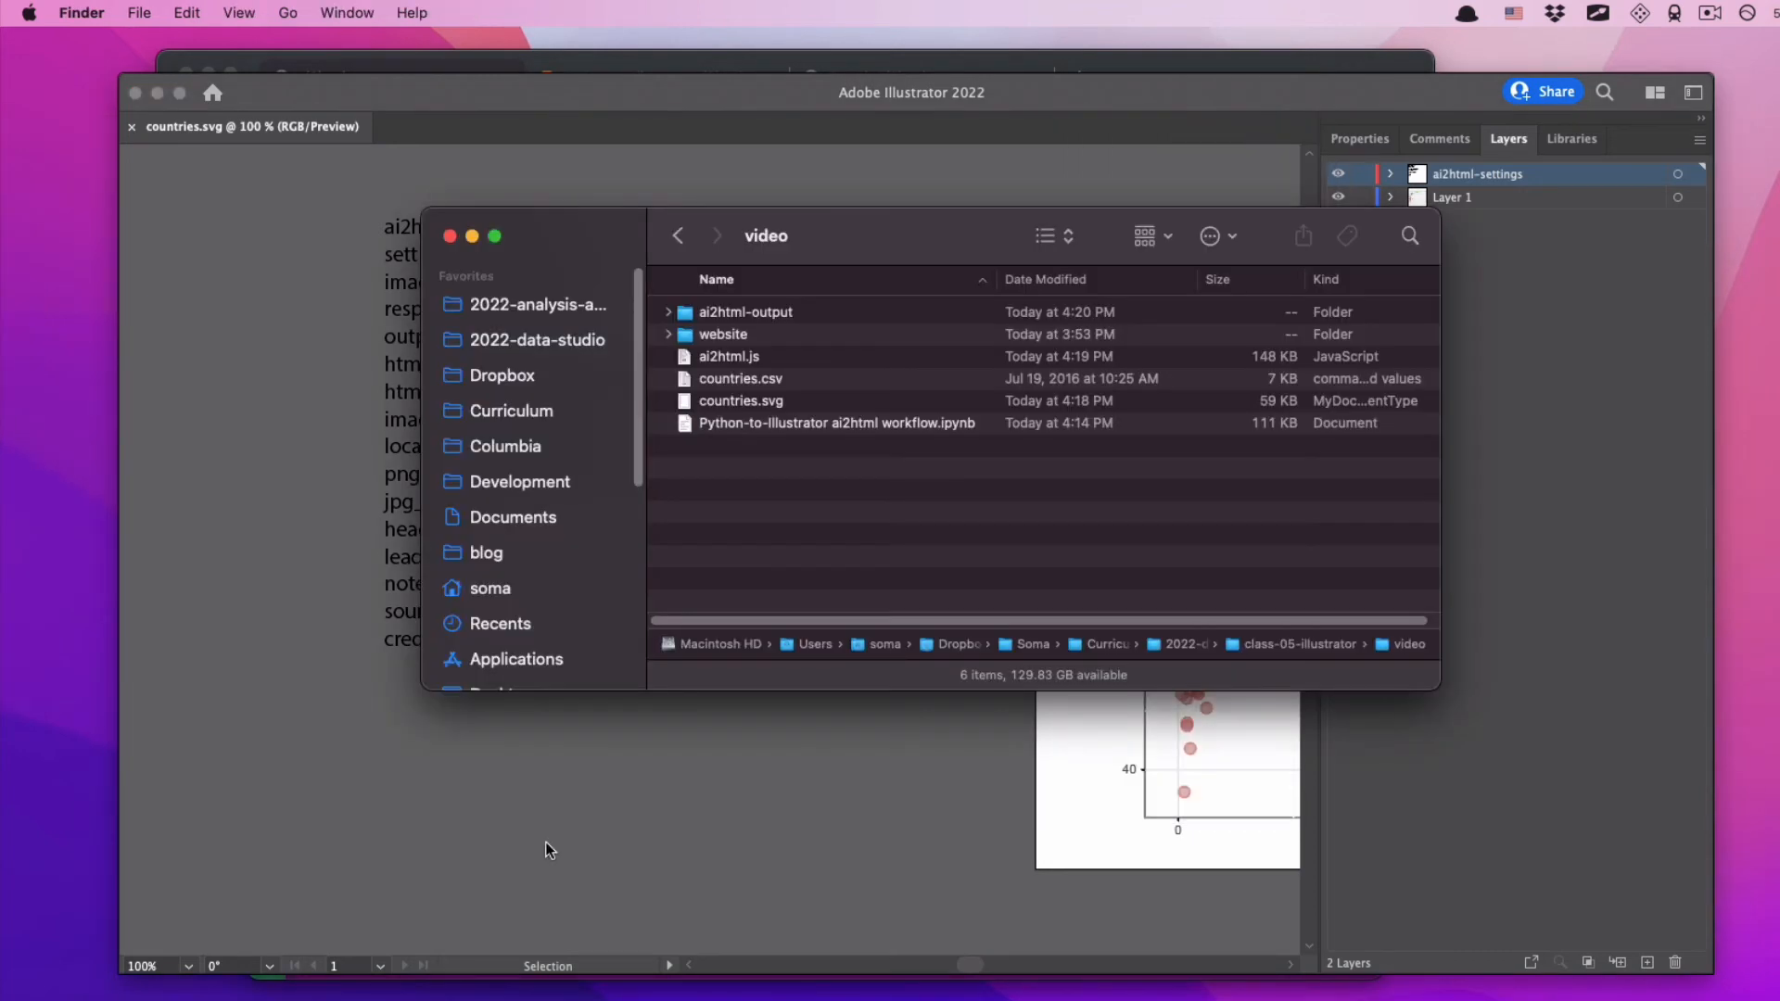
mouse_move(728, 361)
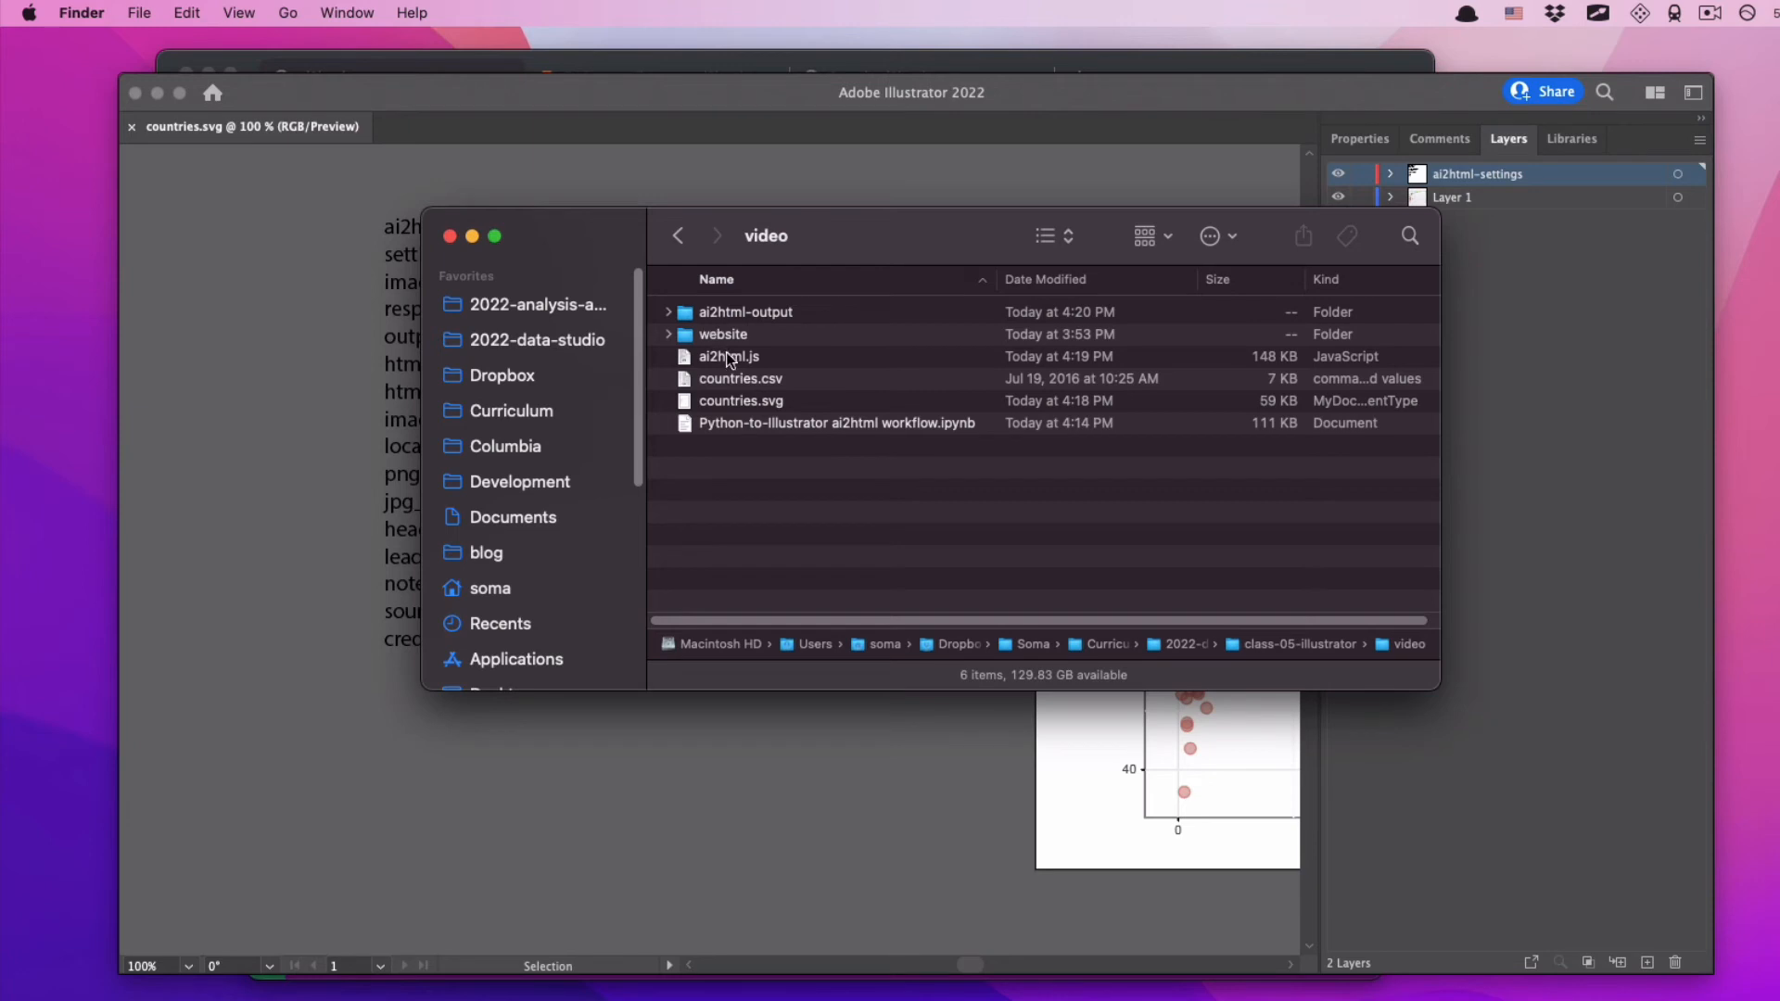
- Expand ai2html-output, inspect the PNG, and open countries_svg.html in Chrome
click(729, 356)
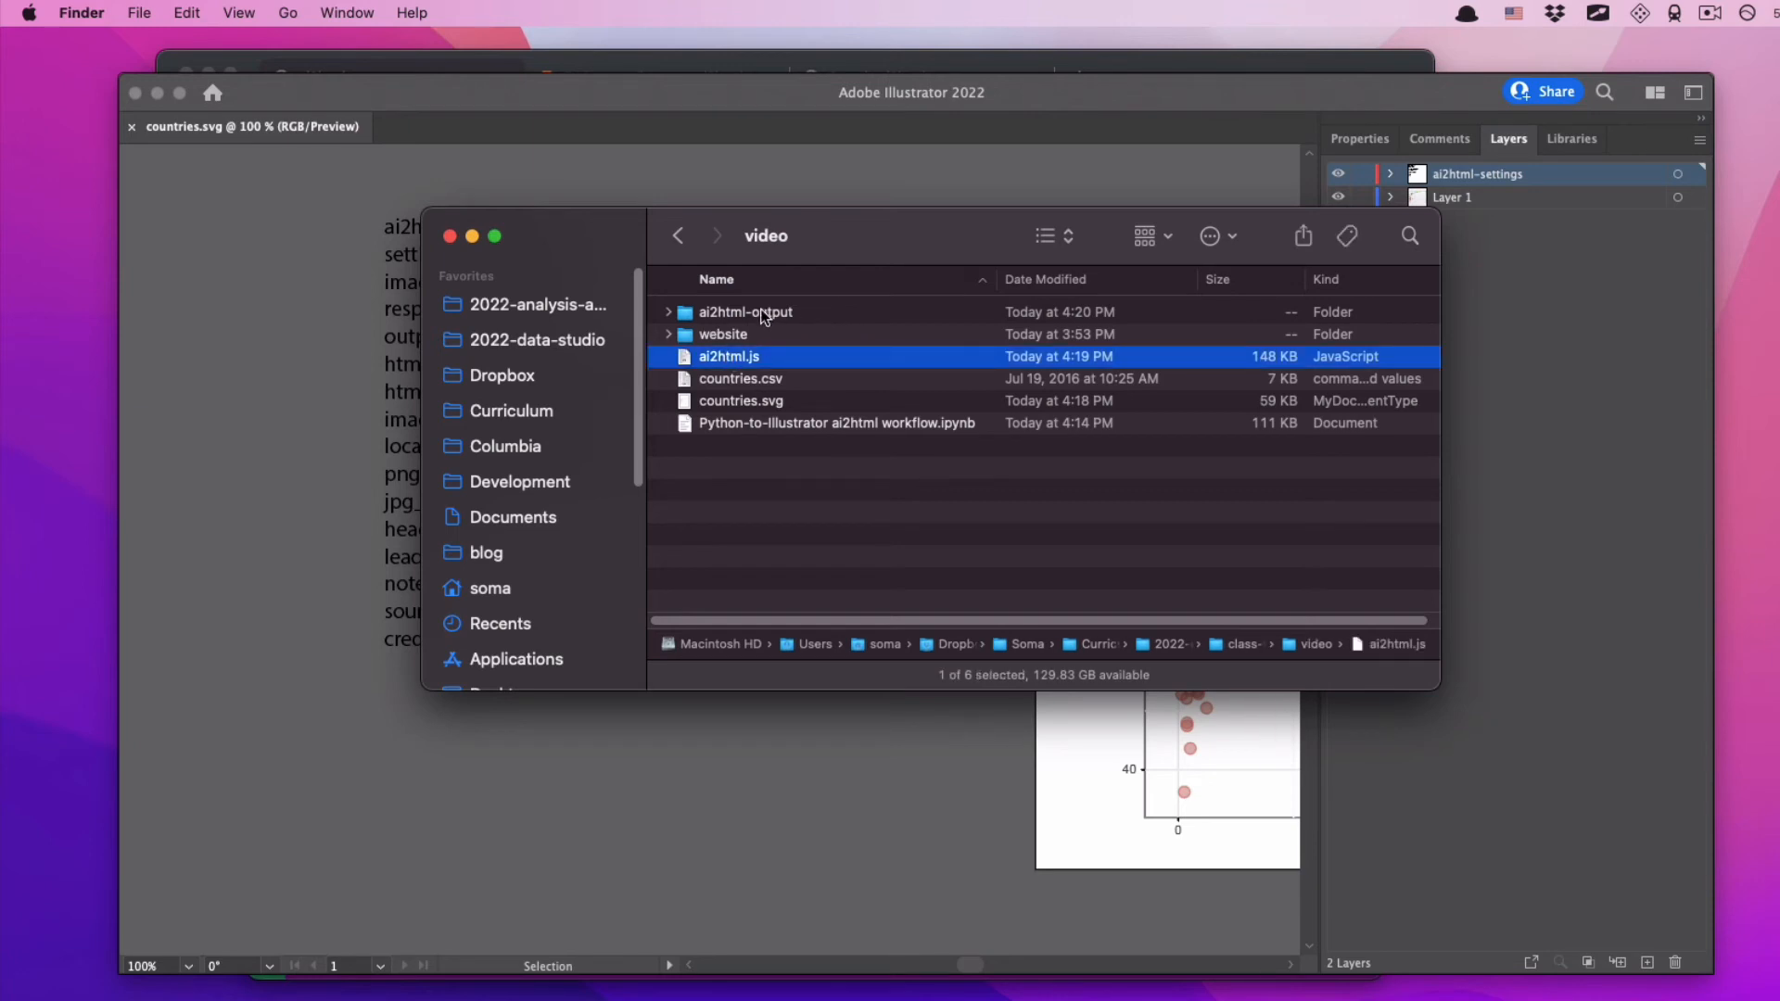
click(744, 312)
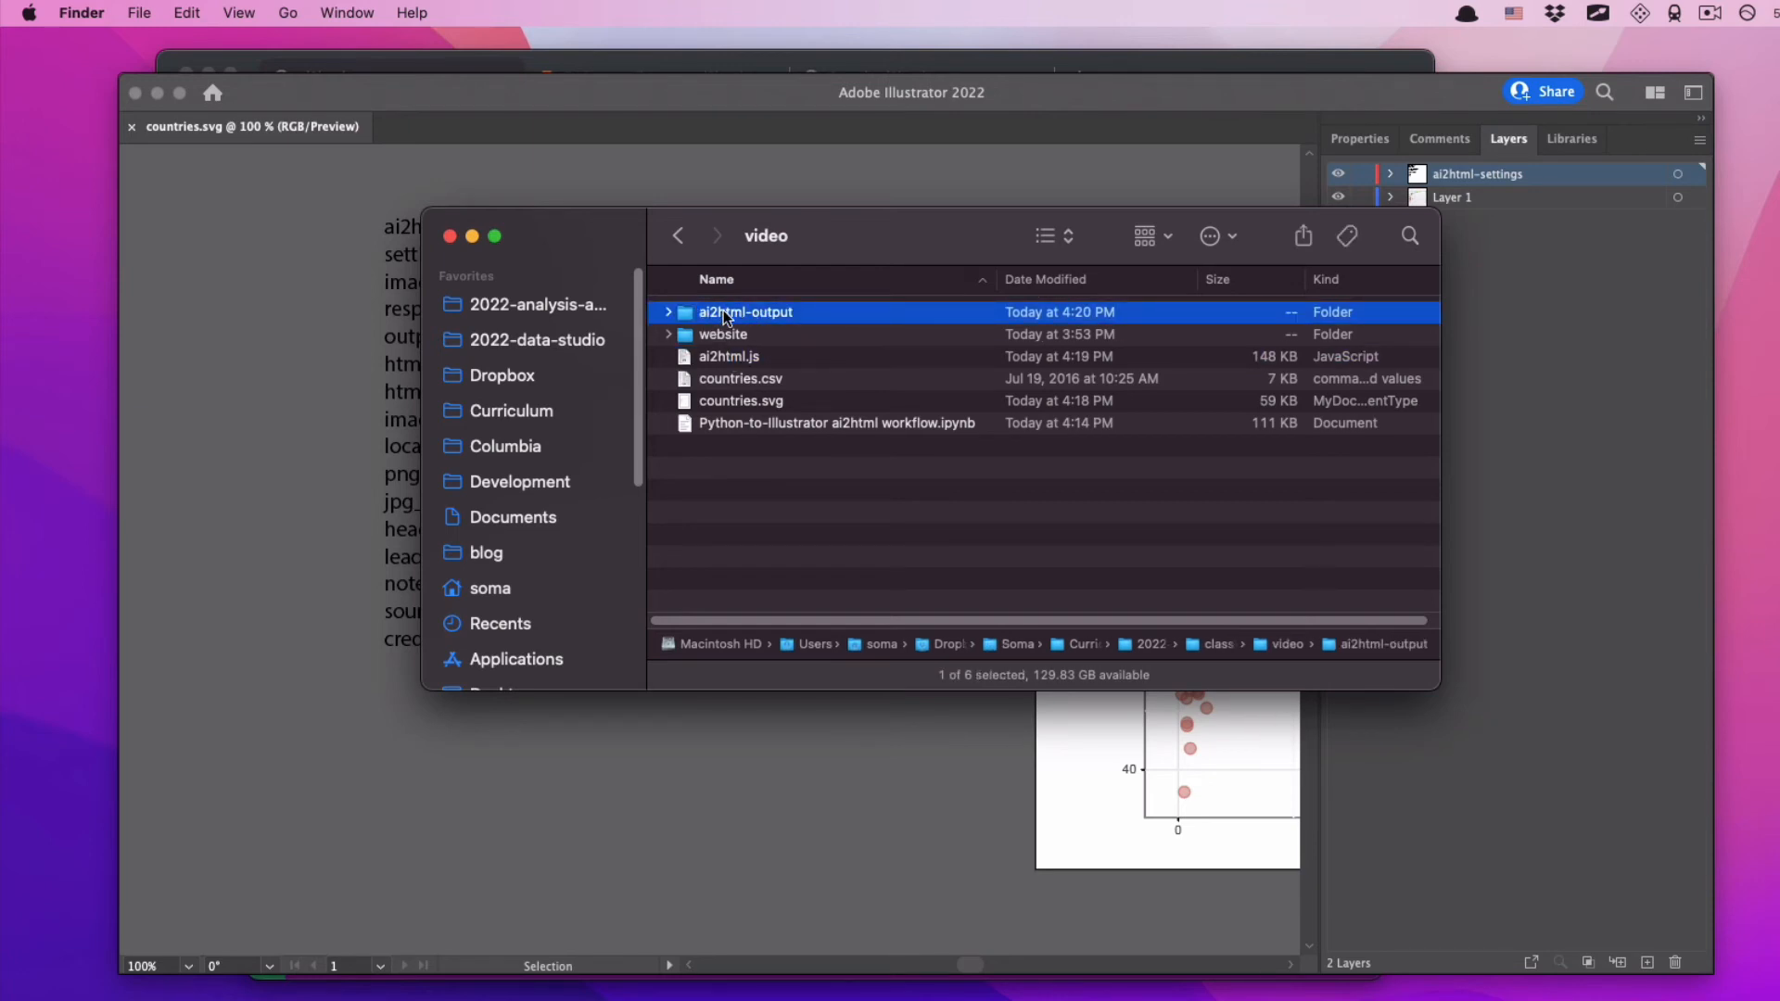
click(668, 312)
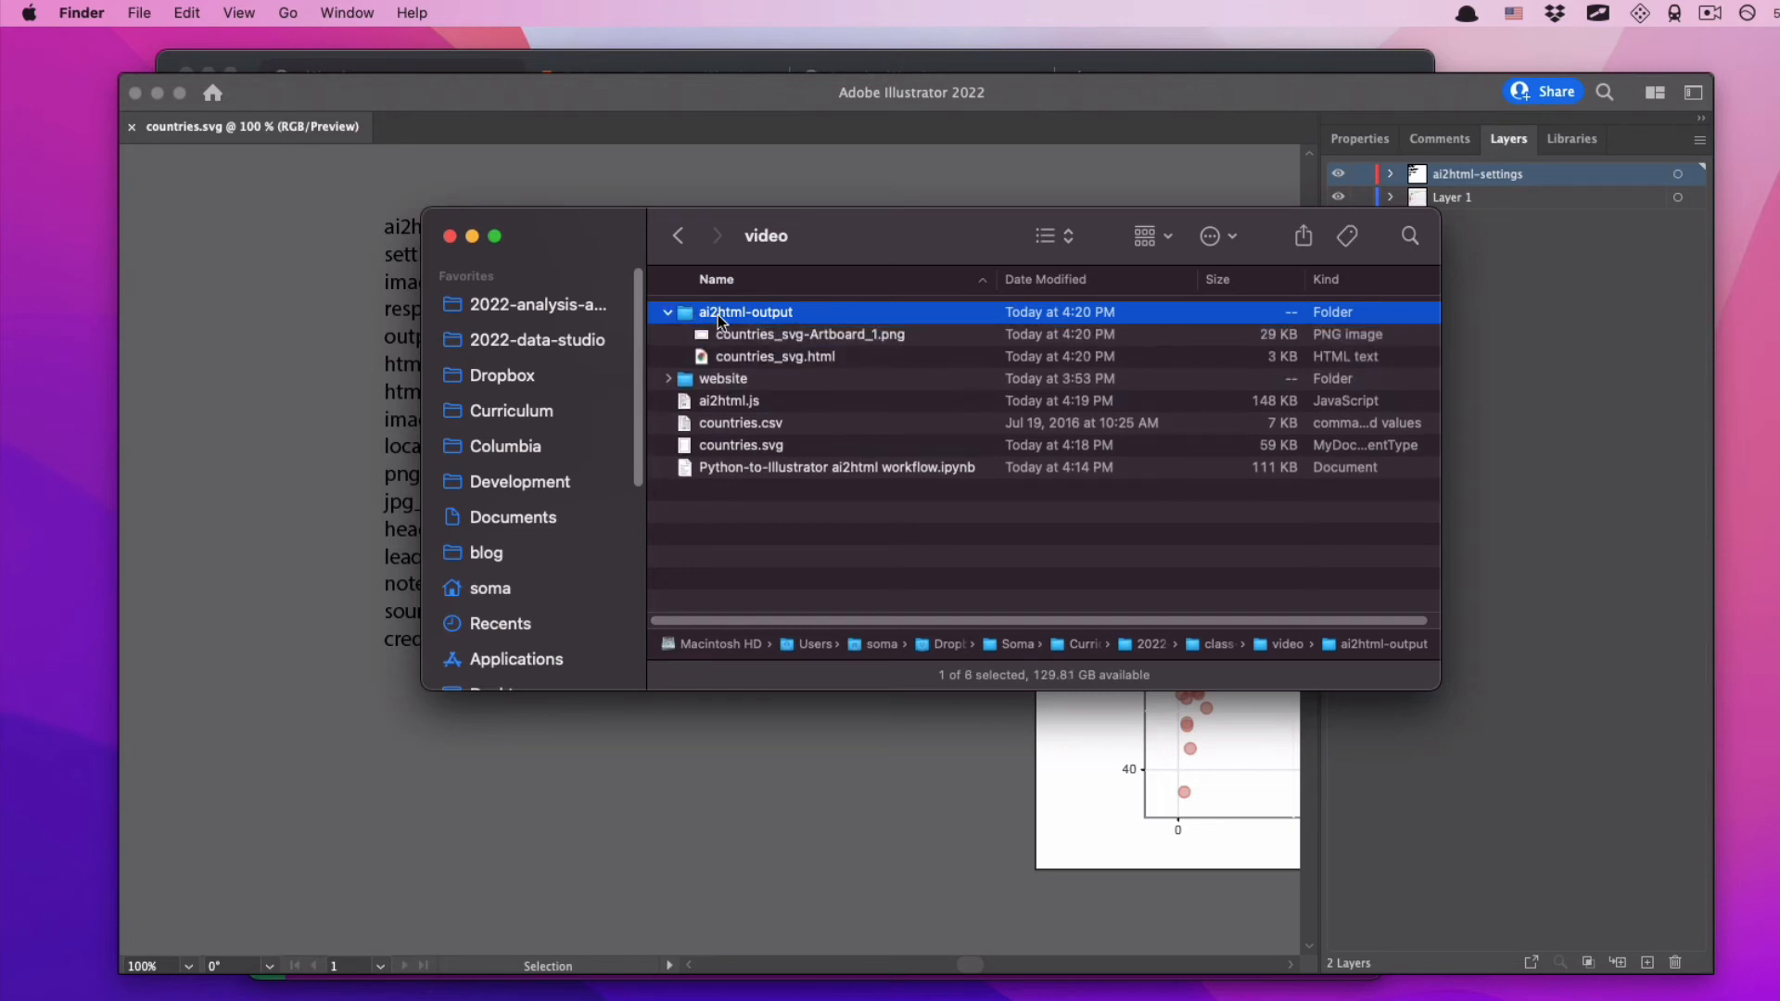
click(809, 333)
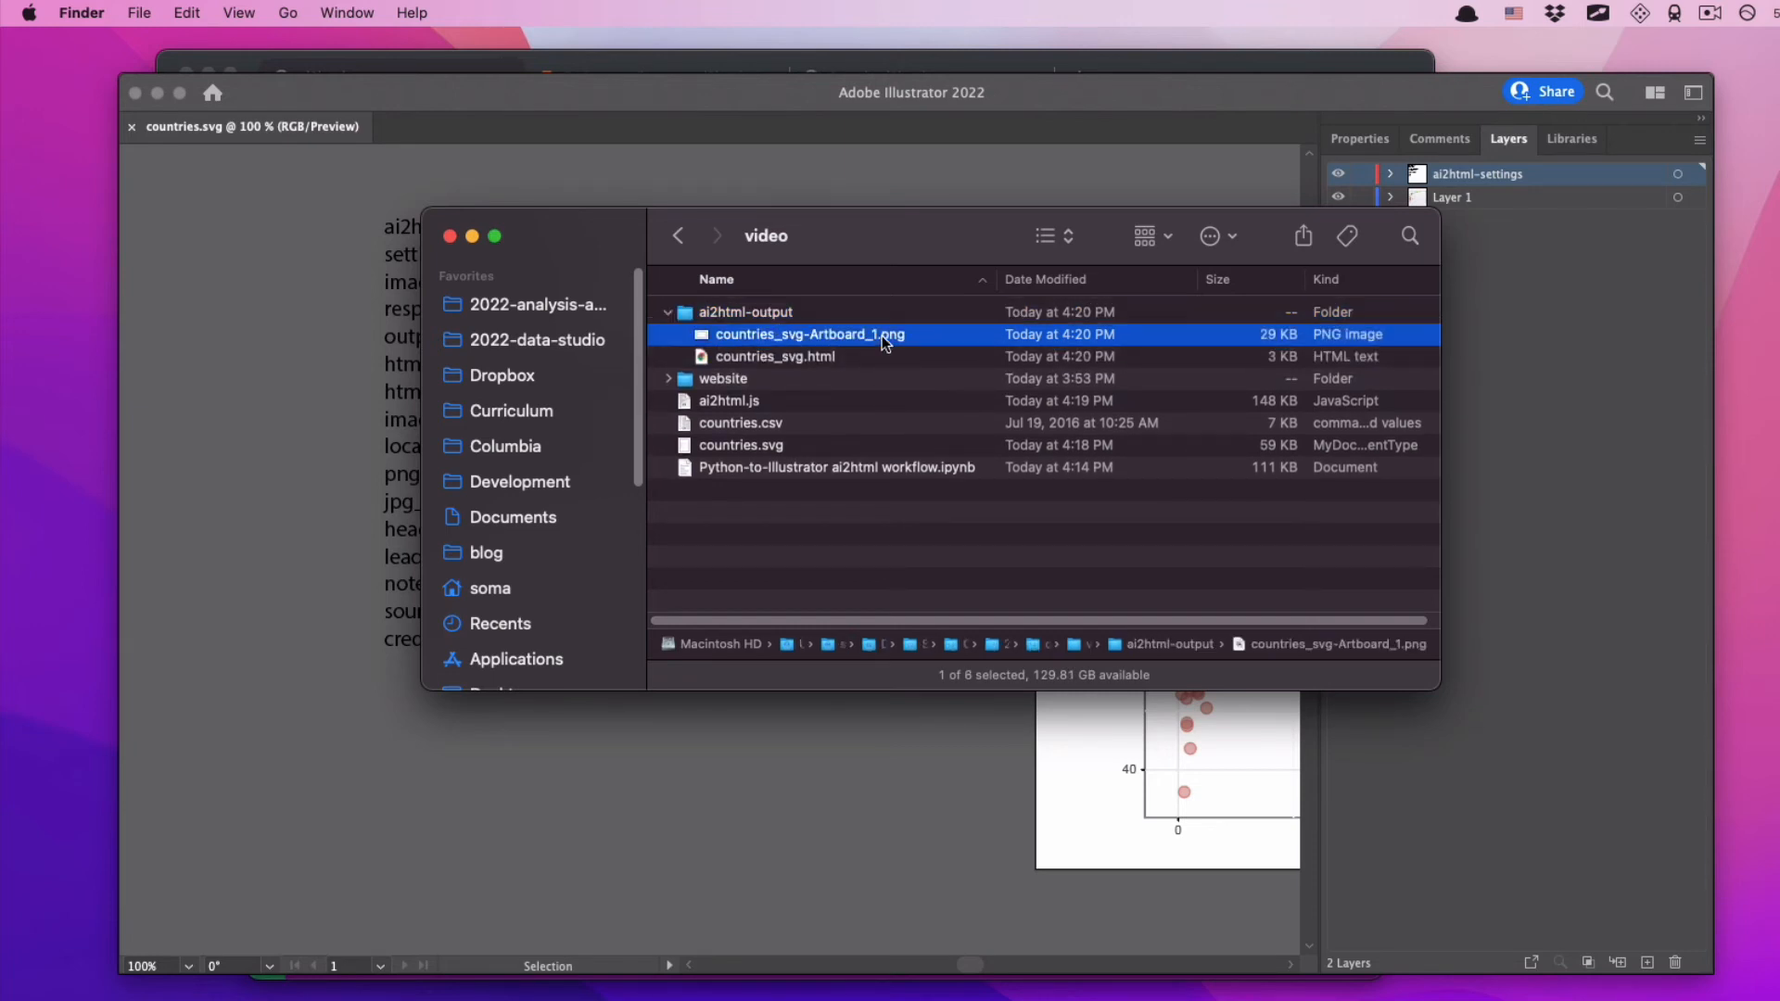
click(775, 356)
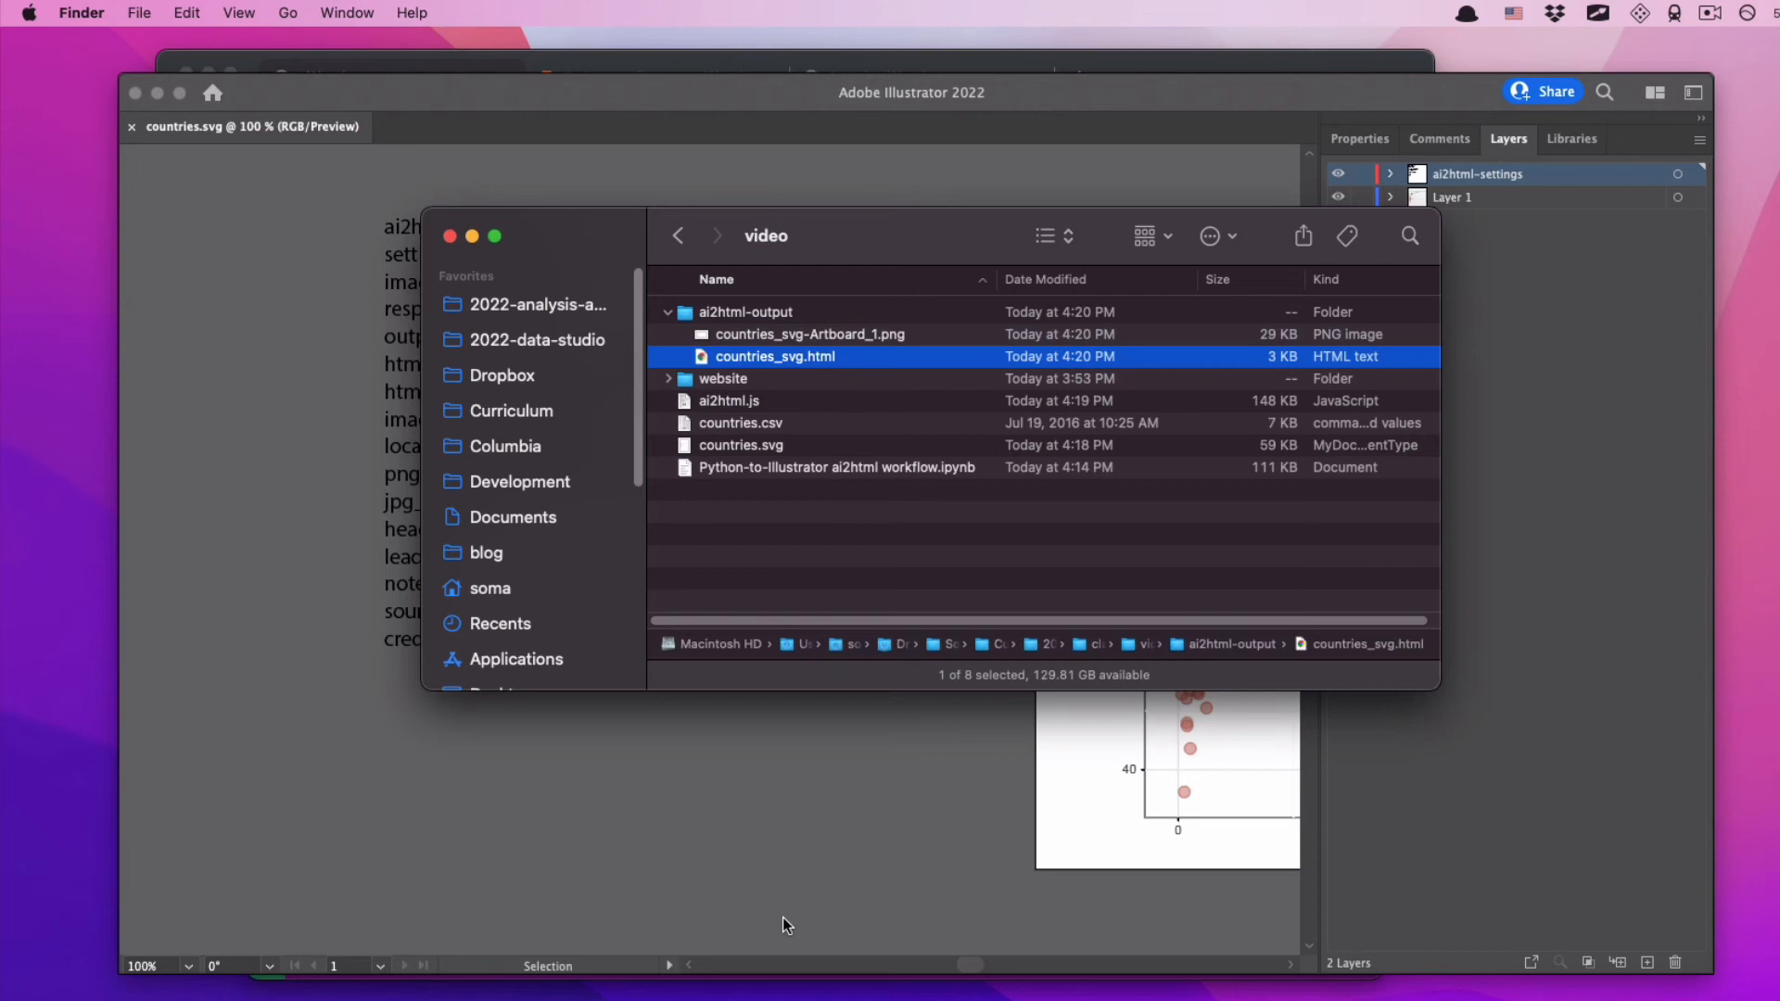
mouse_move(865, 344)
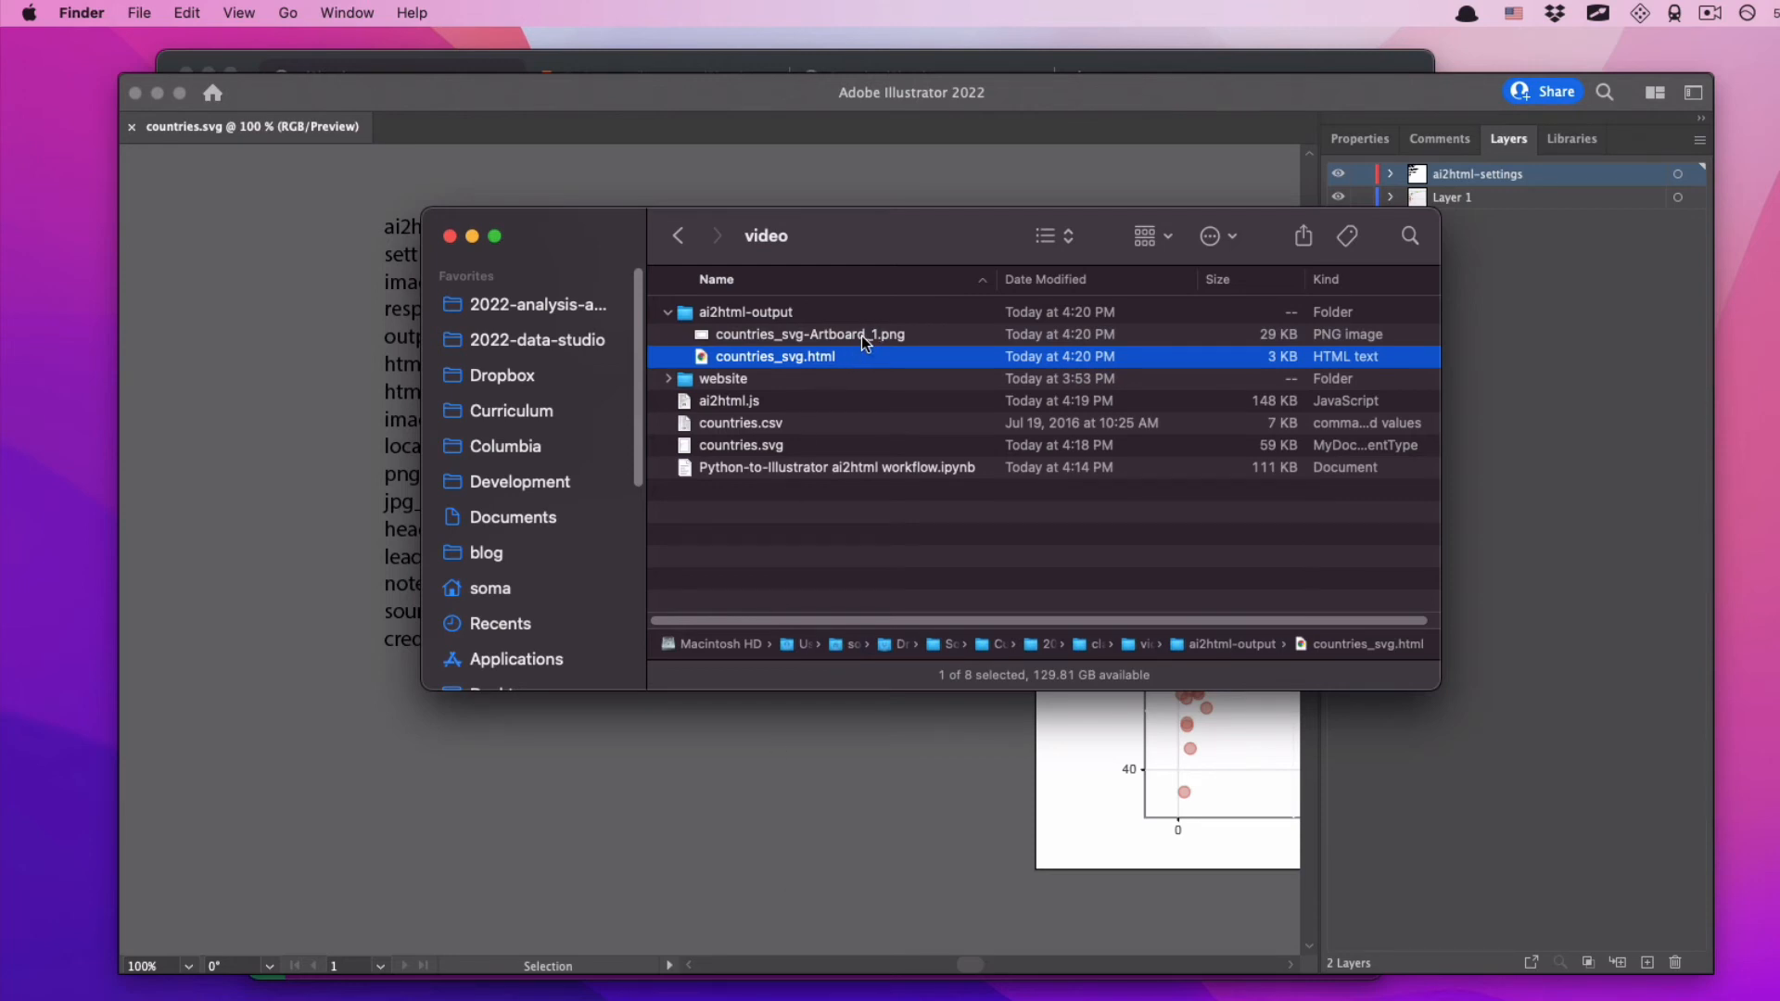
double_click(809, 334)
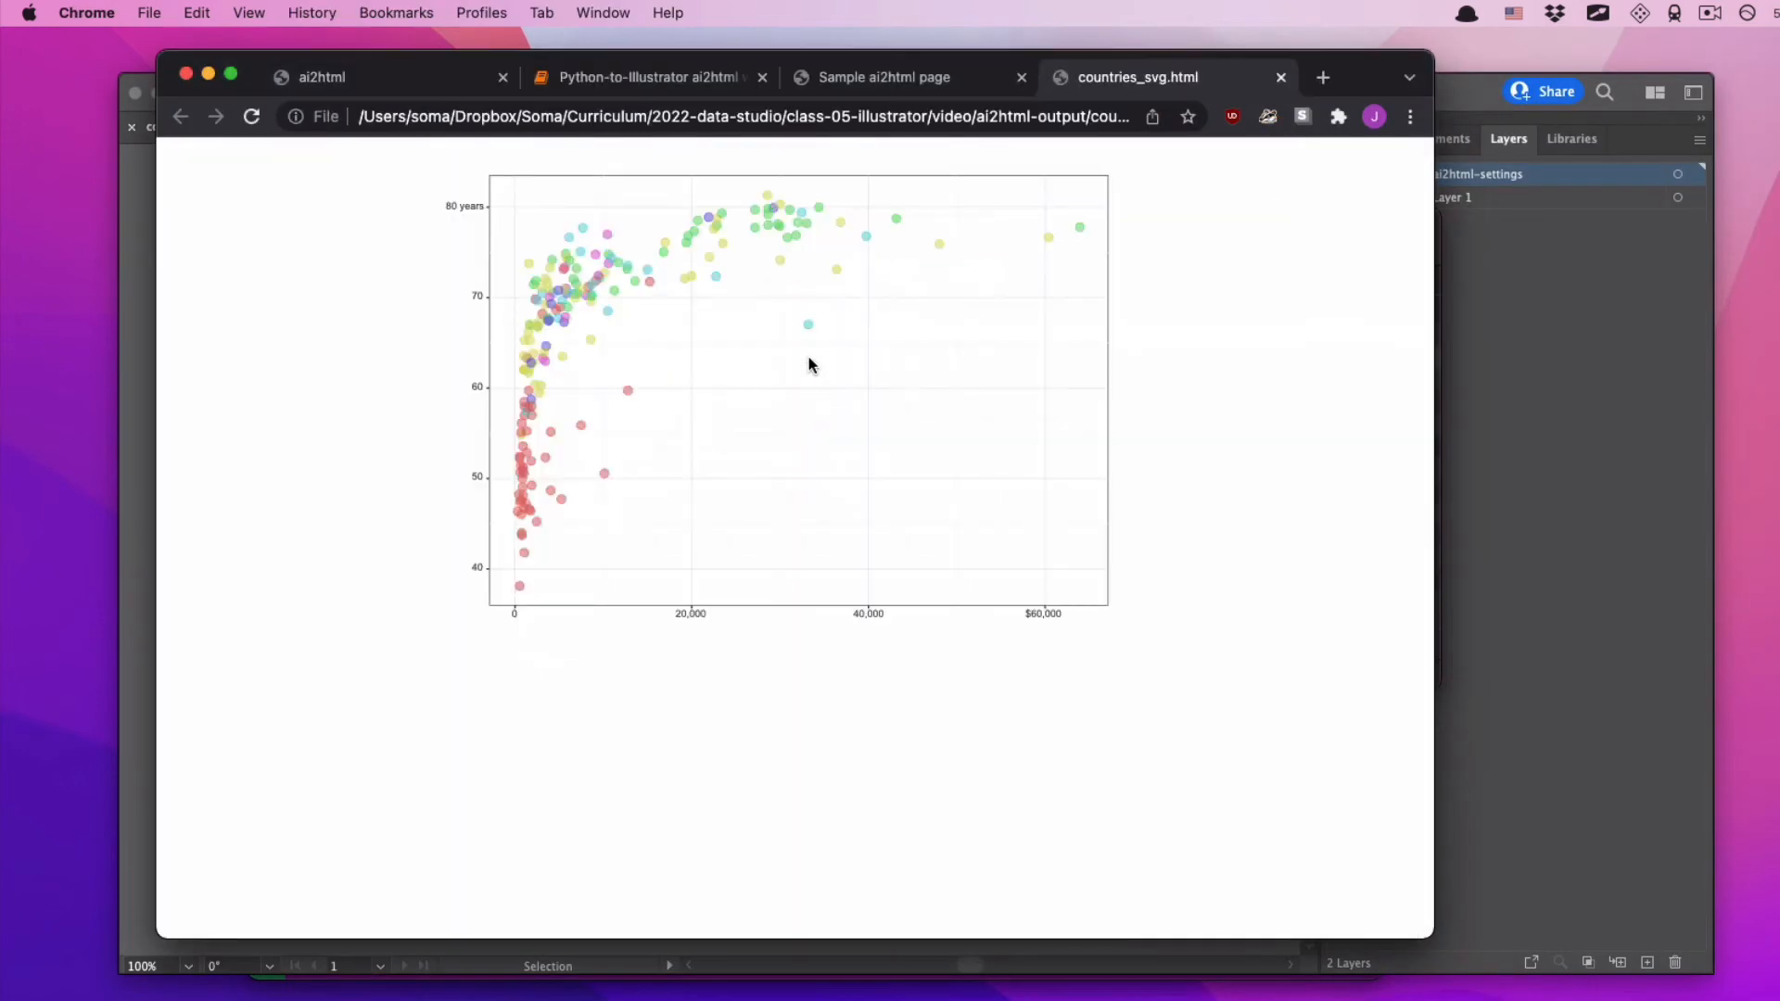
mouse_move(450, 206)
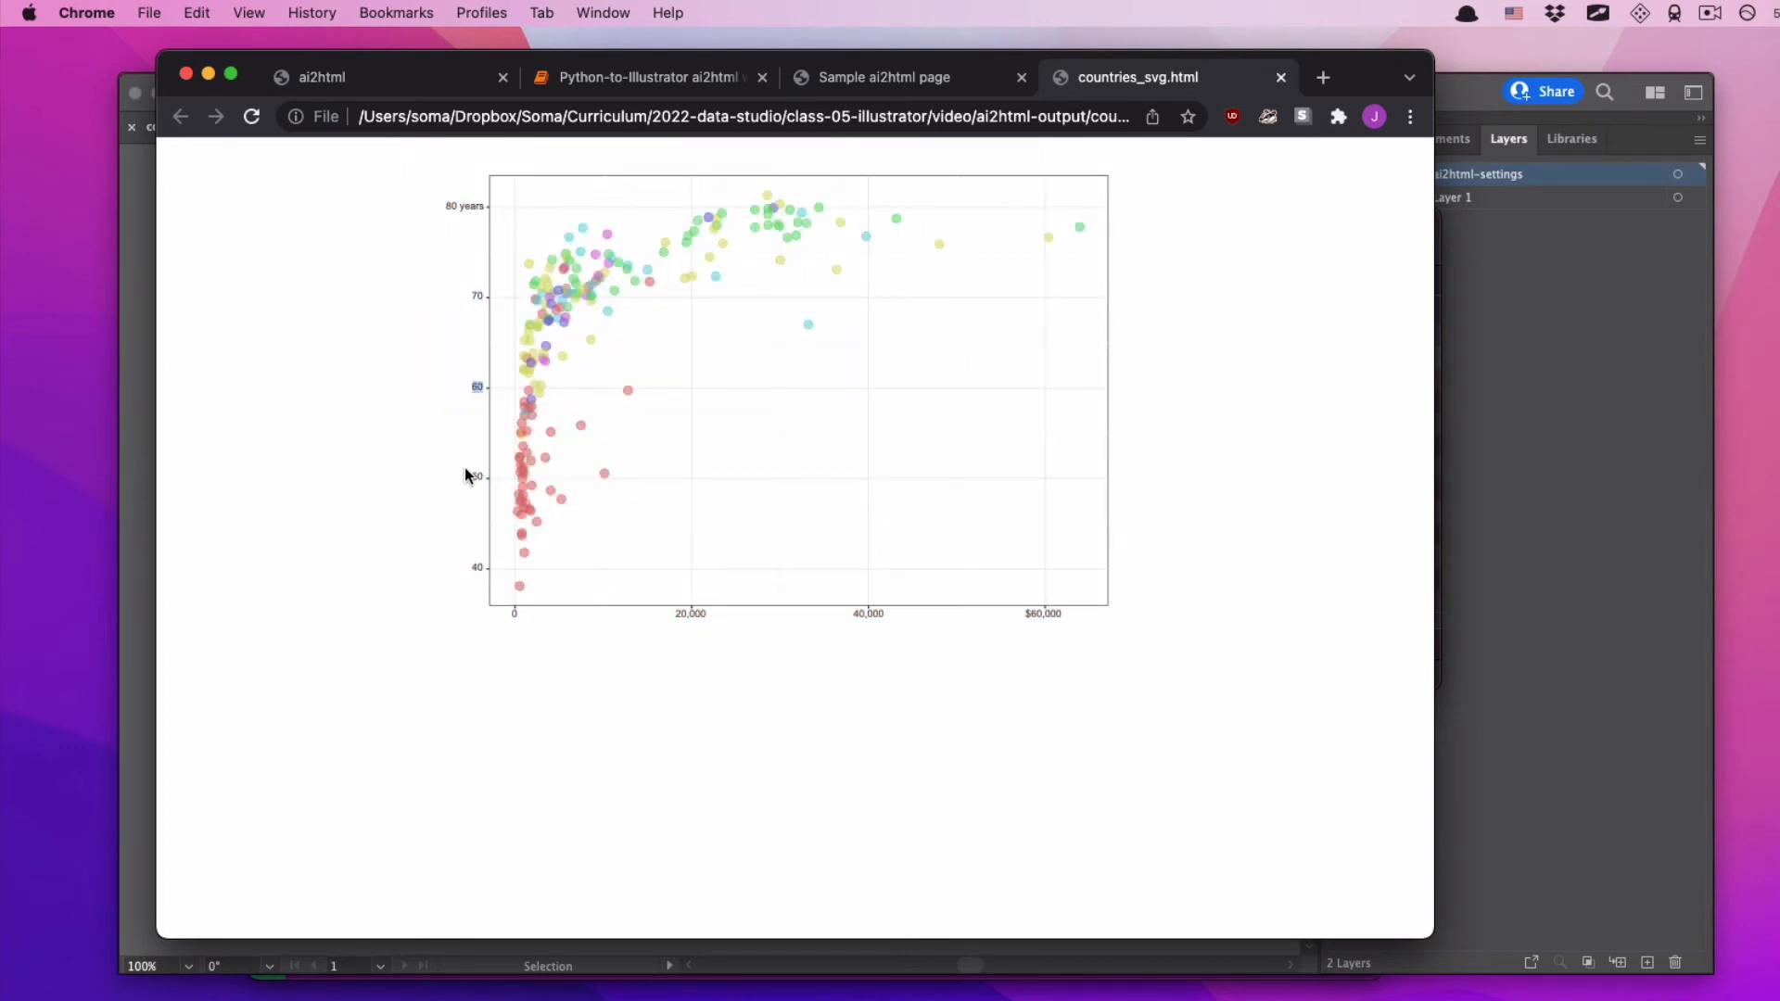
mouse_move(717, 613)
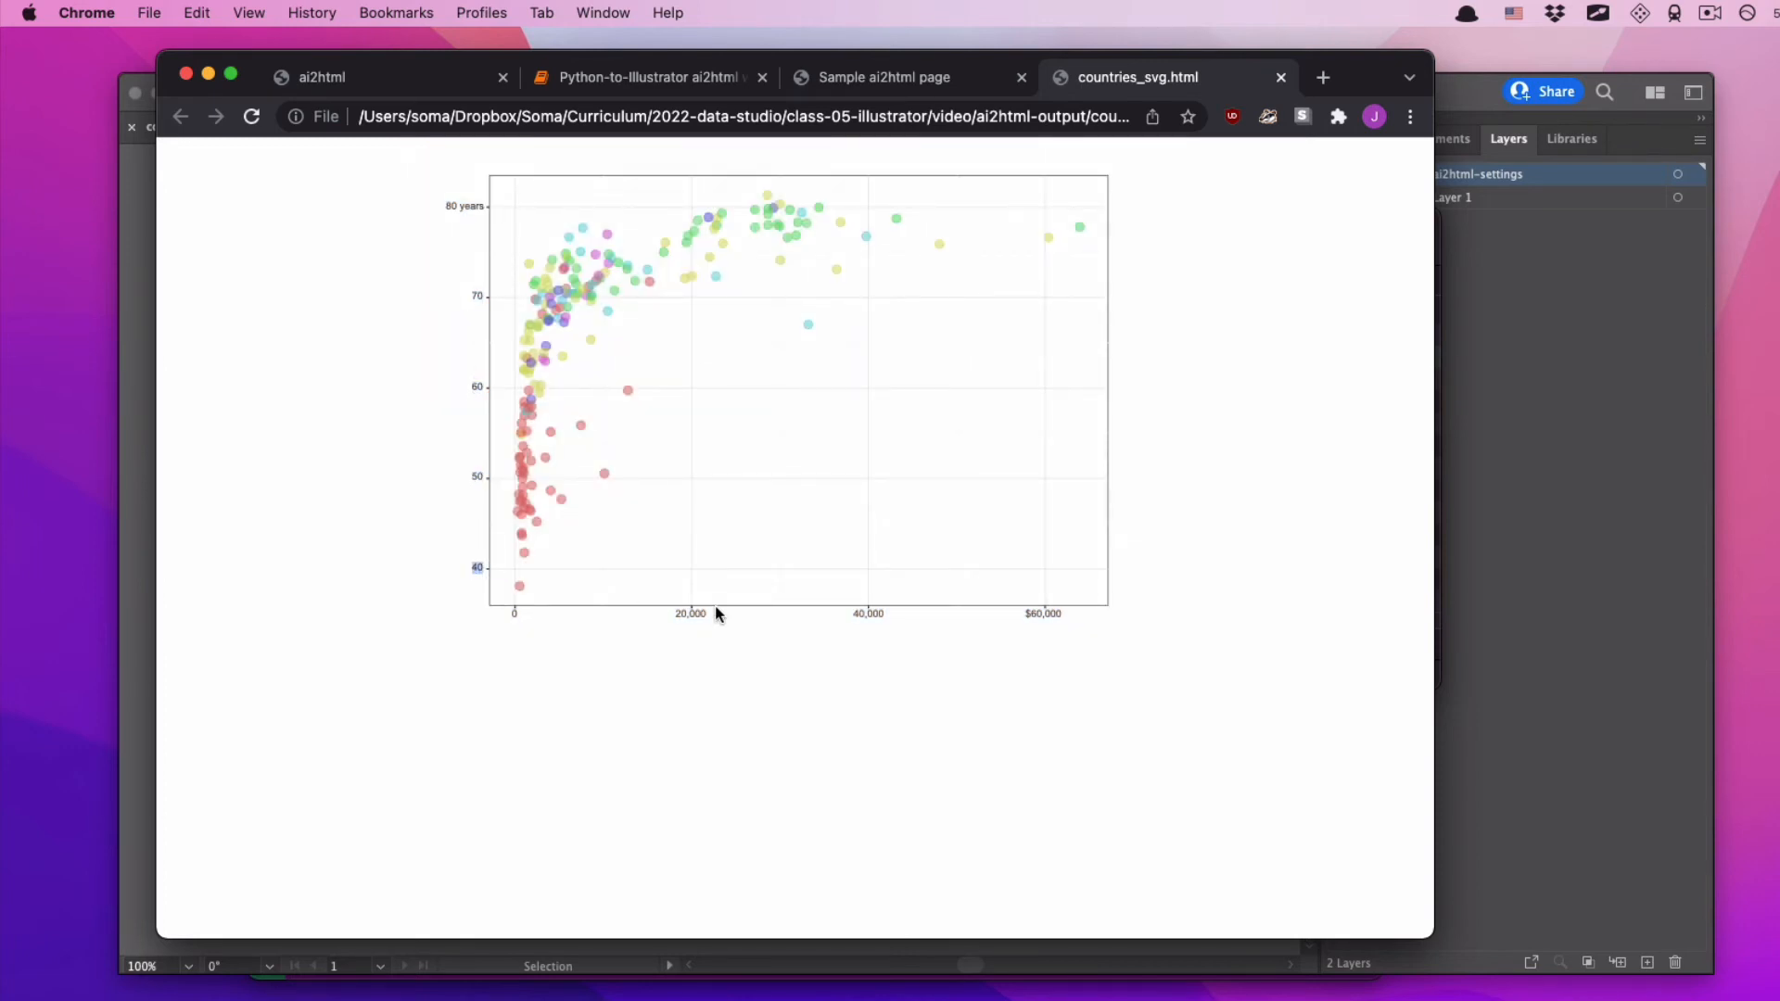
double_click(869, 613)
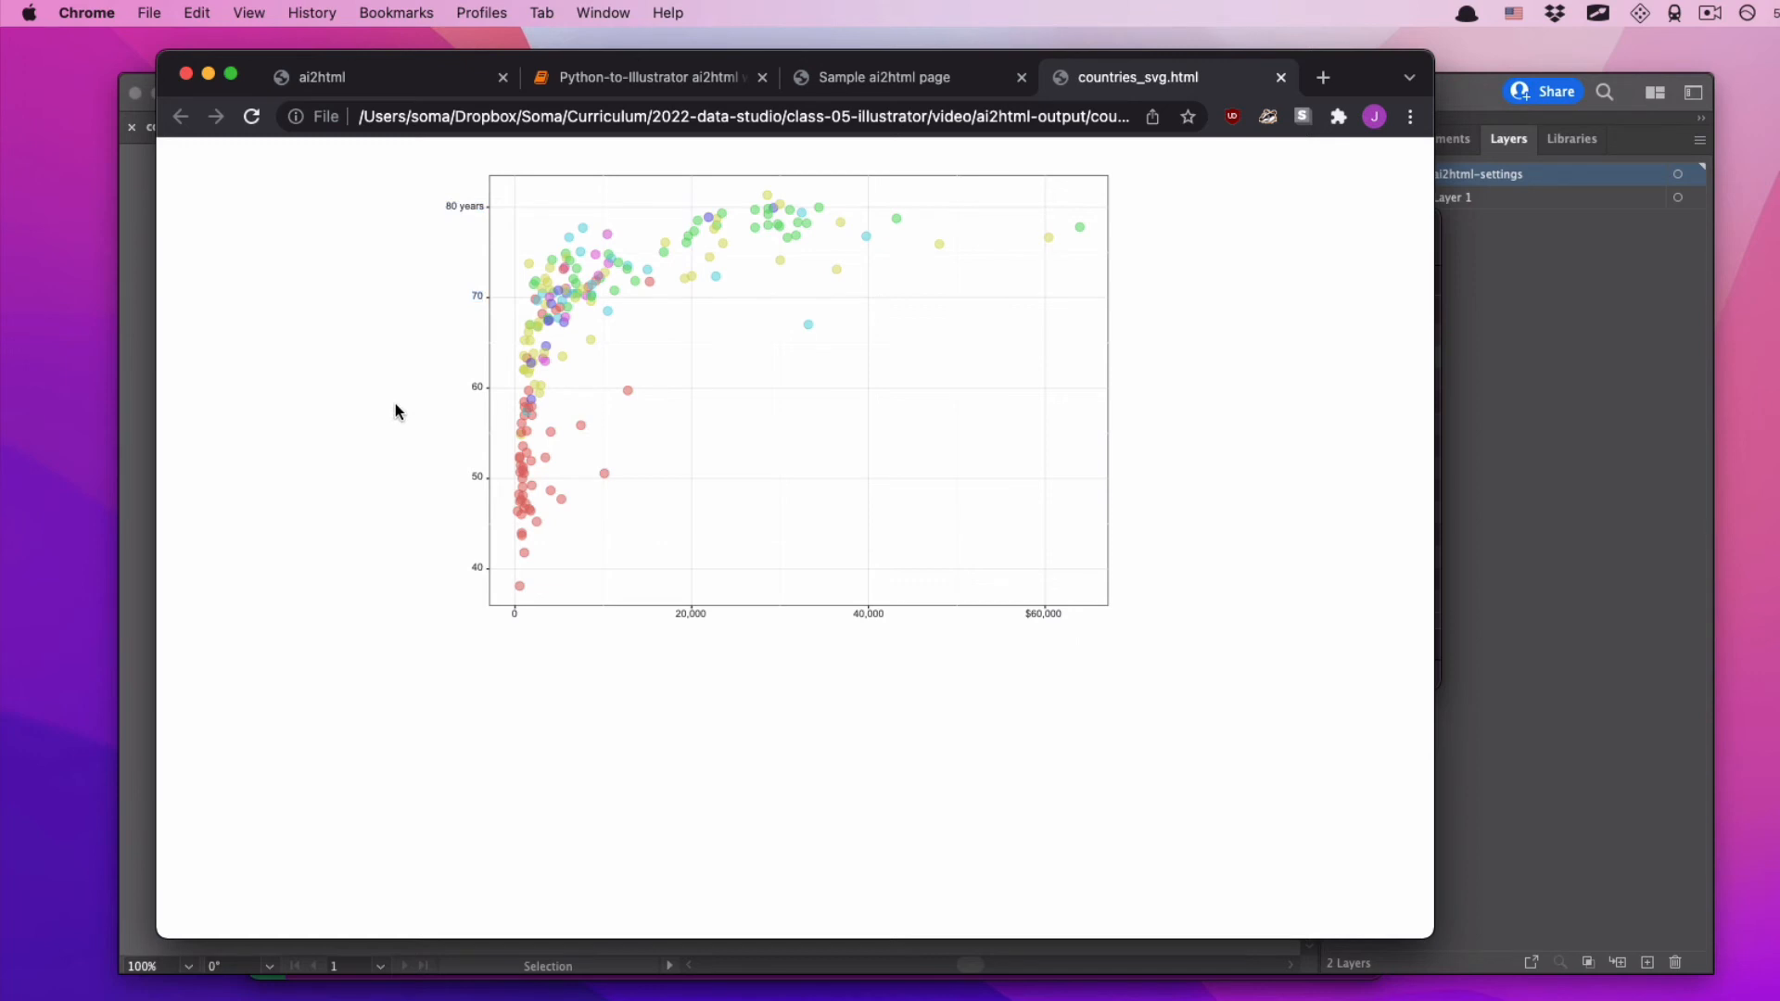
mouse_move(1041, 613)
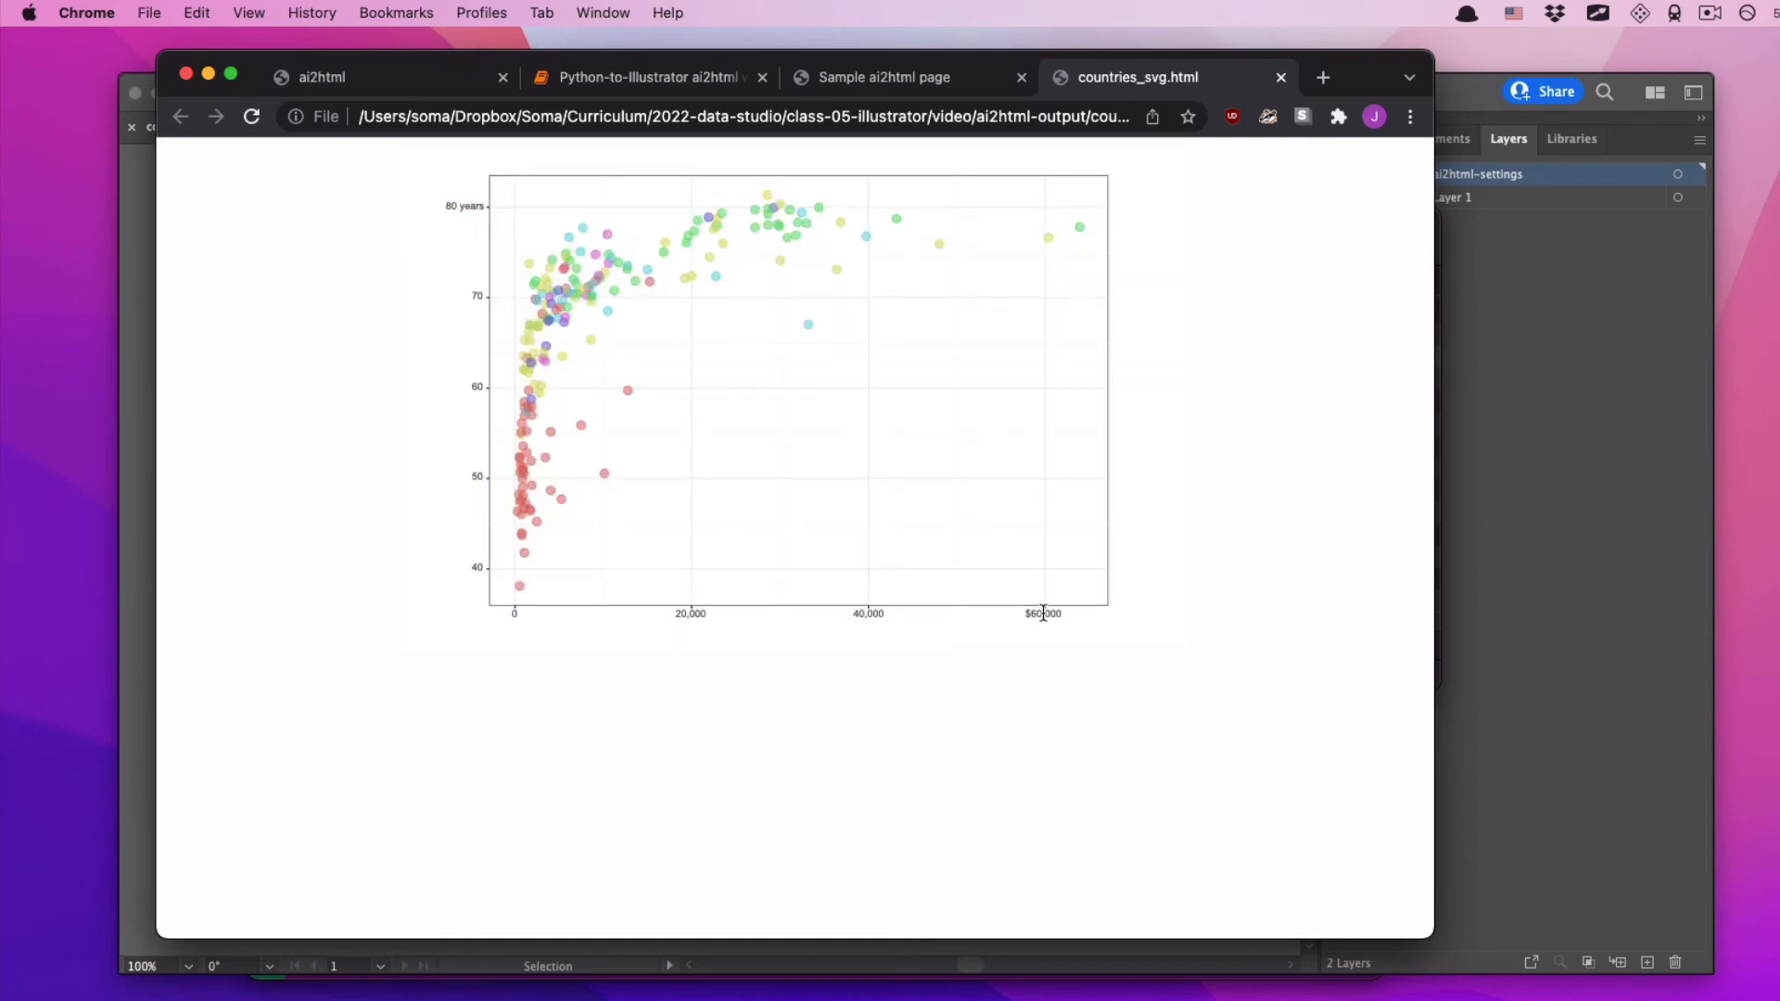
double_click(1041, 613)
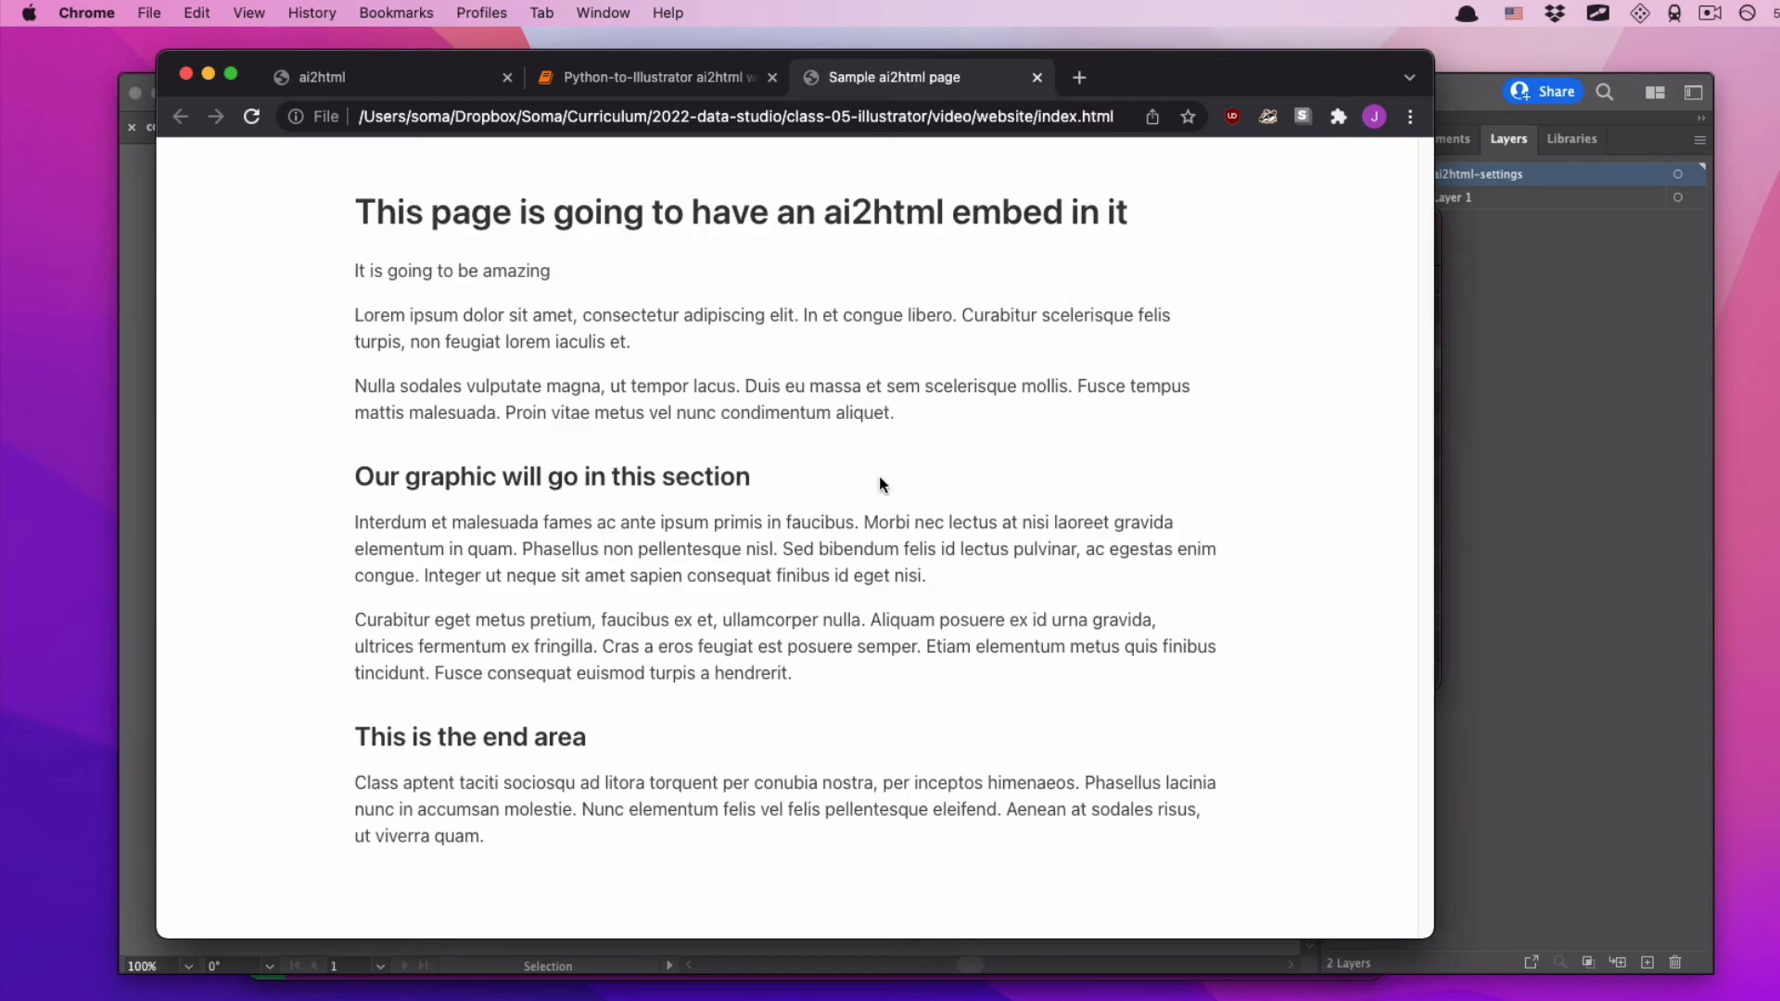
mouse_move(768, 546)
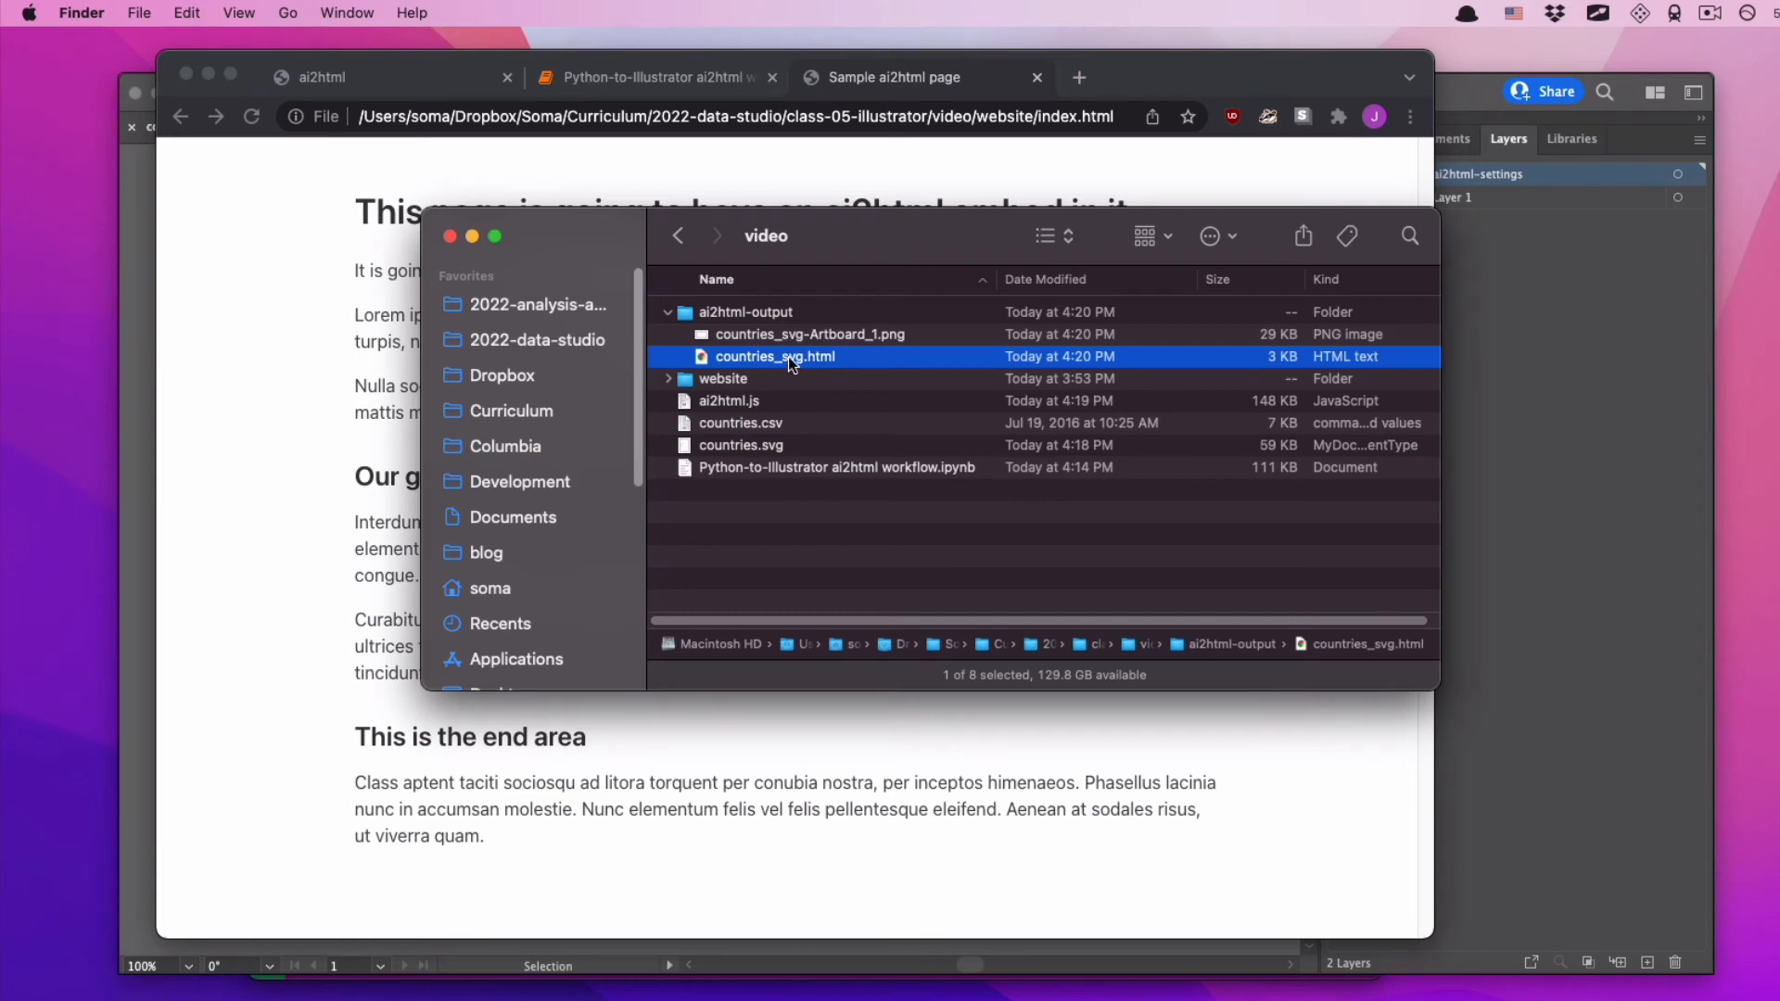
- Copy countries_svg-Artboard_1.png from ai2html-output into the website folder beside index.html
click(810, 334)
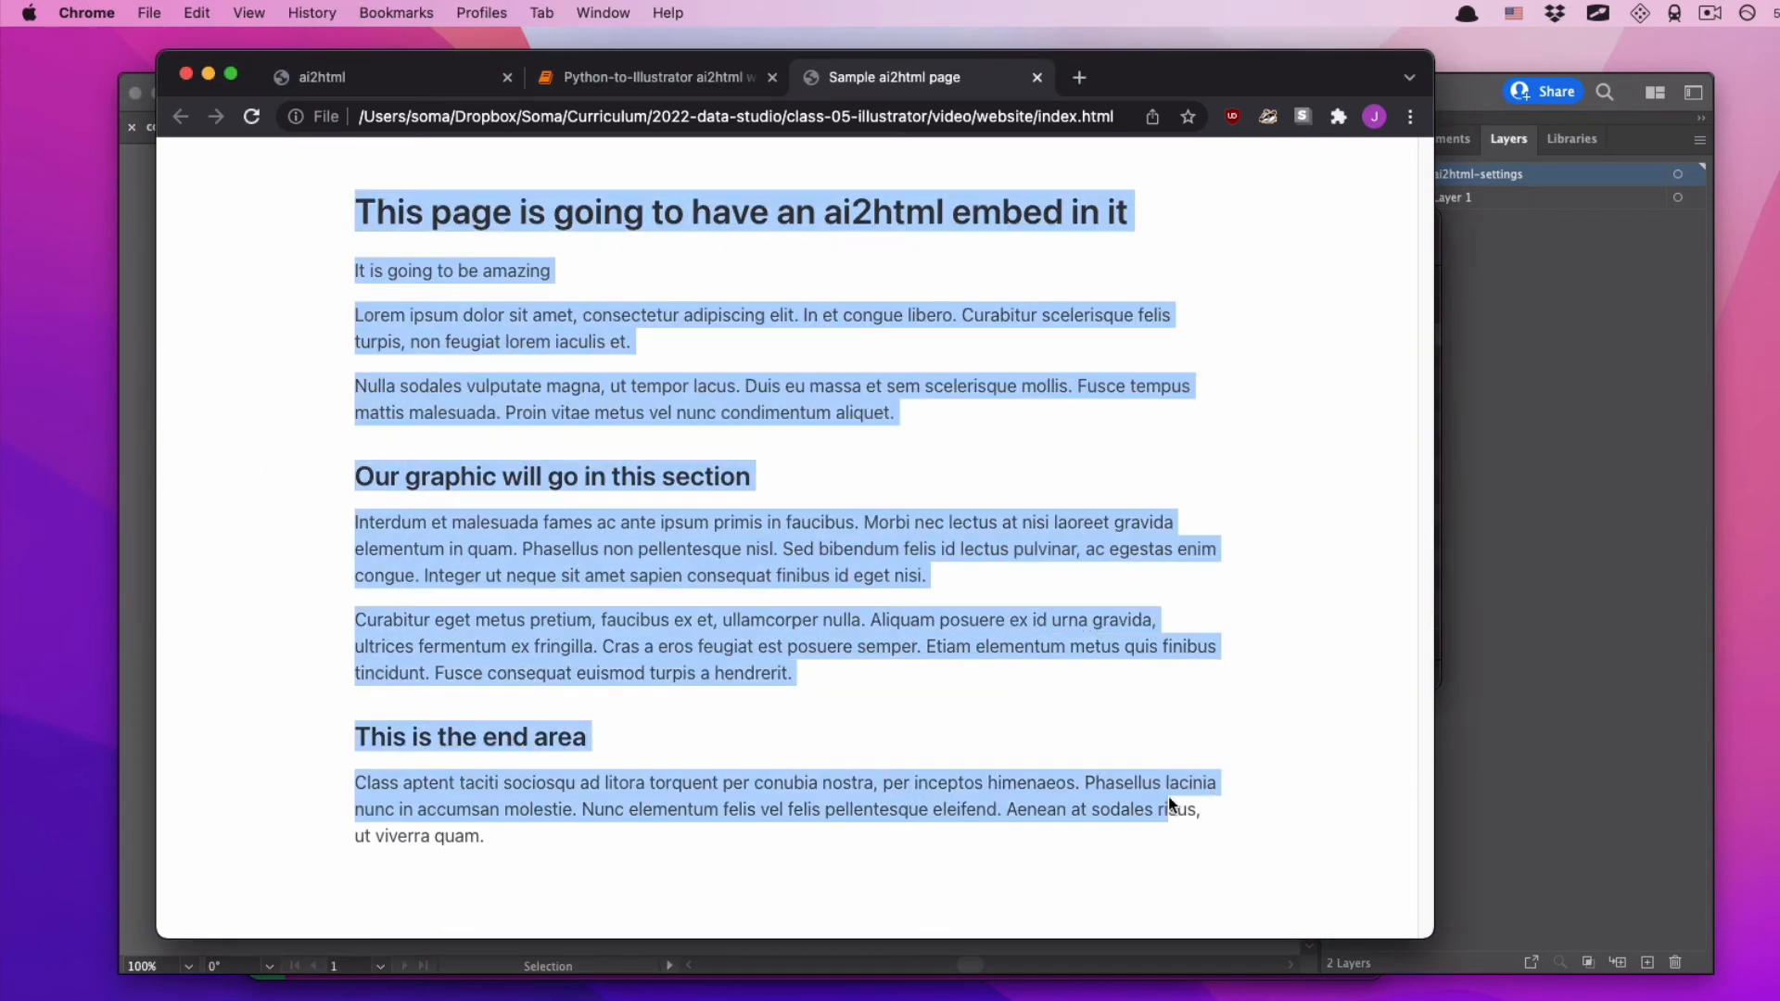
click(1217, 859)
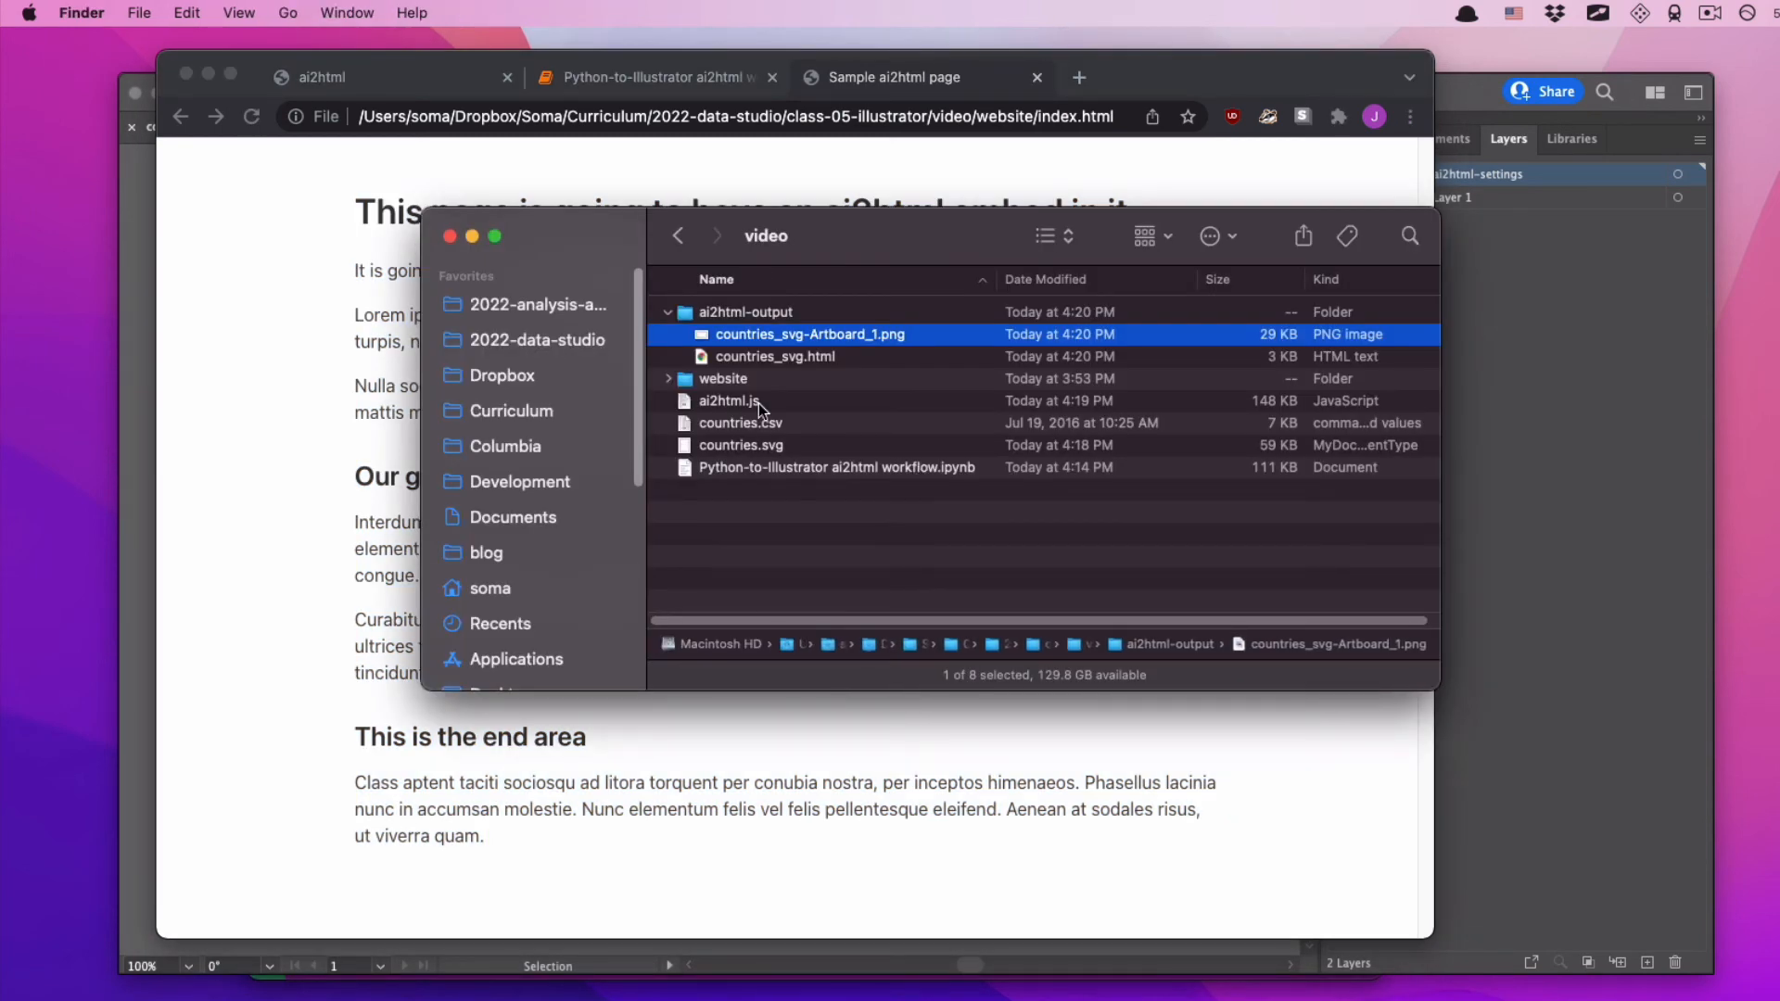
mouse_move(866, 339)
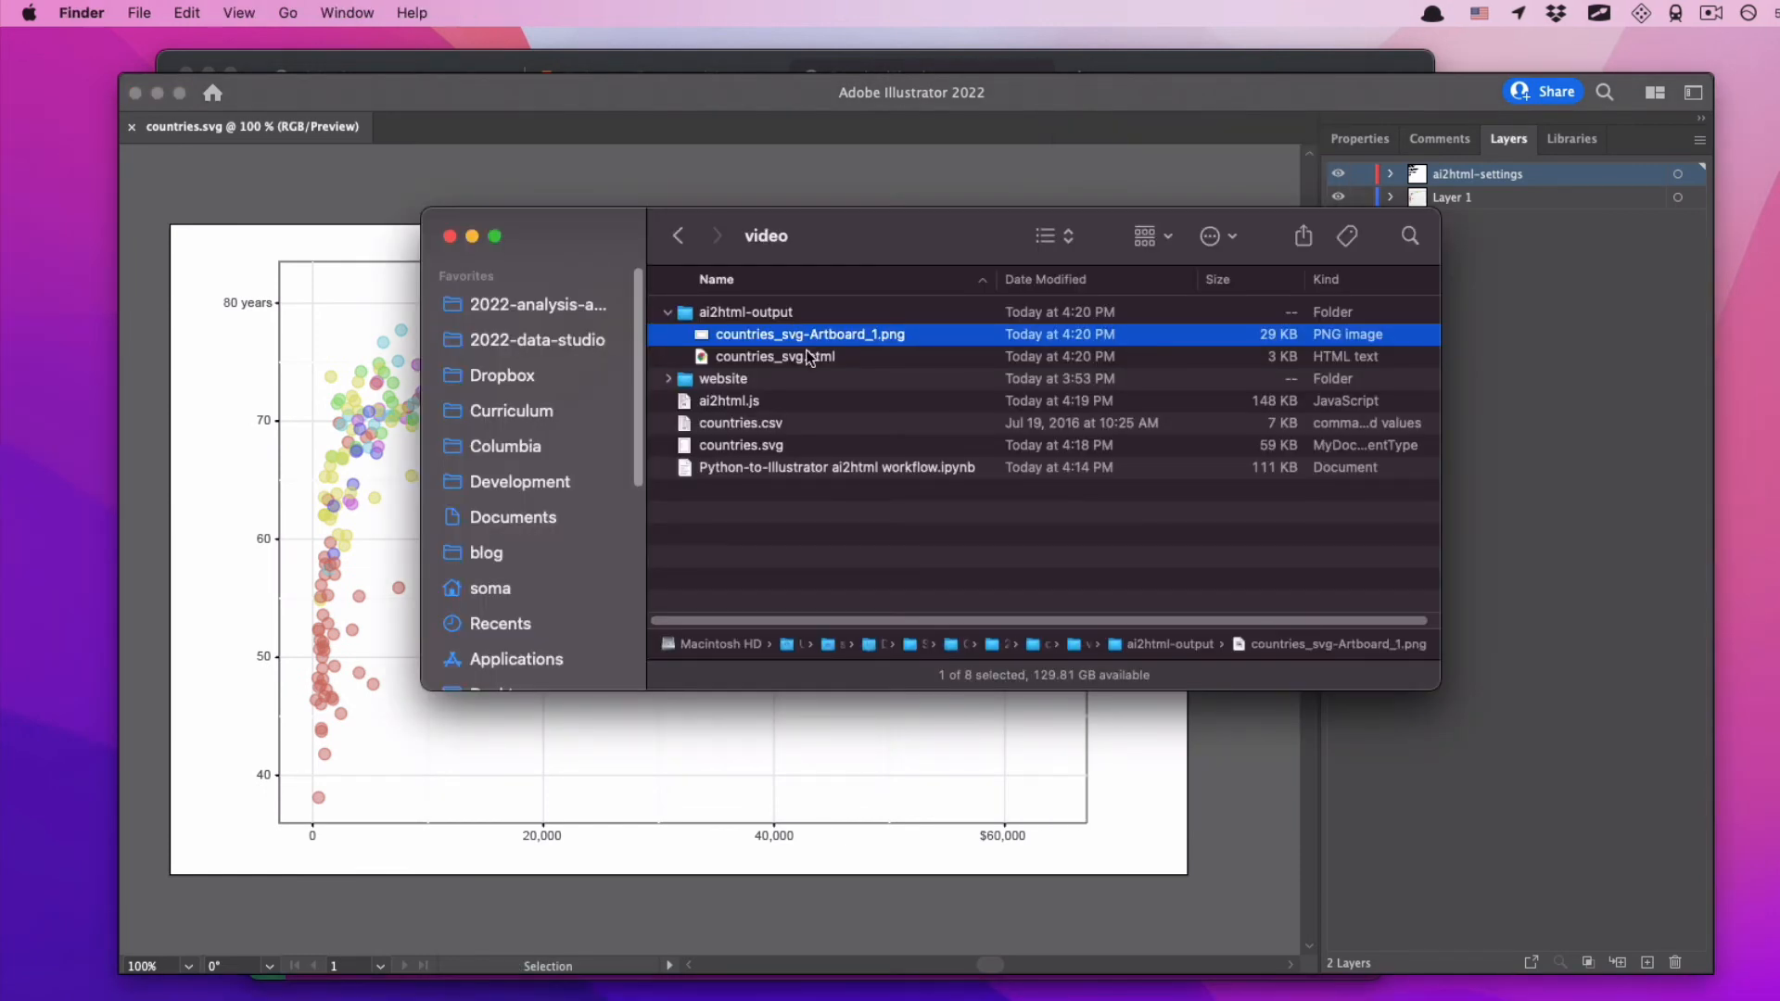
click(775, 355)
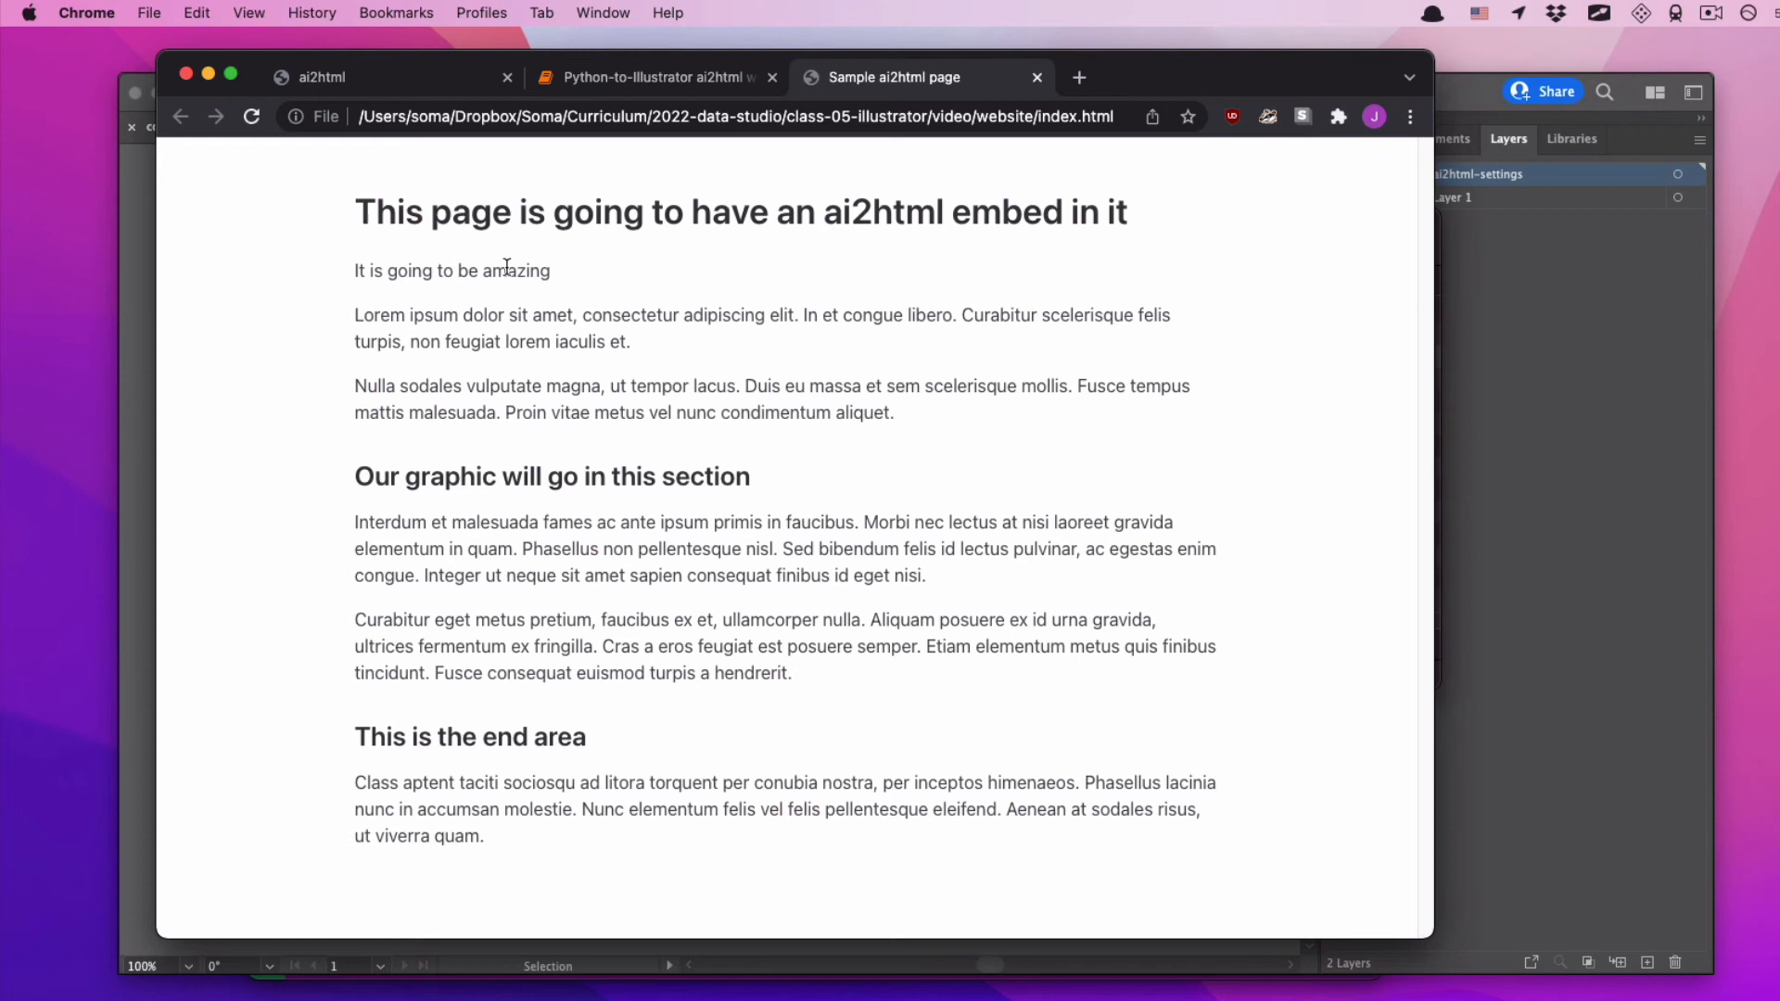
mouse_move(885, 752)
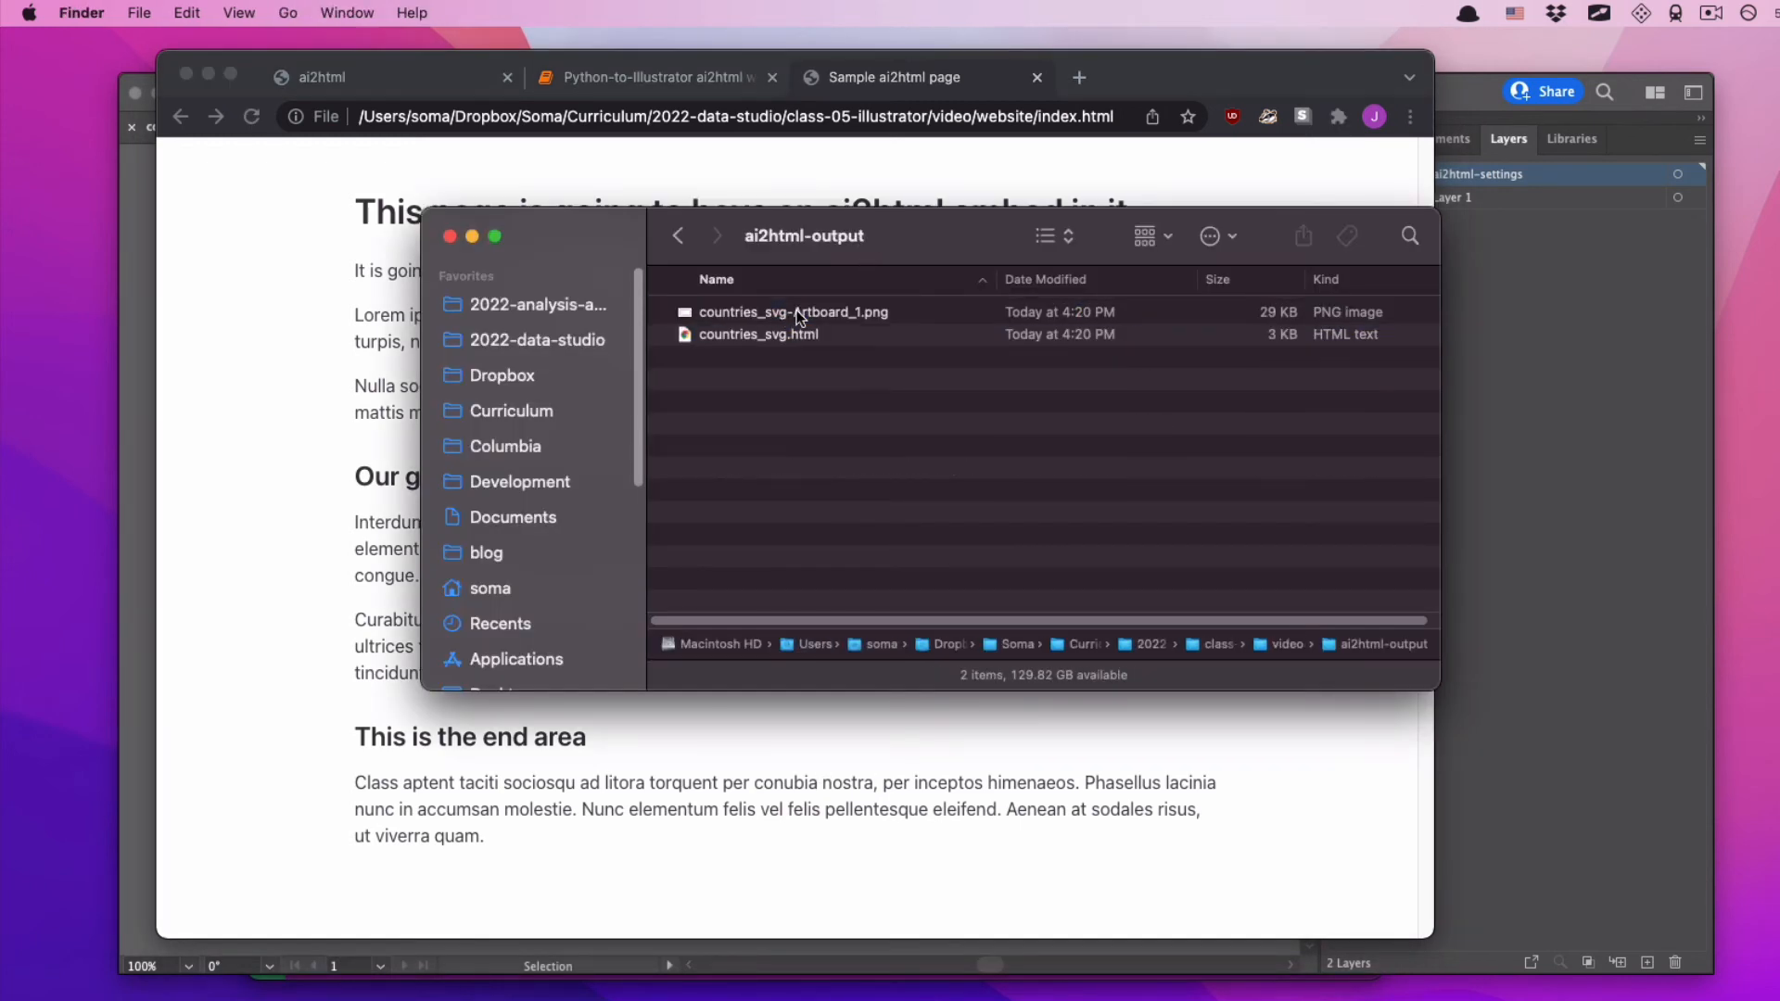
click(793, 312)
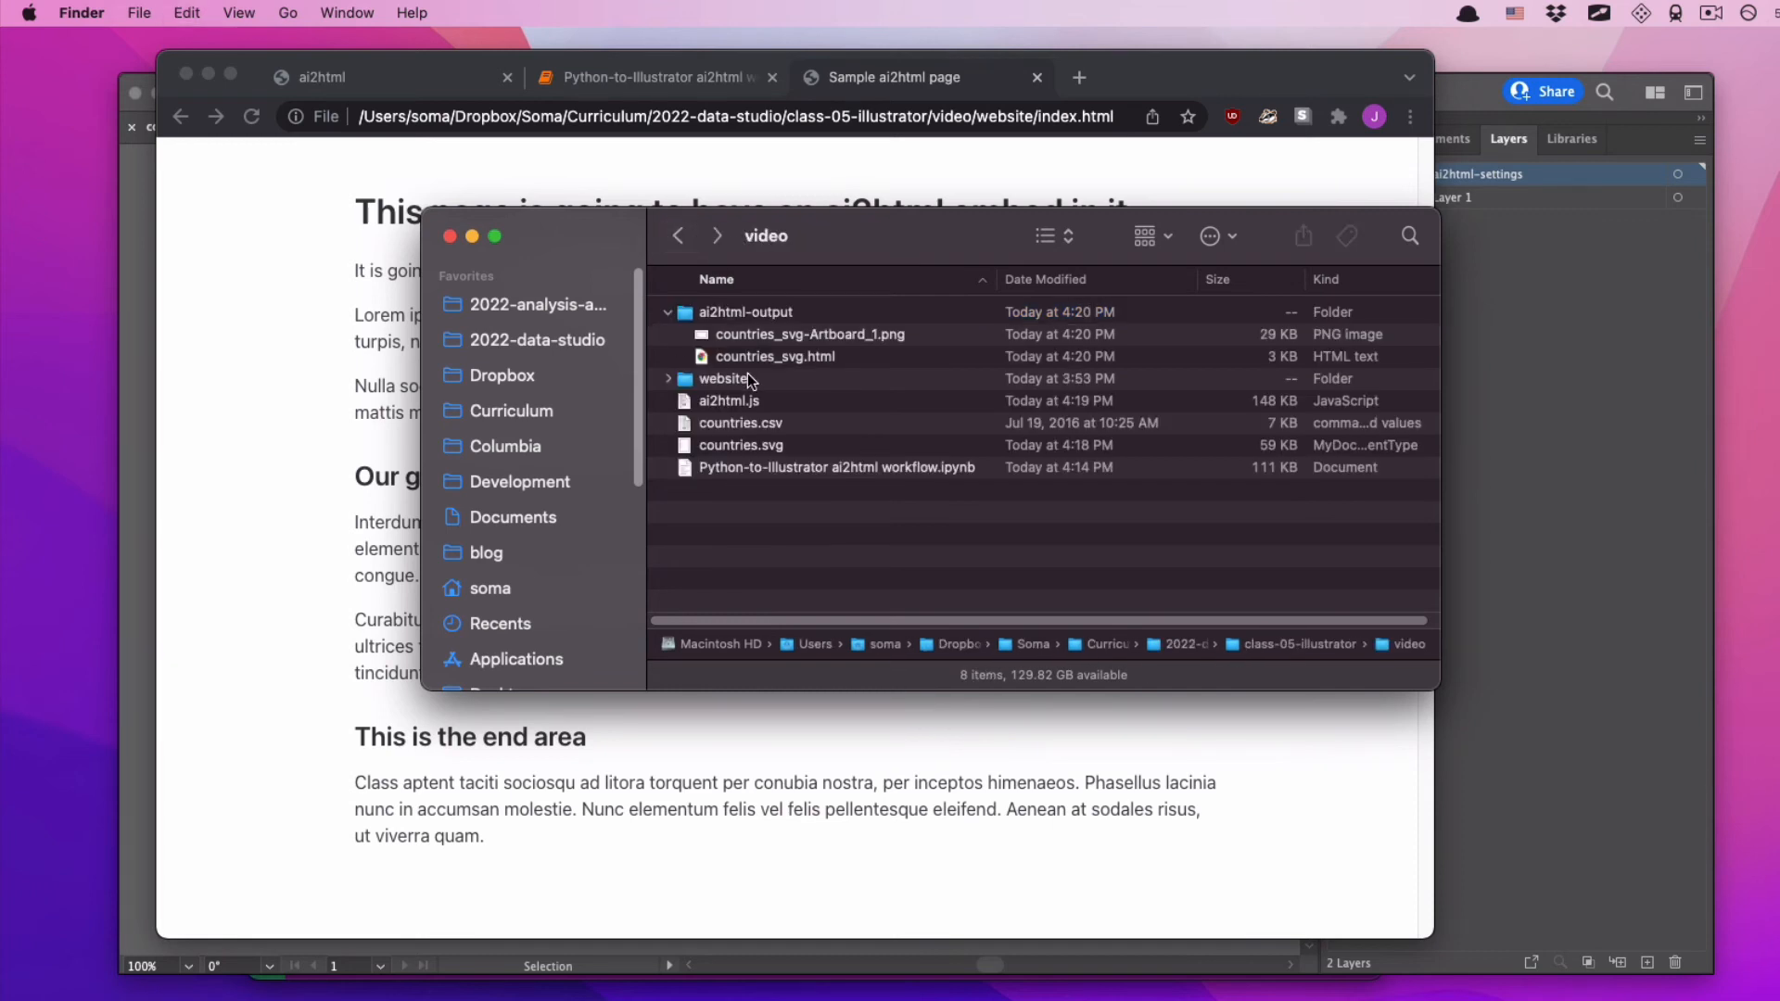
double_click(722, 378)
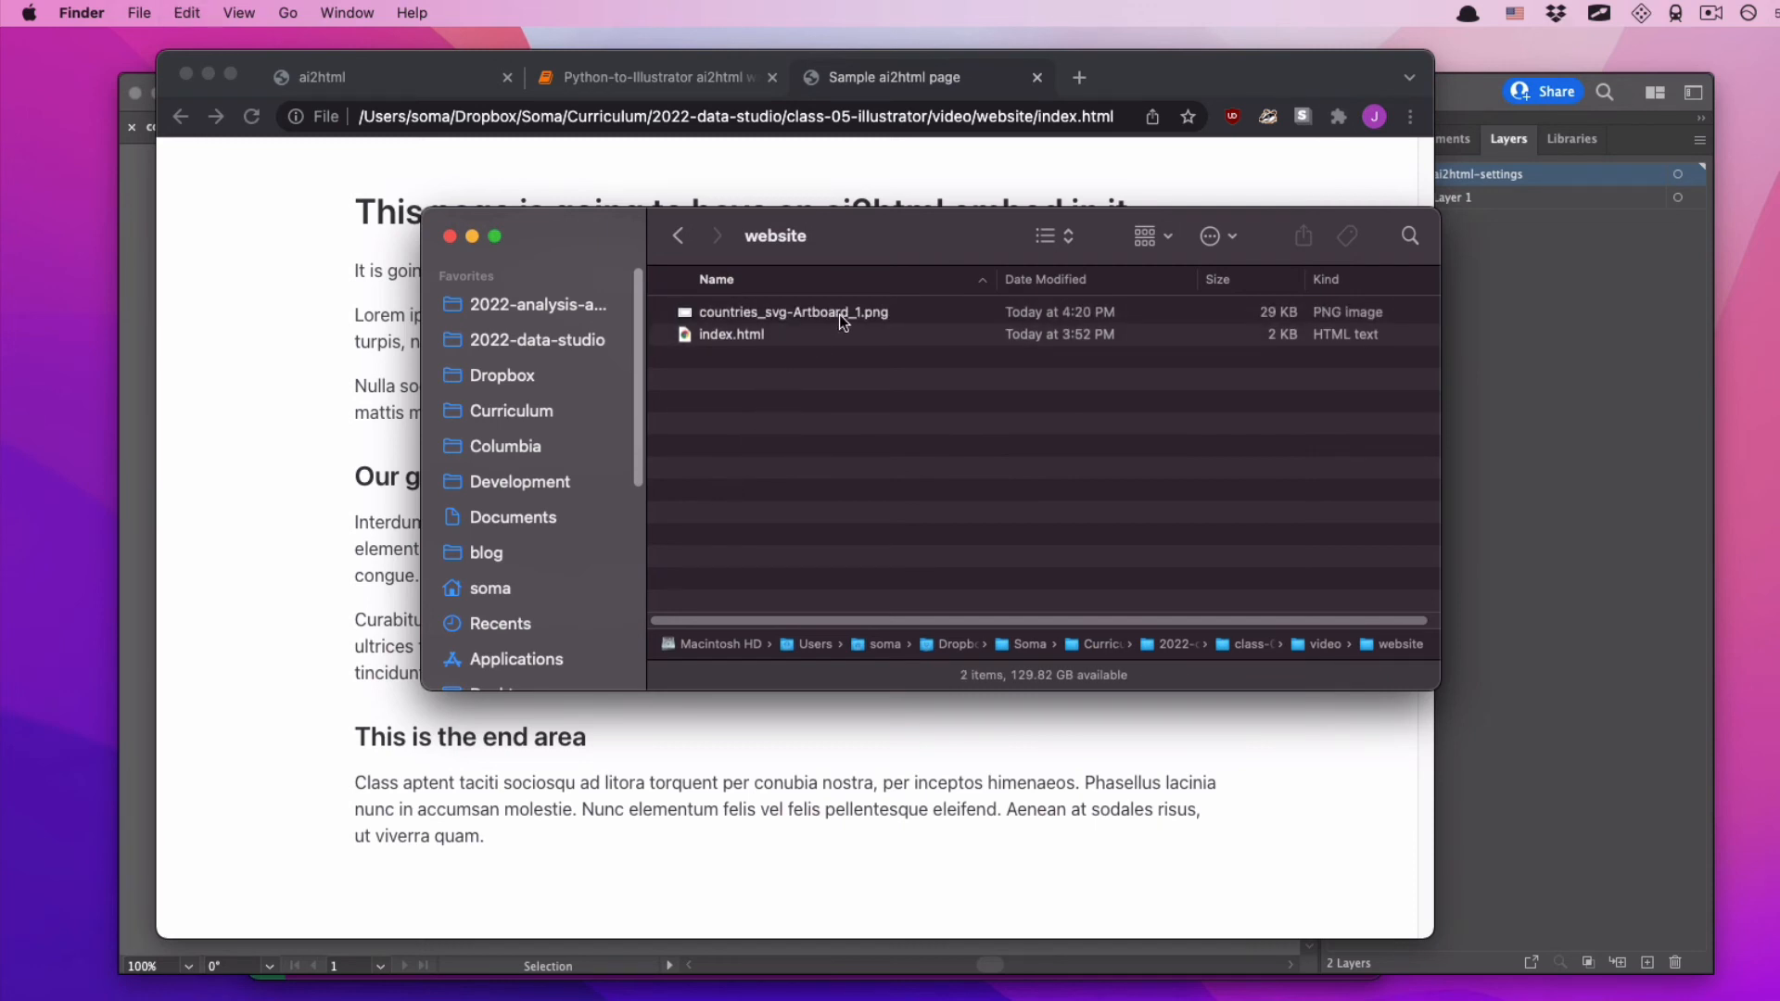
double_click(791, 311)
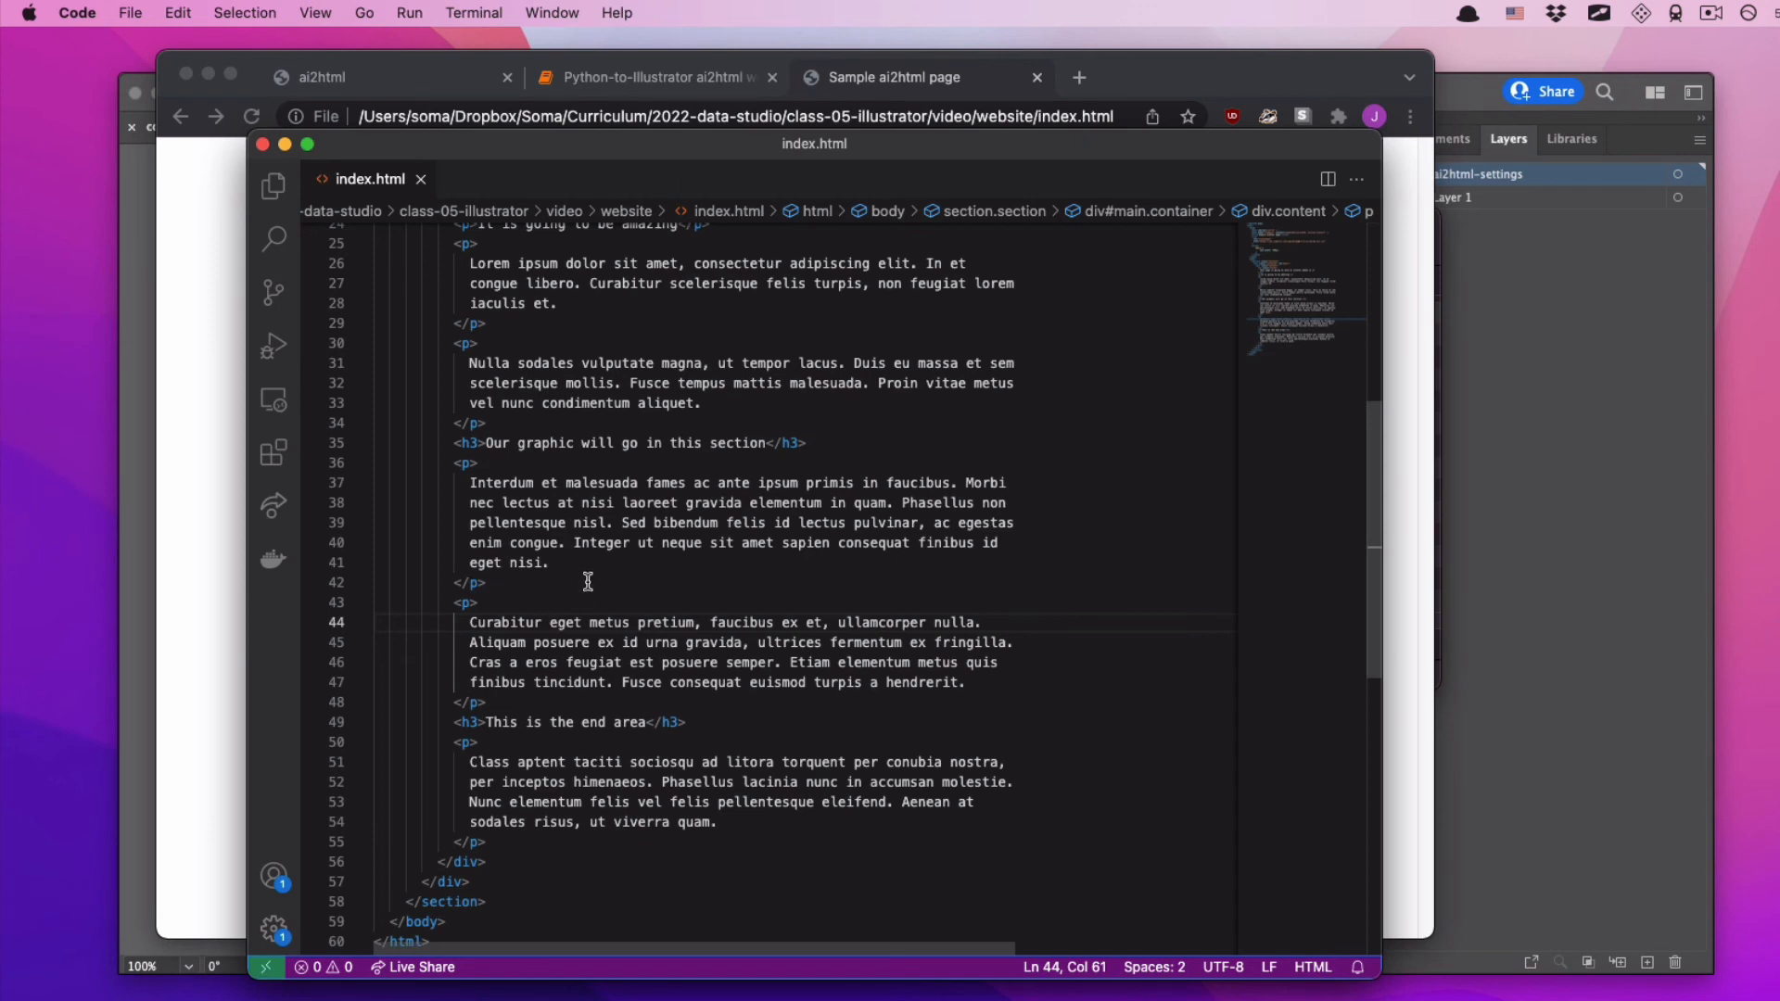
- Add <img src="countries_svg-Artboard_1.png"> to index.html's graphic section, fix the doubled quote, and save
text(<img src=""countries_svg-Artboard_1.png">)
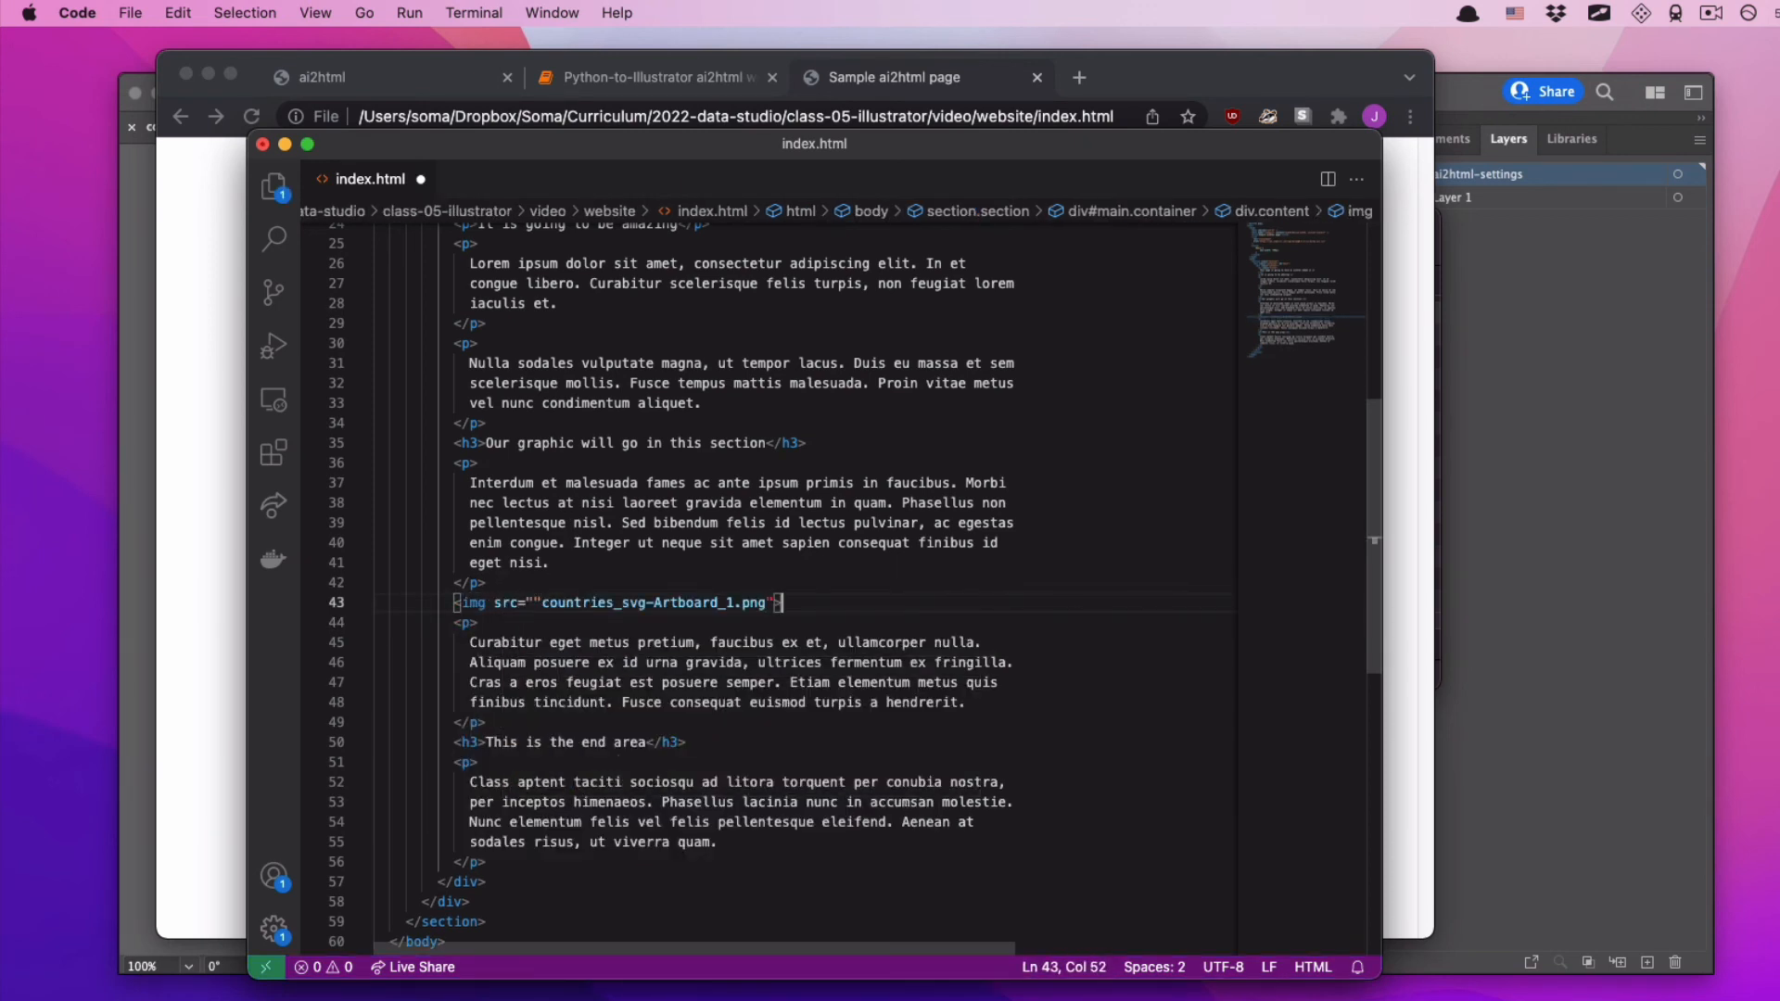
click(683, 603)
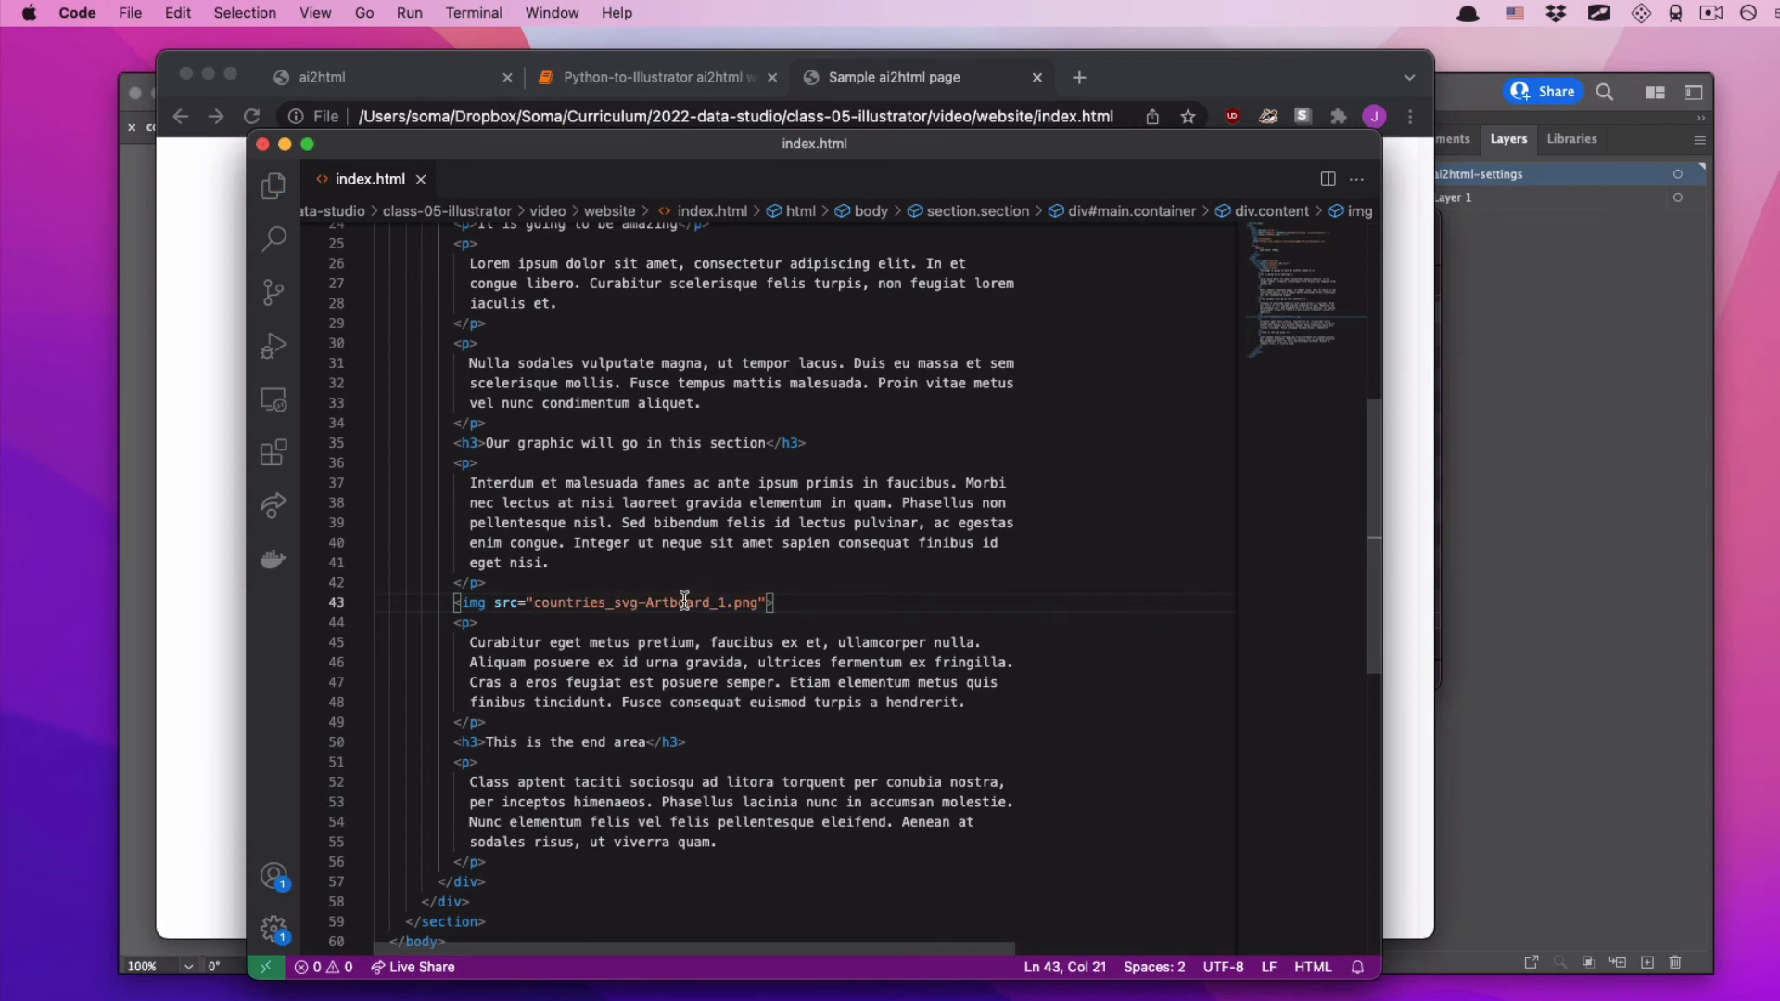
click(894, 77)
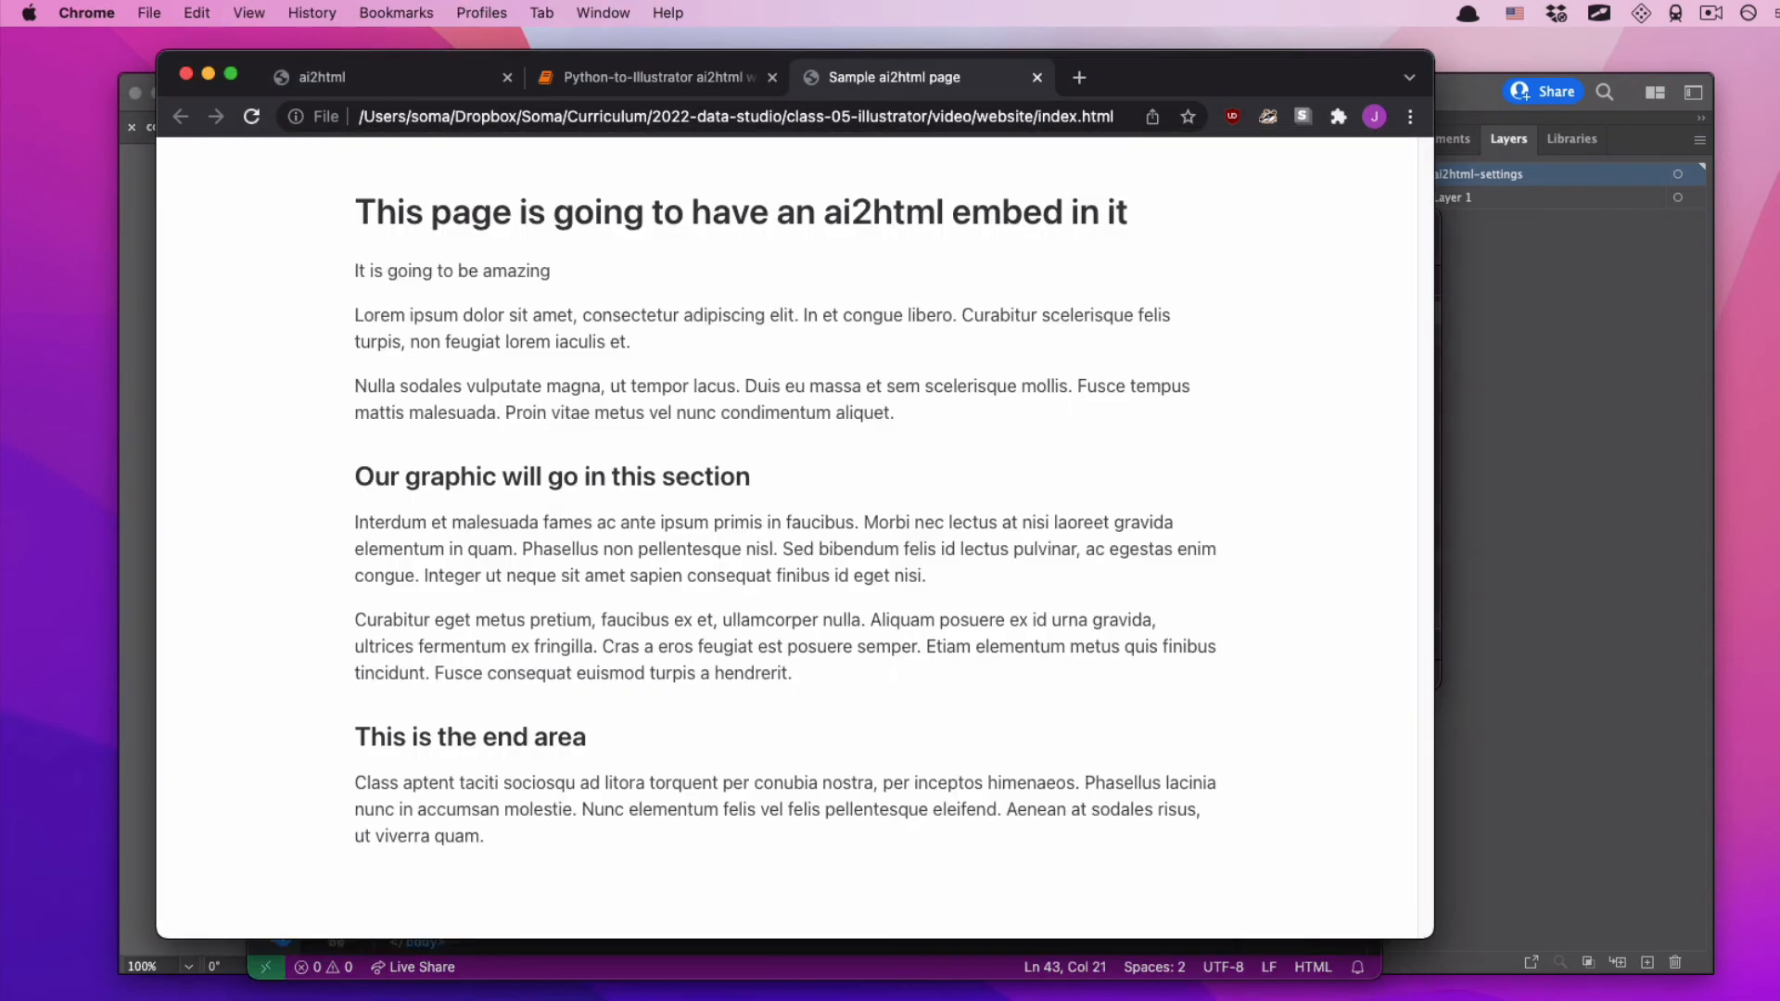
- Reload the Sample ai2html page and scroll down to the embedded chart image
scroll(down, 3)
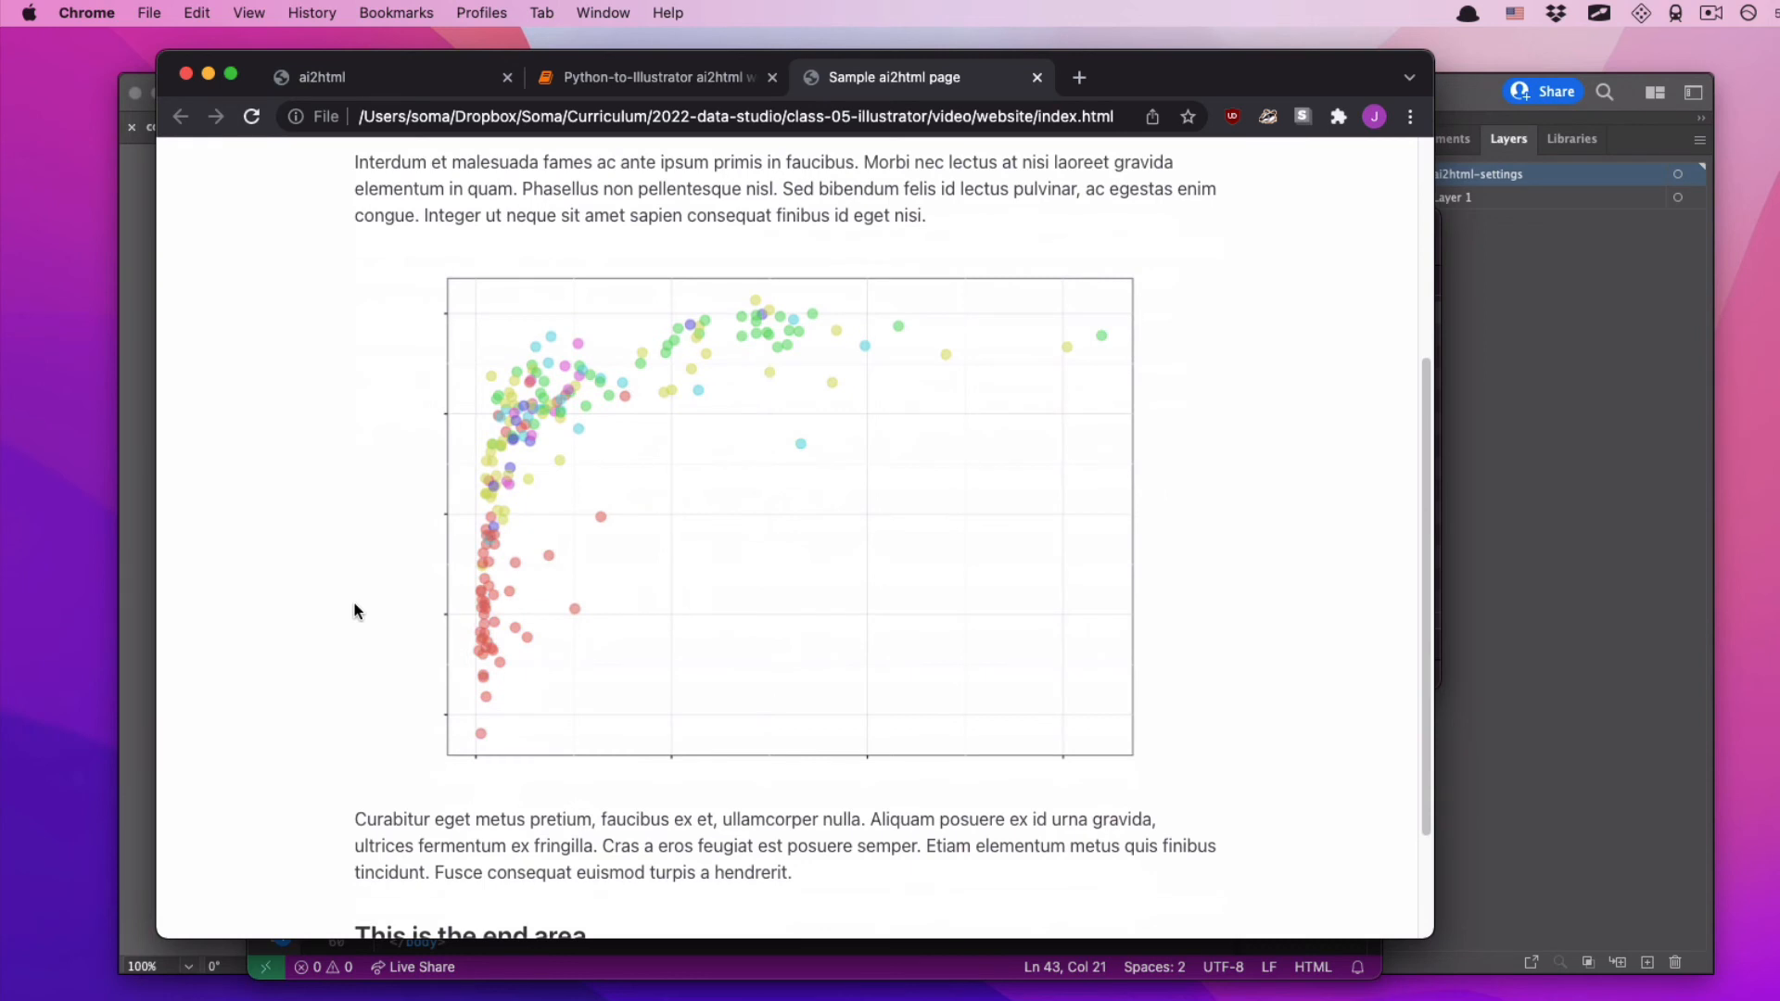
mouse_move(418, 344)
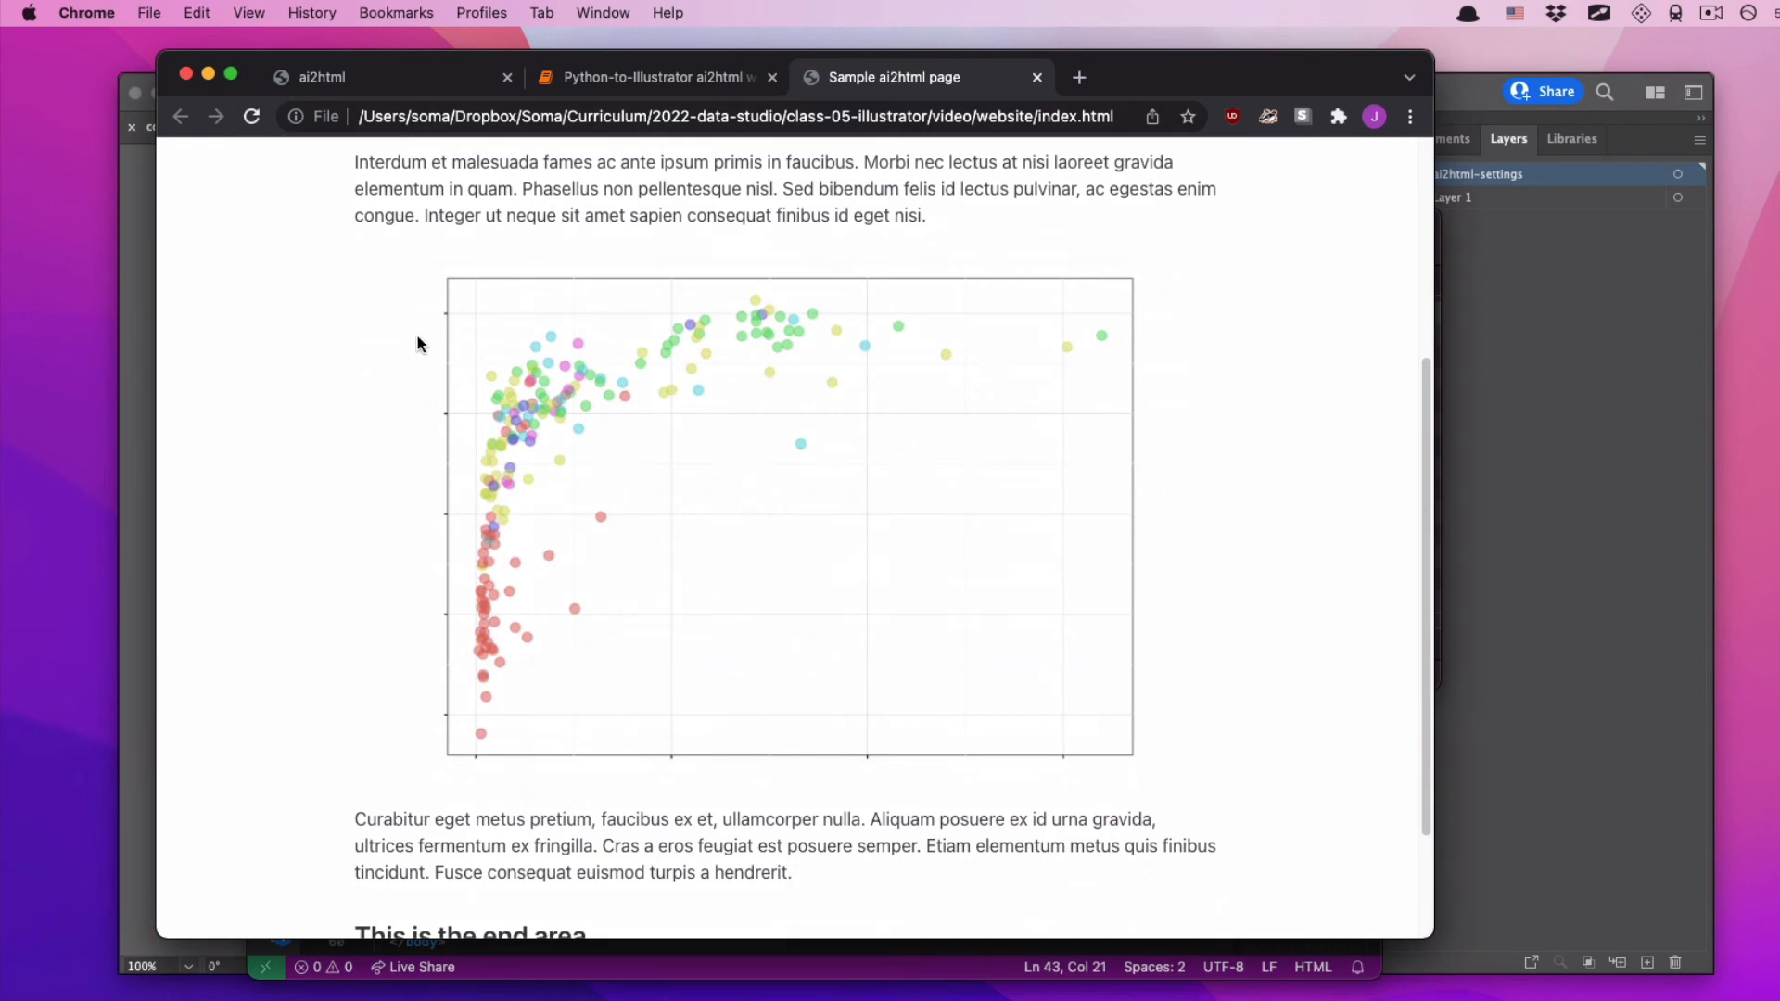
mouse_move(436, 319)
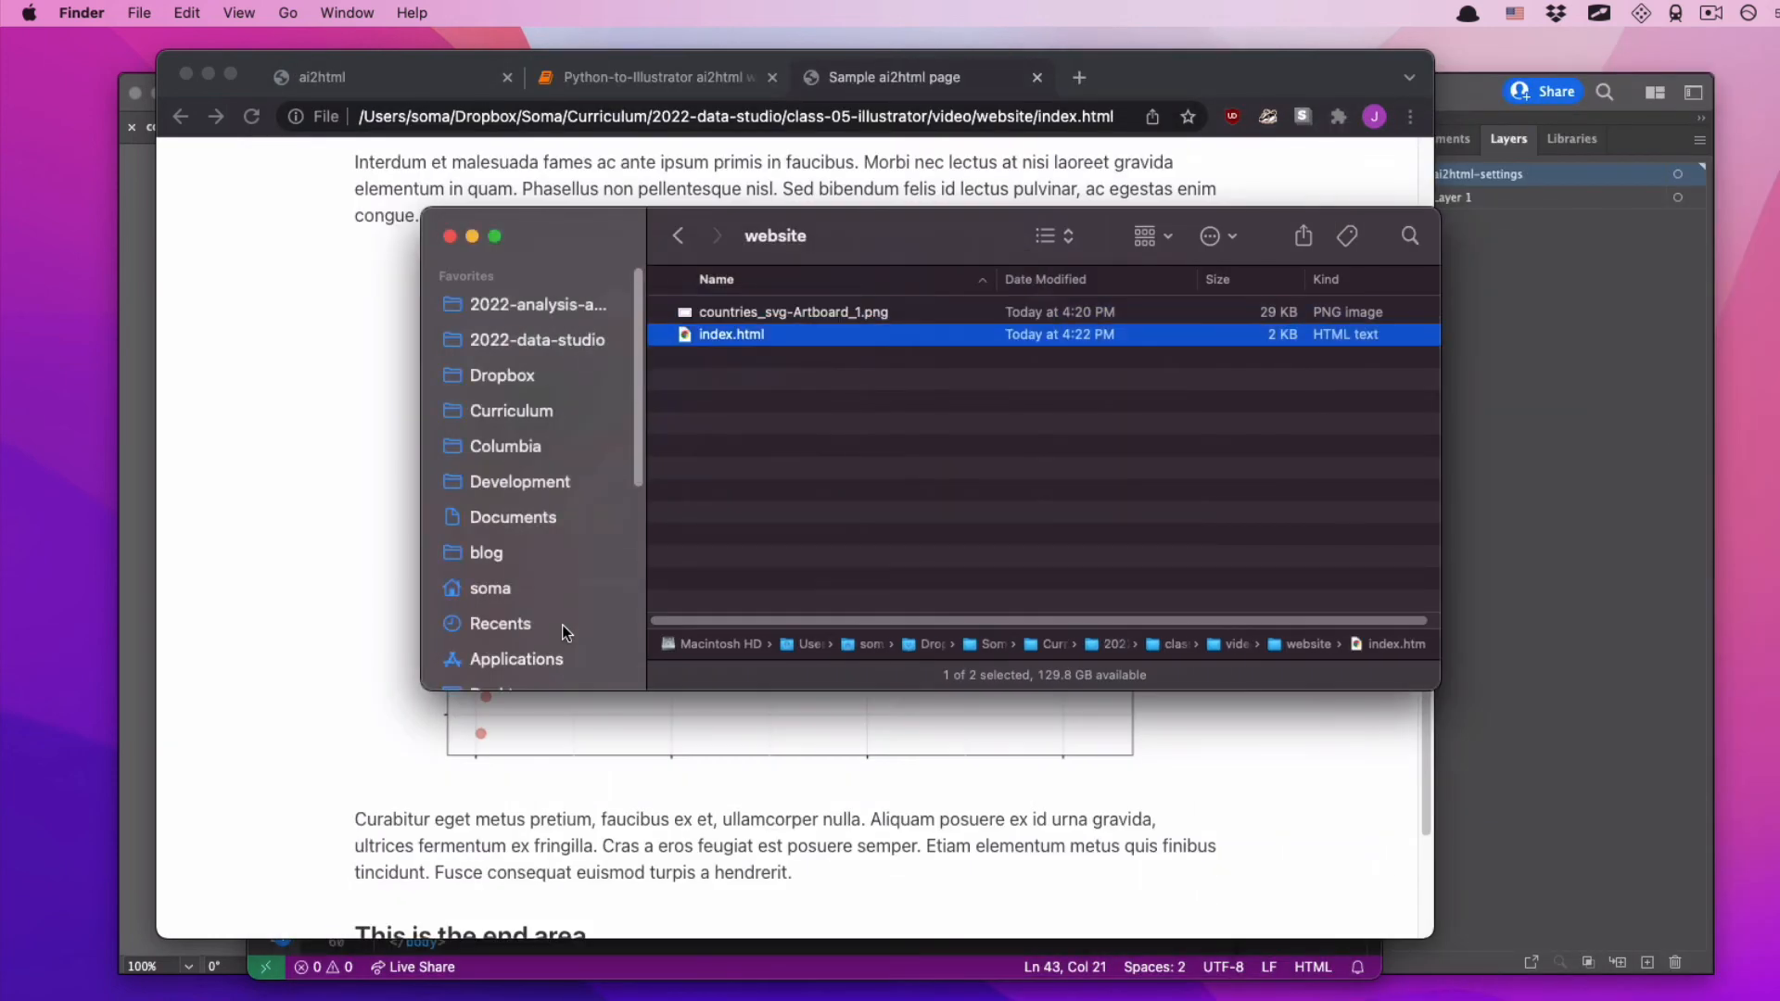
mouse_move(674, 521)
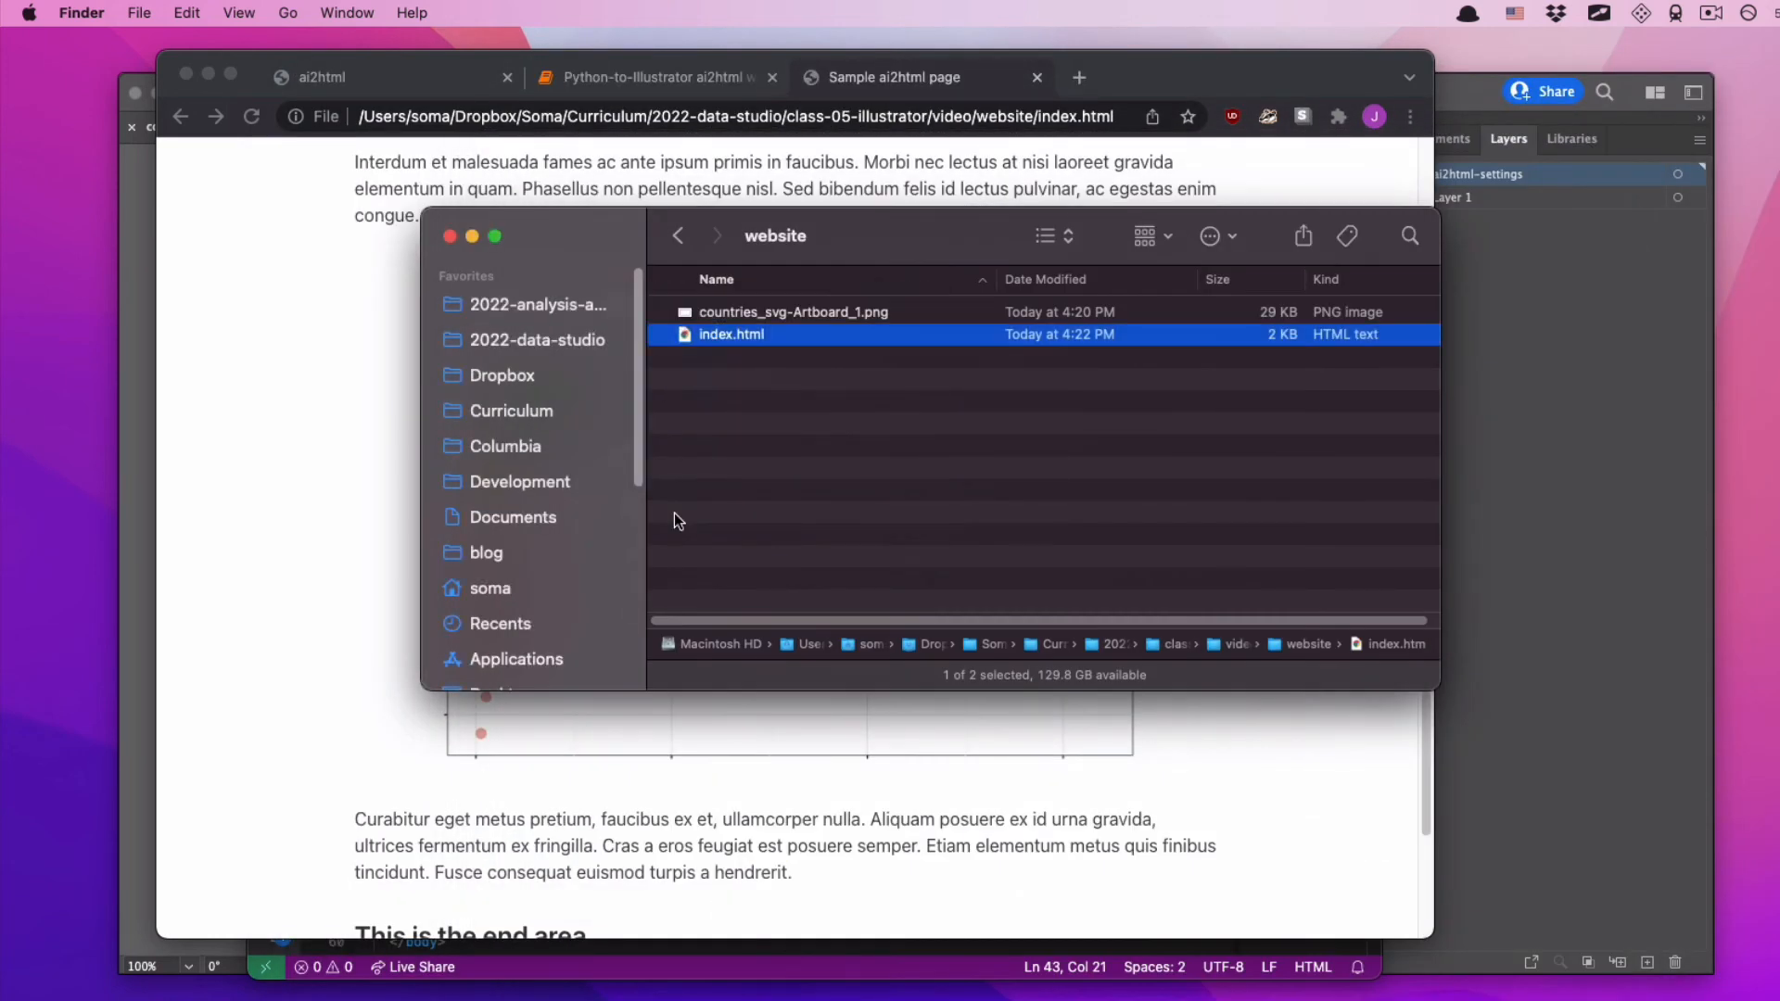
- Return to the video folder, expand ai2html-output, and drag countries_svg.html toward VS Code
click(677, 234)
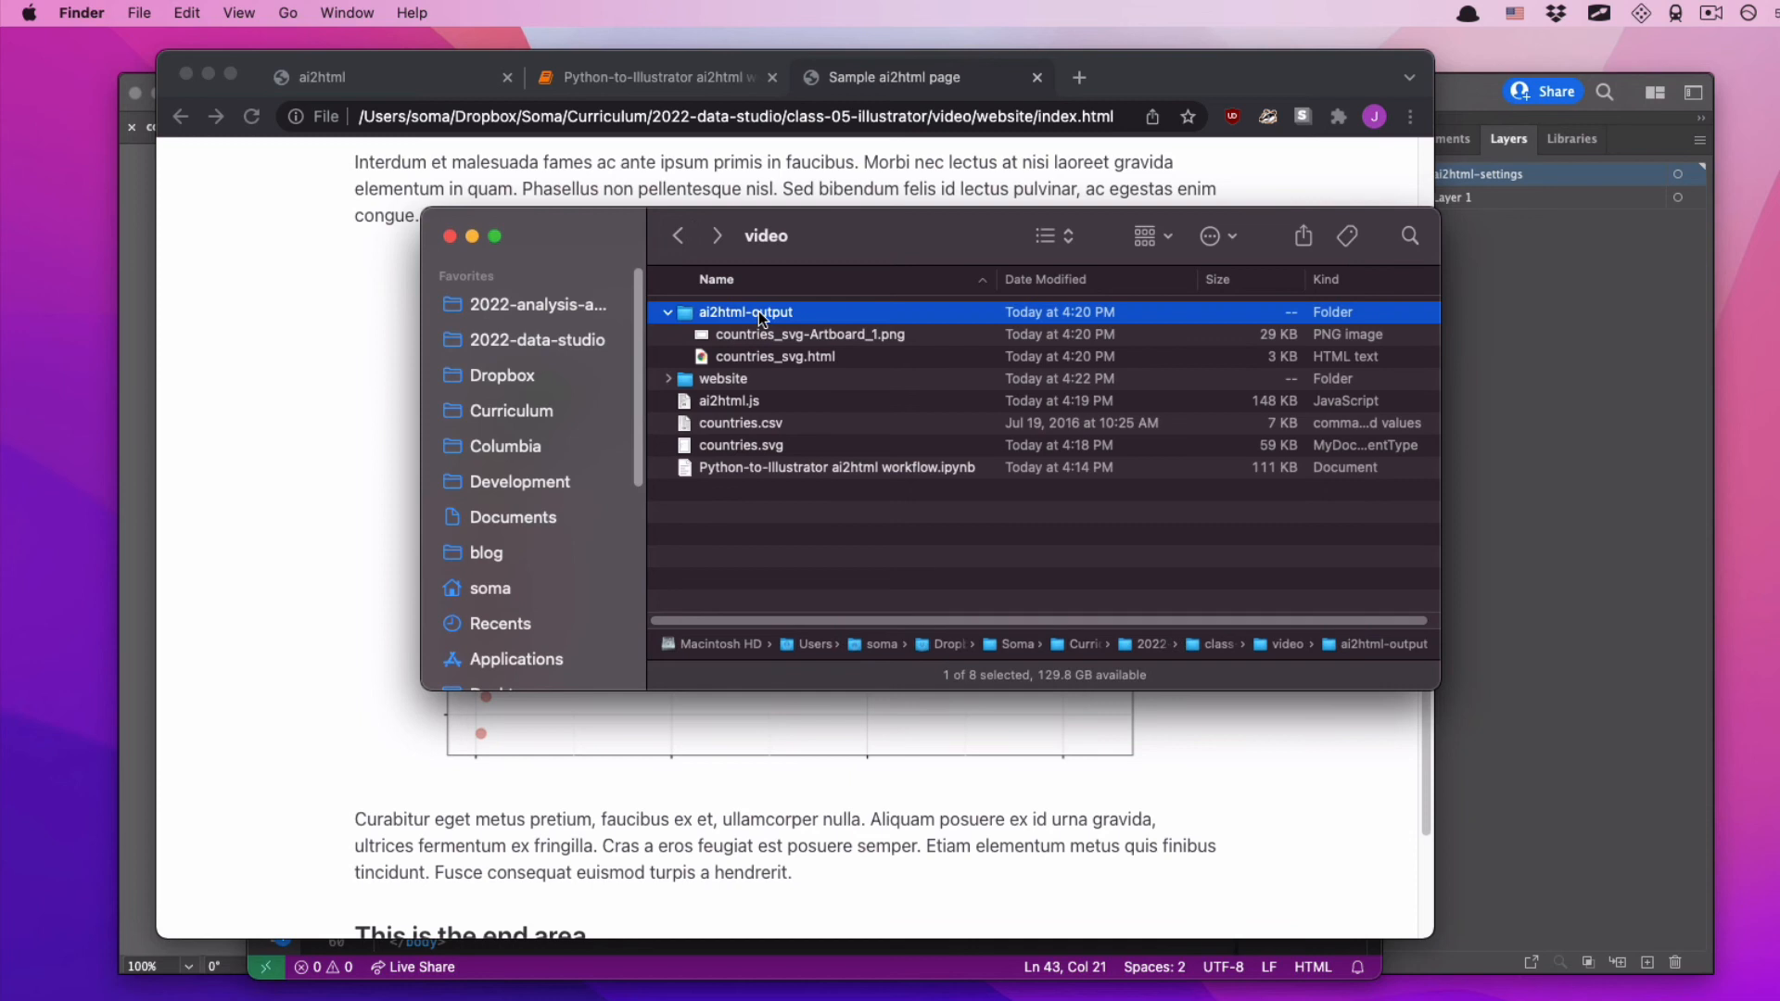
double_click(744, 312)
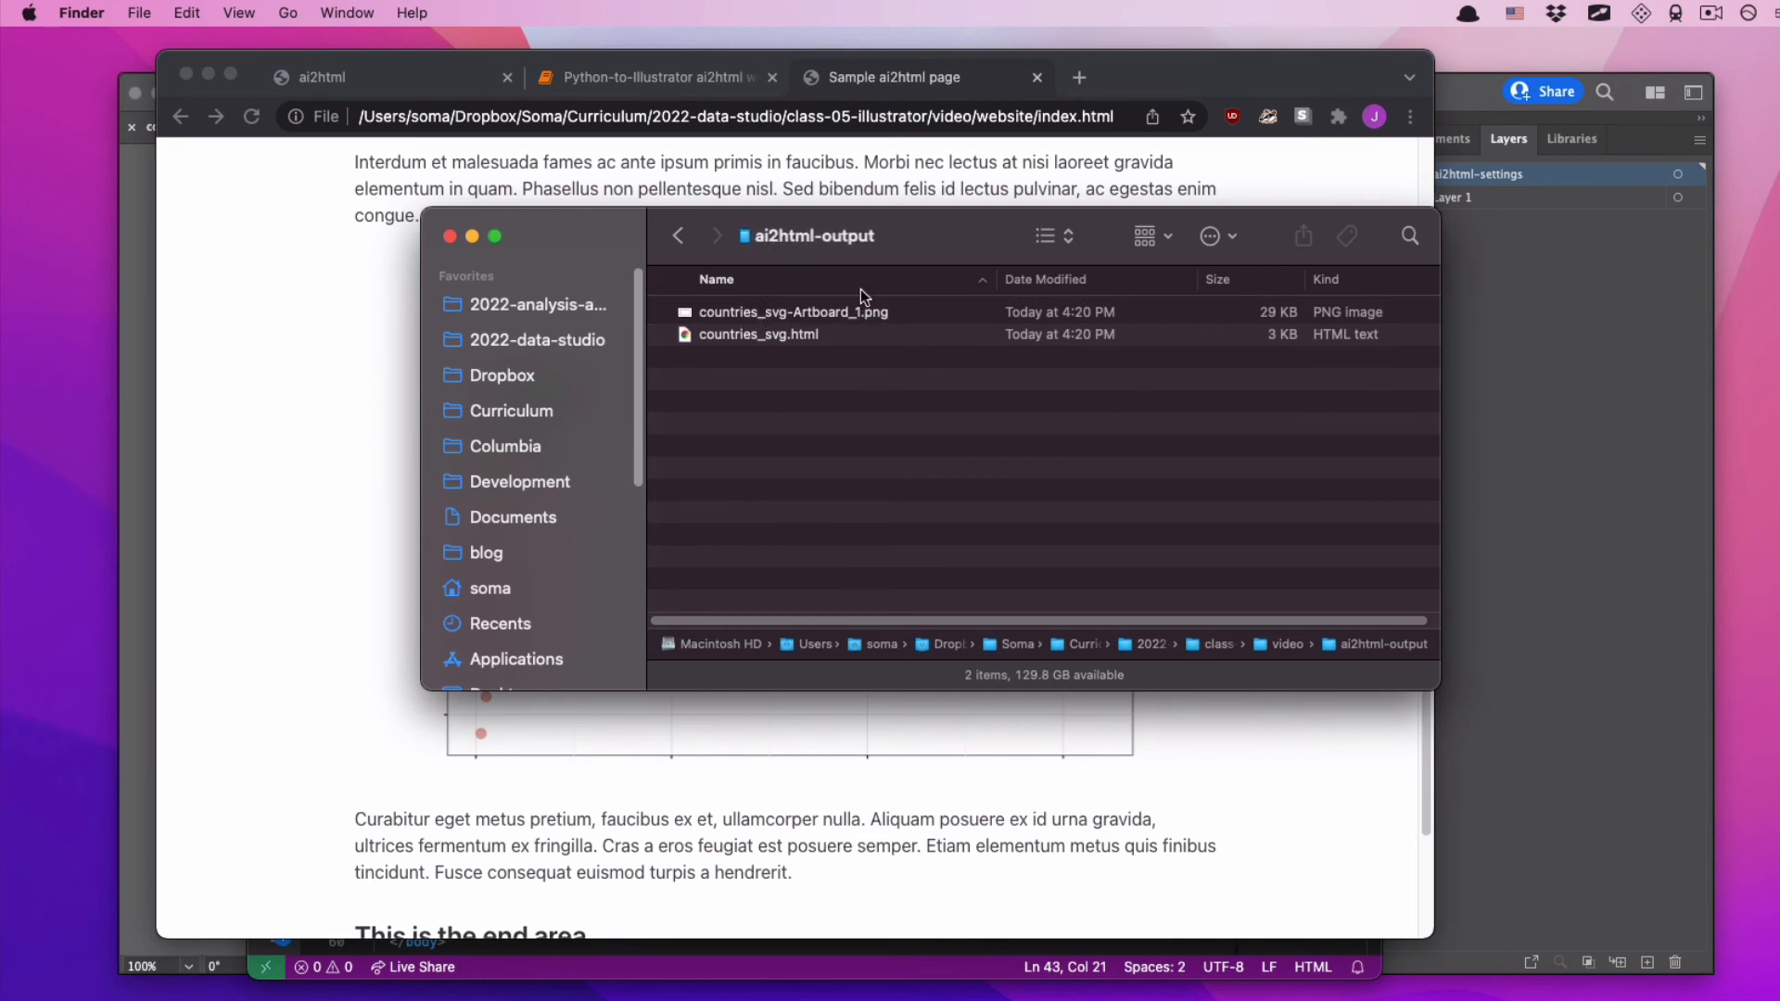
double_click(758, 334)
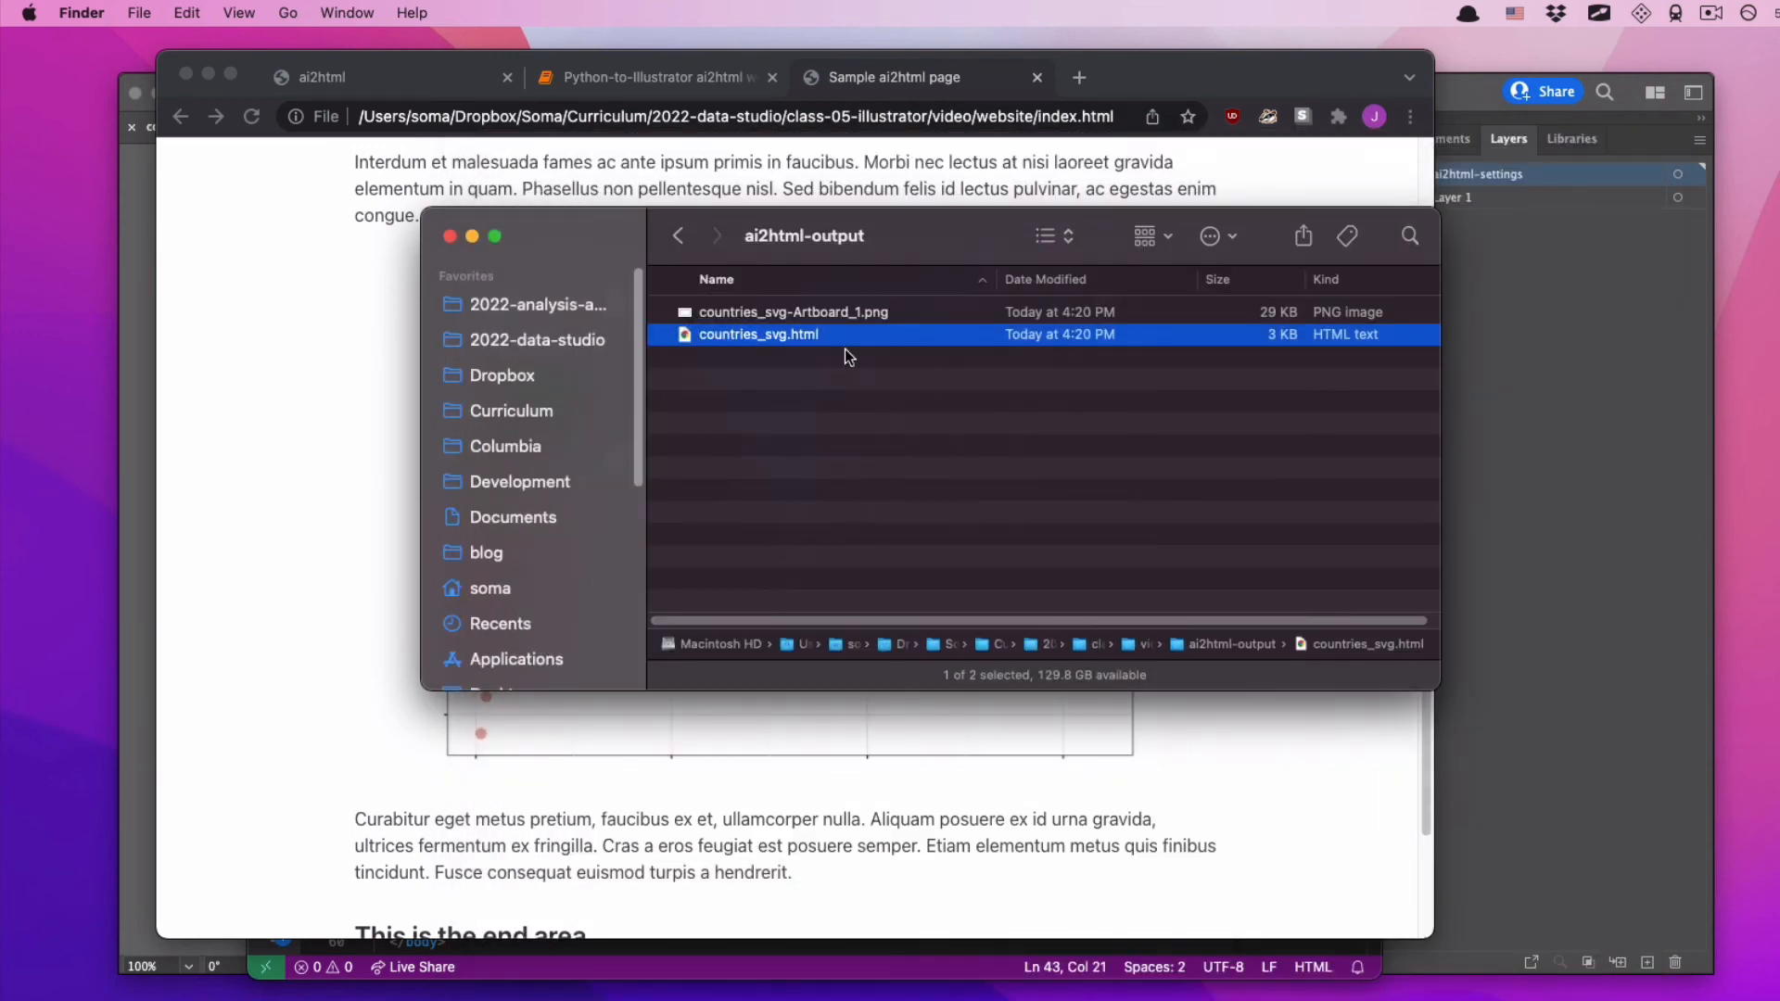
mouse_move(783, 343)
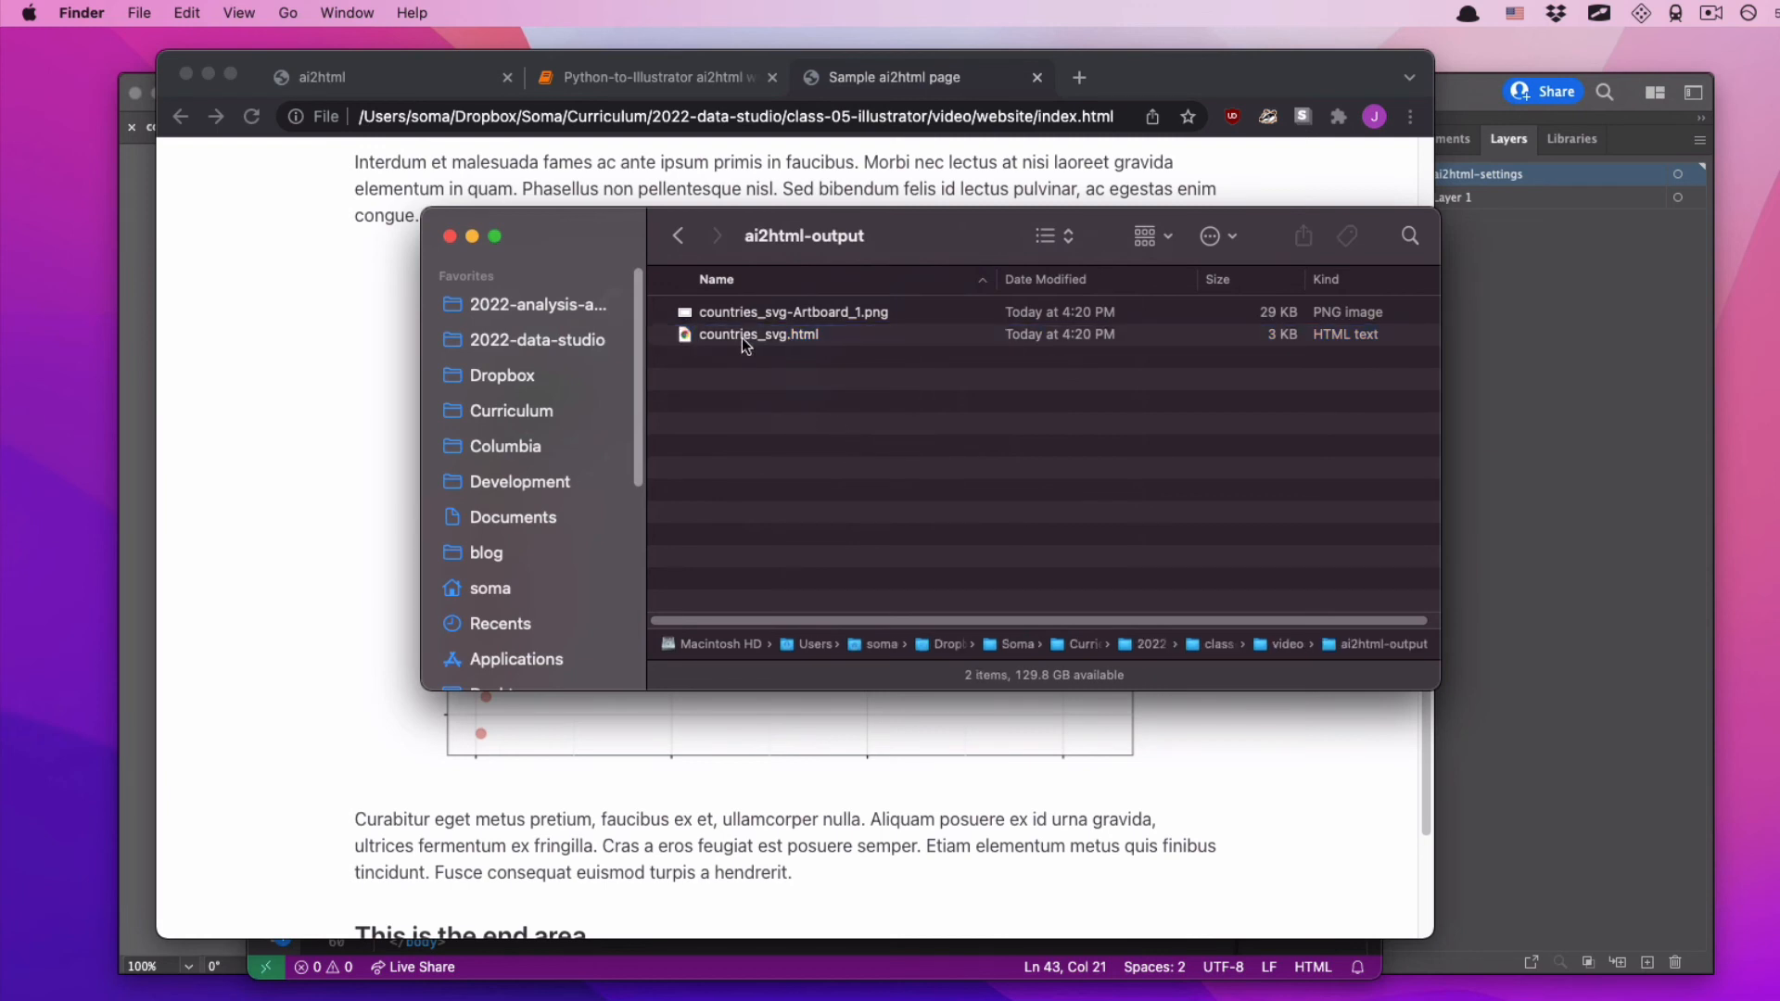
click(678, 235)
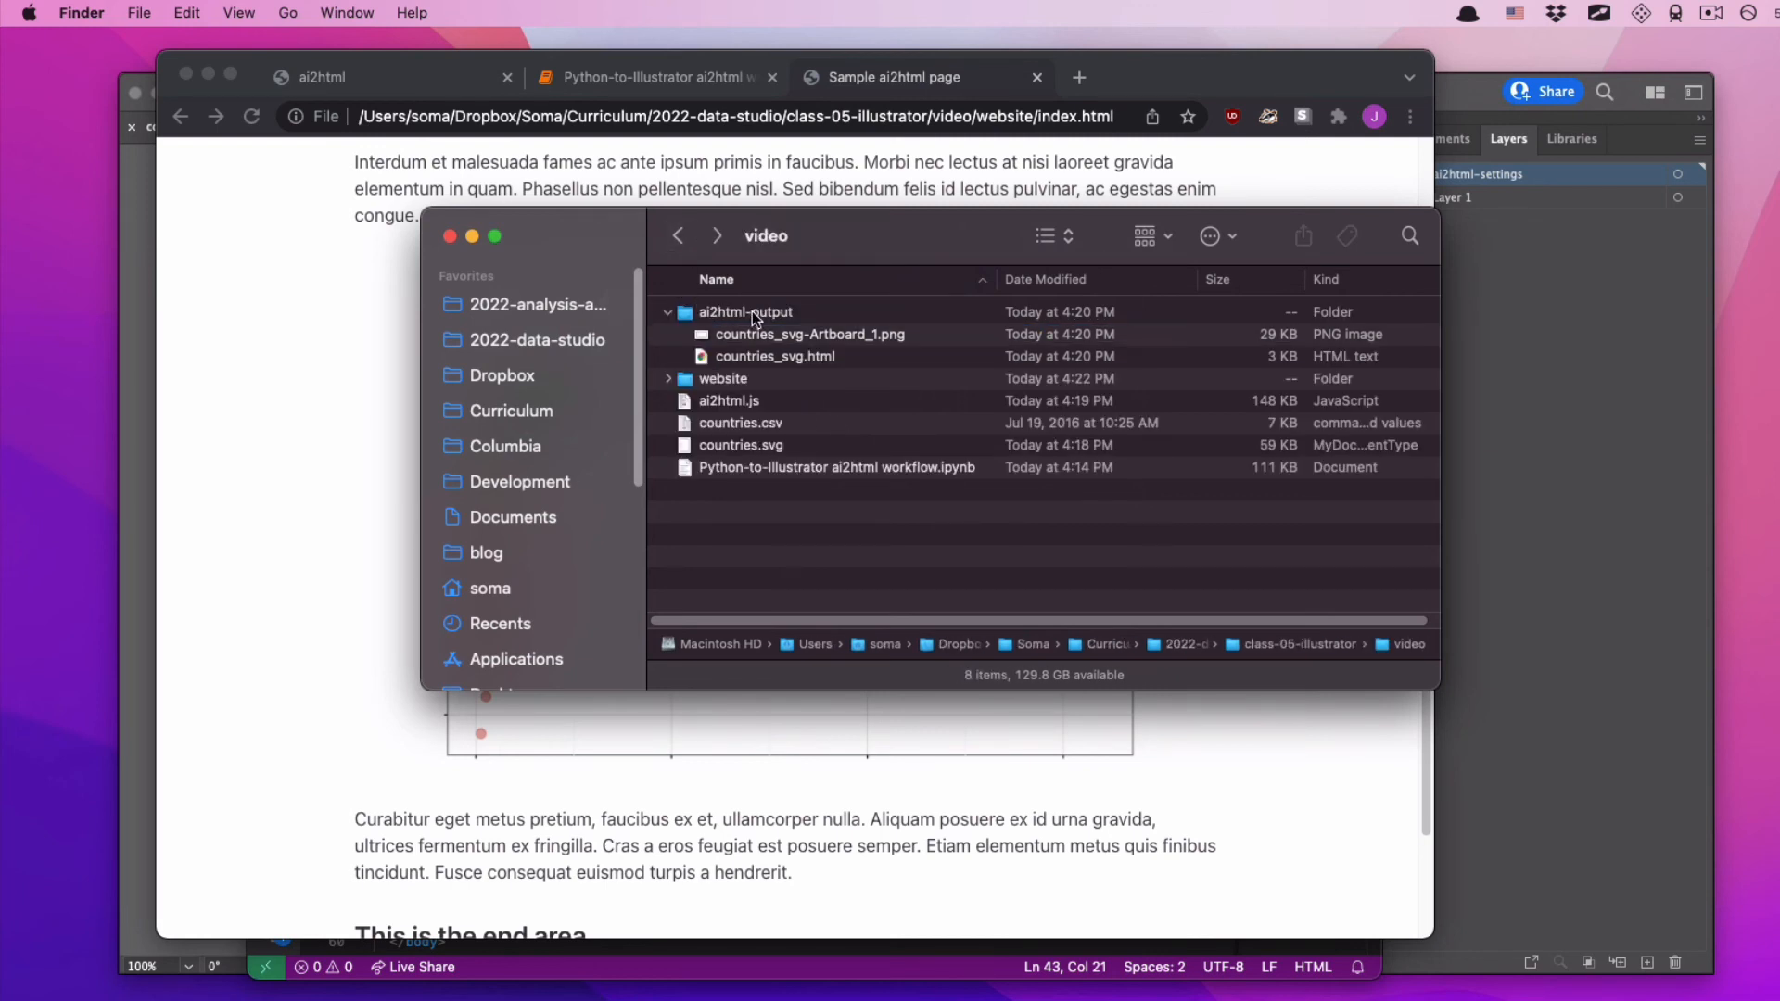
click(745, 312)
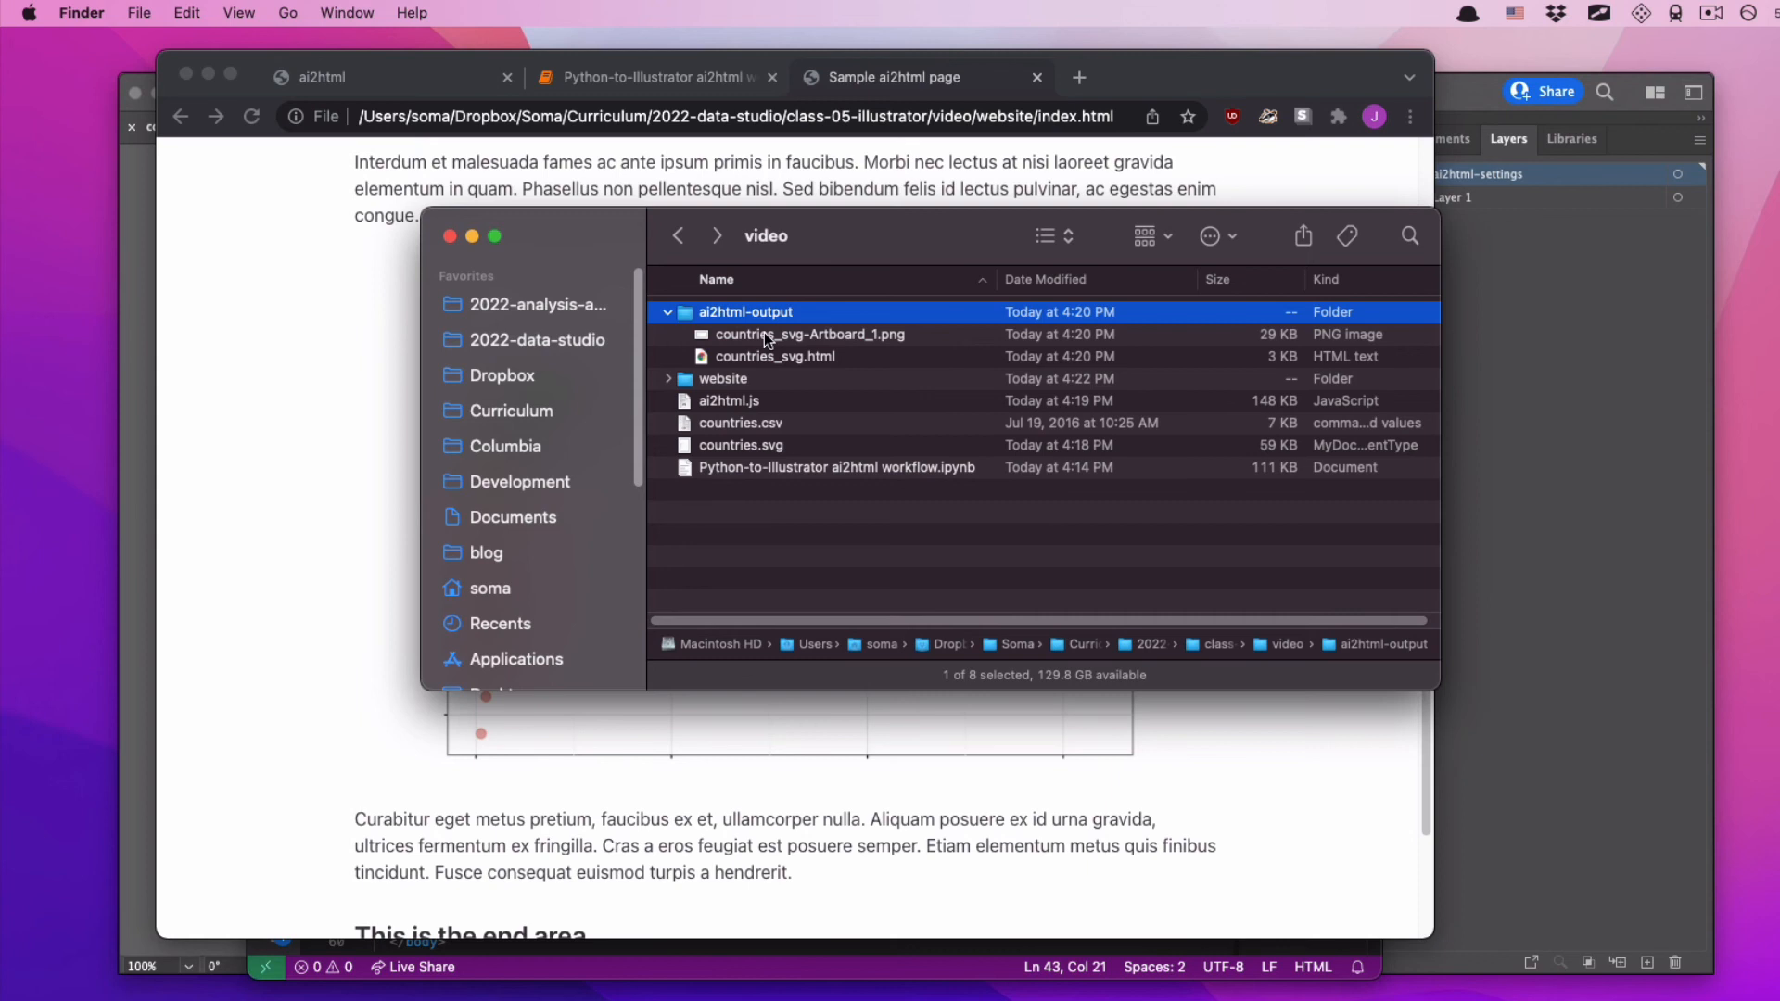
click(775, 356)
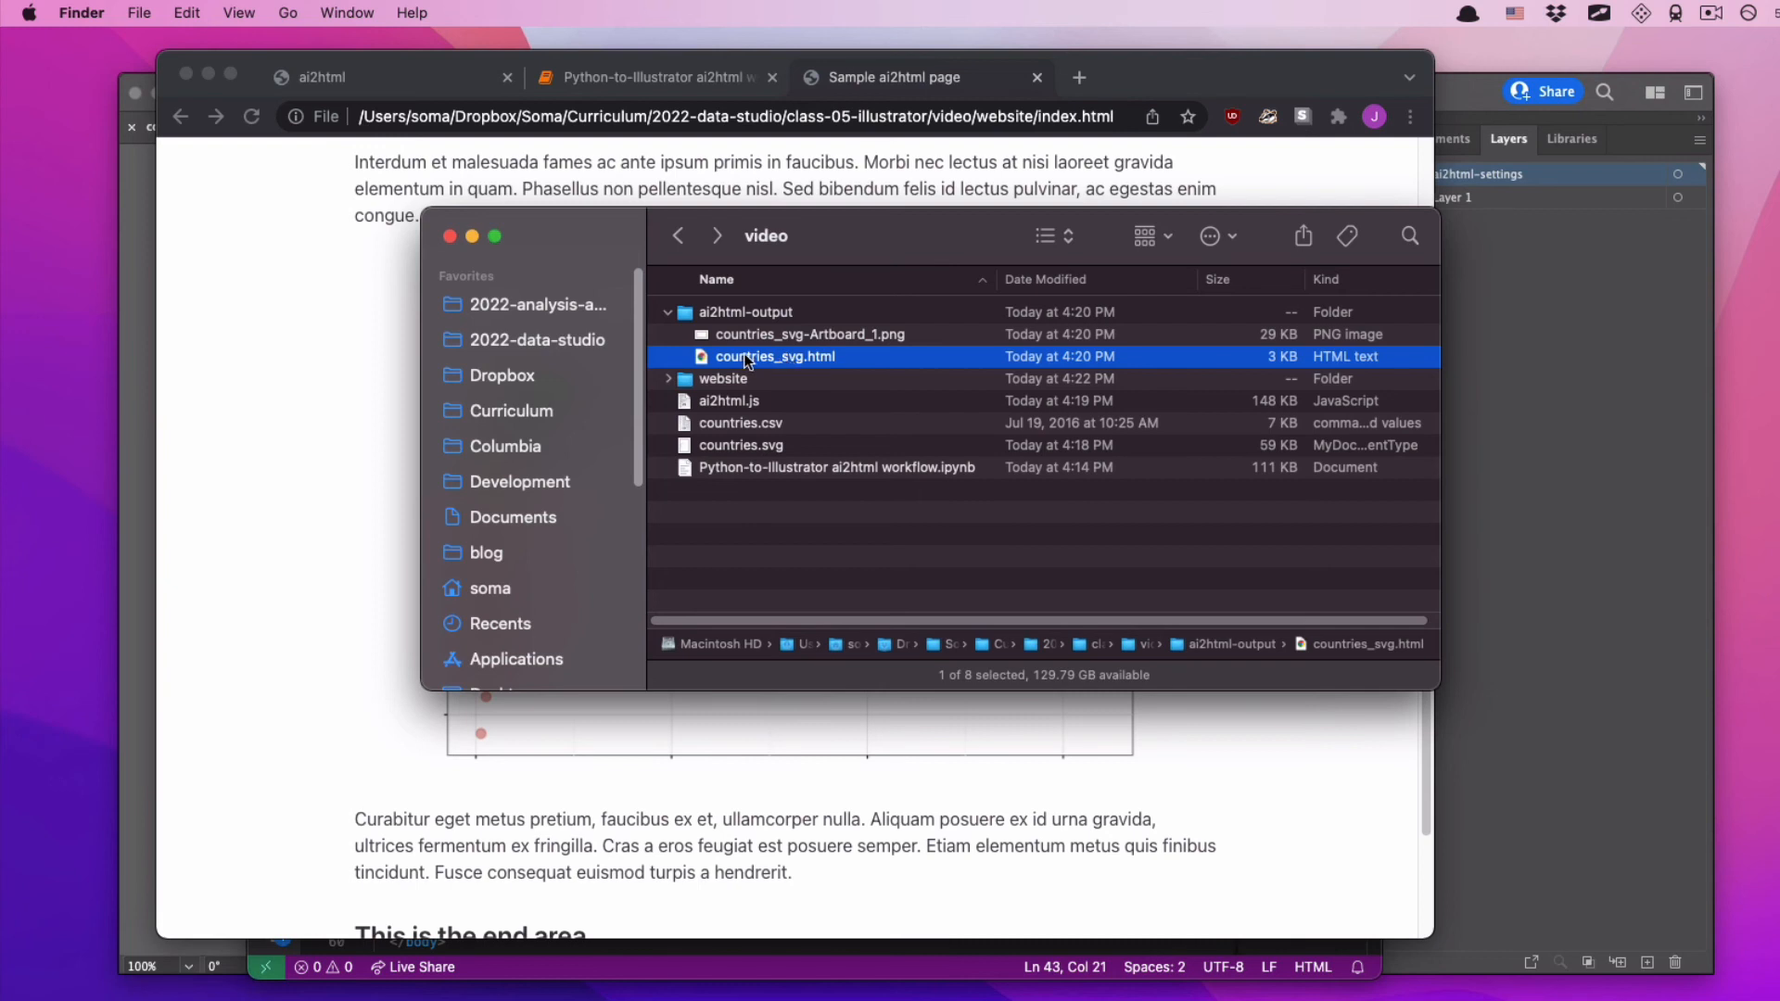
mouse_move(772, 454)
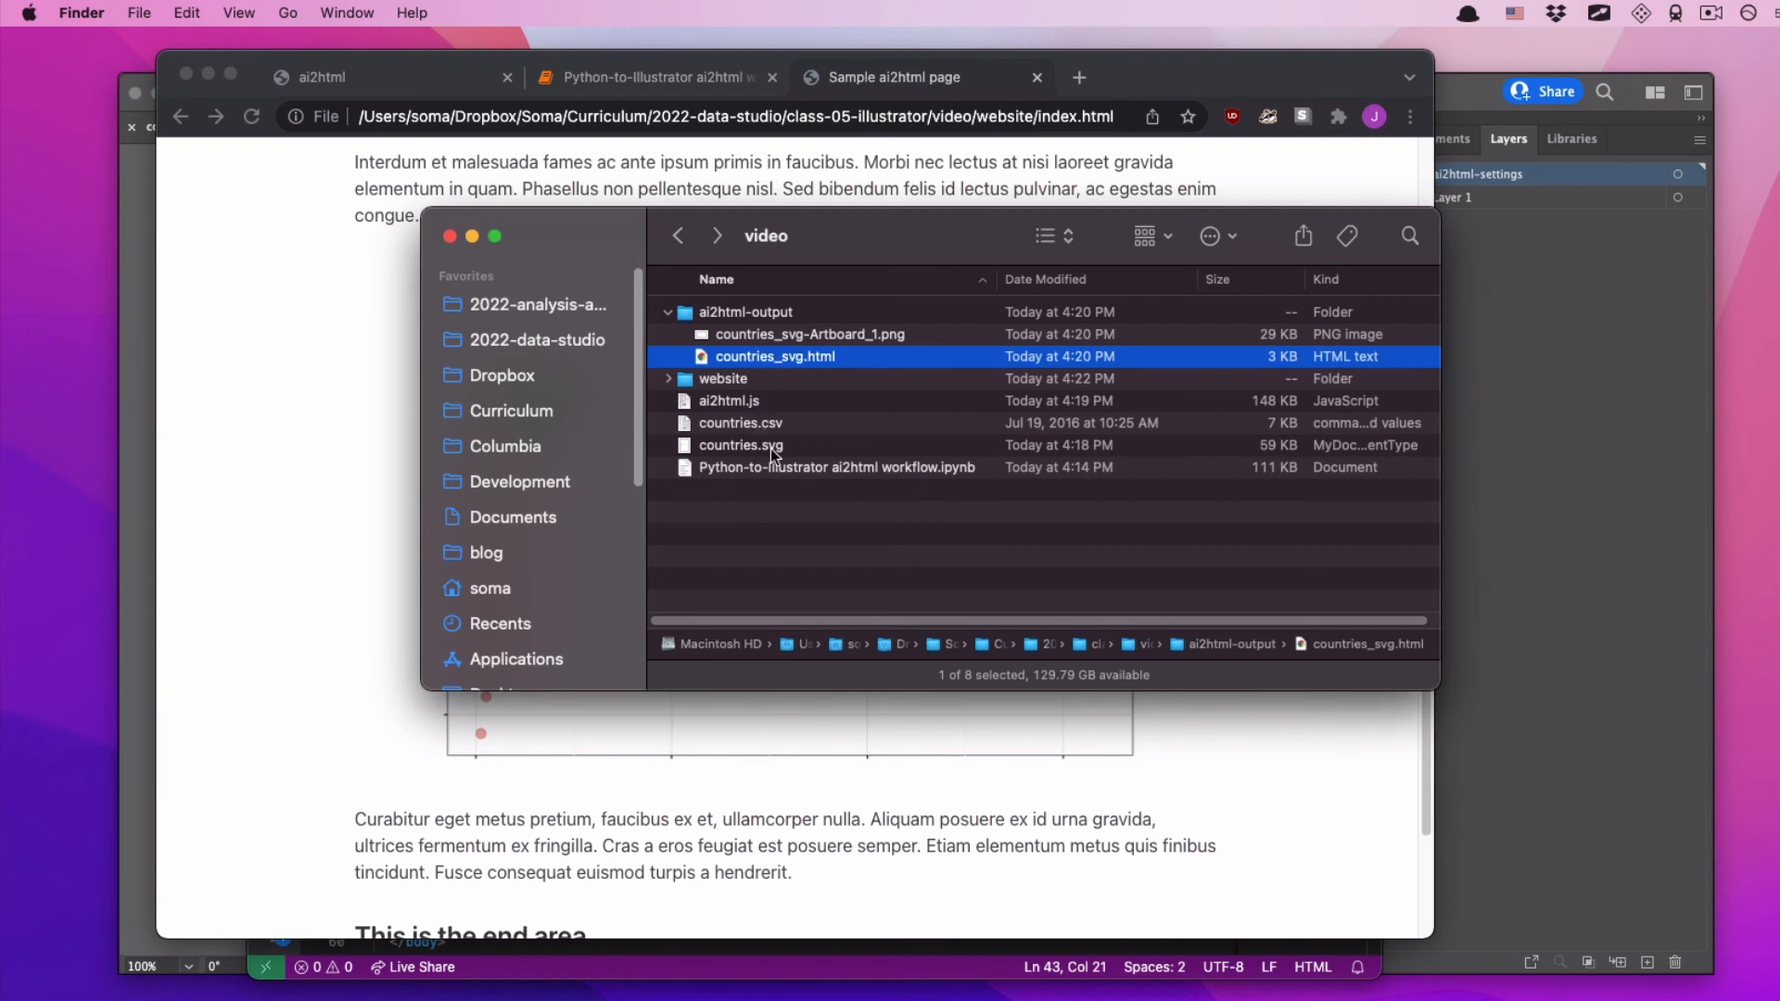
click(740, 445)
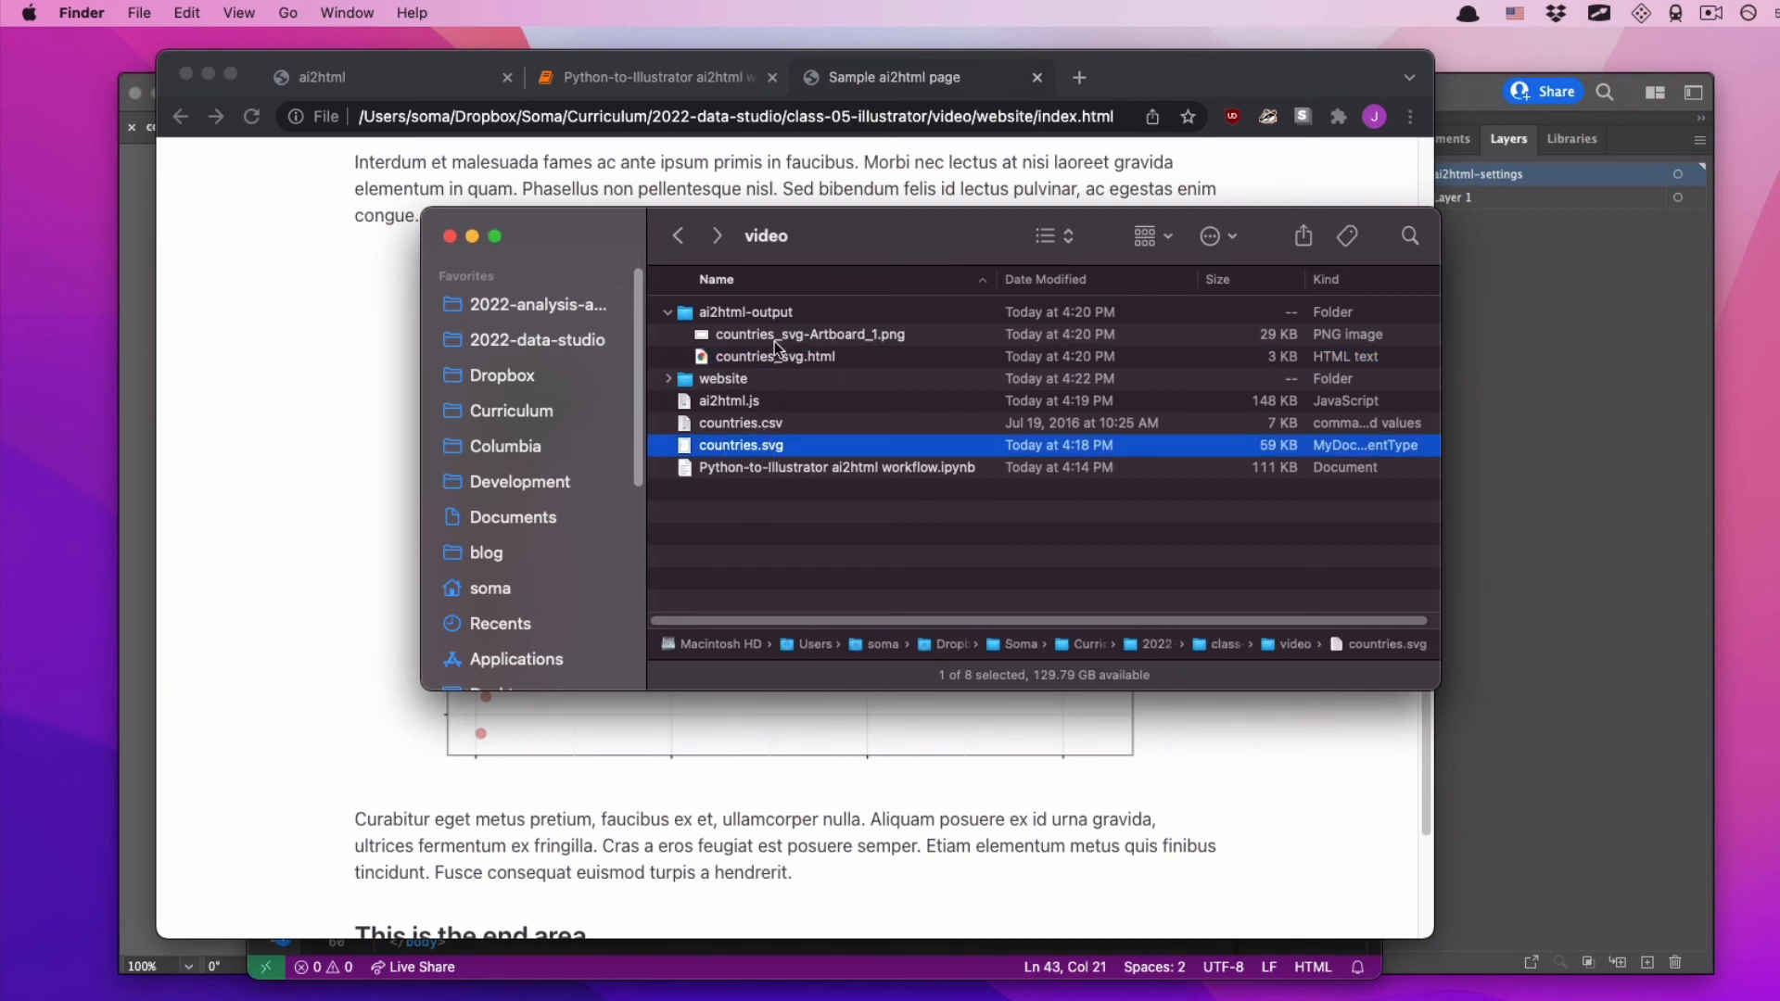
click(774, 356)
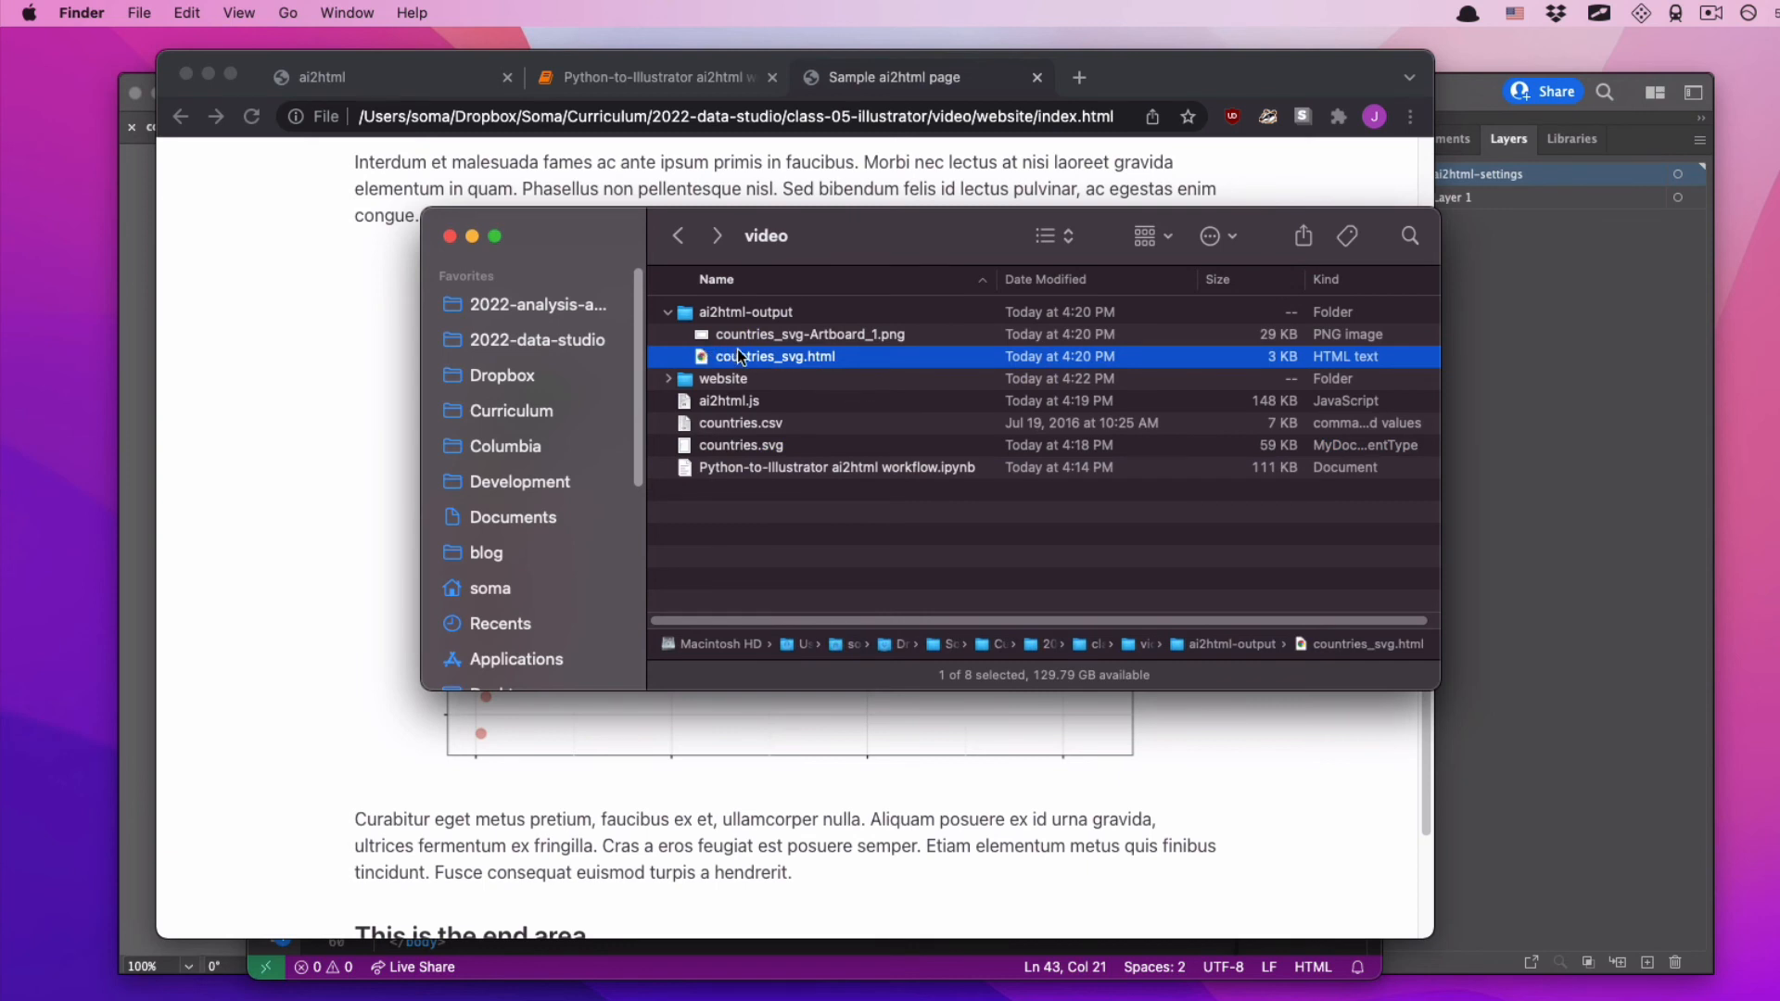
mouse_move(834, 365)
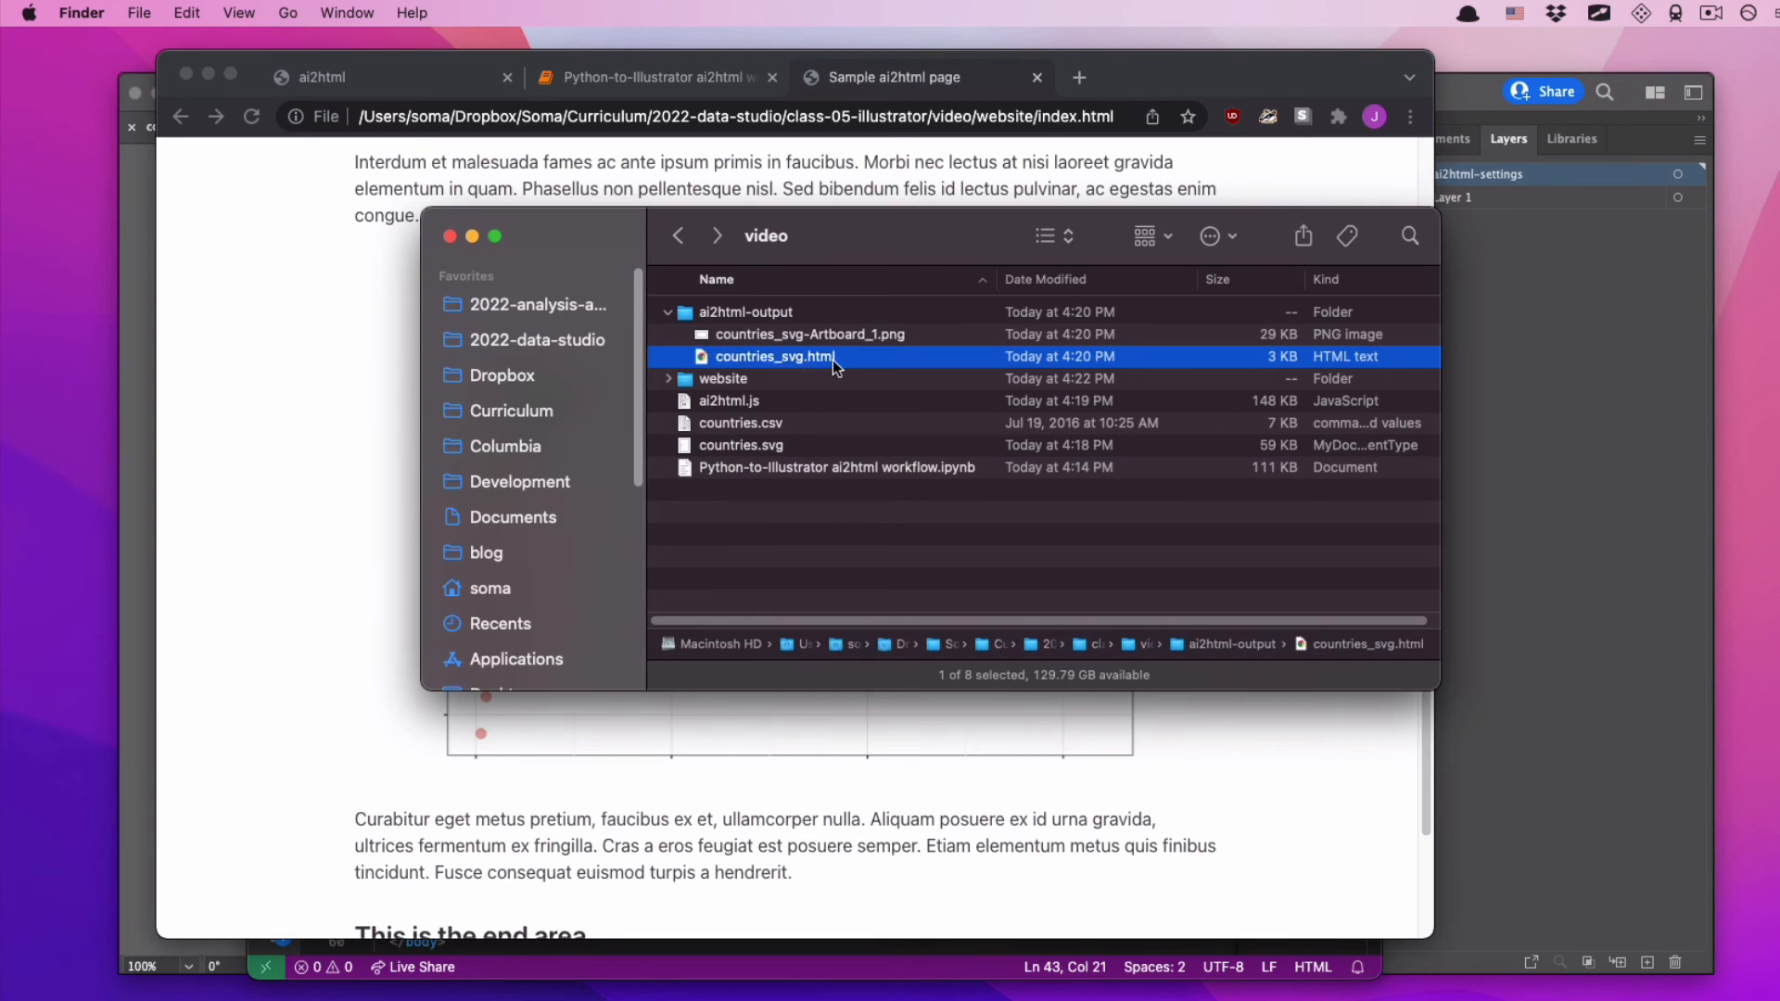
click(808, 334)
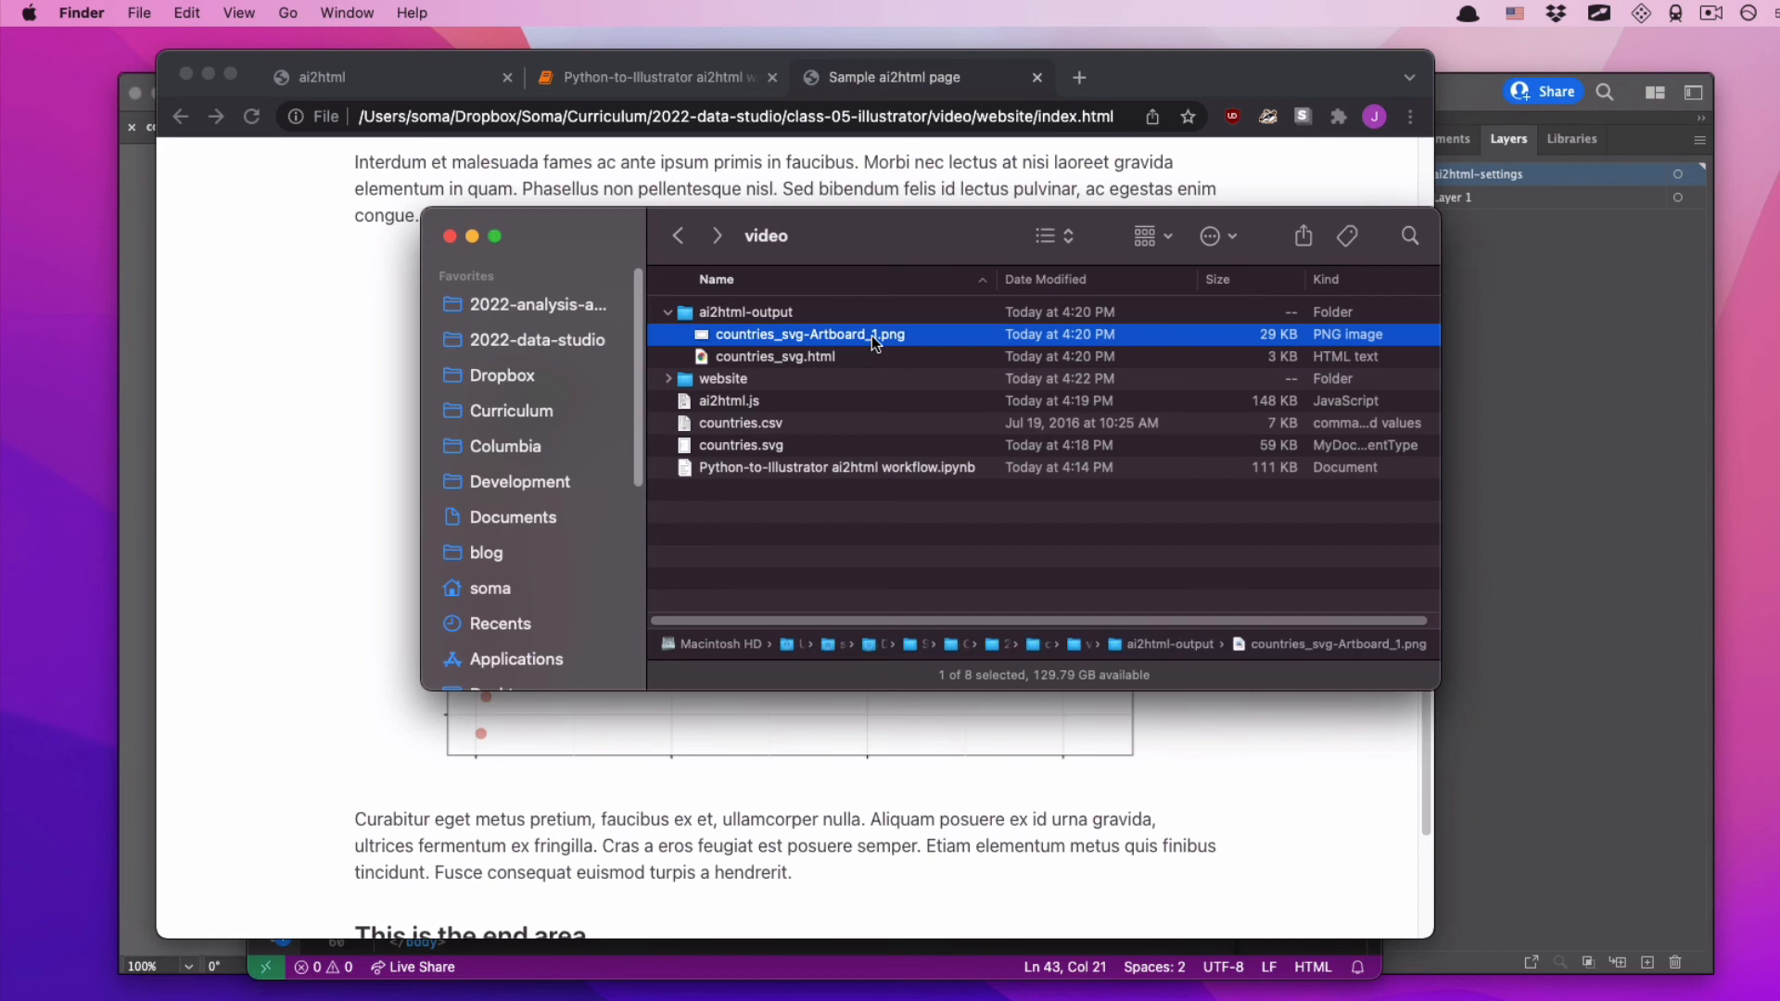
mouse_move(784, 349)
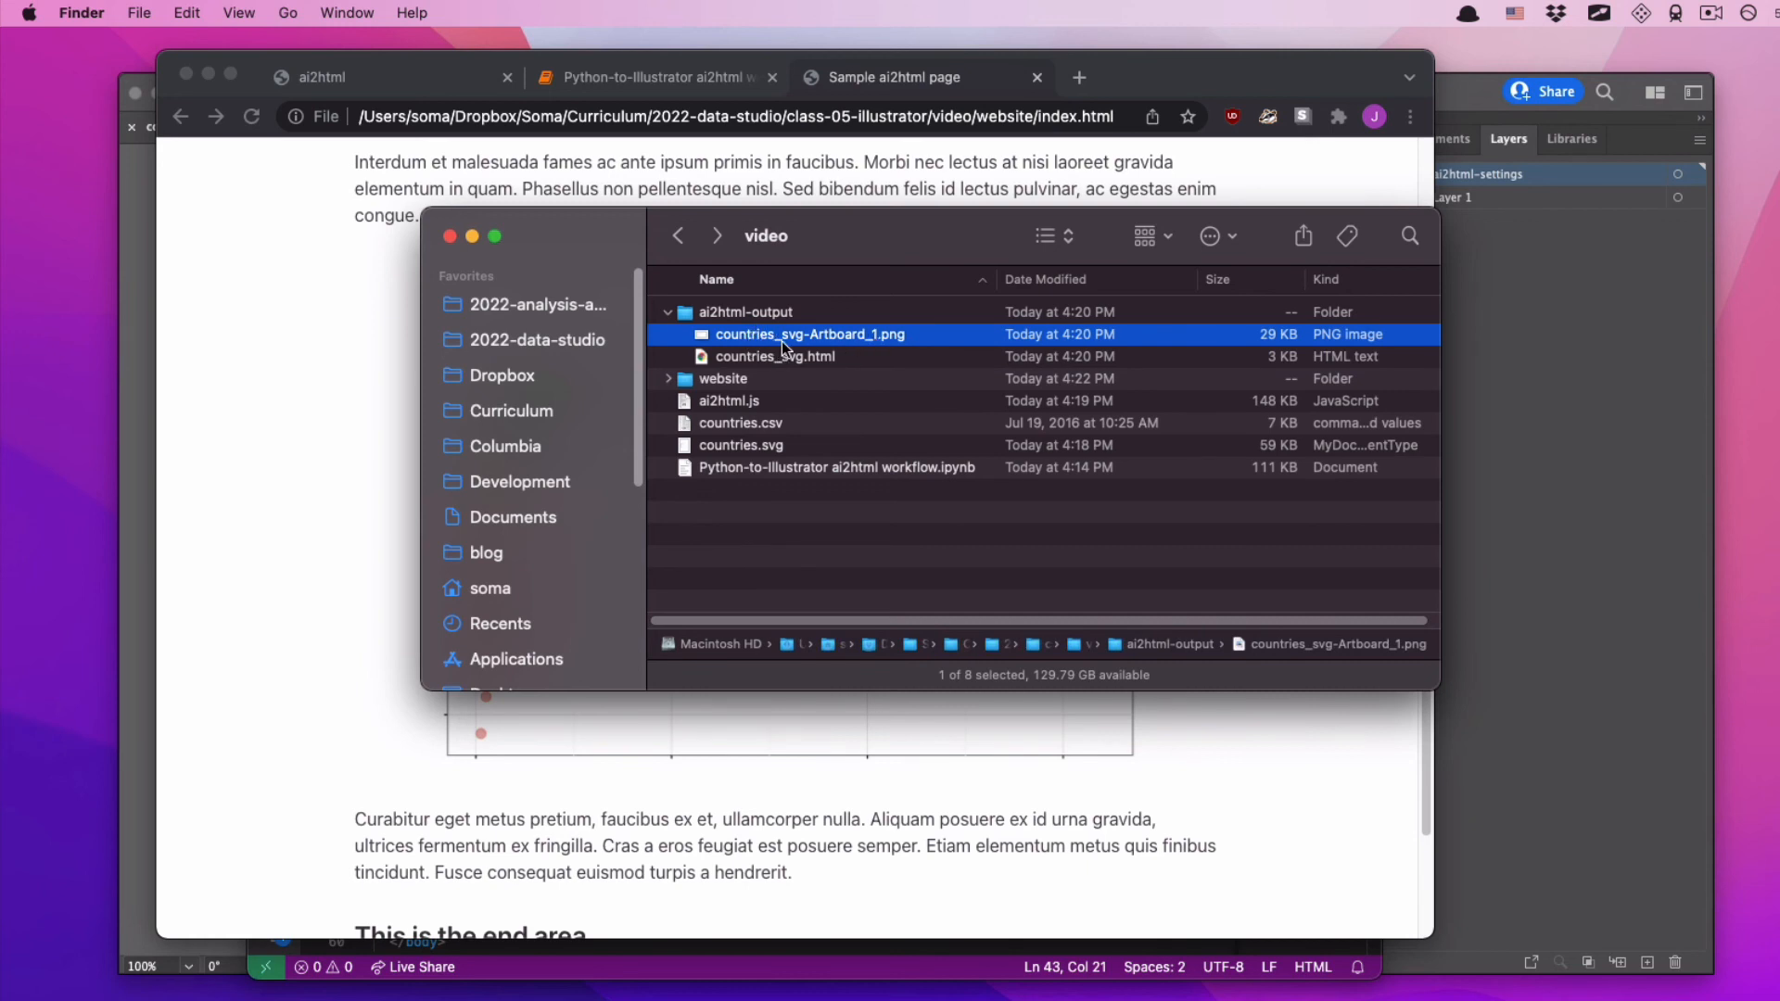
mouse_move(838, 340)
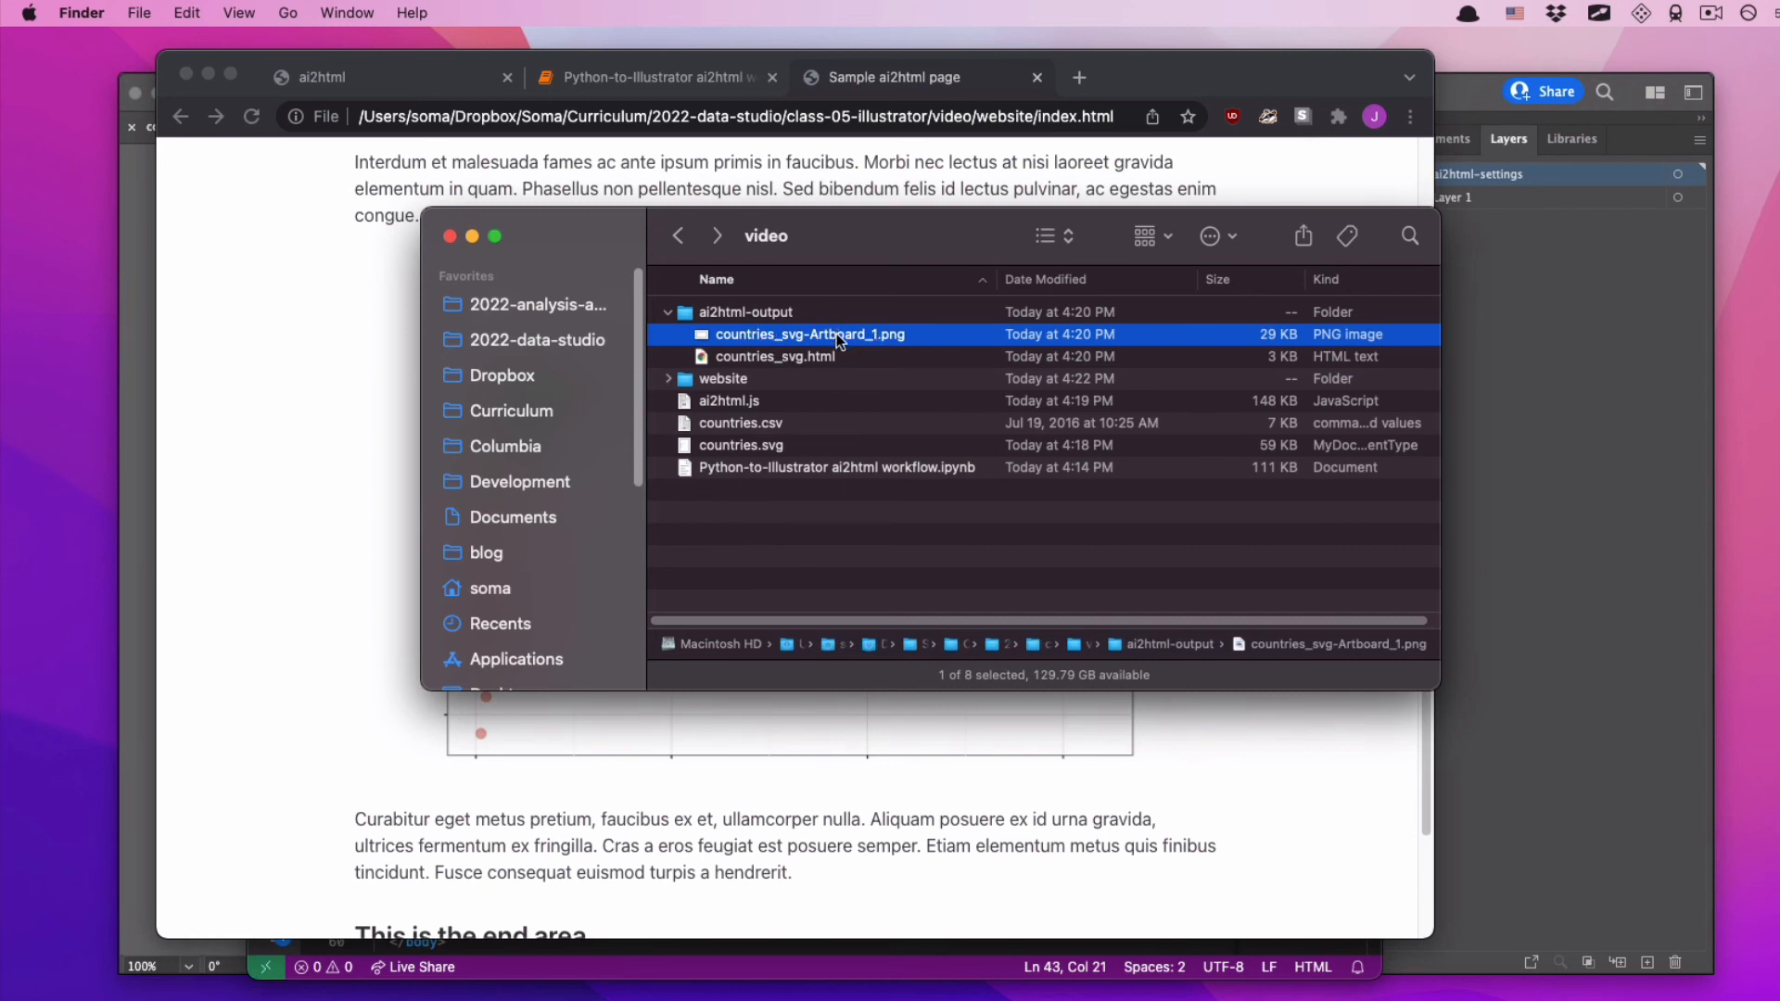
mouse_move(813, 362)
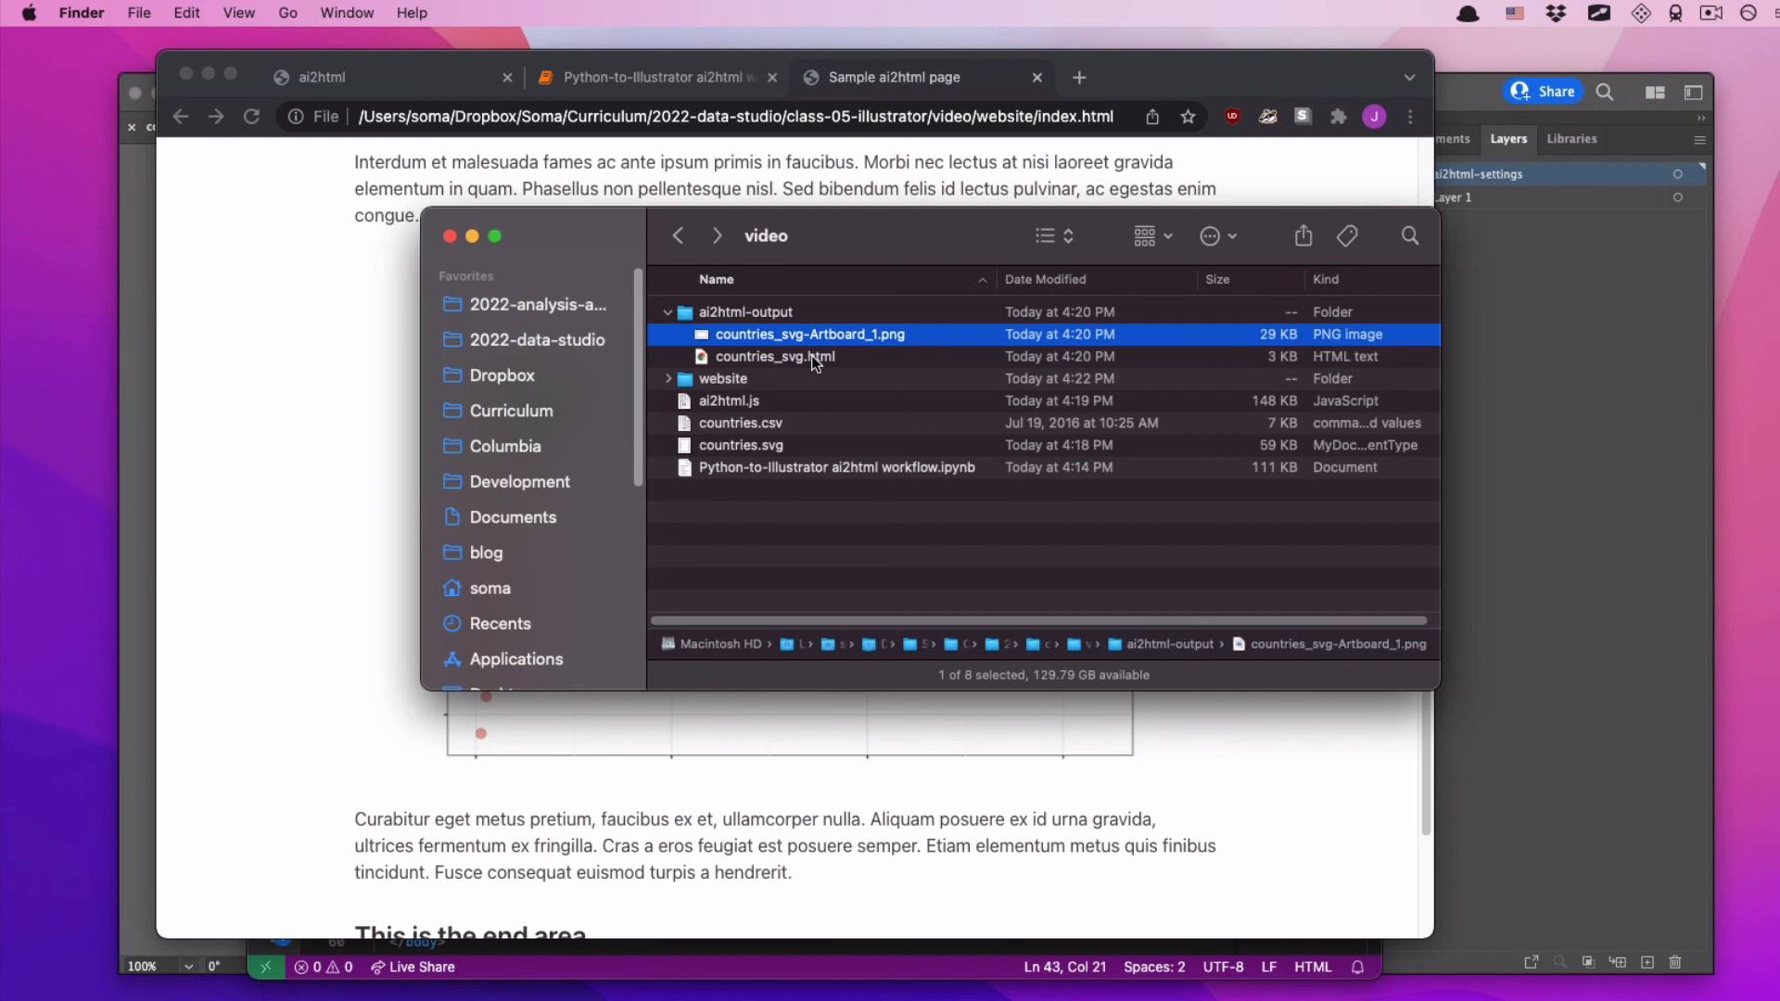
click(774, 355)
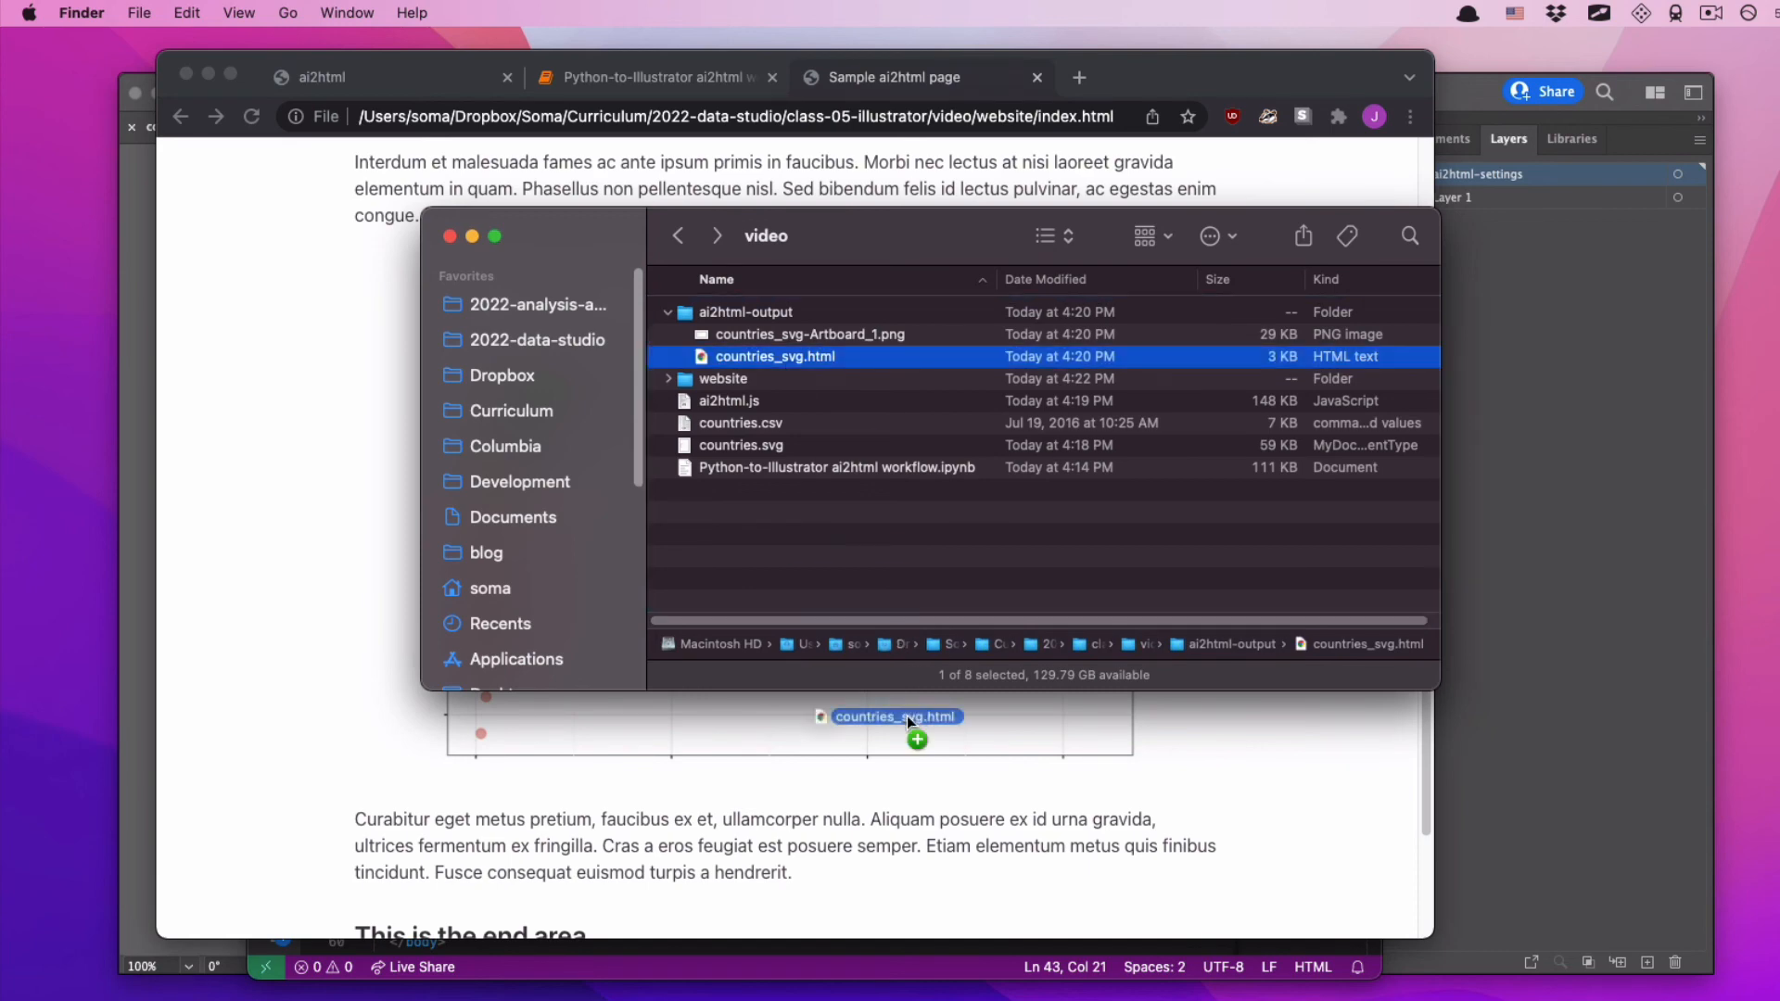
- Open countries_svg.html in Visual Studio Code and scroll through its generated ai2html code
double_click(775, 356)
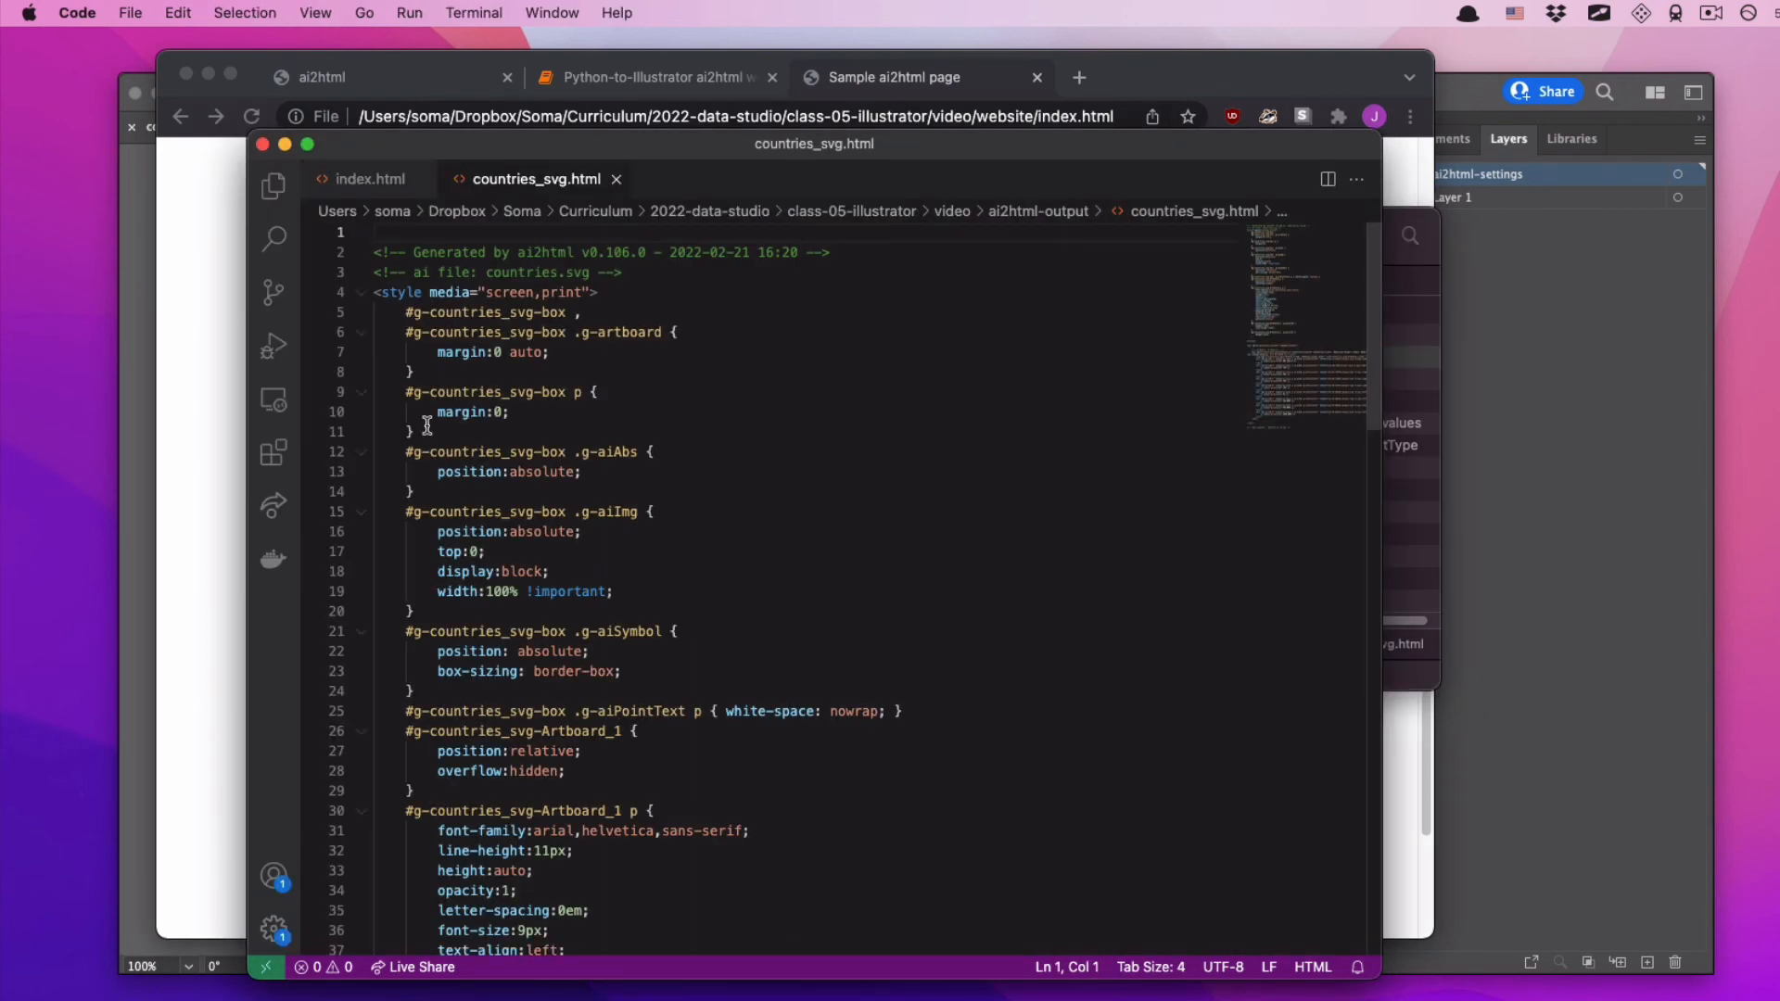
scroll(down, 3)
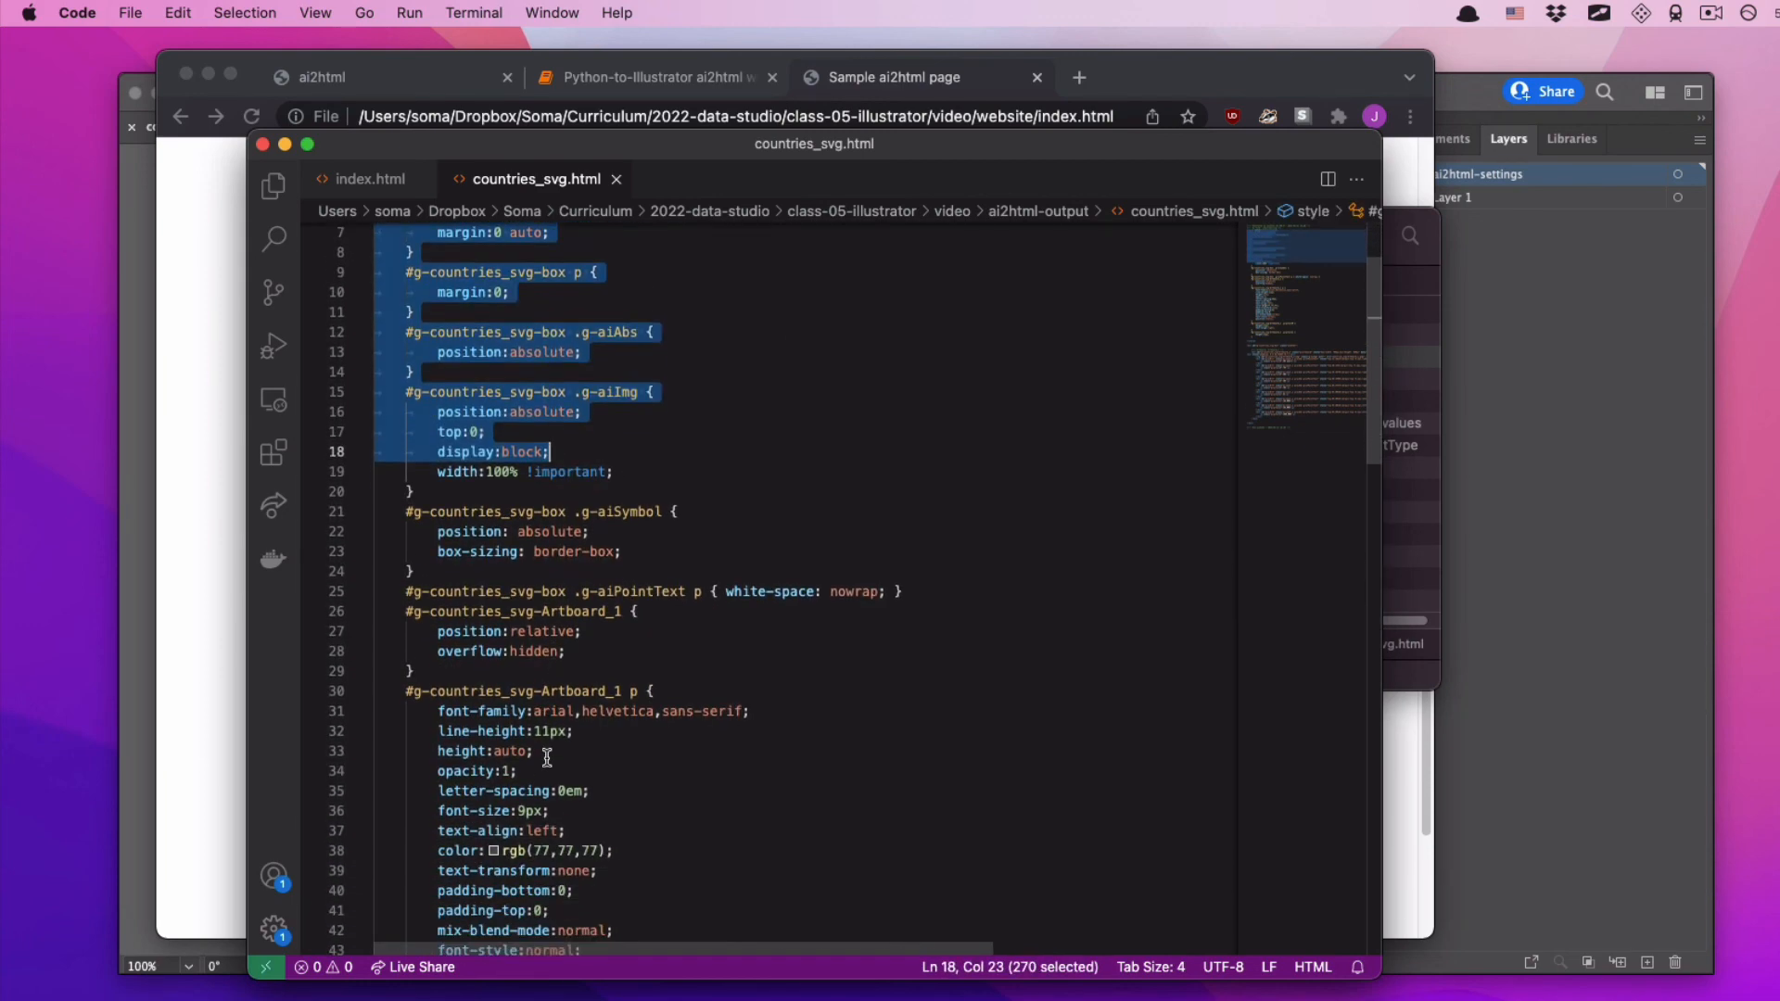
scroll(up, 3)
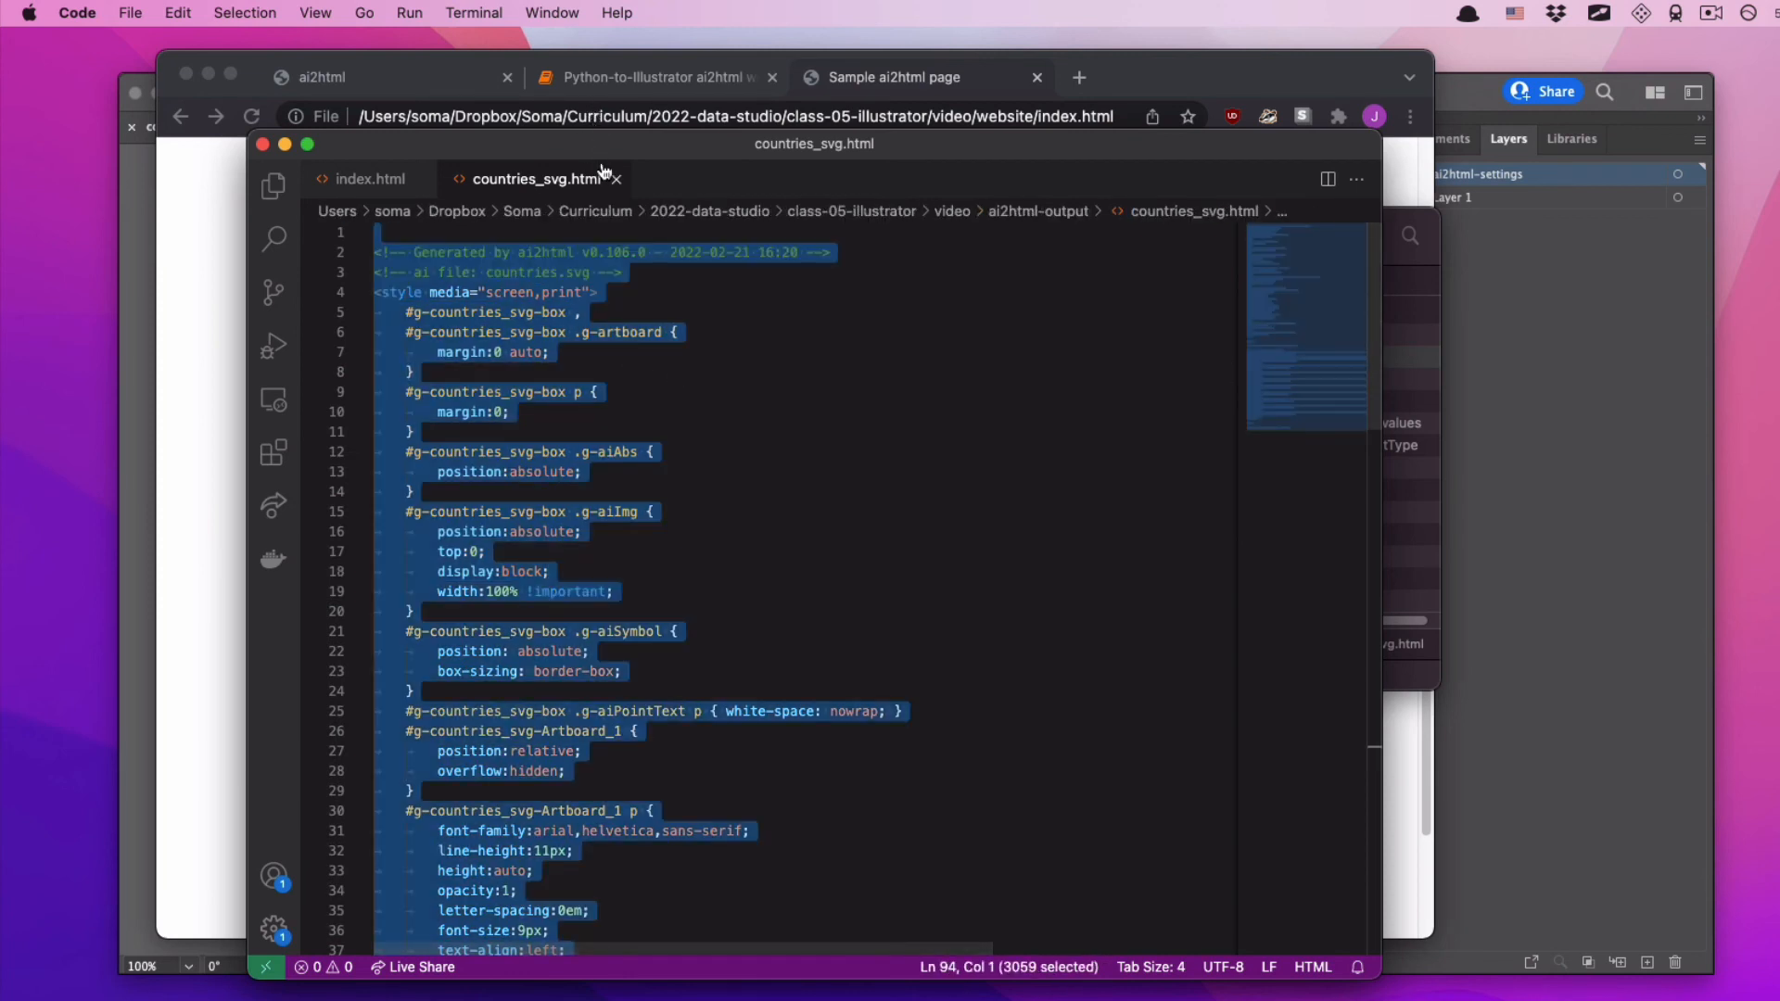
- Close countries_svg.html and clear index.html's <img> chart line, leaving empty lines
click(368, 178)
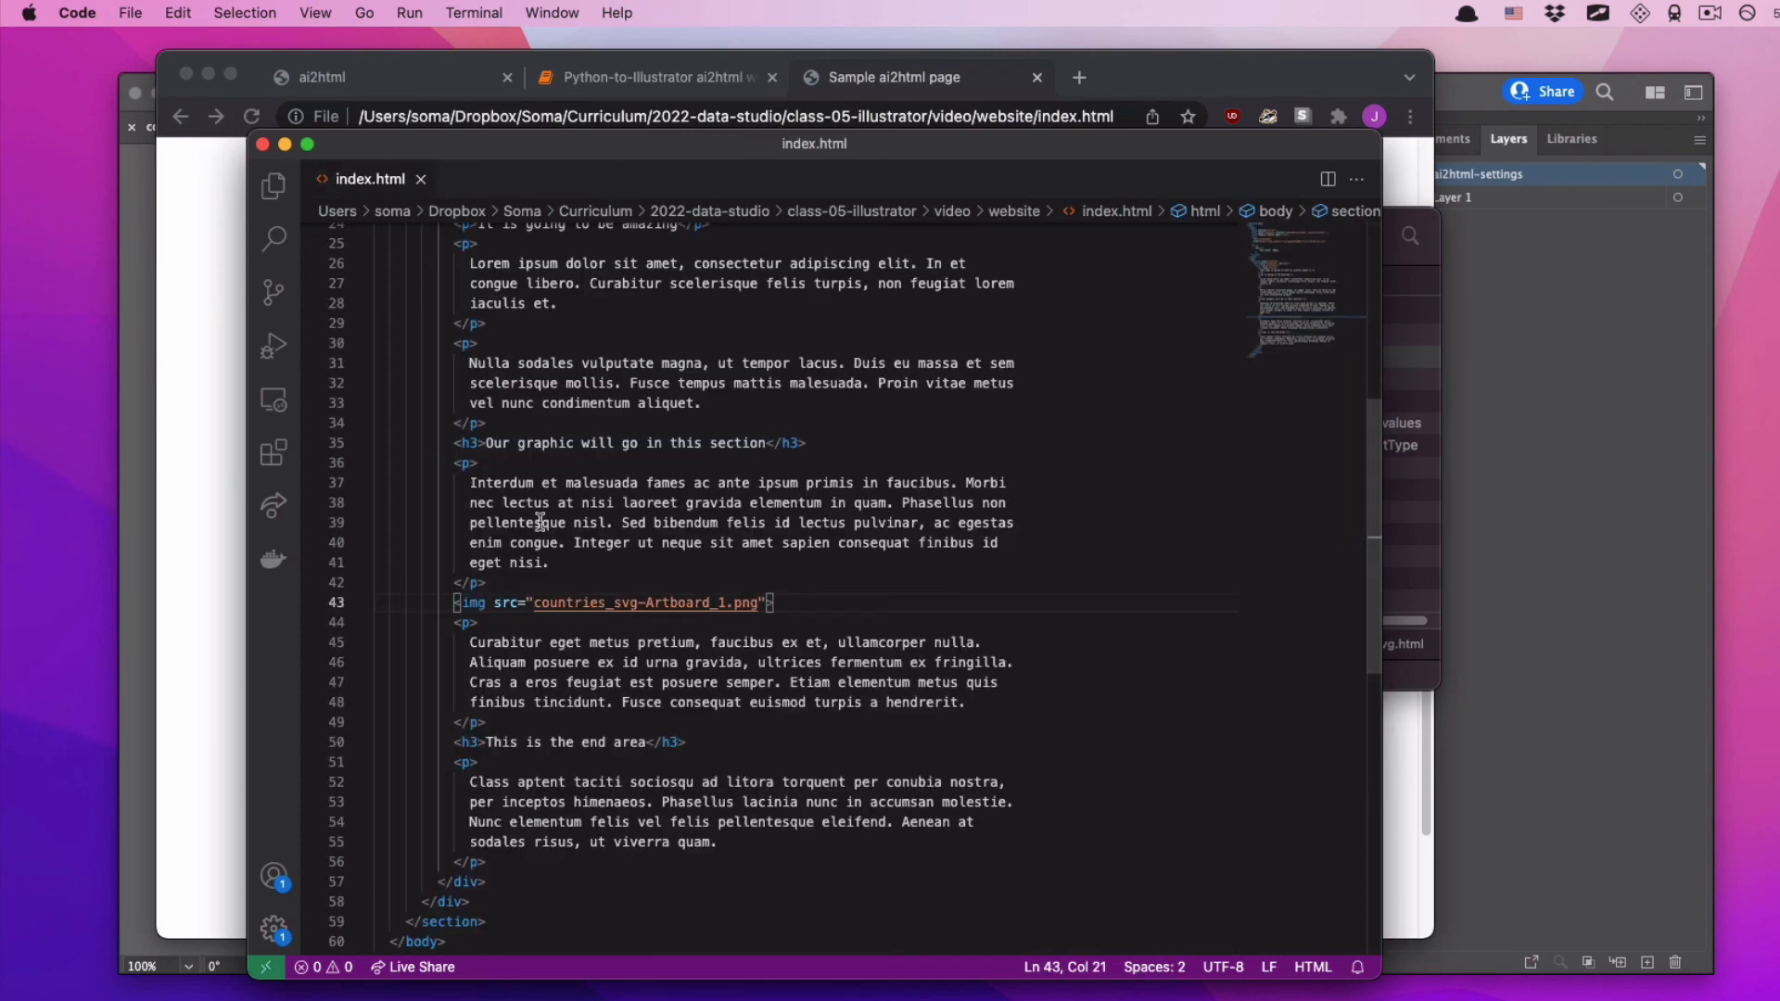
key(Backspace)
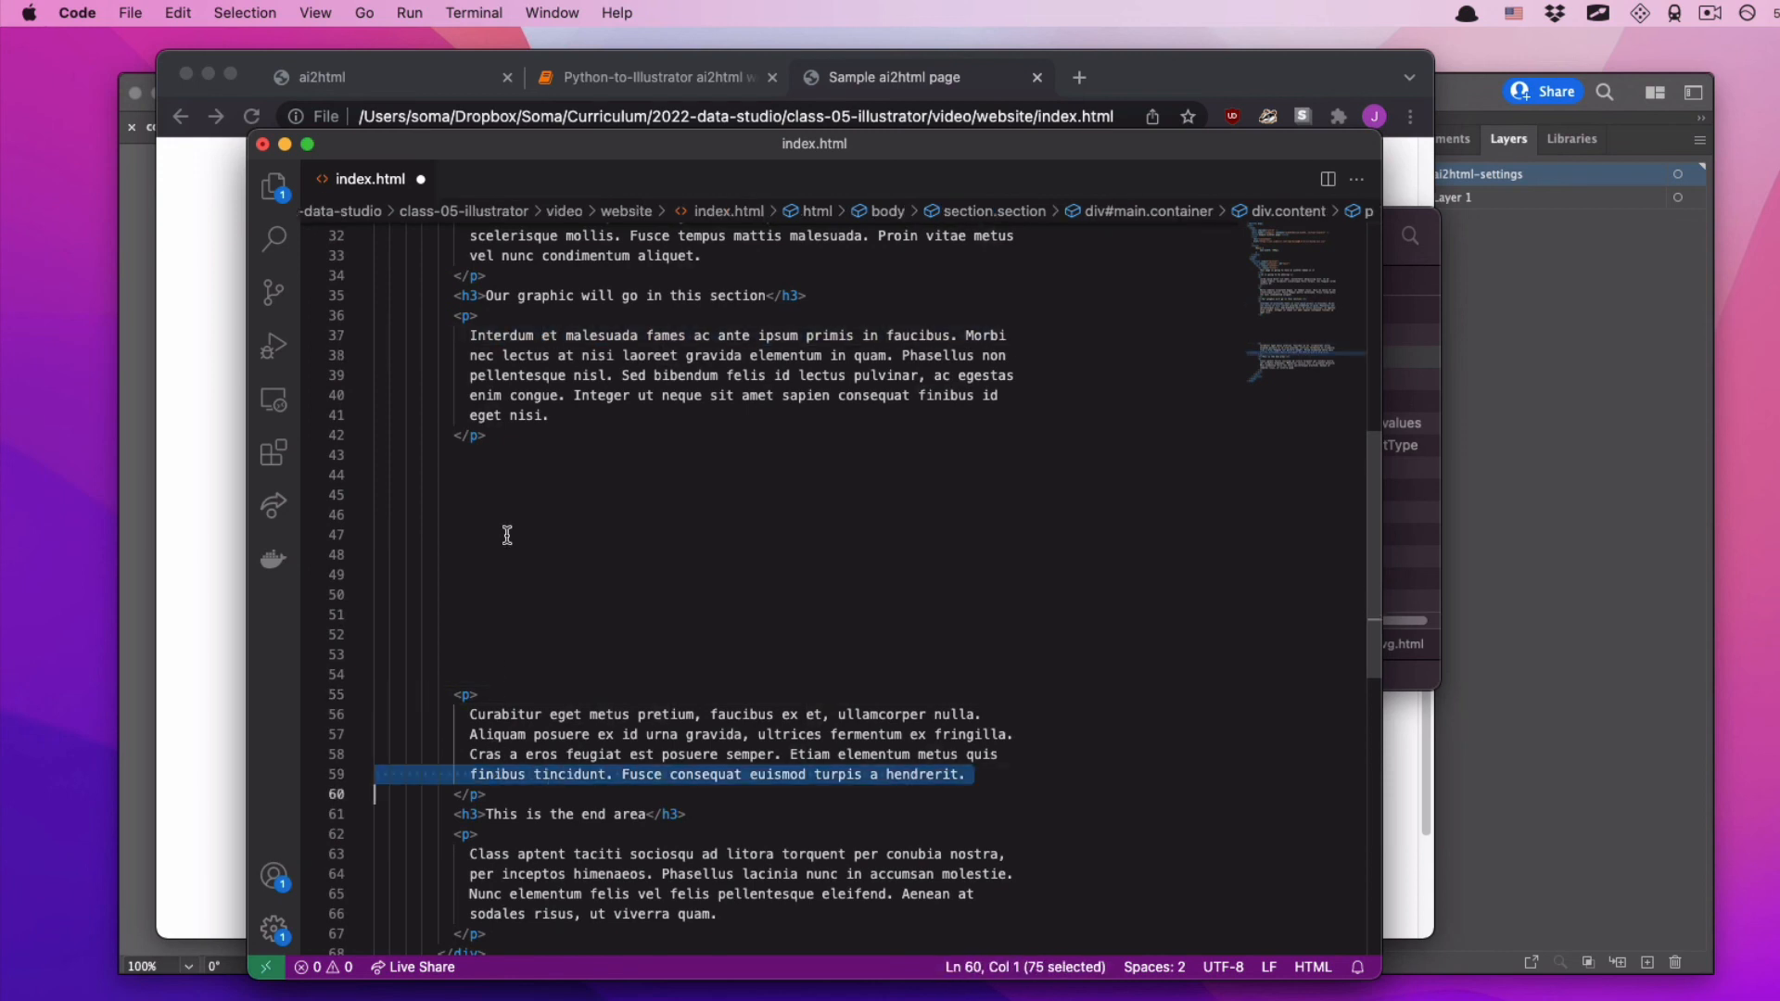
key(Backspace)
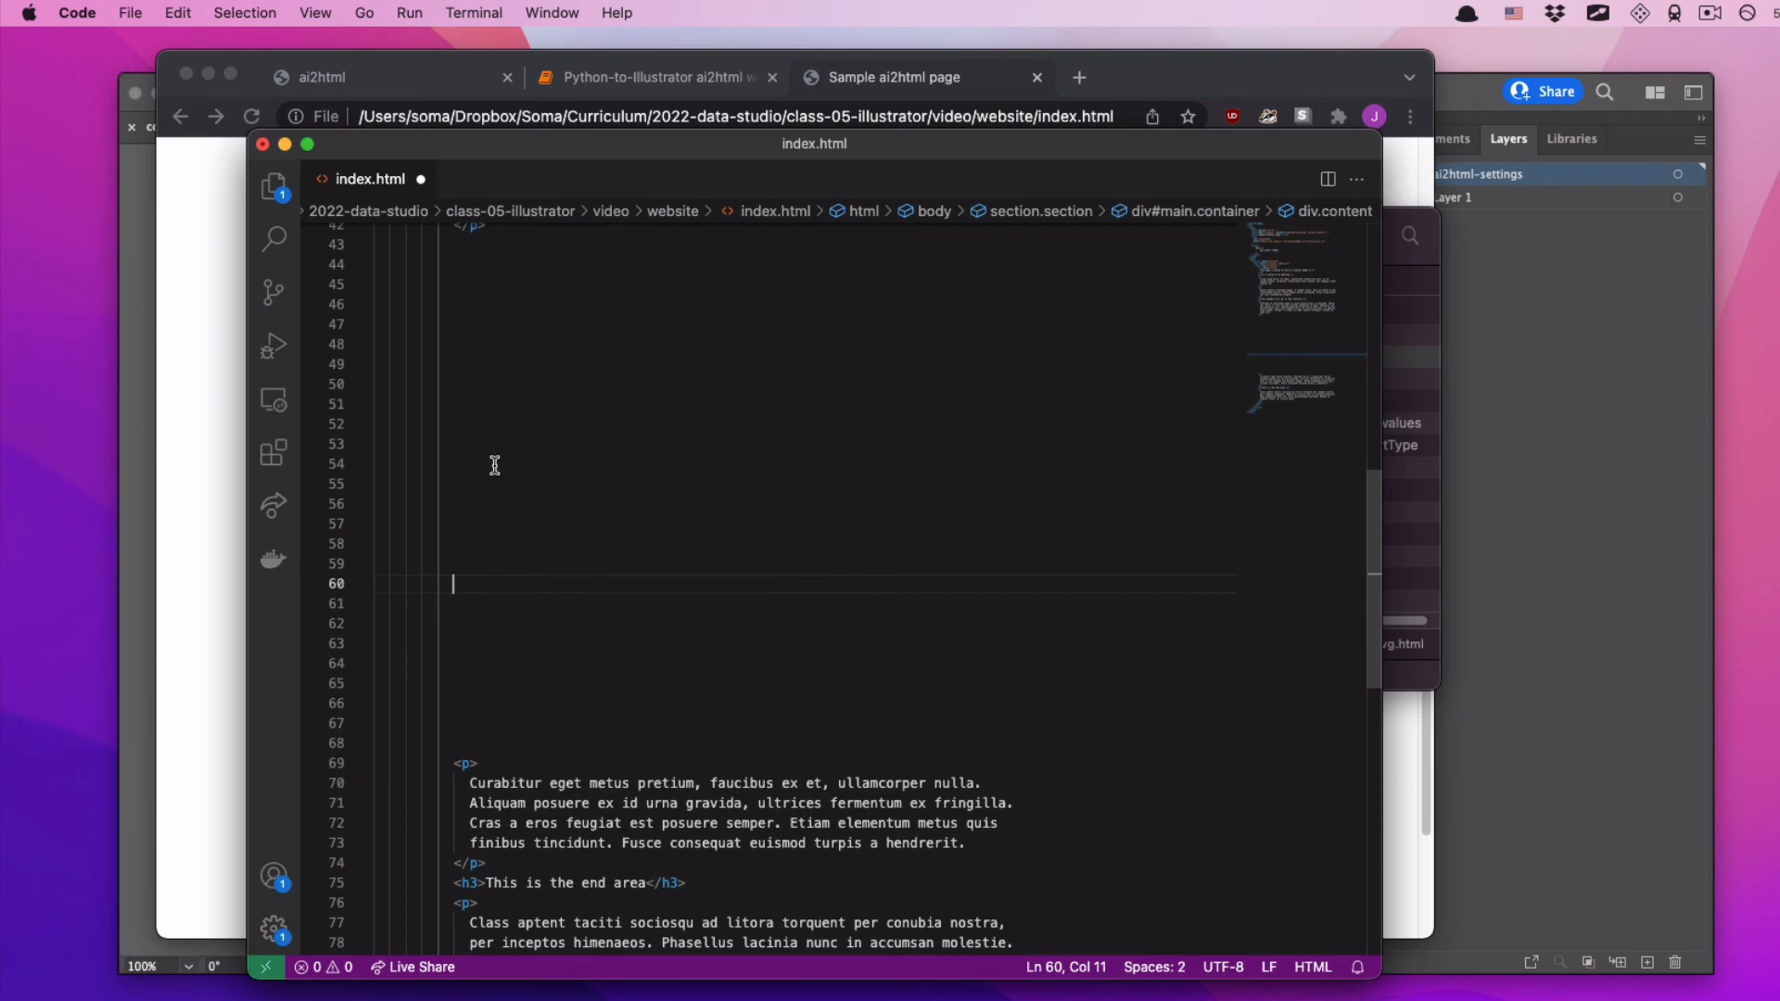
- Deselect and review the pasted ai2html chart code in index.html's graphic section
scroll(down, 3)
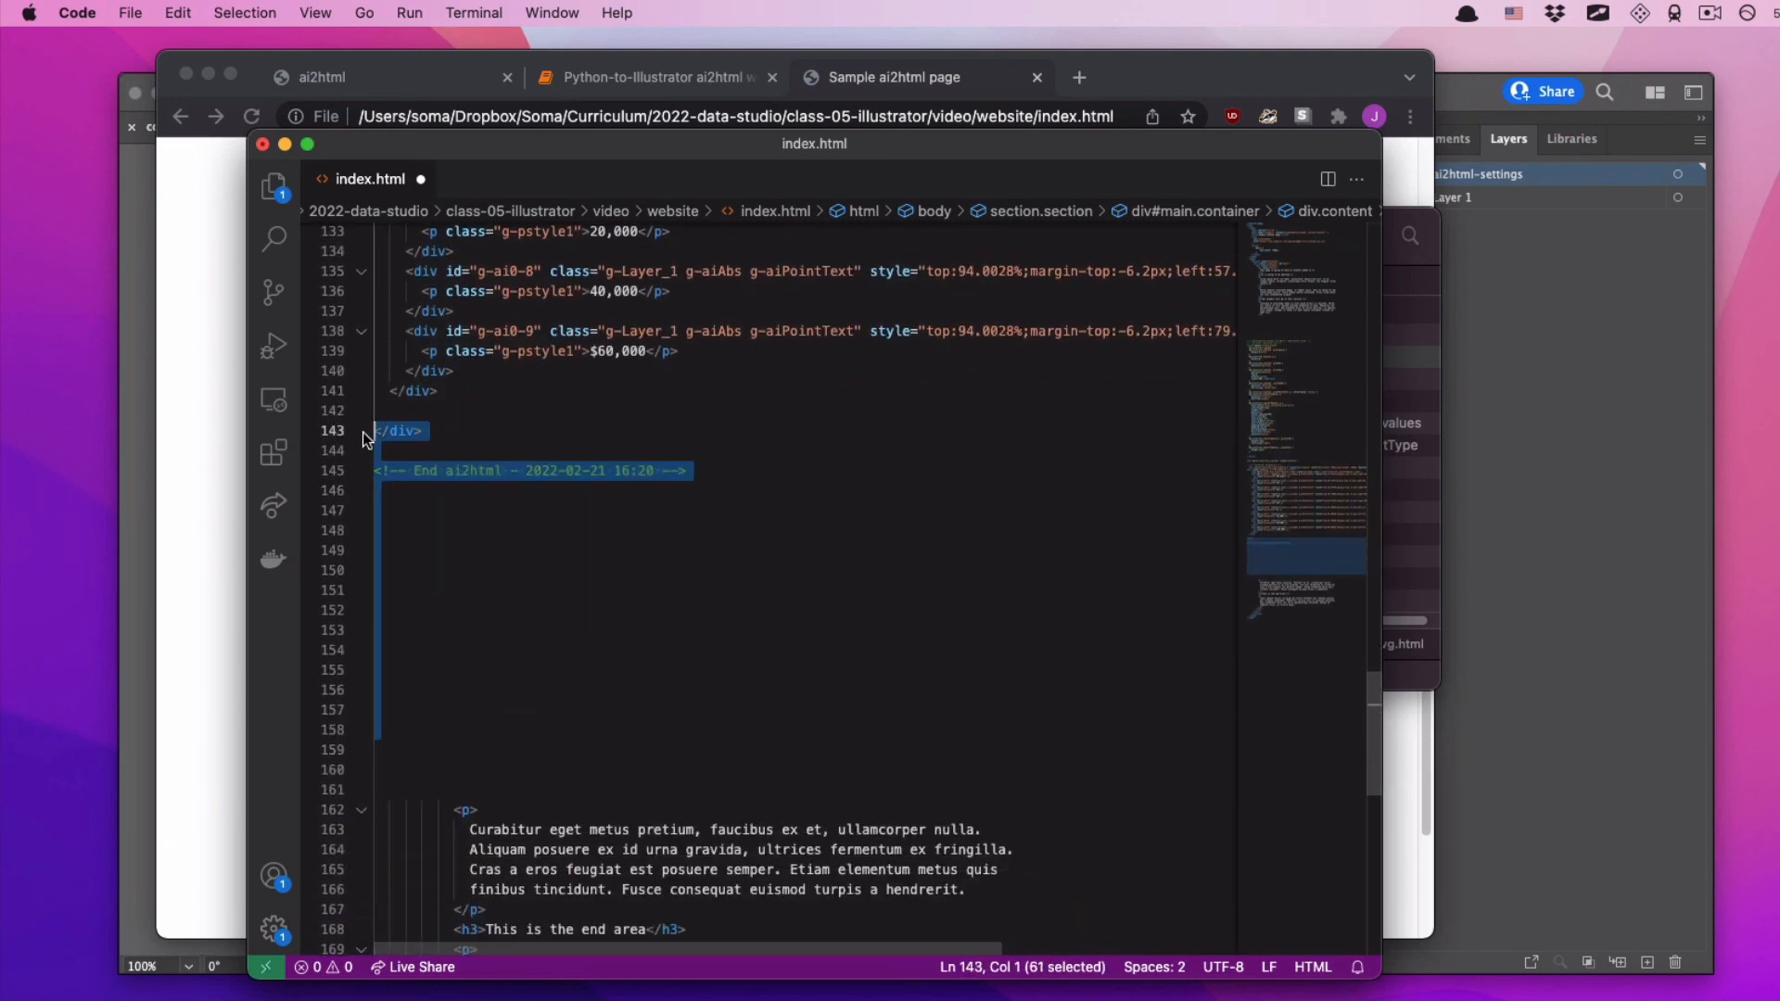
click(558, 788)
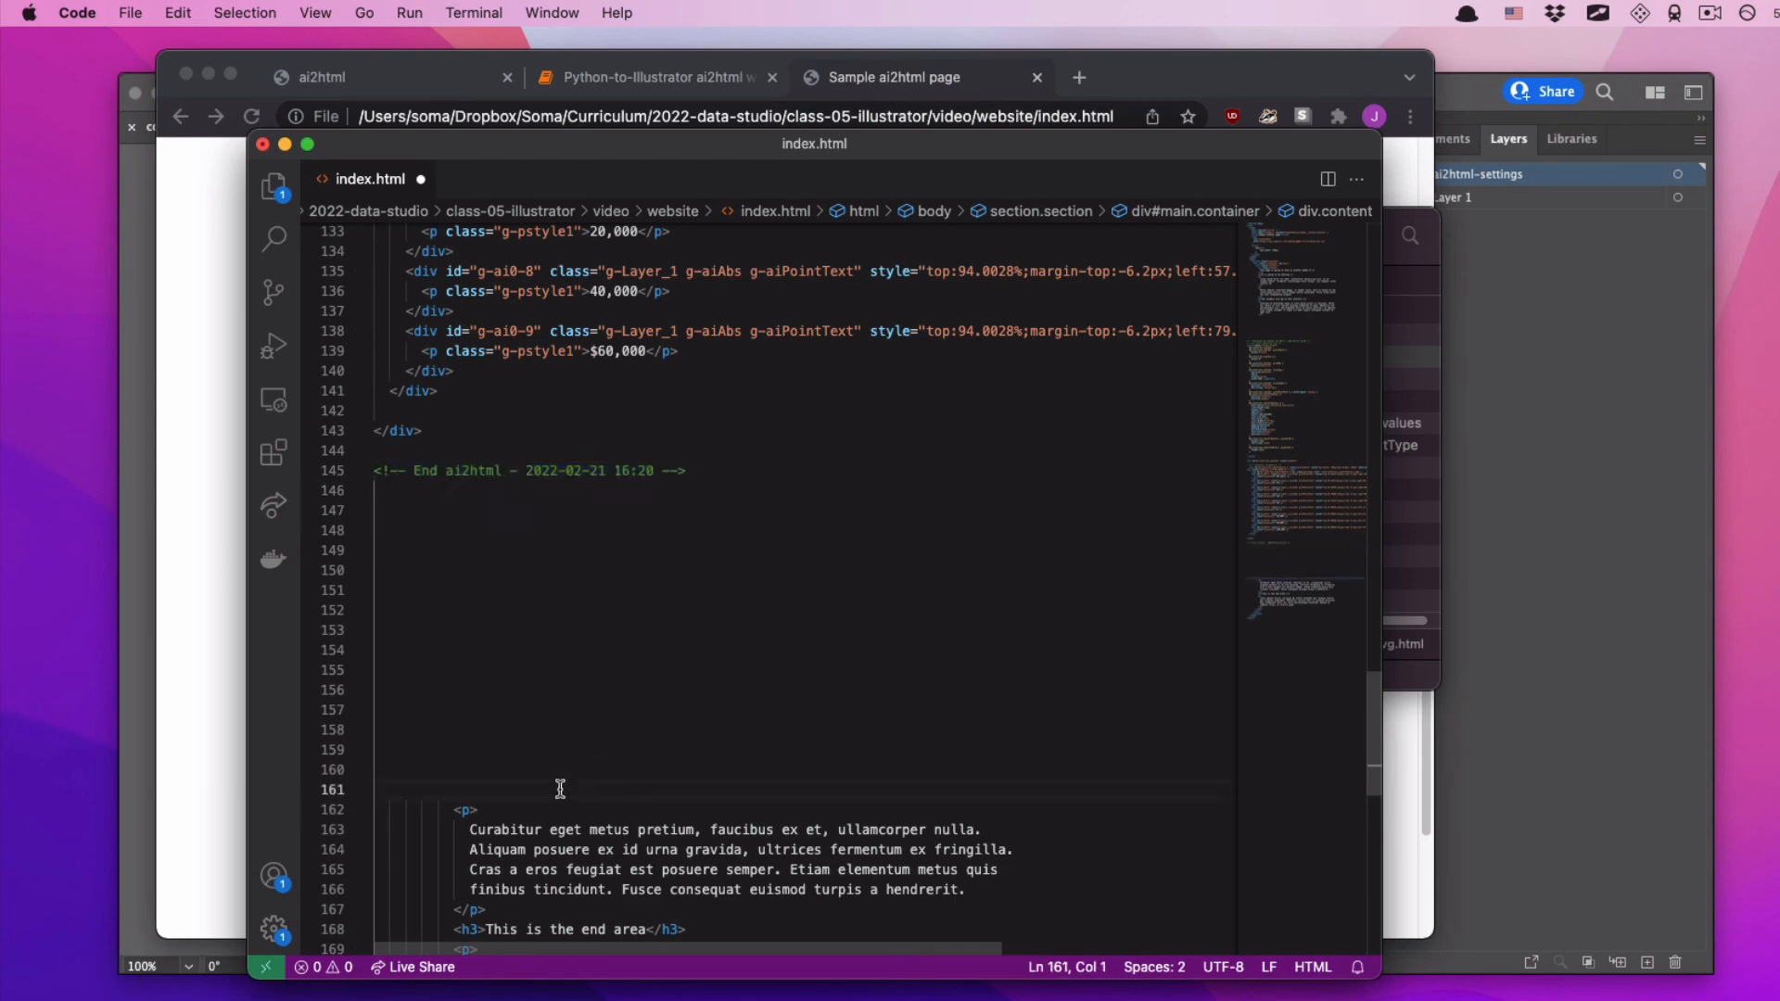
scroll(up, 3)
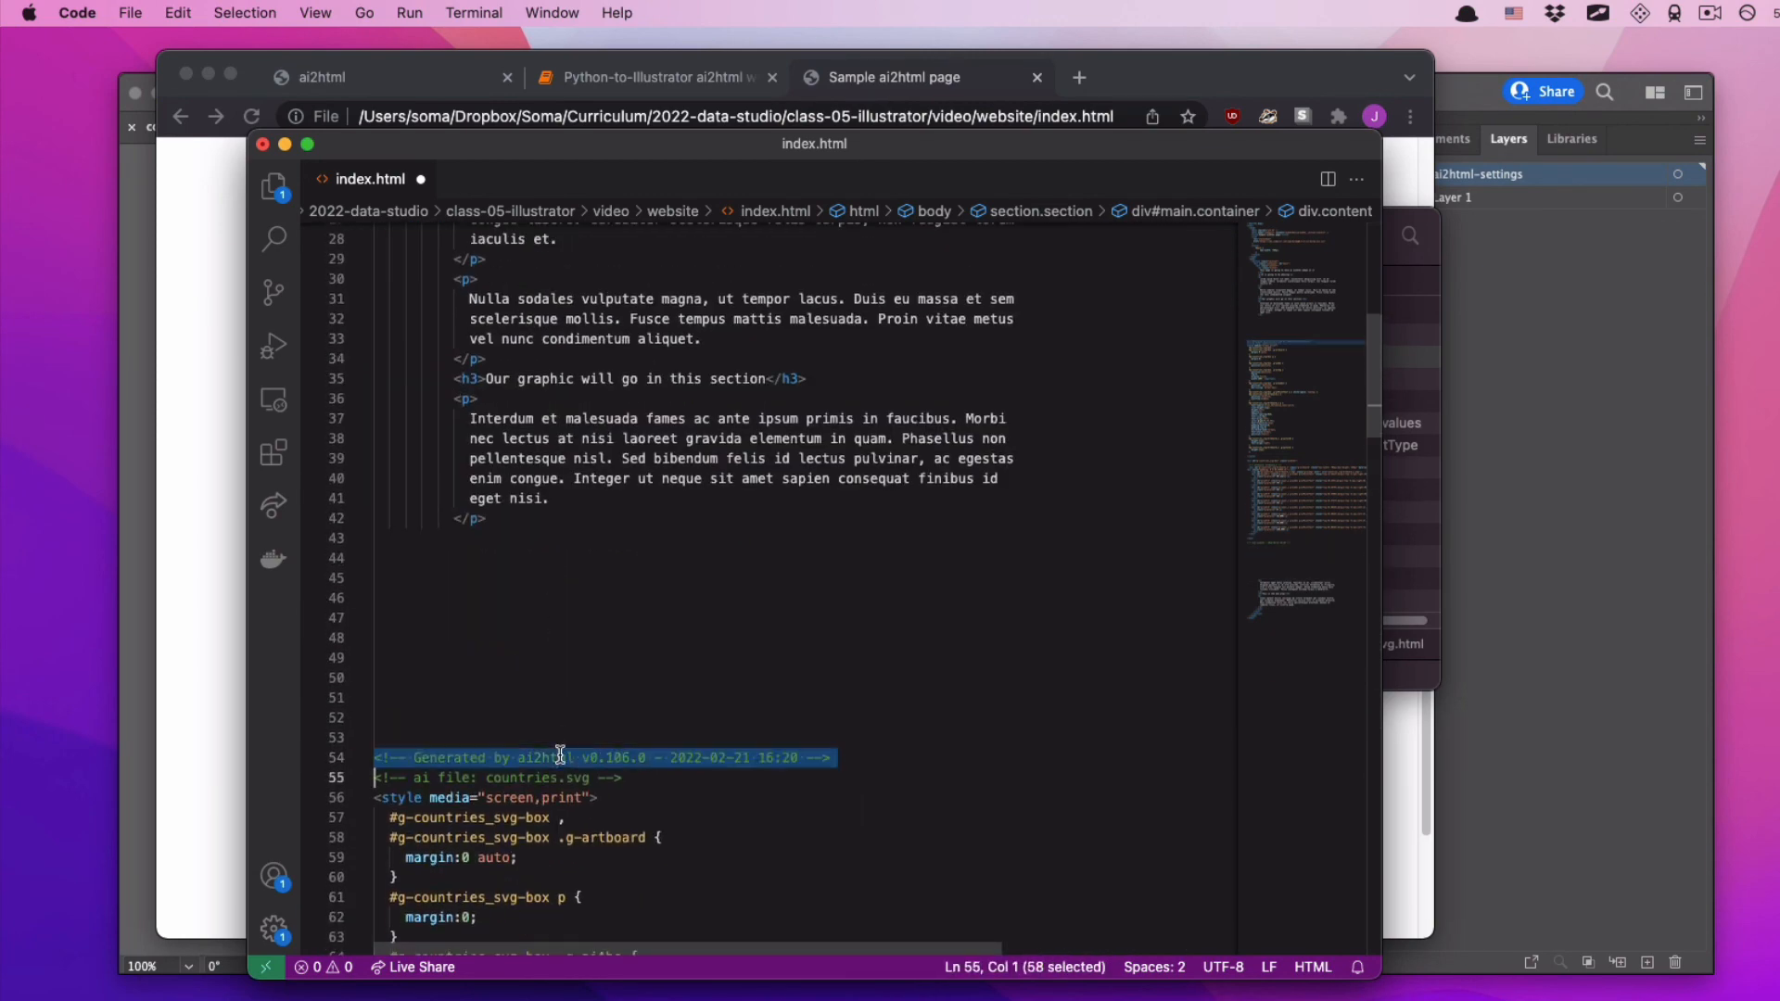
click(560, 637)
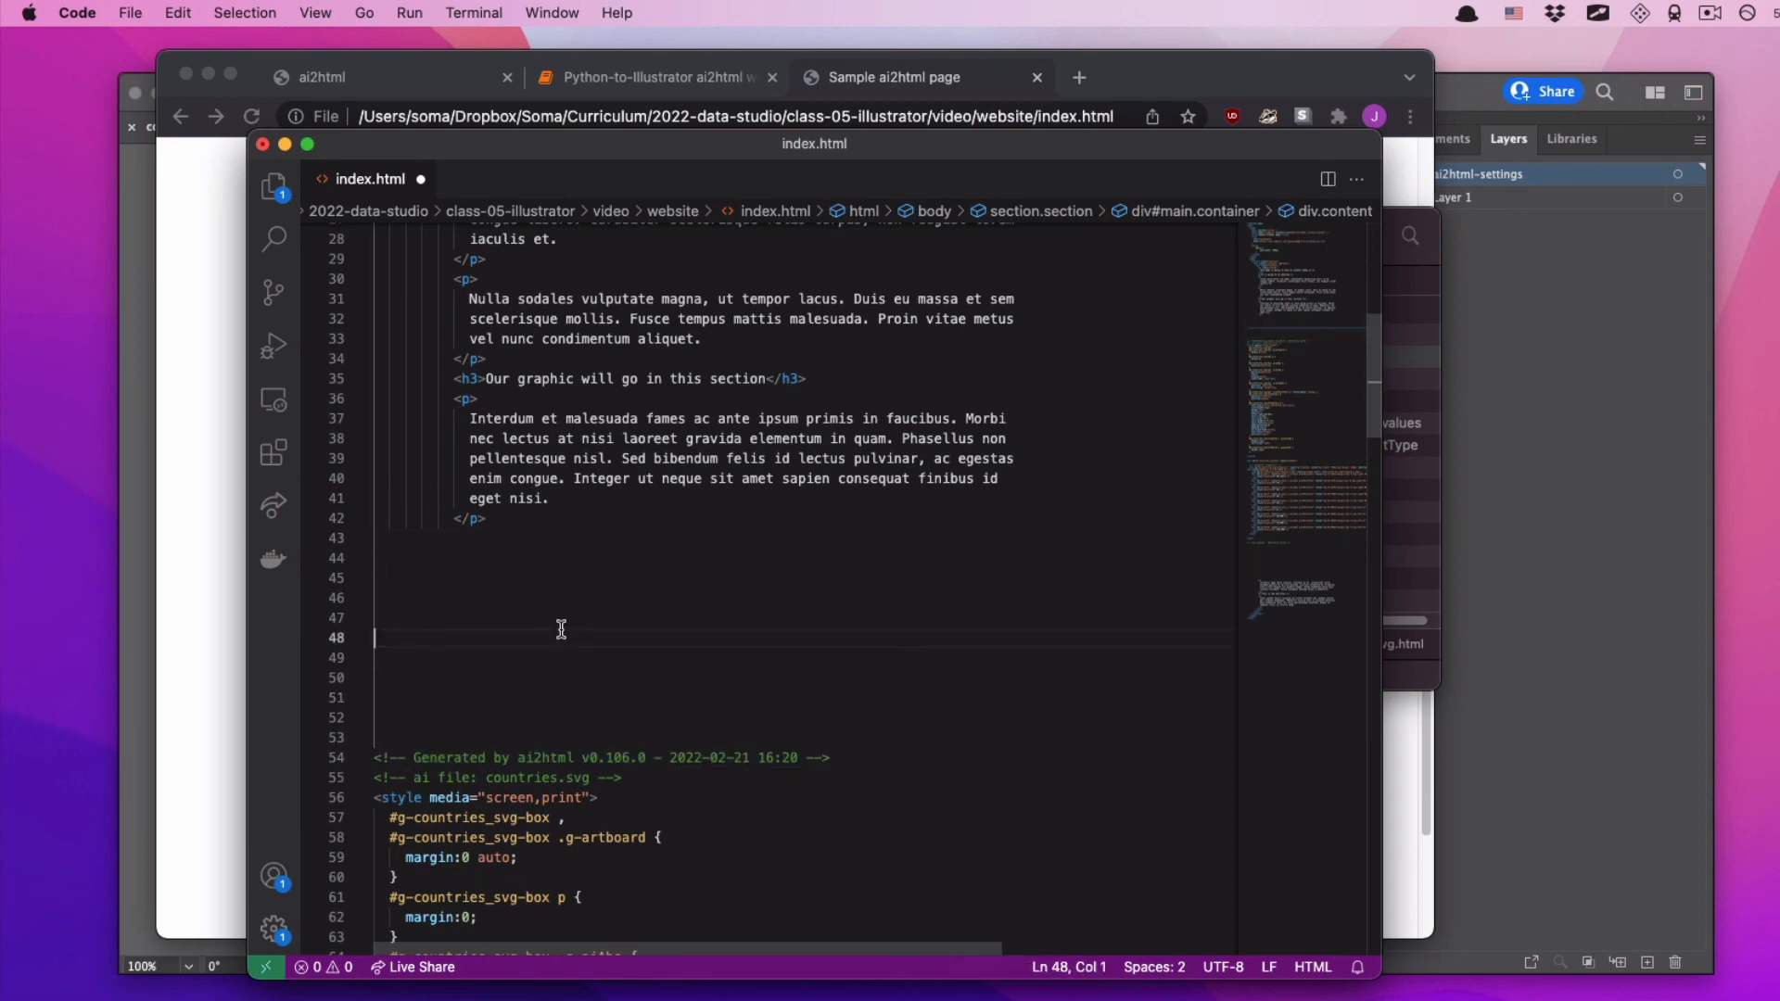
scroll(down, 3)
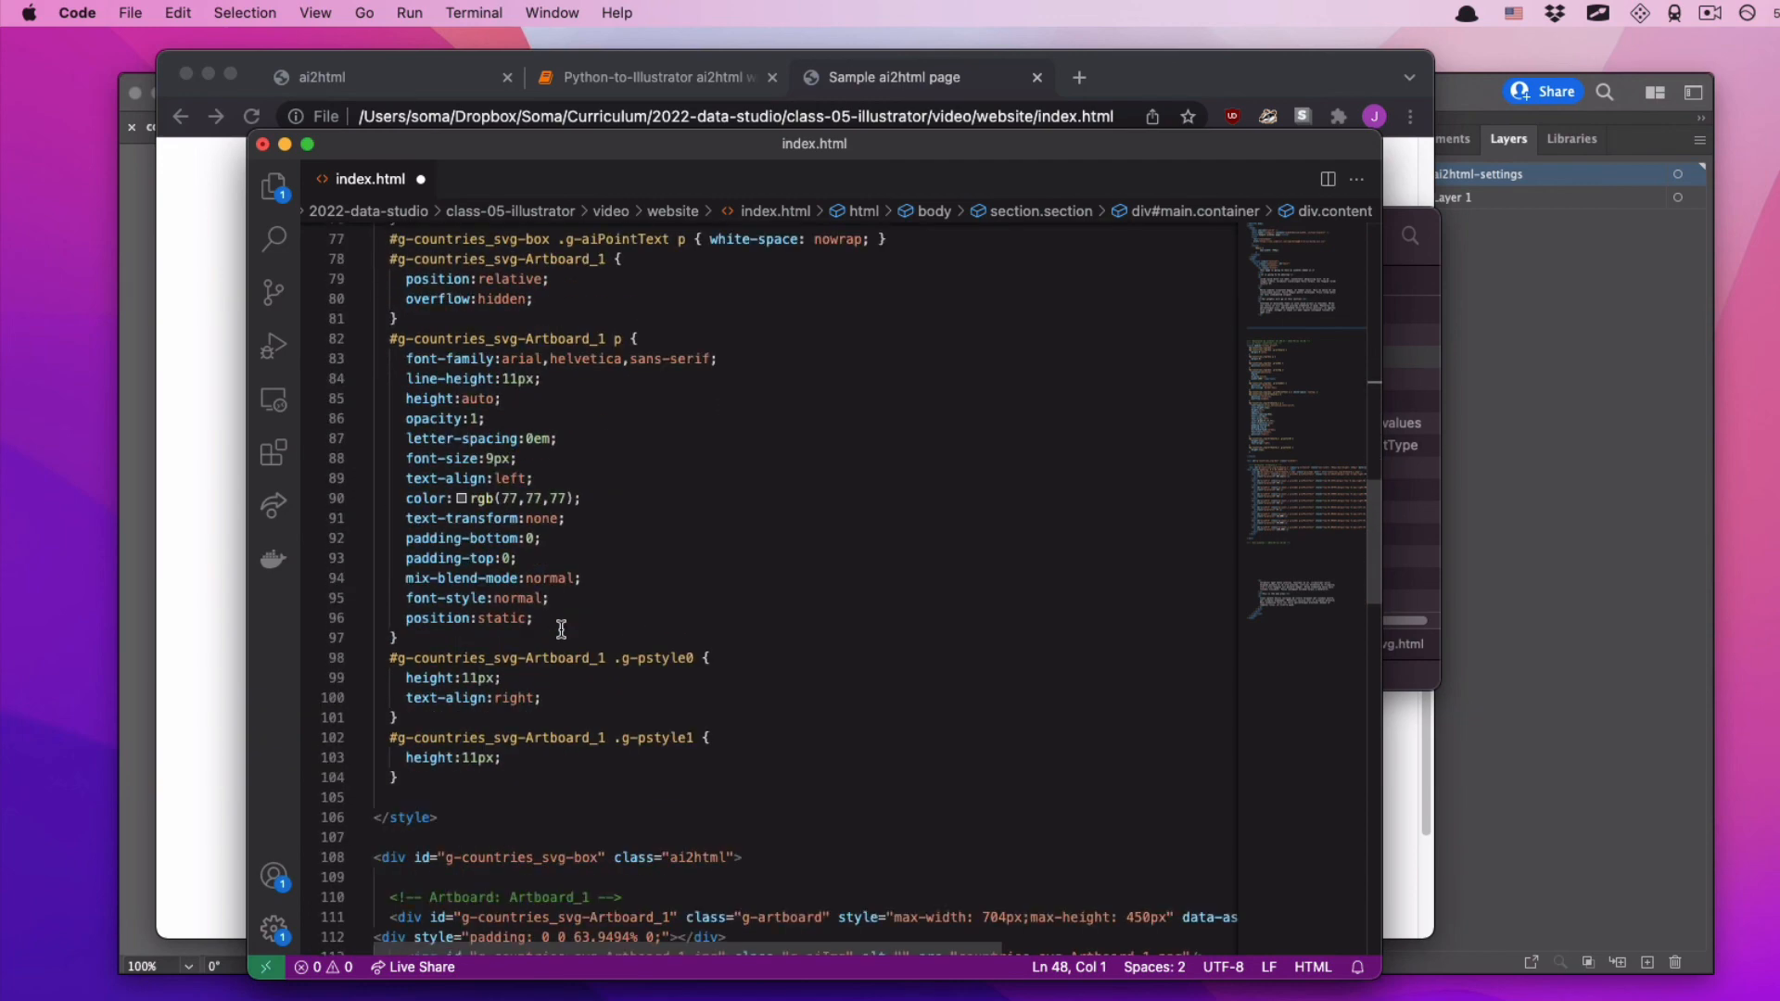
scroll(down, 3)
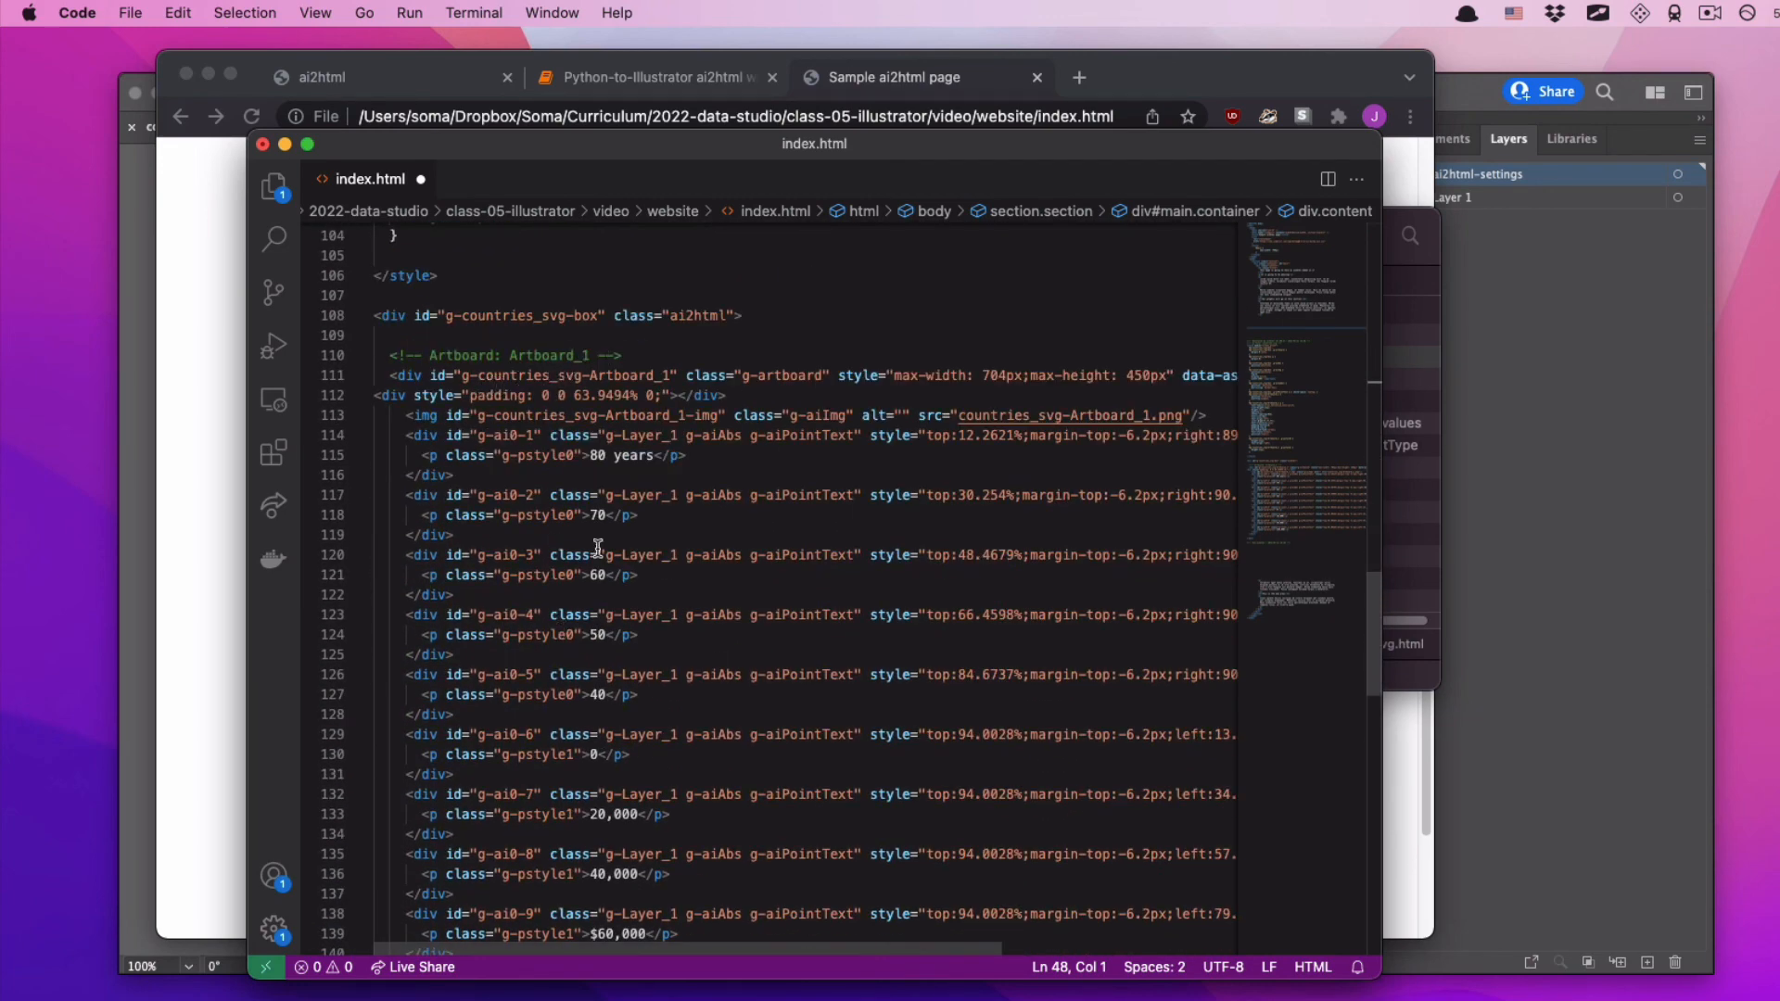
scroll(up, 3)
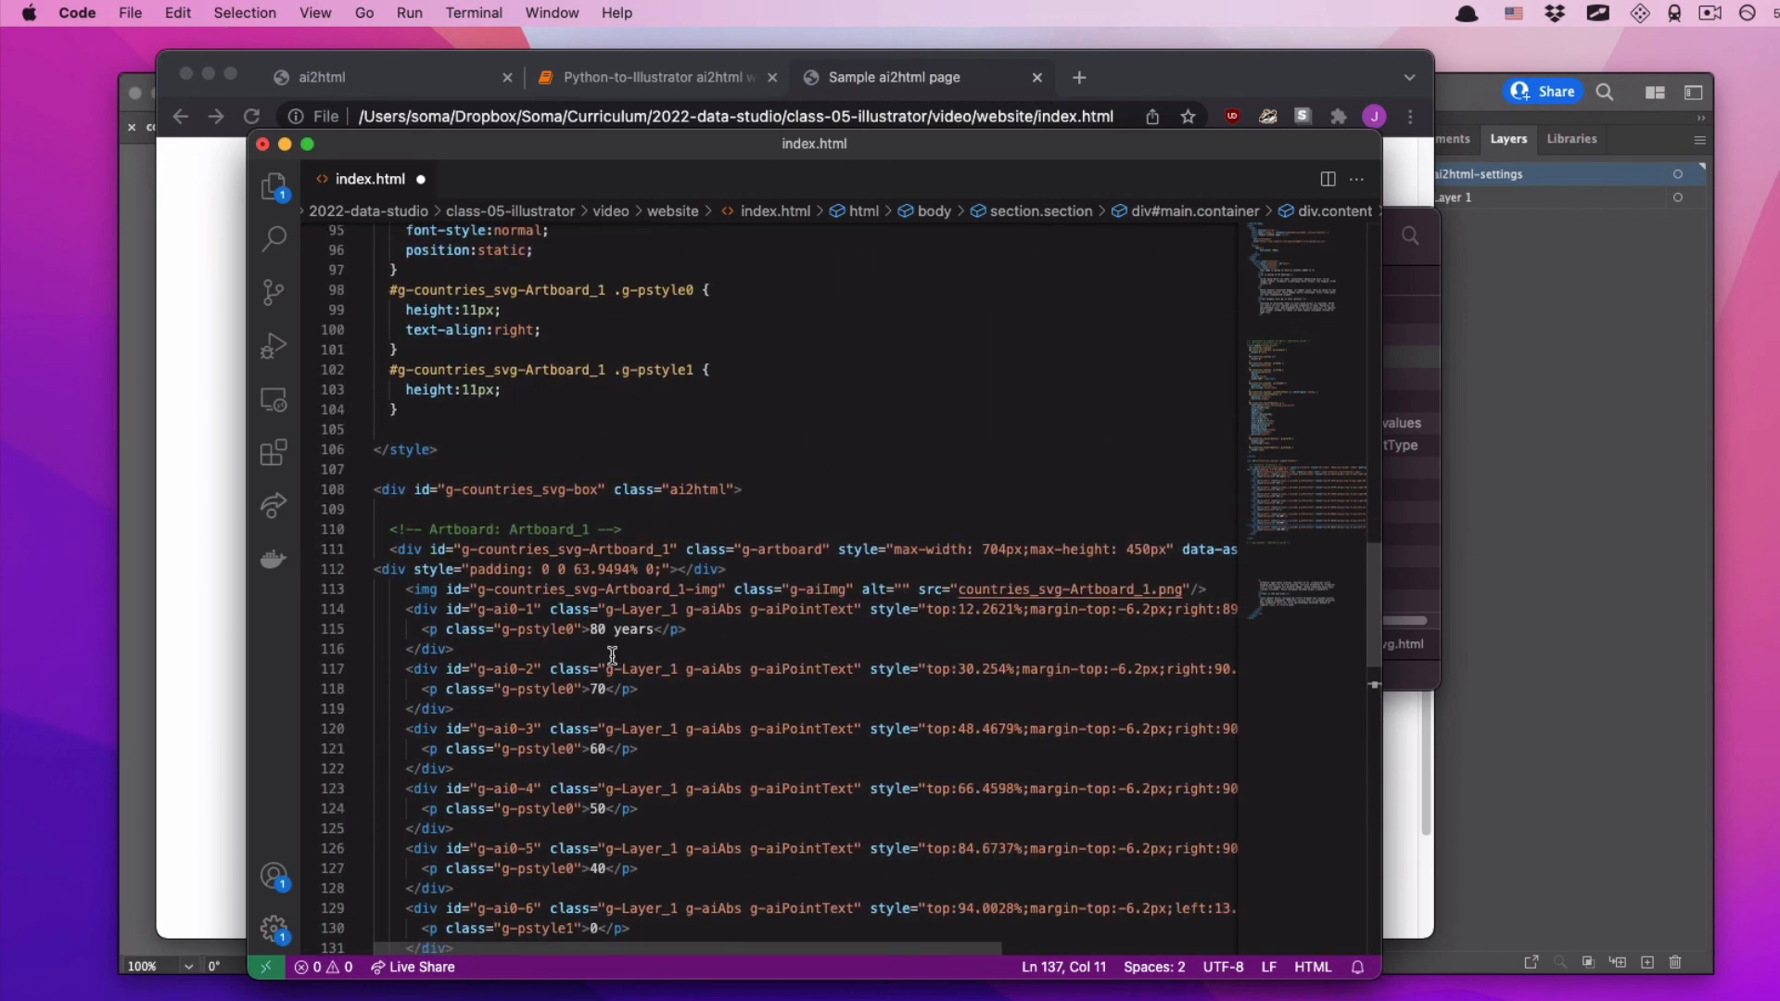
scroll(up, 3)
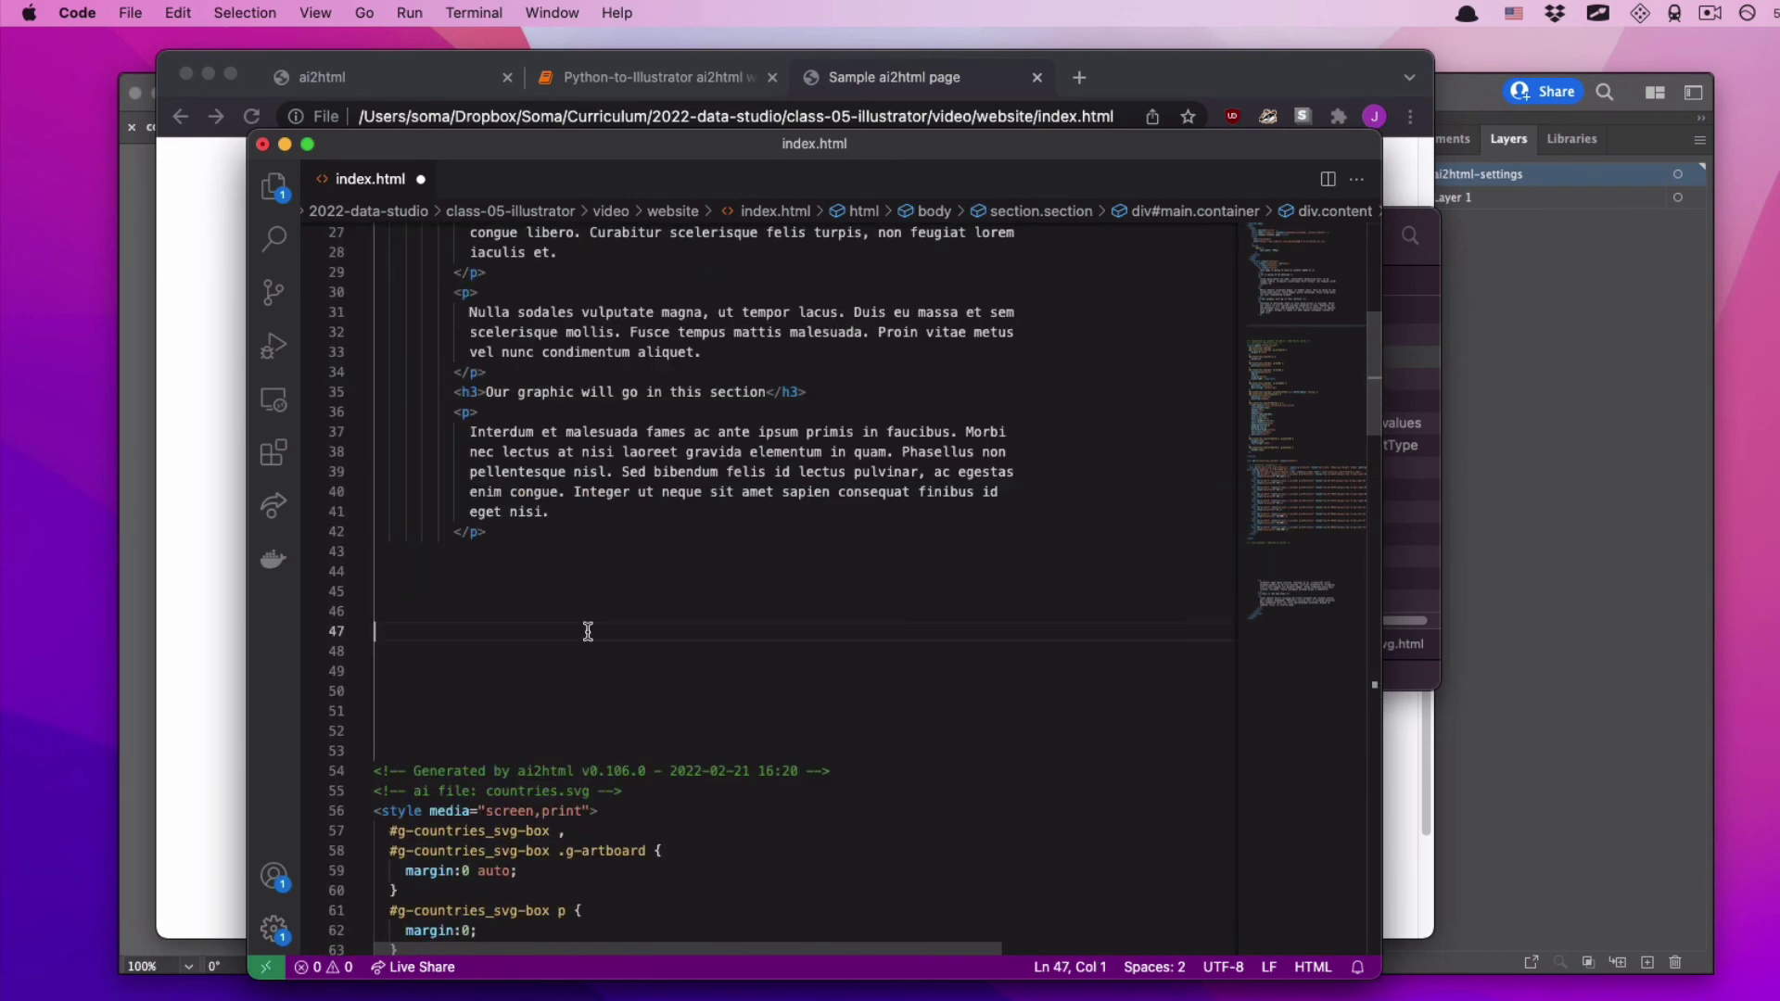
scroll(down, 3)
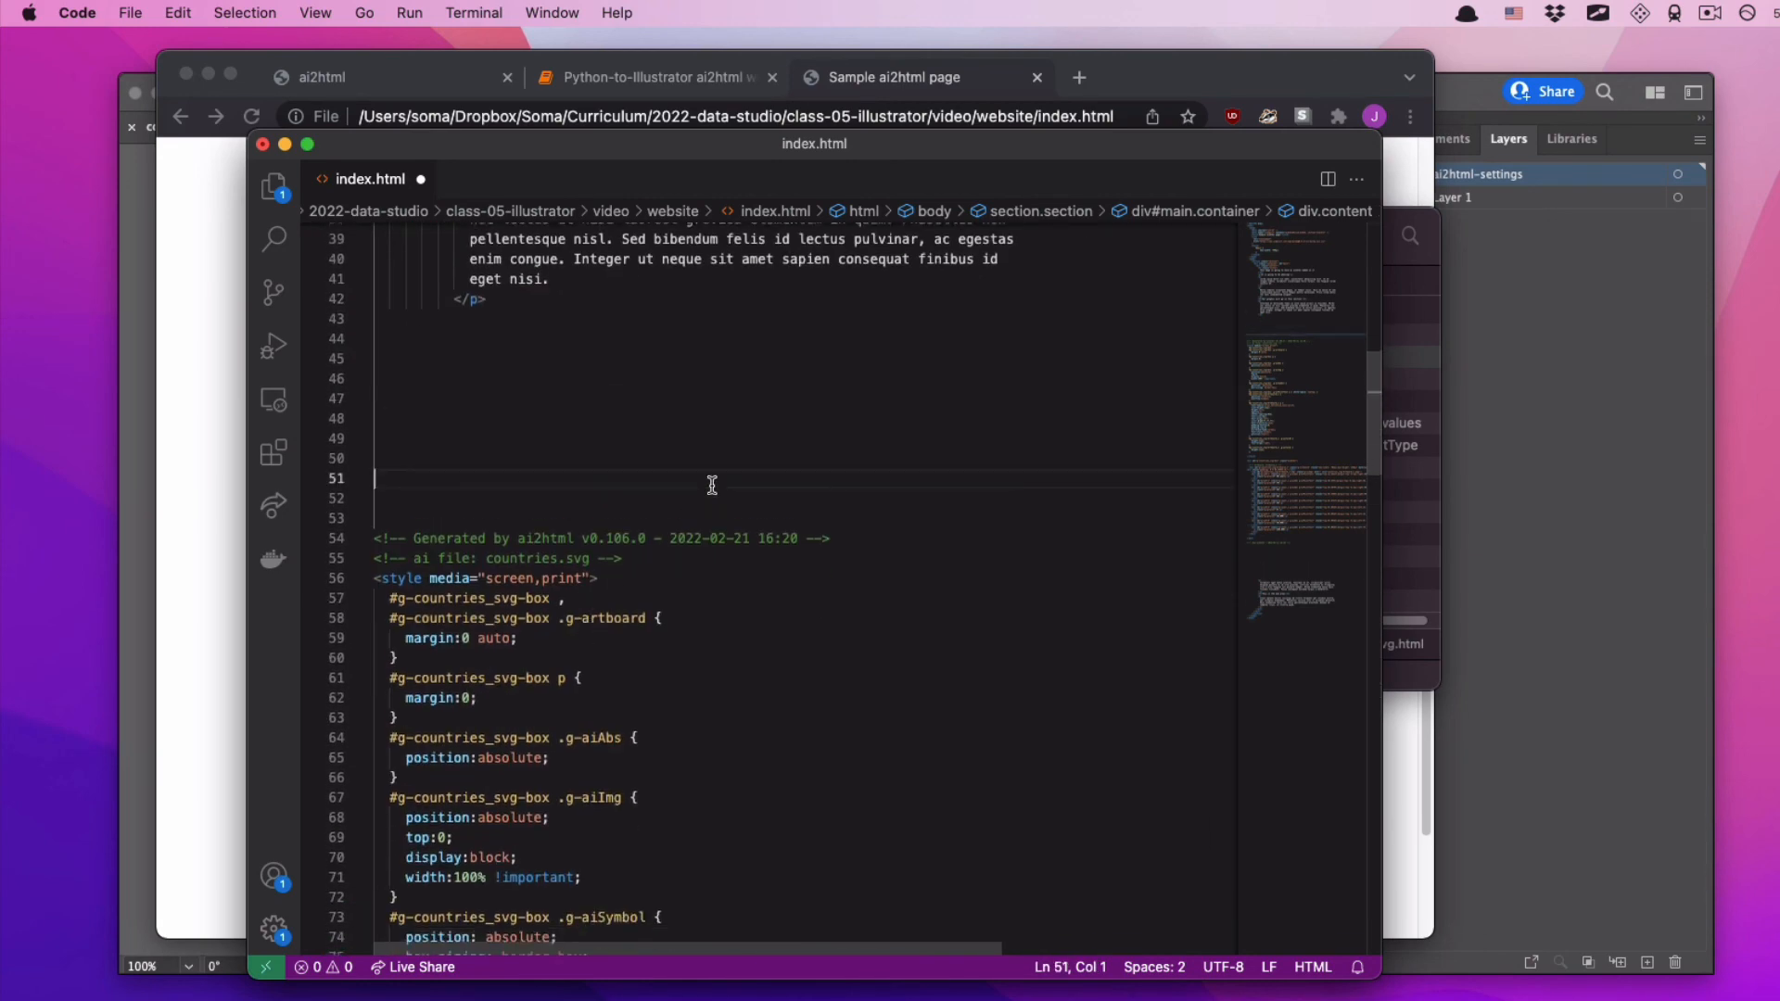
- Reload the Sample ai2html page in Chrome to show the chart with live-text axis labels
click(895, 77)
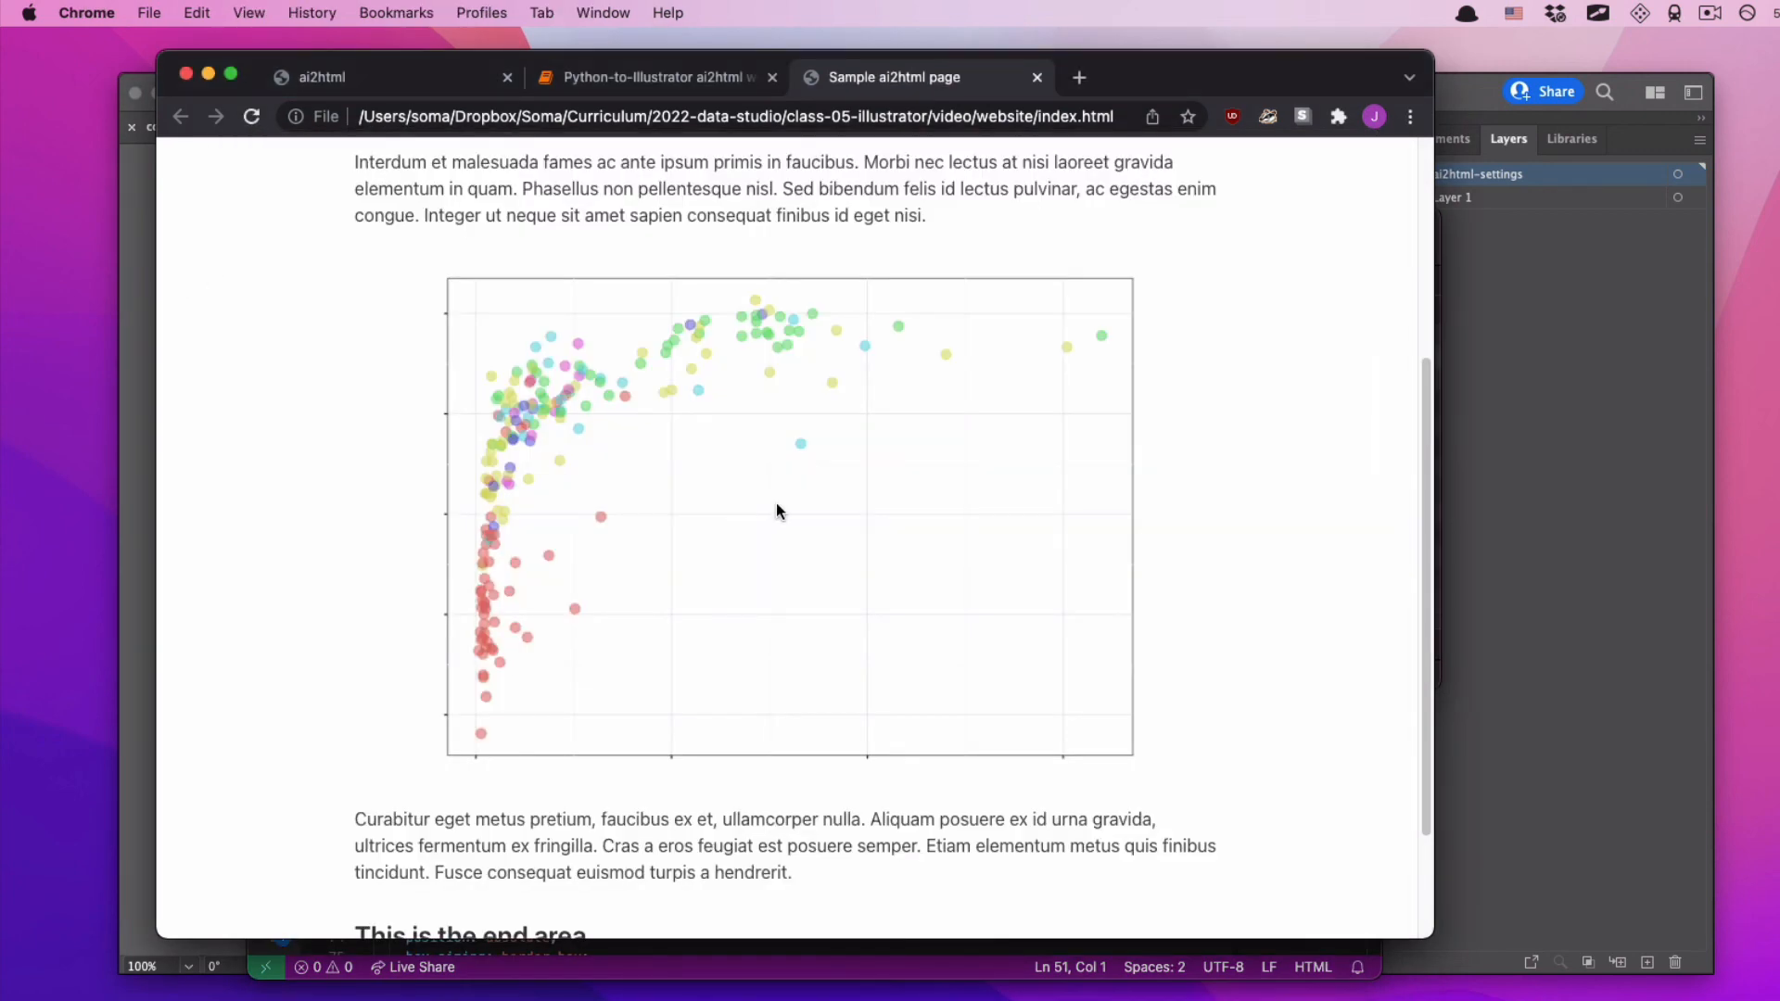
click(252, 116)
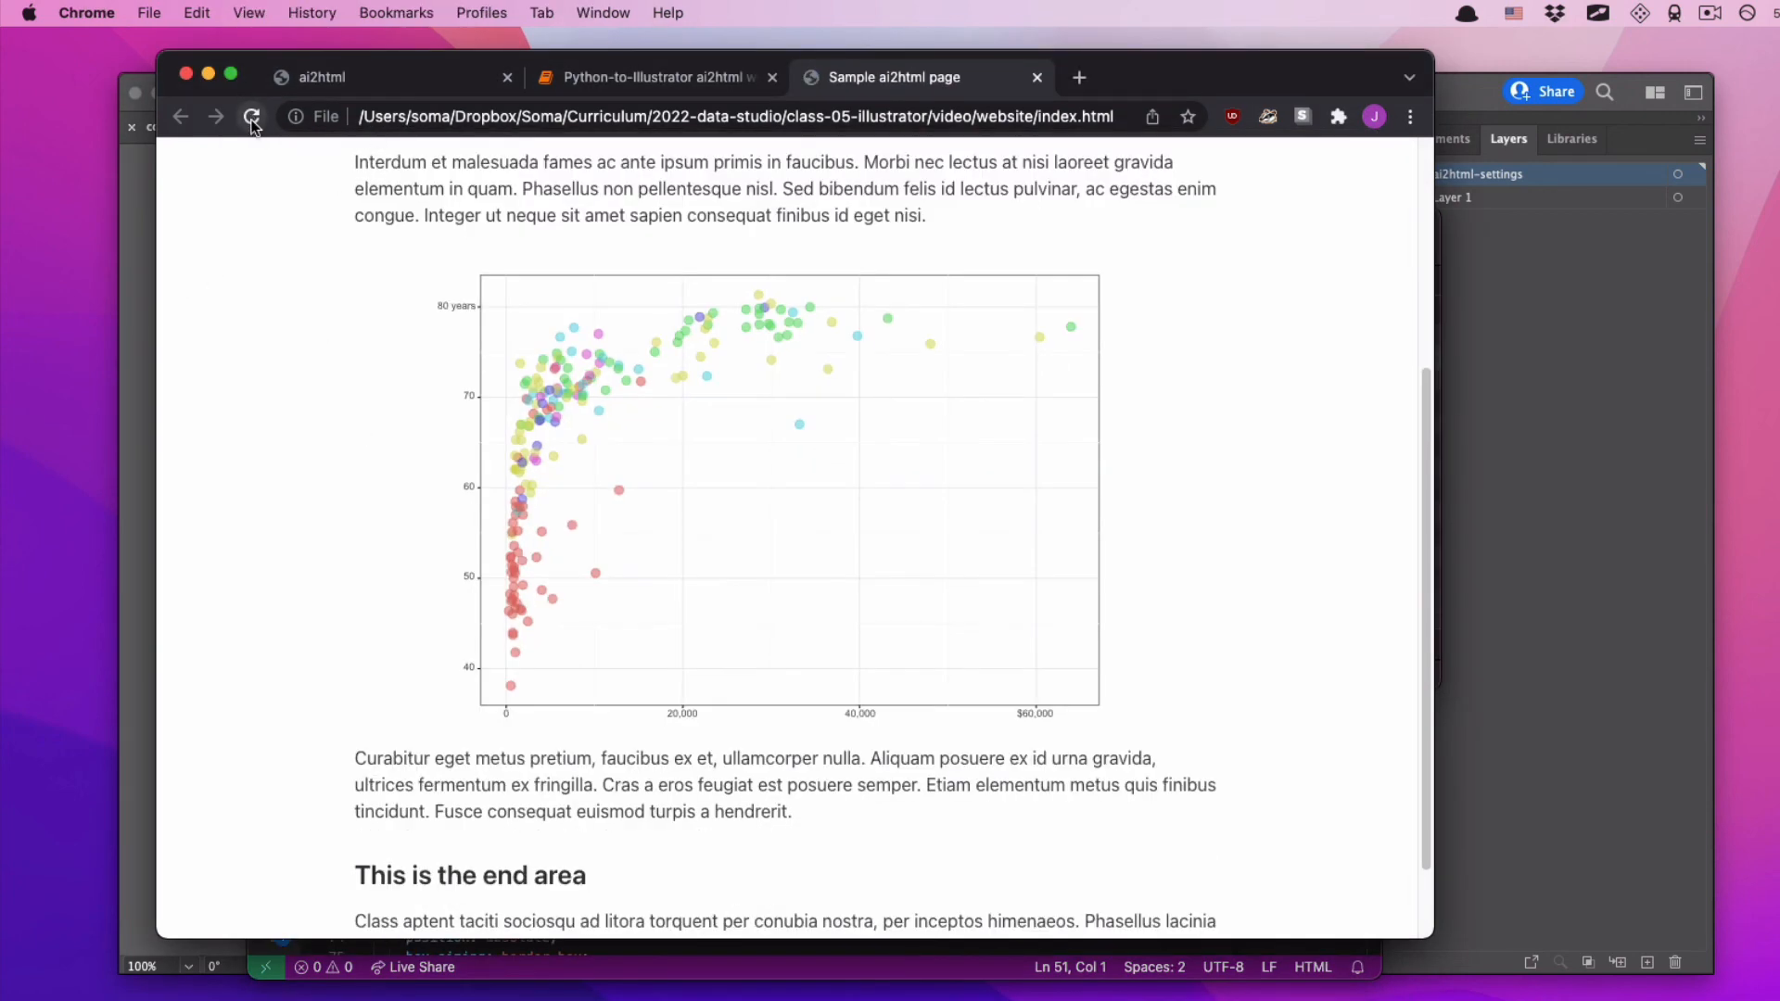
mouse_move(252, 116)
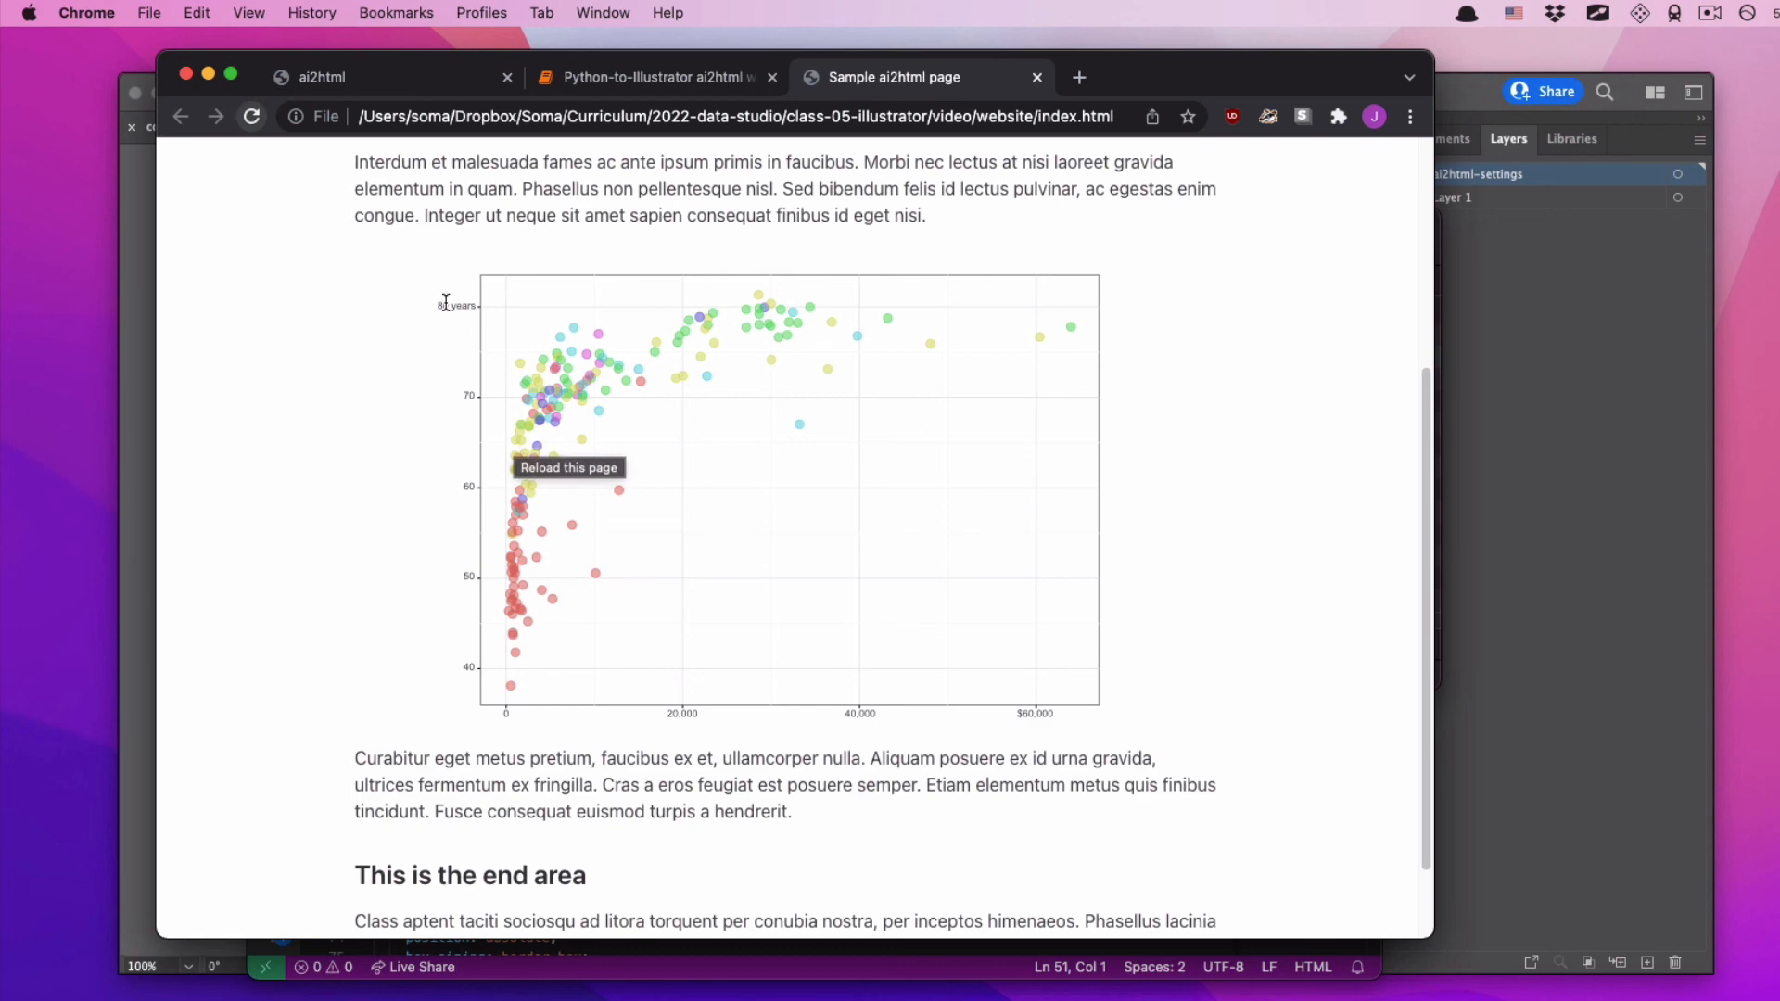
mouse_move(1399, 552)
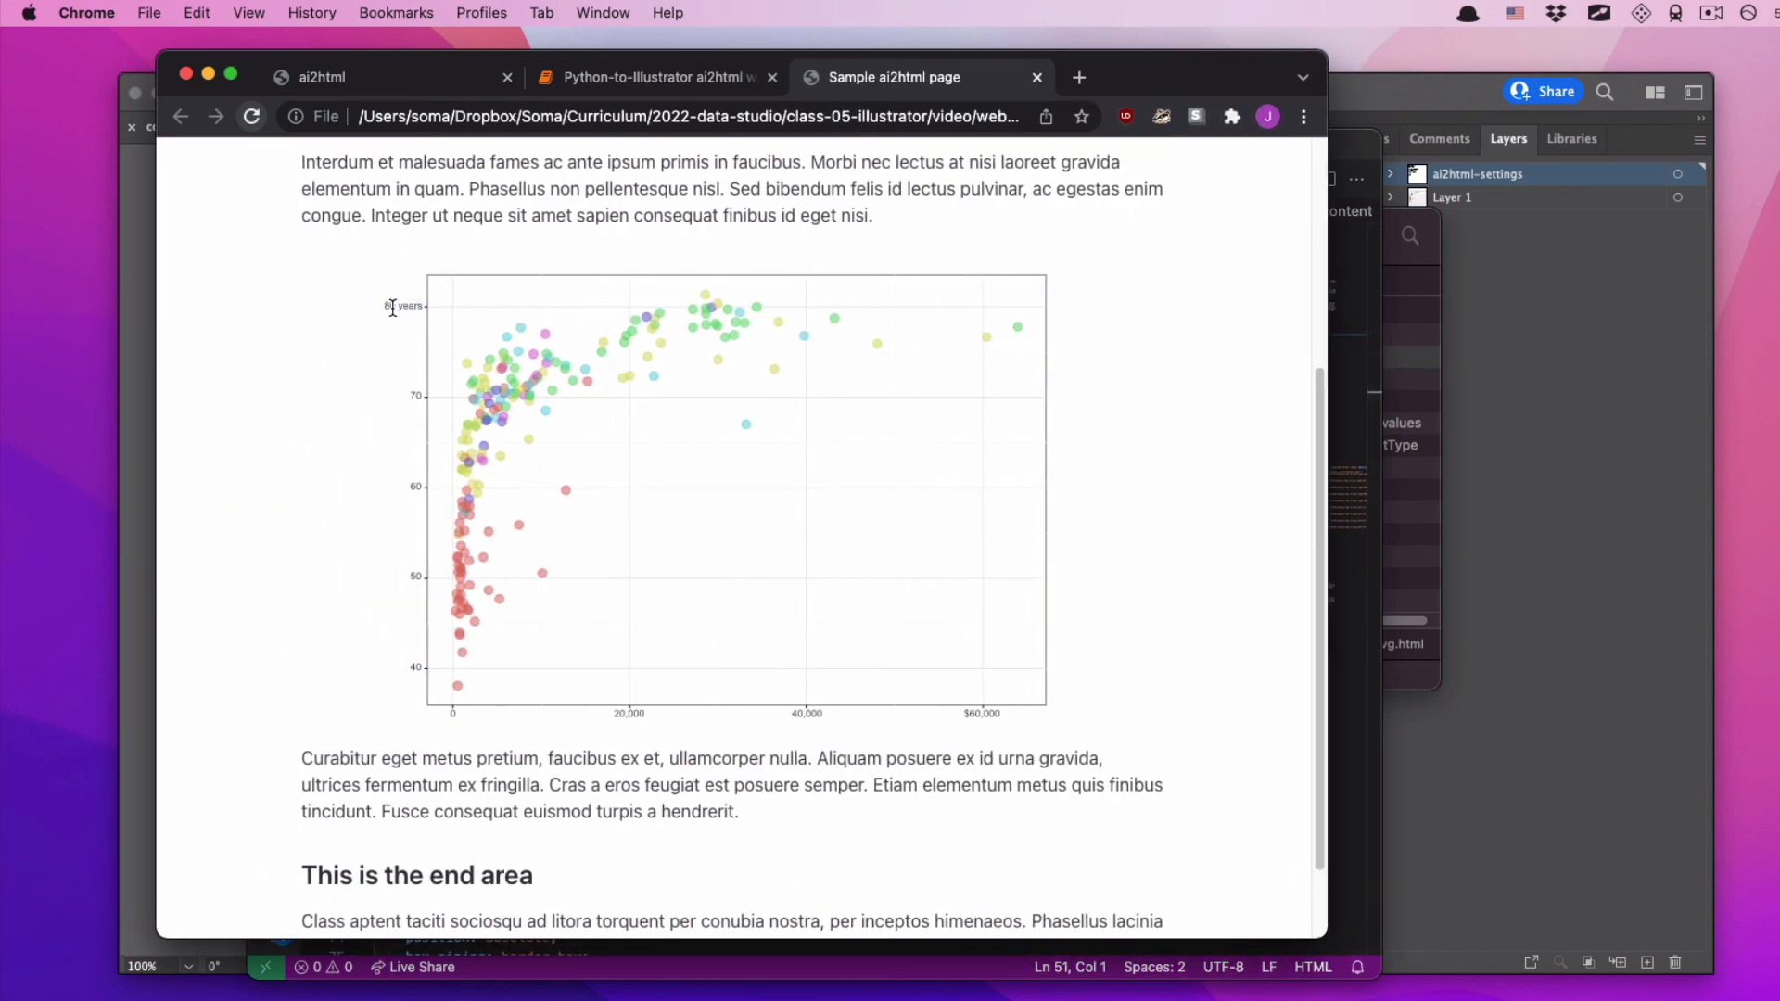
mouse_move(349, 476)
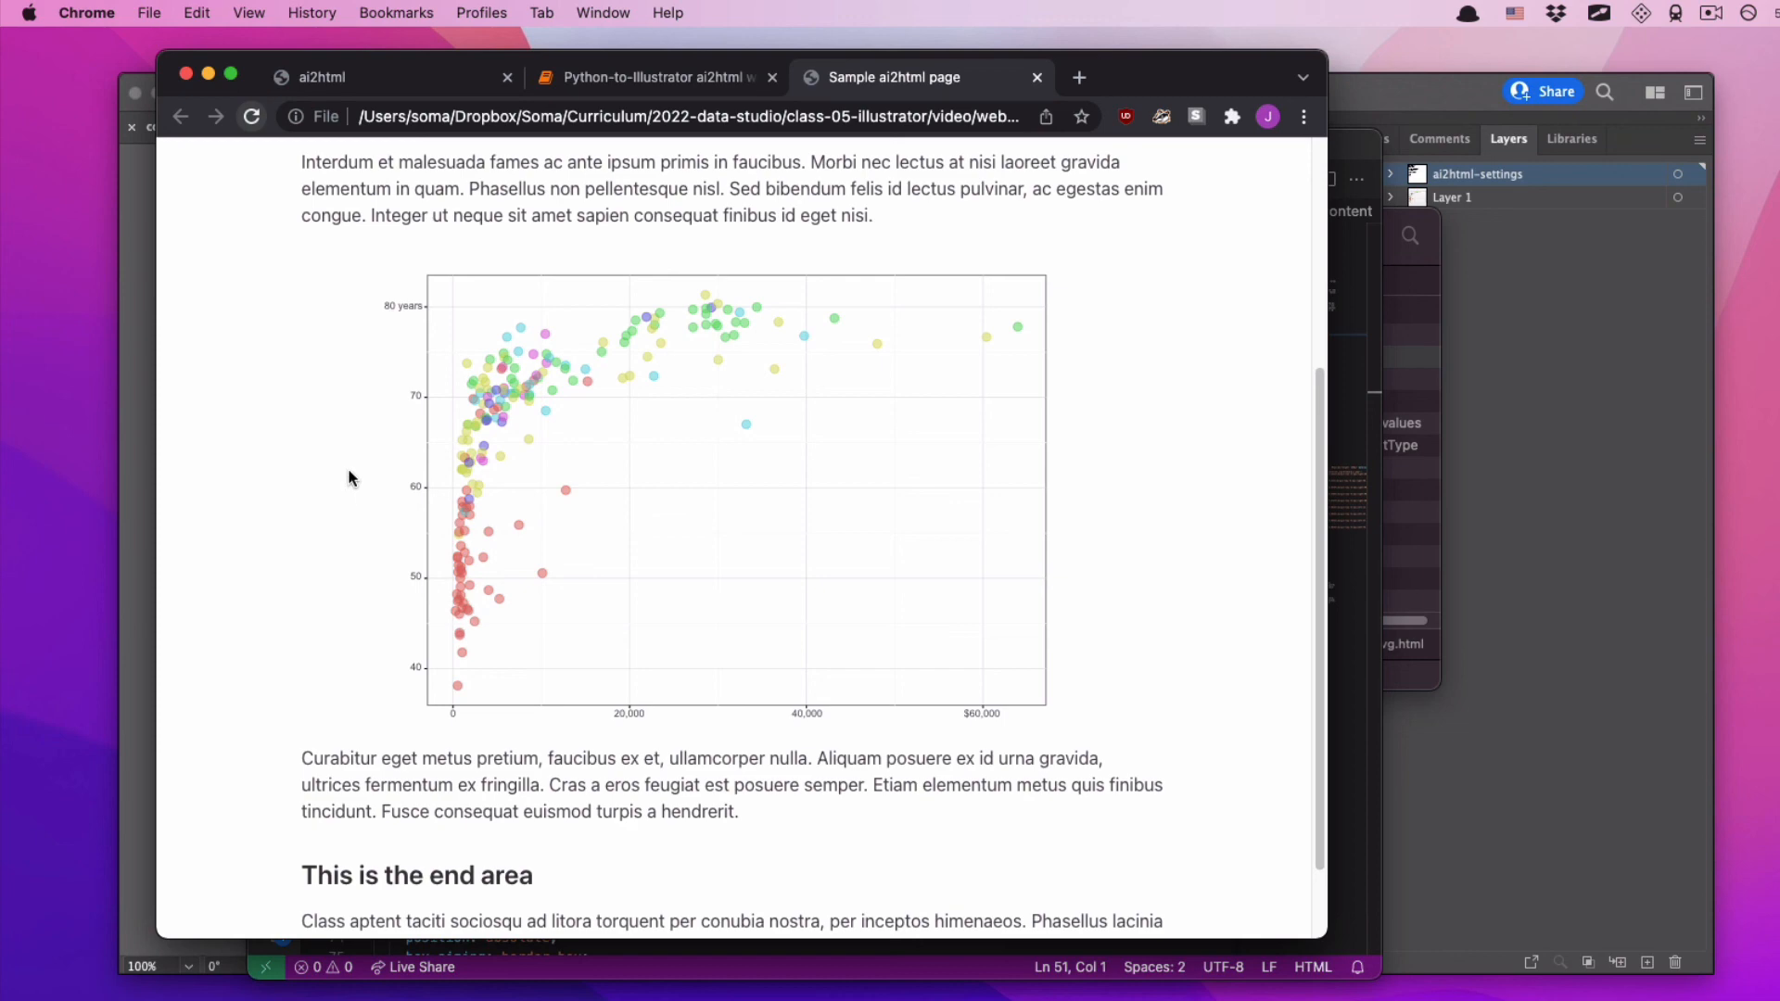
mouse_move(653, 72)
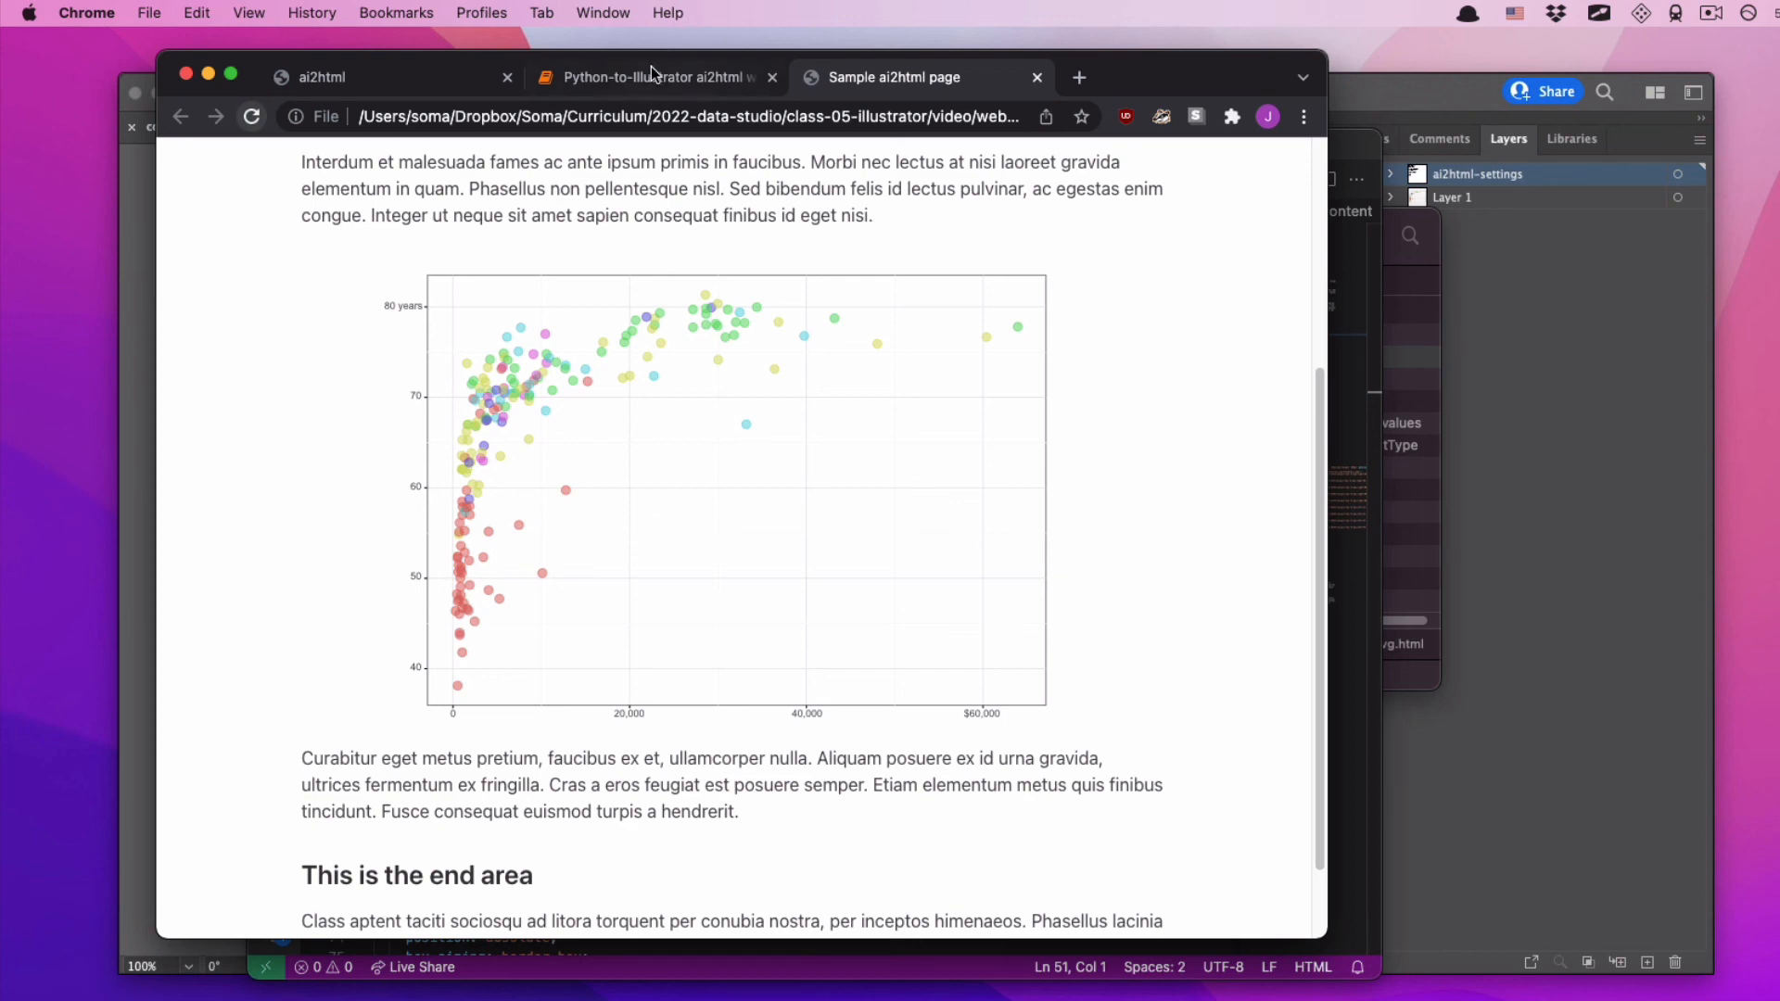
- Return to the Python-to-Illustrator workflow notebook and scroll up to the svg.fonttype cell
click(656, 77)
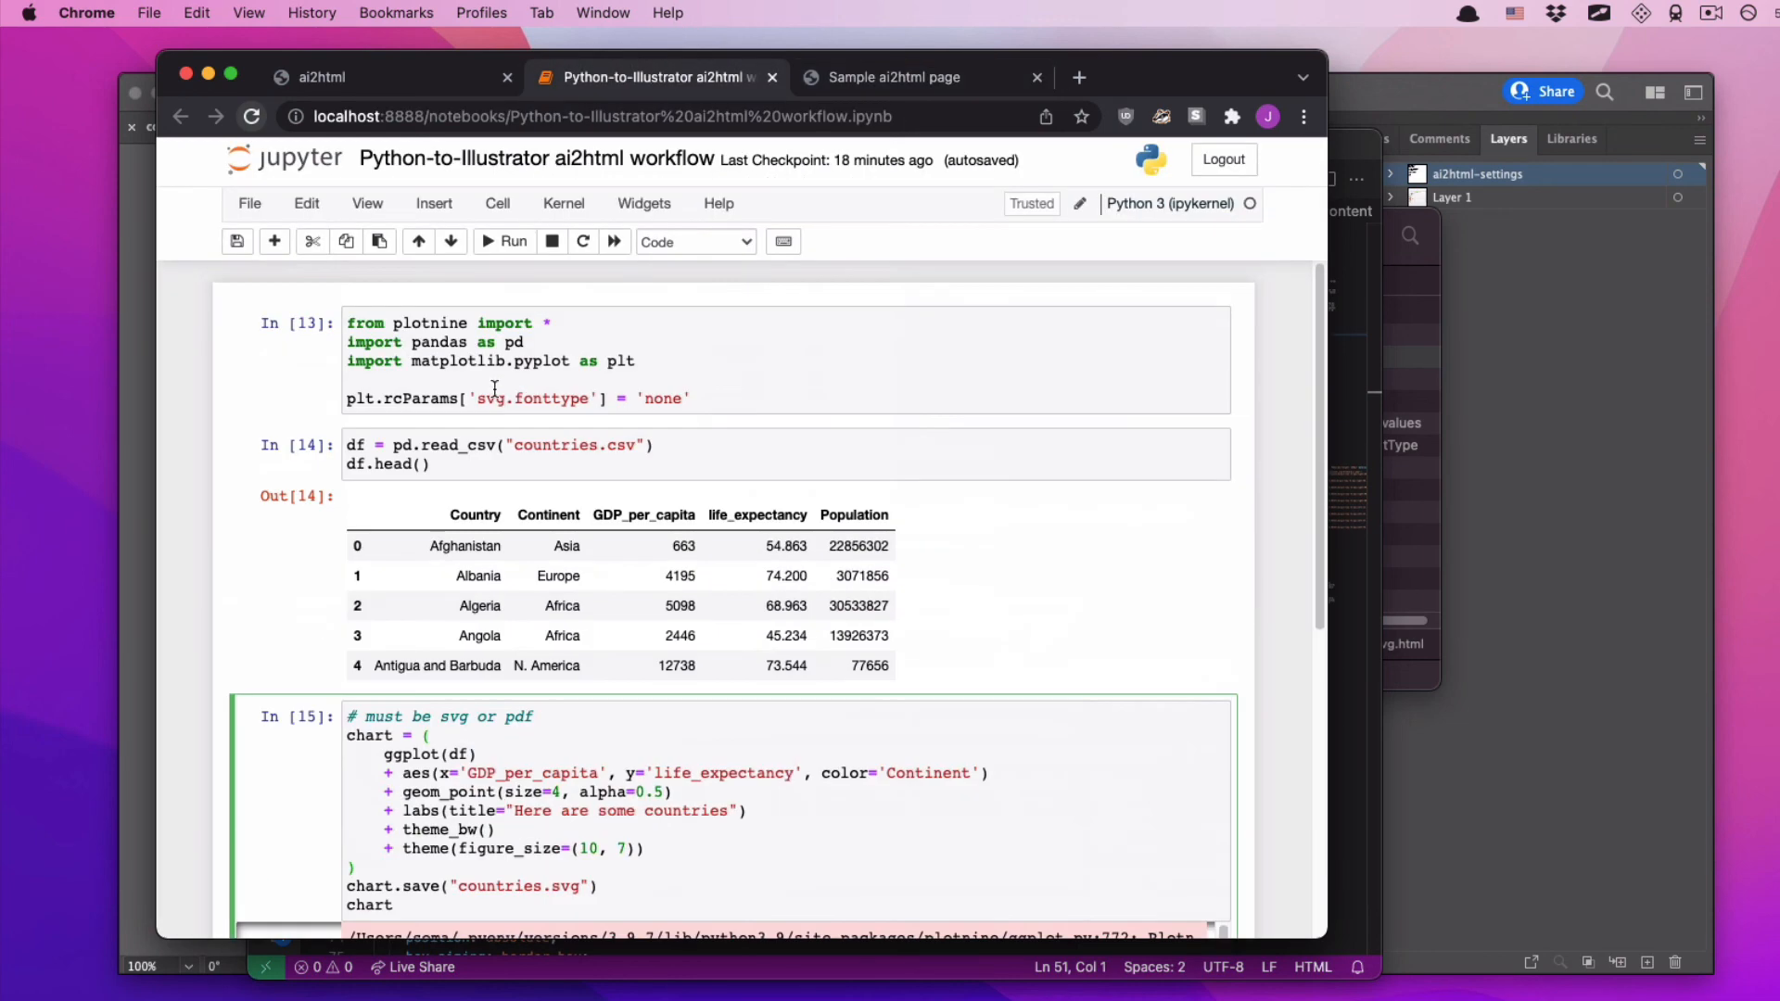
mouse_move(306, 421)
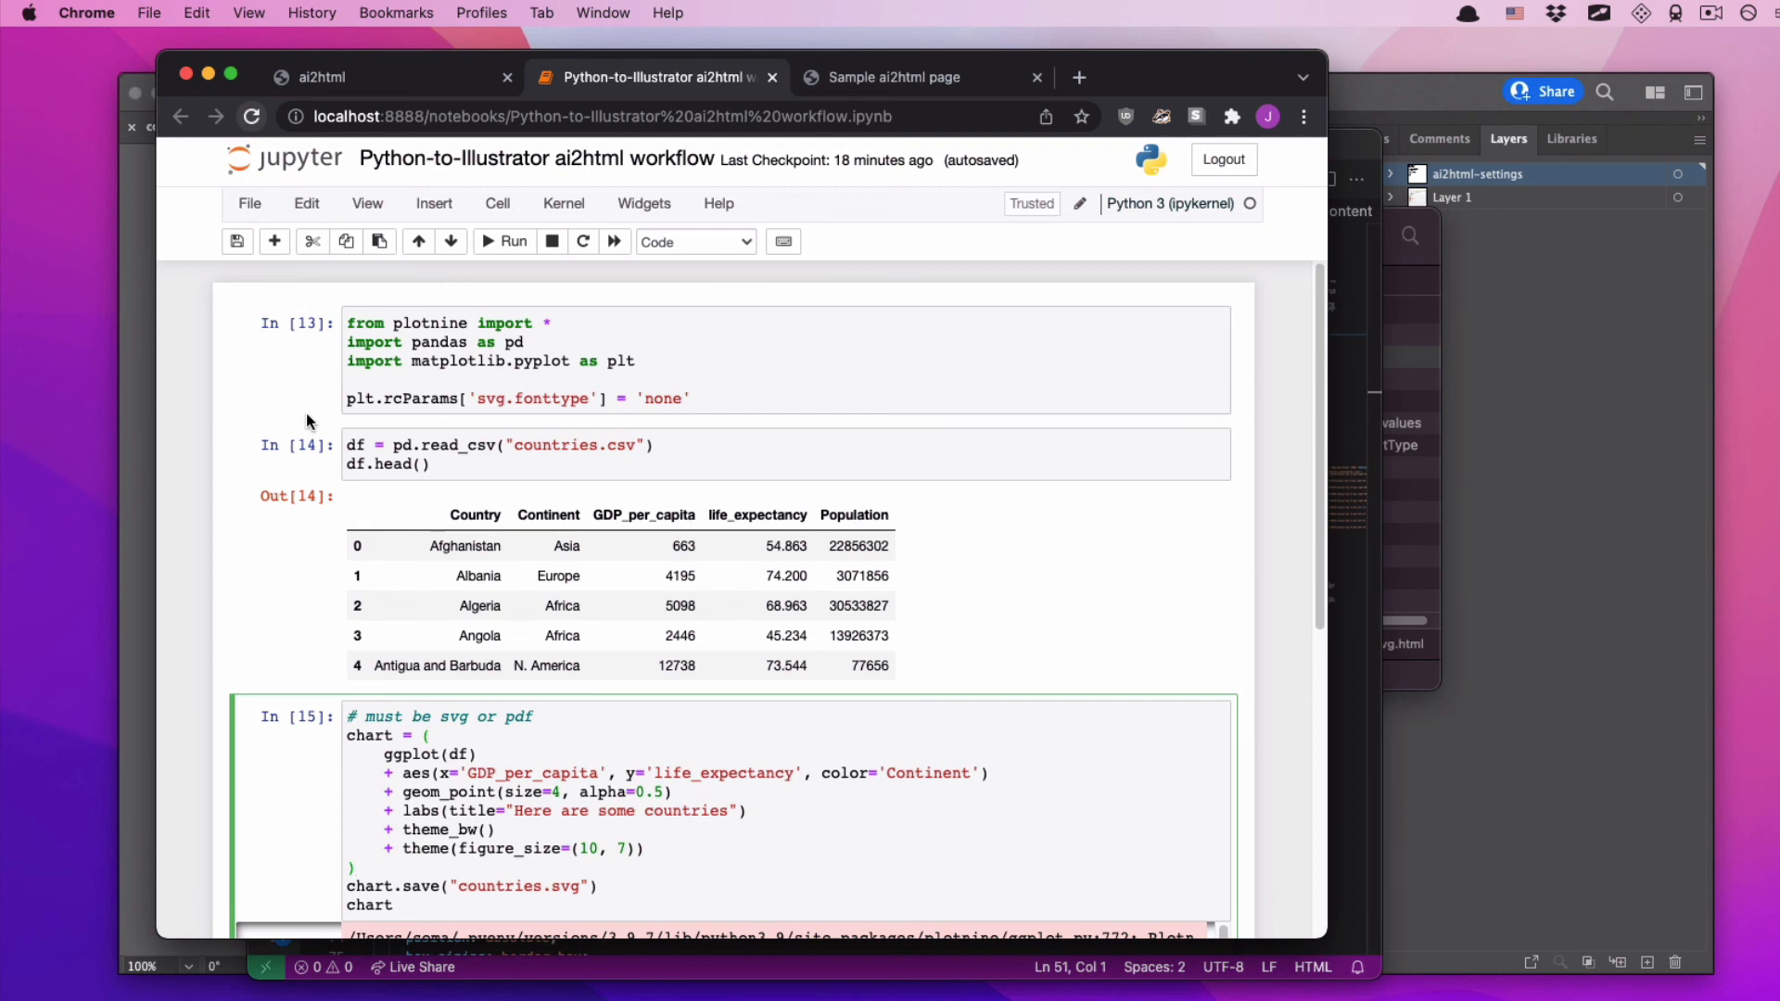
click(504, 242)
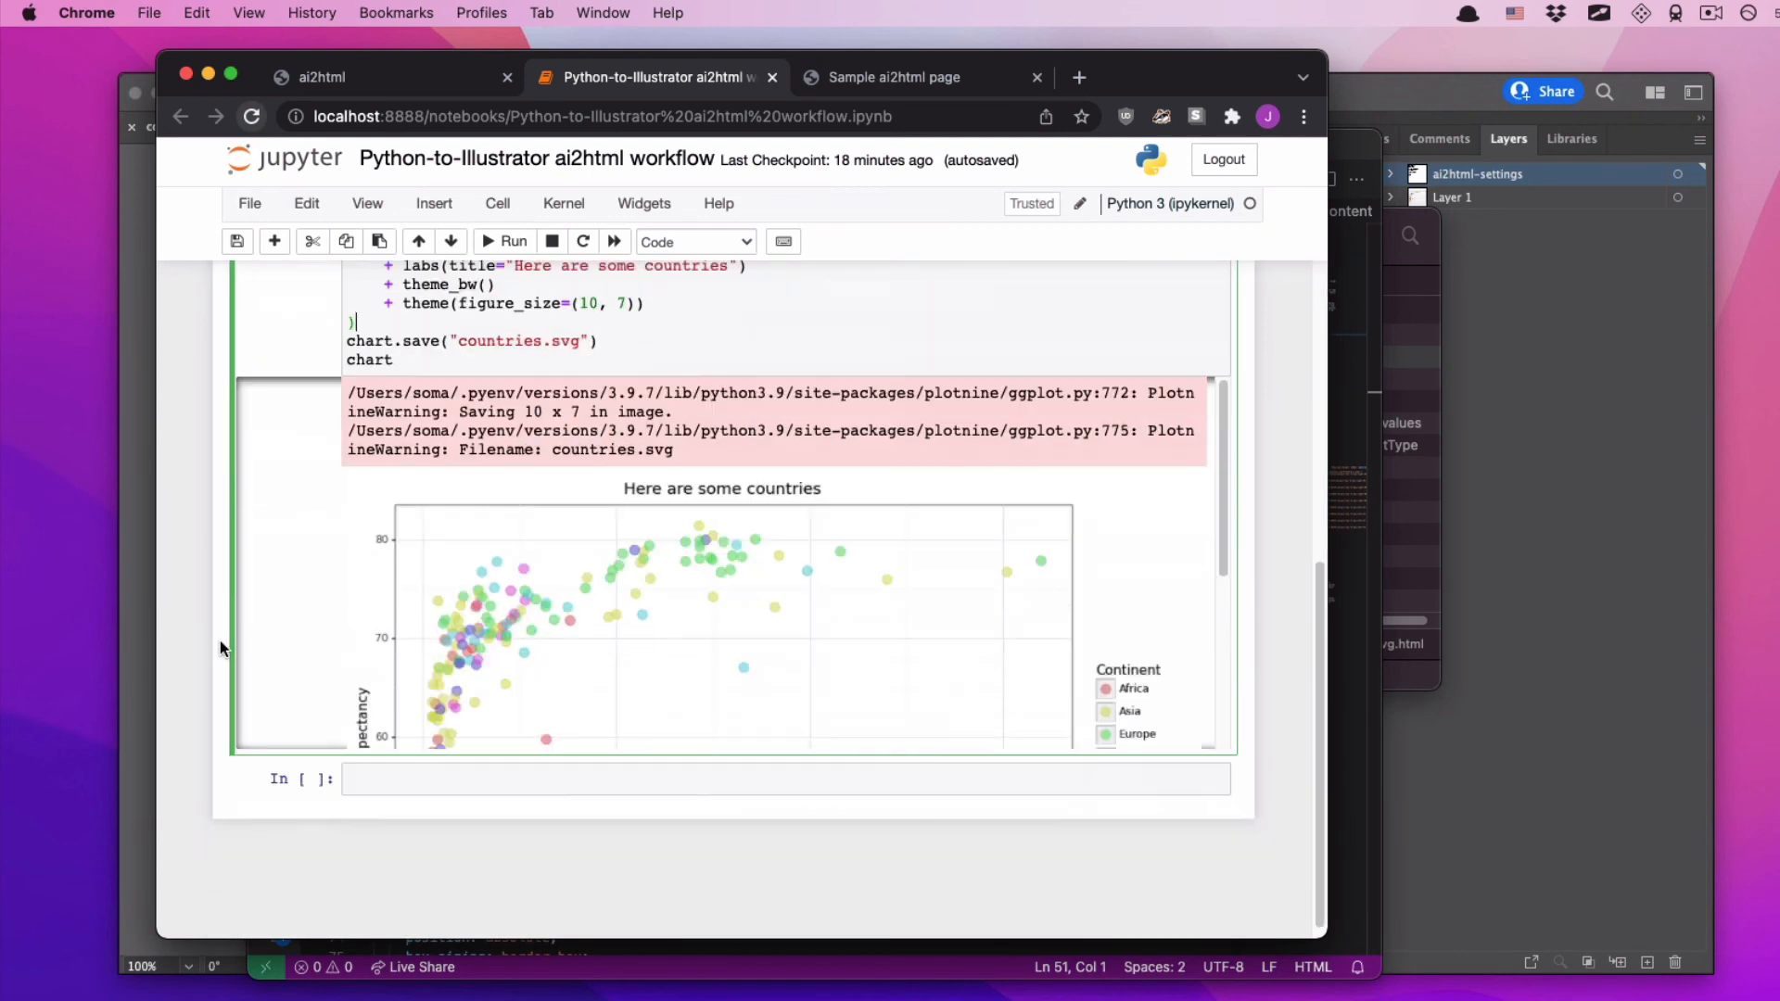
scroll(up, 3)
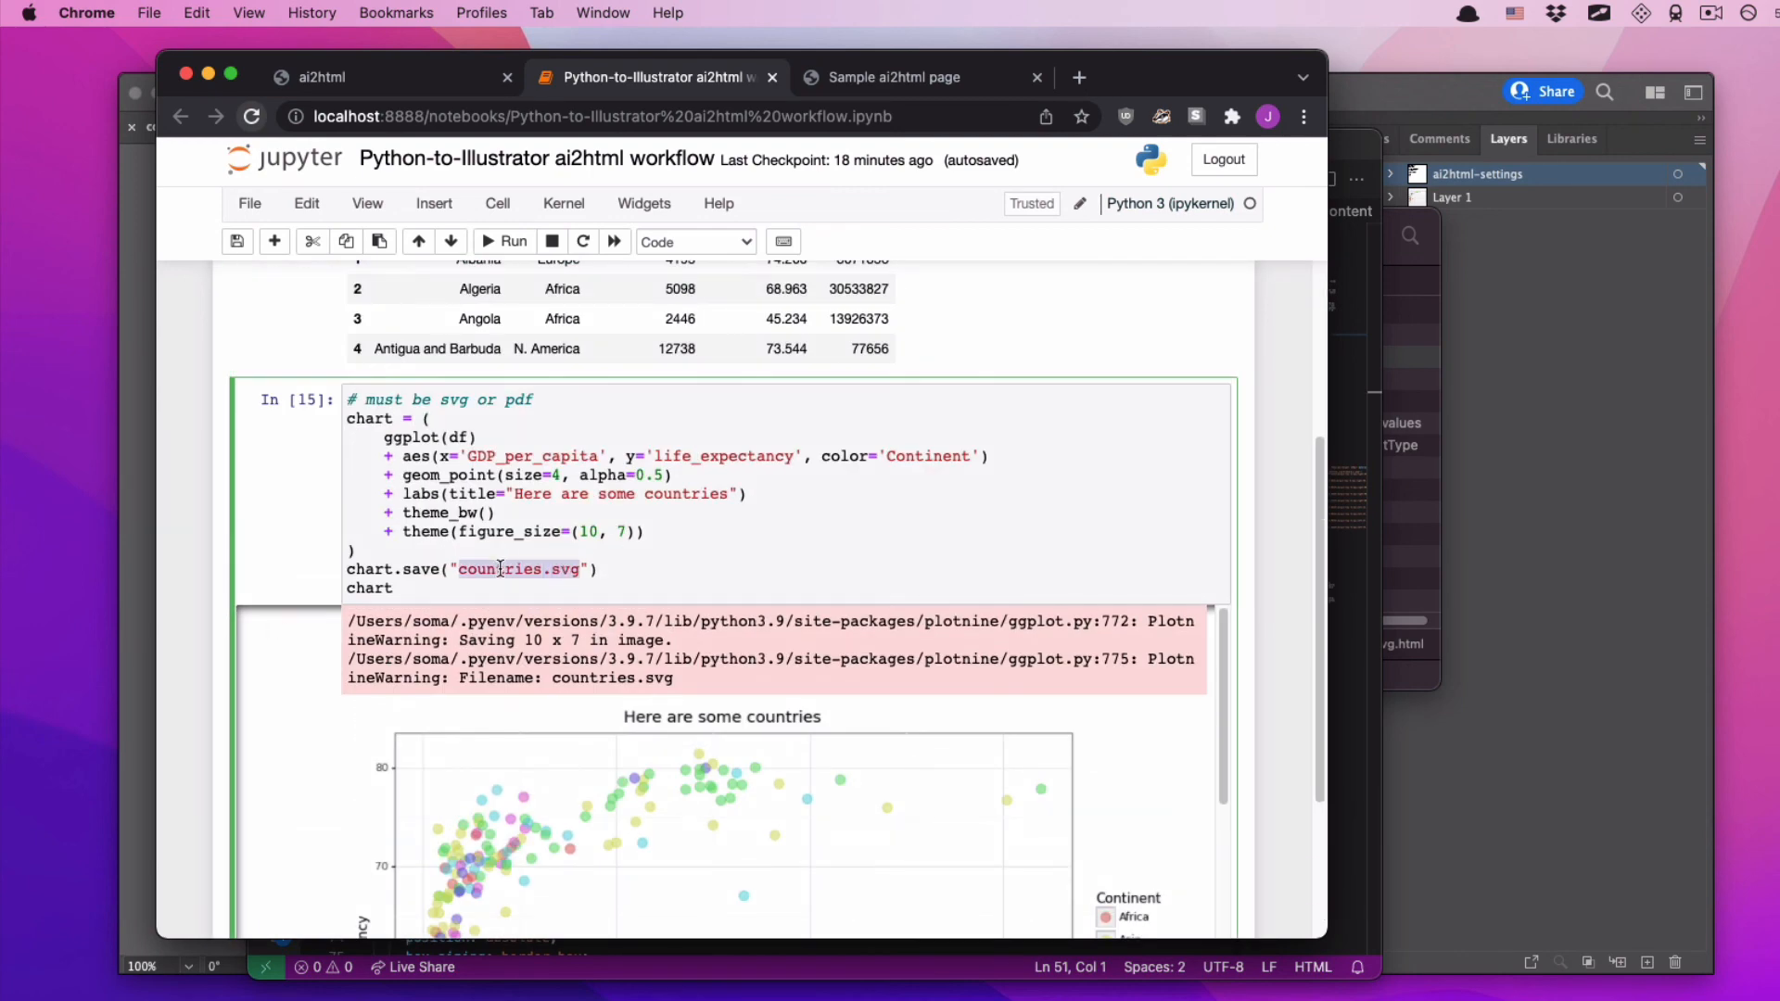
scroll(up, 3)
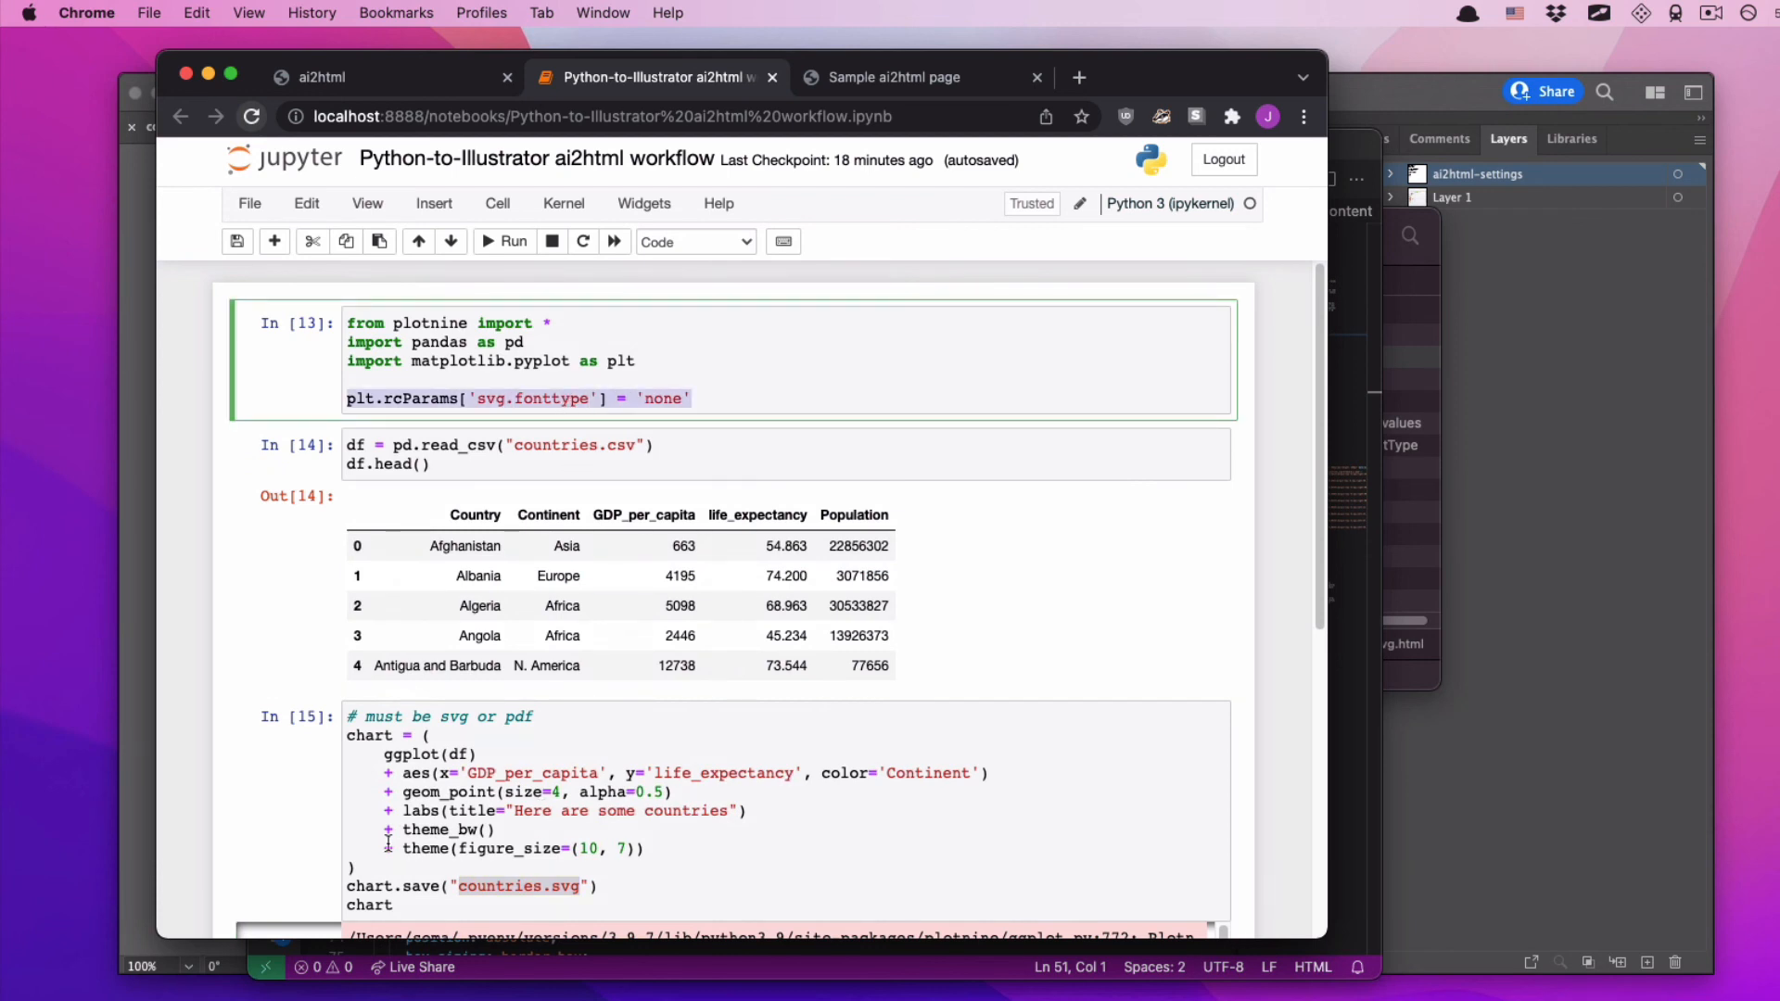
mouse_move(1364, 93)
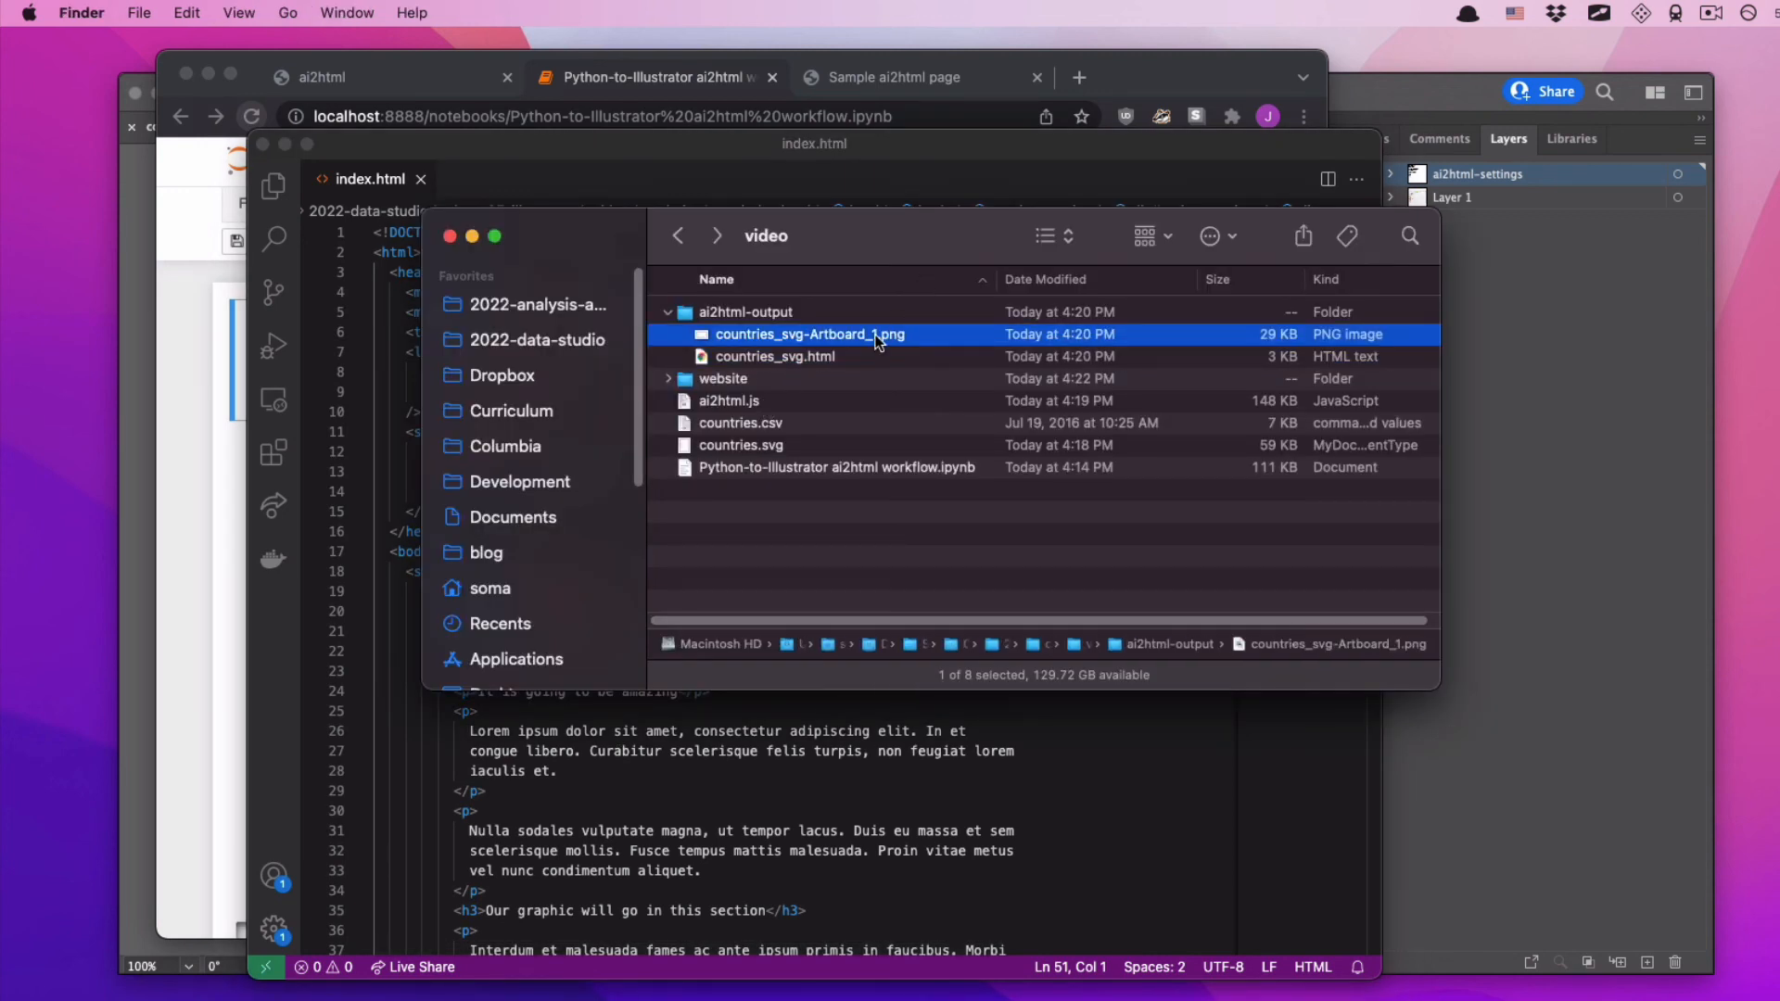
- Expand the website folder in Finder to reveal index.html
click(669, 379)
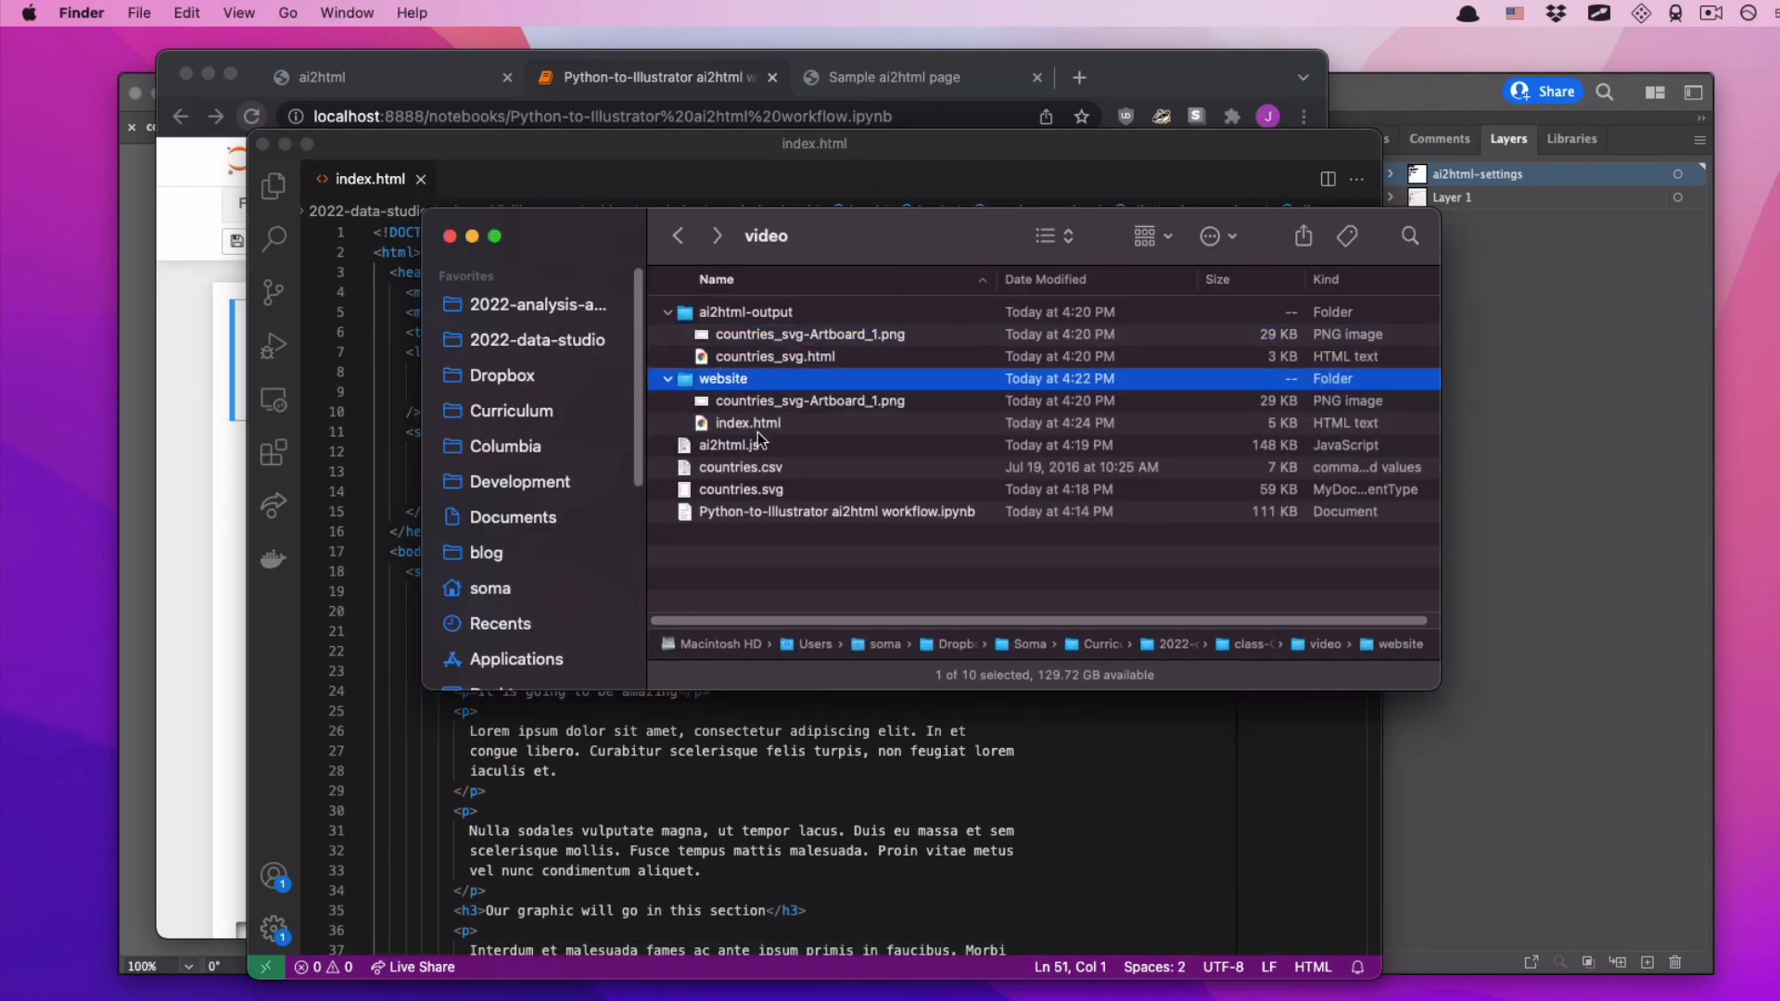
mouse_move(791, 541)
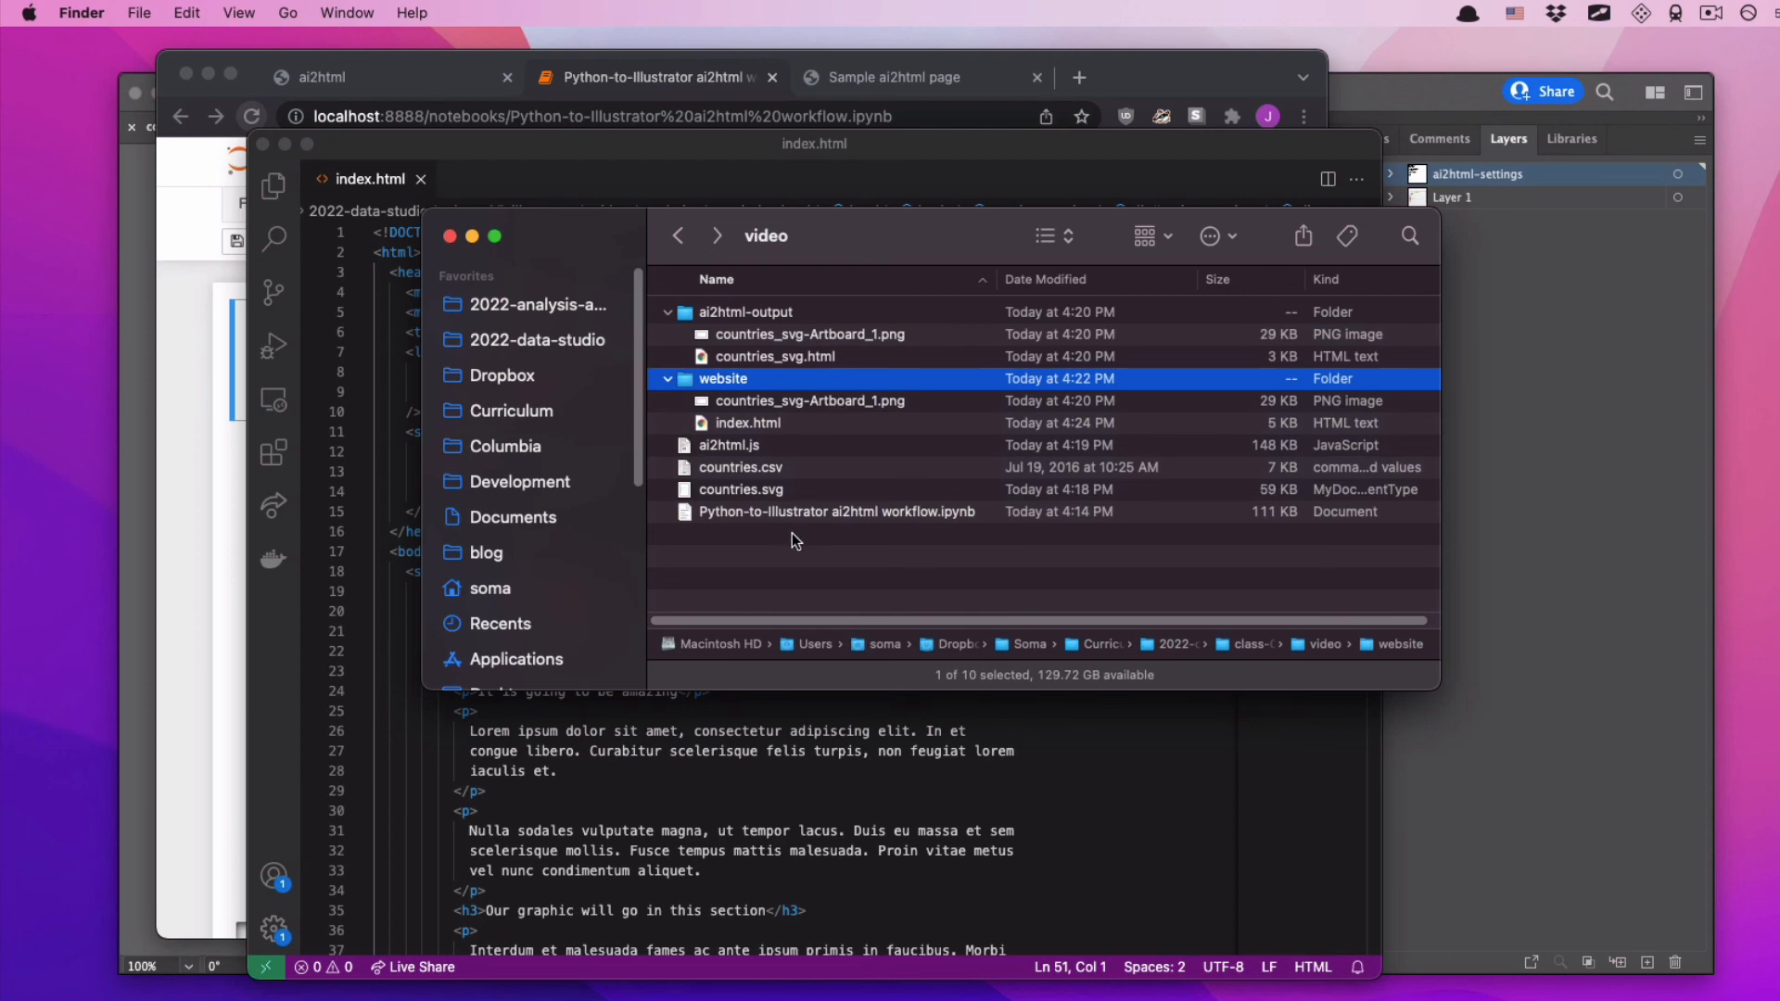